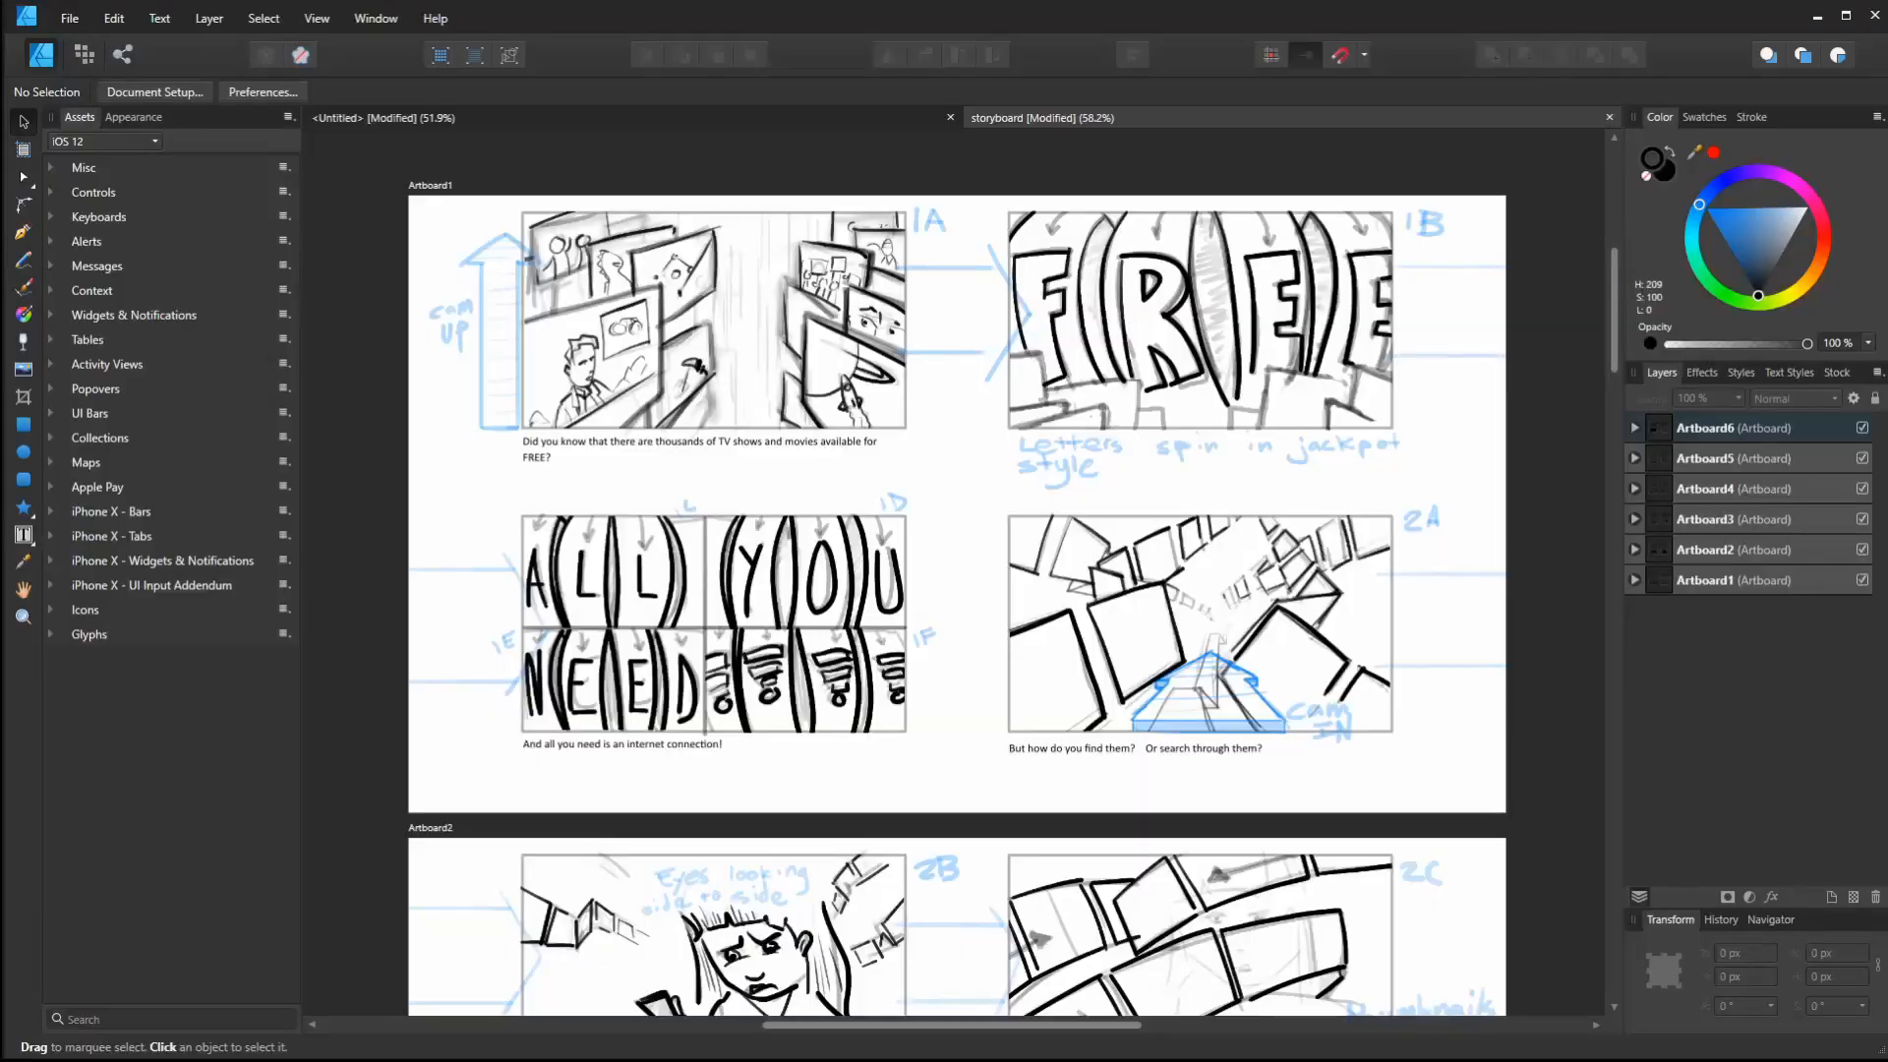
{"action": "mouse_move", "coordinate": [1614, 337]}
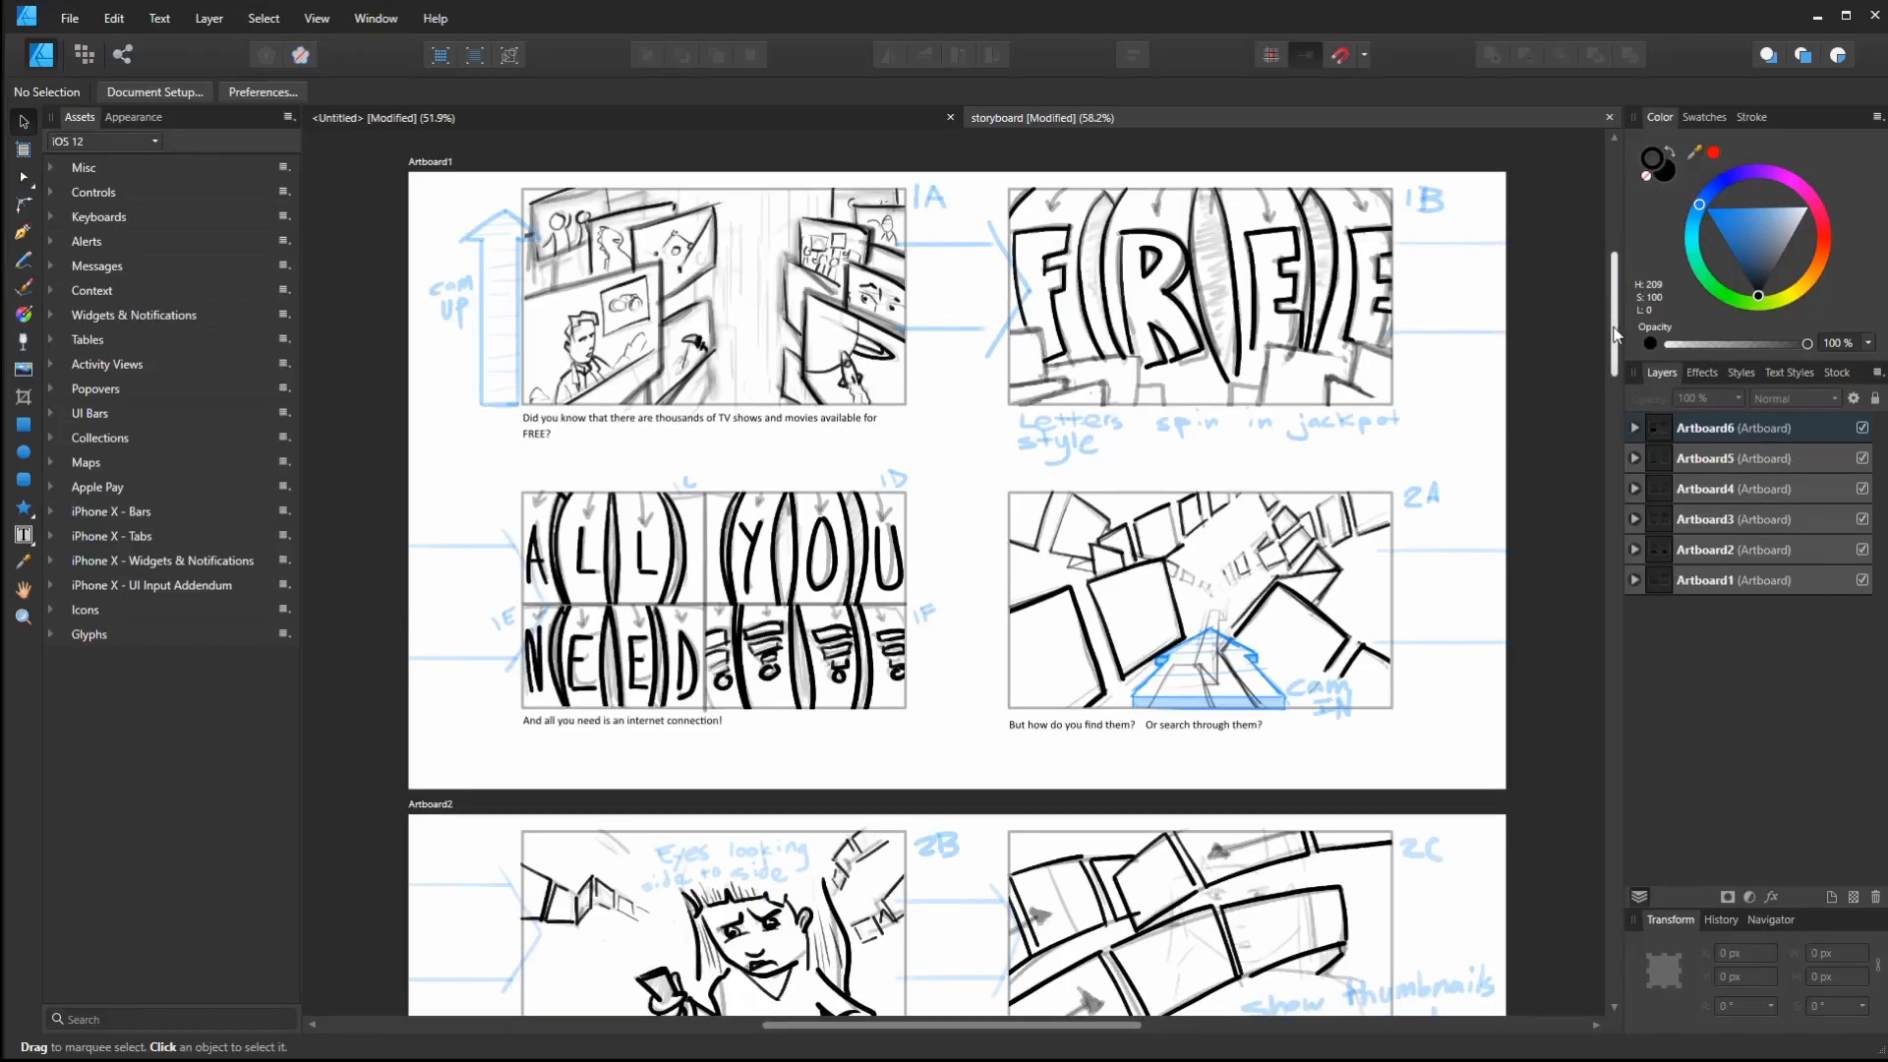
Create a new 1920 × 1080 px document from the 2K preset
{"action": "scroll", "scroll_direction": "down", "scroll_amount": 3}
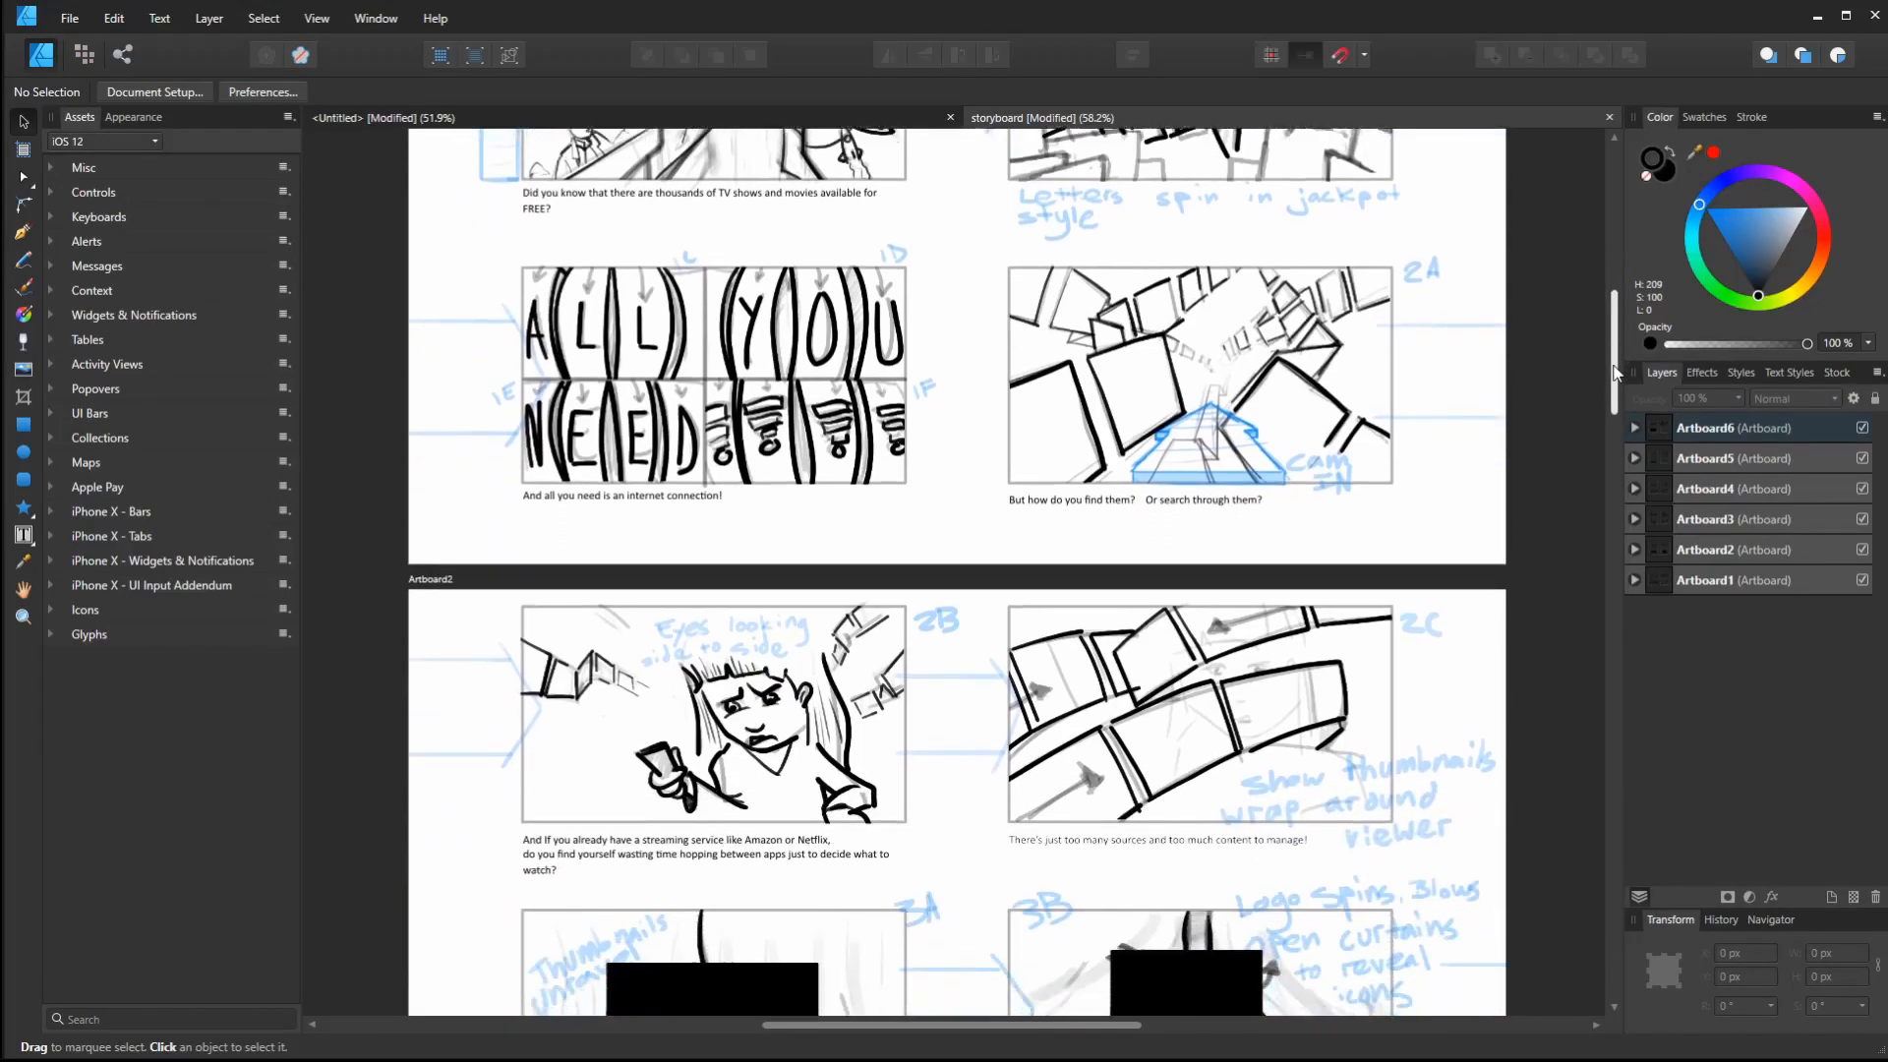
{"action": "scroll", "scroll_direction": "down", "scroll_amount": 3}
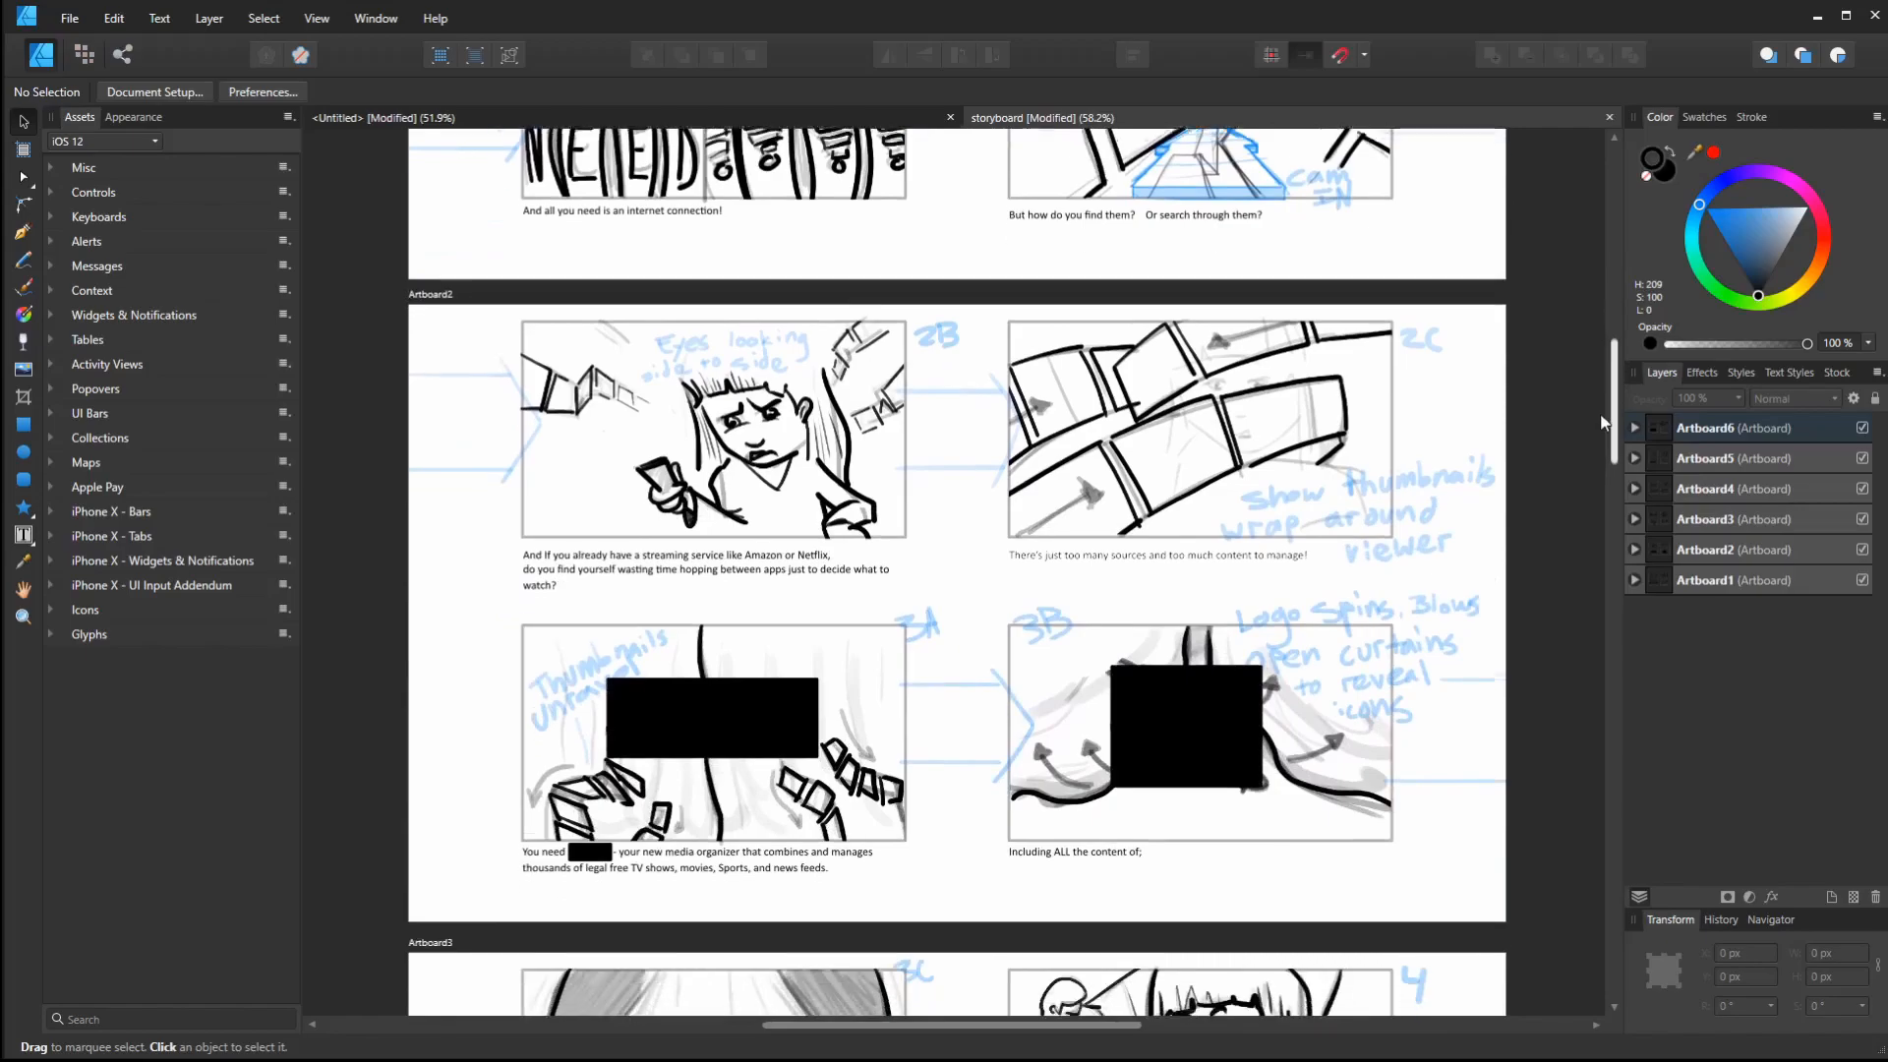
{"action": "scroll", "scroll_direction": "down", "scroll_amount": 3}
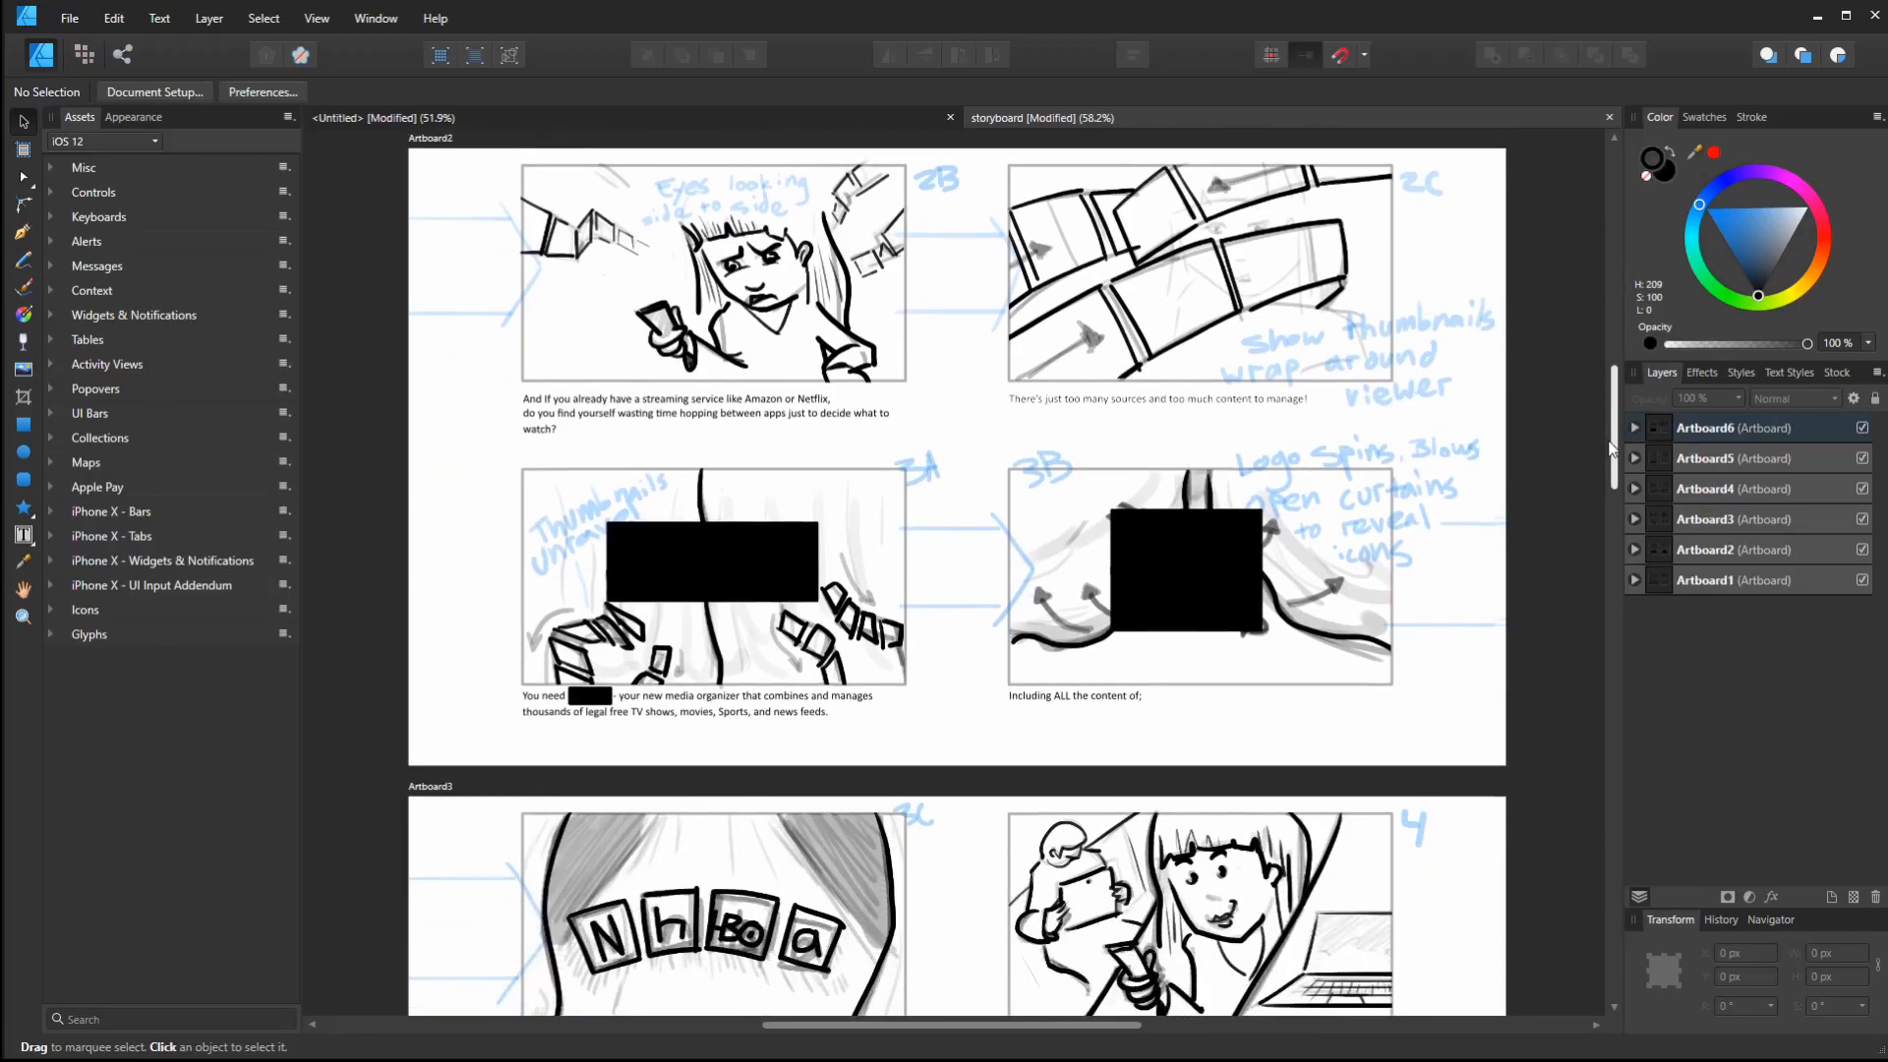
{"action": "scroll", "scroll_direction": "down", "scroll_amount": 3}
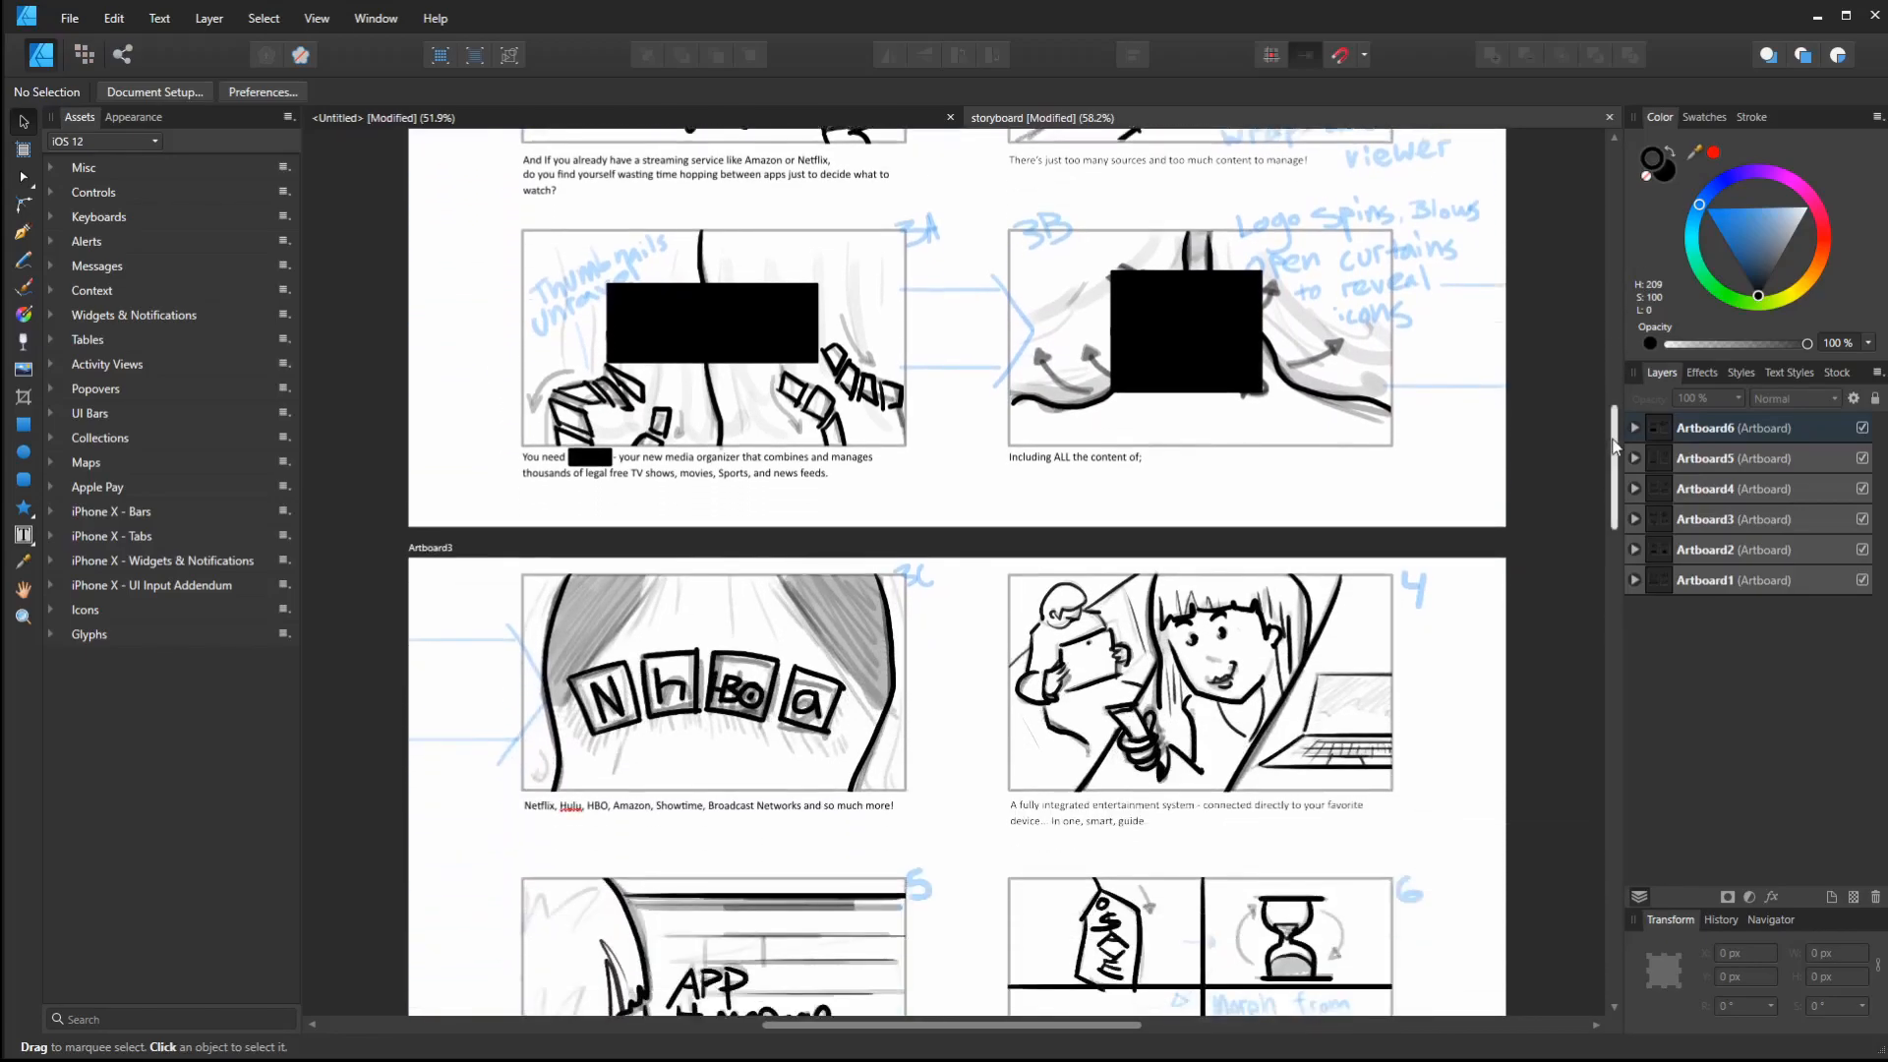
{"action": "scroll", "scroll_direction": "down", "scroll_amount": 3}
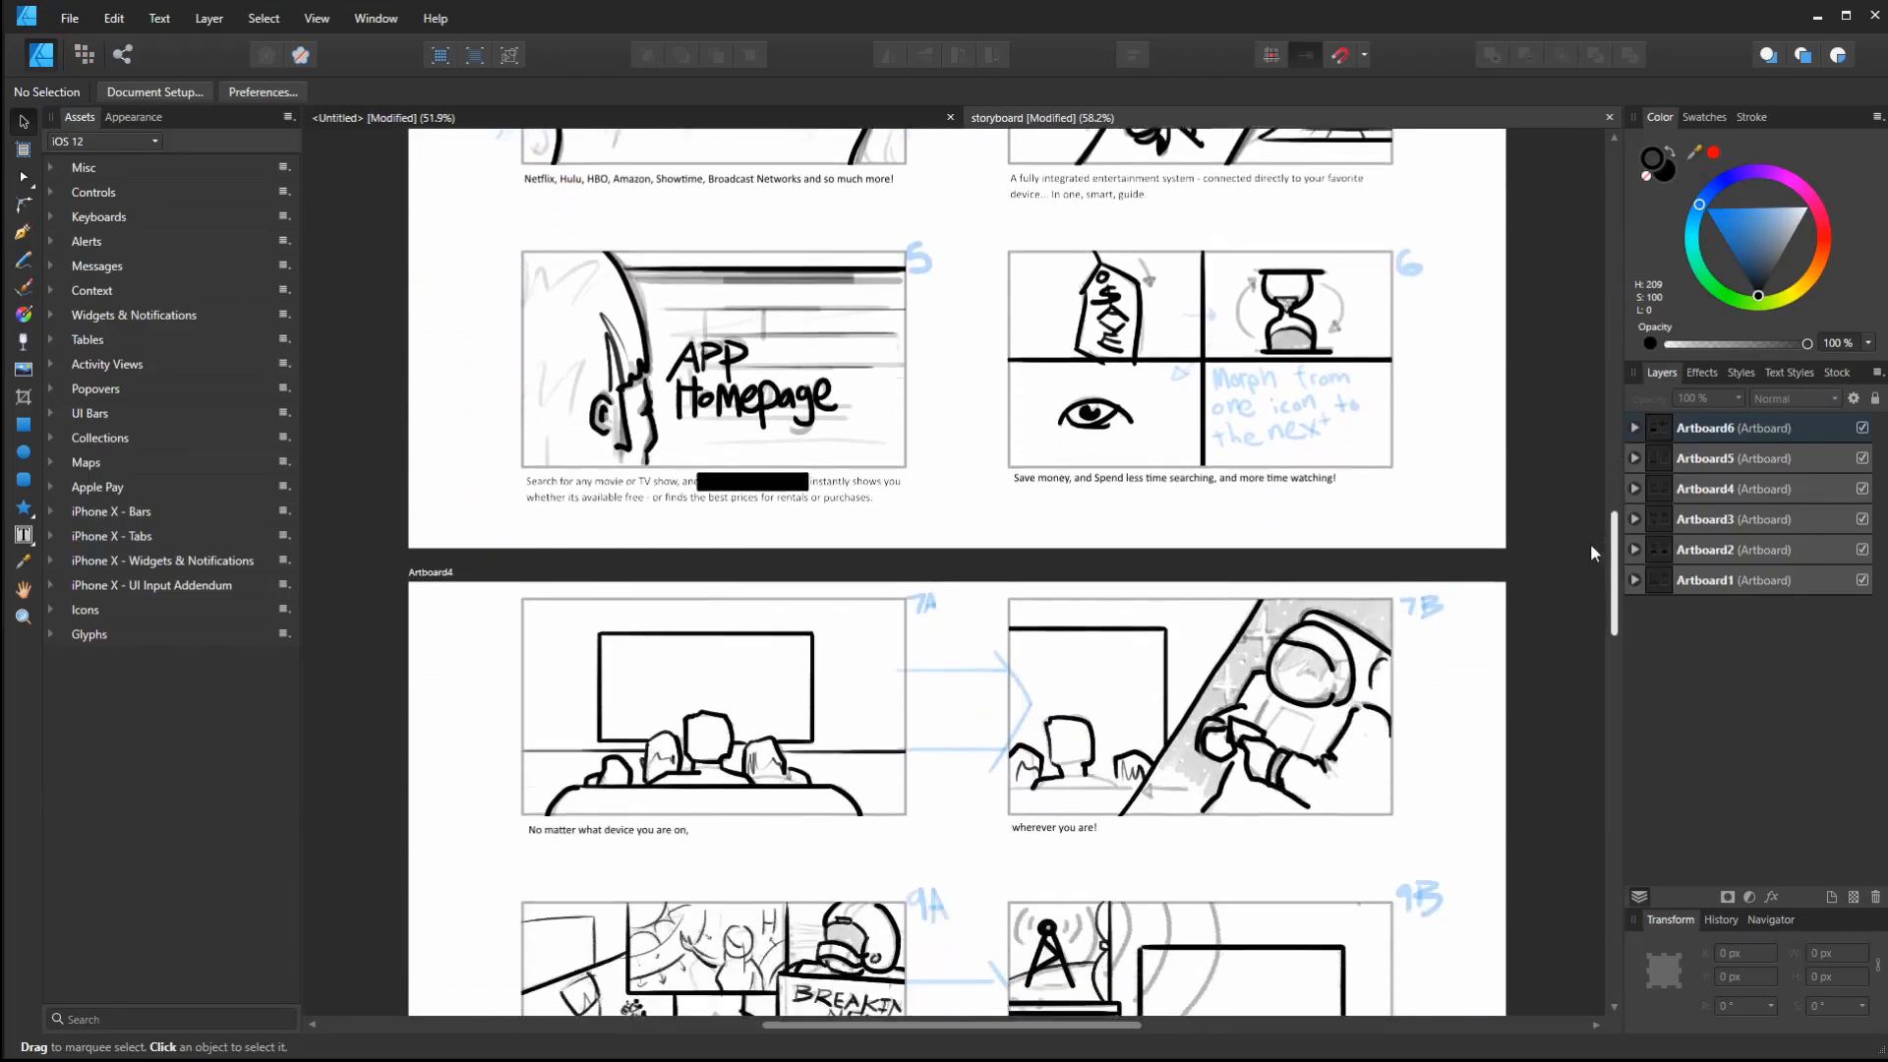
{"action": "scroll", "scroll_direction": "down", "scroll_amount": 3}
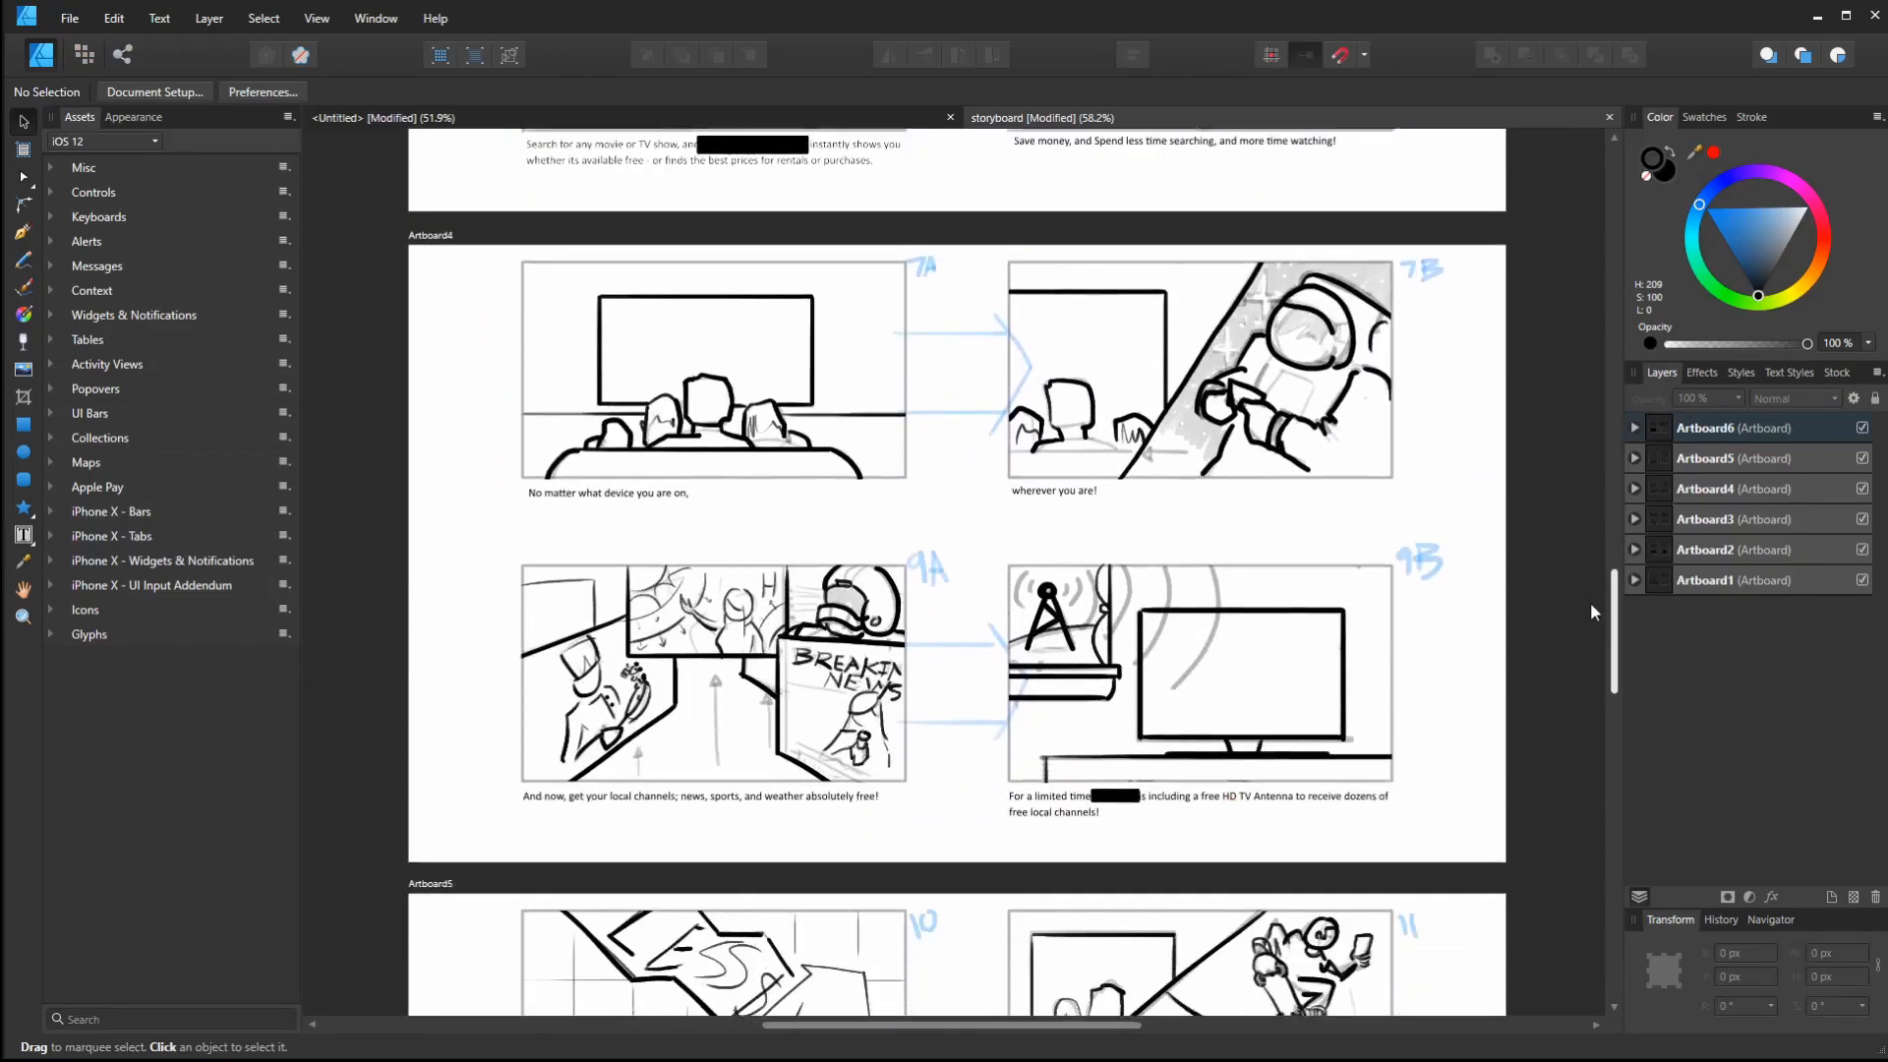
{"action": "scroll", "scroll_direction": "down", "scroll_amount": 3}
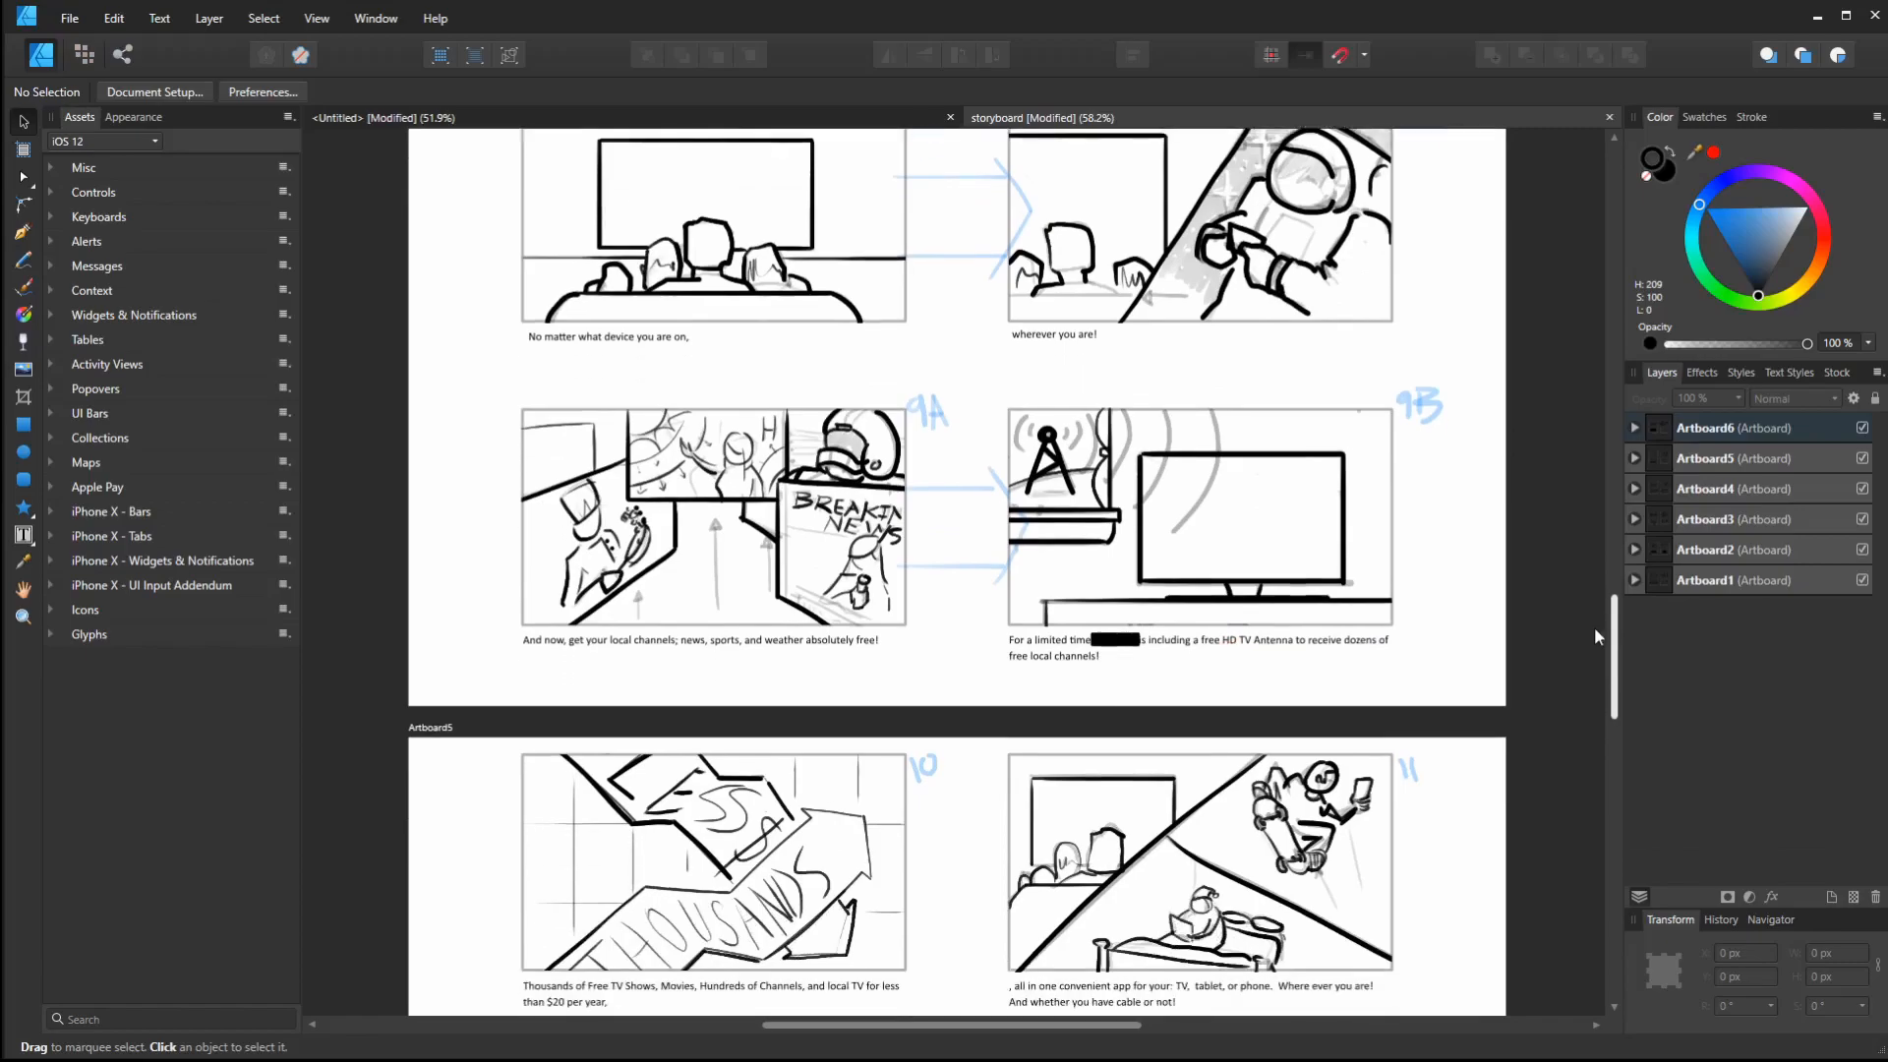
{"action": "scroll", "scroll_direction": "down", "scroll_amount": 3}
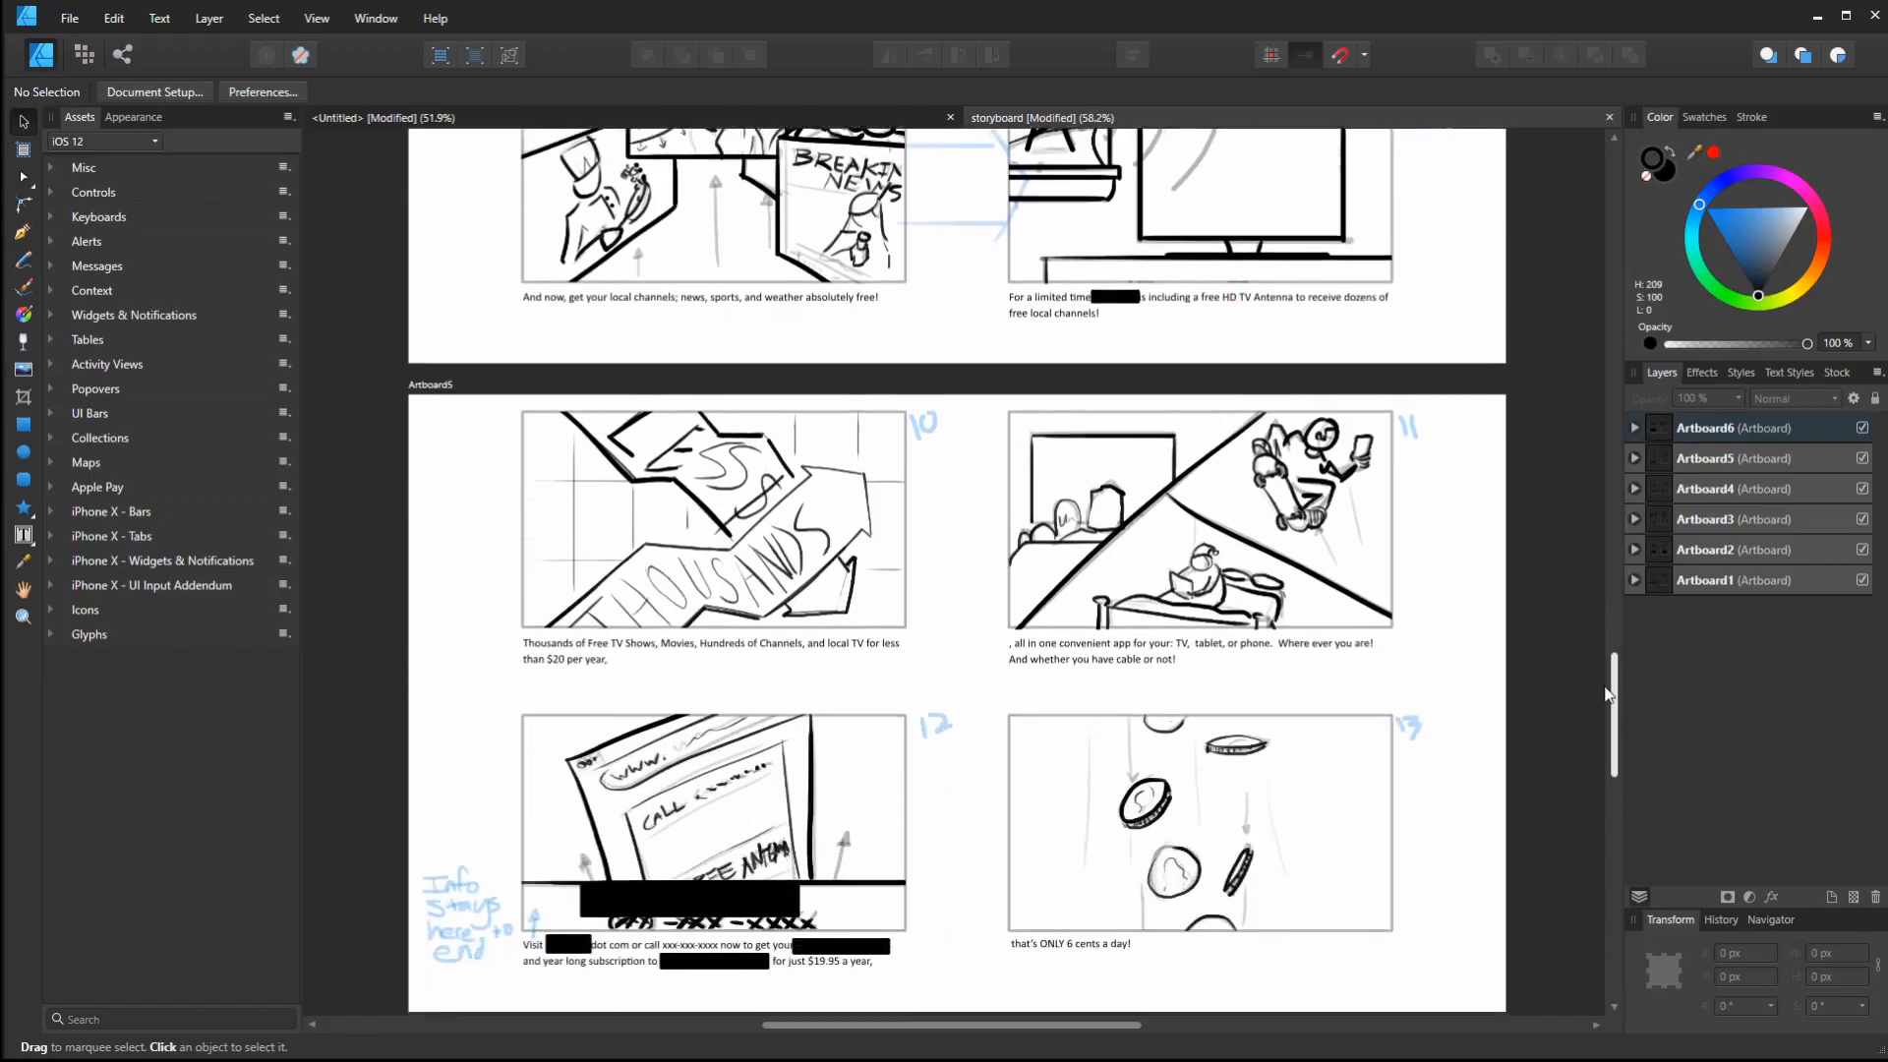
{"action": "scroll", "scroll_direction": "down", "scroll_amount": 3}
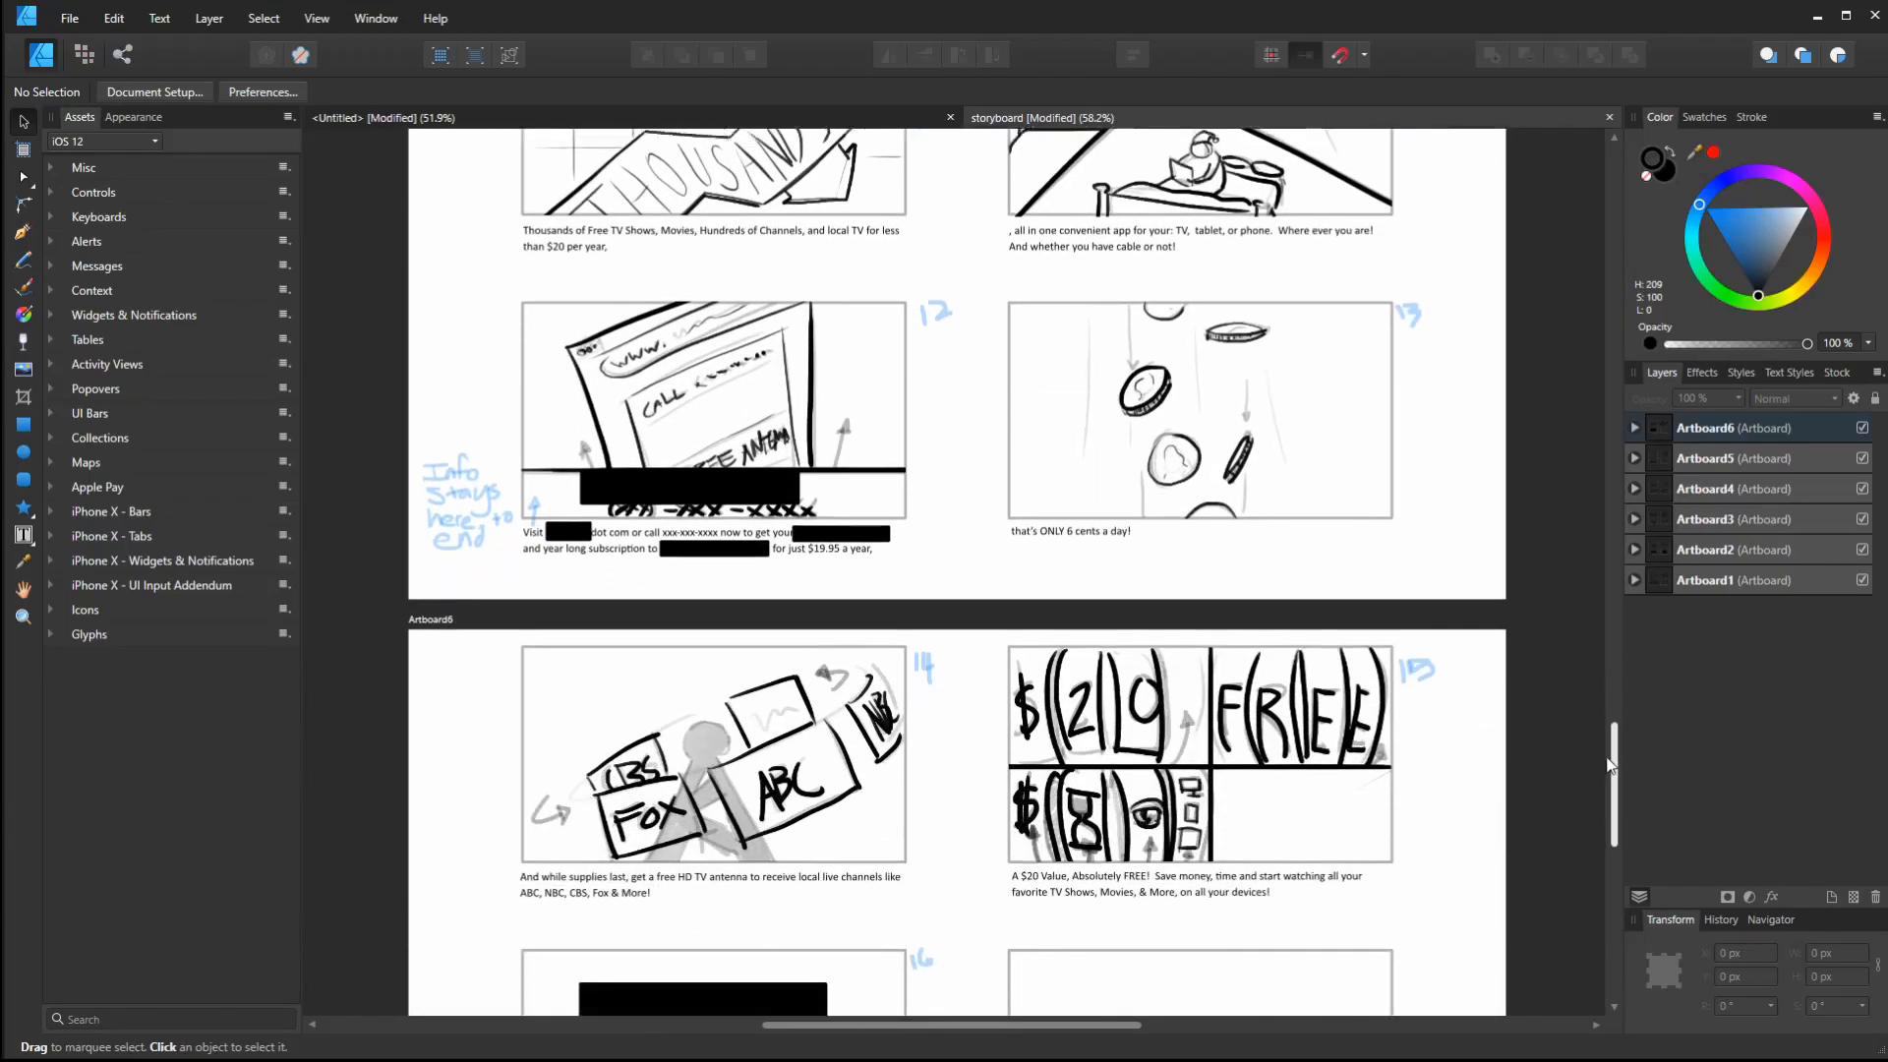
{"action": "scroll", "scroll_direction": "down", "scroll_amount": 3}
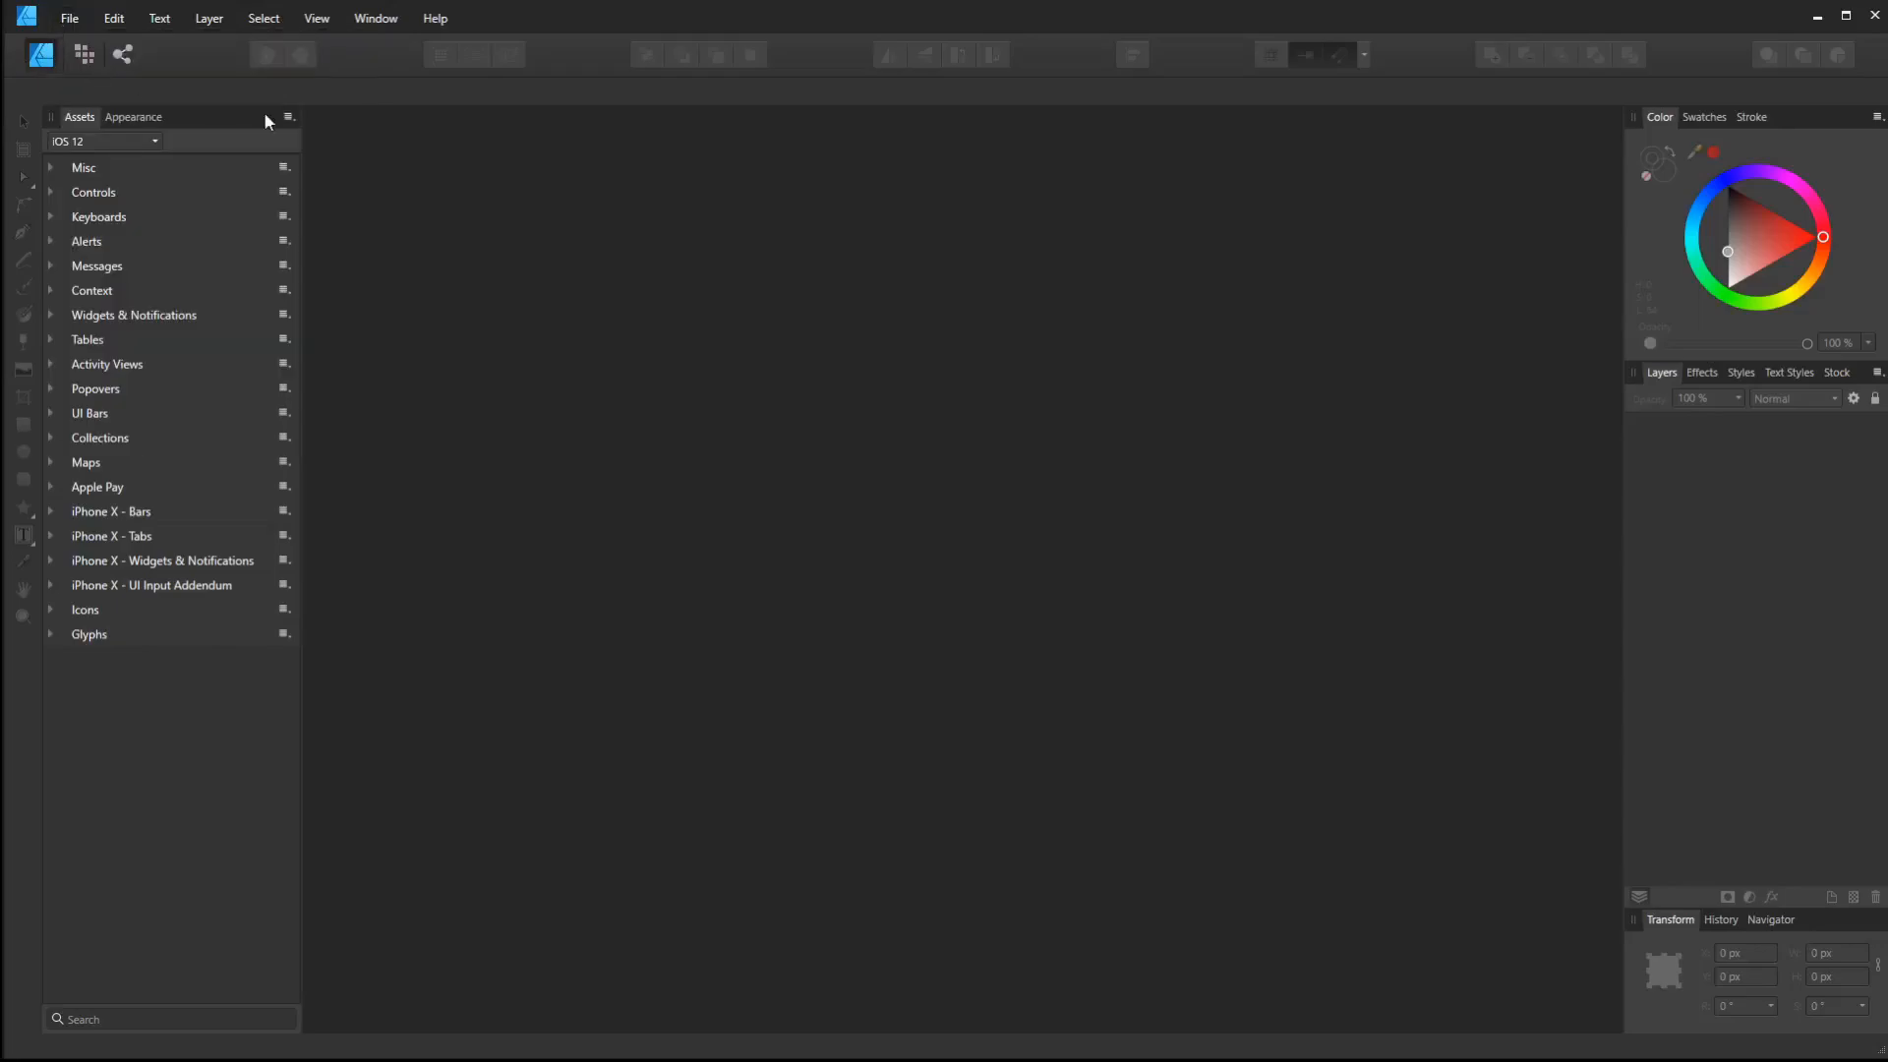
{"action": "left_click", "coordinate": [69, 17]}
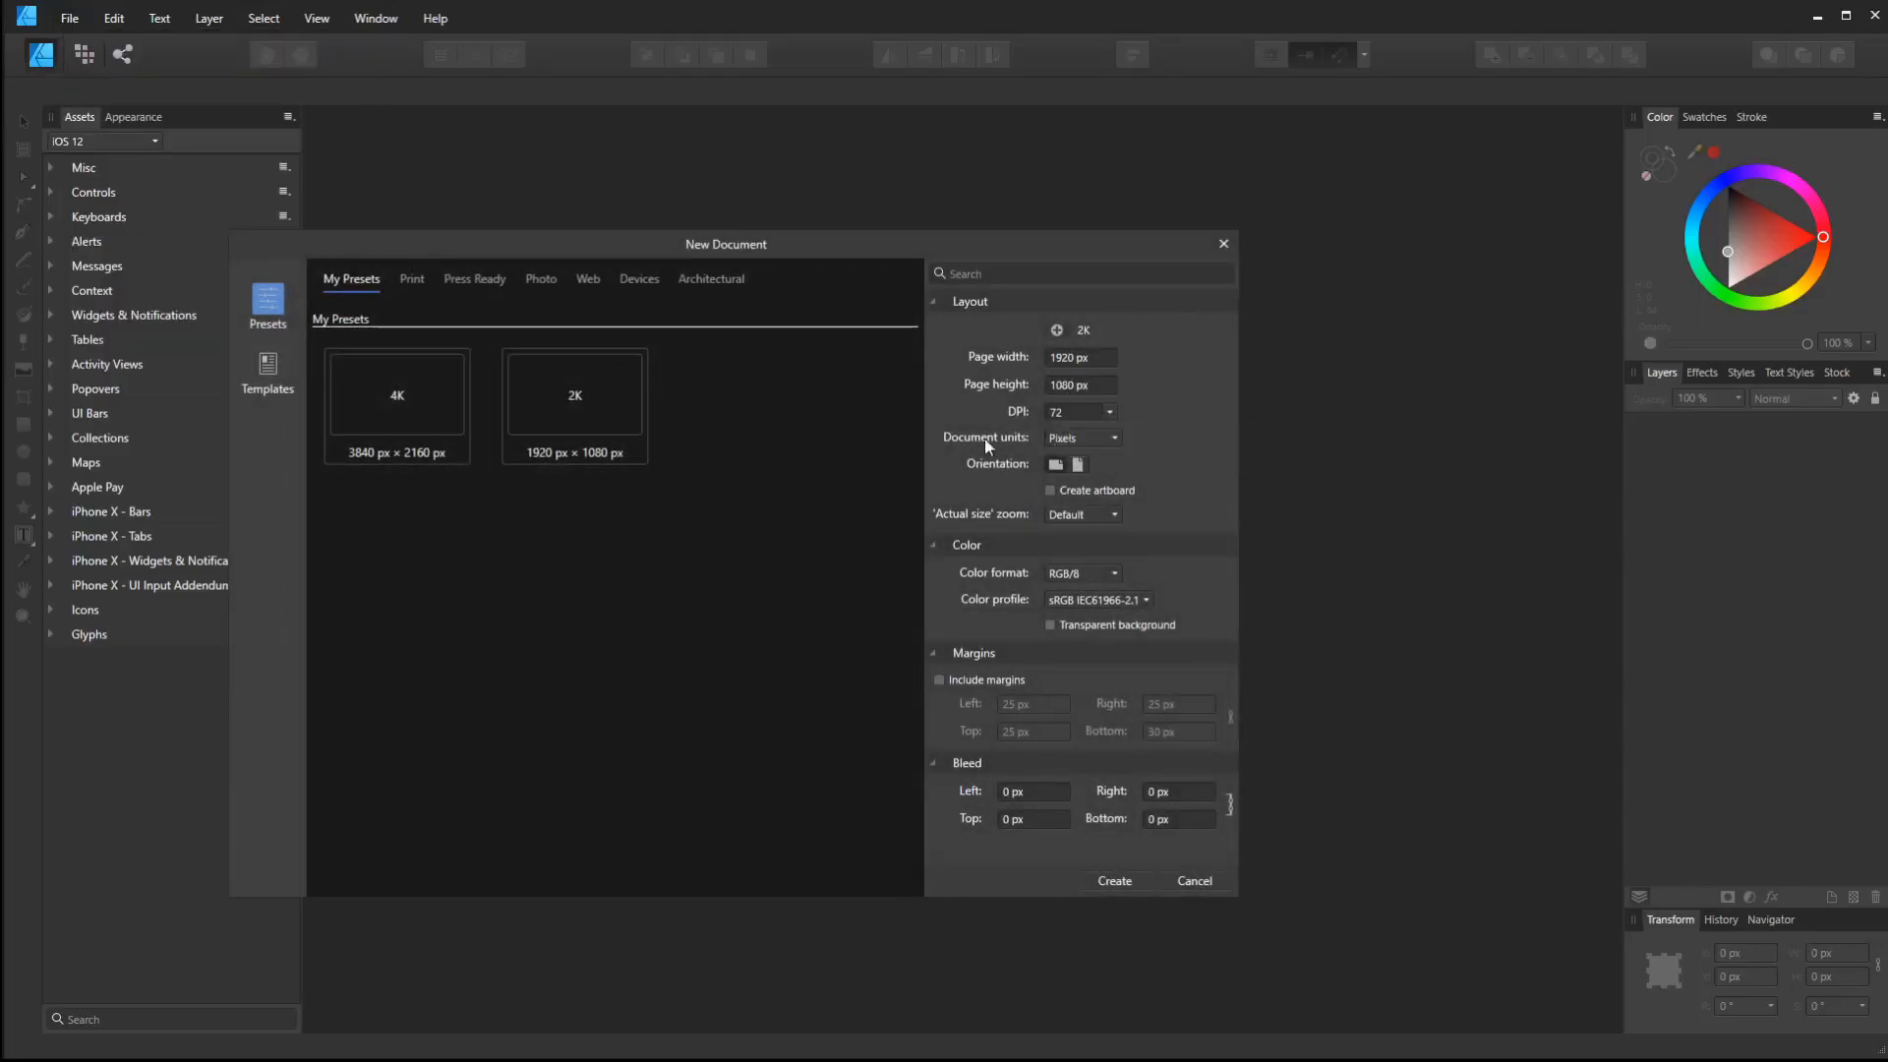
{"action": "left_click", "coordinate": [1192, 880]}
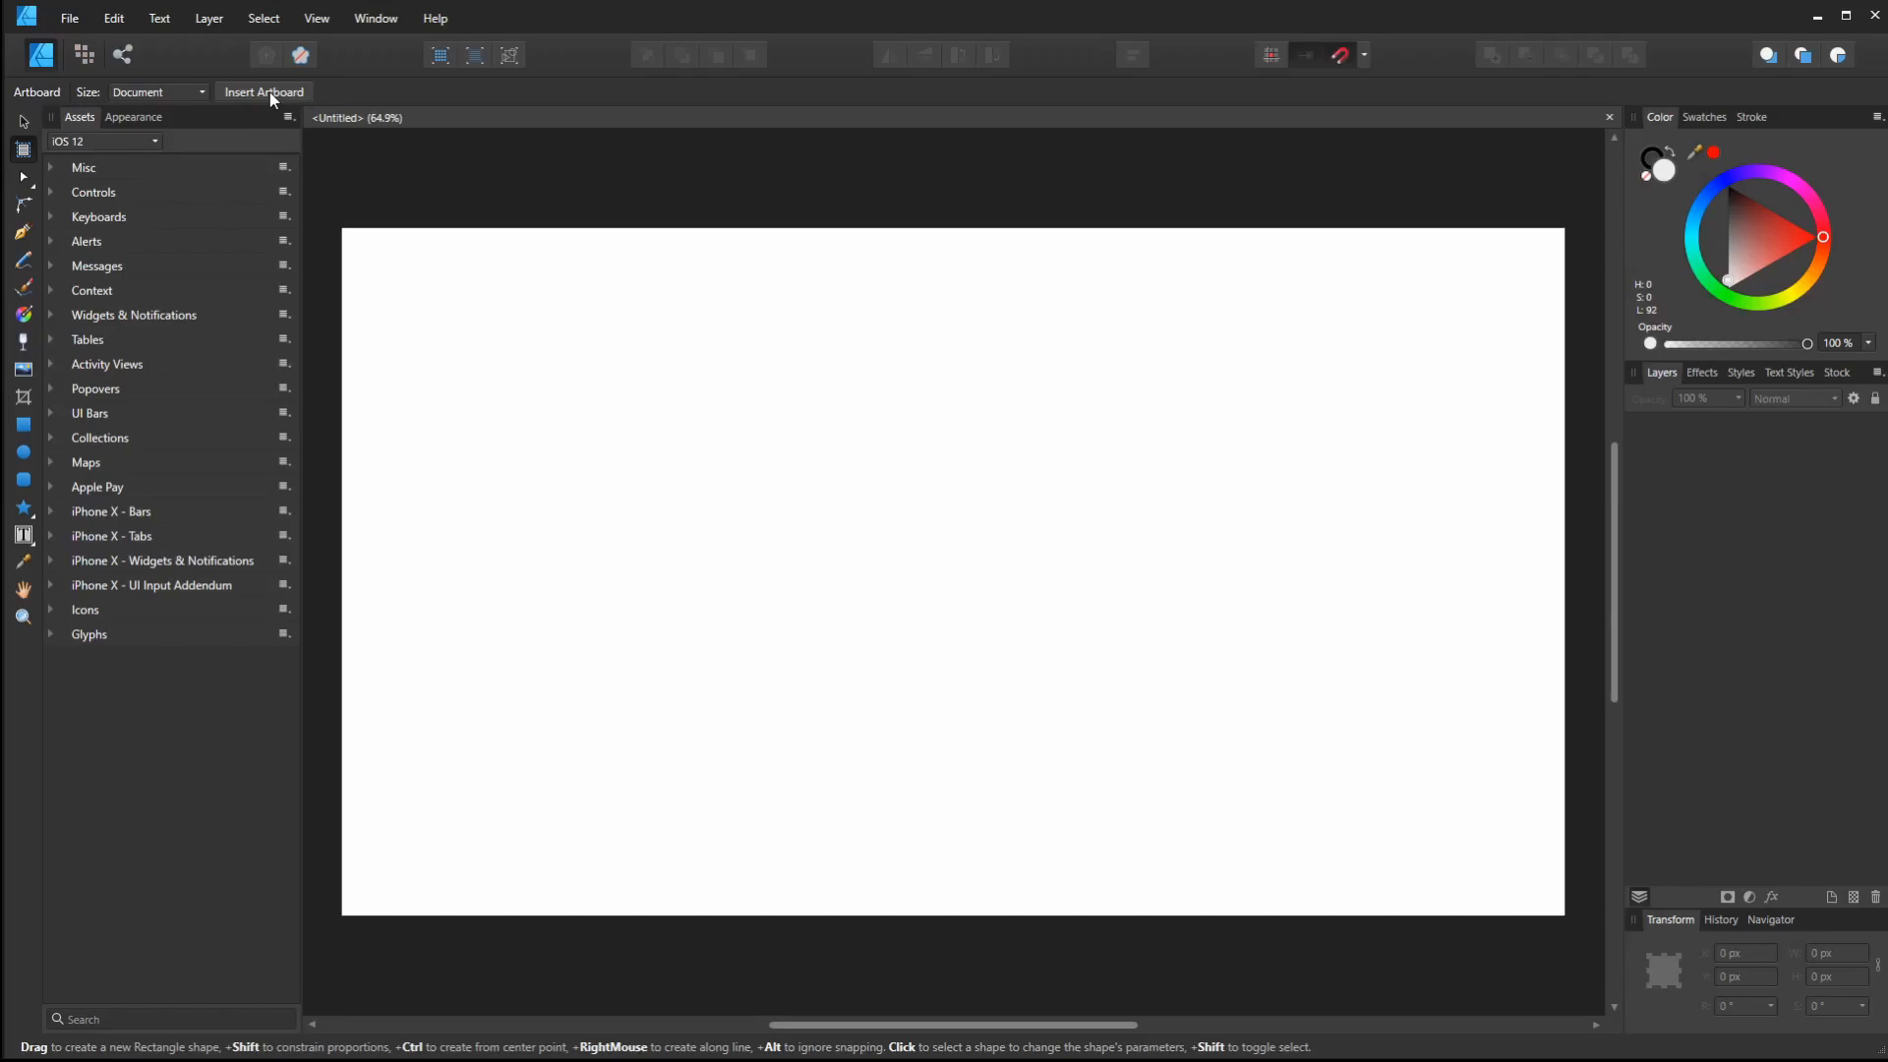
Insert Artboard1 filling the whole page
{"action": "left_click", "coordinate": [263, 91]}
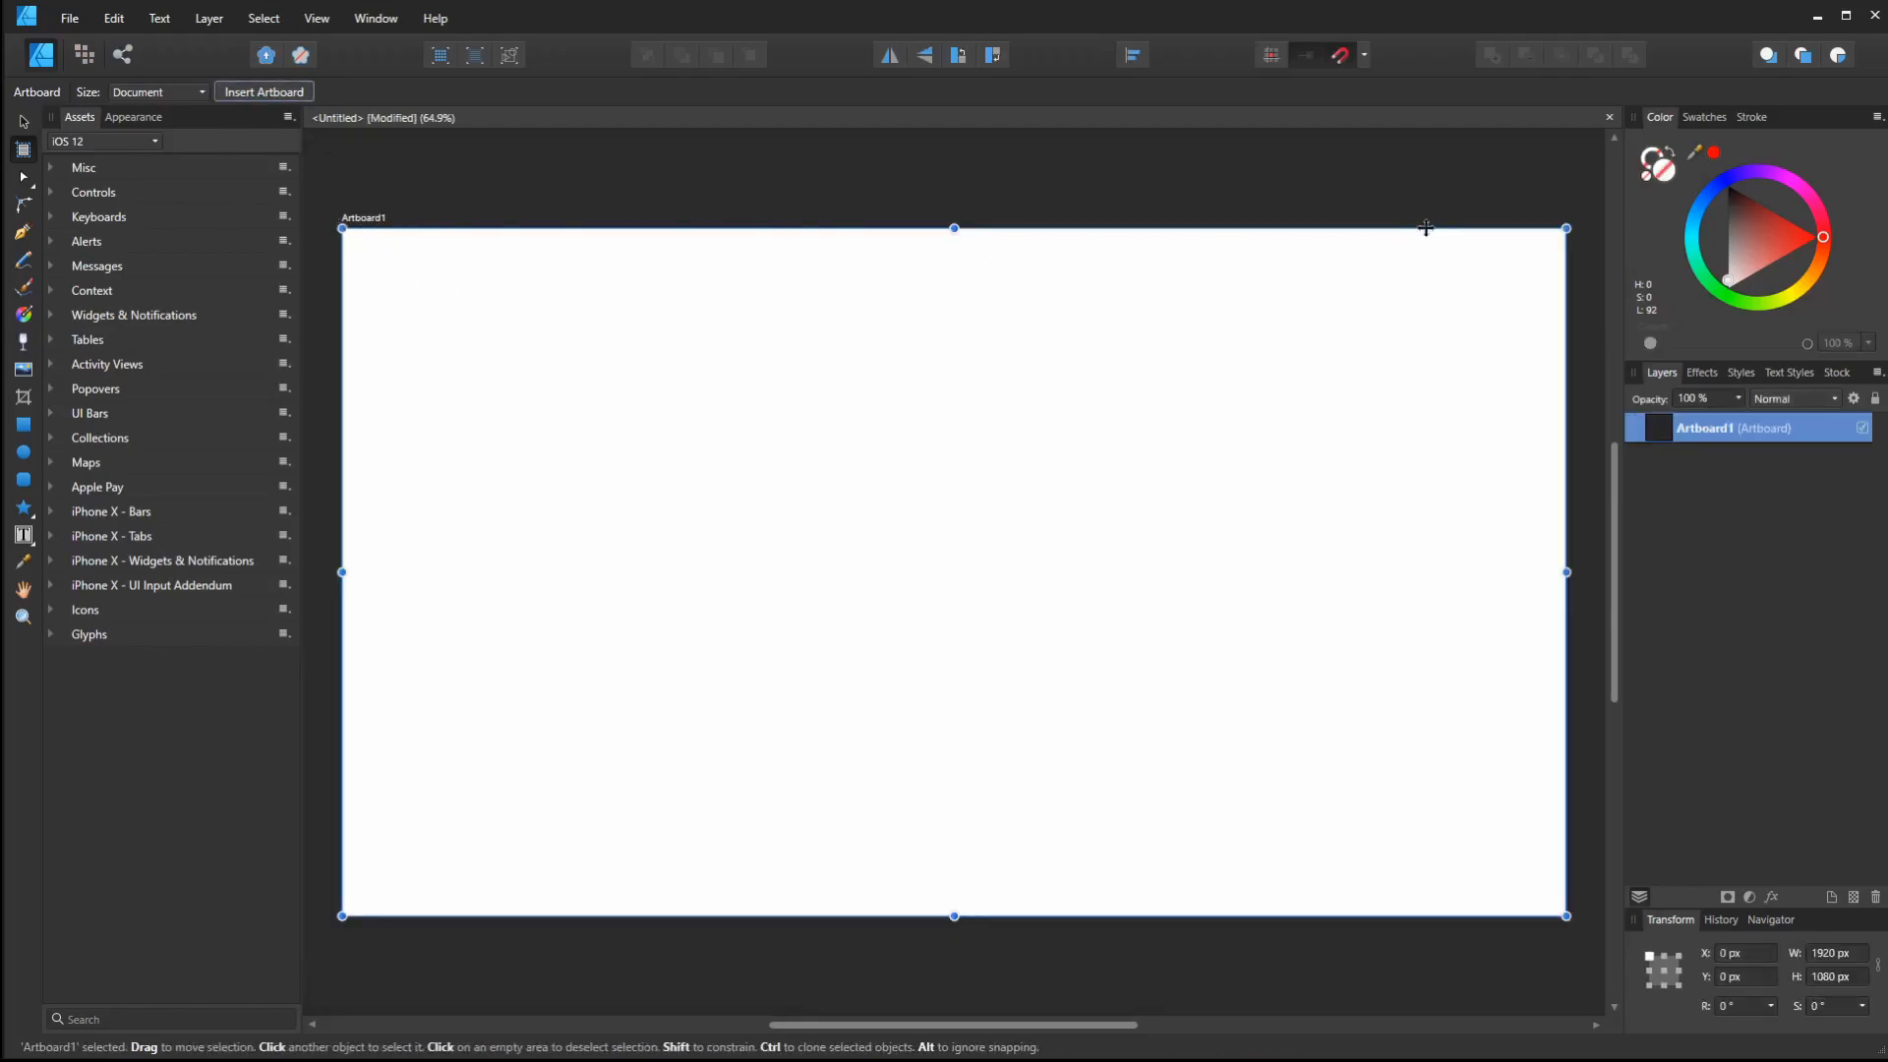
{"action": "mouse_move", "coordinate": [50, 295]}
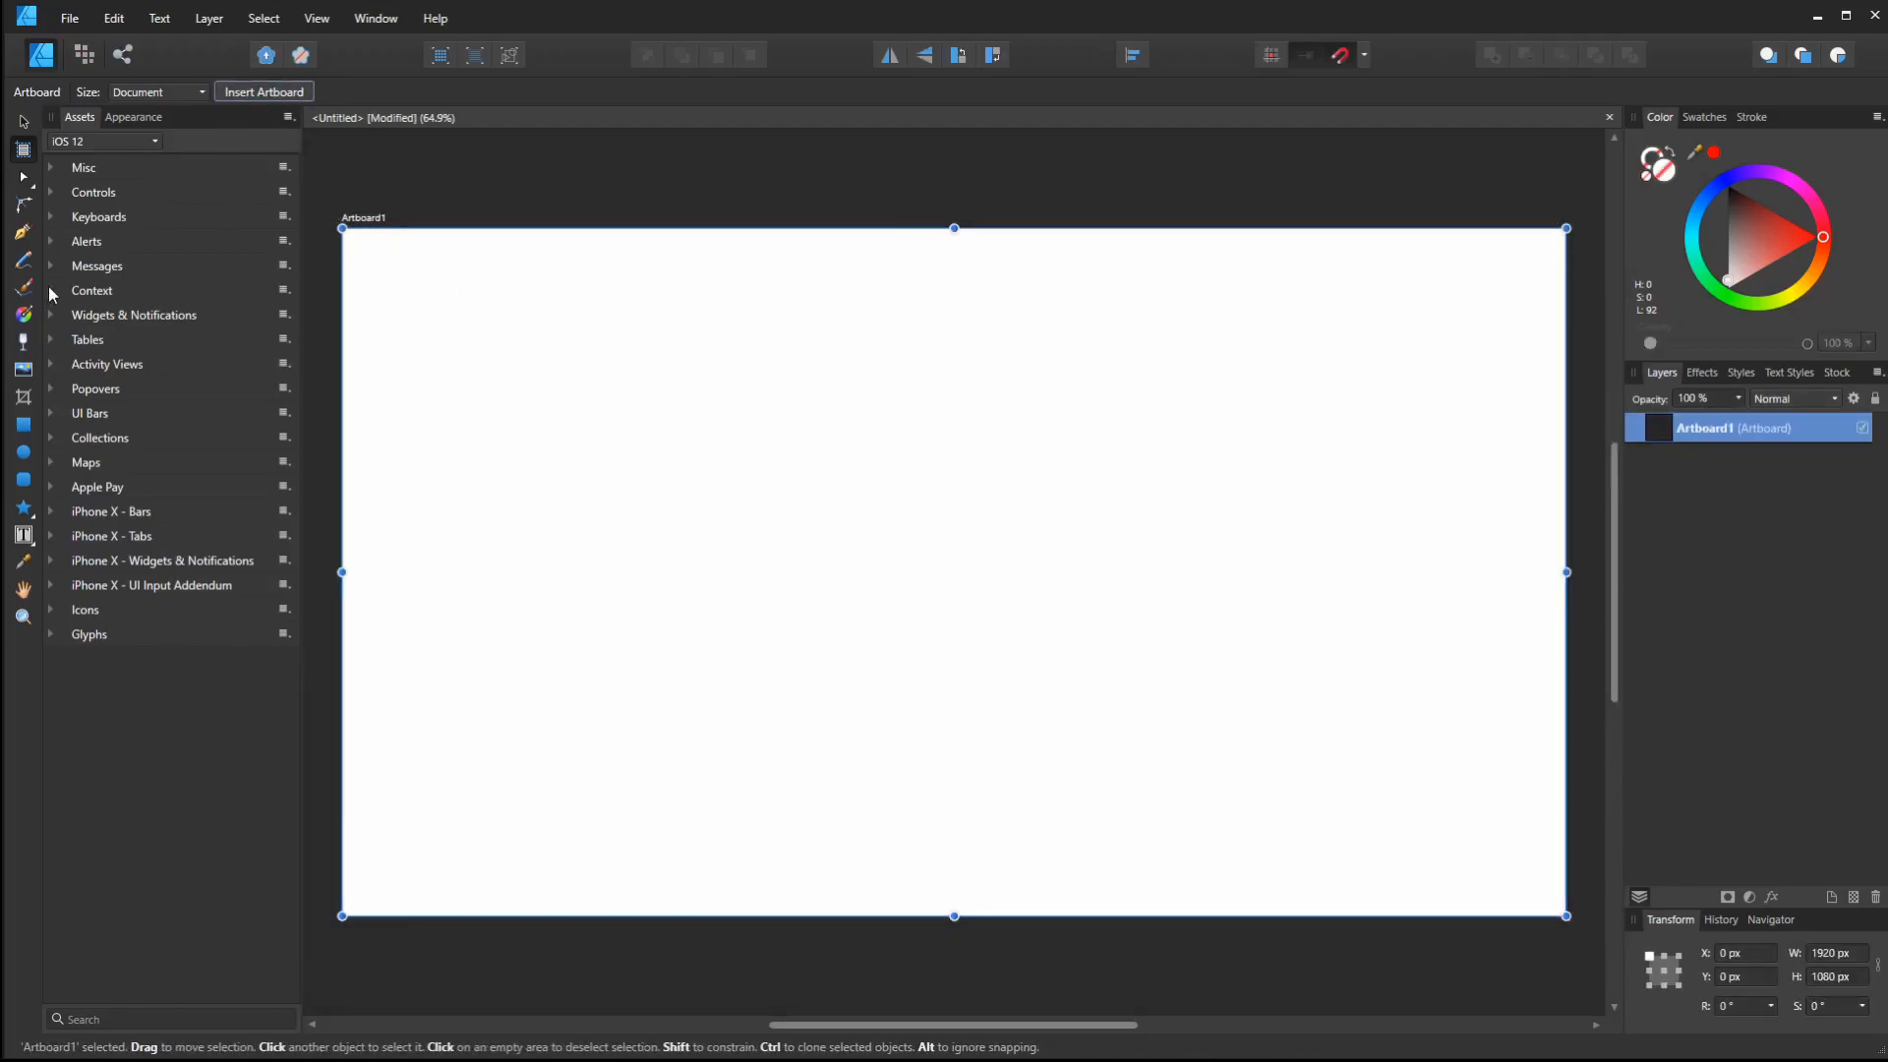
{"action": "mouse_move", "coordinate": [20, 122]}
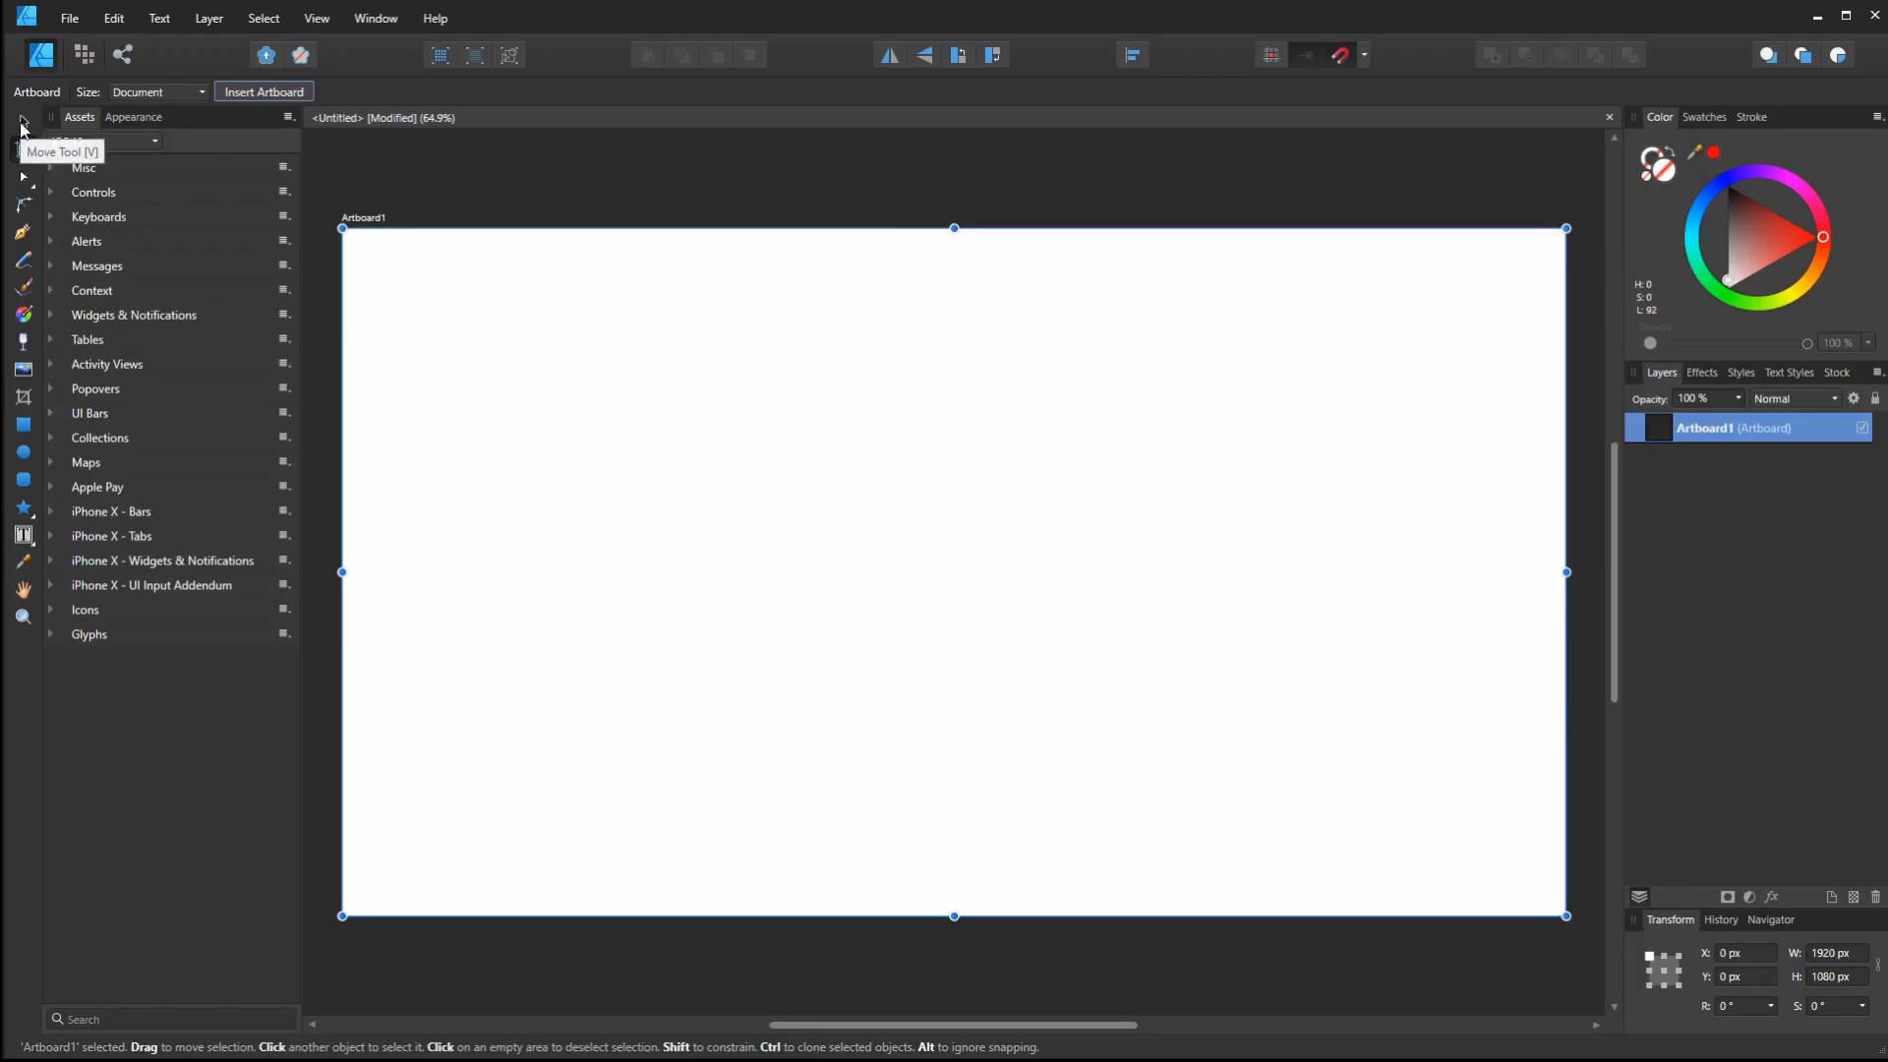
{"action": "mouse_move", "coordinate": [22, 422]}
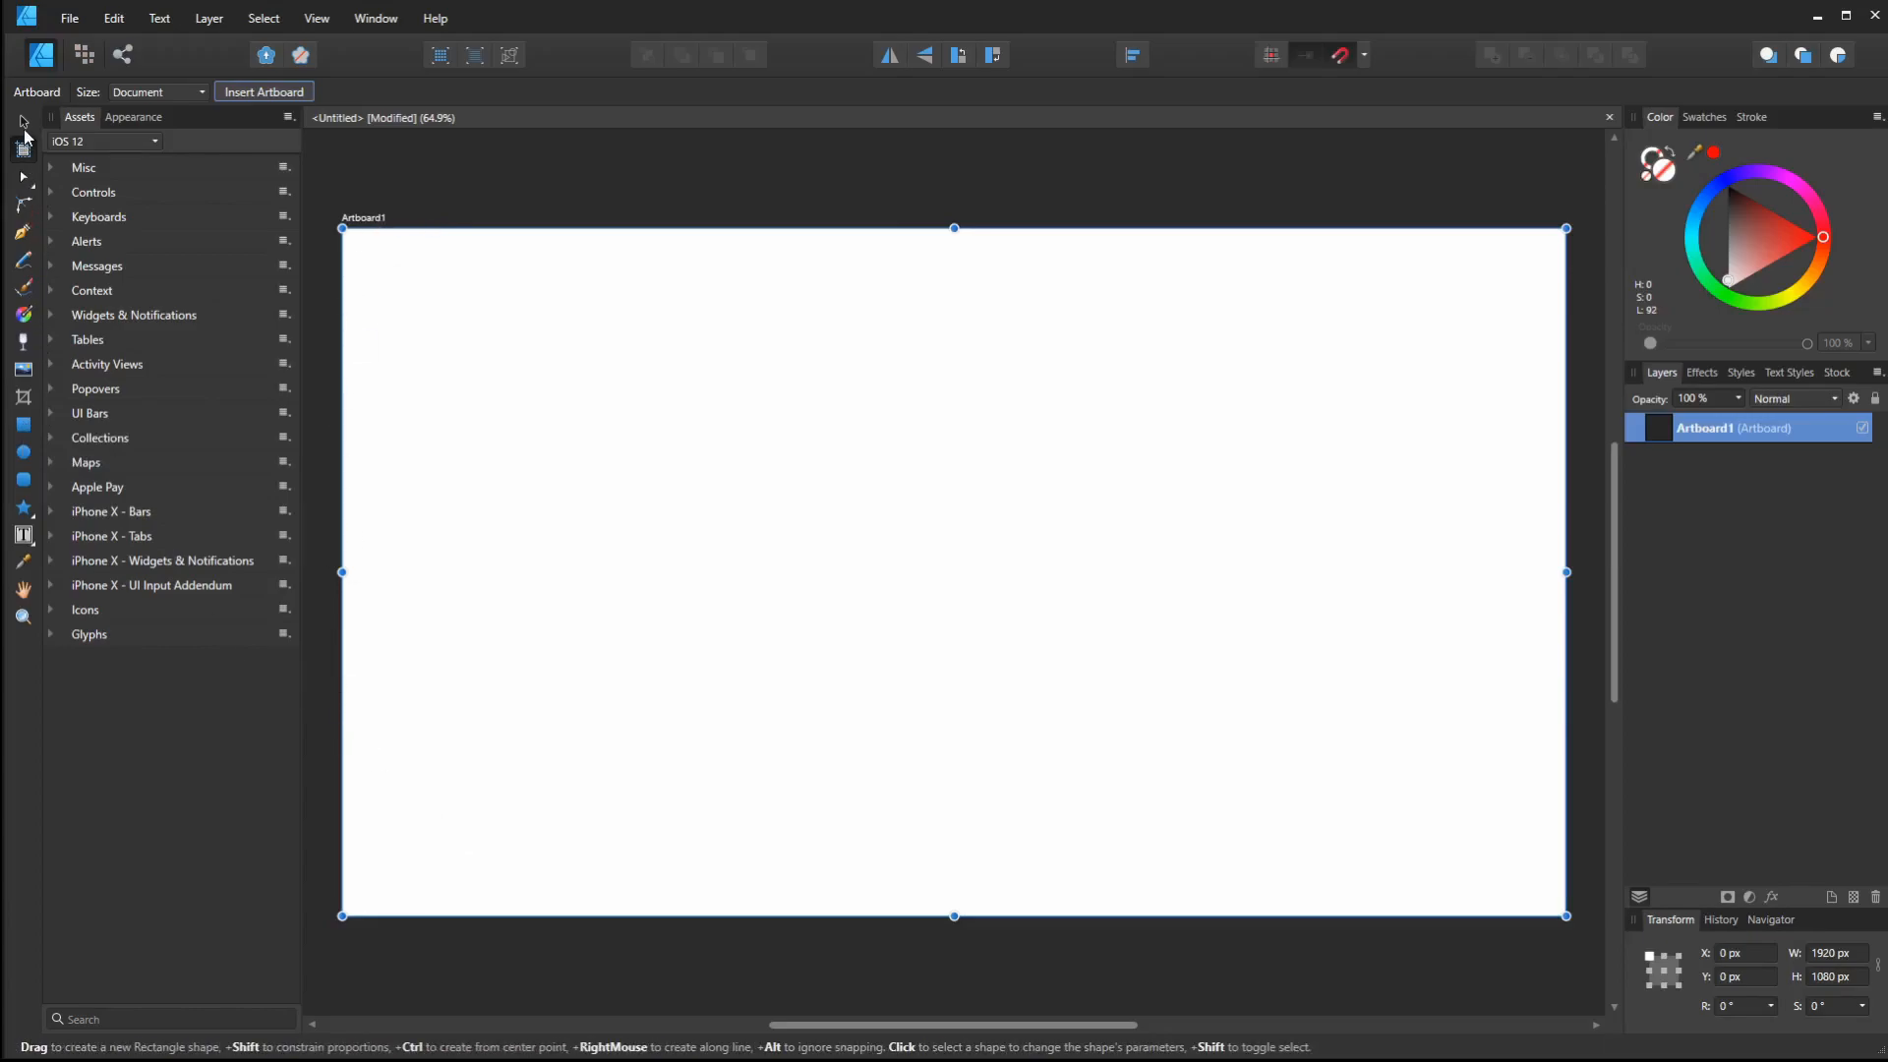
{"action": "left_click", "coordinate": [22, 425]}
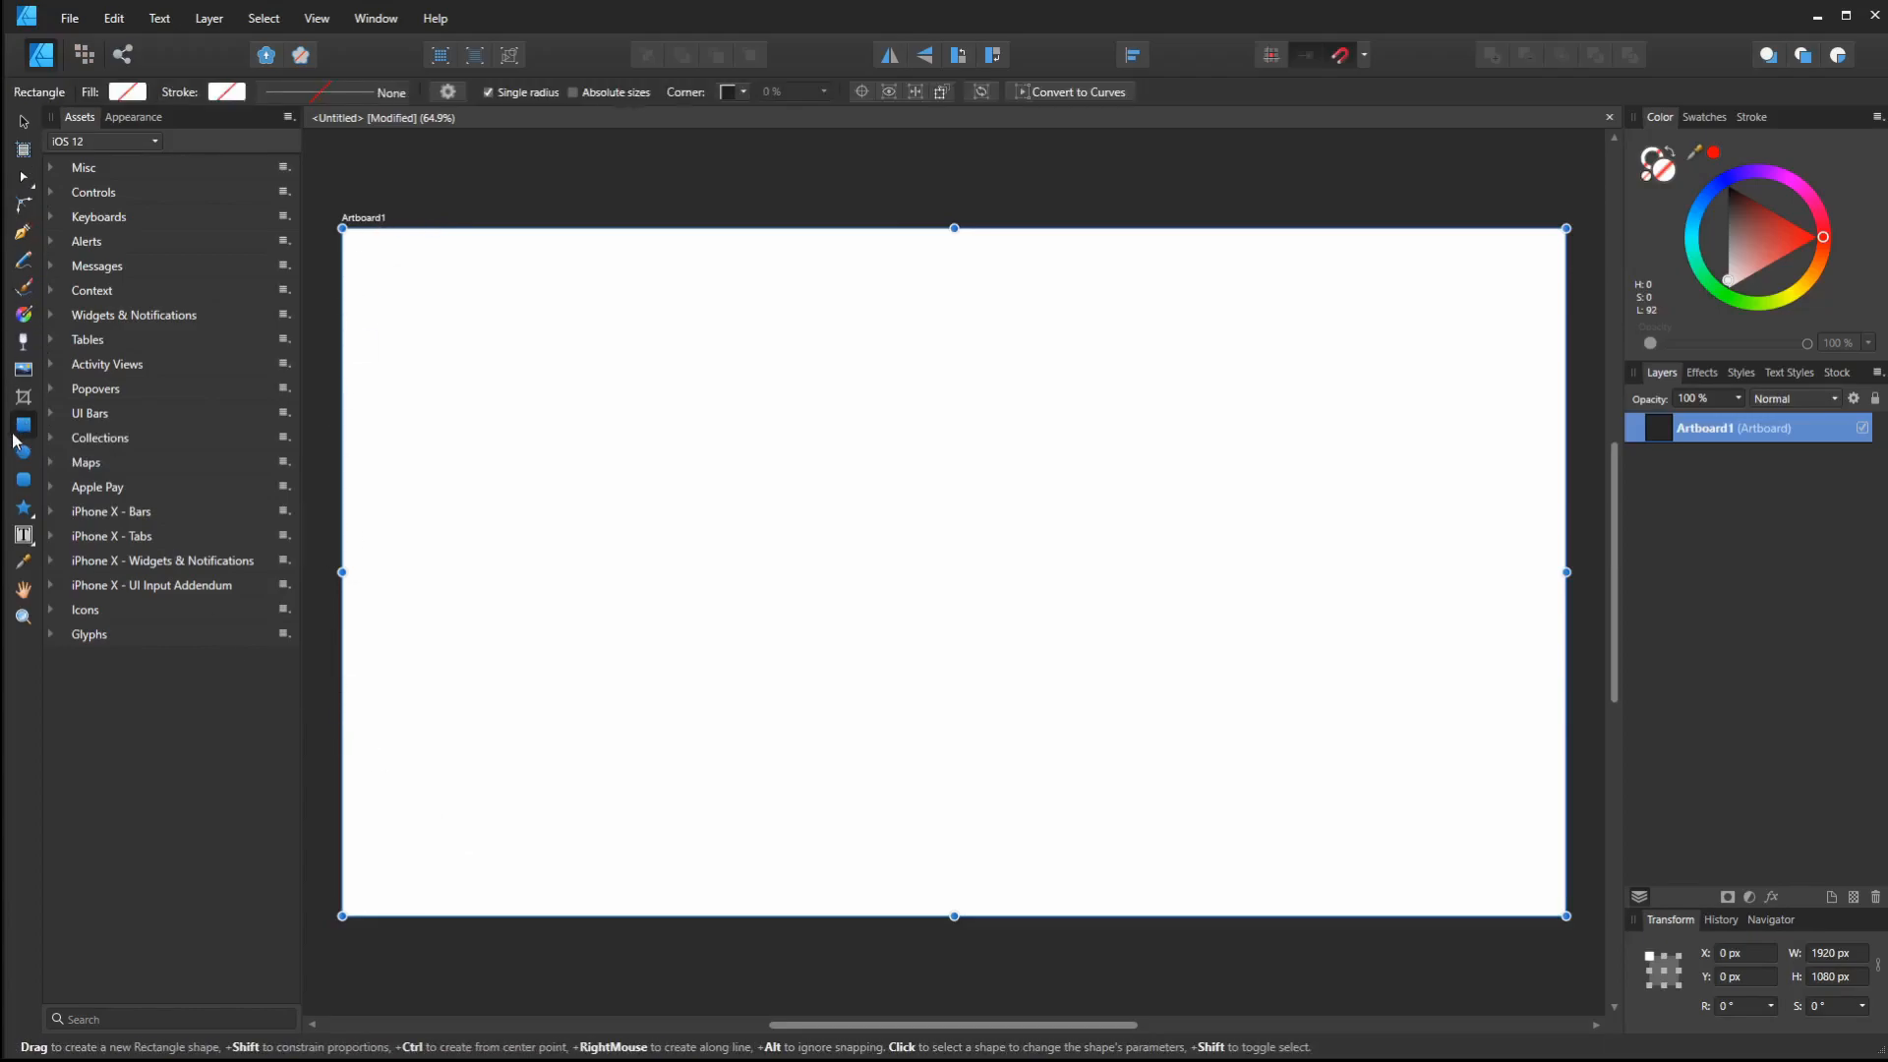
{"action": "left_click", "coordinate": [21, 125]}
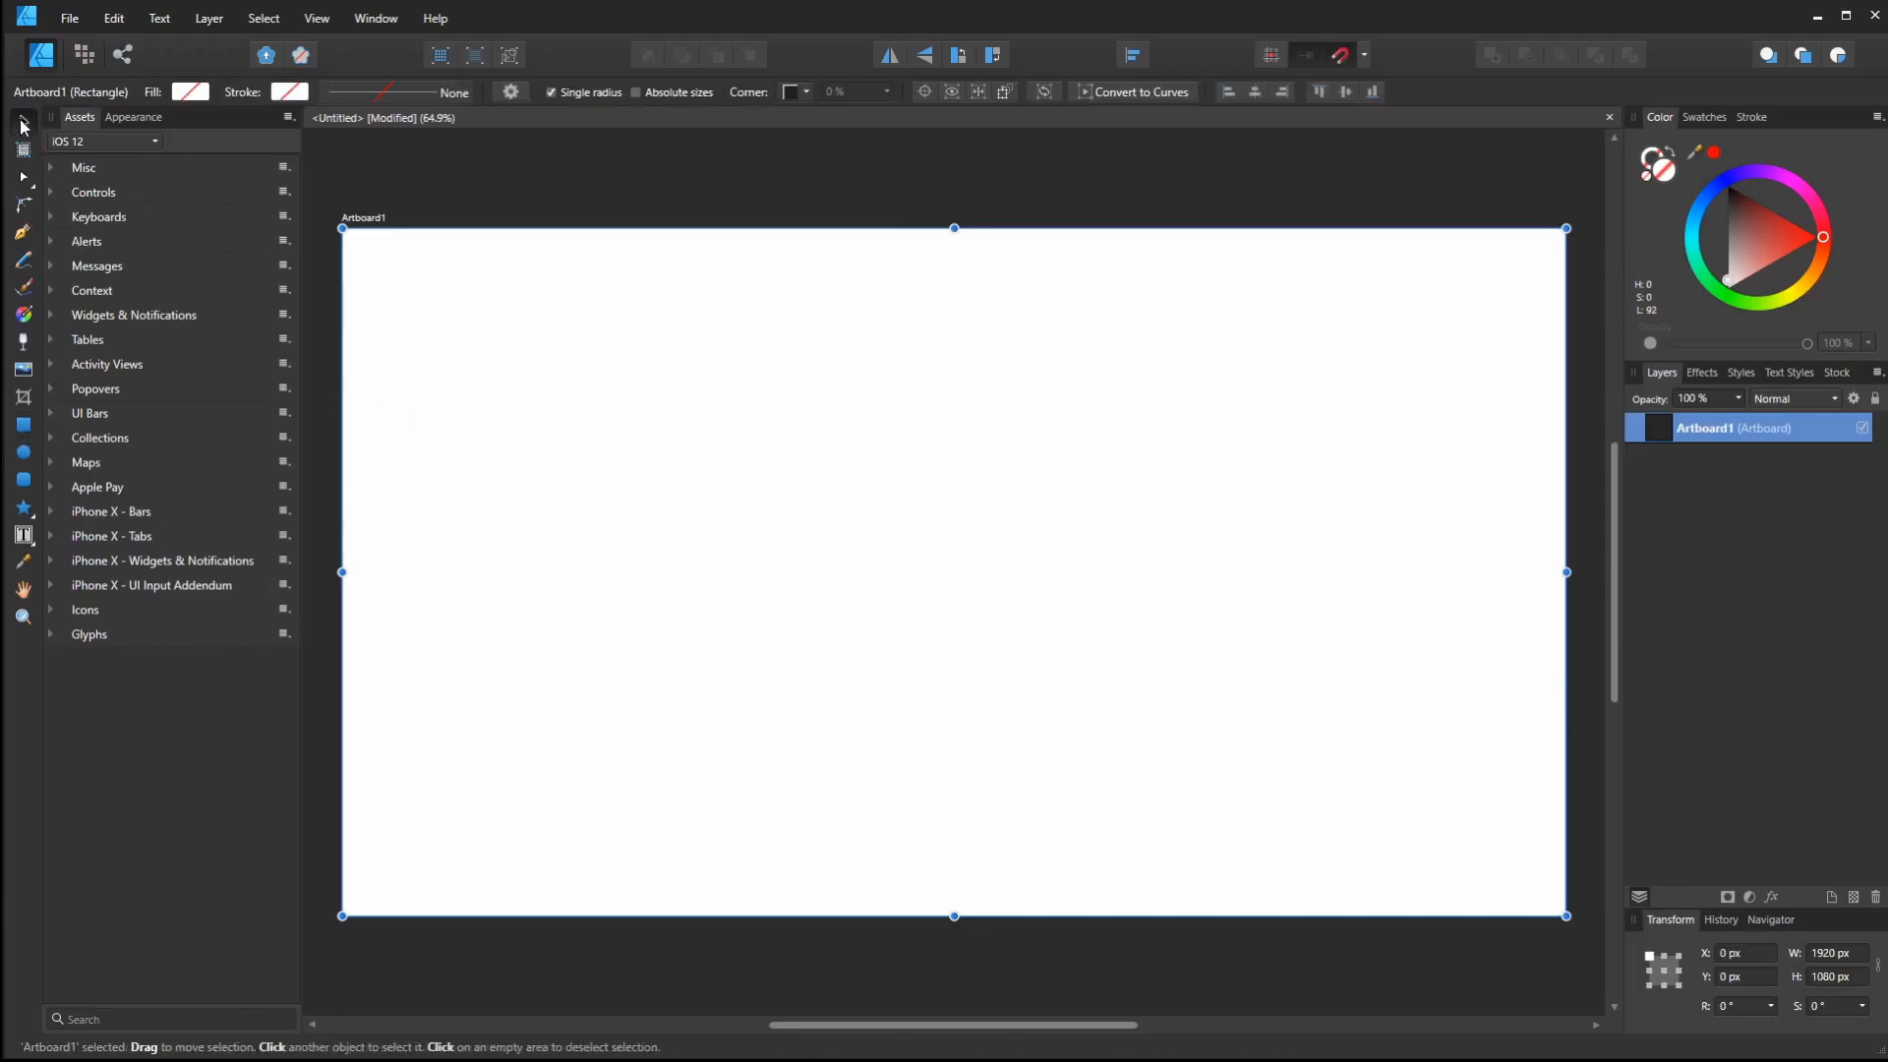
Switch to the Rectangle Tool to draw the light grey 675.5 × 380 px frame
{"action": "left_click", "coordinate": [482, 187]}
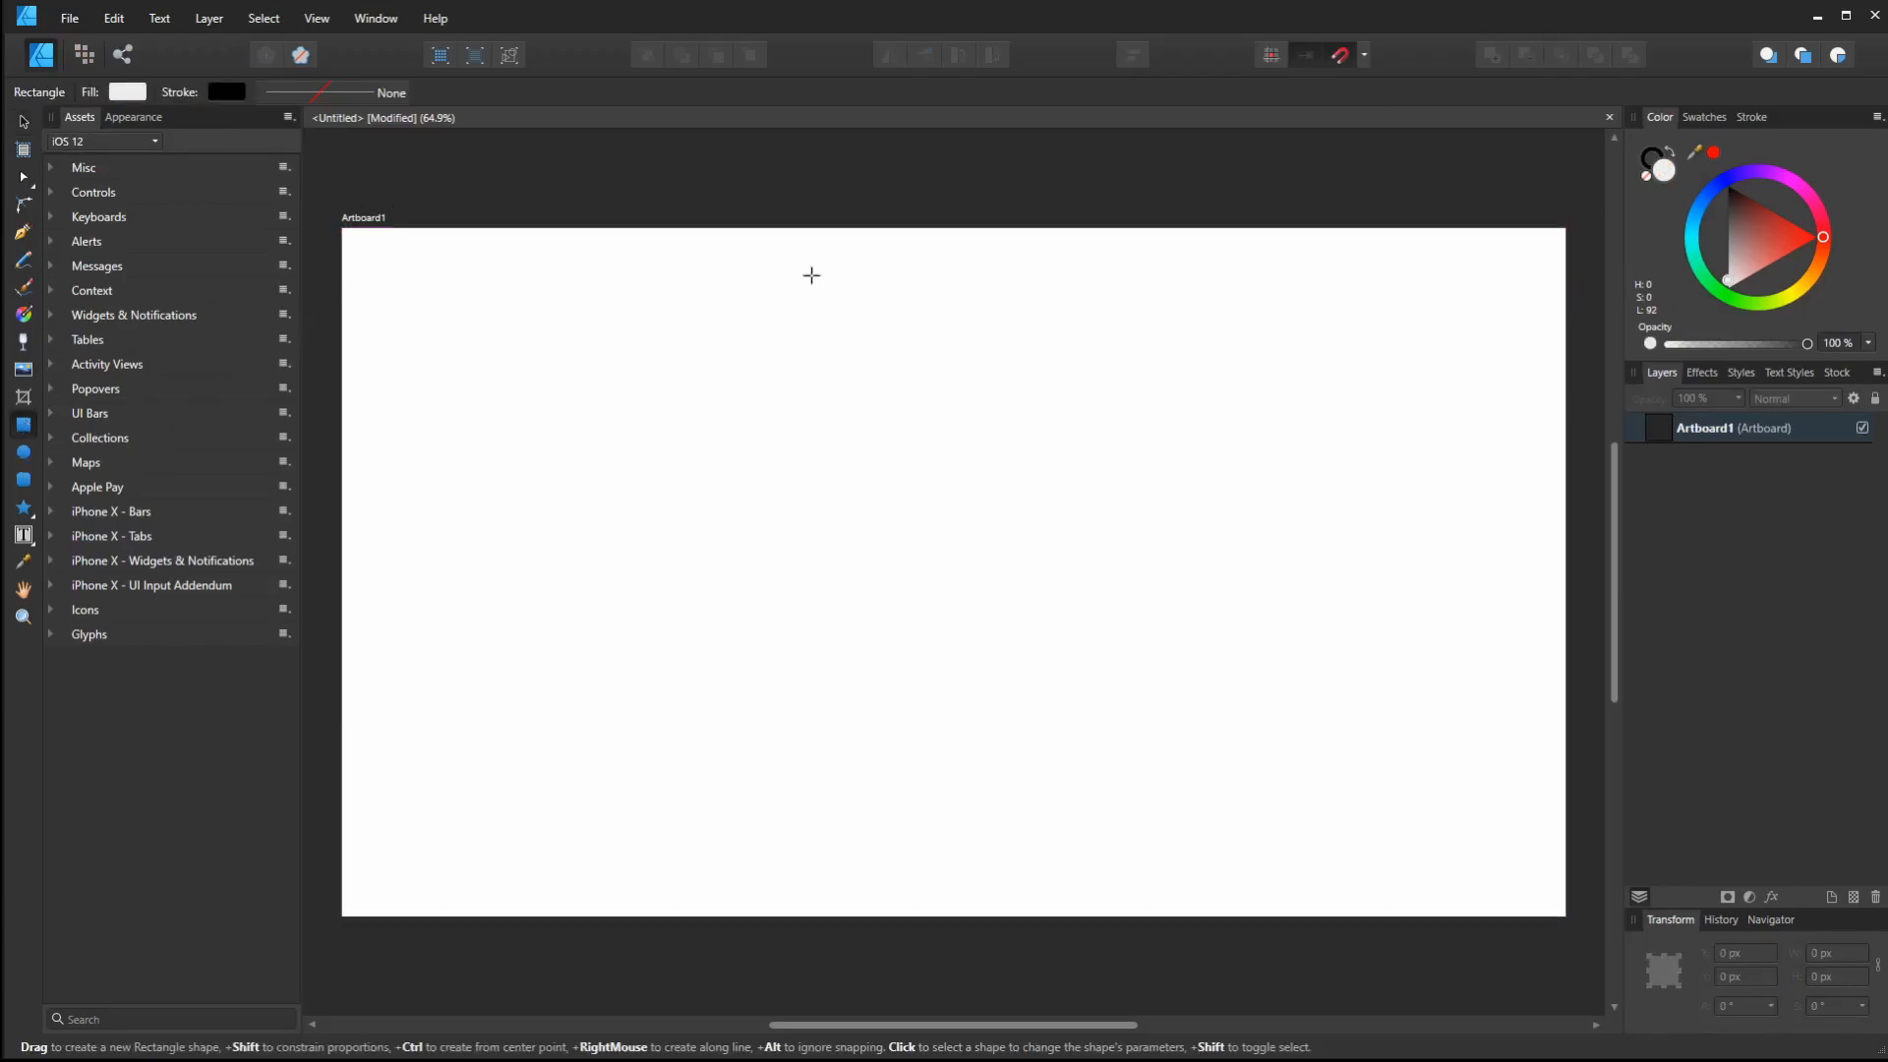
{"action": "mouse_move", "coordinate": [360, 274]}
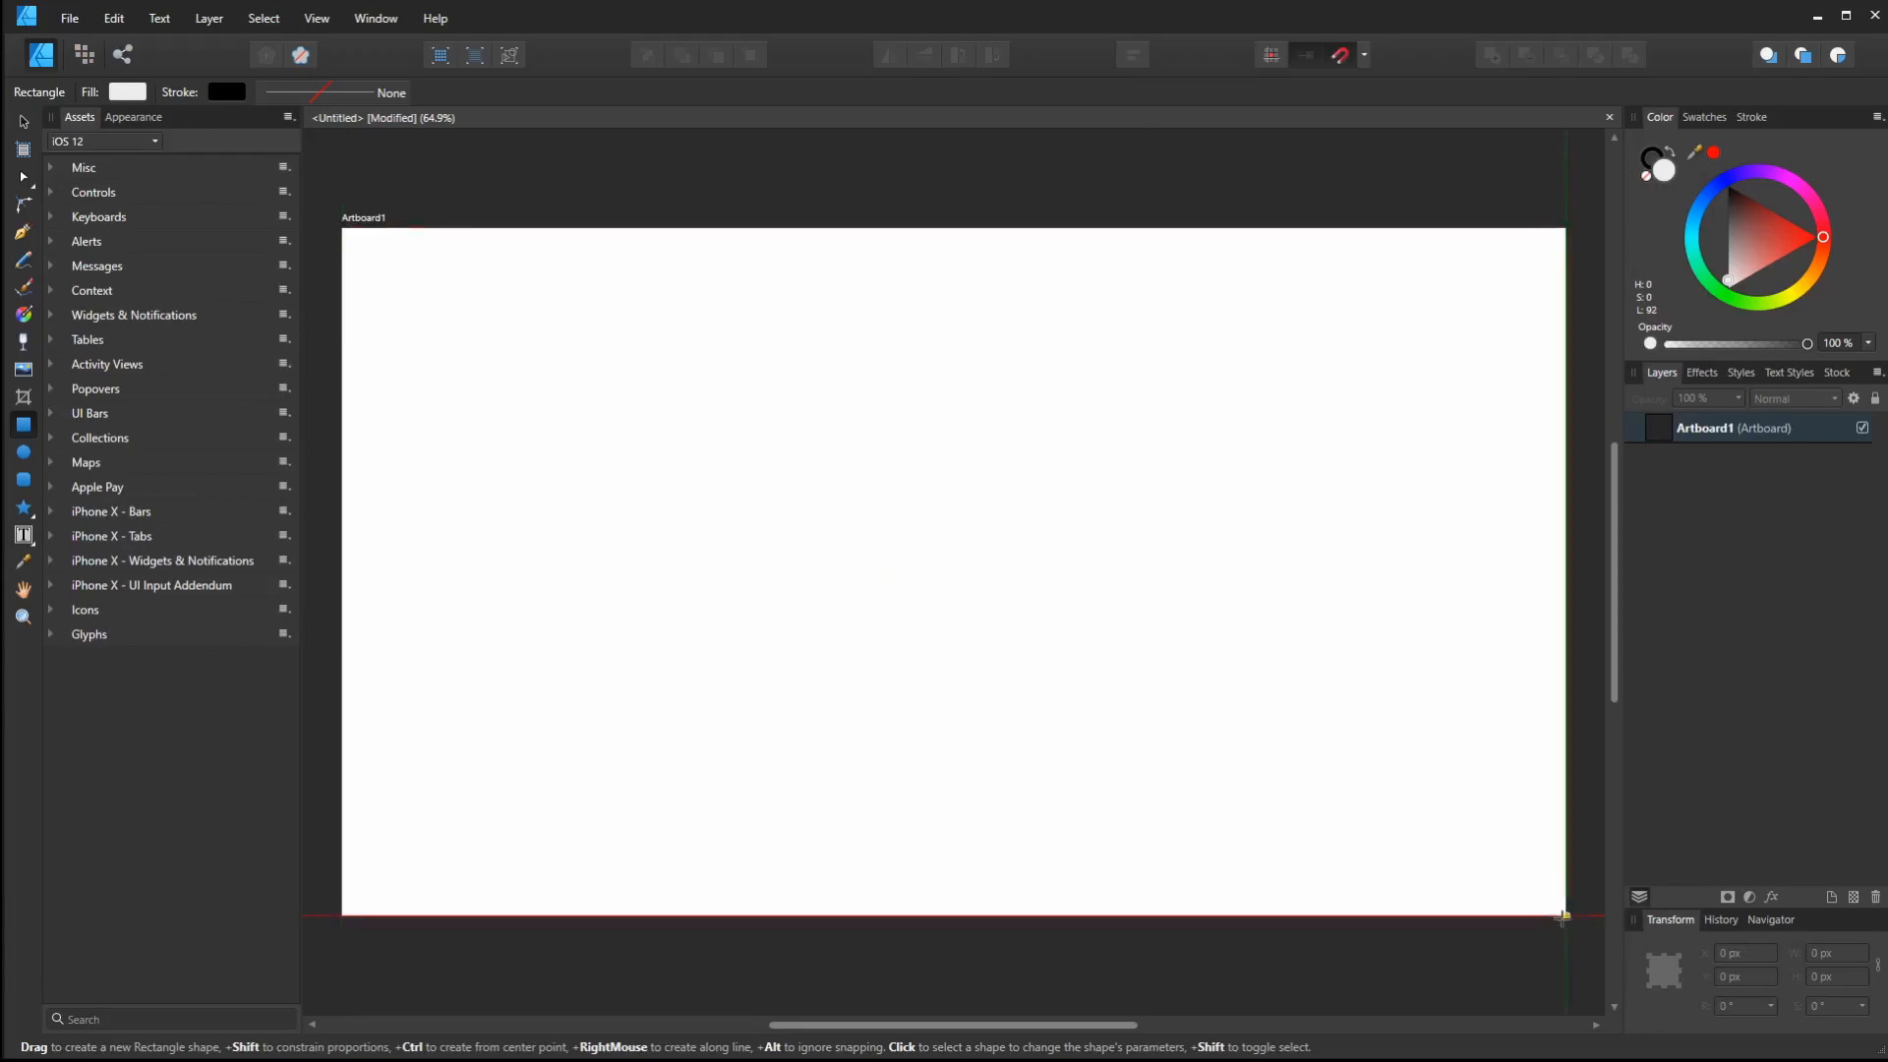
{"action": "mouse_move", "coordinate": [345, 205]}
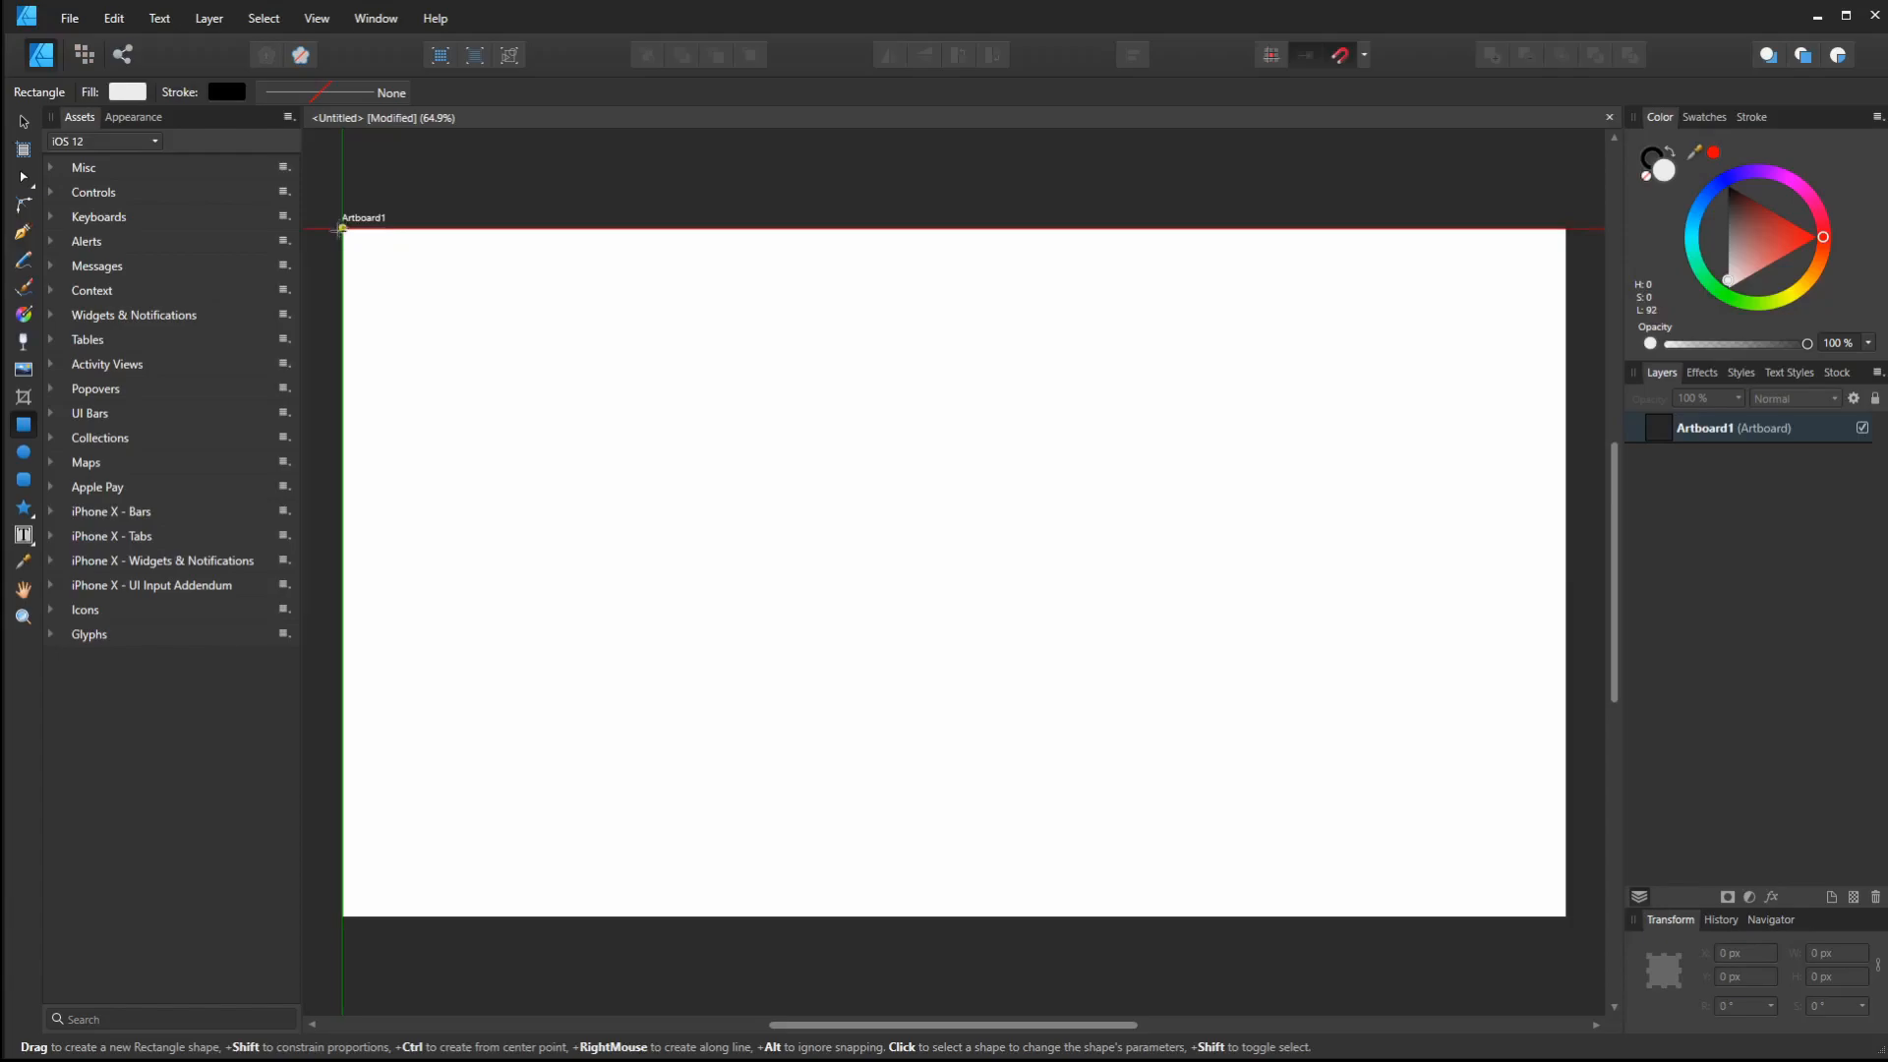
{"action": "mouse_move", "coordinate": [349, 232]}
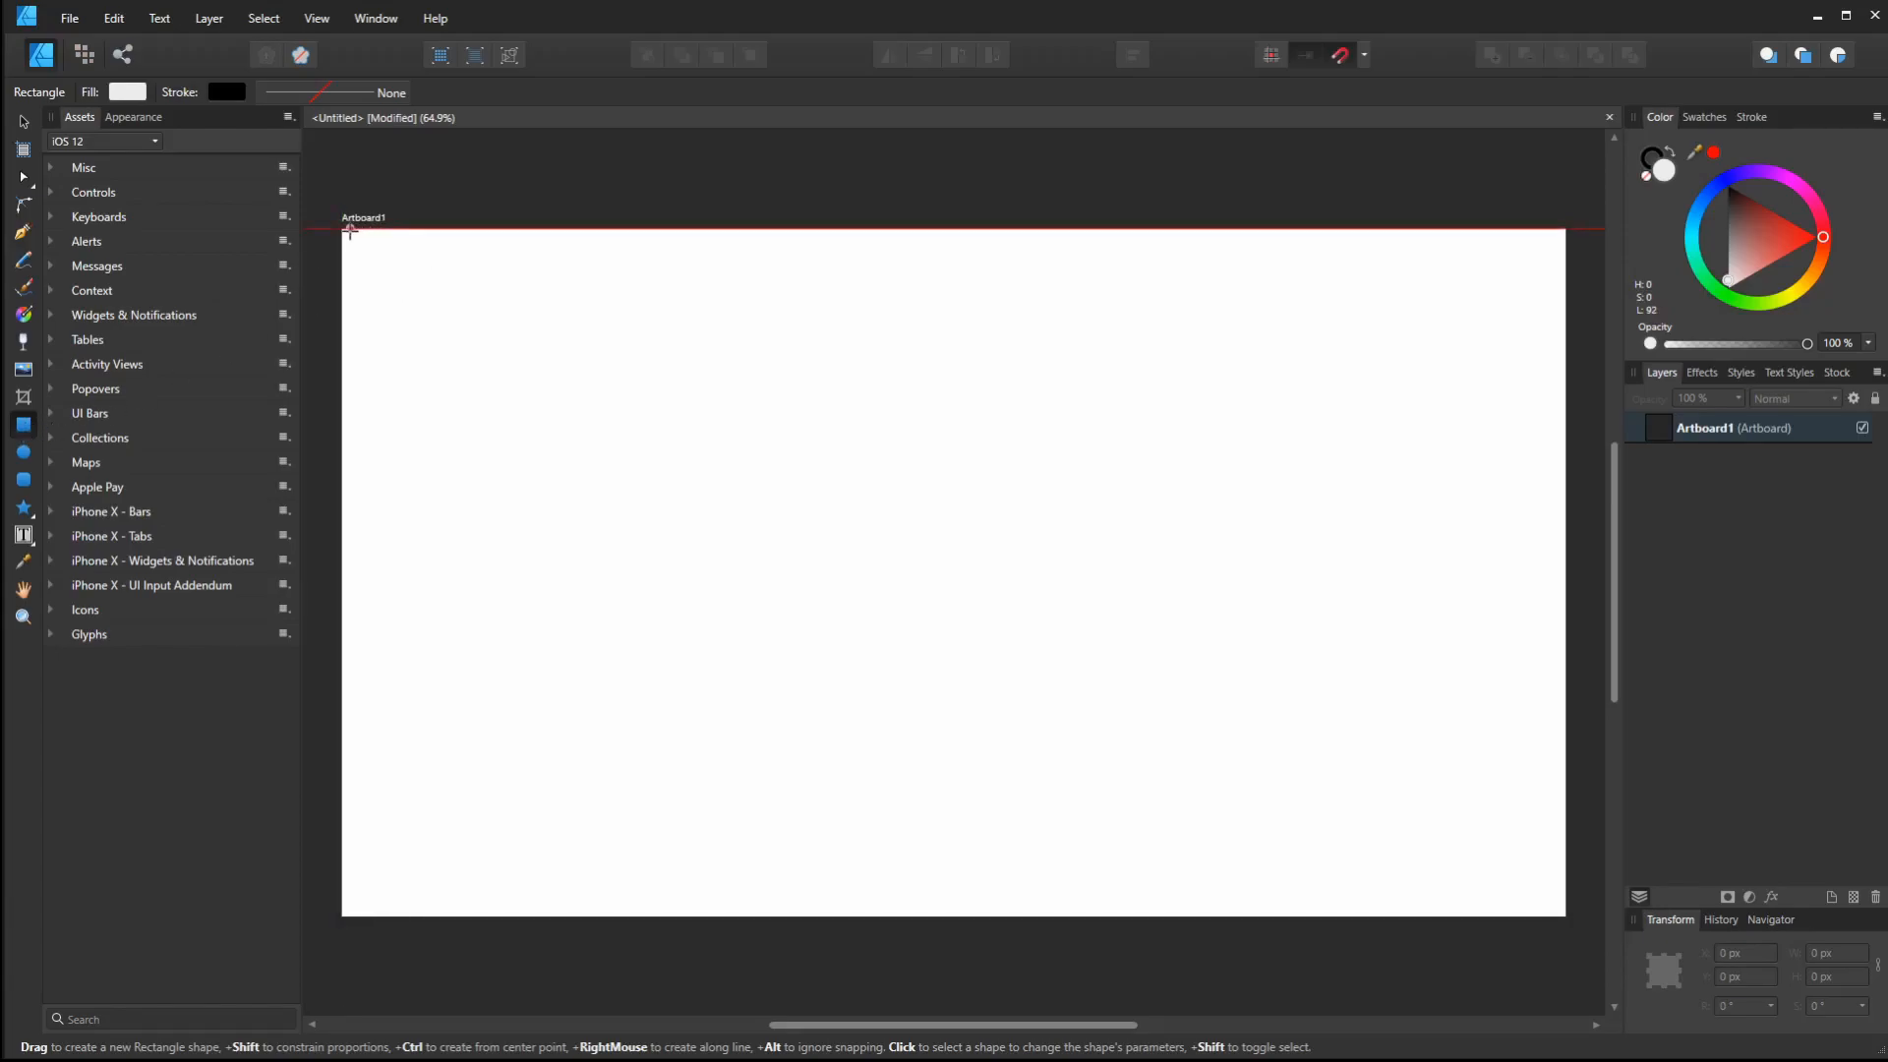
{"action": "mouse_move", "coordinate": [1075, 123]}
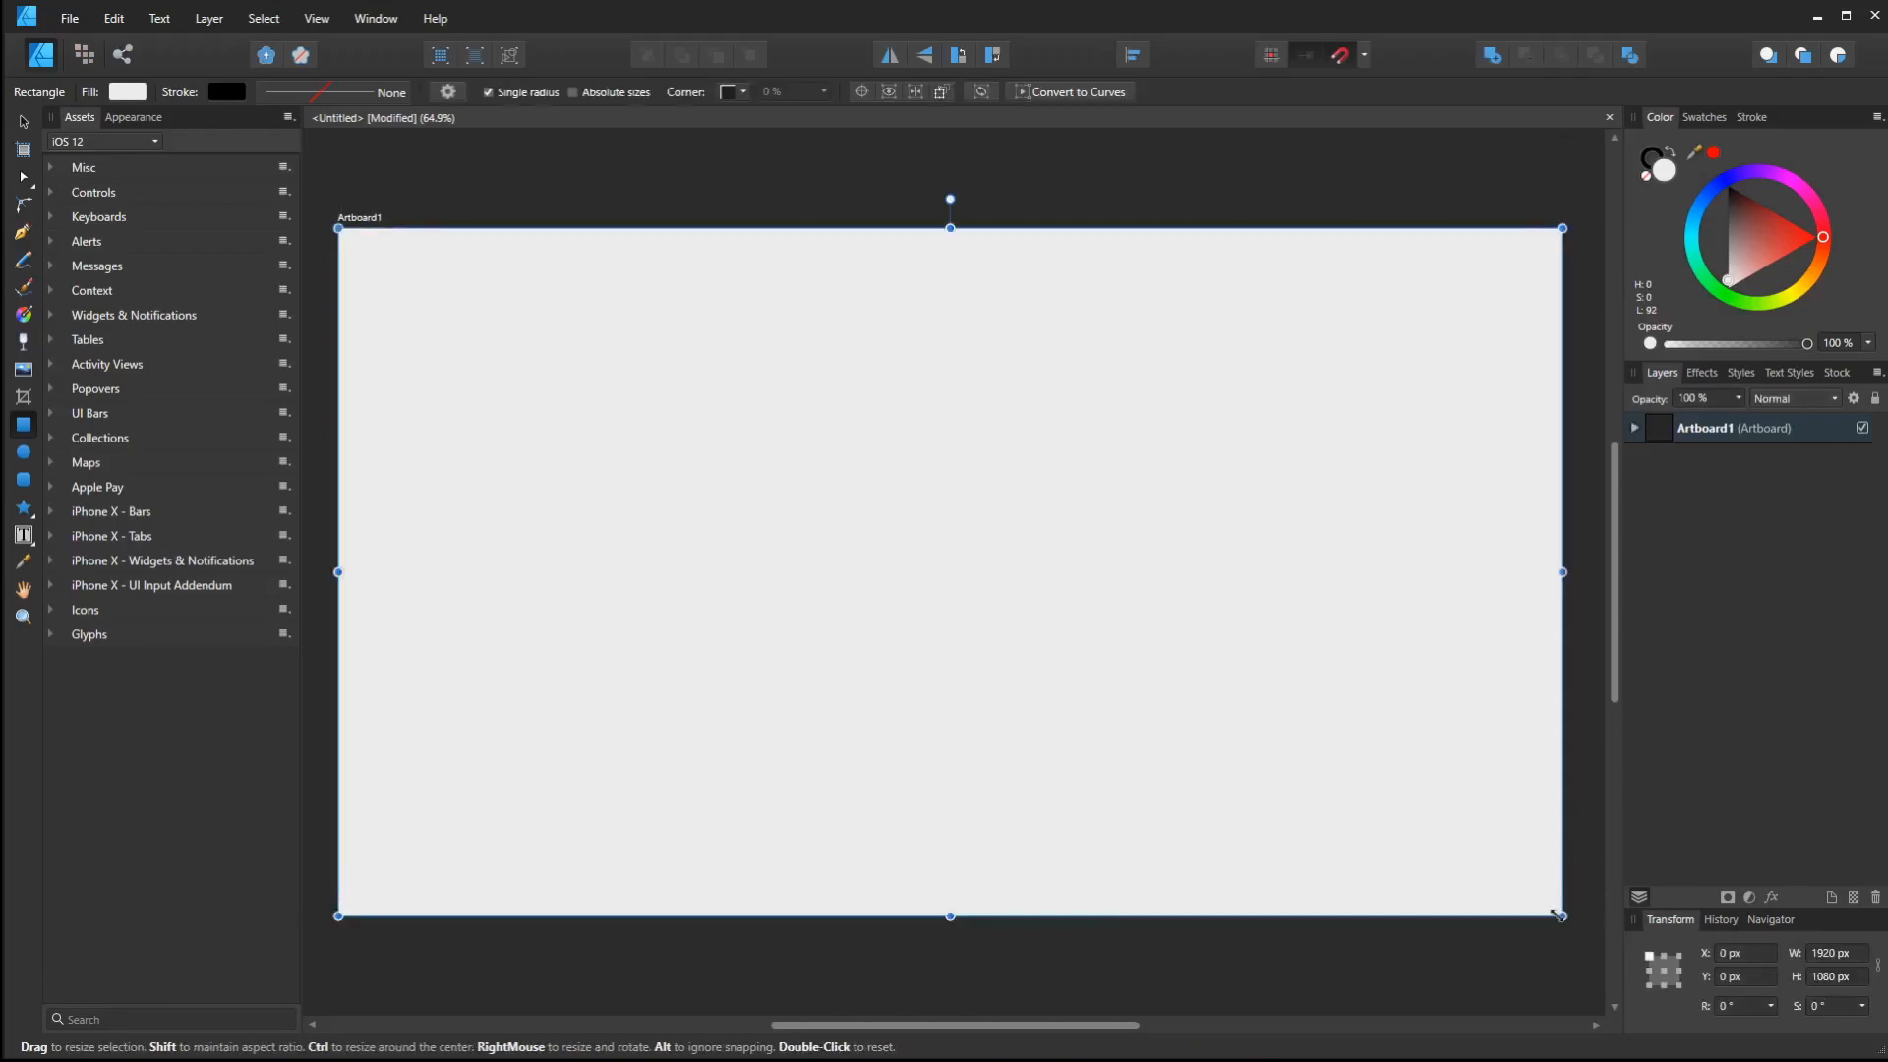
{"action": "mouse_move", "coordinate": [951, 290]}
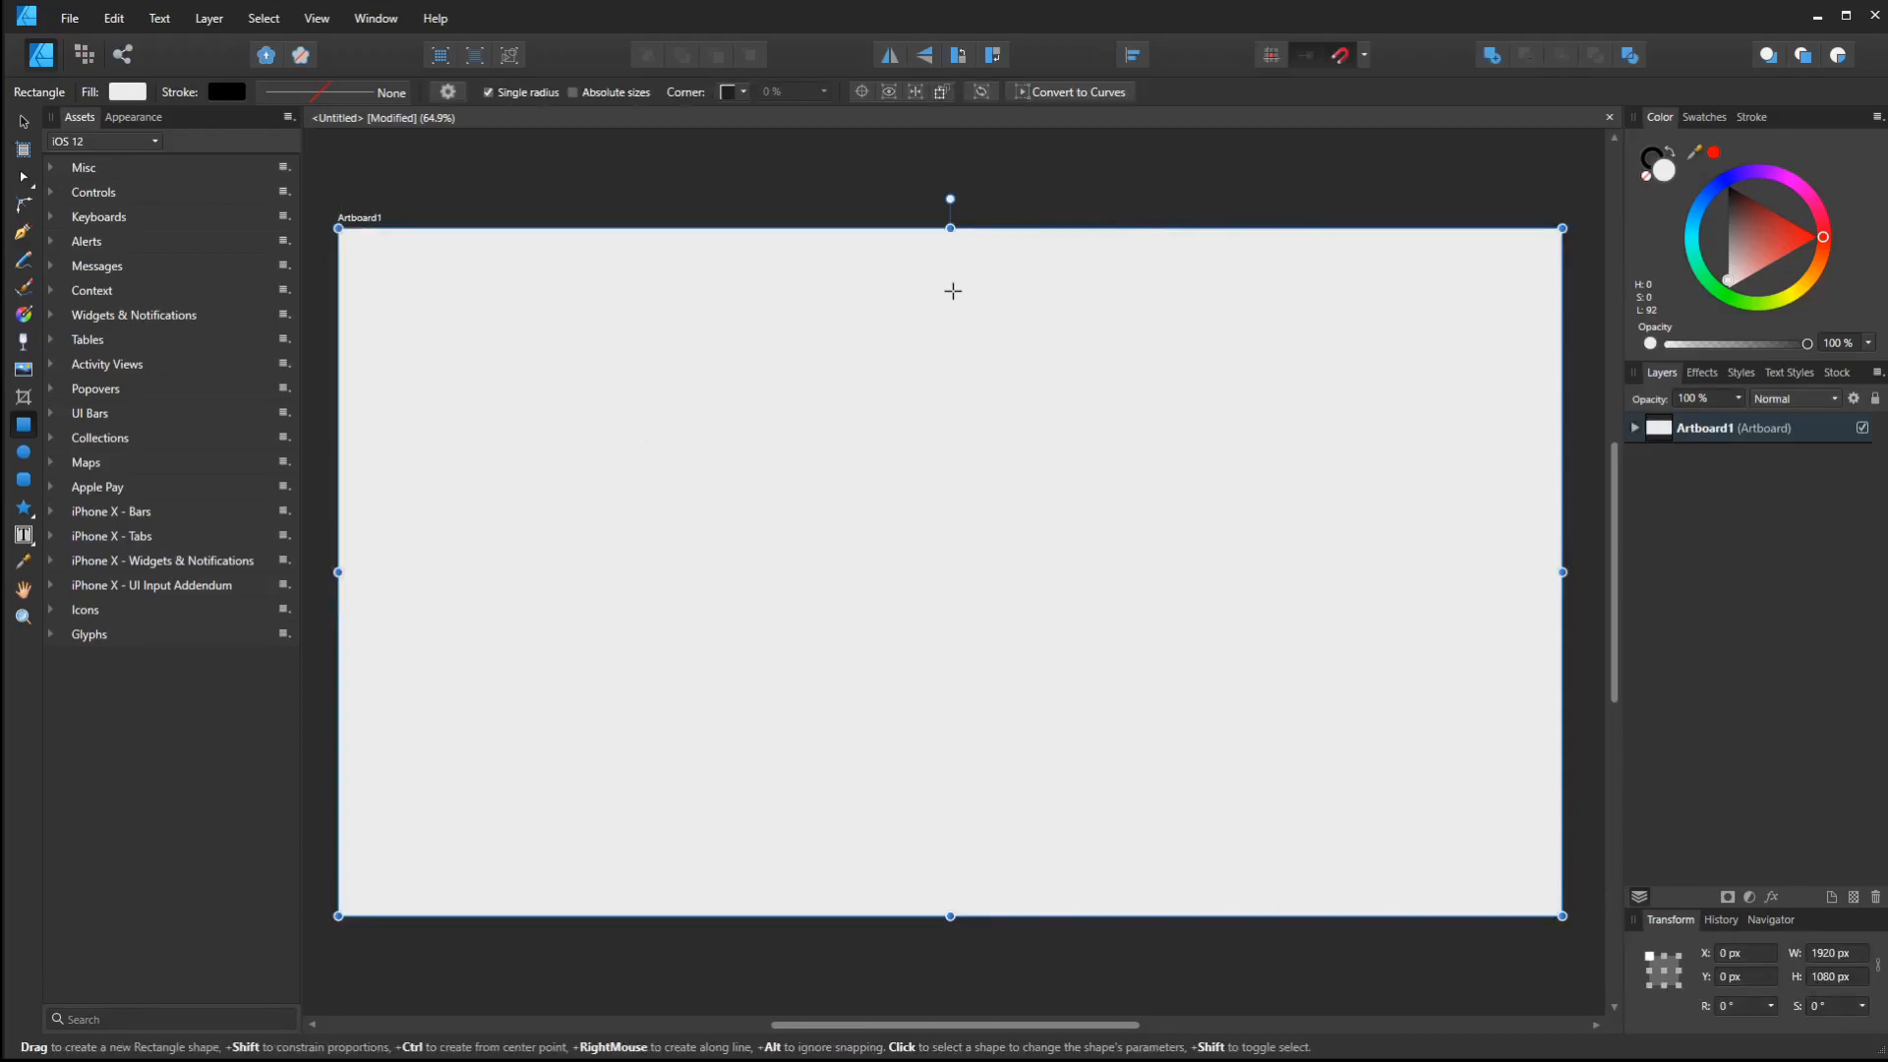
{"action": "mouse_move", "coordinate": [662, 393]}
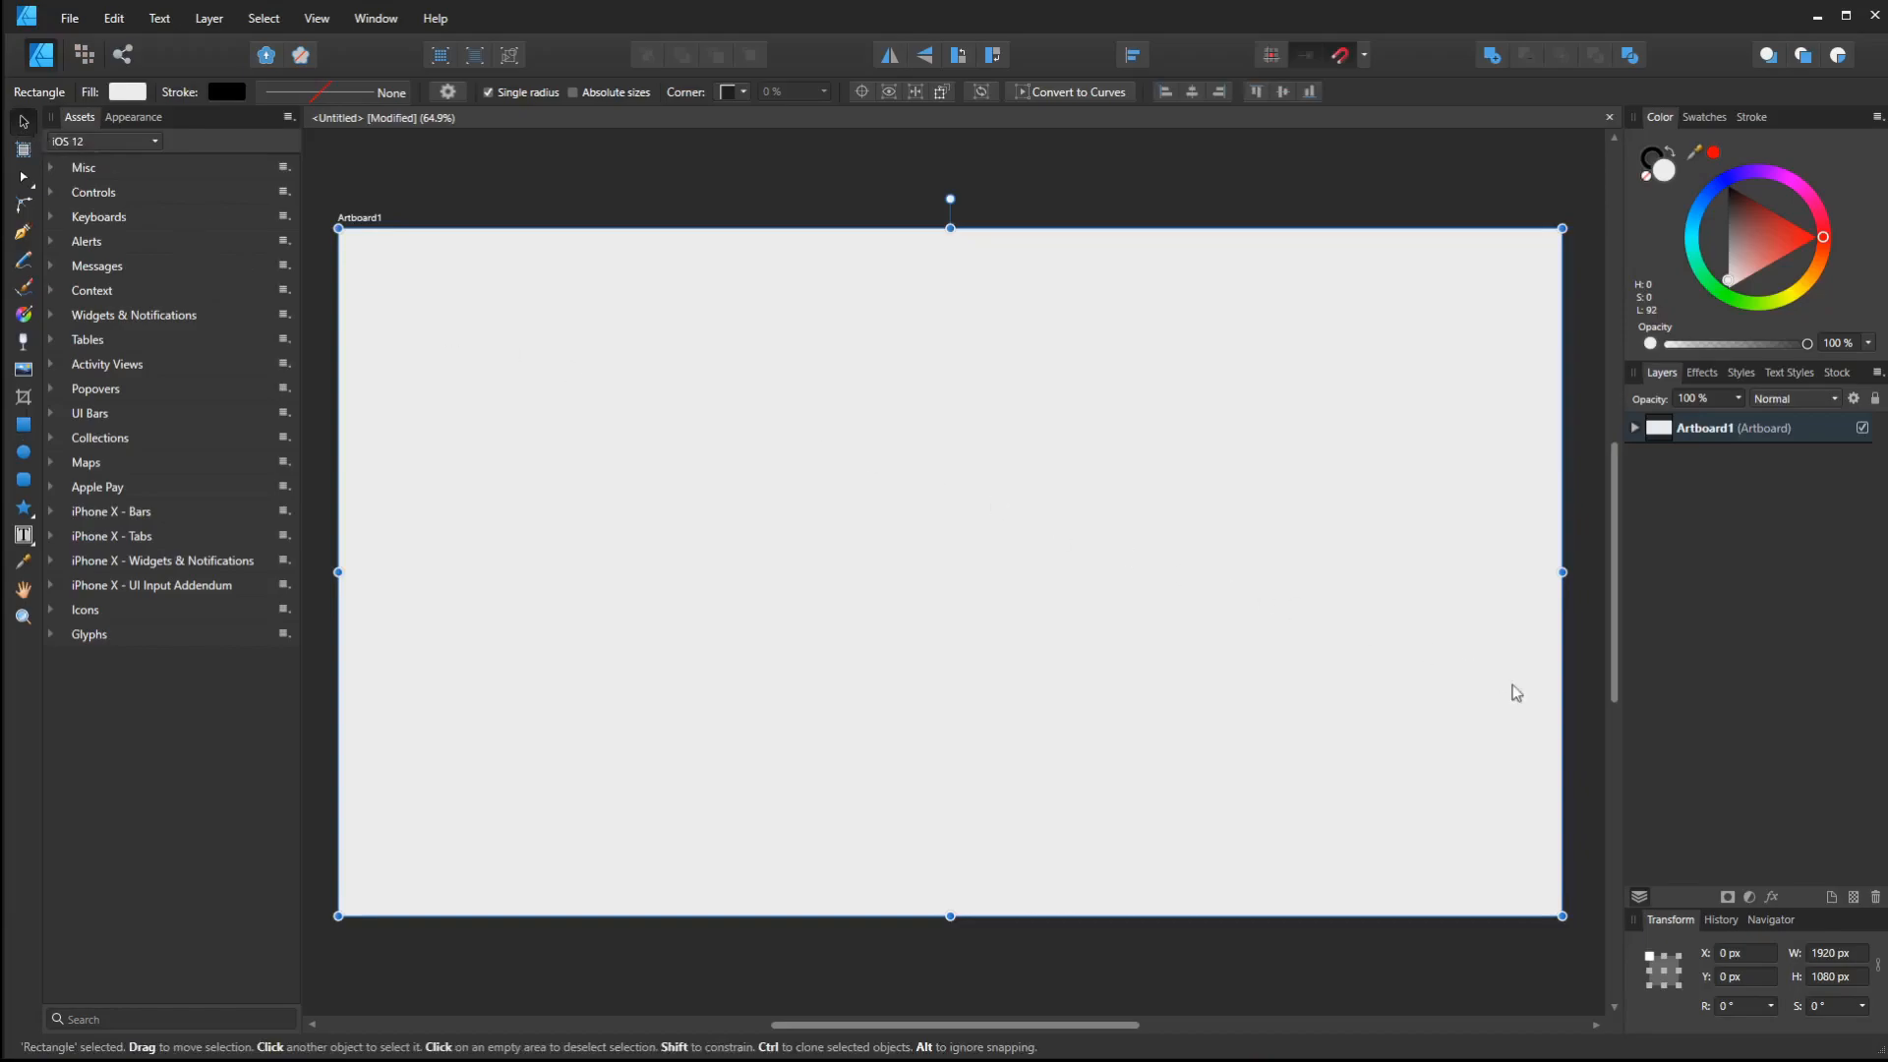
{"action": "mouse_move", "coordinate": [1563, 916]}
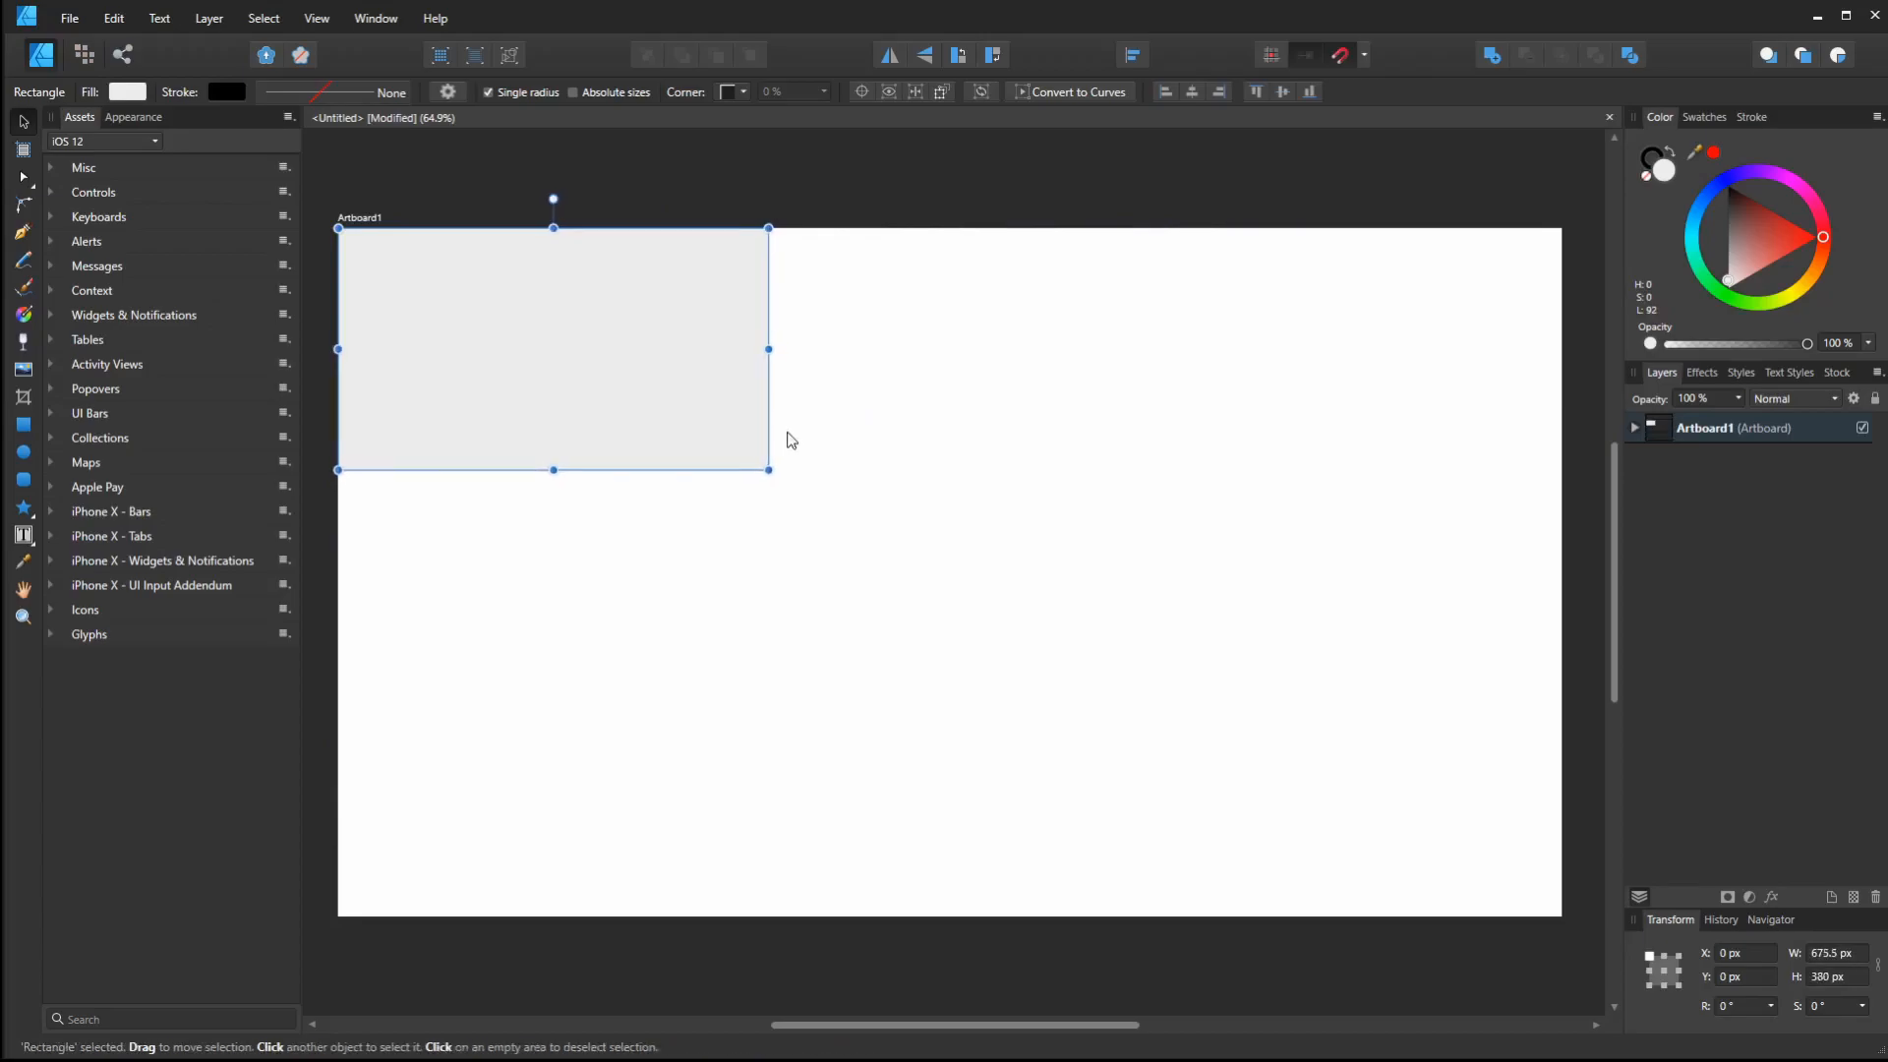
{"action": "mouse_move", "coordinate": [1674, 198]}
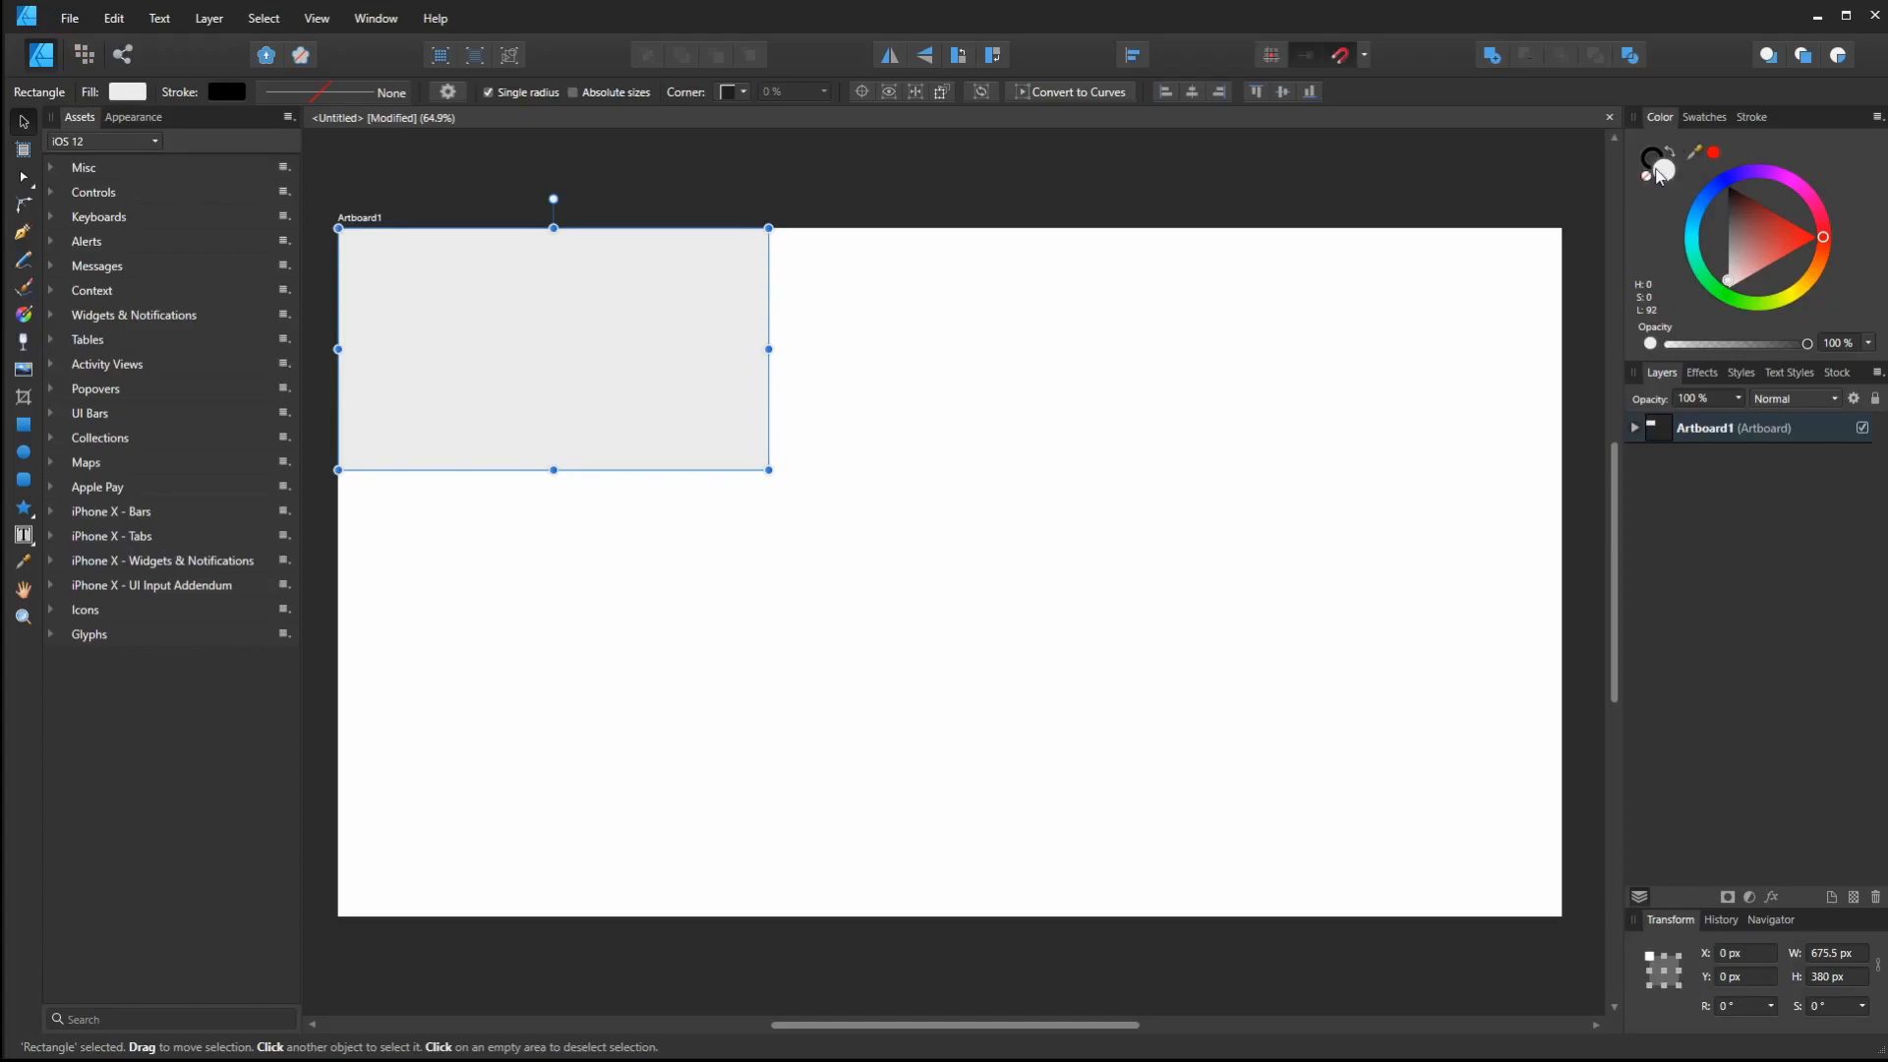
{"action": "mouse_move", "coordinate": [1686, 210]}
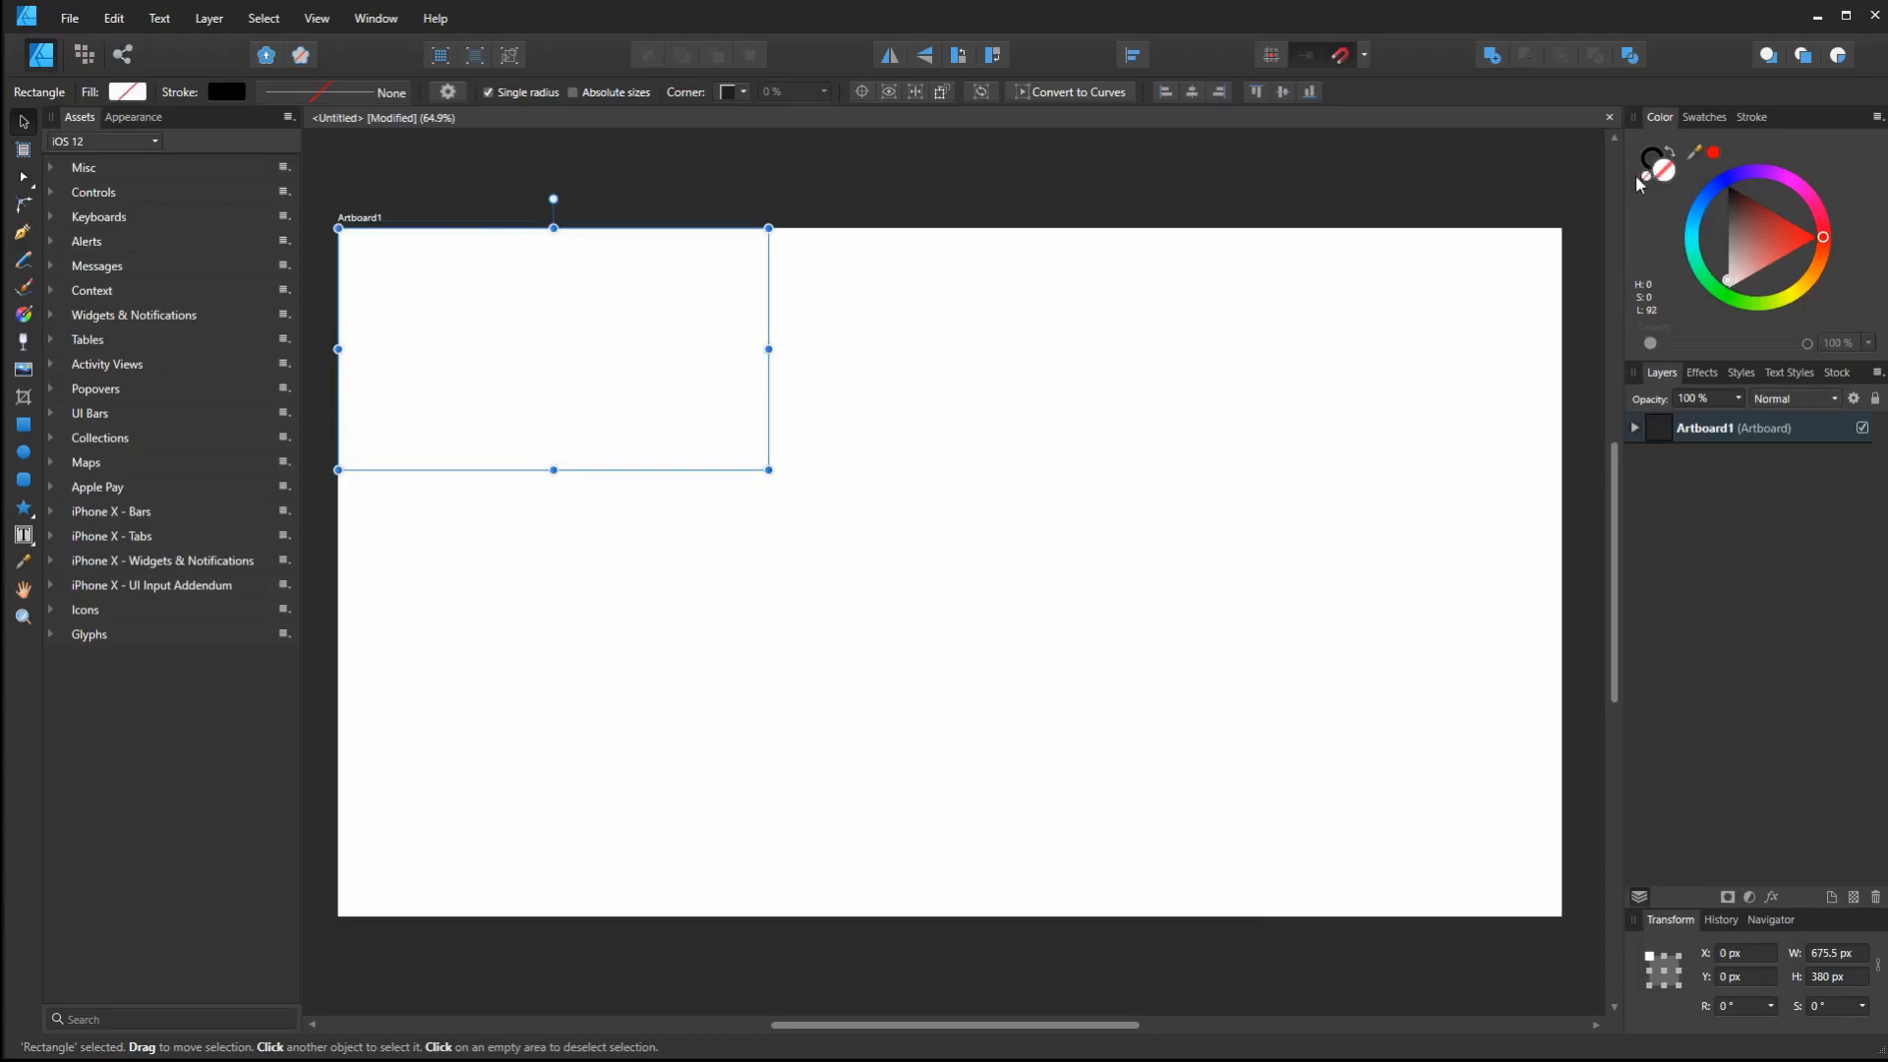
{"action": "mouse_move", "coordinate": [1750, 117]}
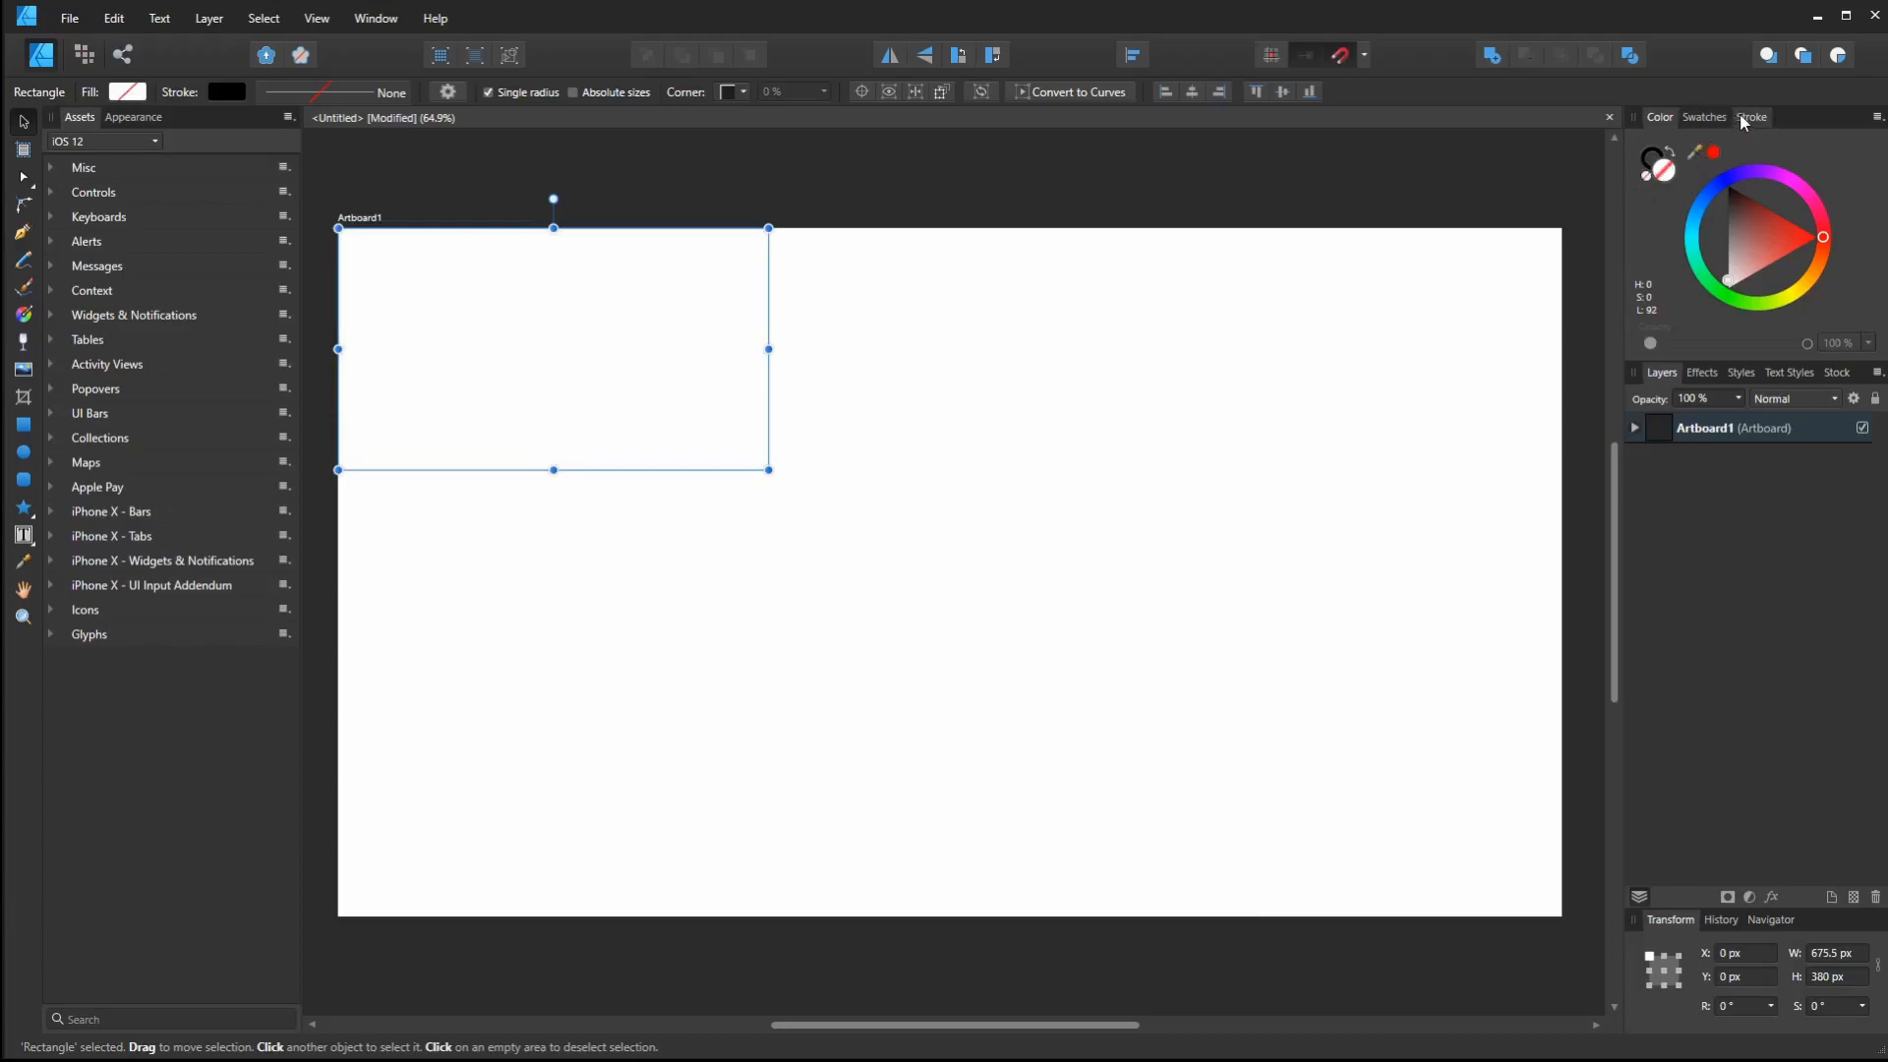
Bring up the Stroke settings to give the rectangle a 7.3 pt outline
{"action": "left_click", "coordinate": [1751, 117]}
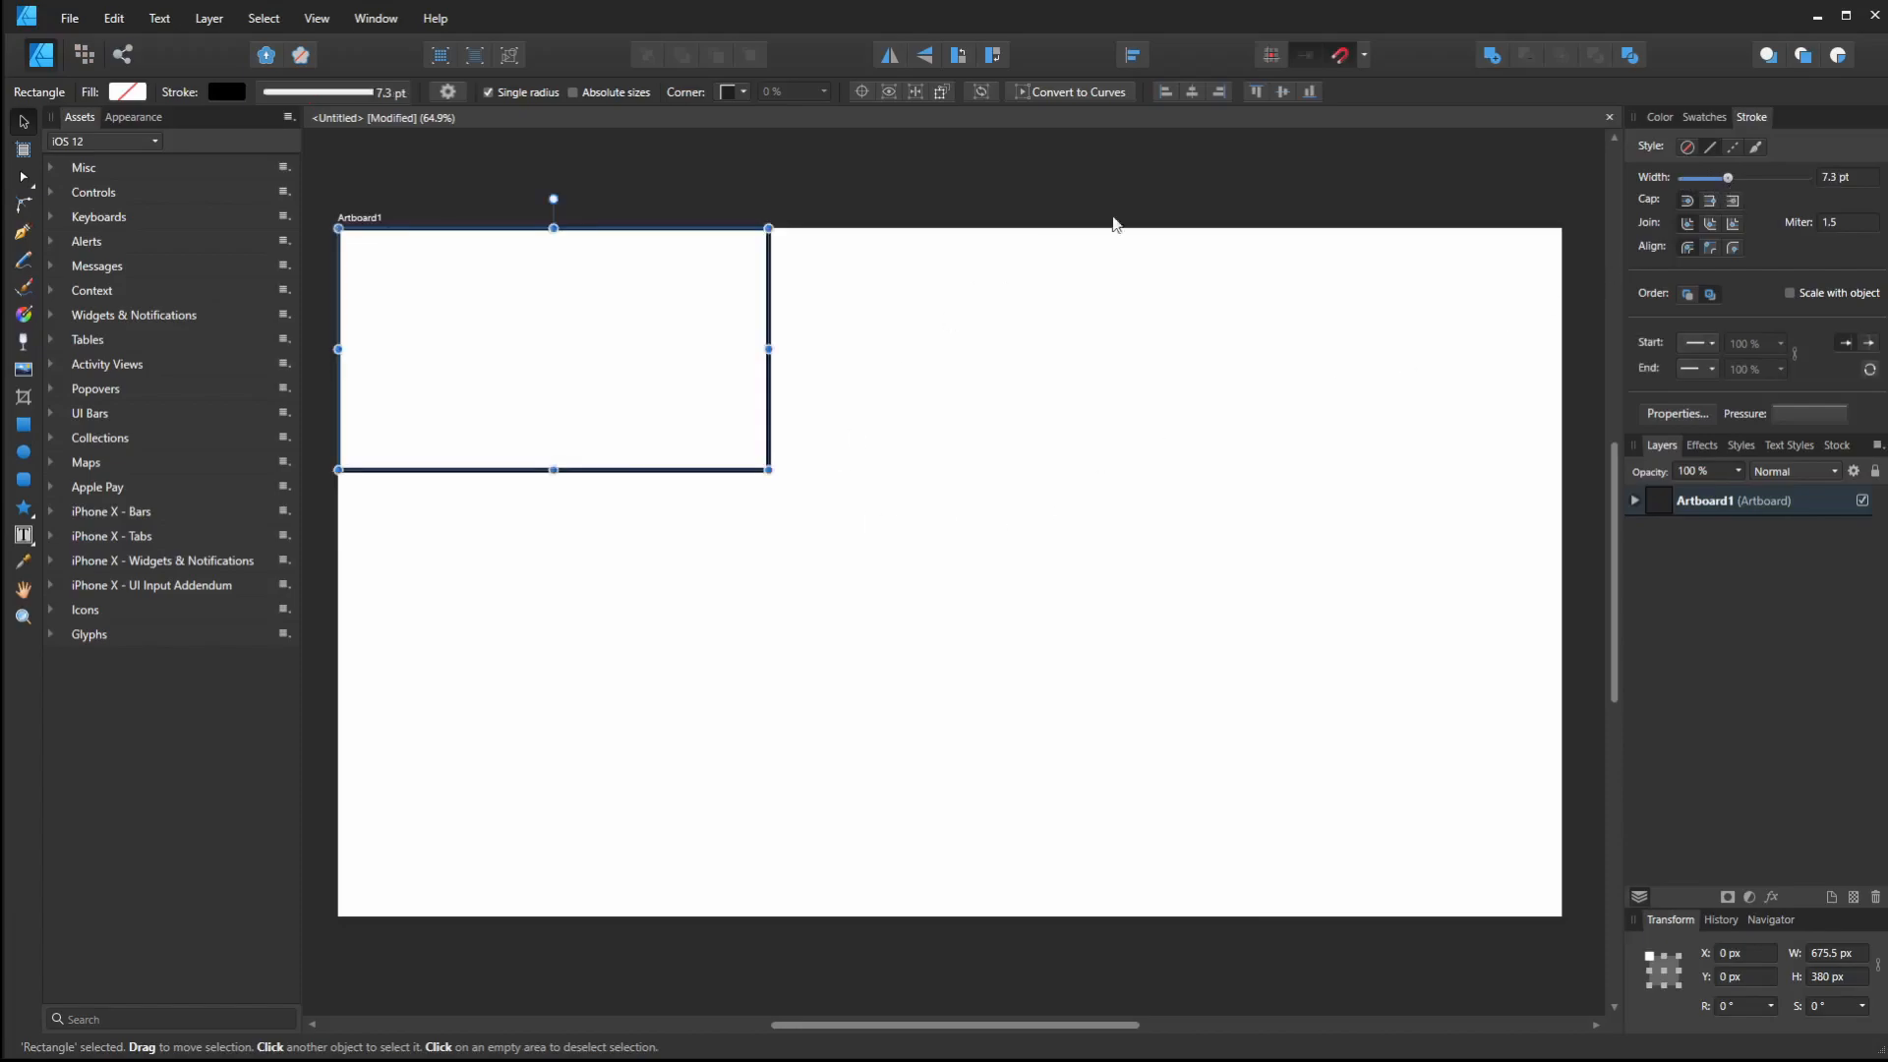
{"action": "mouse_move", "coordinate": [571, 371]}
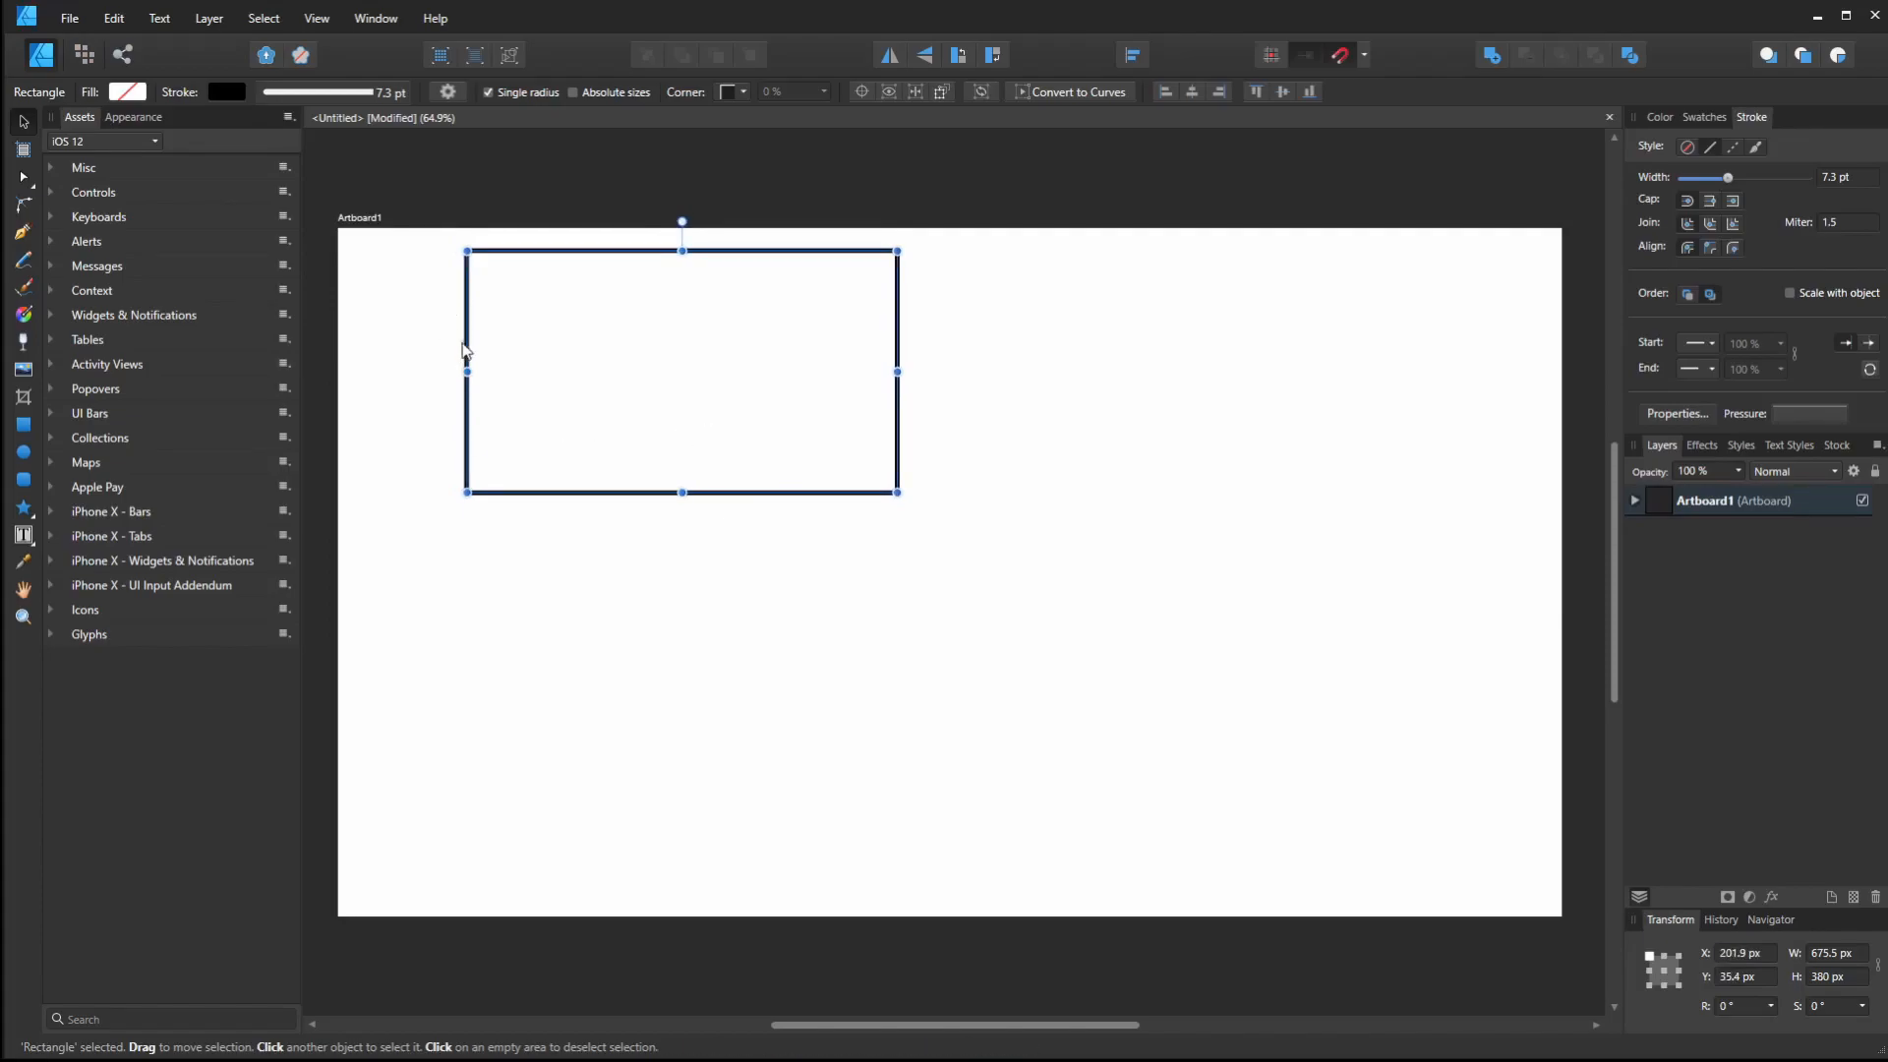
{"action": "mouse_move", "coordinate": [542, 350]}
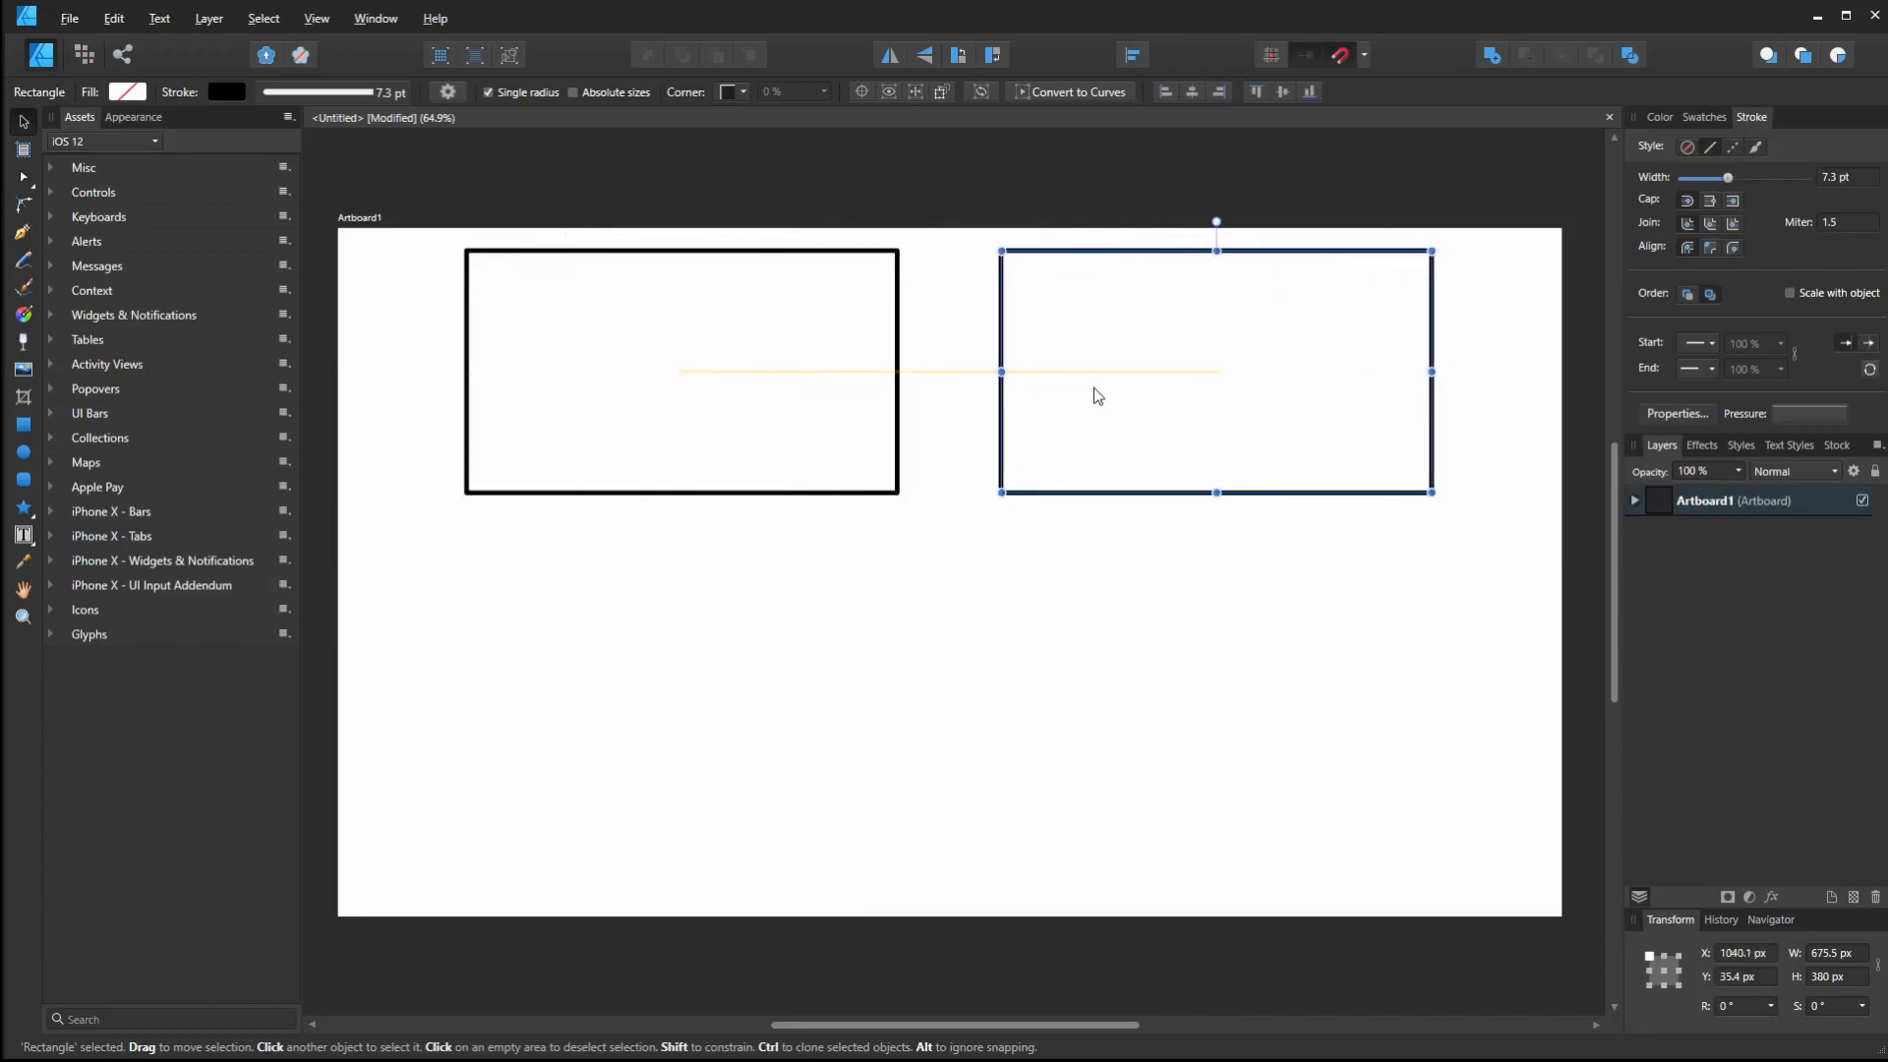
Place the cloned rectangle to the right, check colour swatches, and deselect it
{"action": "left_click", "coordinate": [1060, 518]}
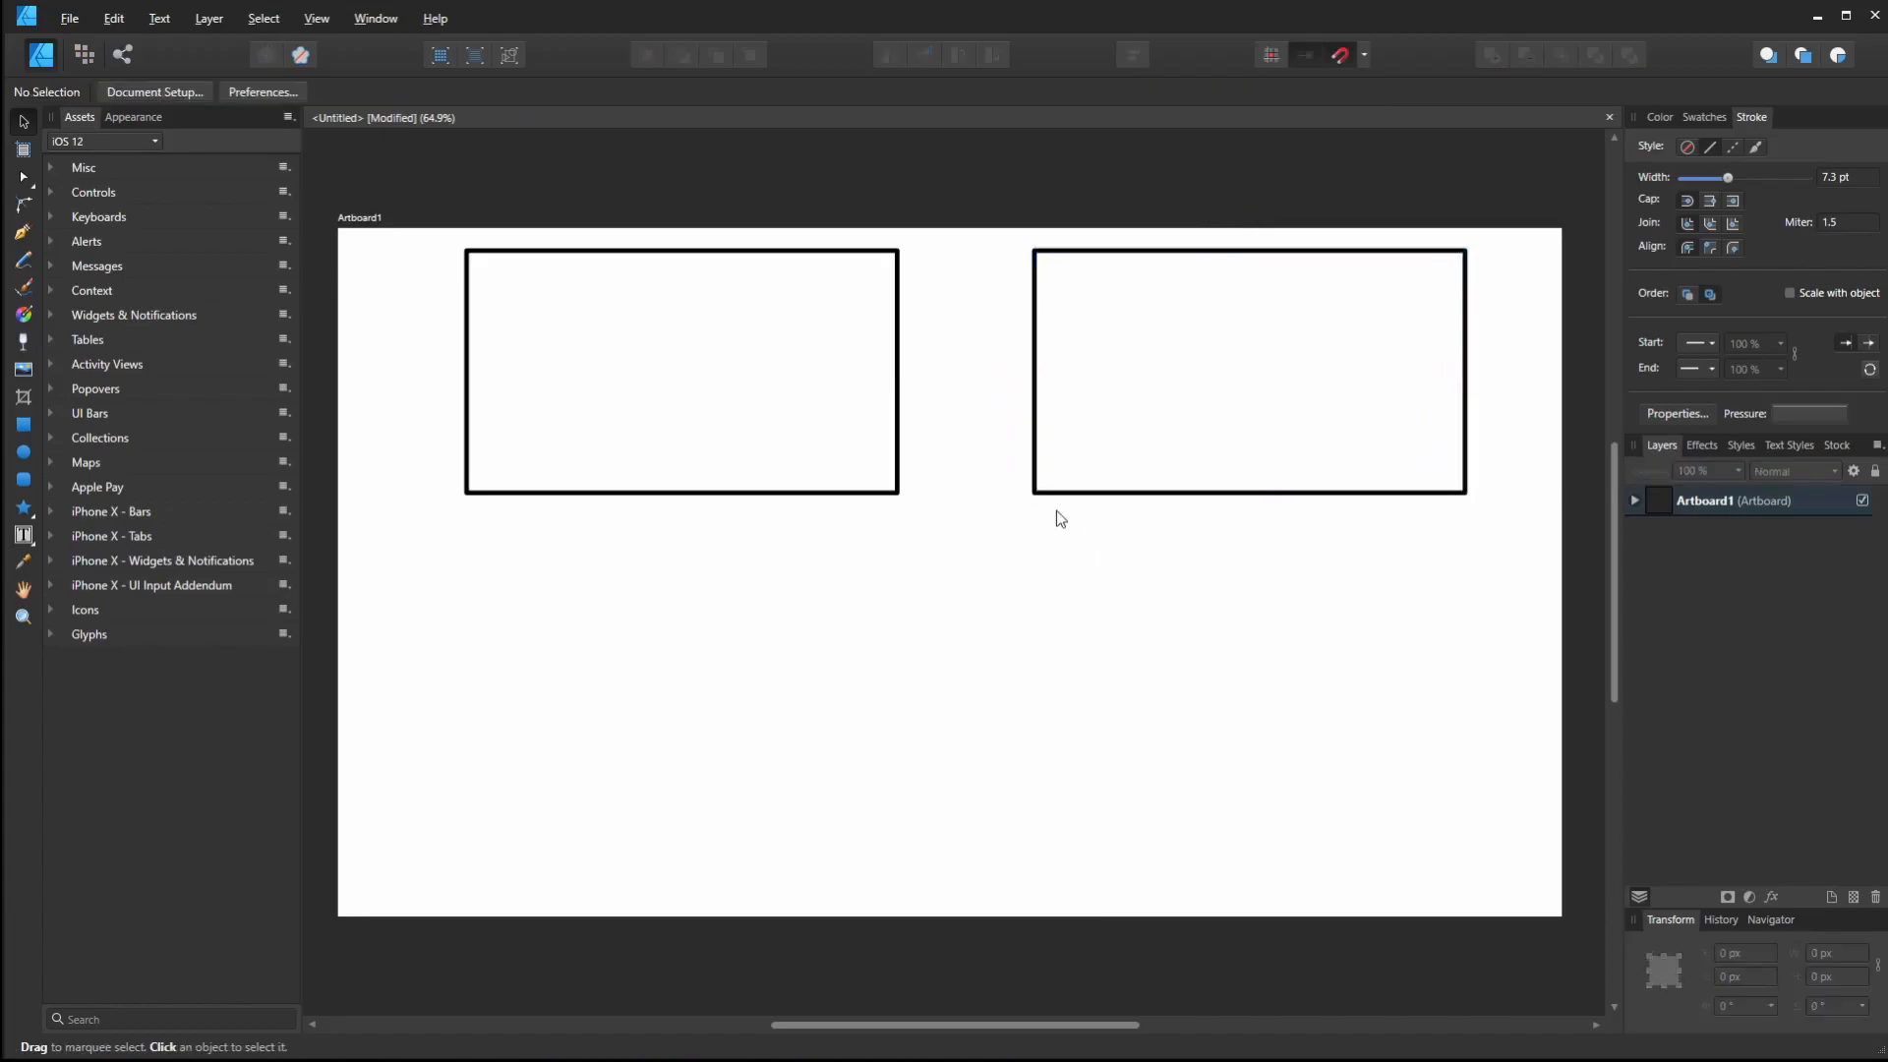
{"action": "mouse_move", "coordinate": [1033, 468]}
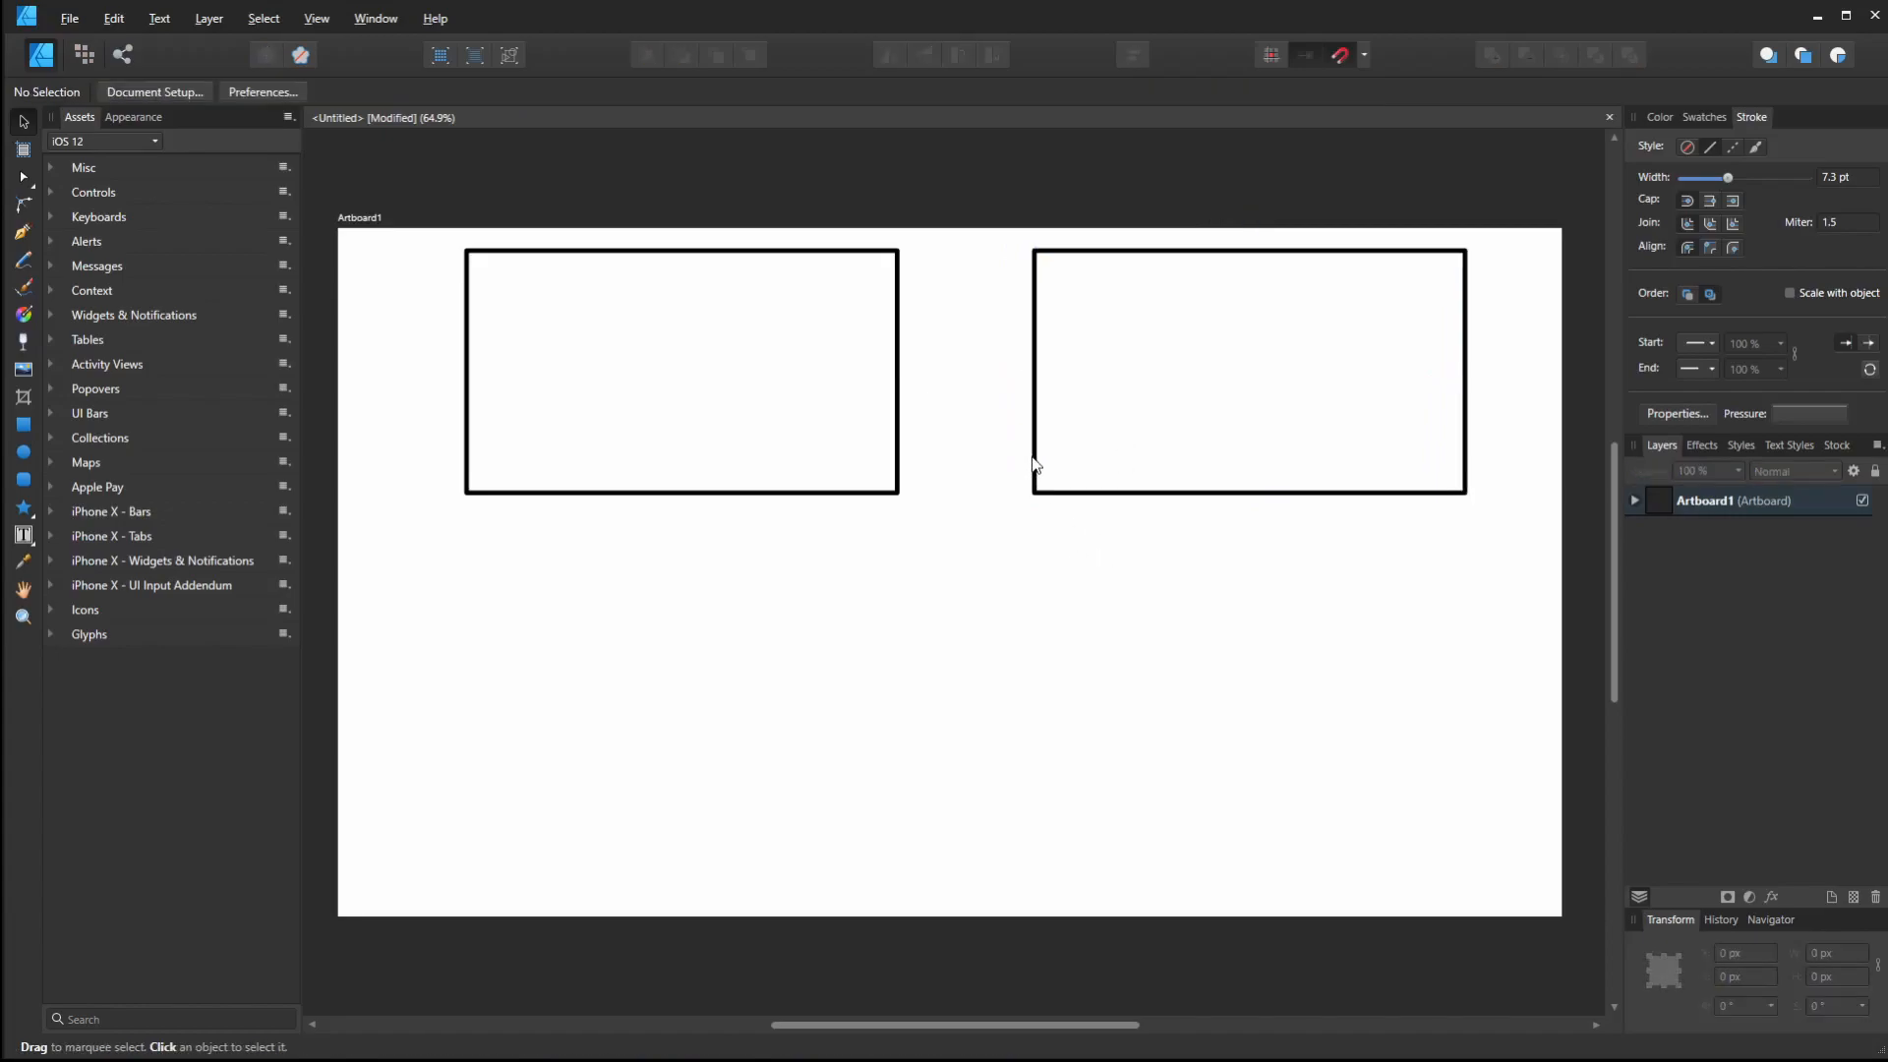
{"action": "left_click", "coordinate": [1246, 452]}
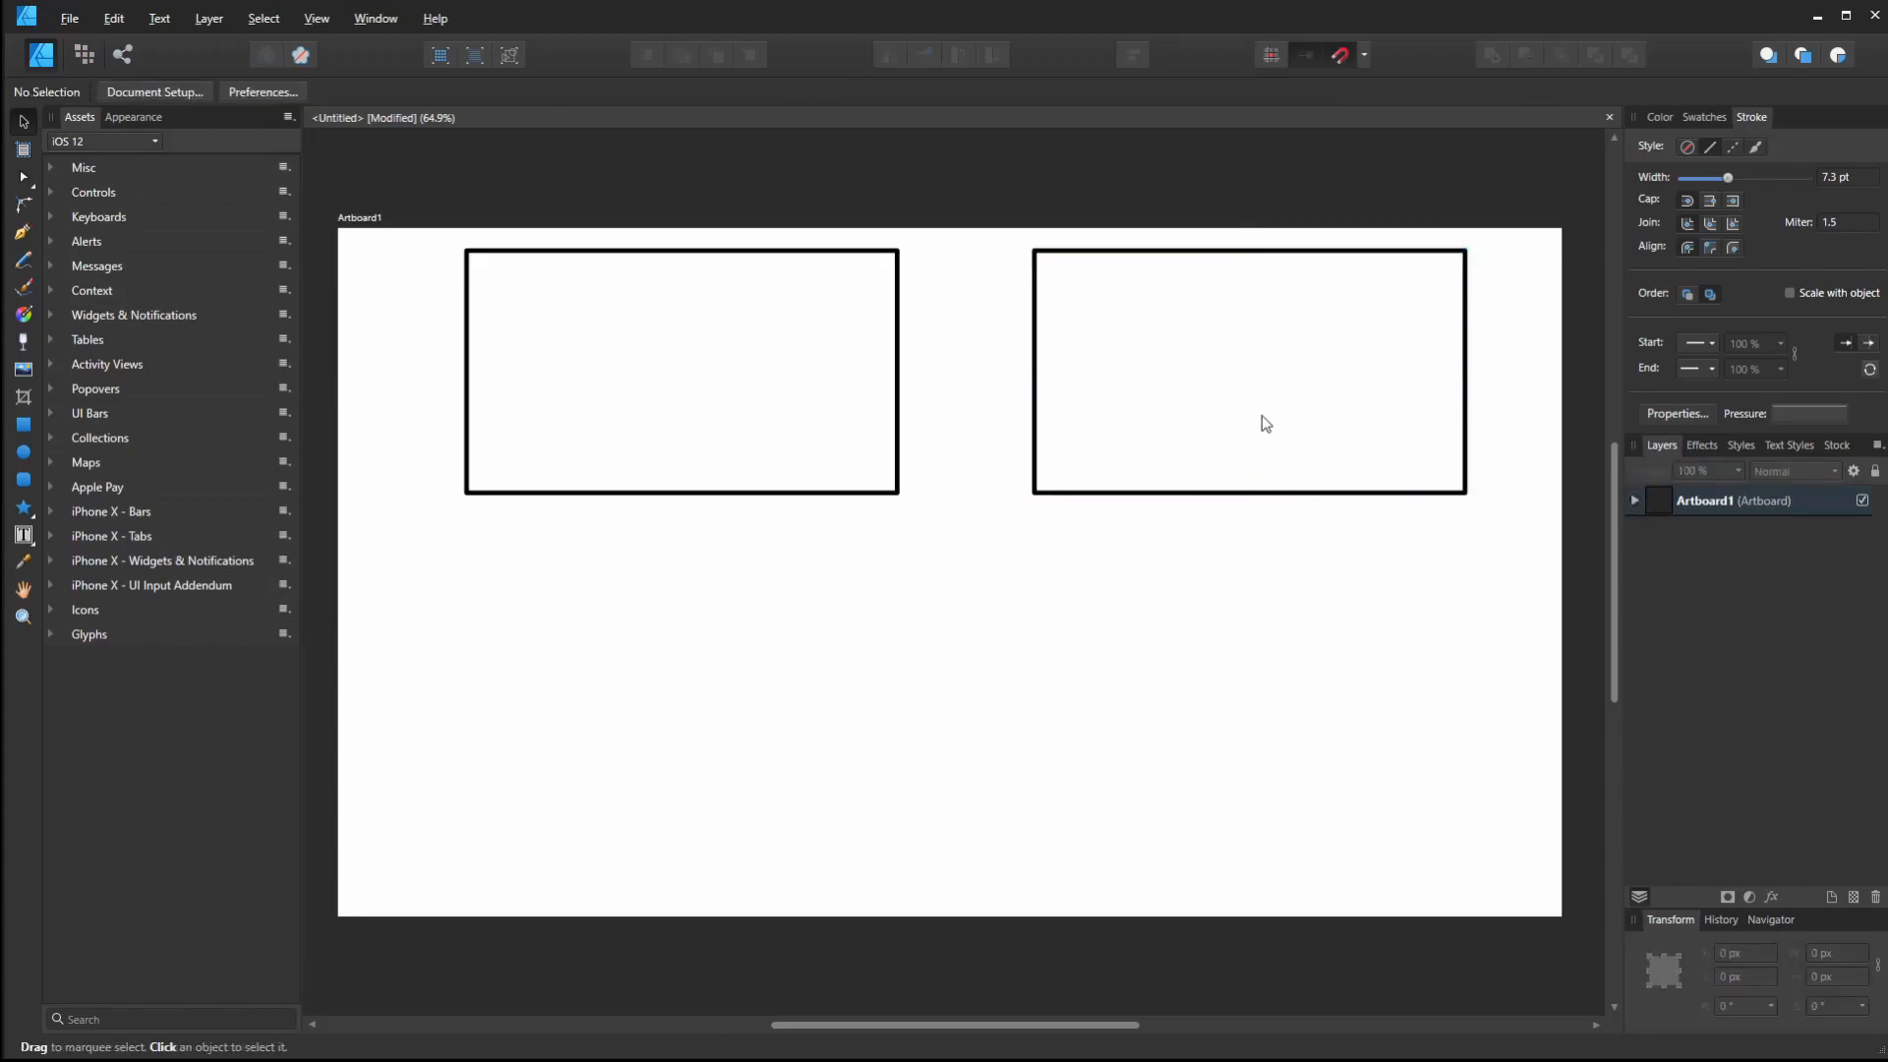
{"action": "left_click", "coordinate": [1658, 117]}
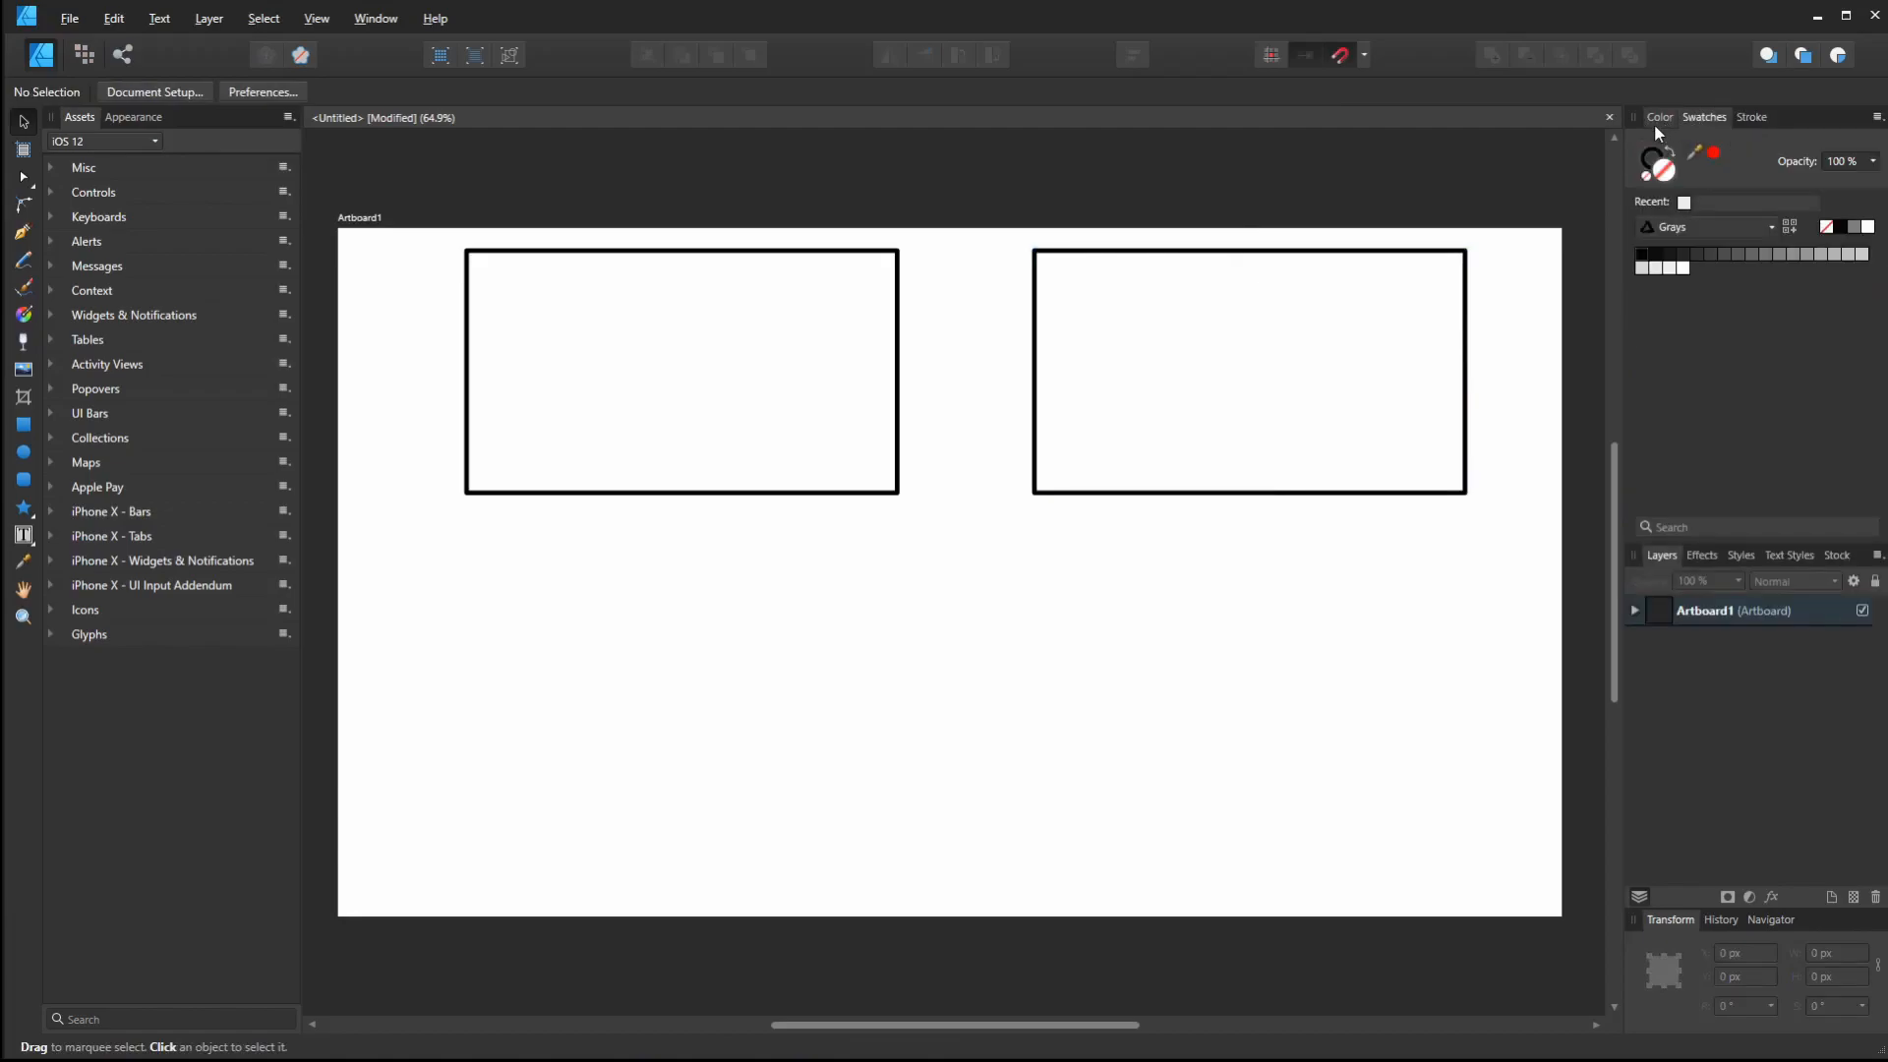
{"action": "left_click", "coordinate": [1249, 371]}
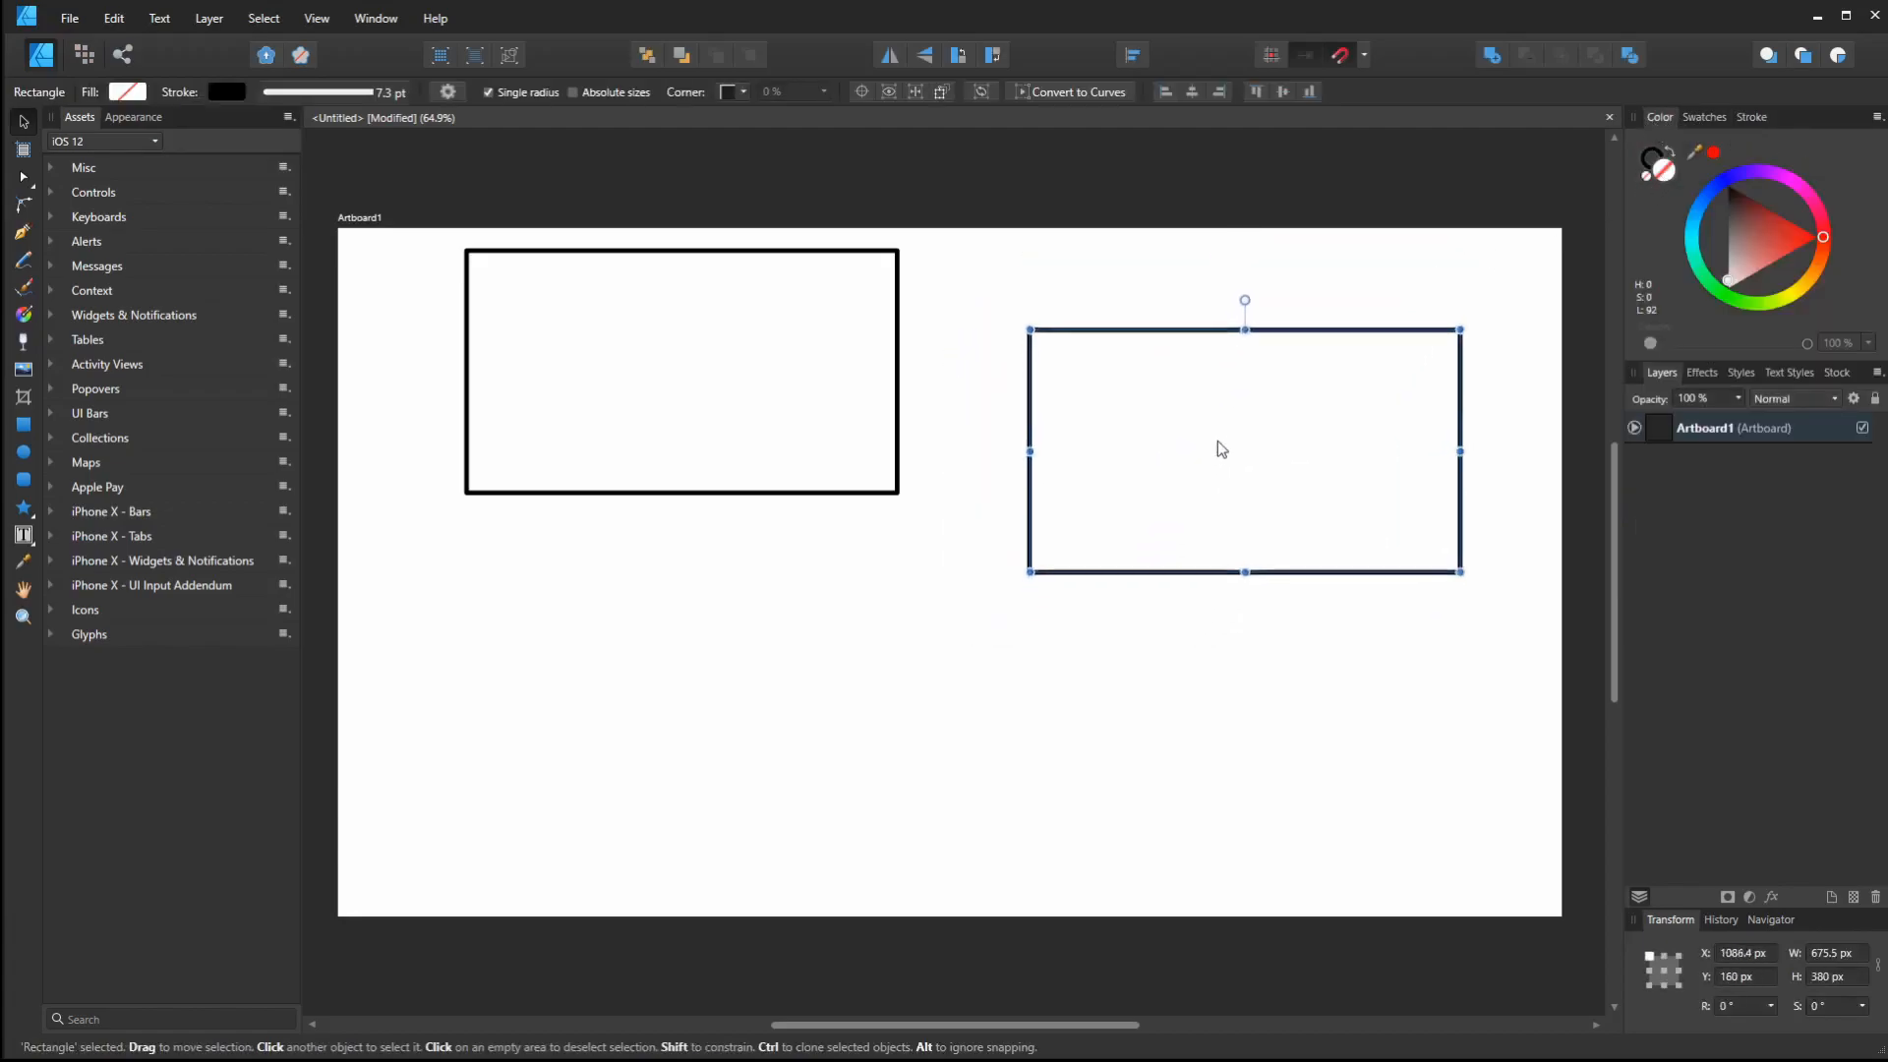
{"action": "left_click", "coordinate": [1099, 342]}
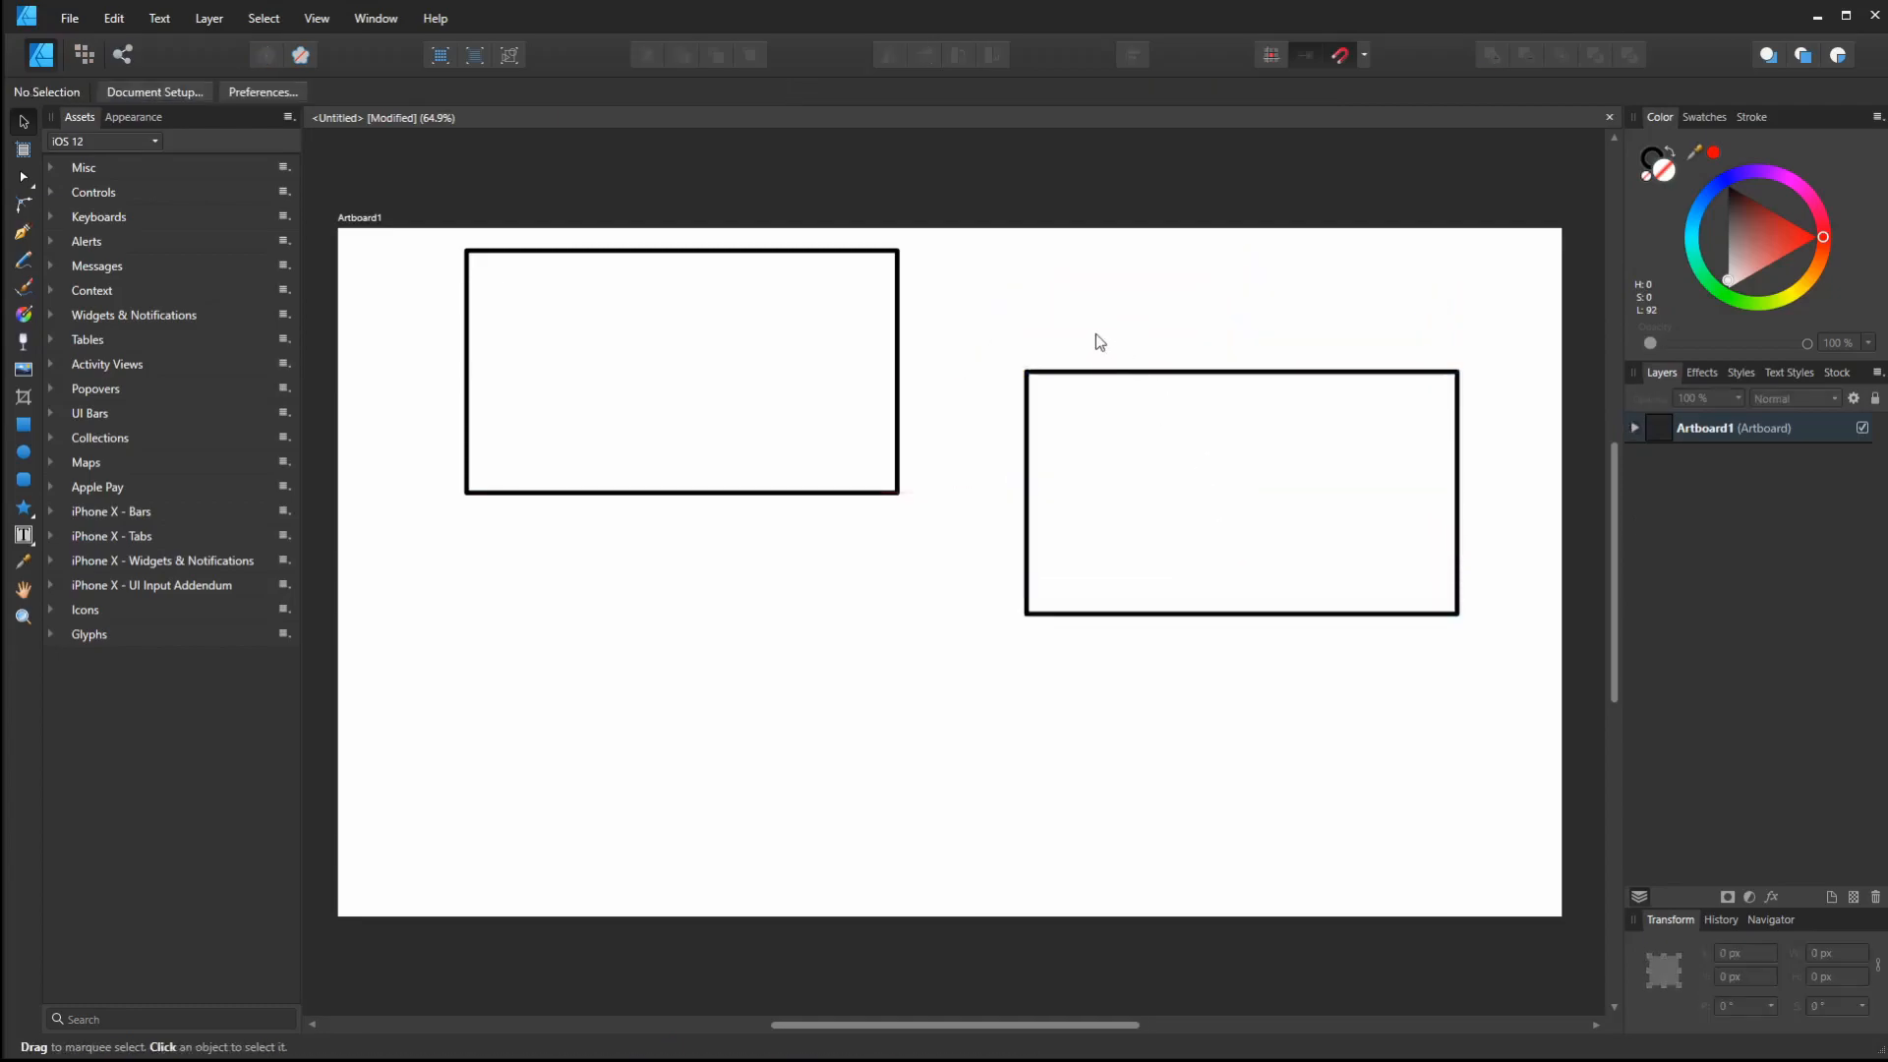
{"action": "left_click", "coordinate": [1240, 493]}
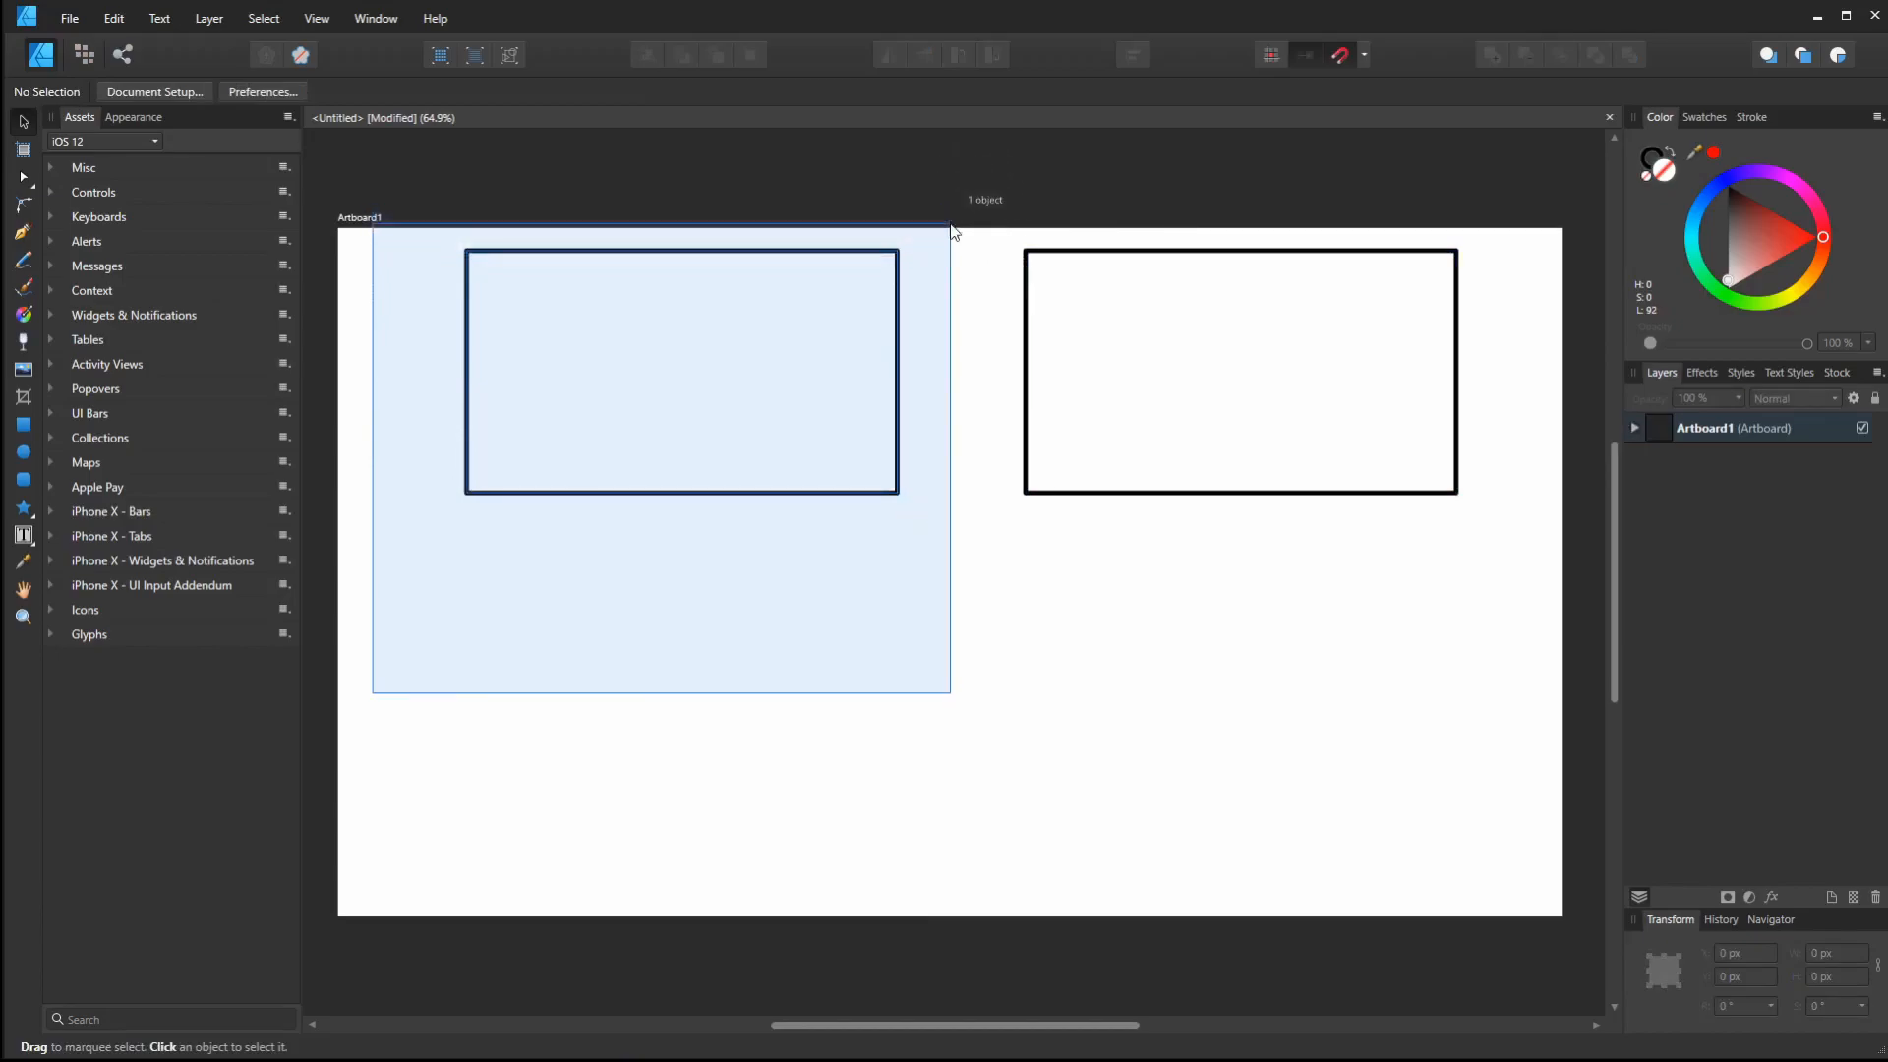
Select the left rectangle and bring up the Edit menu
{"action": "left_click", "coordinate": [680, 371]}
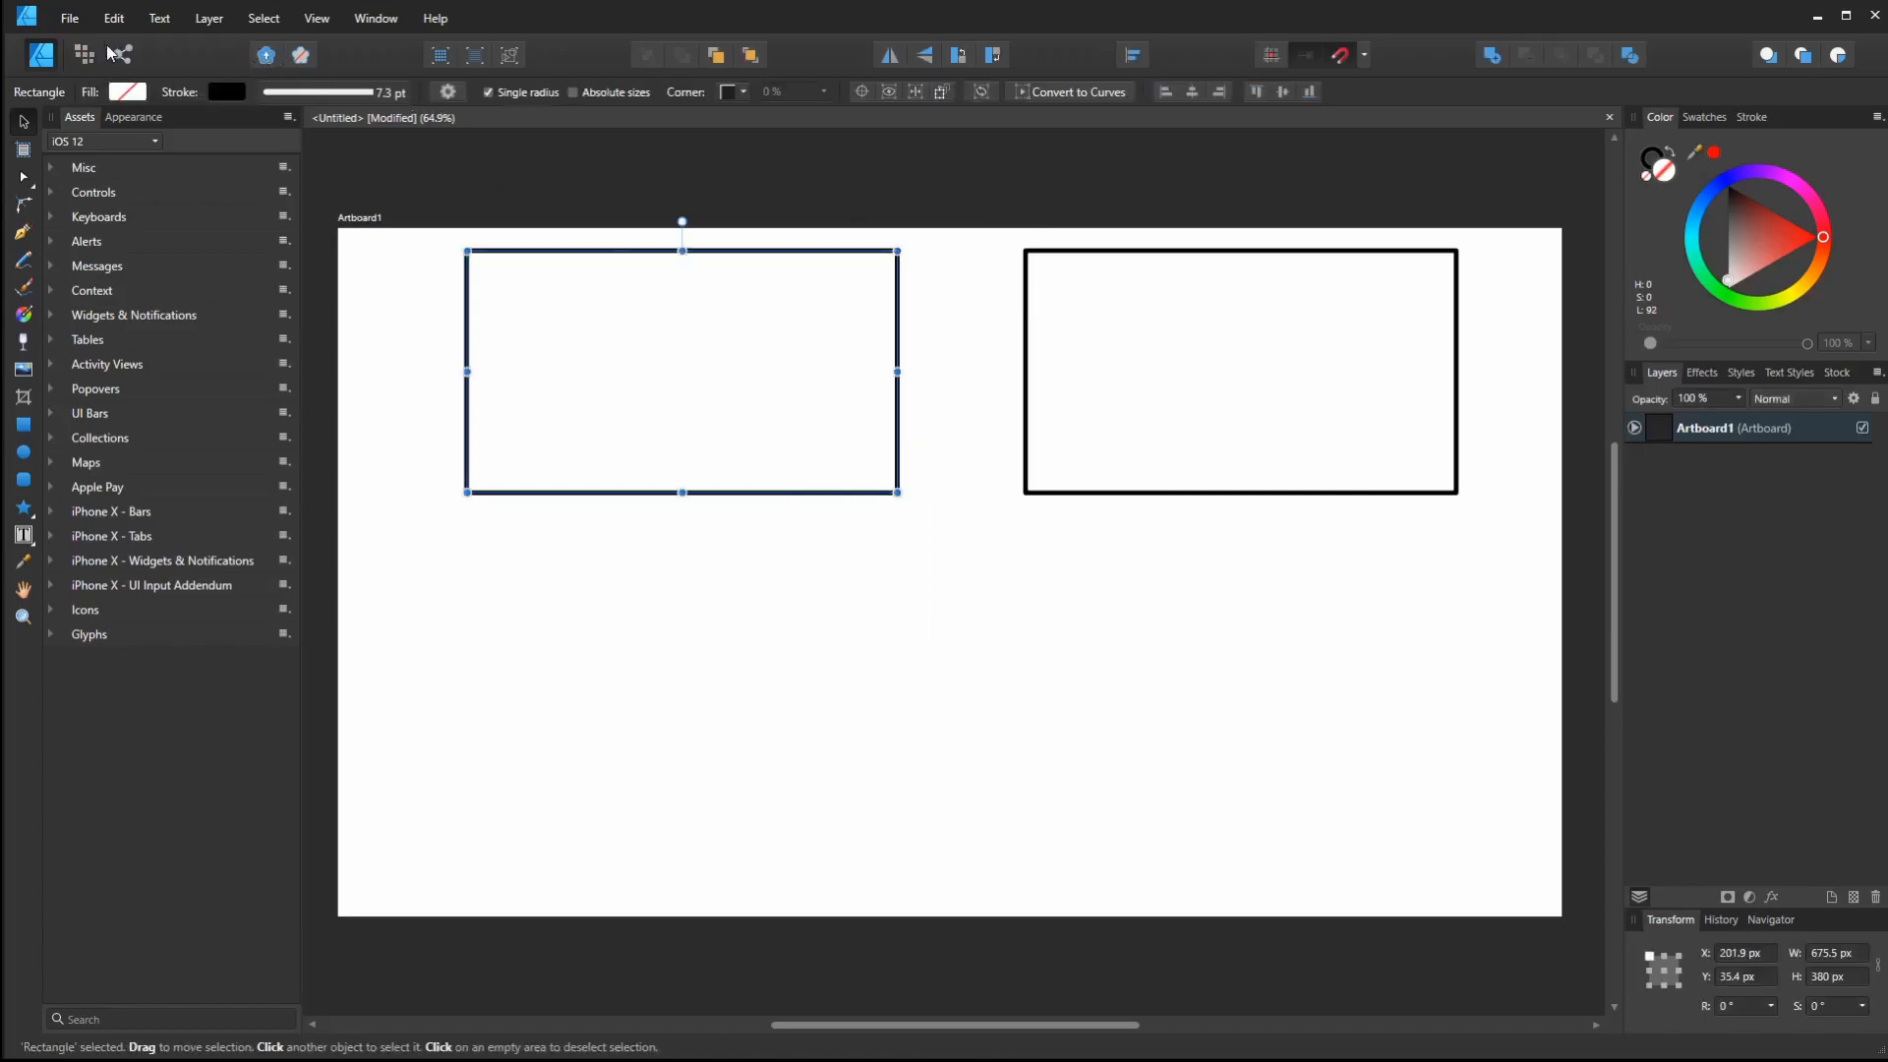
{"action": "left_click", "coordinate": [113, 18]}
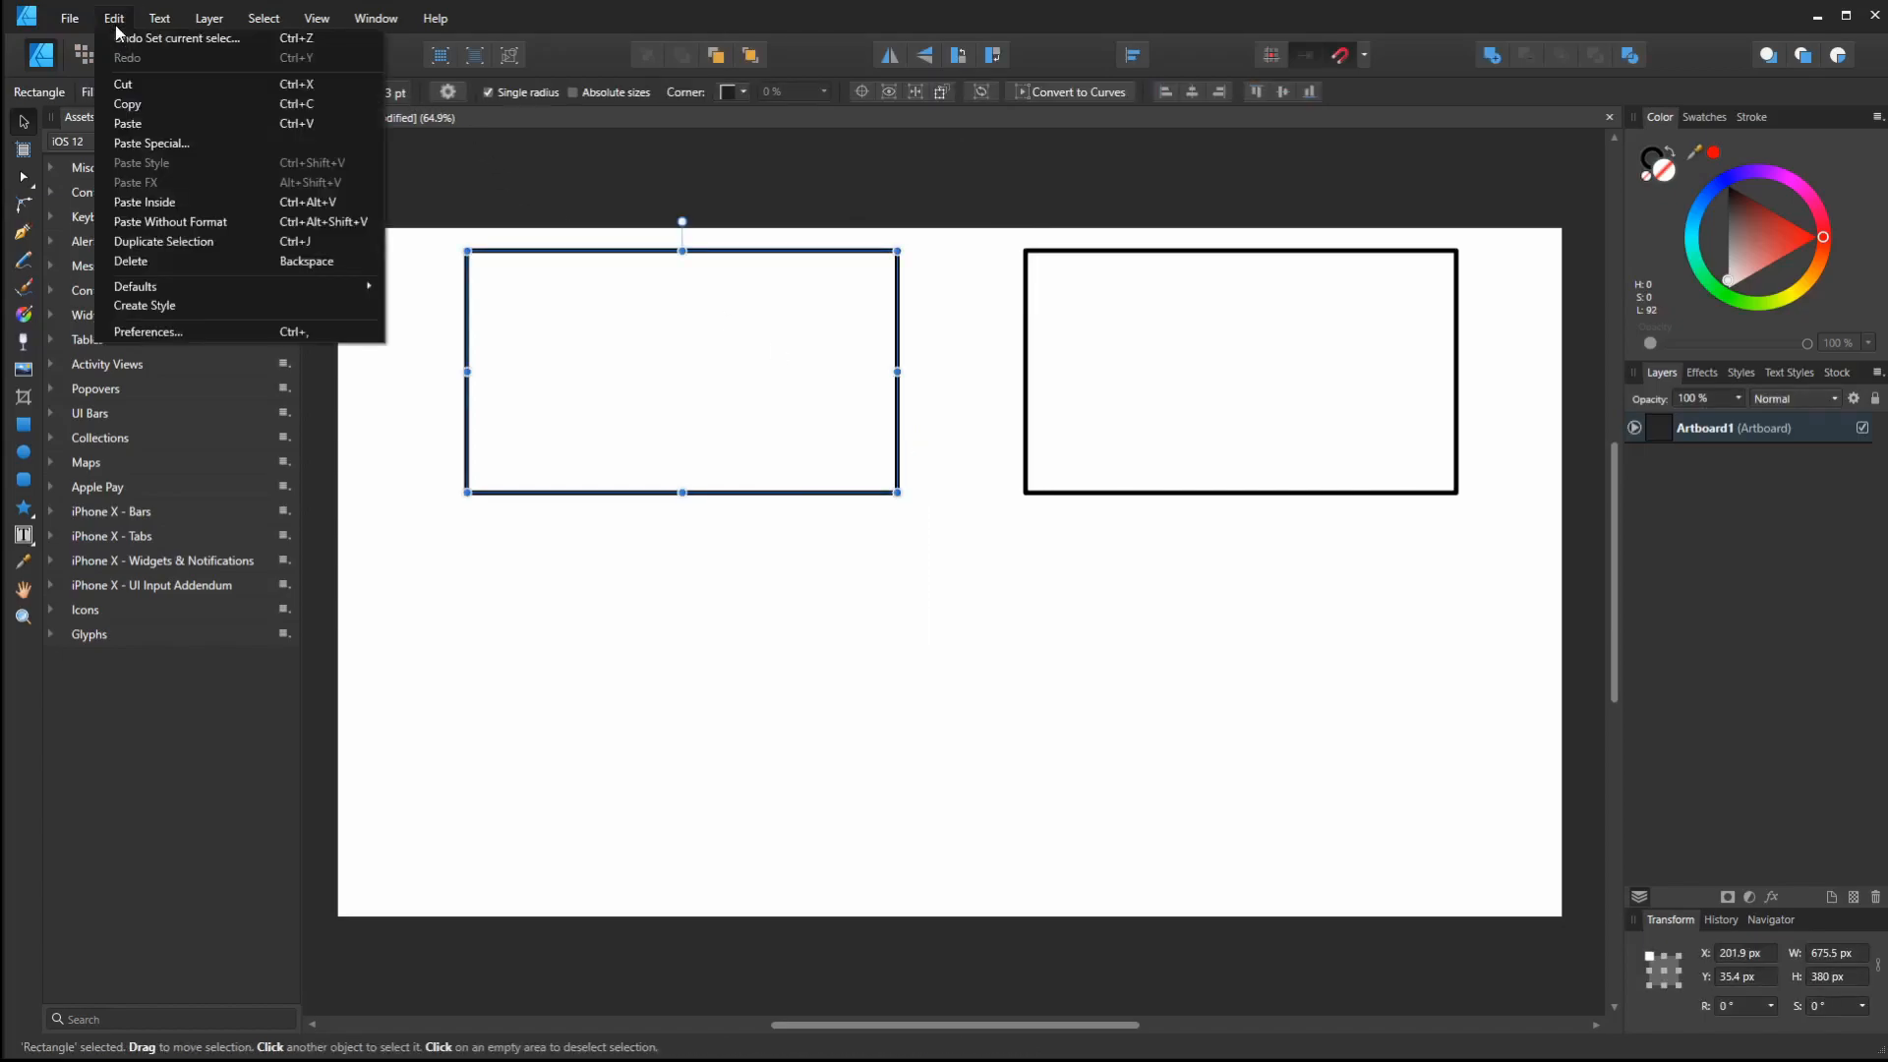
Untick 'Select object when intersects with selection marquee' in Tools preferences
{"action": "left_click", "coordinate": [147, 331]}
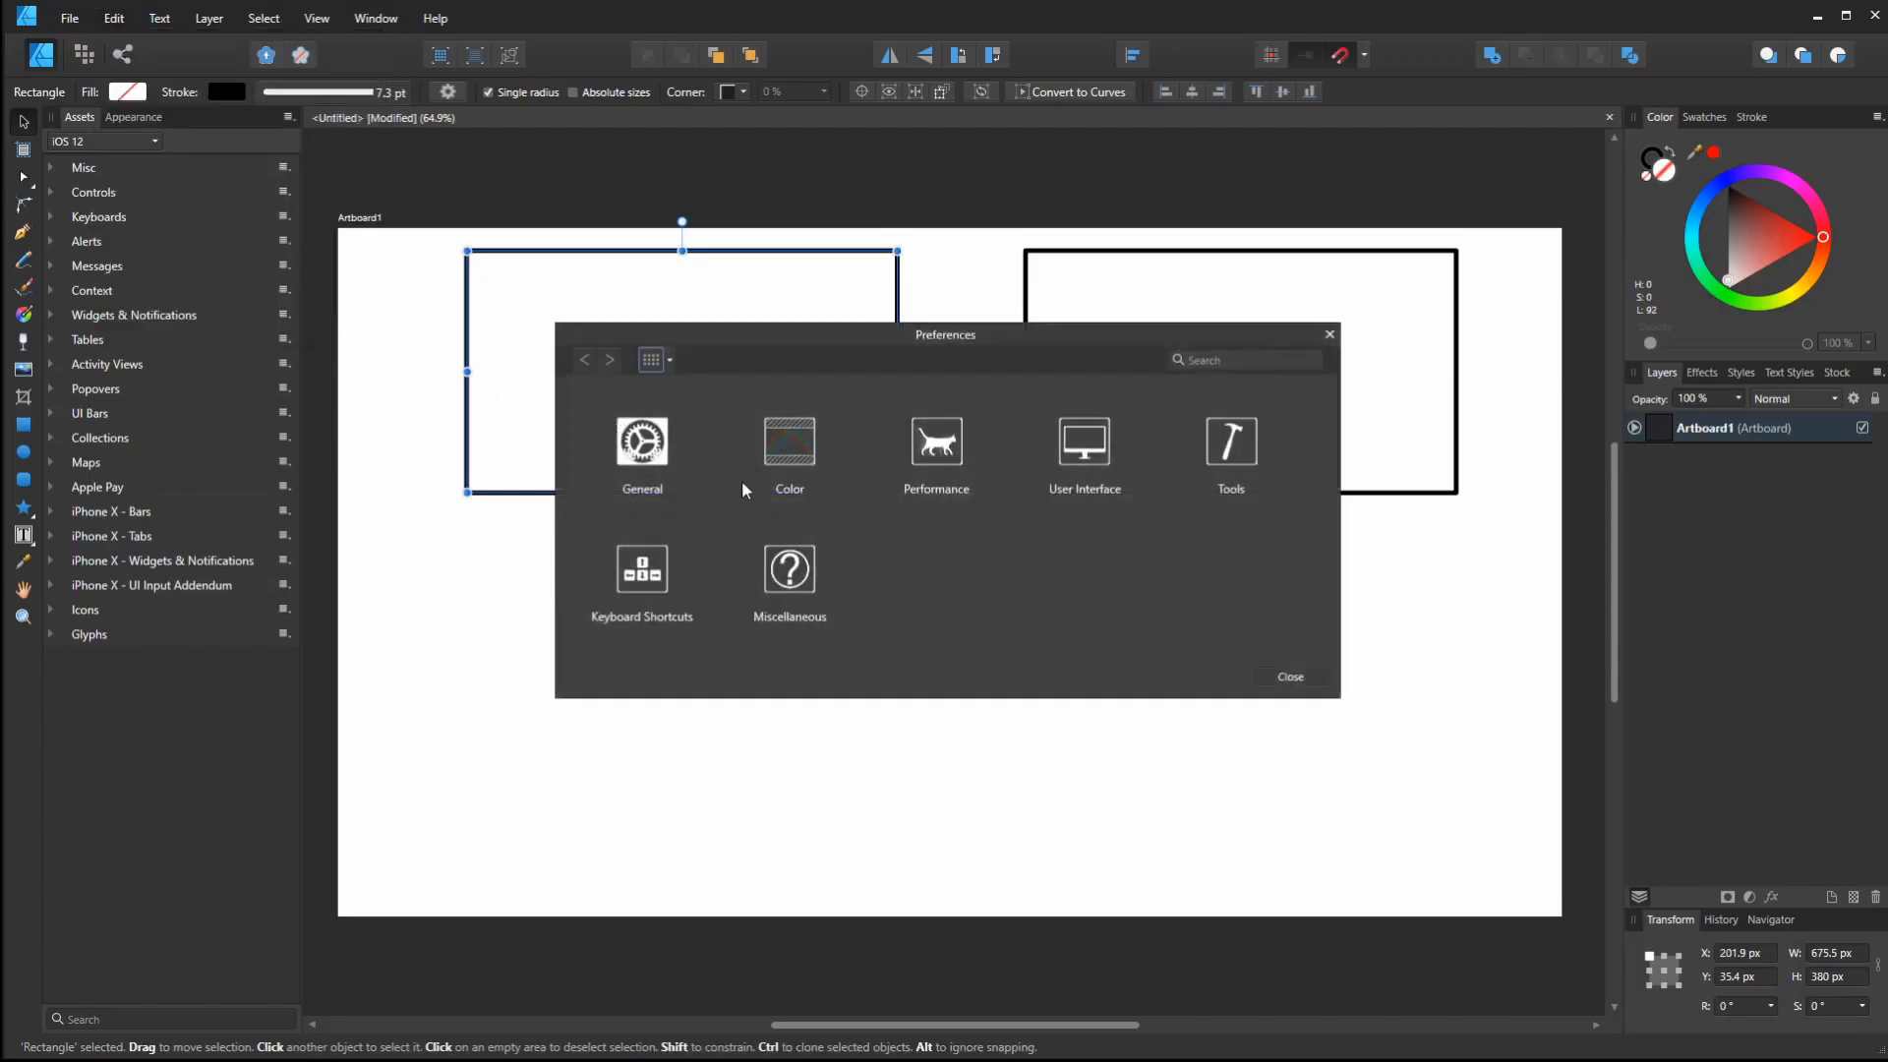
{"action": "mouse_move", "coordinate": [1272, 495]}
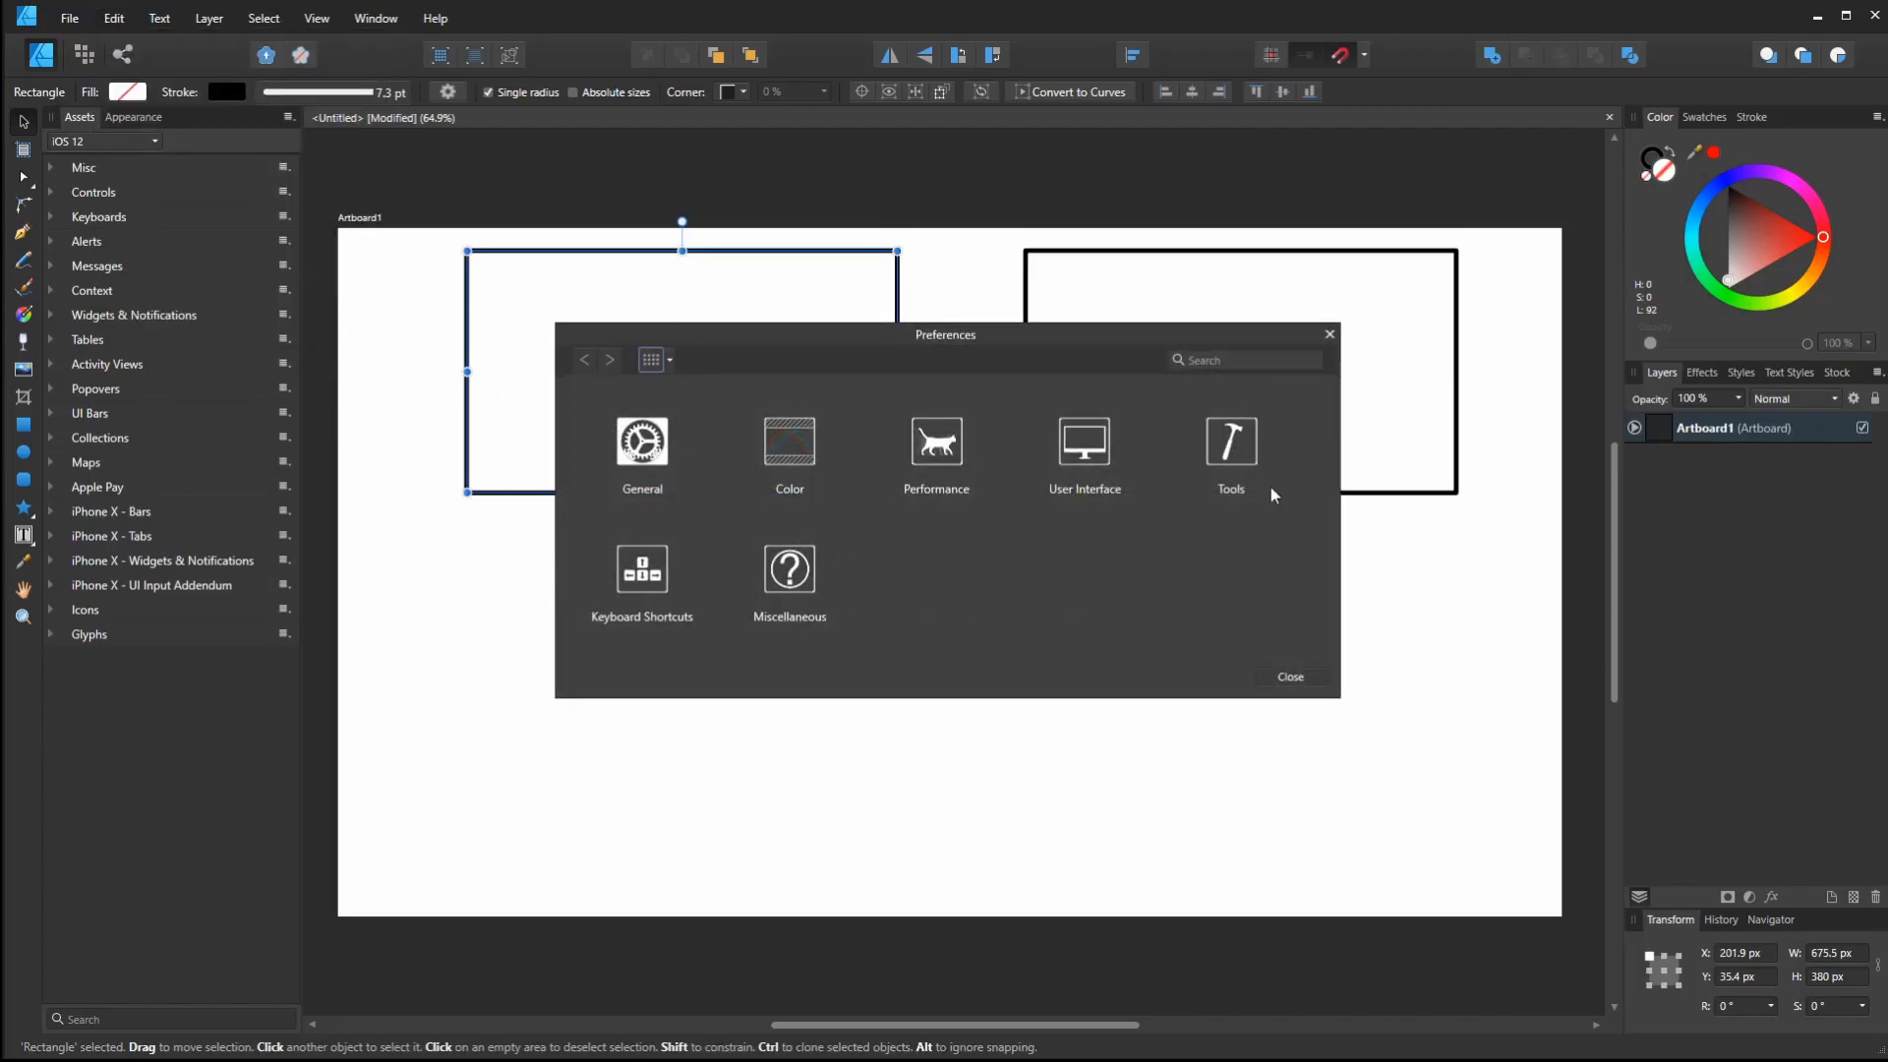
{"action": "left_click", "coordinate": [1230, 455]}
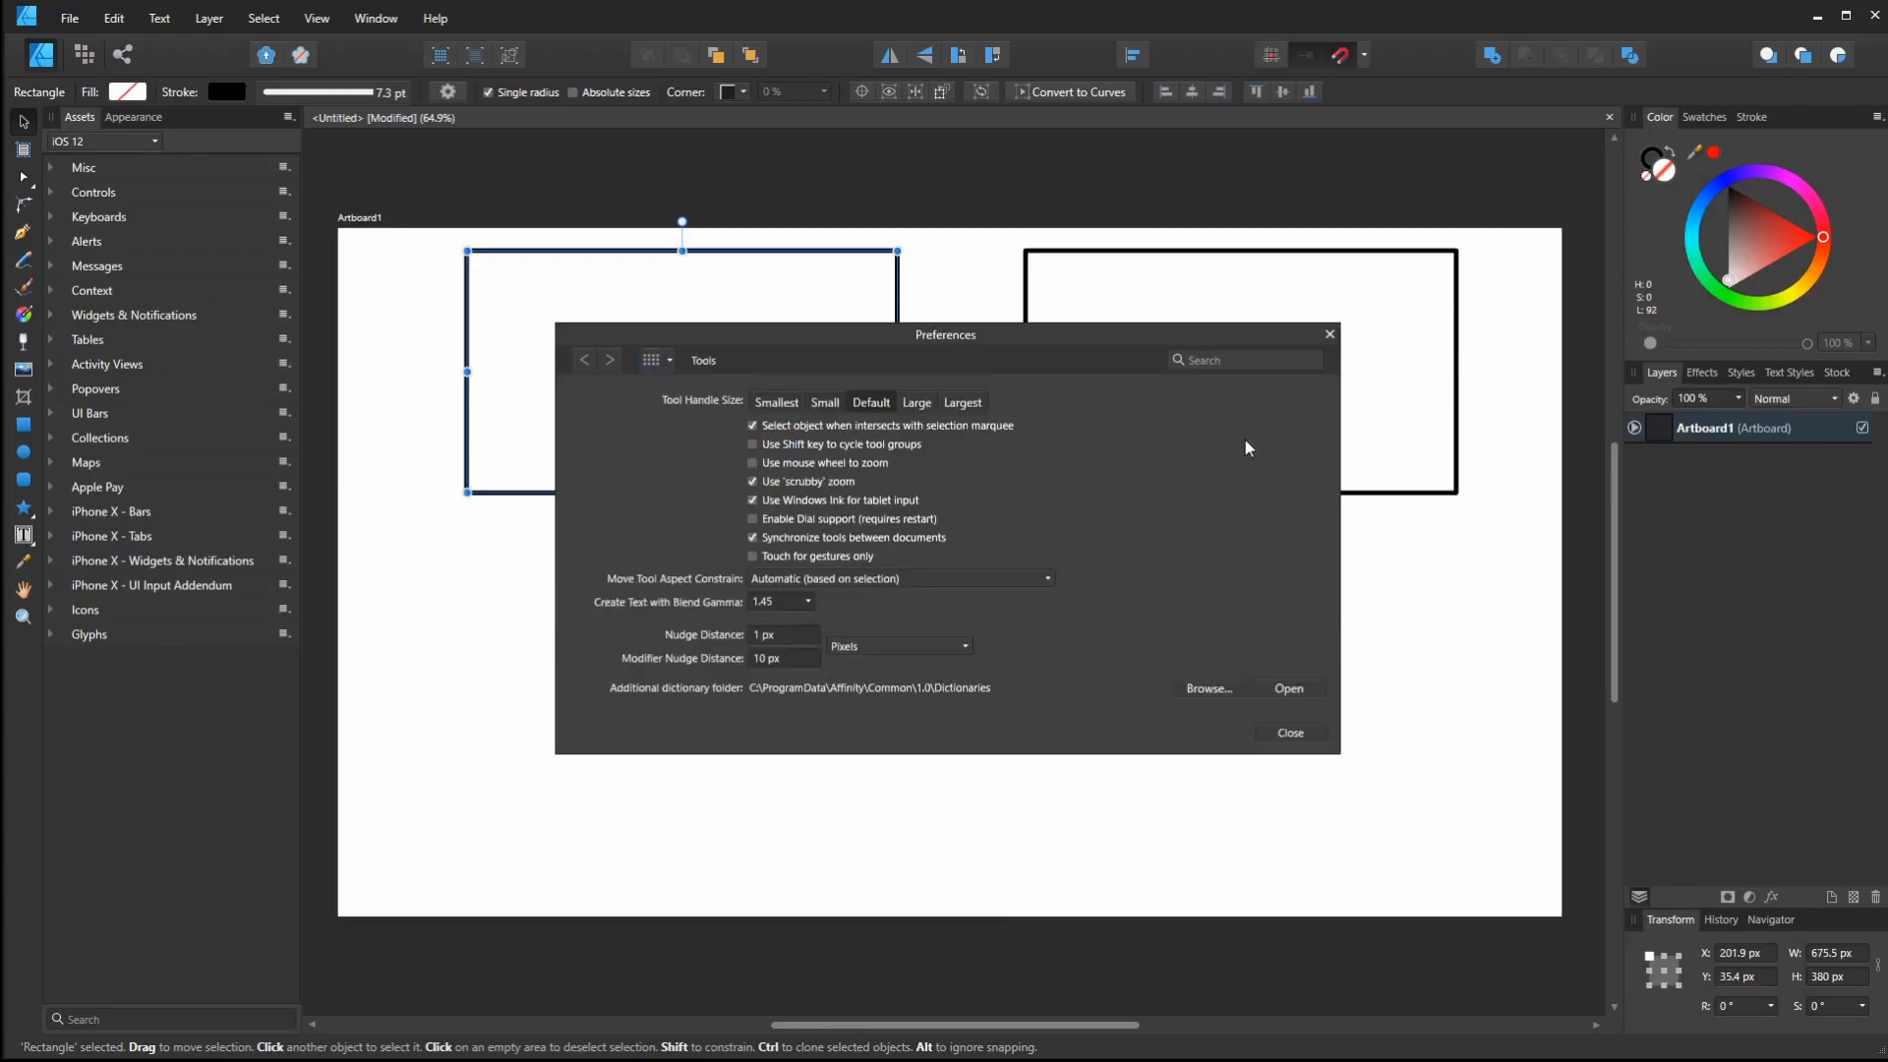
{"action": "left_click", "coordinate": [754, 424]}
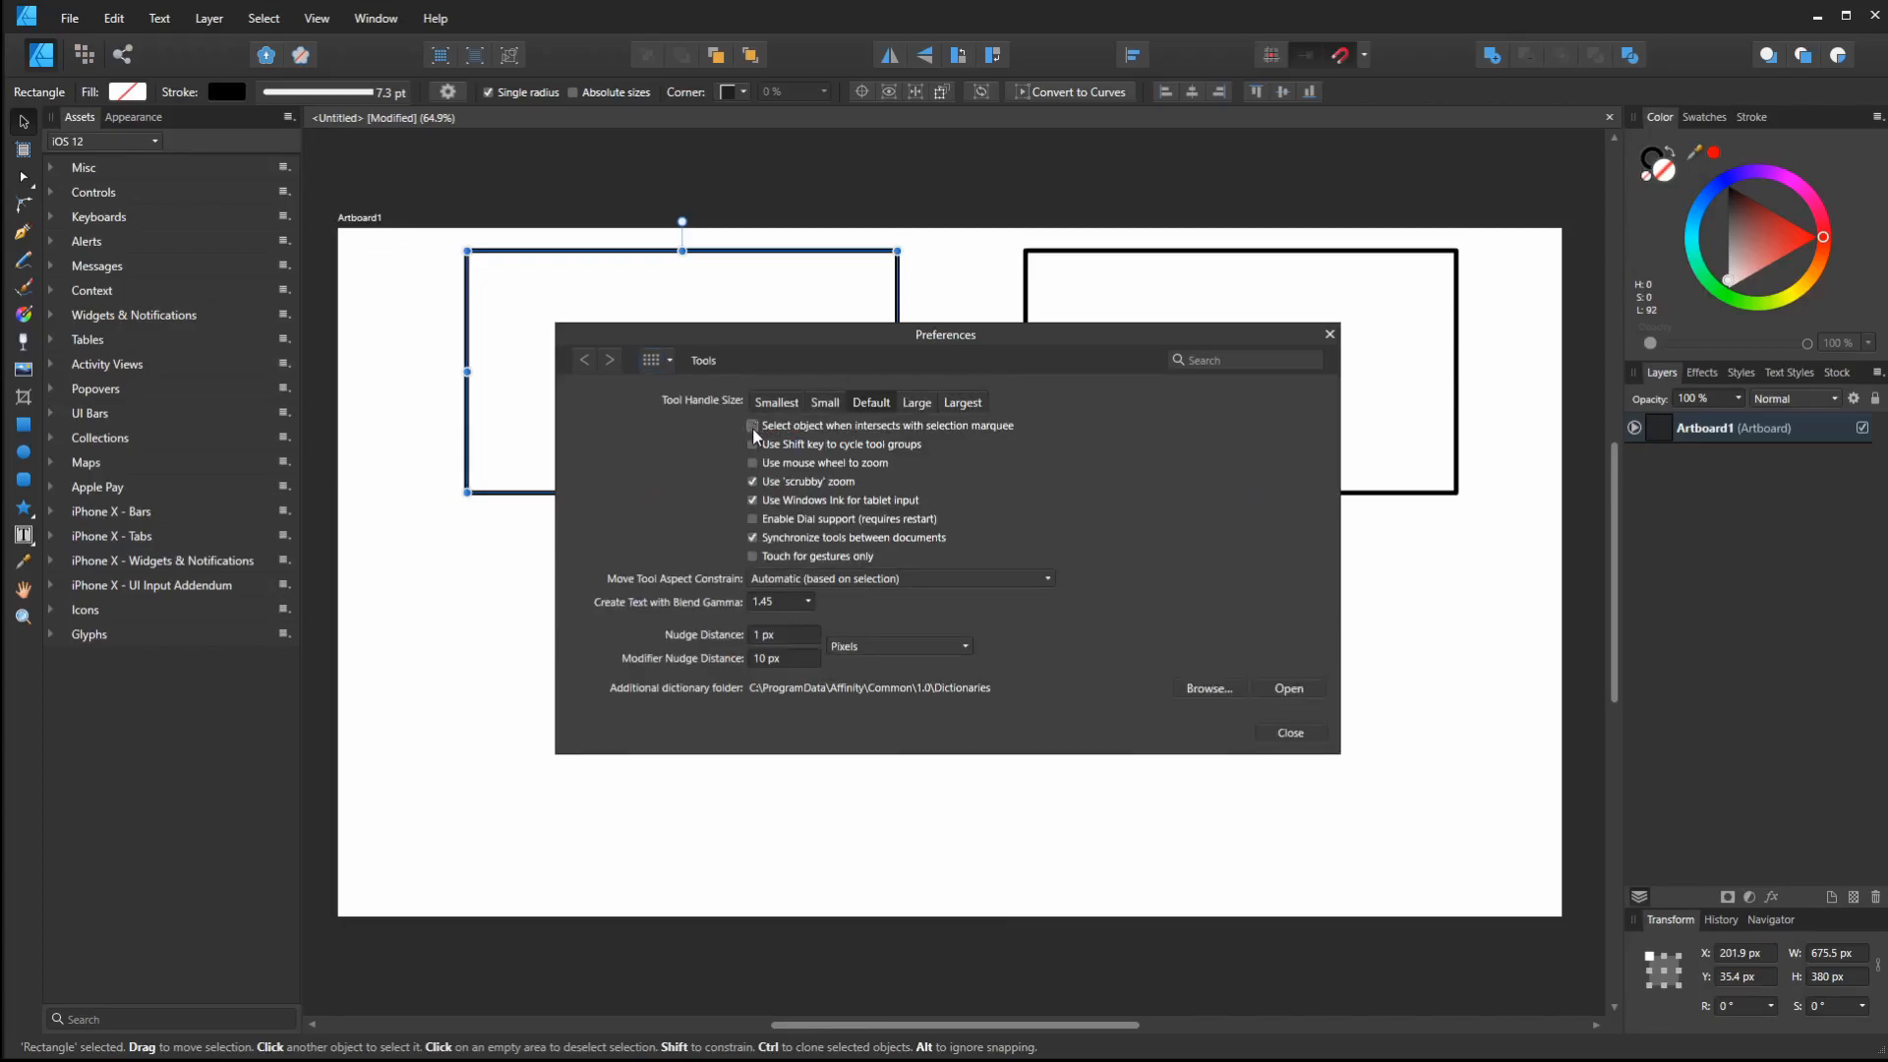
{"action": "left_click", "coordinate": [755, 425]}
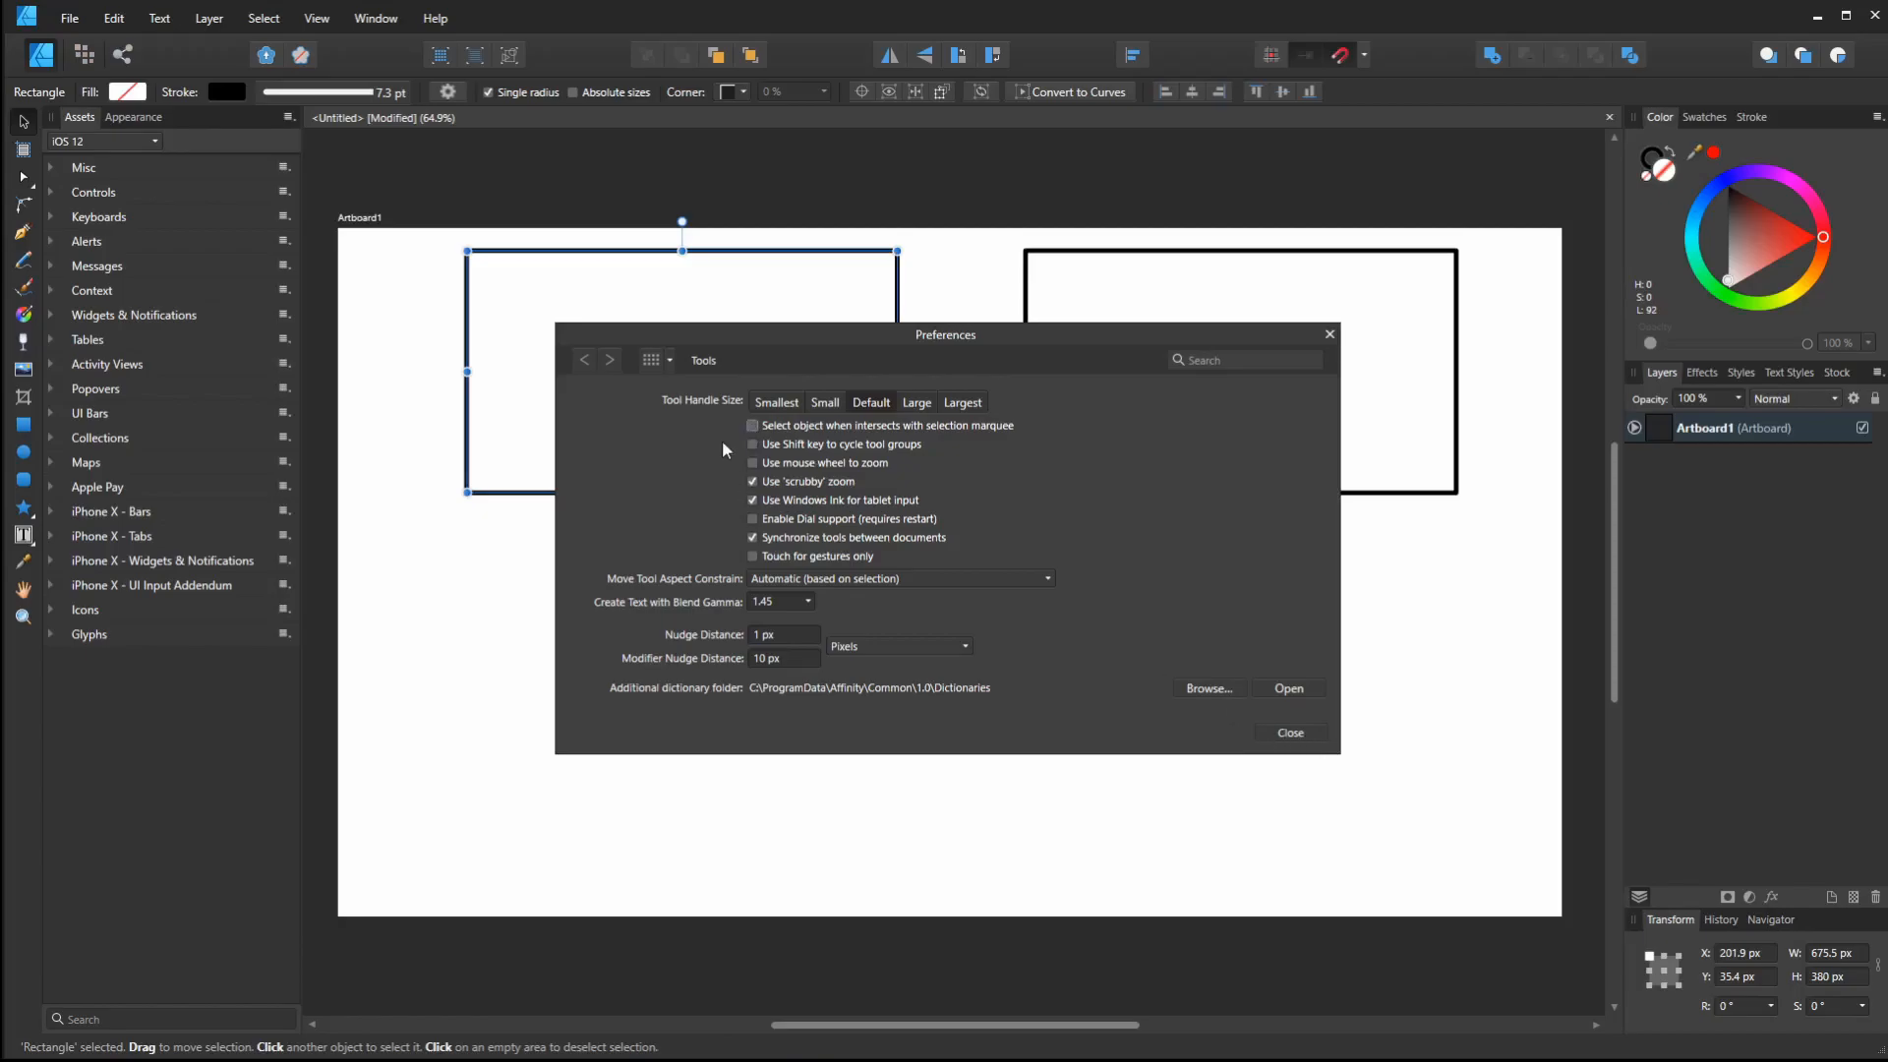
{"action": "left_click", "coordinate": [1289, 732]}
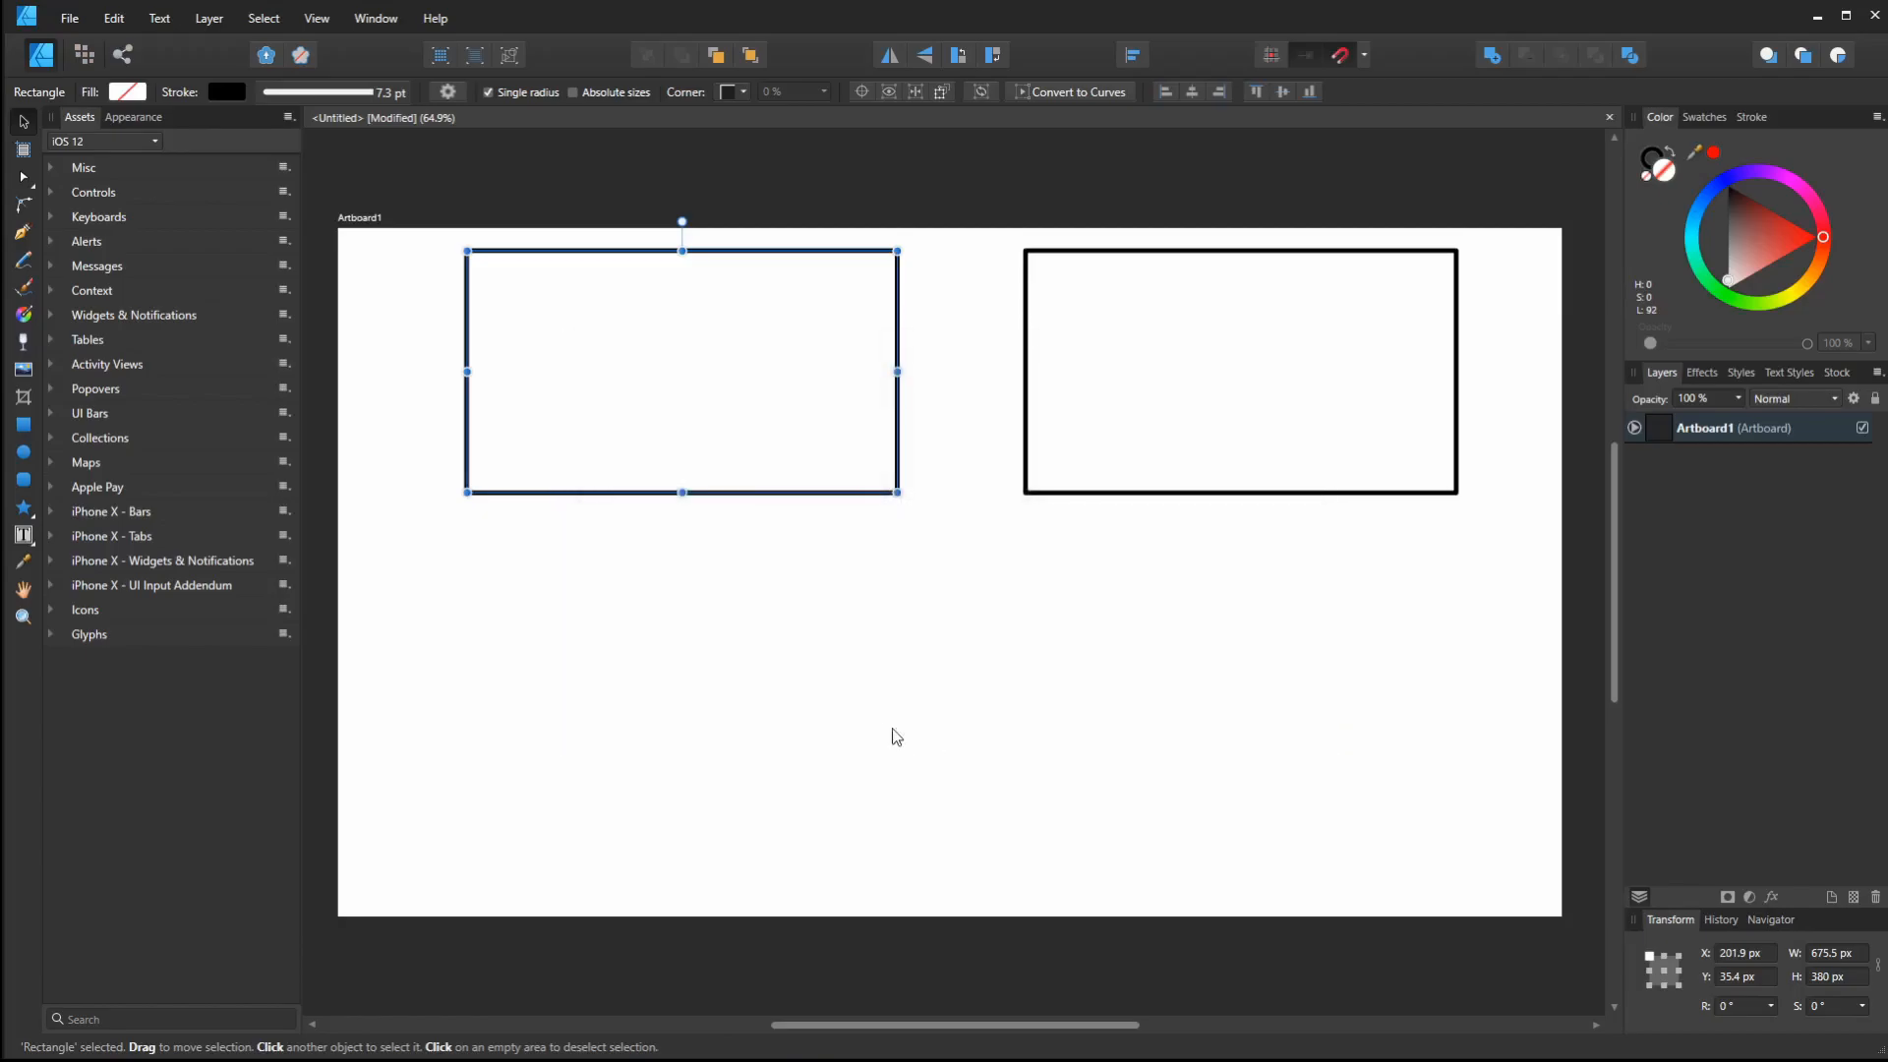
Re-tick 'Select object when intersects with selection marquee', then deselect both rectangles
{"action": "left_click", "coordinate": [766, 626]}
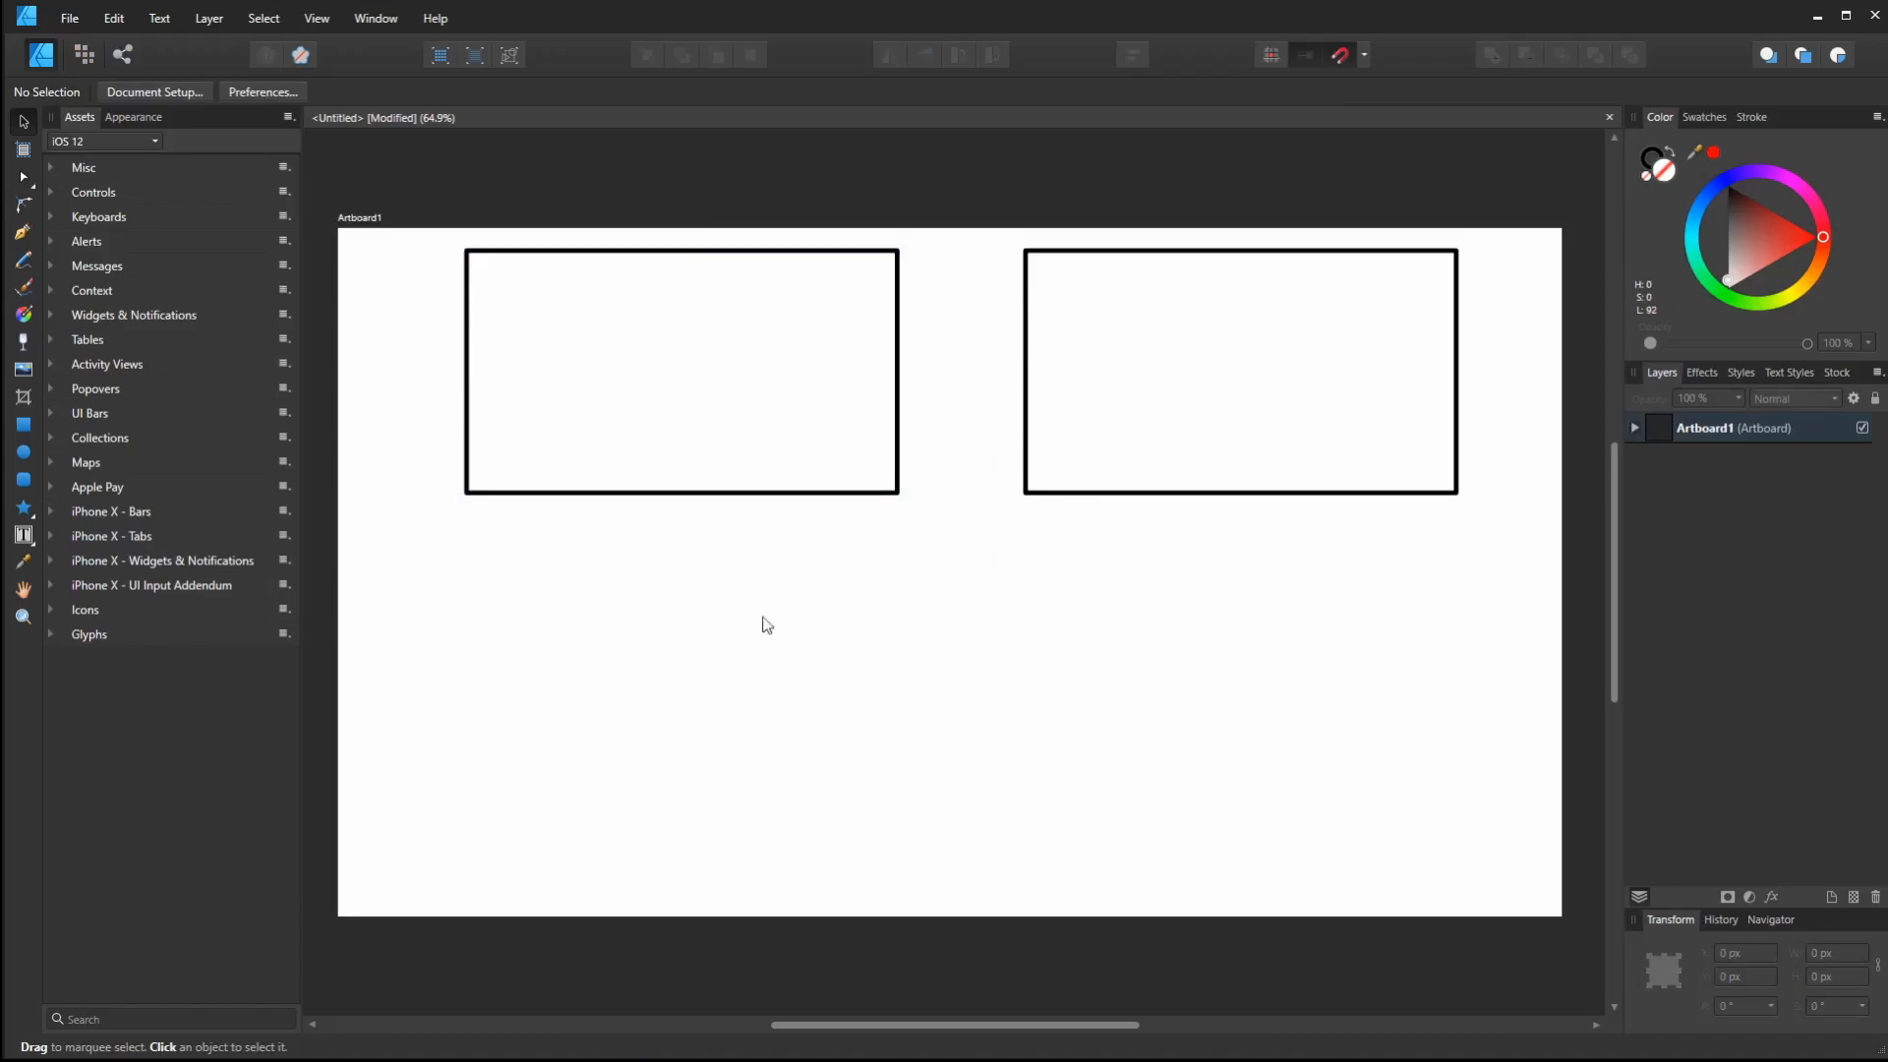
{"action": "mouse_move", "coordinate": [782, 712]}
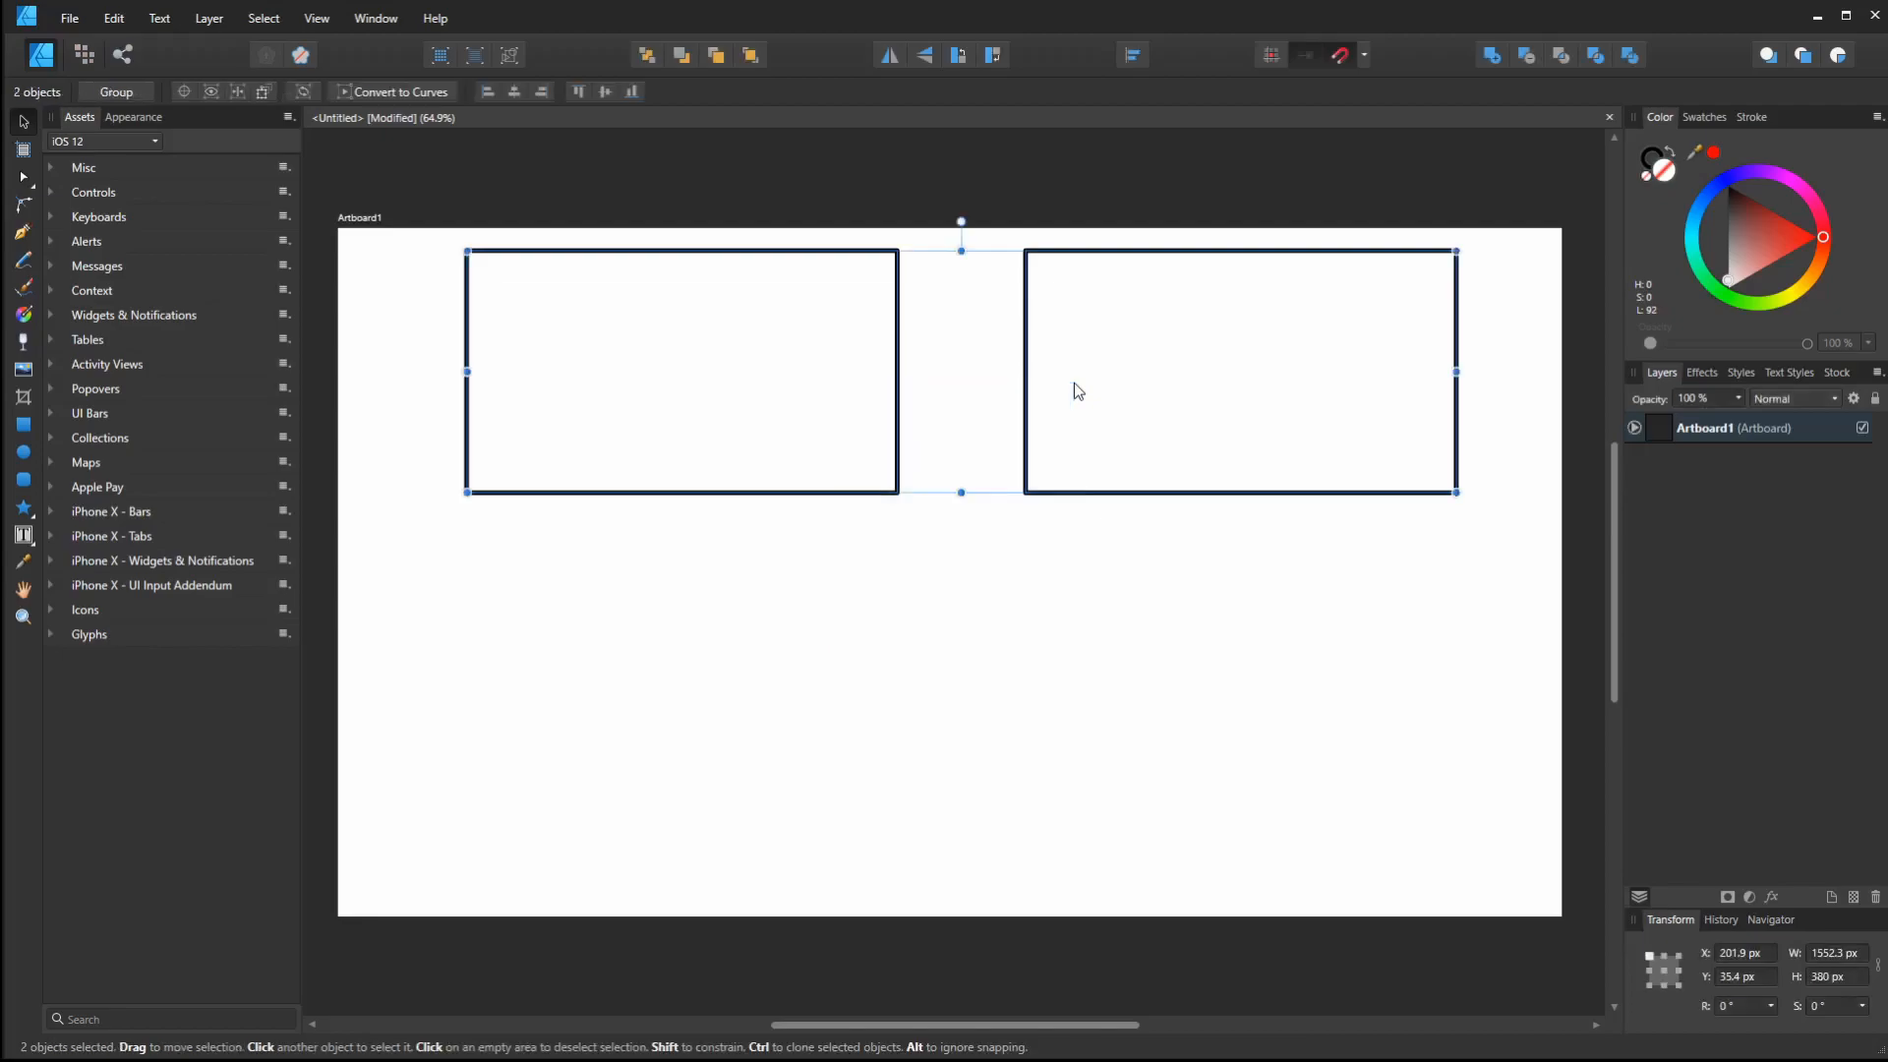
{"action": "mouse_move", "coordinate": [736, 315]}
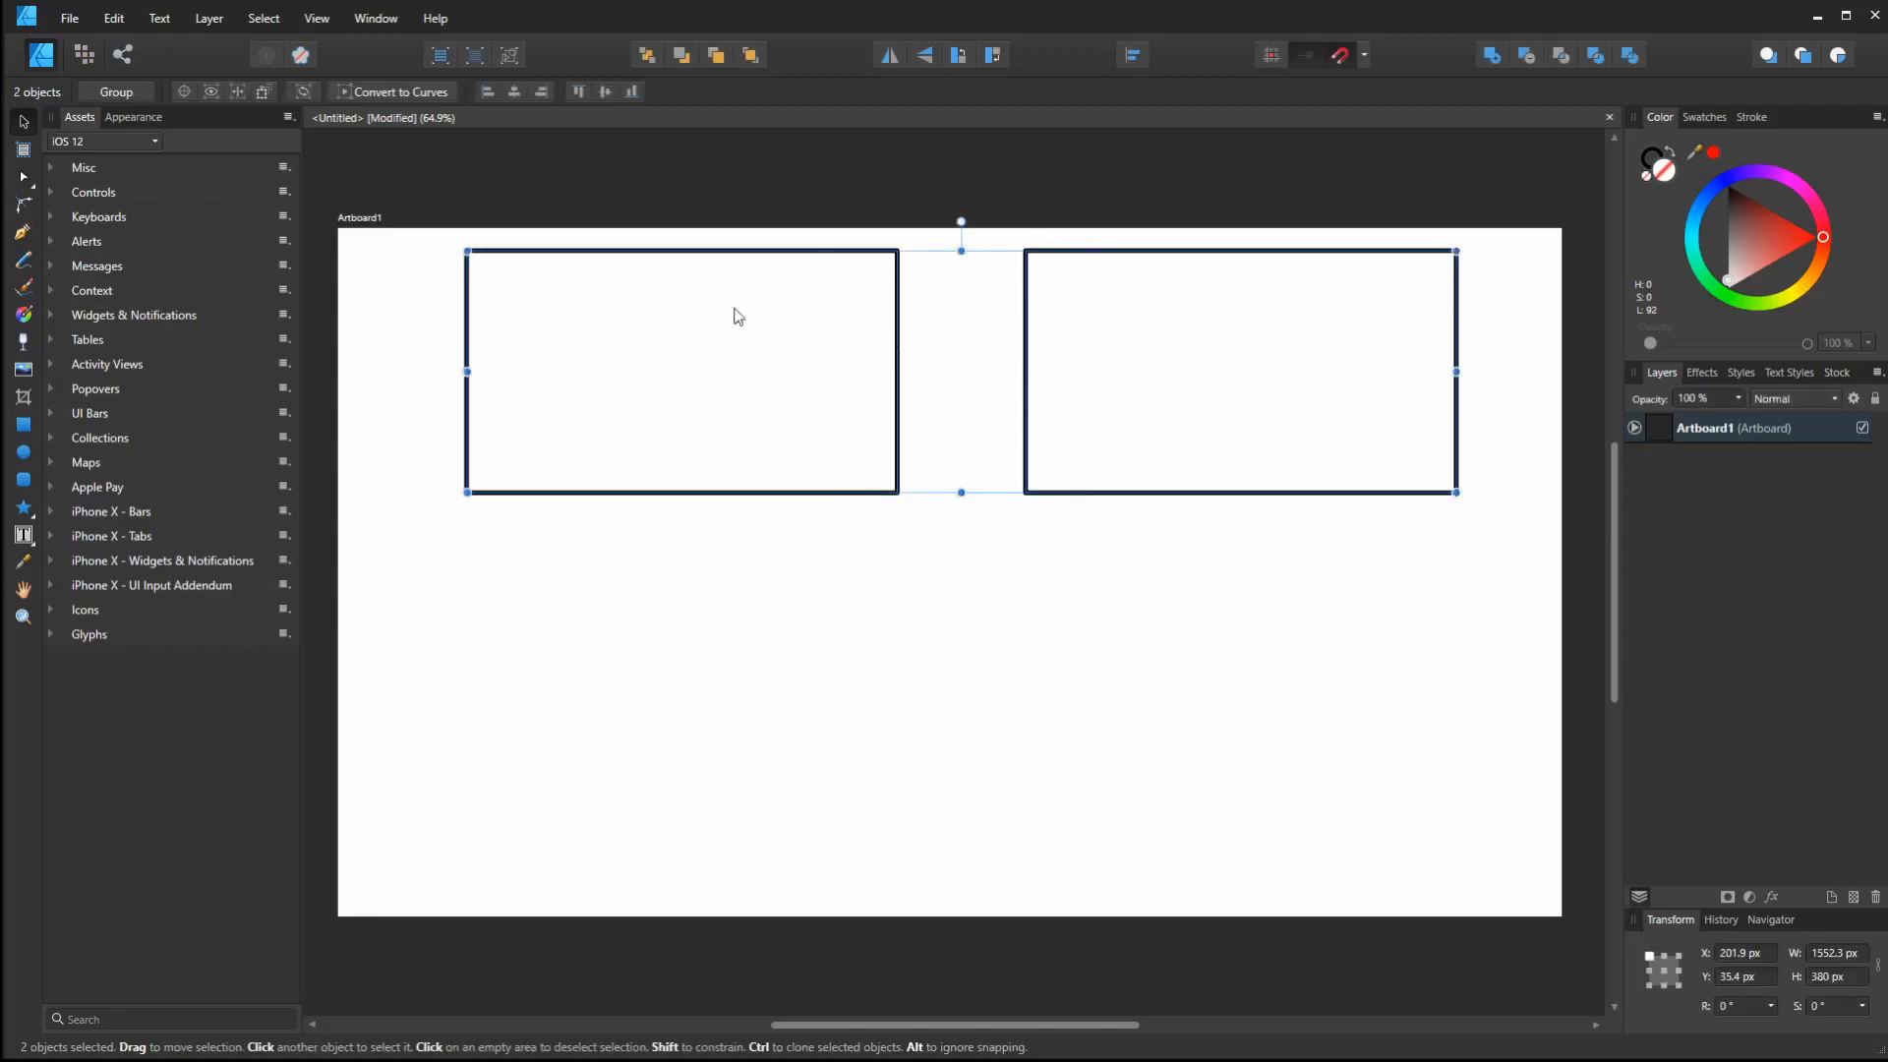
{"action": "left_click", "coordinate": [157, 18]}
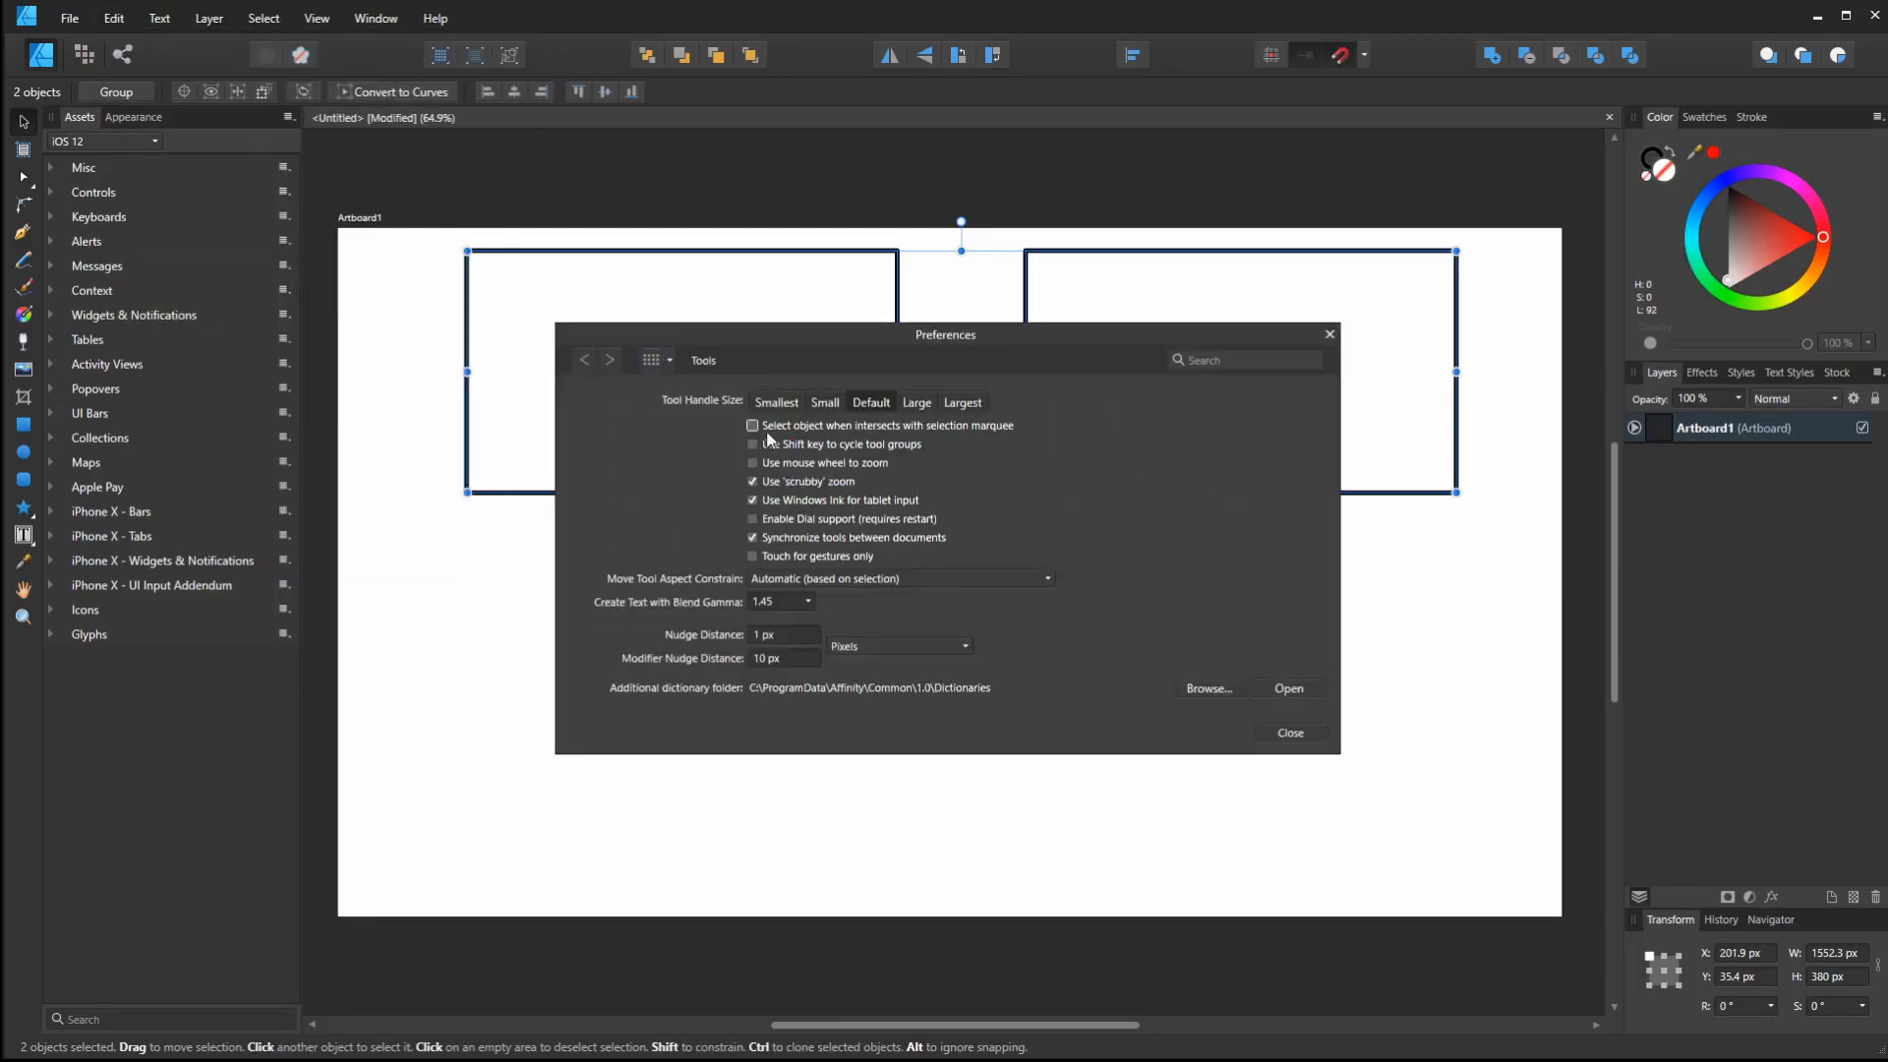
{"action": "left_click", "coordinate": [753, 424]}
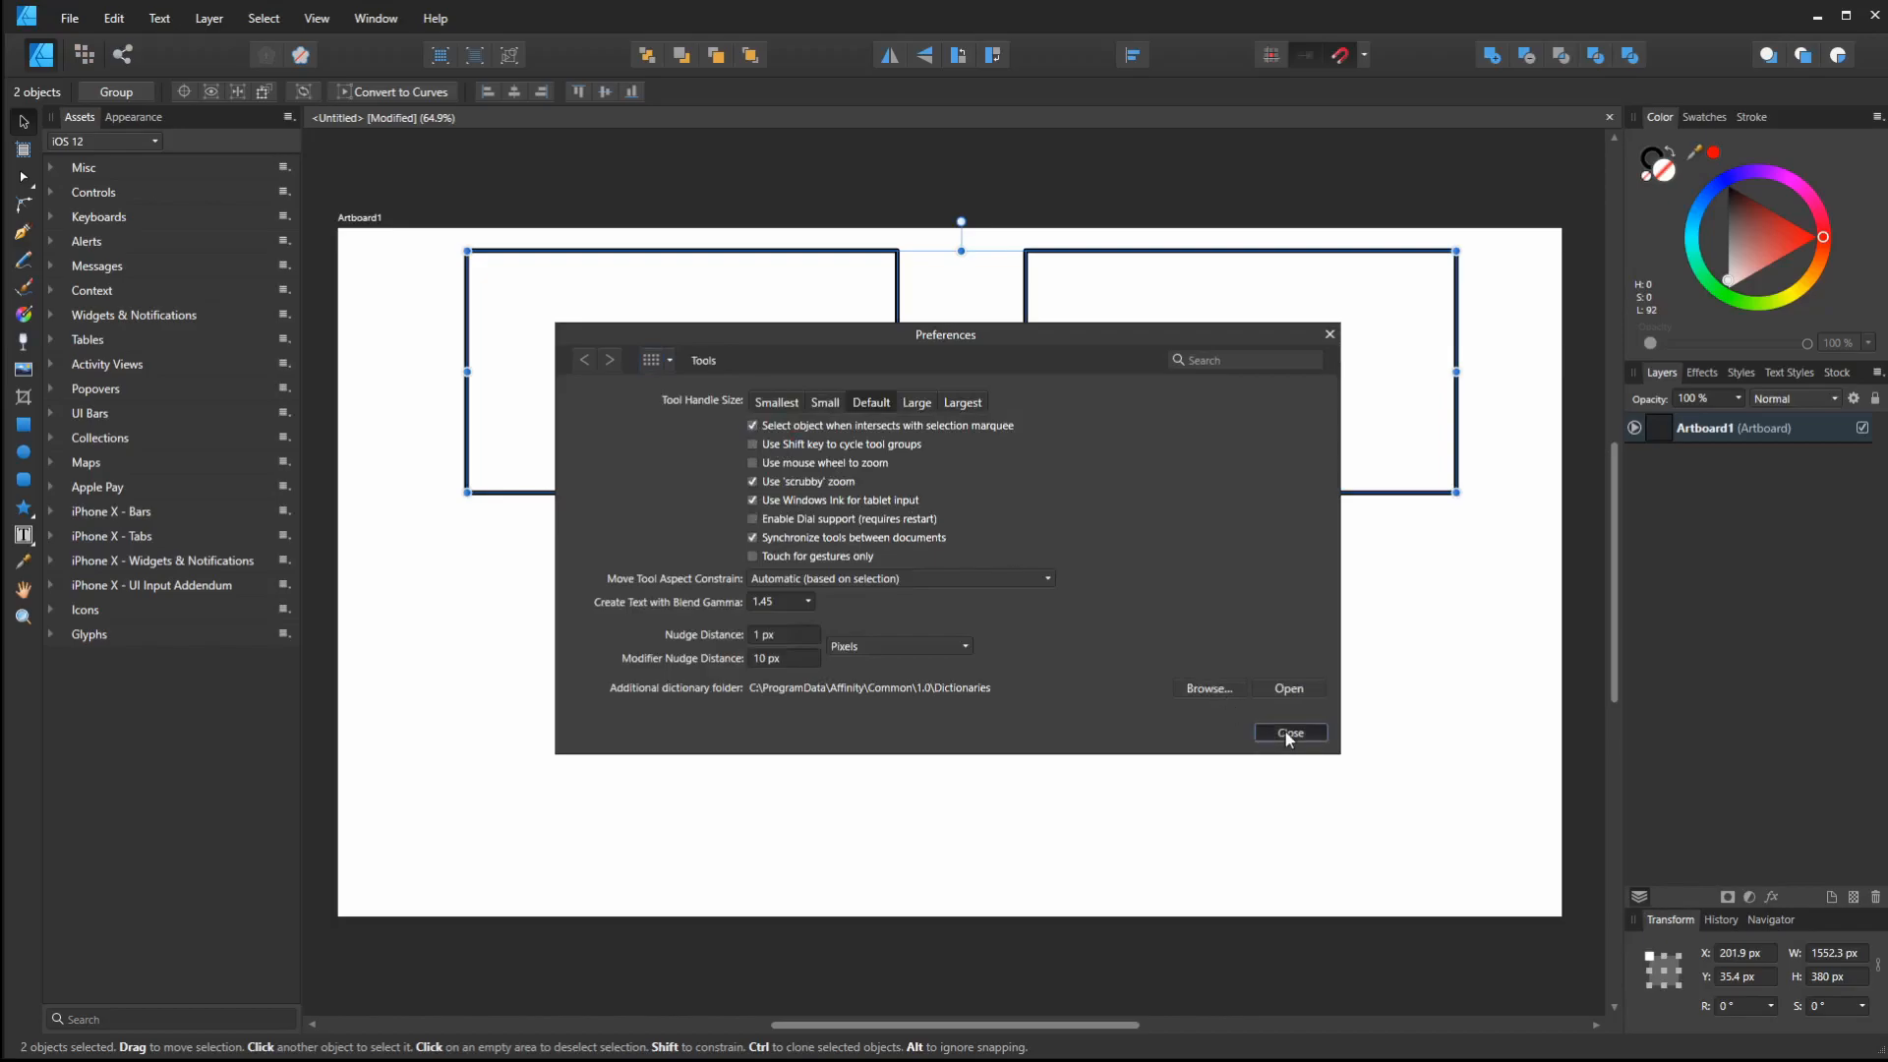
{"action": "left_click", "coordinate": [1288, 734]}
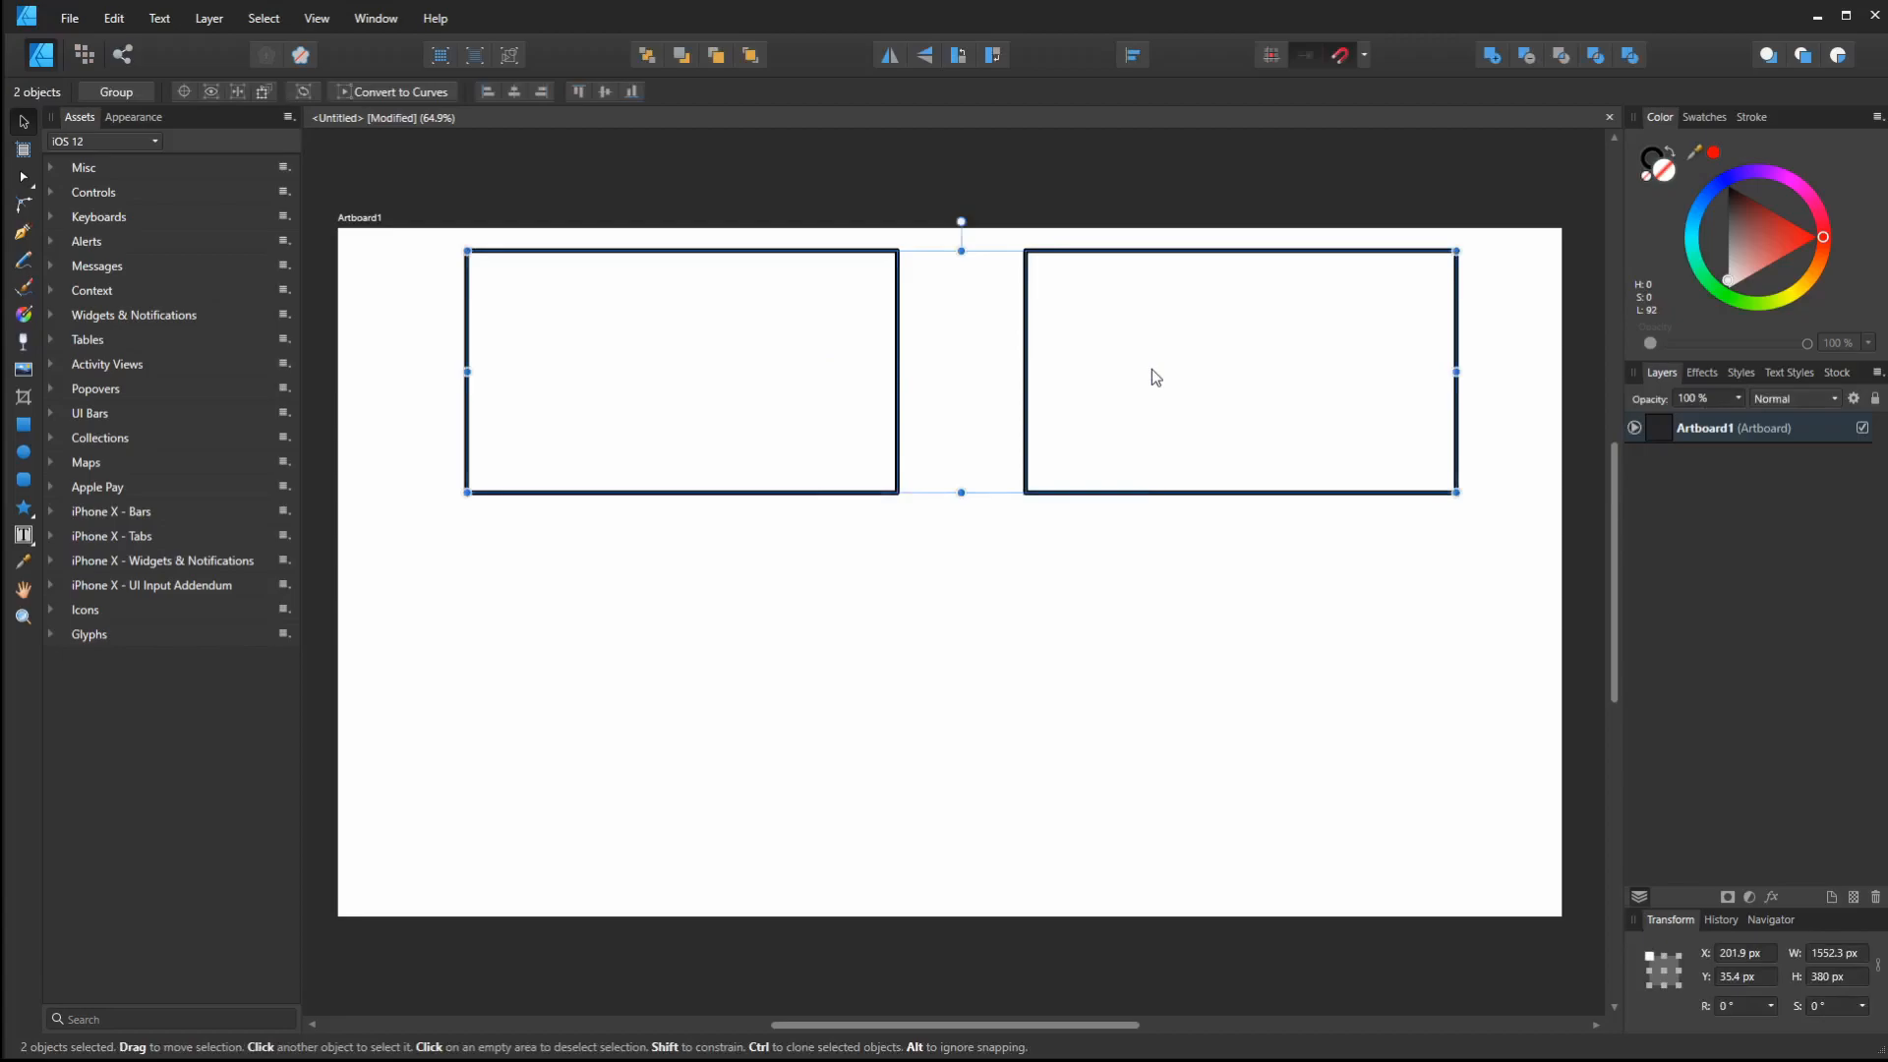
{"action": "left_click", "coordinate": [814, 671]}
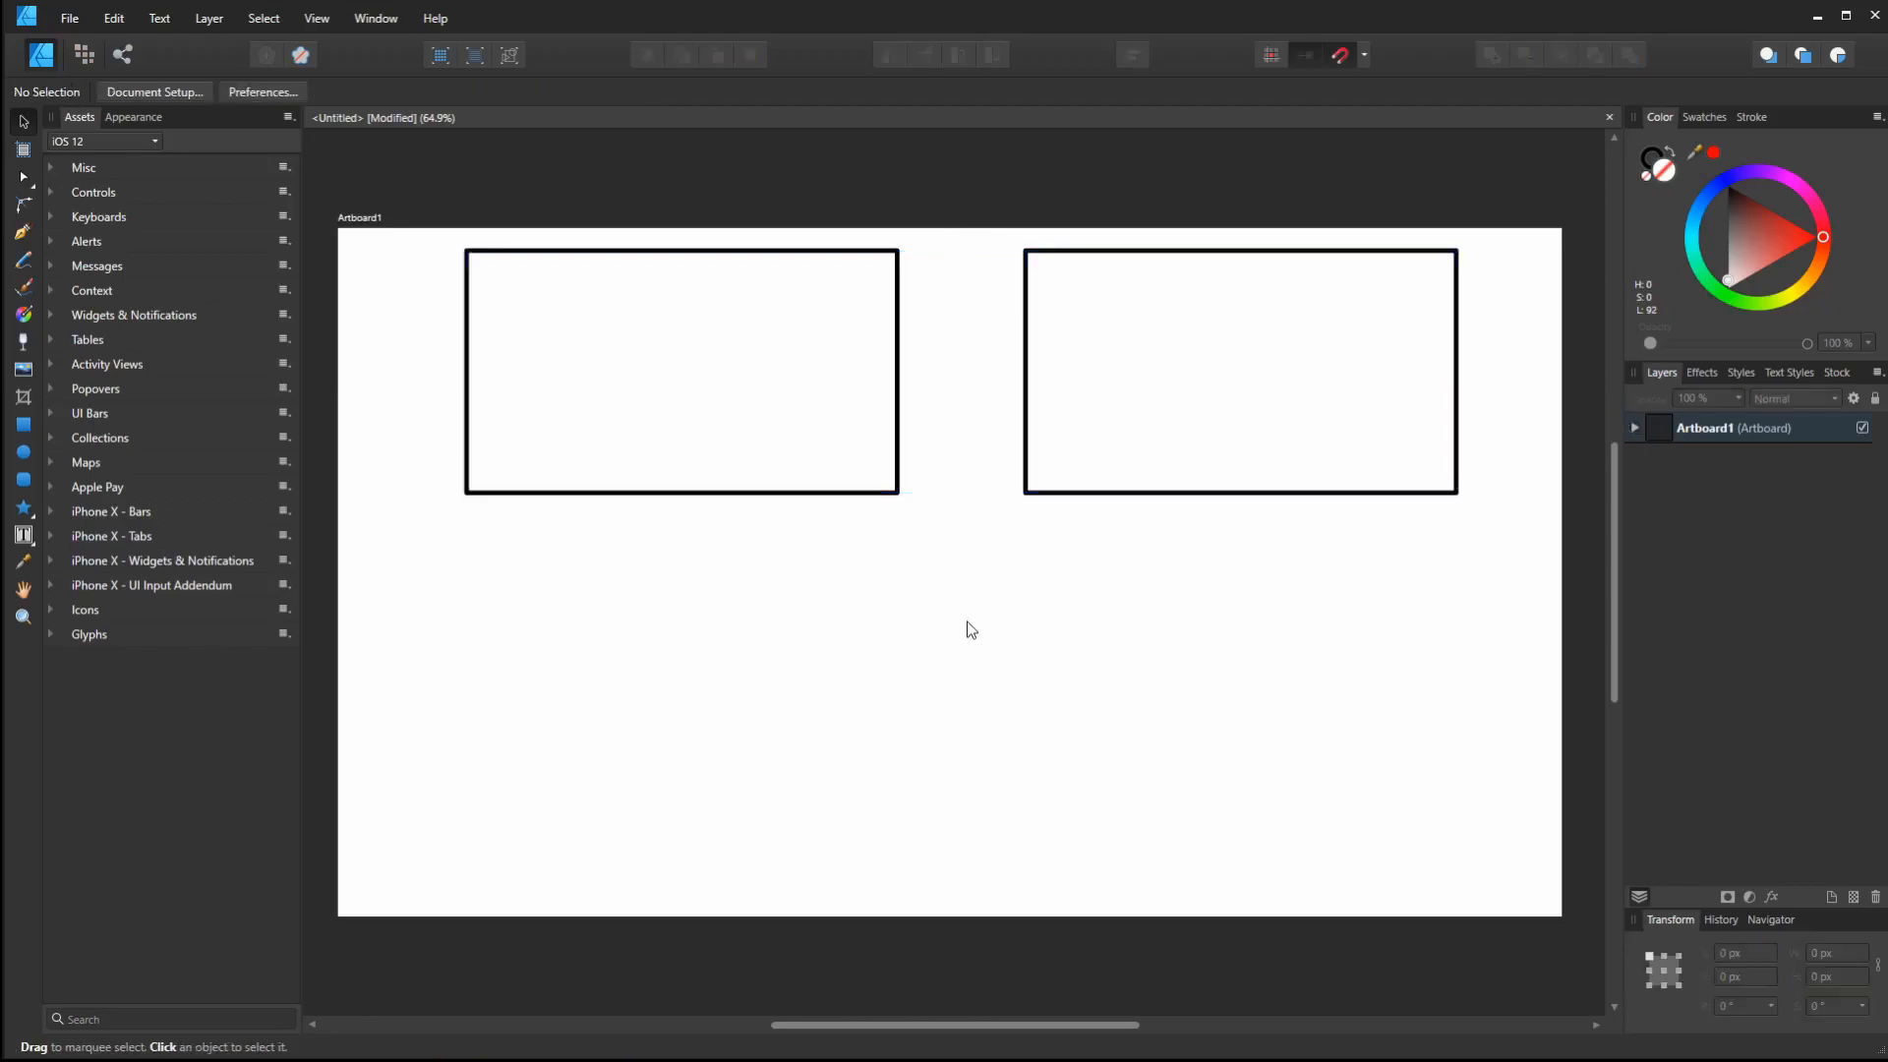
{"action": "mouse_move", "coordinate": [397, 638]}
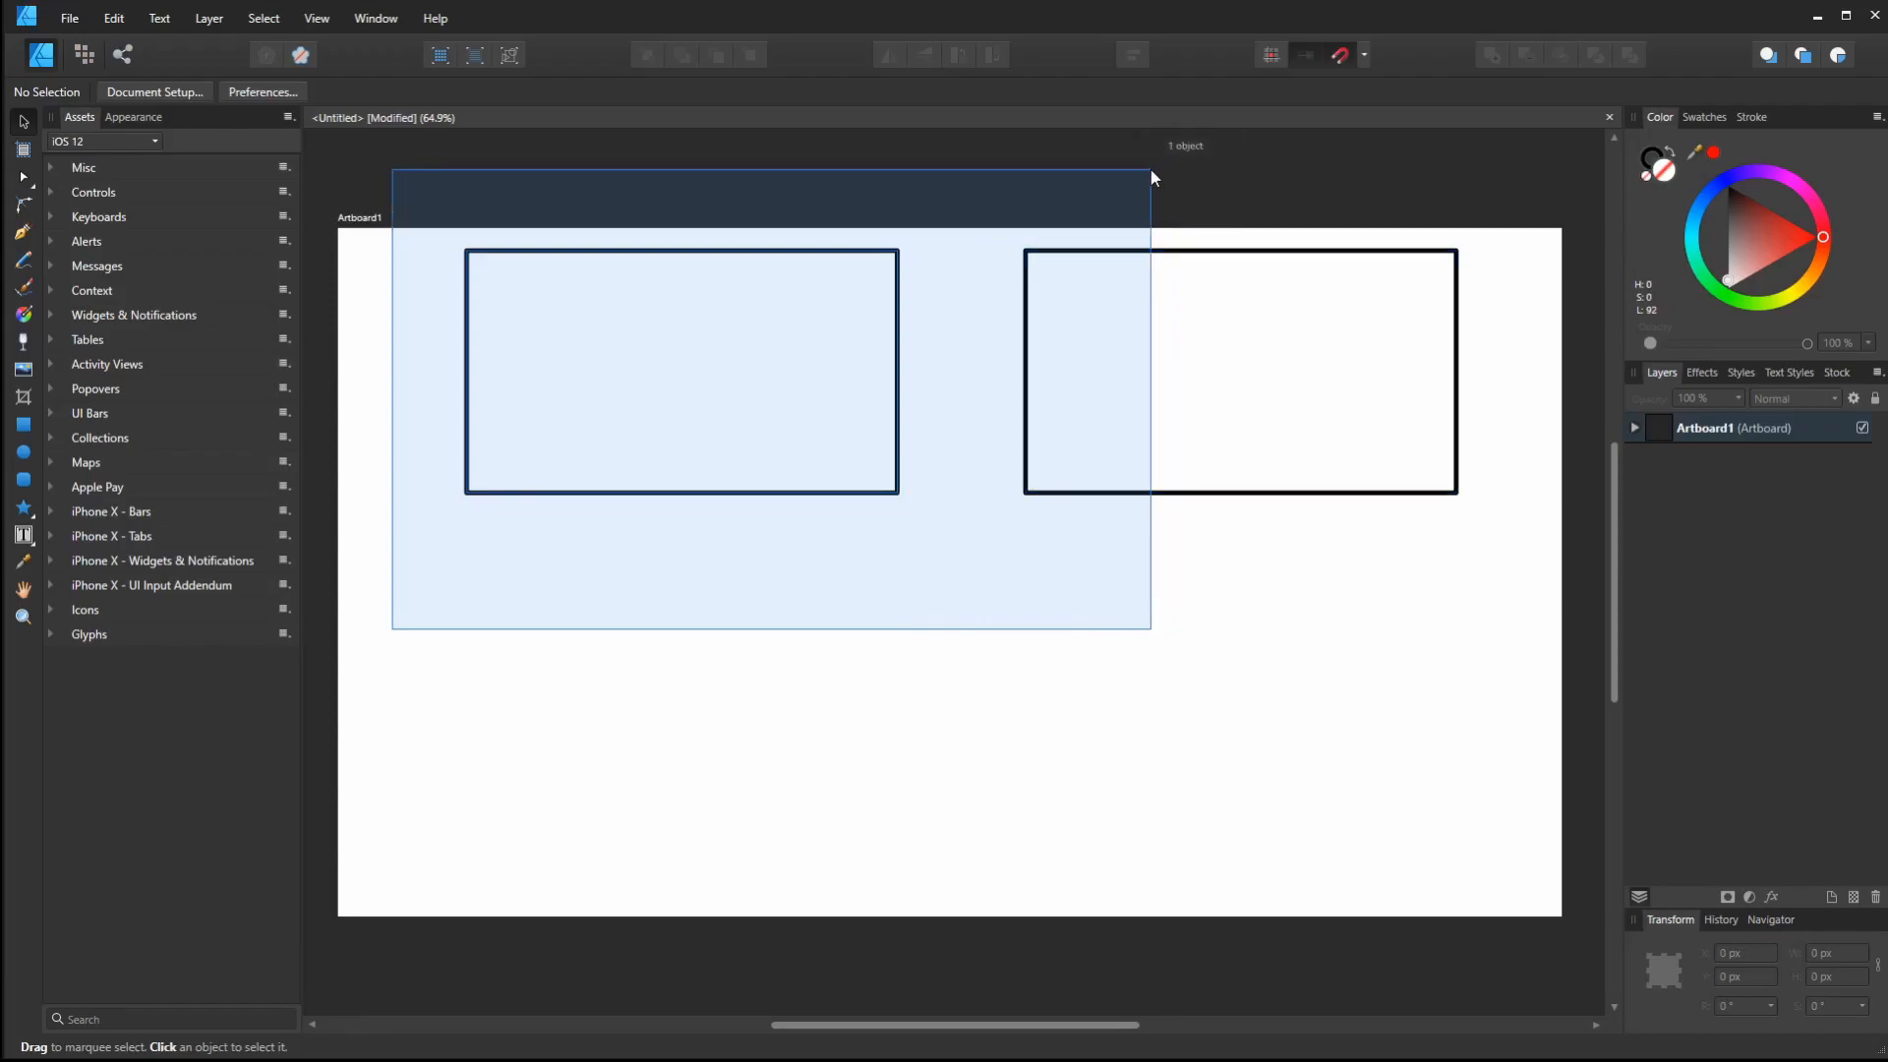
Select the left rectangle, then both top frames together
{"action": "left_click", "coordinate": [681, 370]}
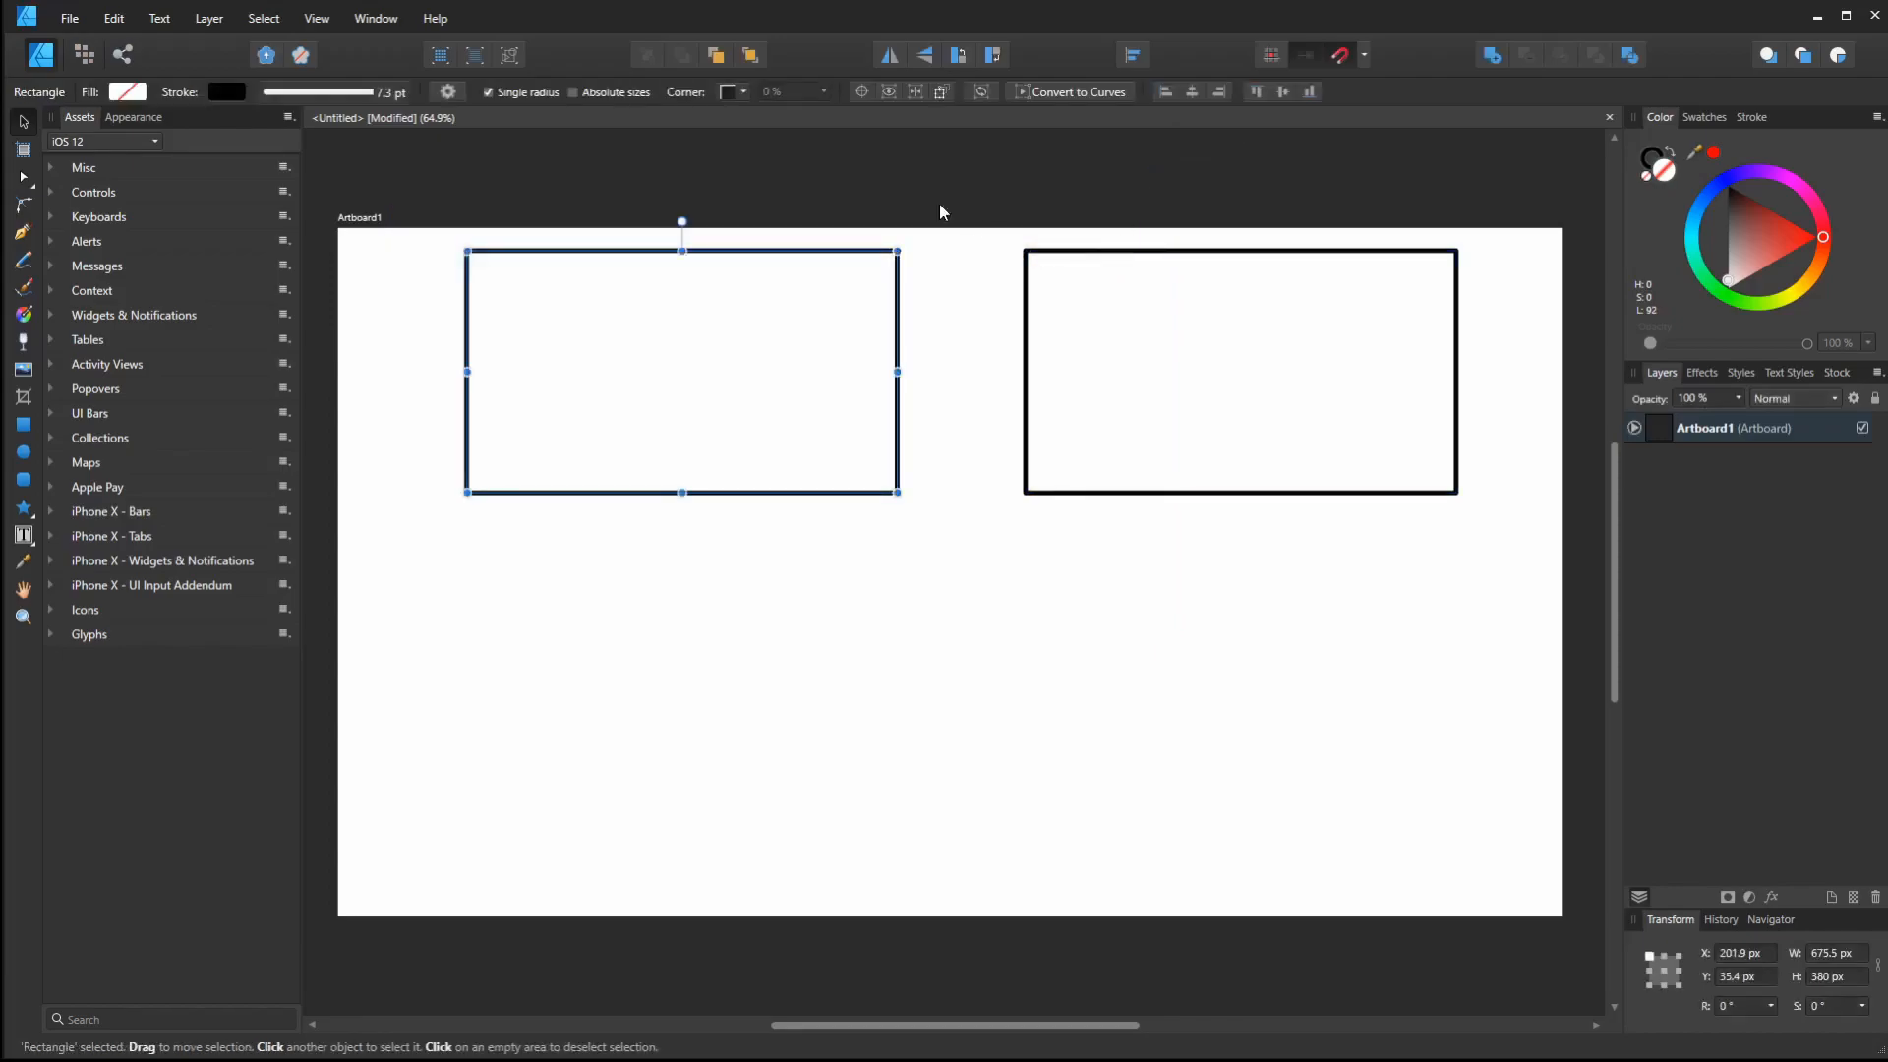
{"action": "mouse_move", "coordinate": [558, 400]}
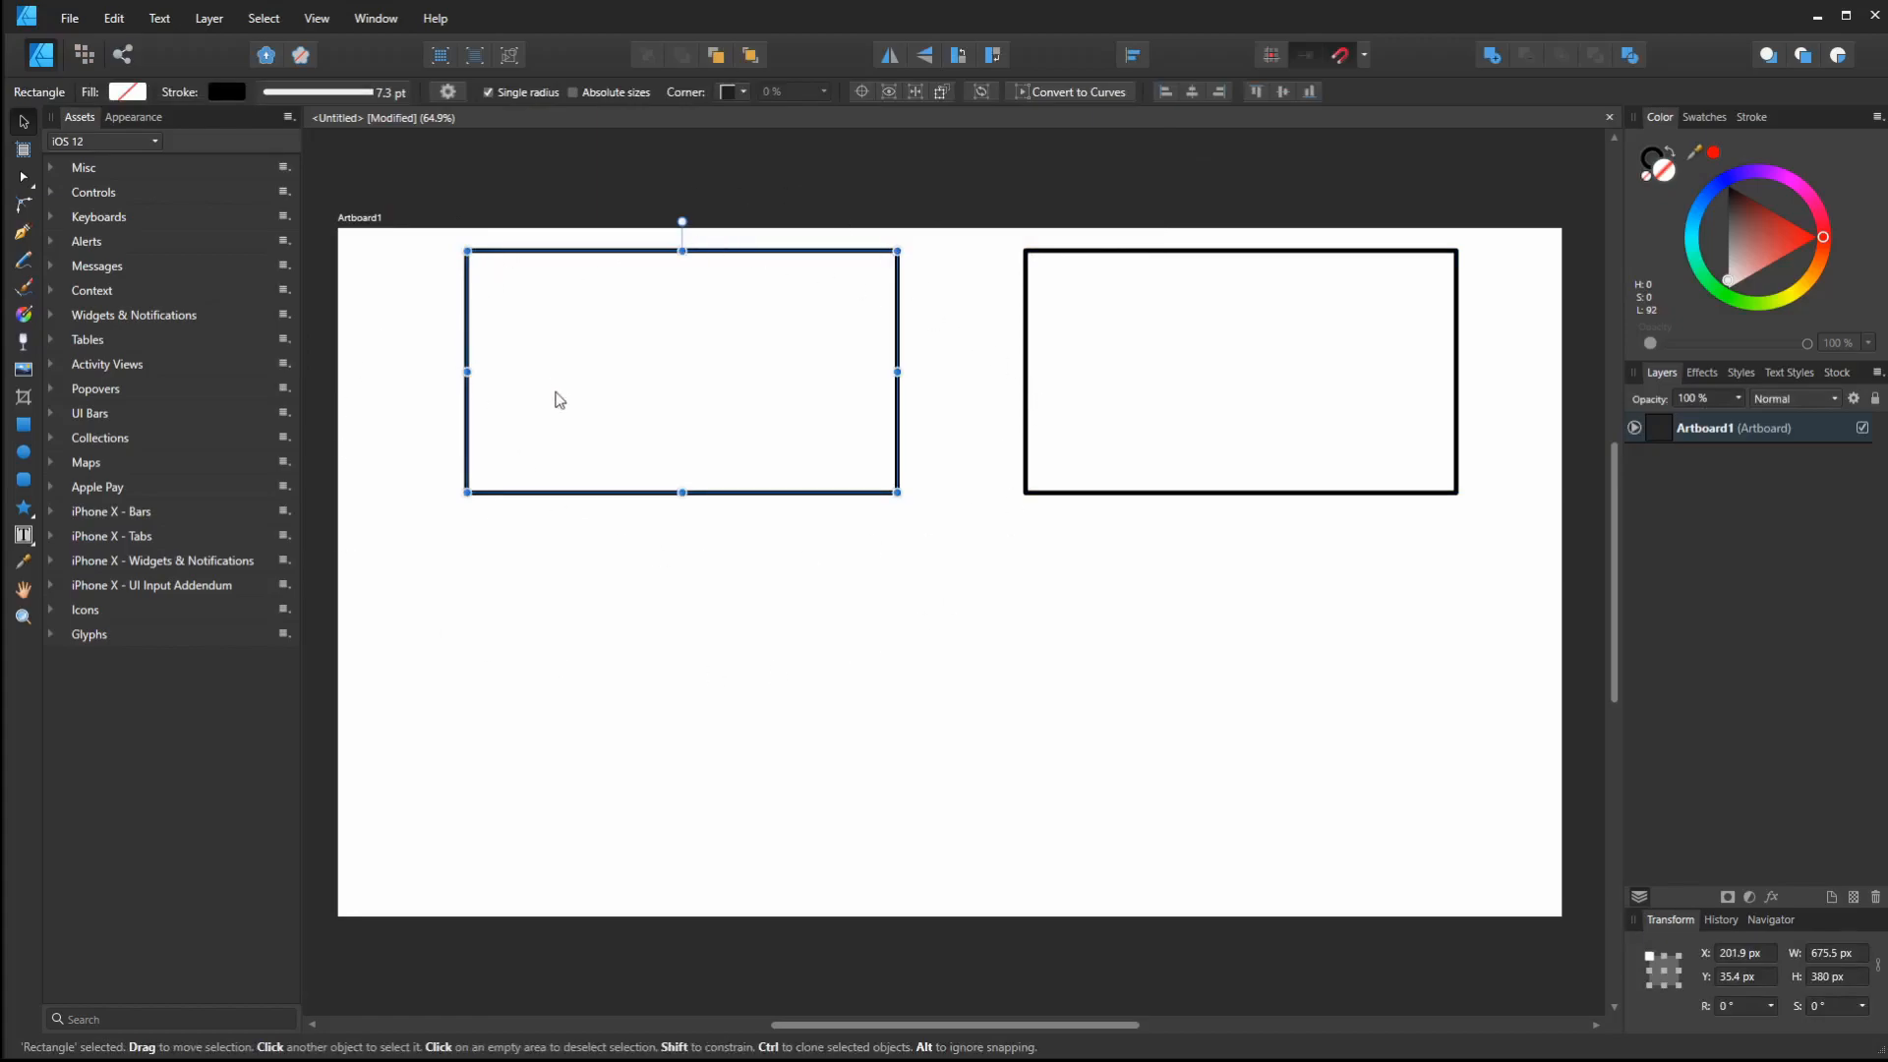
{"action": "left_click", "coordinate": [907, 607]}
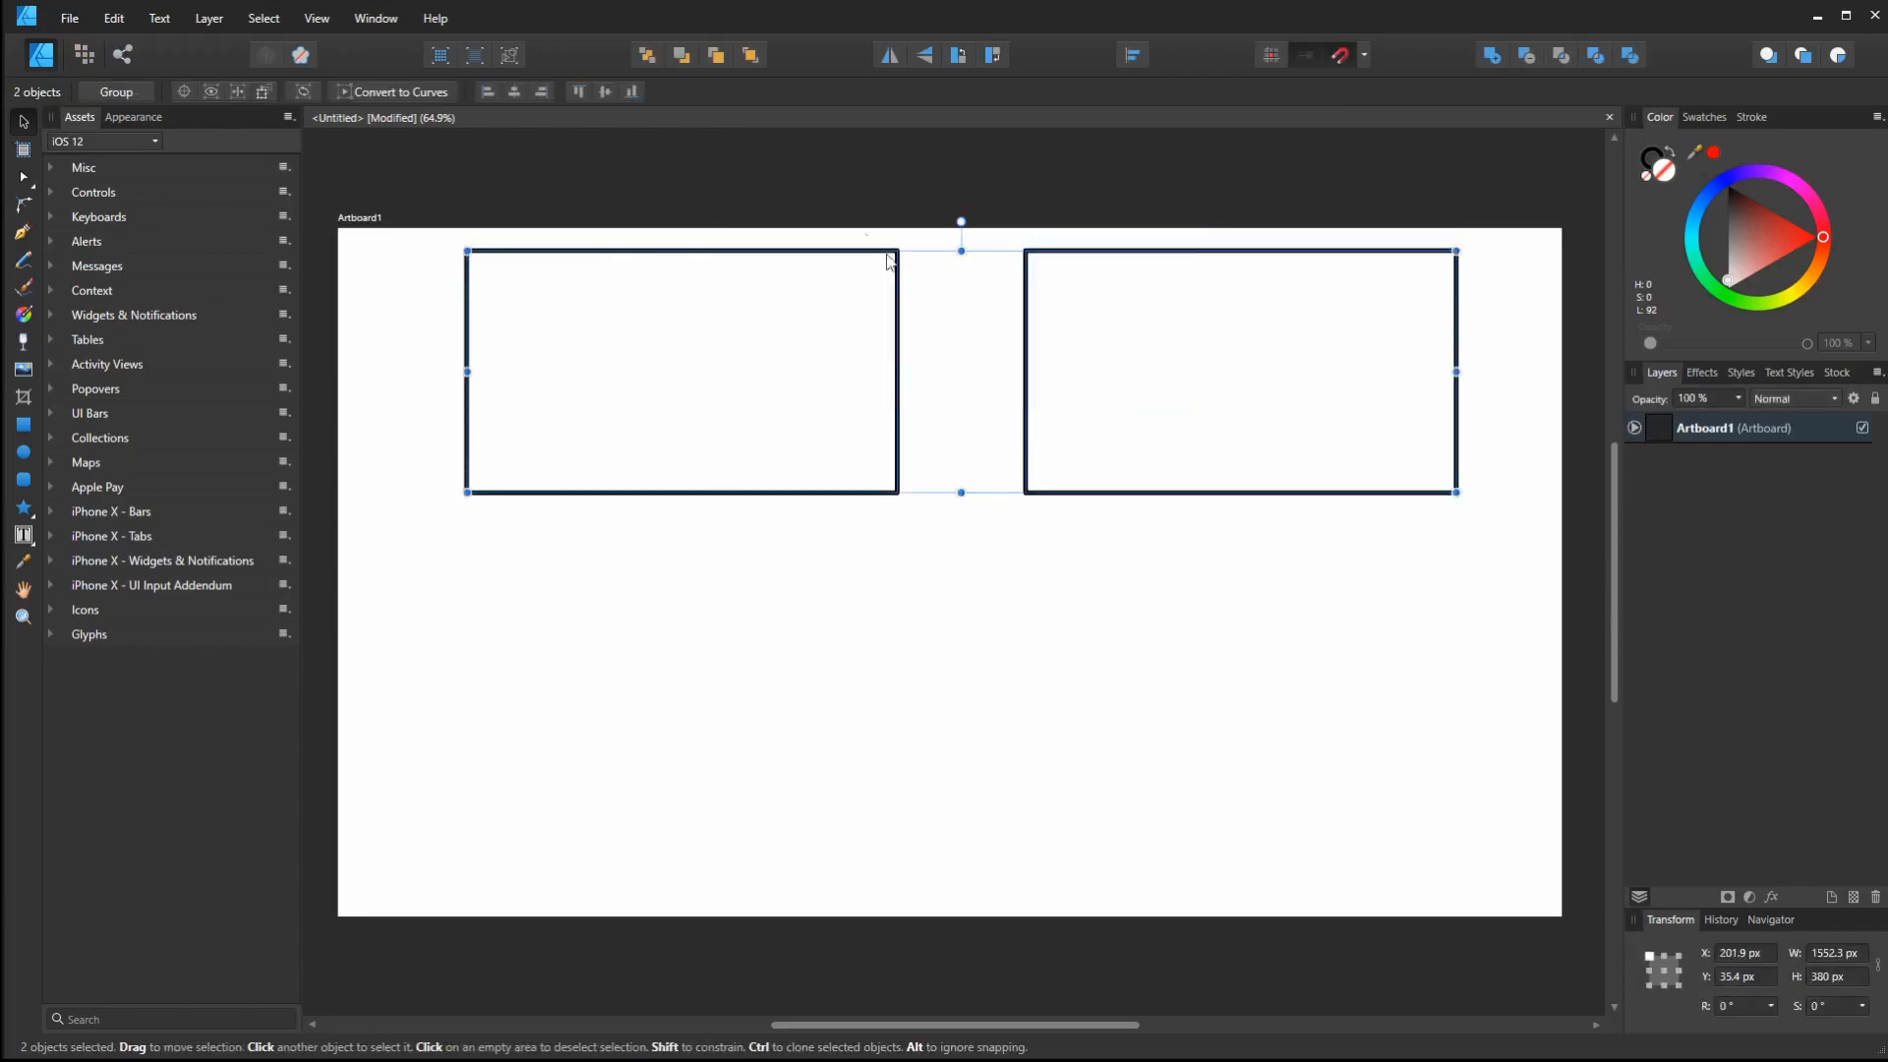
{"action": "mouse_move", "coordinate": [1242, 465]}
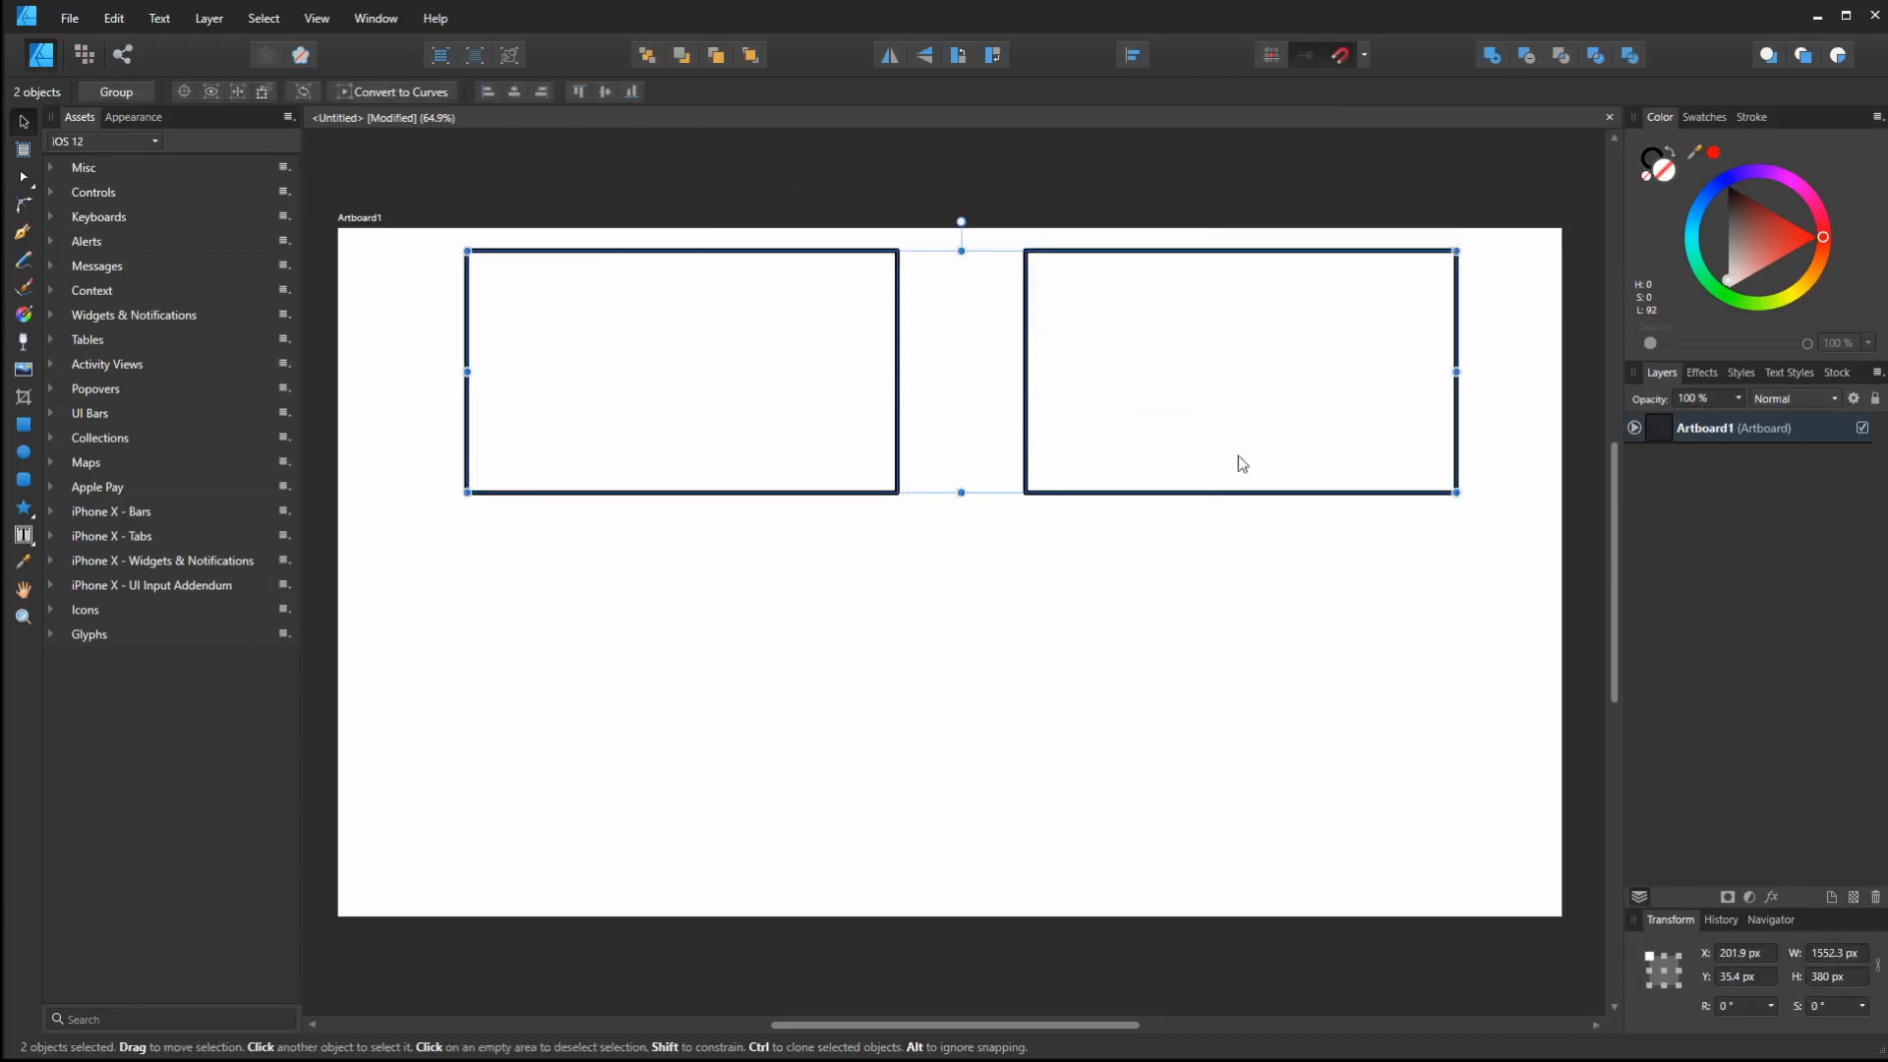
{"action": "mouse_move", "coordinate": [1117, 369]}
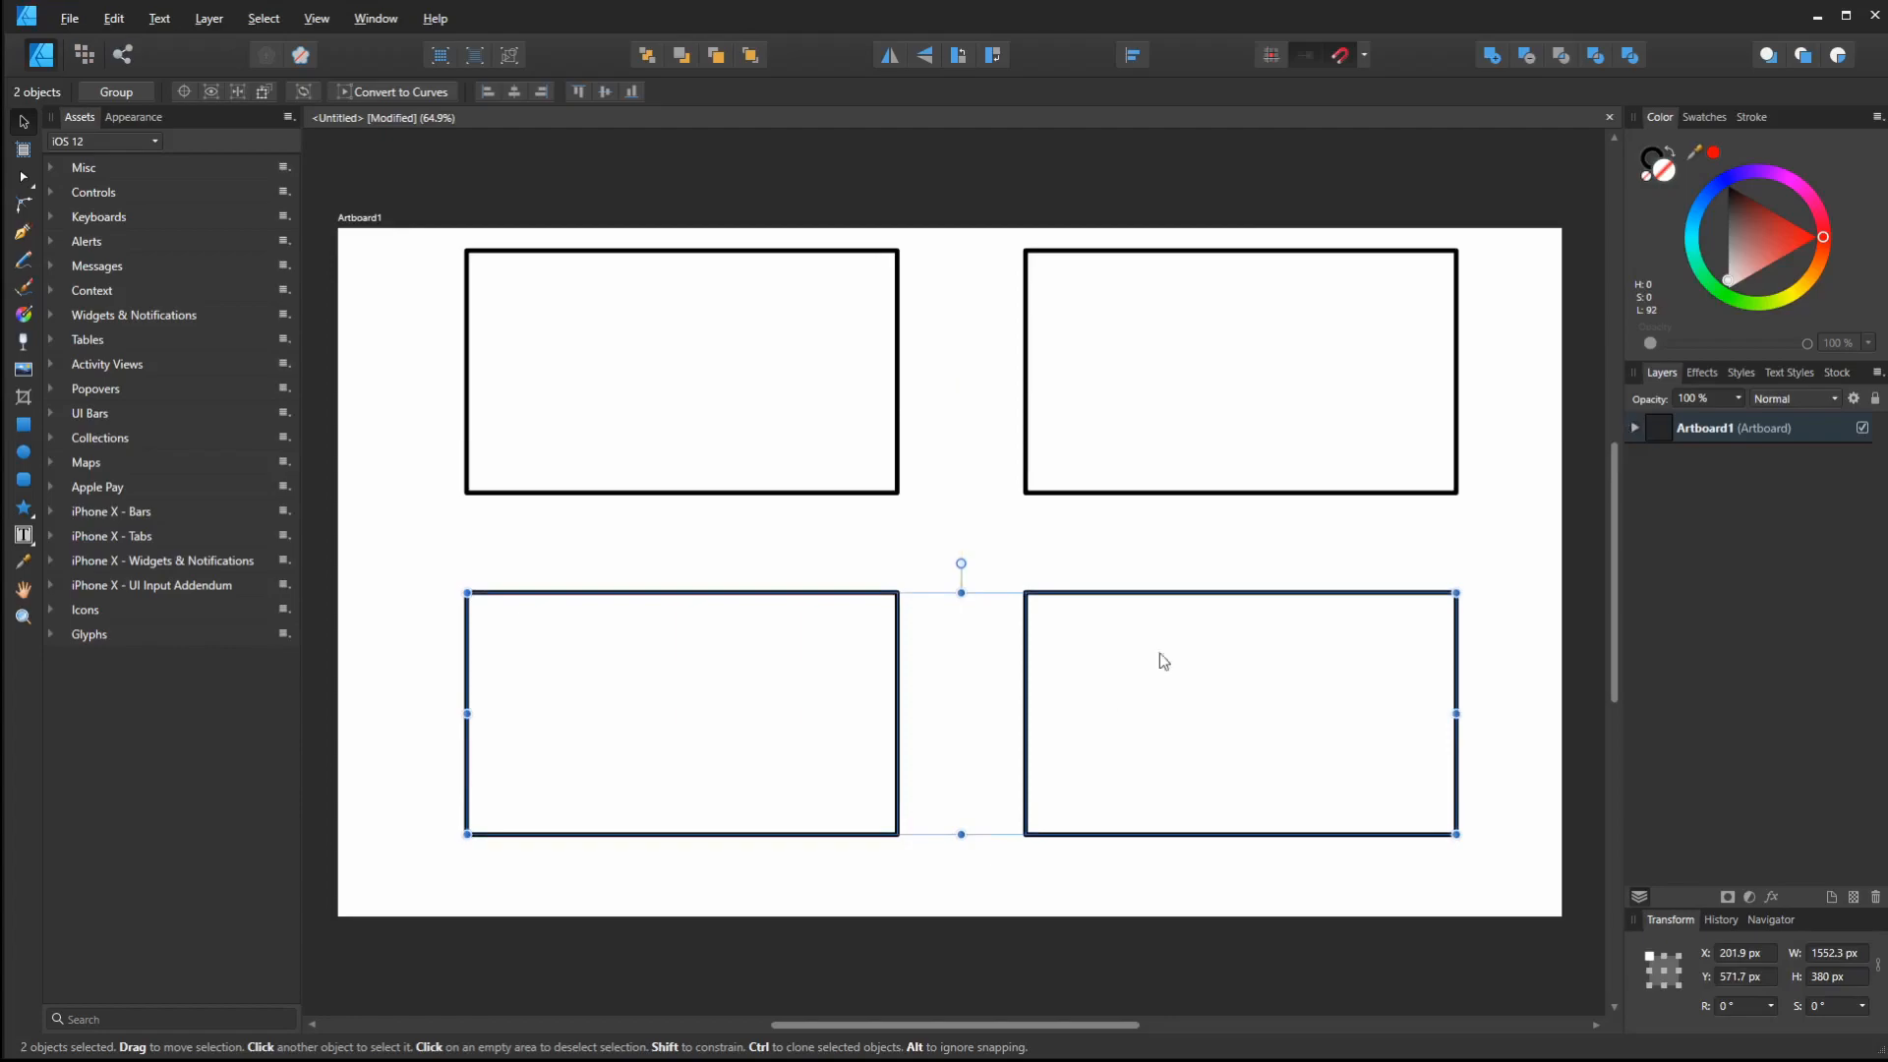
Deselect everything once the copied pair sits below the top row
{"action": "left_click", "coordinate": [978, 633]}
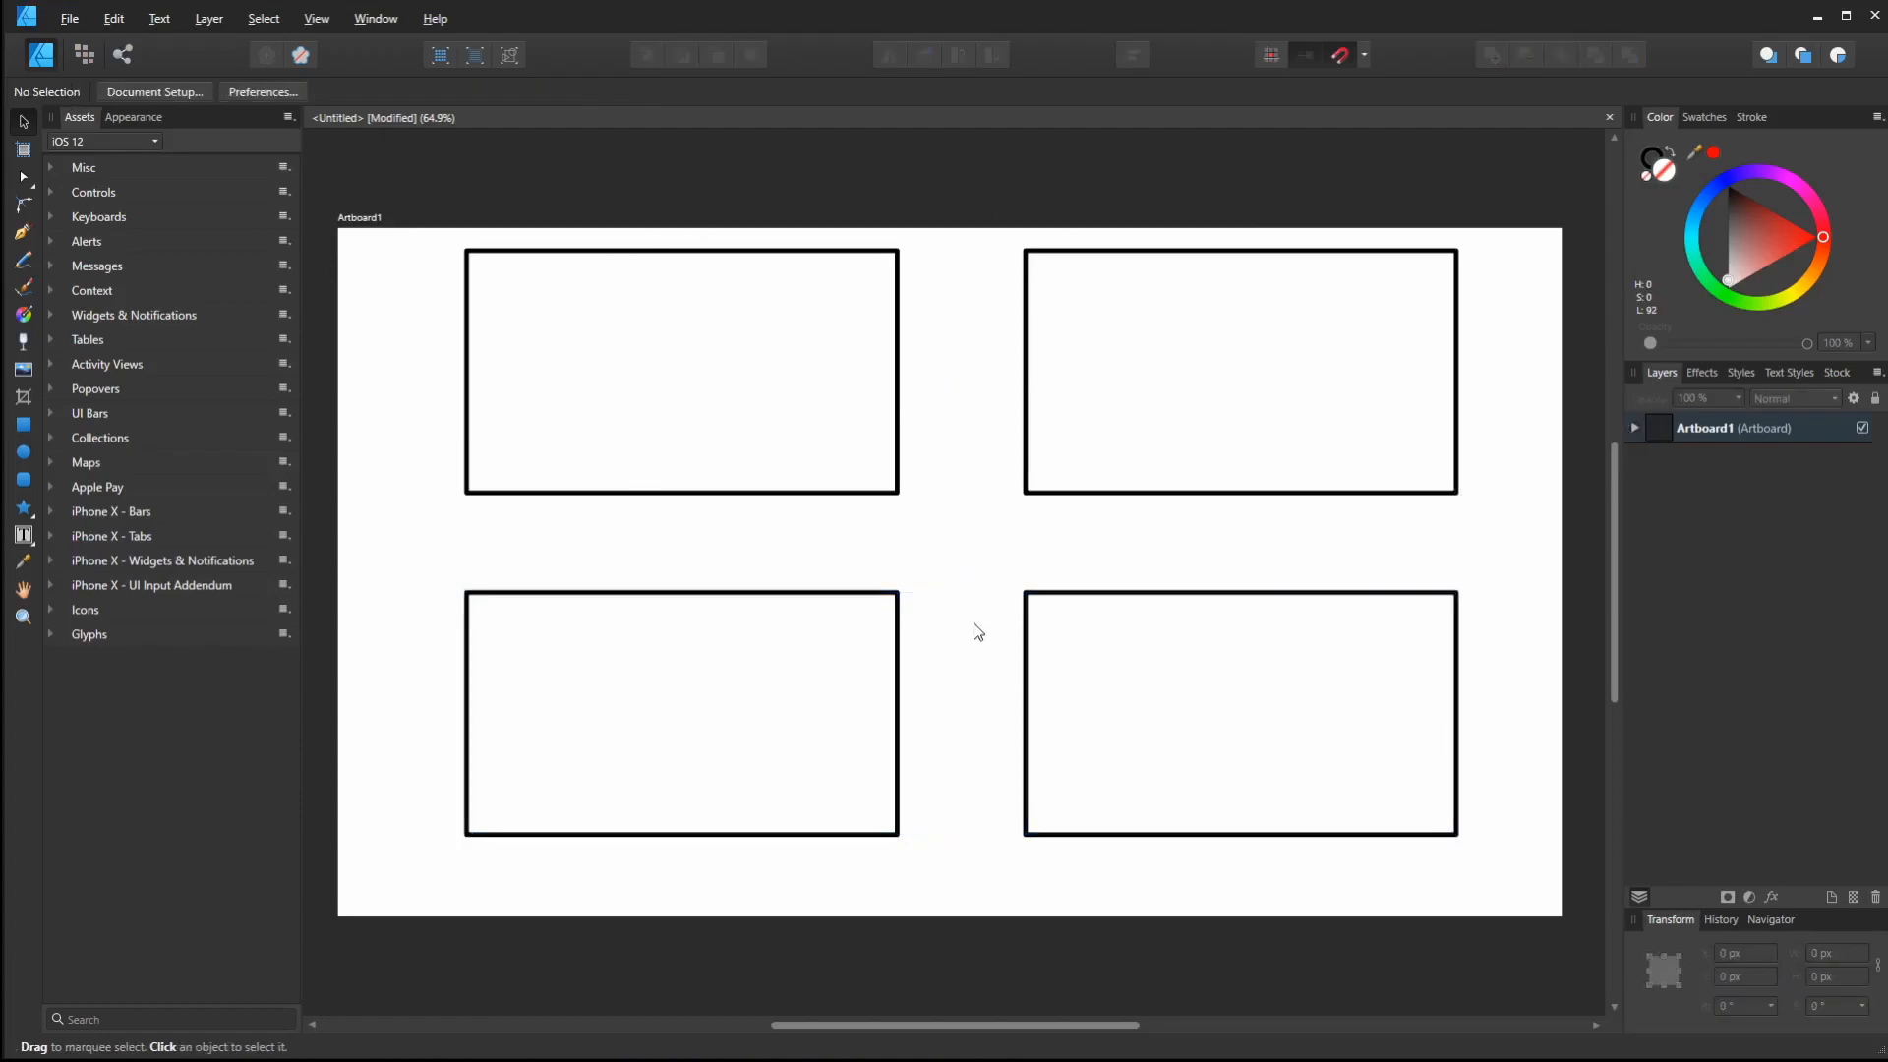
{"action": "mouse_move", "coordinate": [1039, 498]}
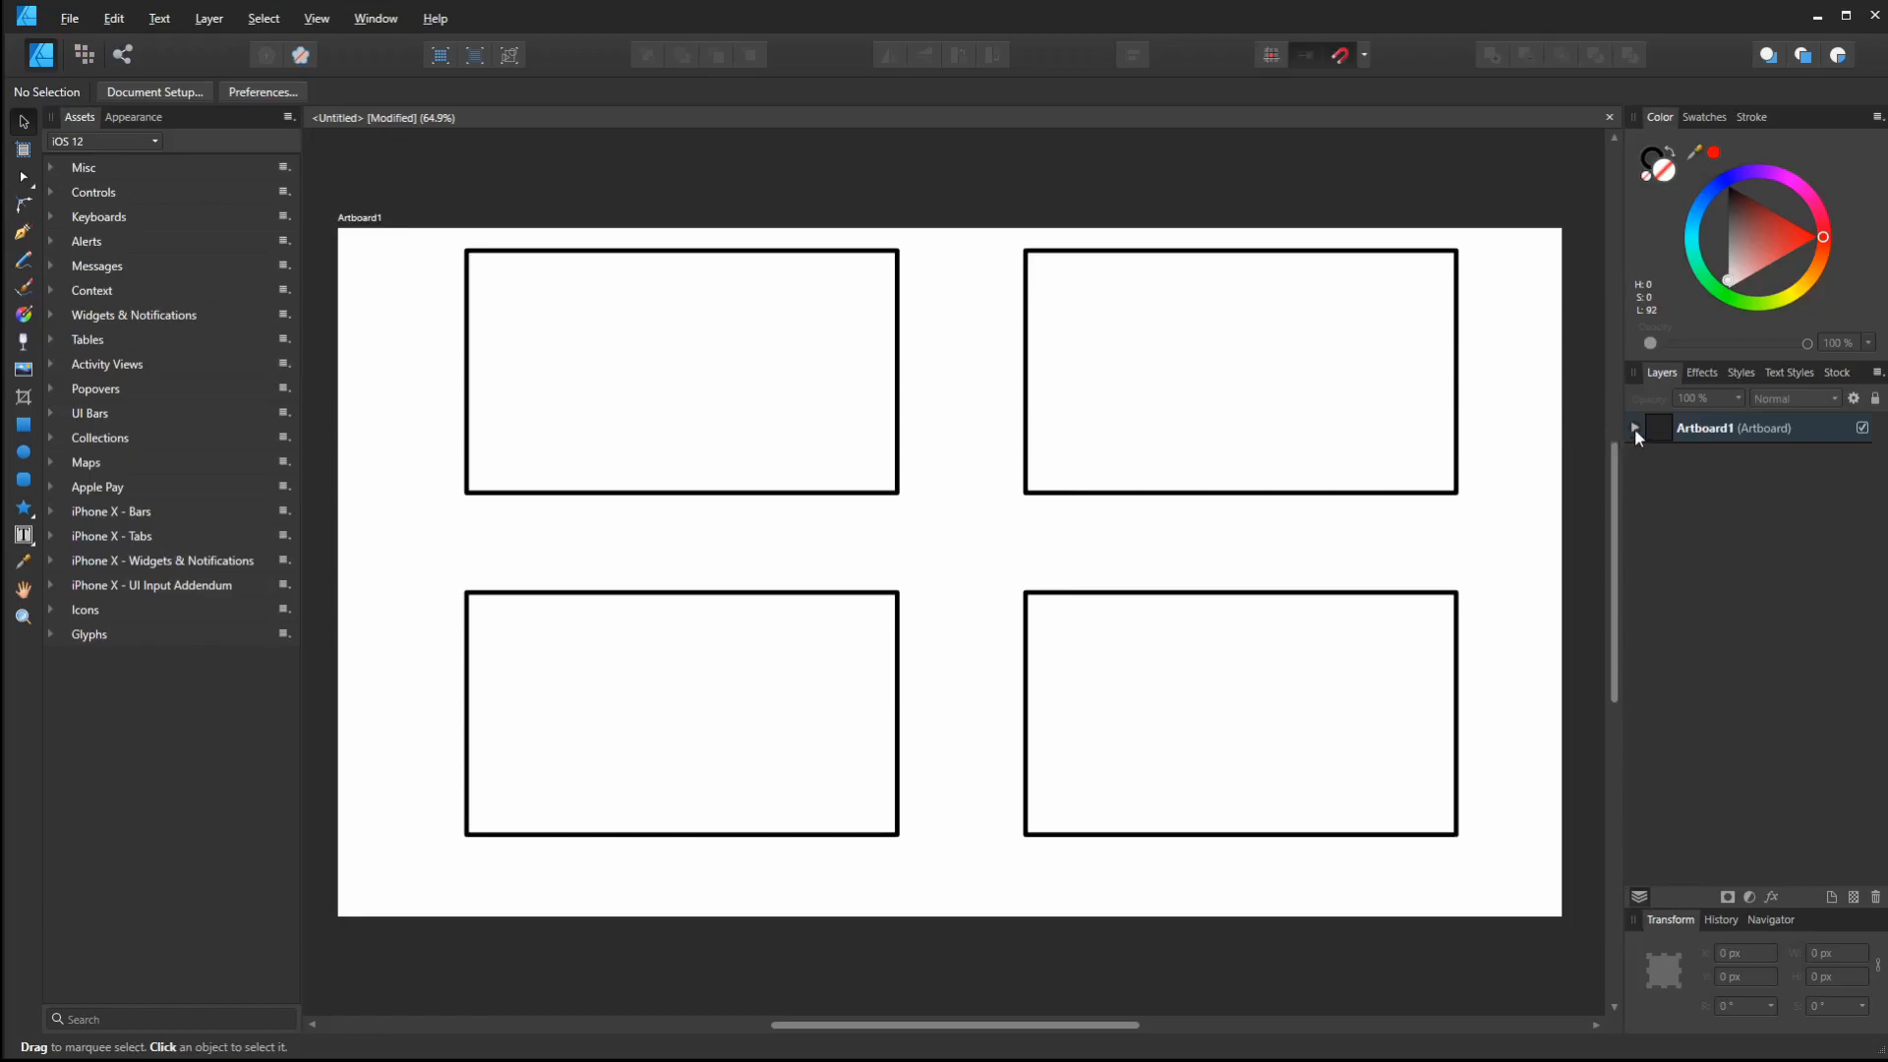
Select all four rectangles in Layers, group them, and name the group 'frames'
{"action": "left_click", "coordinate": [1240, 713]}
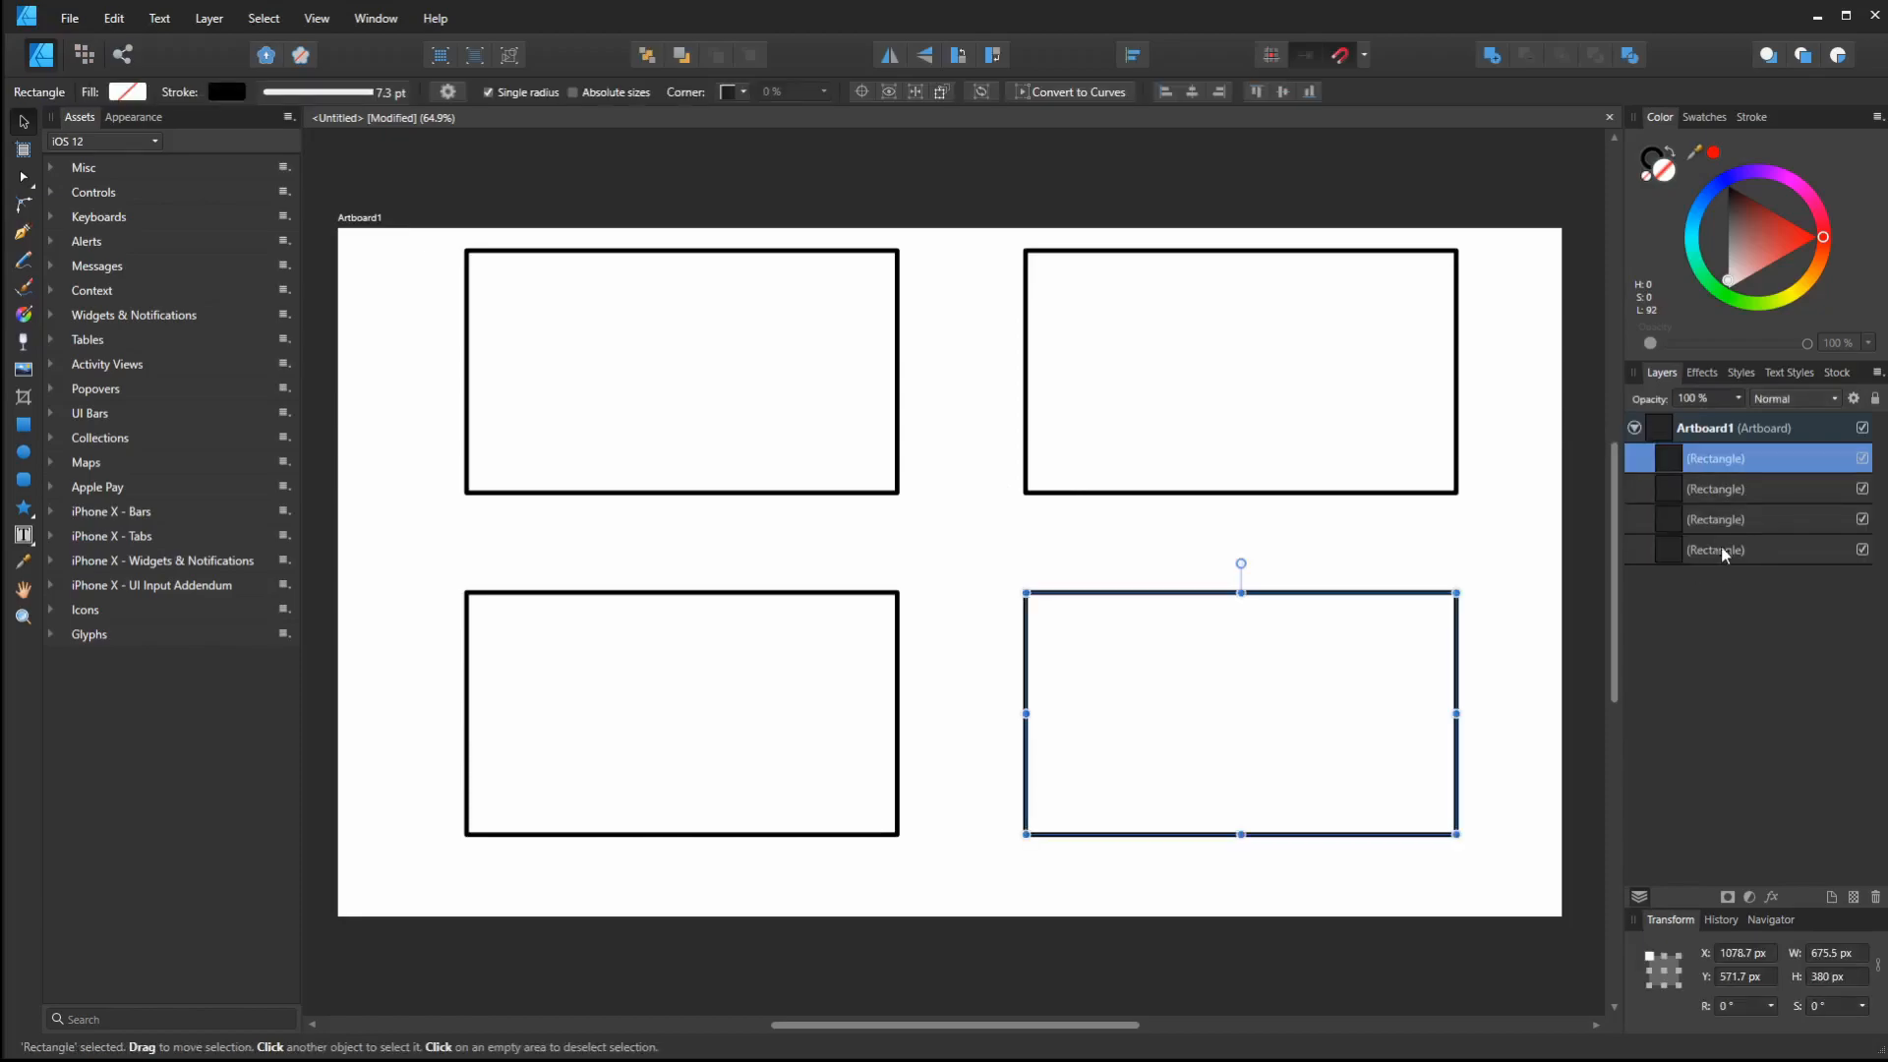
{"action": "mouse_move", "coordinate": [1755, 510]}
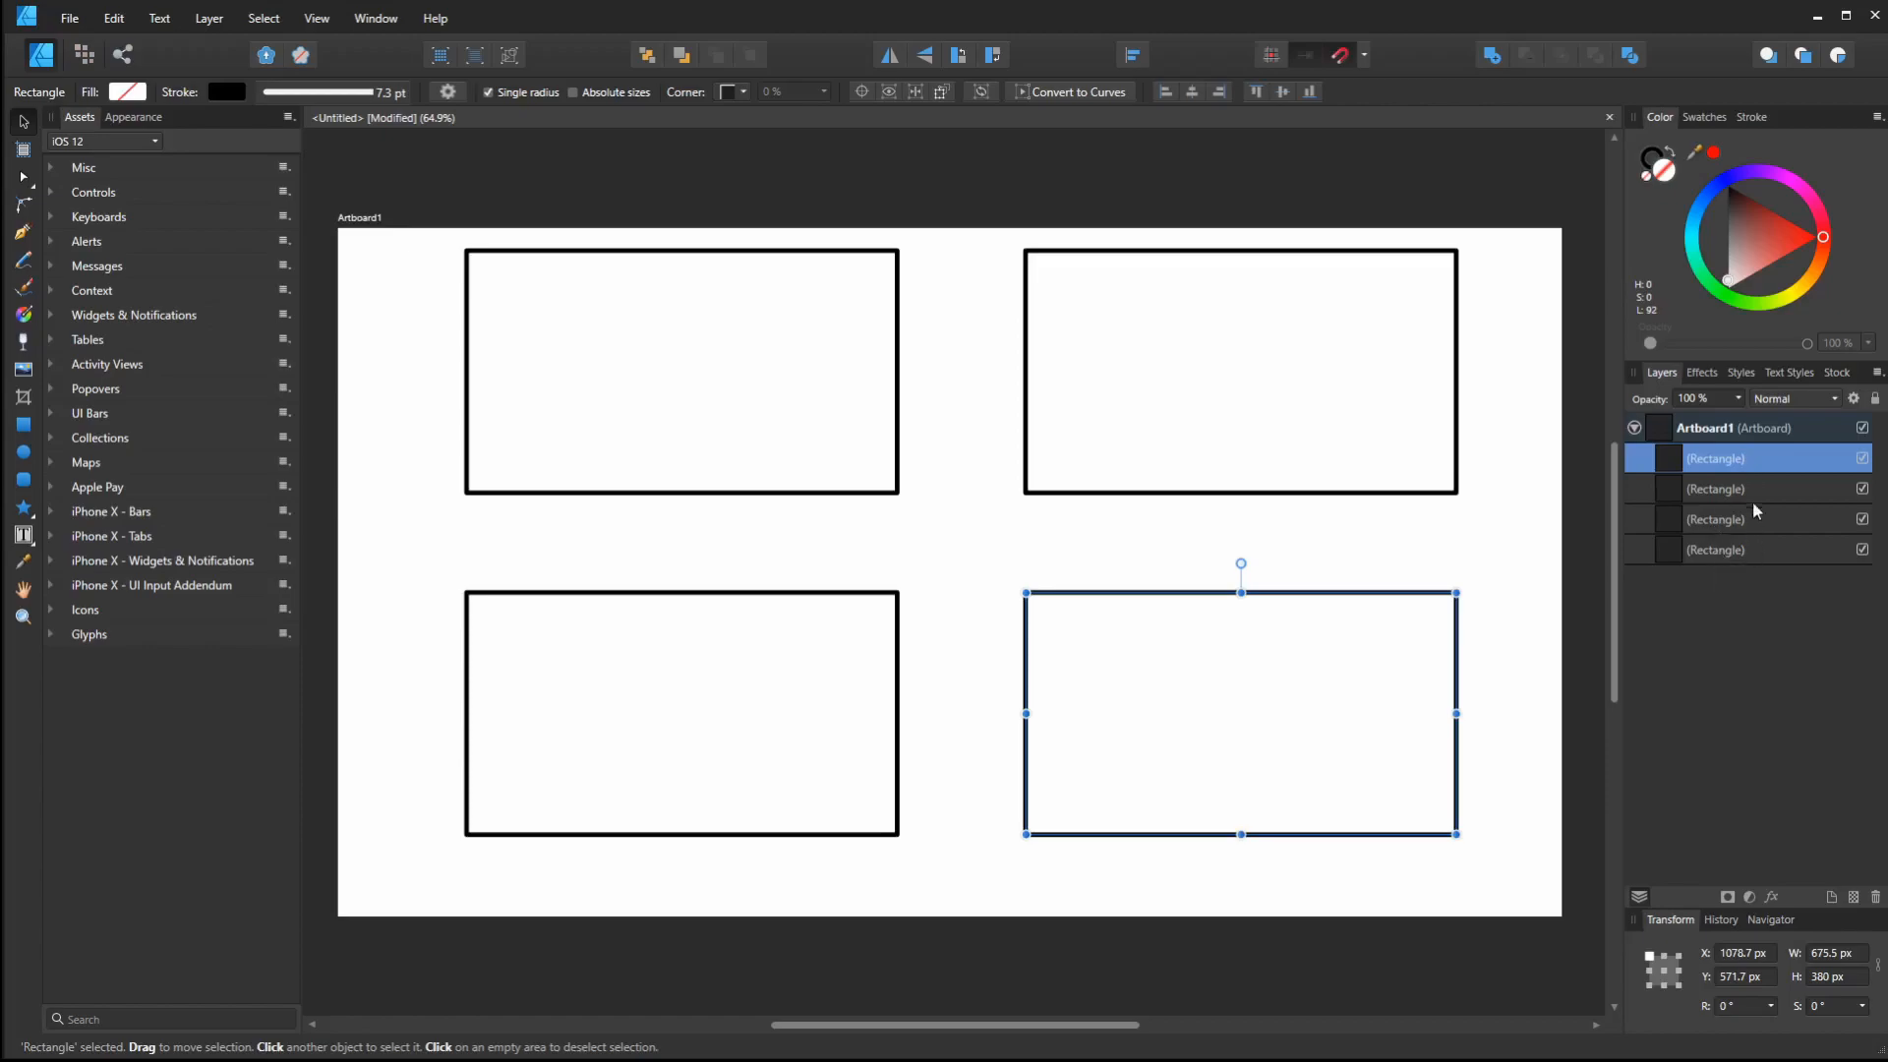
{"action": "mouse_move", "coordinate": [1724, 549]}
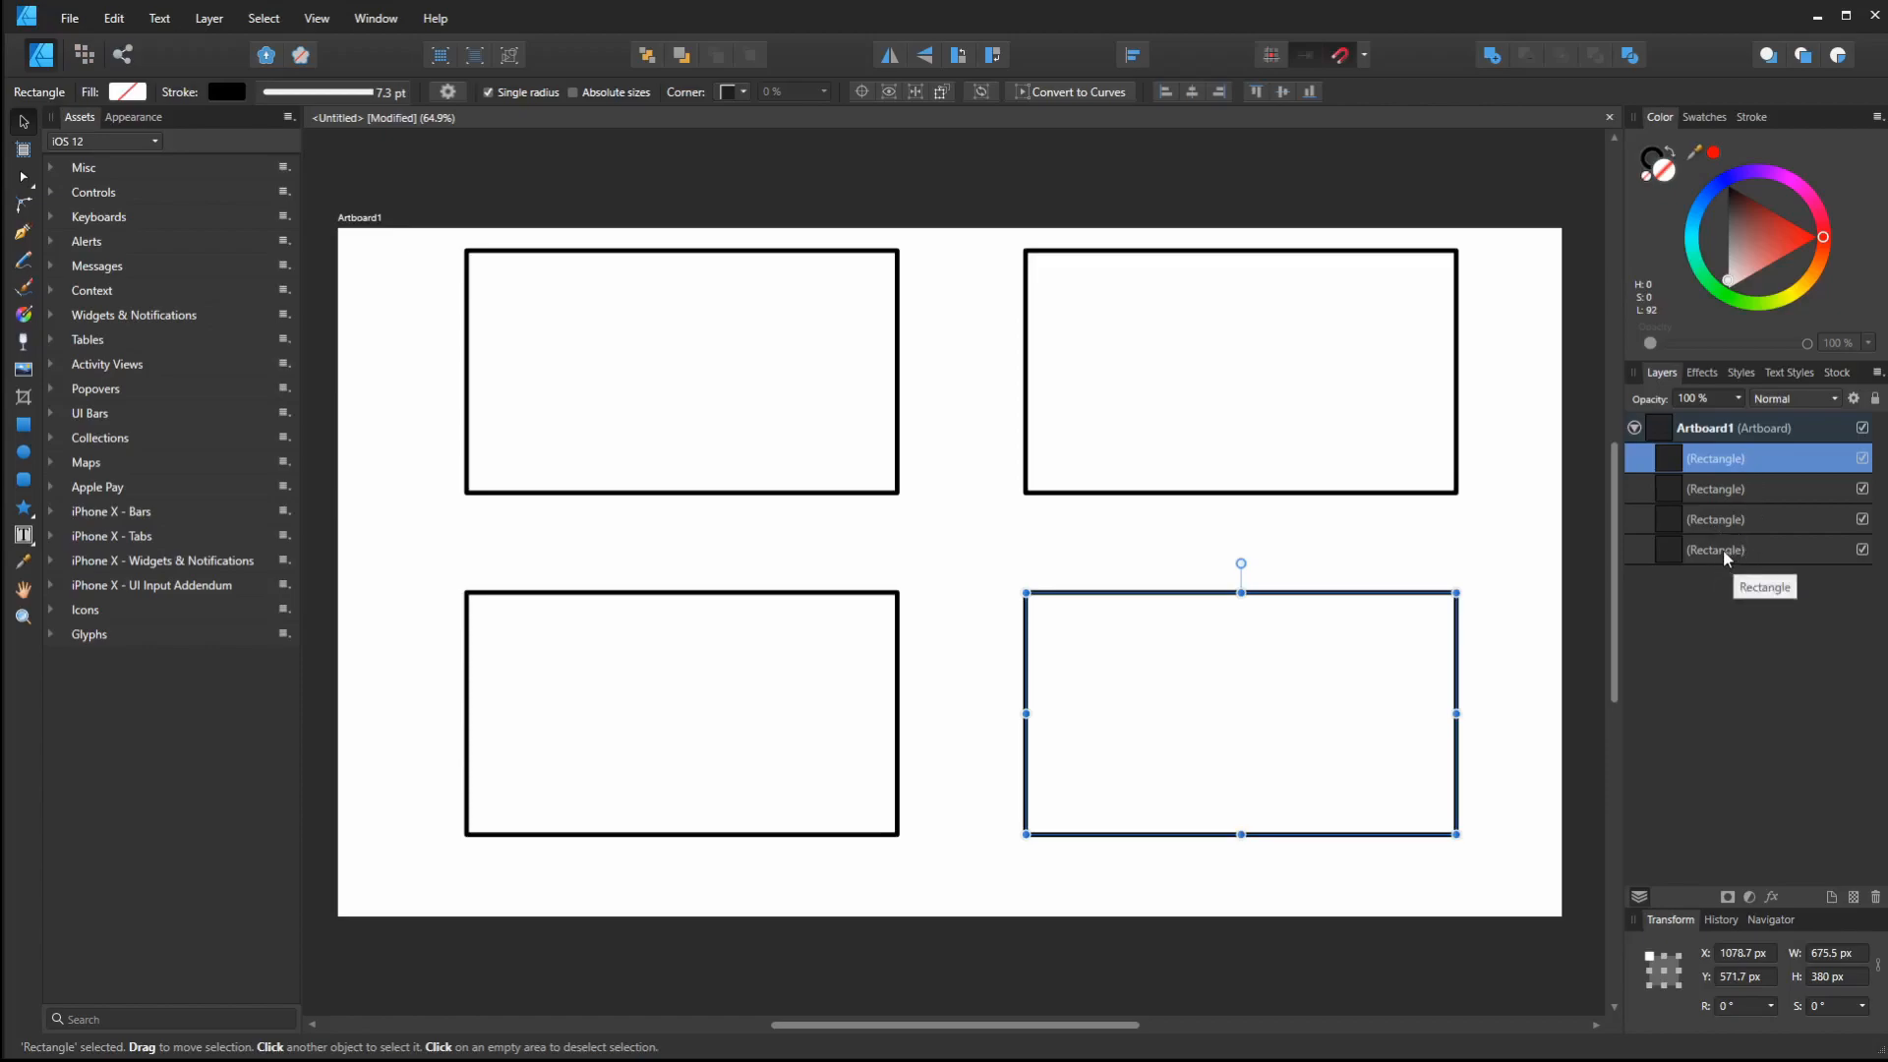
{"action": "key", "text": "ctrl+a"}
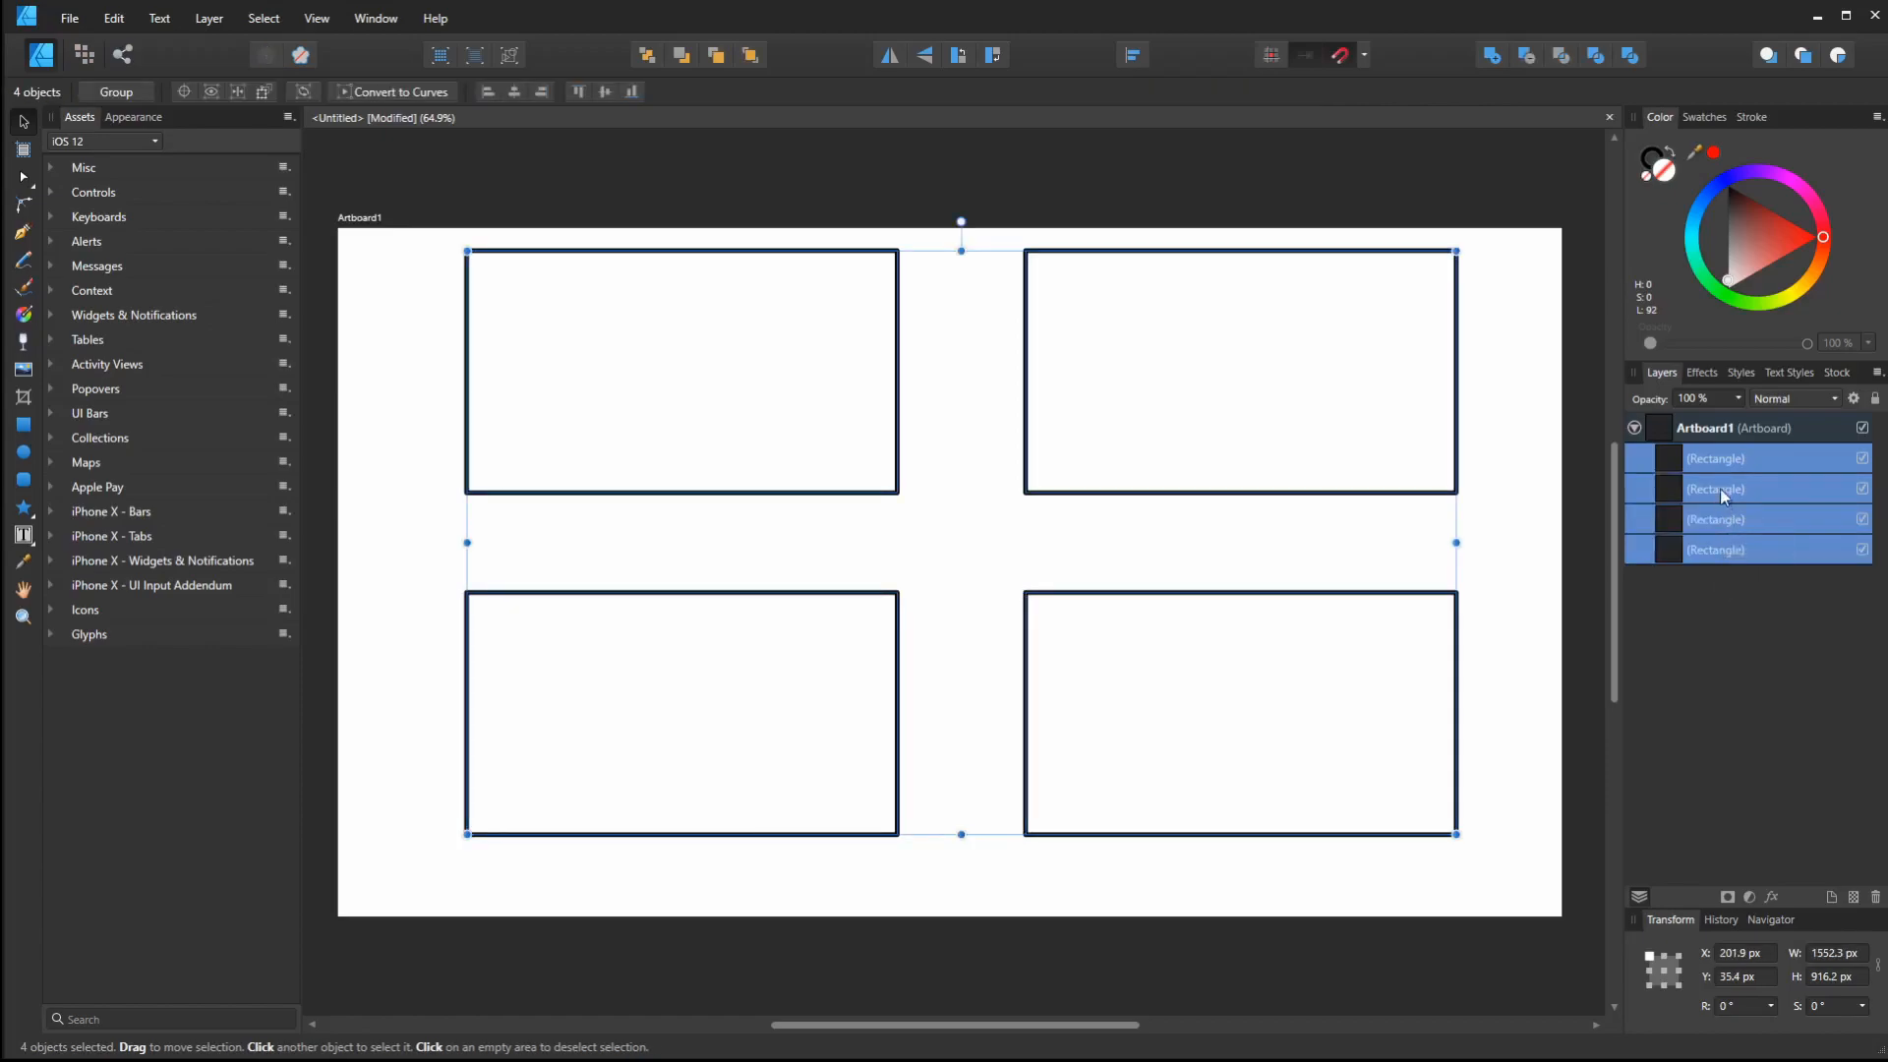
{"action": "mouse_move", "coordinate": [1718, 553]}
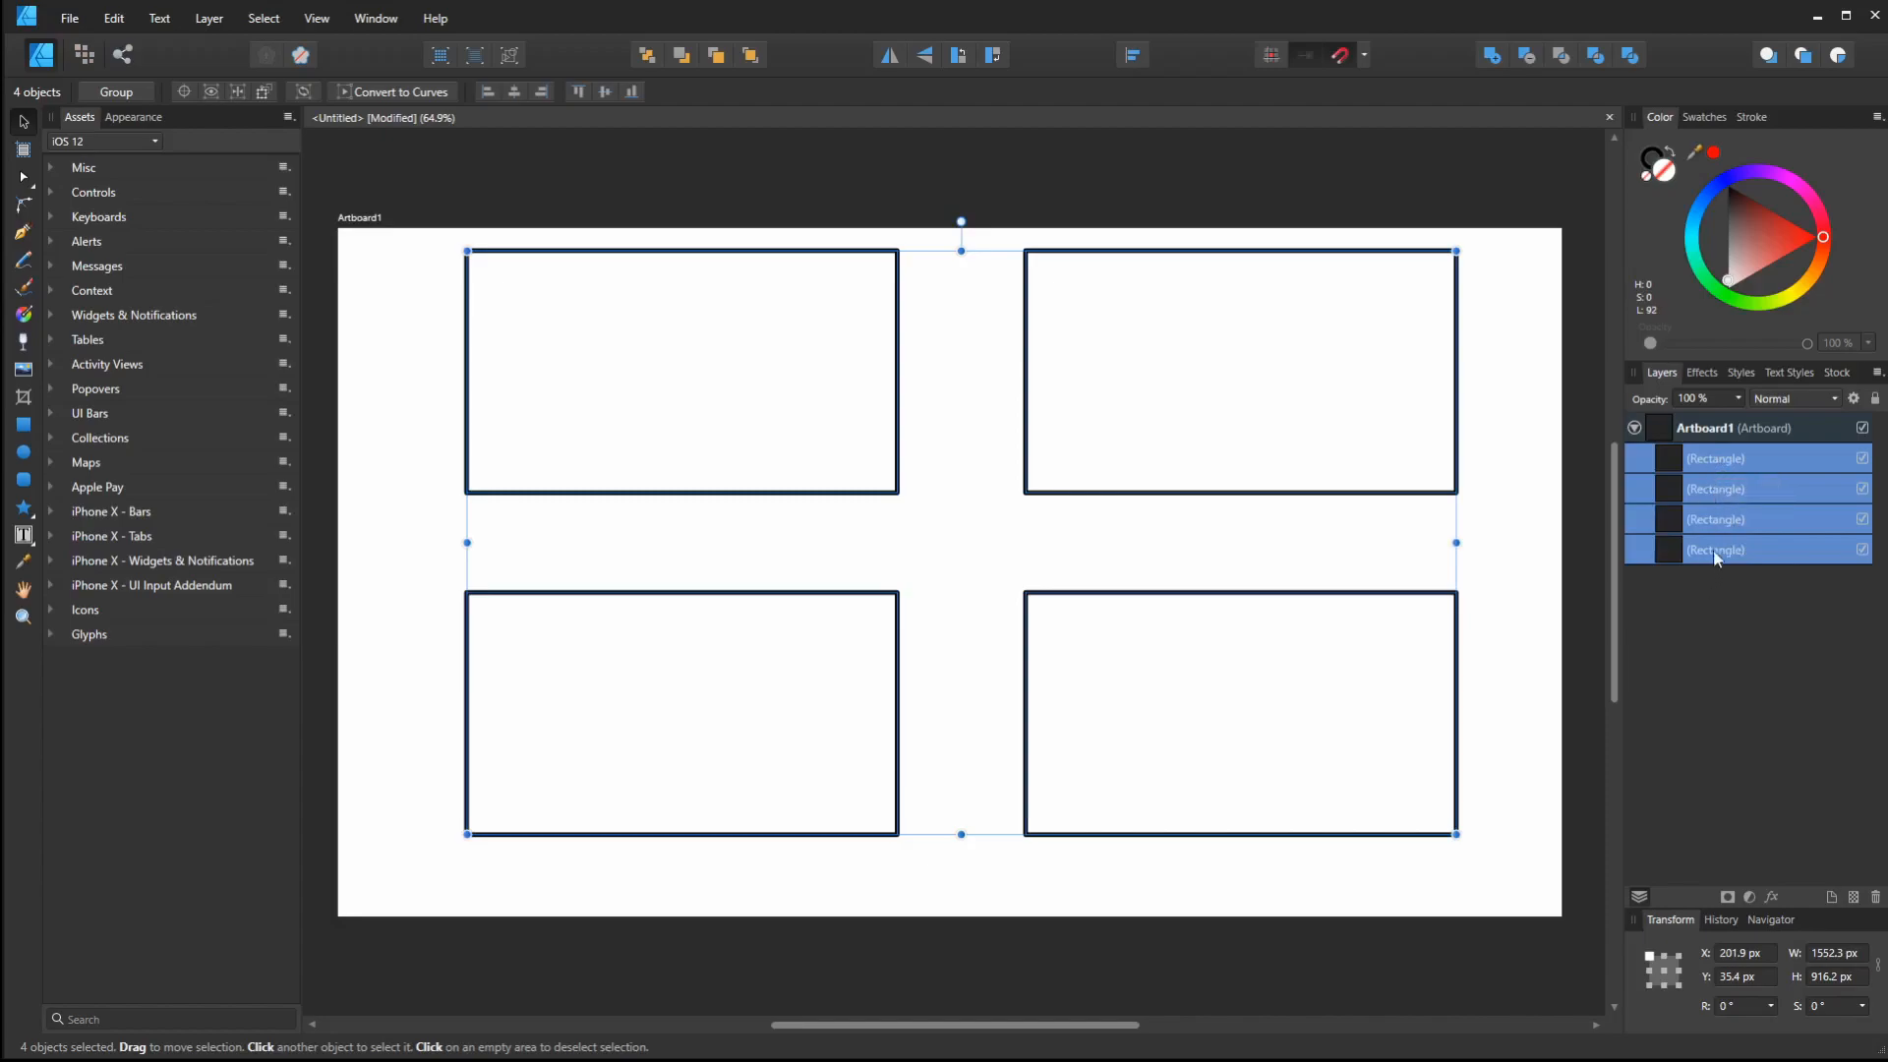
{"action": "right_click", "coordinate": [1716, 549]}
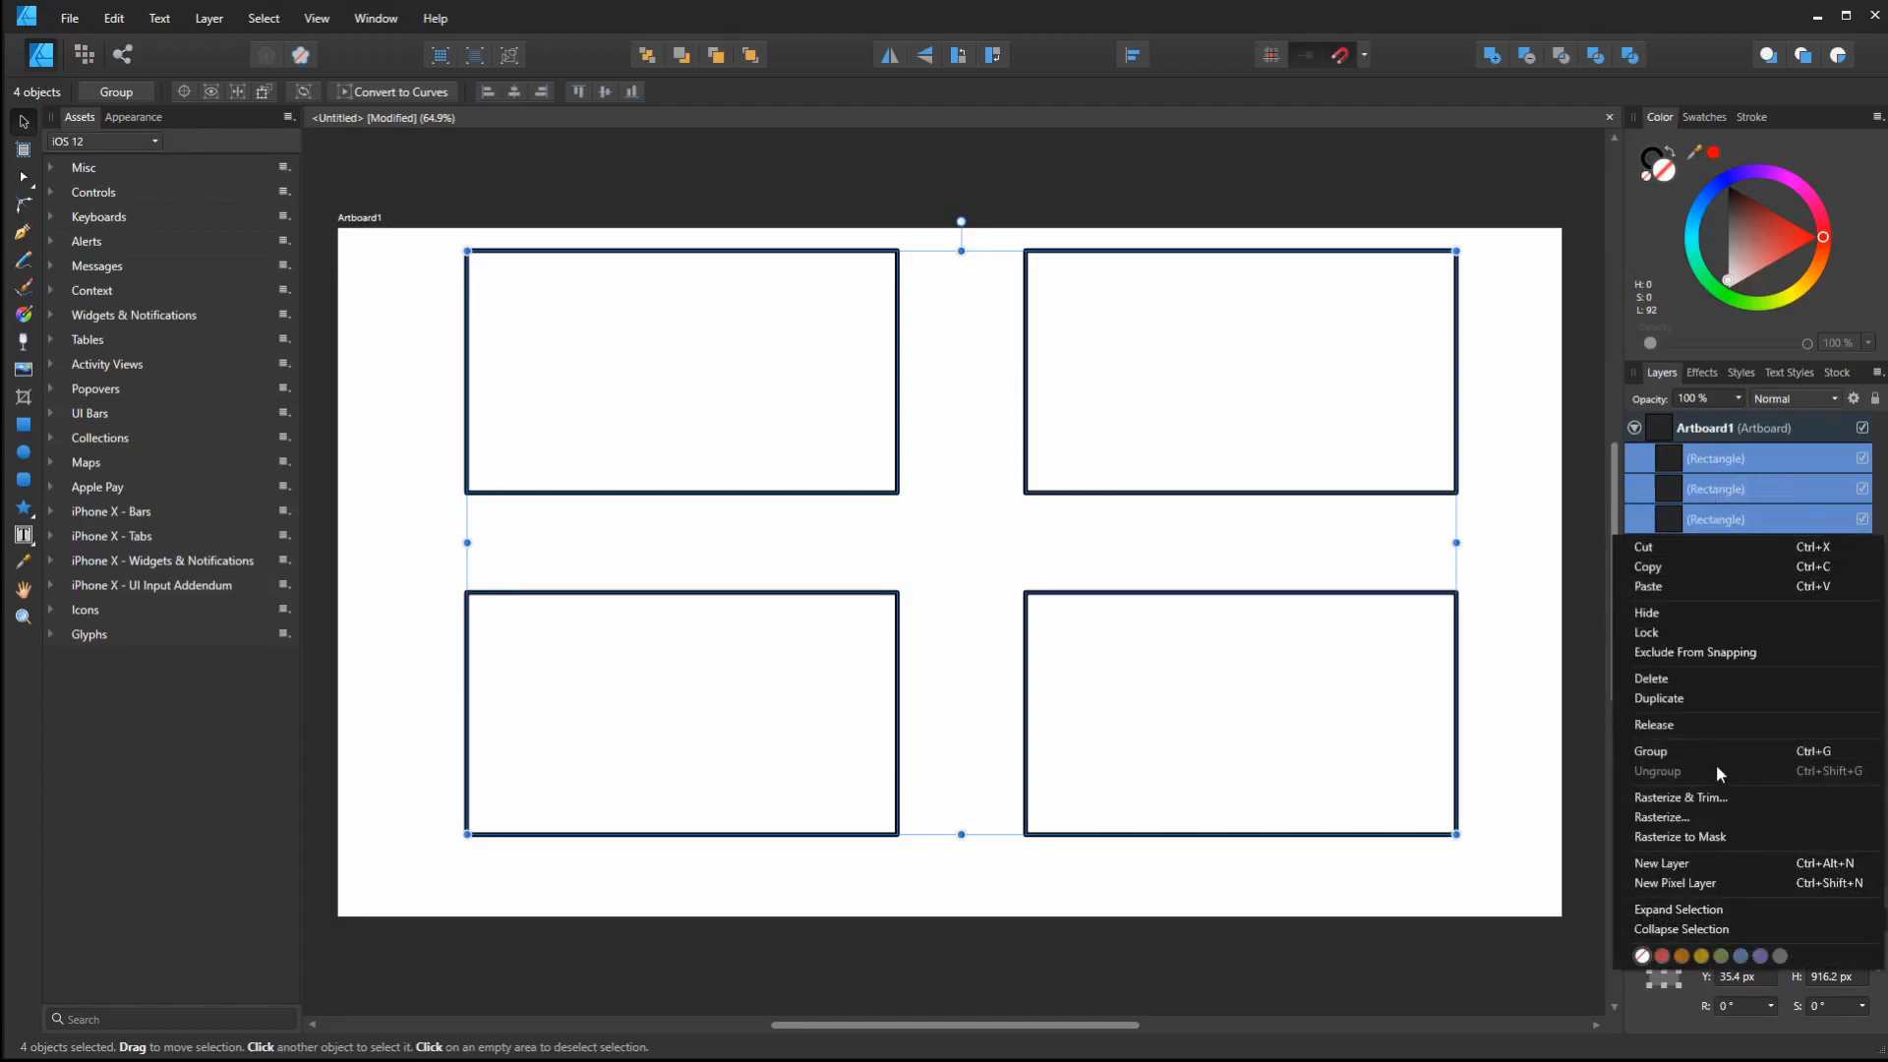
{"action": "left_click", "coordinate": [1651, 751]}
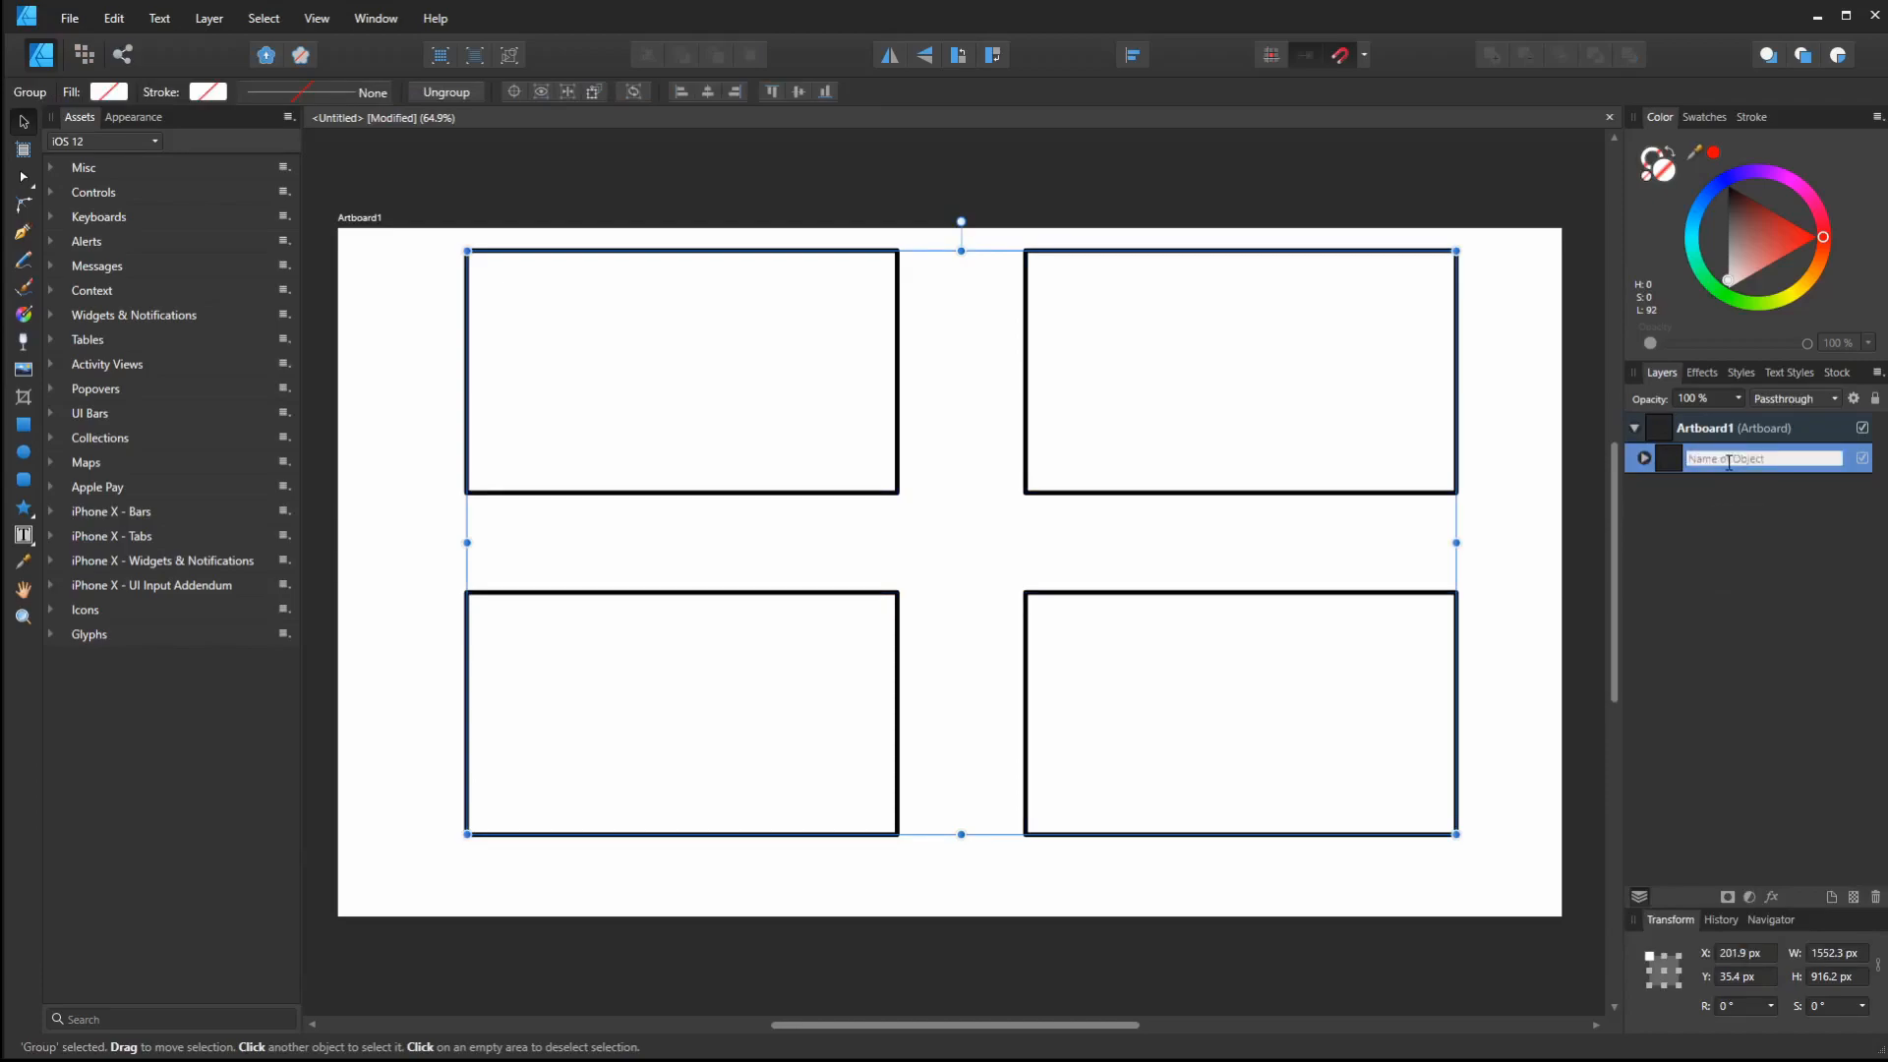
{"action": "type", "text": "frames"}
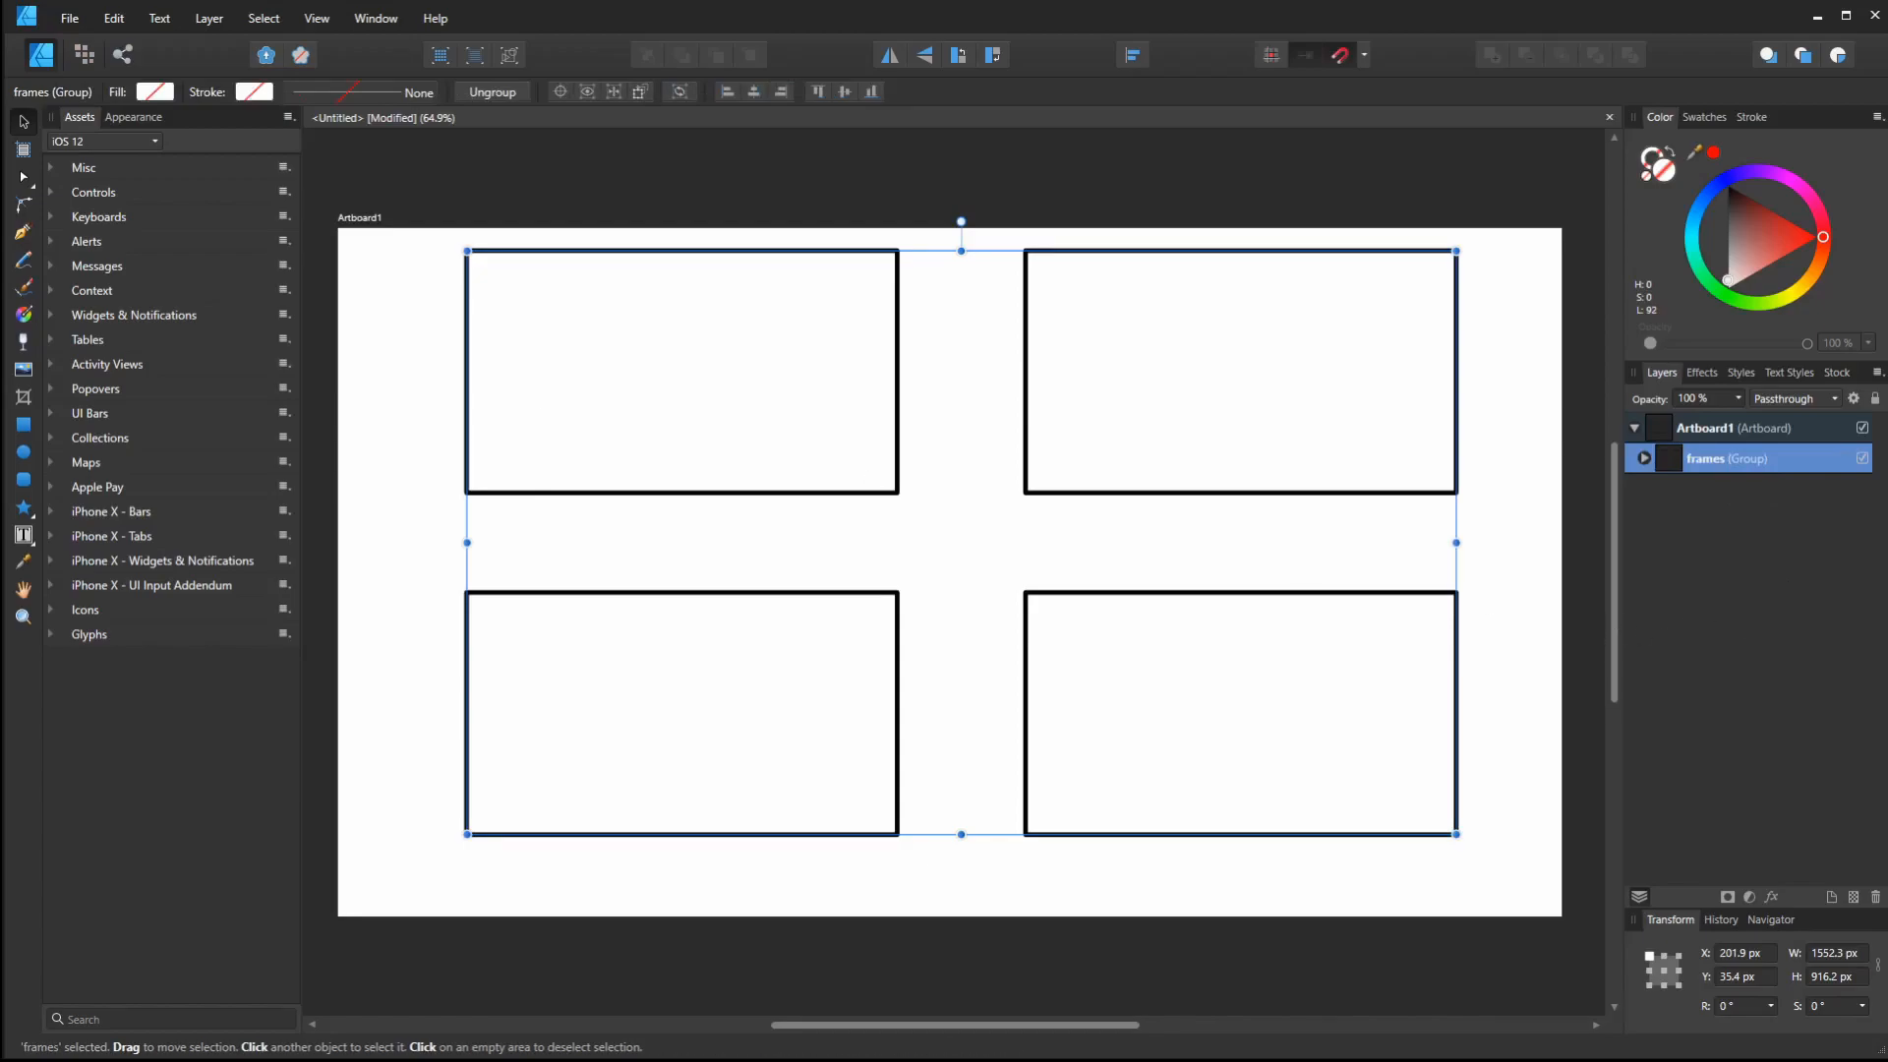
{"action": "mouse_move", "coordinate": [36, 356]}
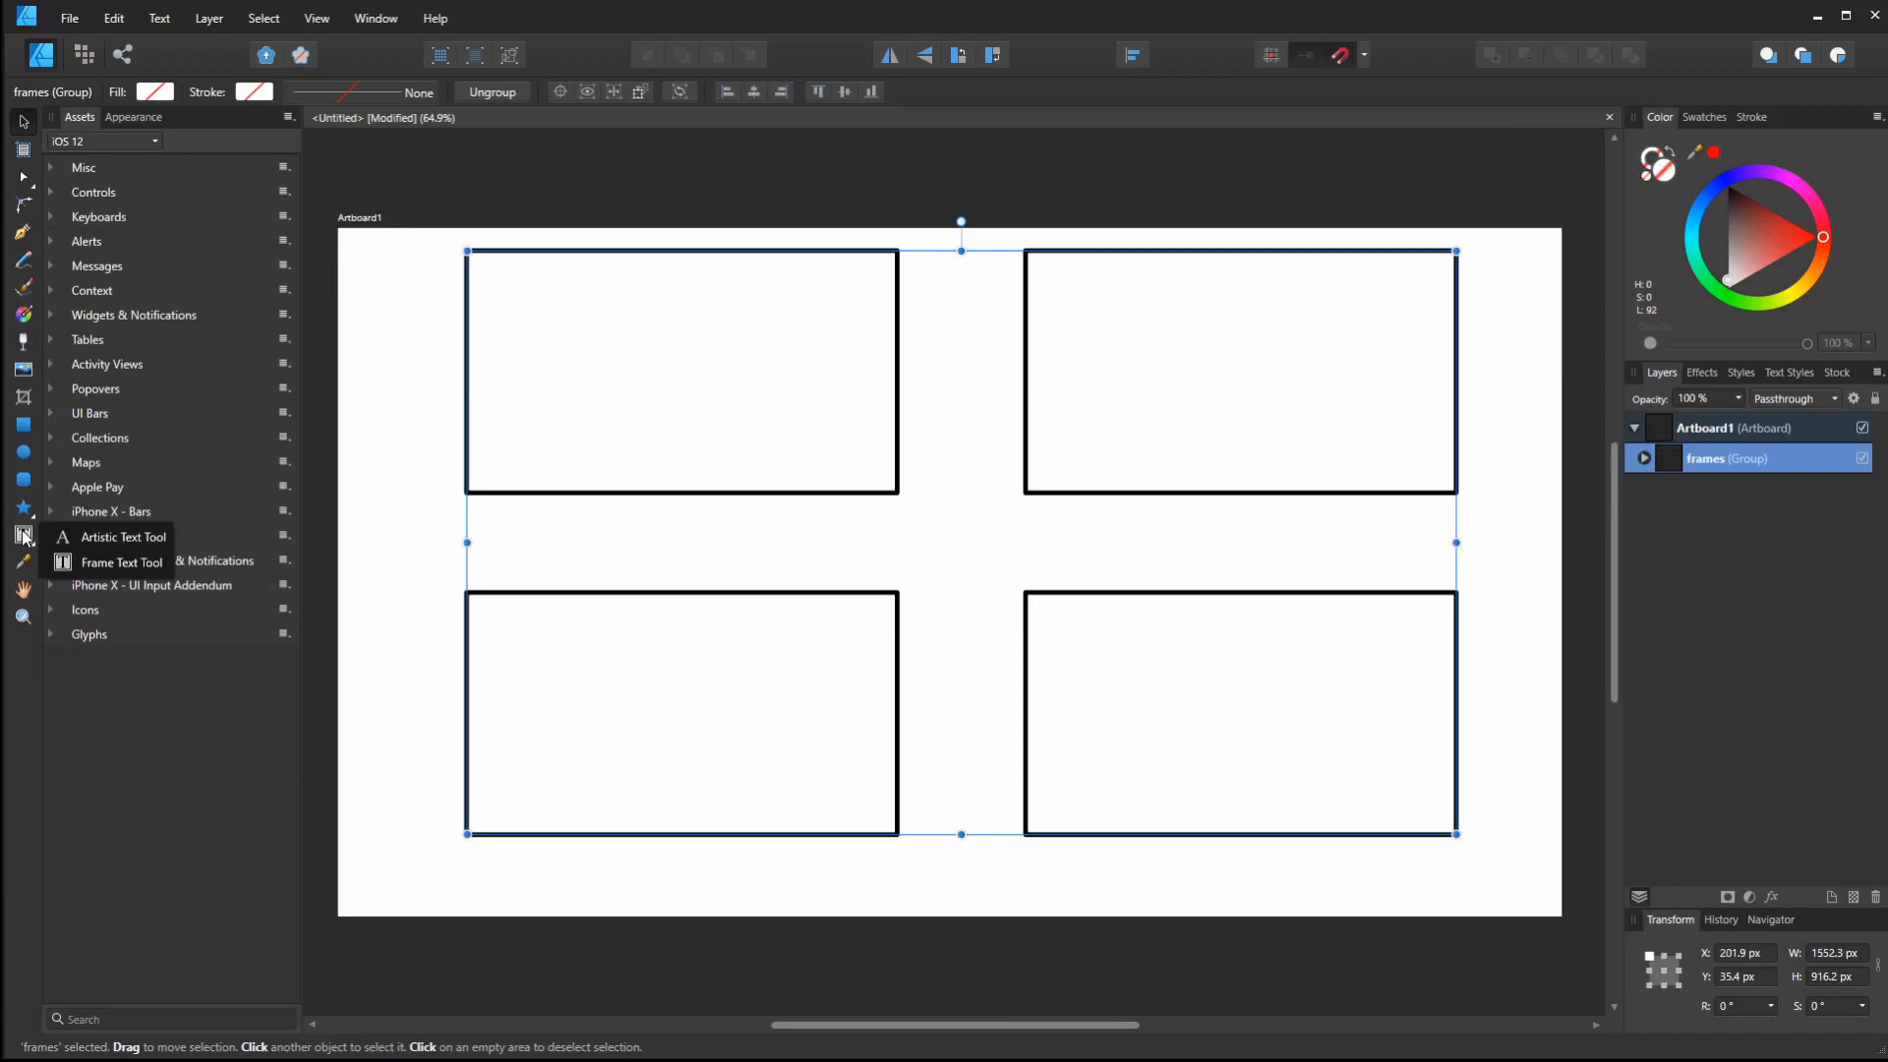
{"action": "mouse_move", "coordinate": [120, 537]}
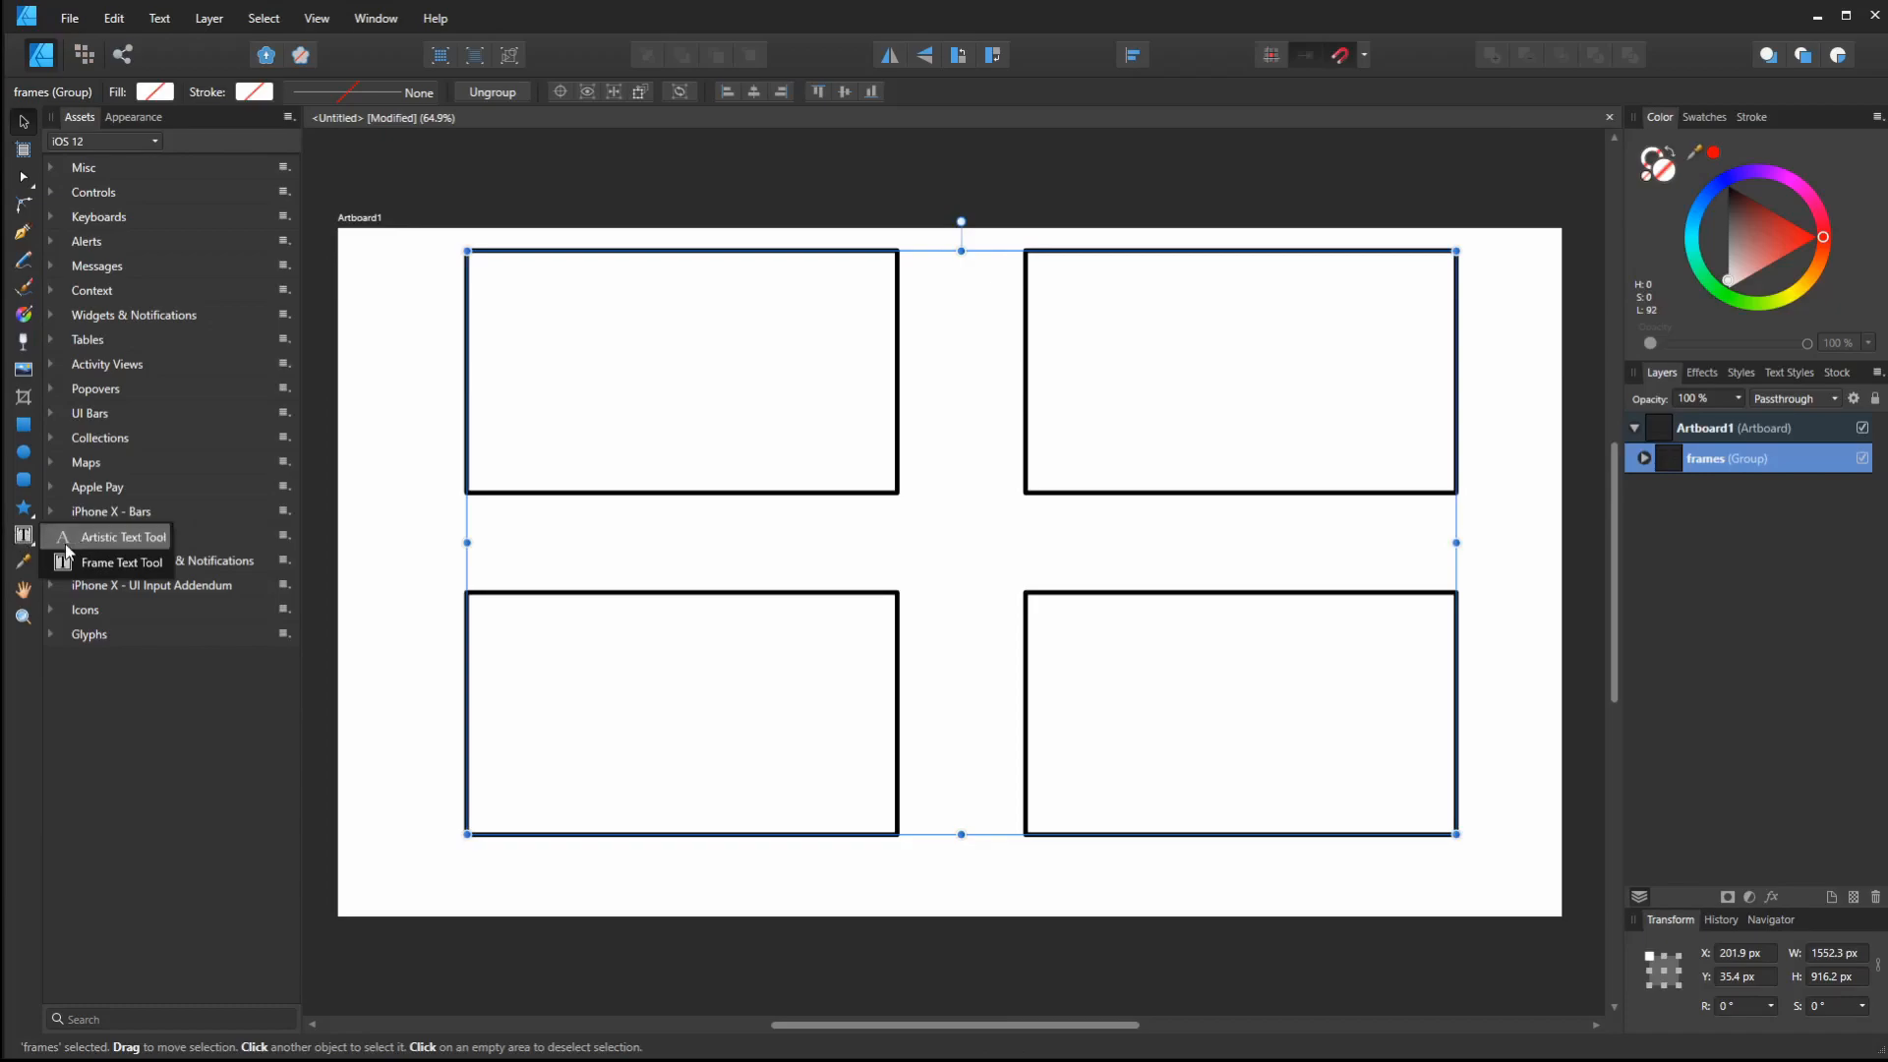
{"action": "mouse_move", "coordinate": [120, 563]}
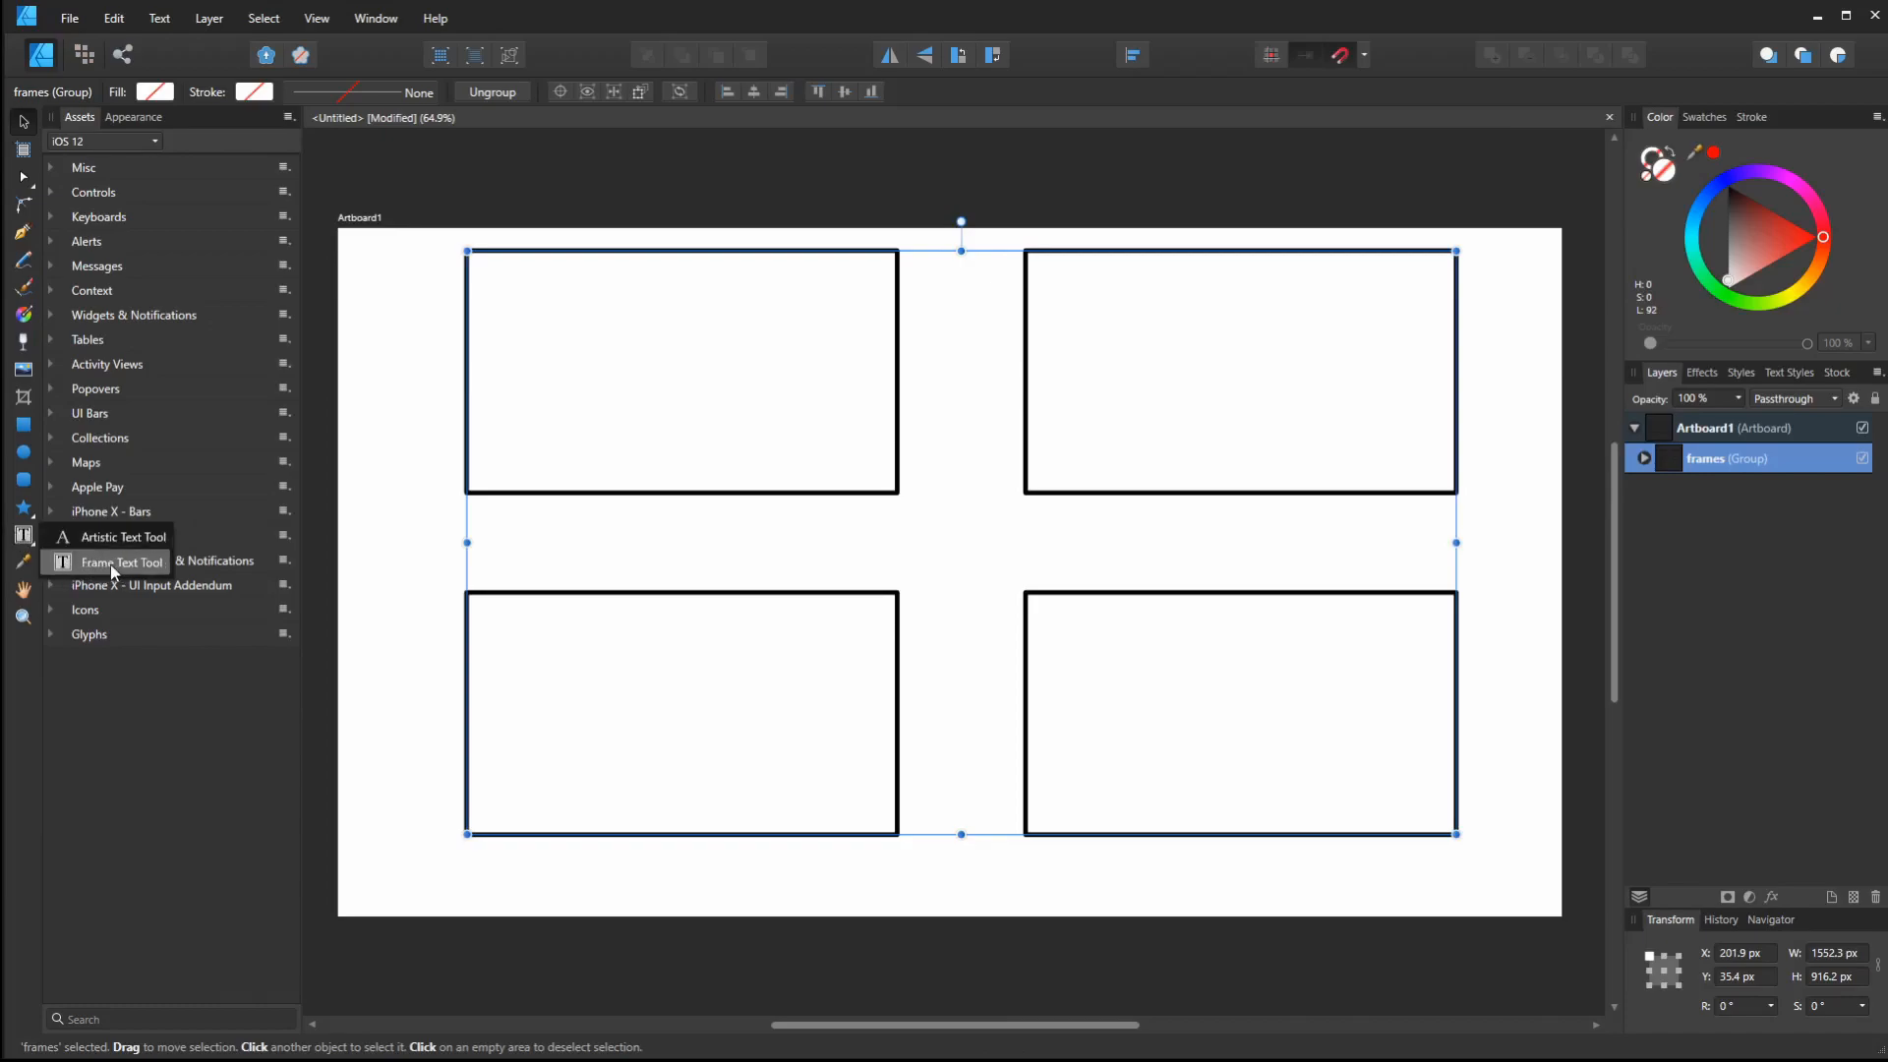
Add 24 pt 'text here' caption frames beneath each of the four frames
{"action": "left_click", "coordinate": [119, 563]}
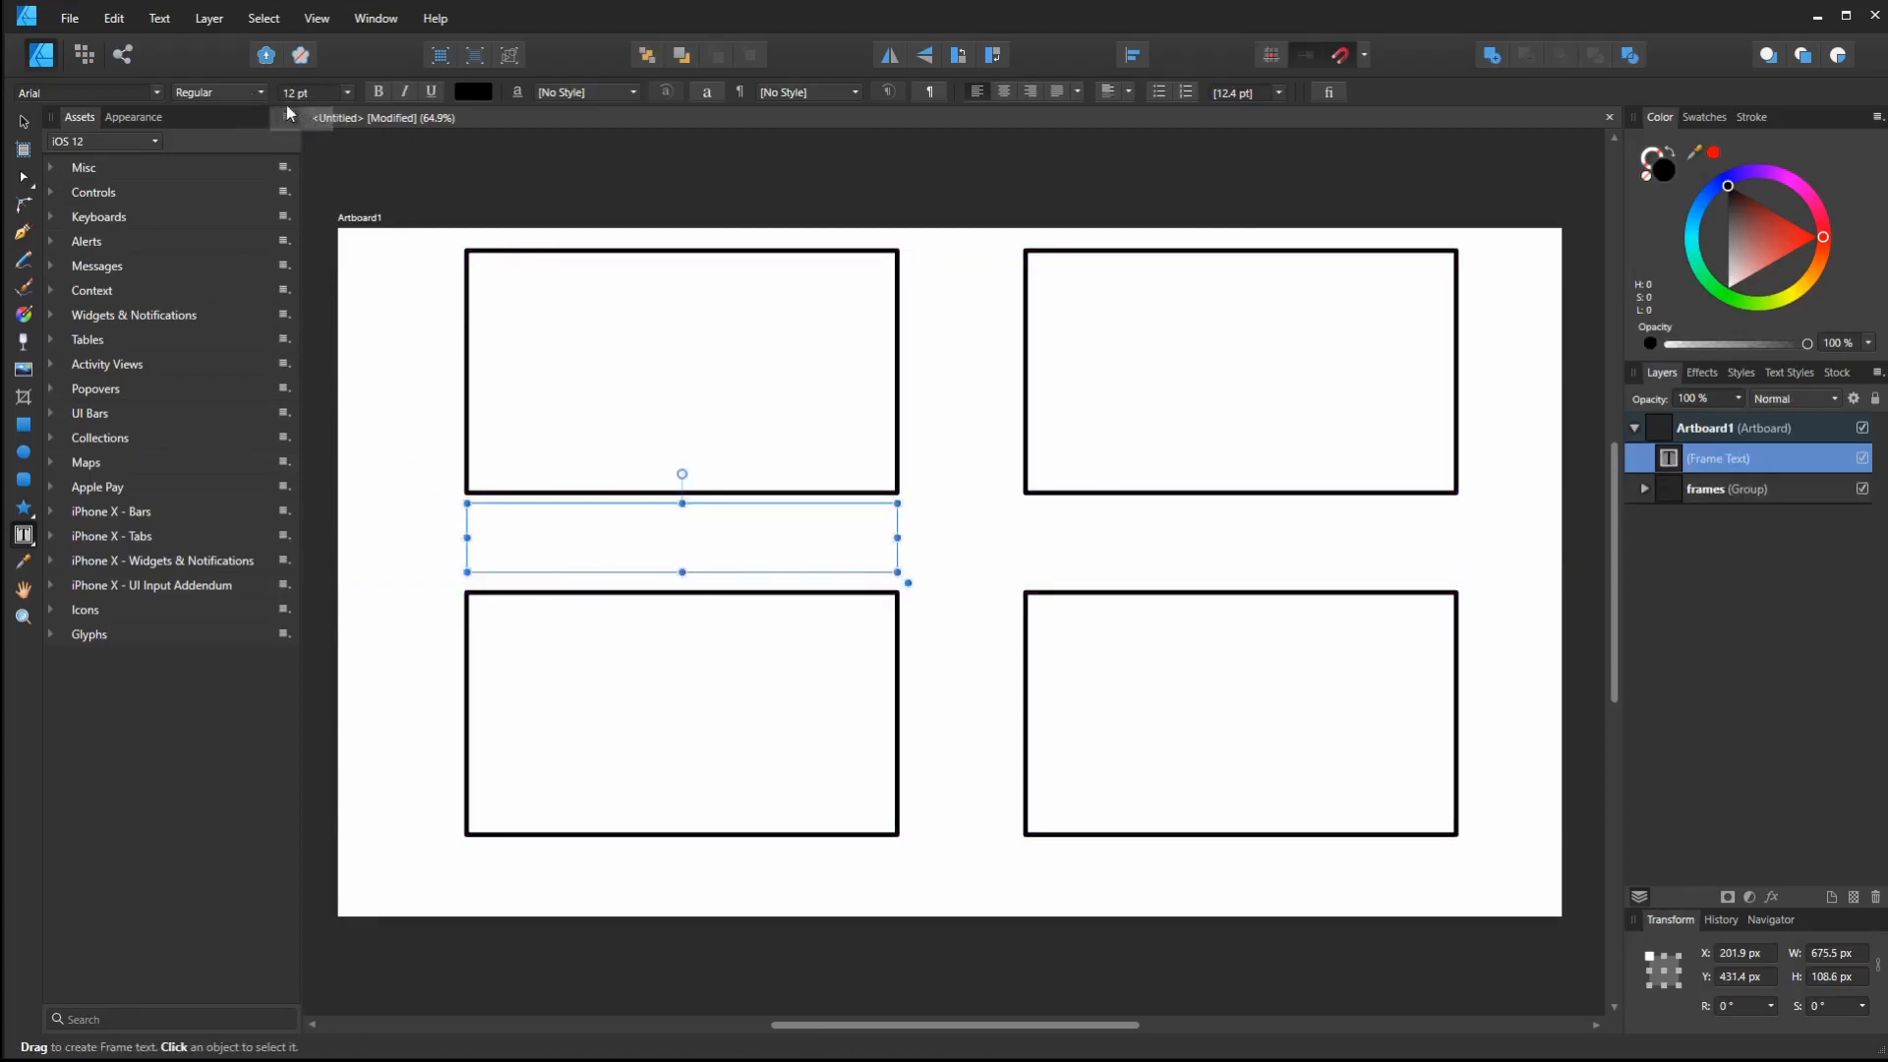
{"action": "left_click", "coordinate": [341, 92]}
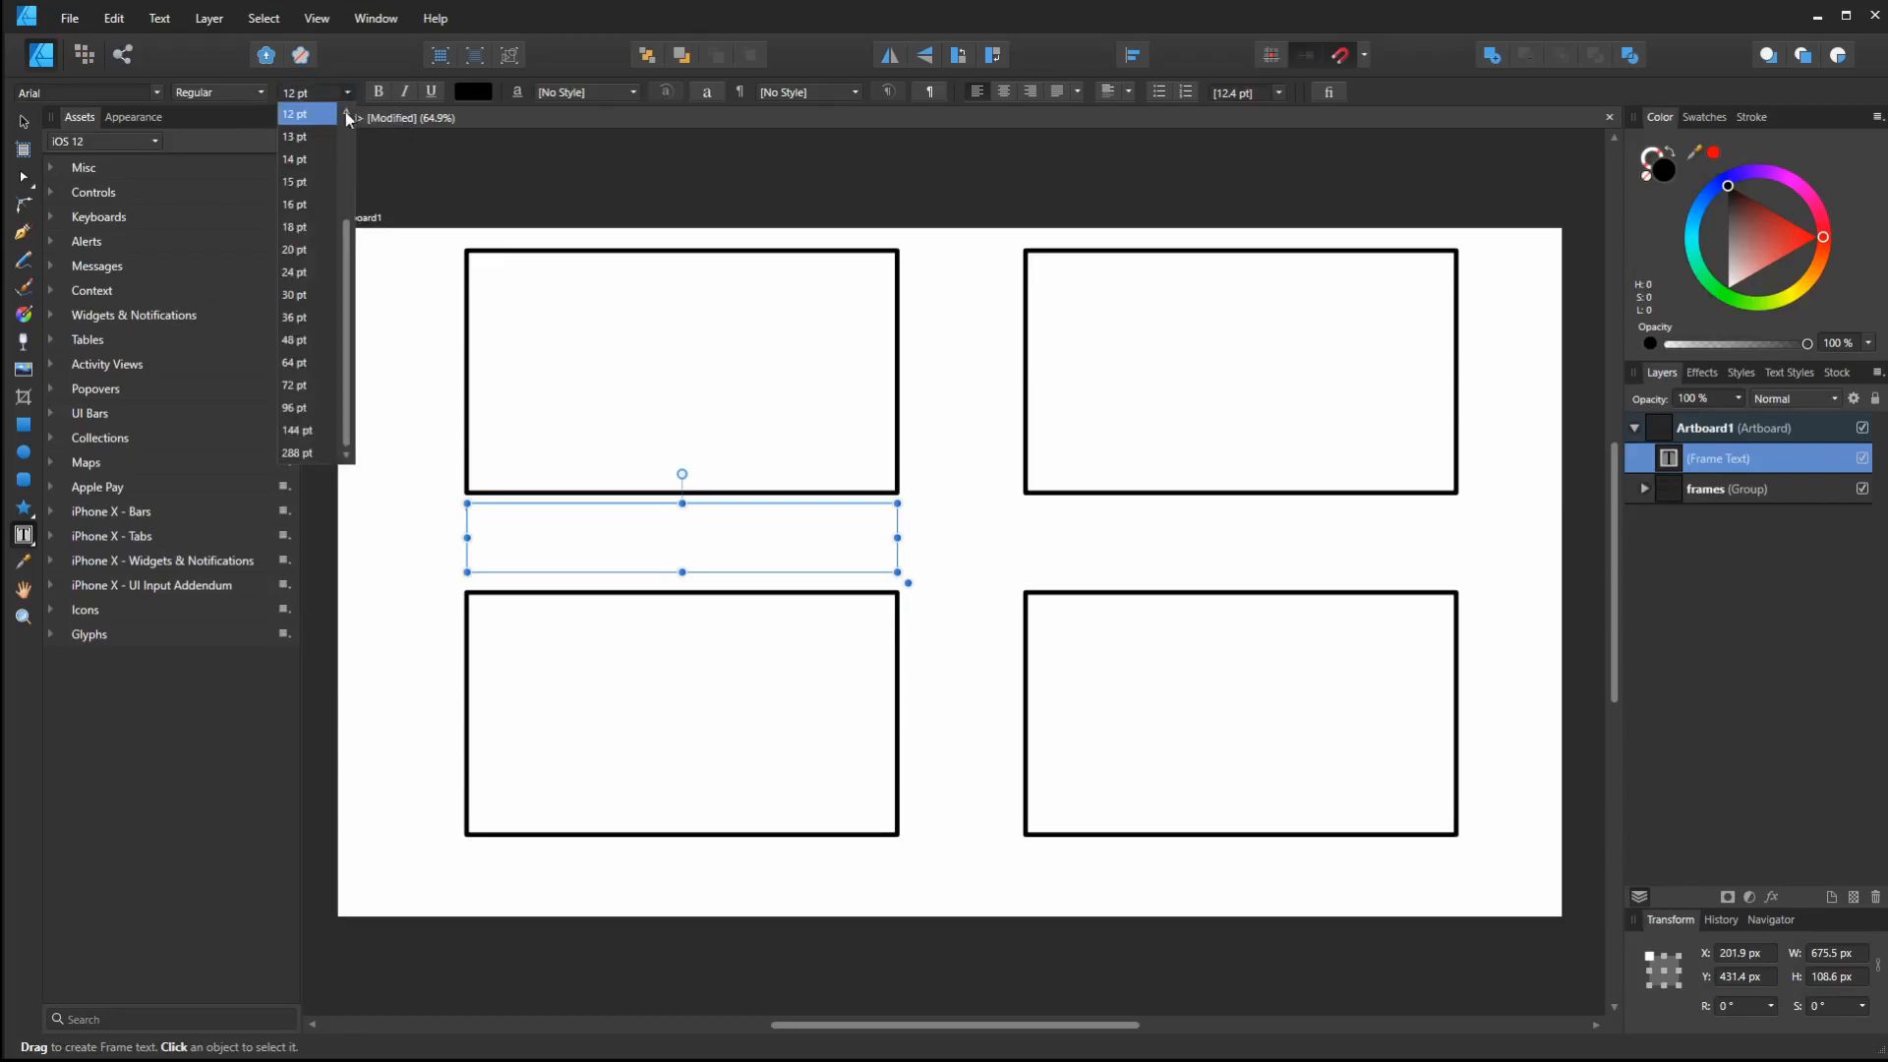
{"action": "left_click", "coordinate": [294, 272]}
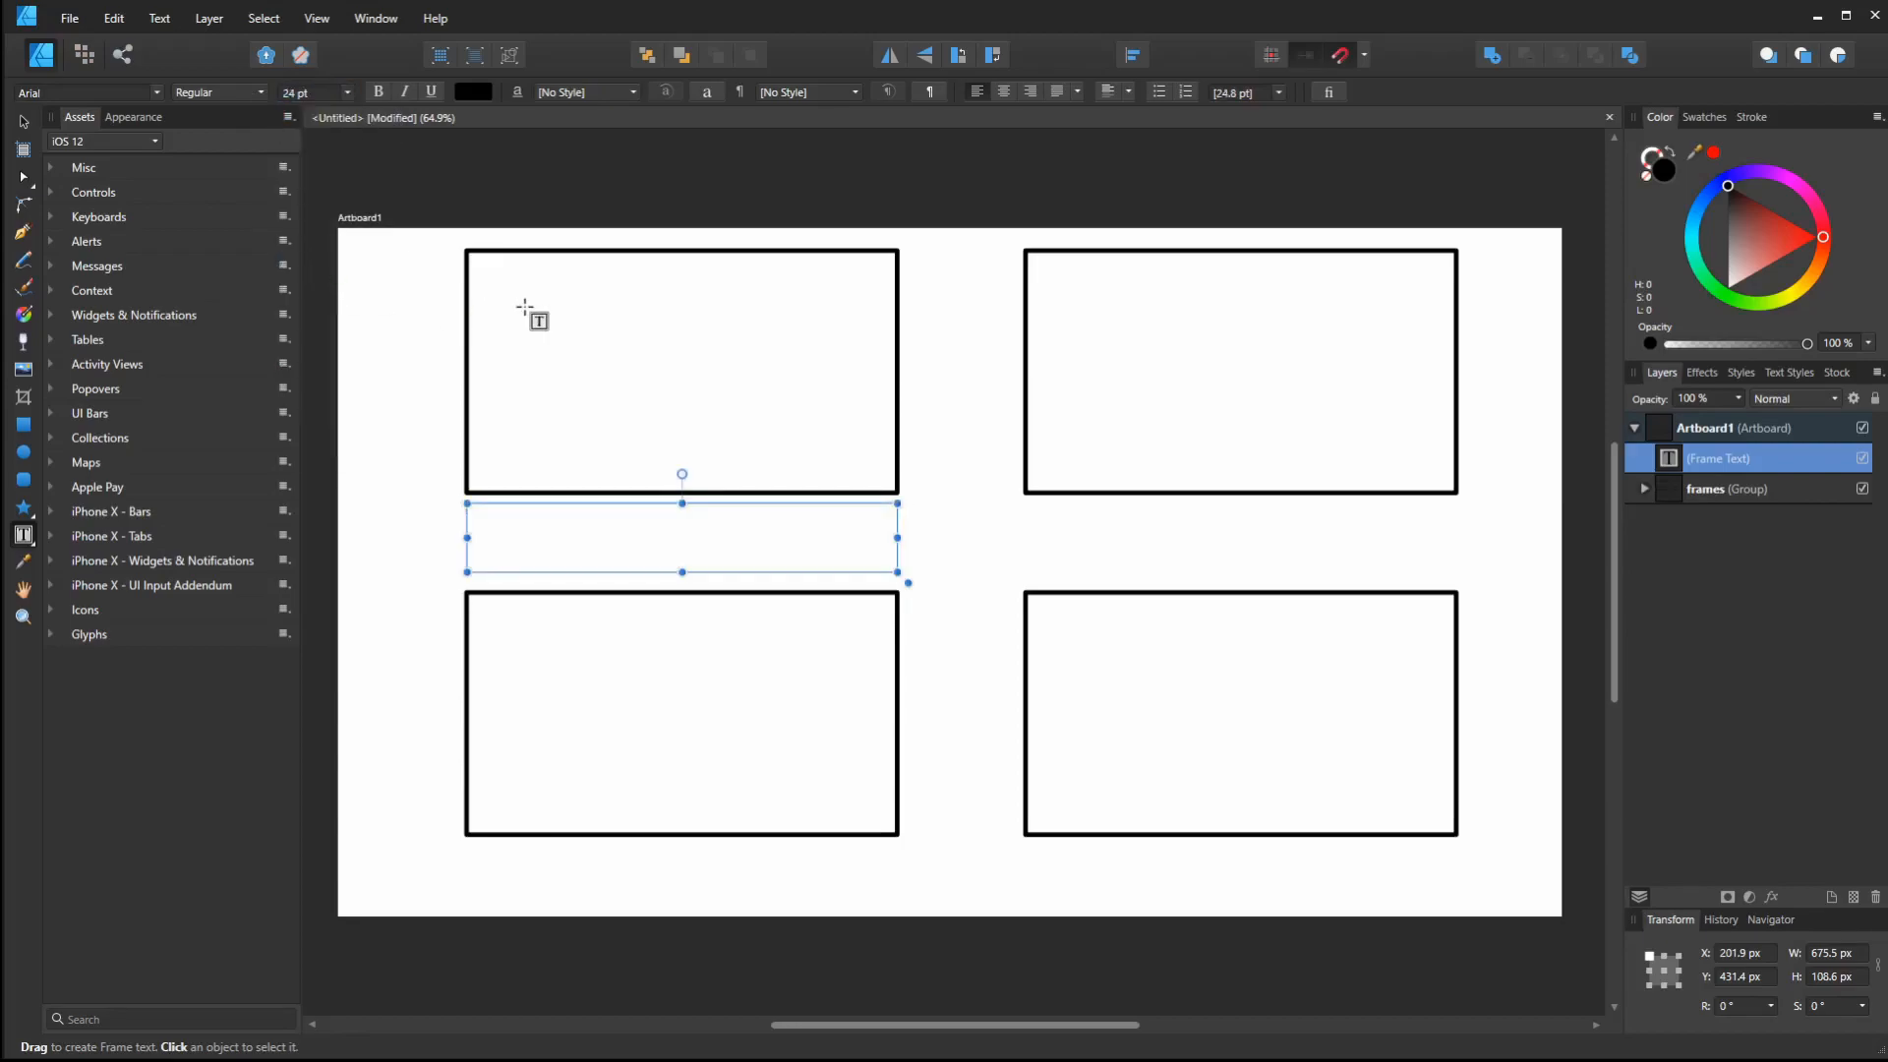
{"action": "type", "text": "text here"}
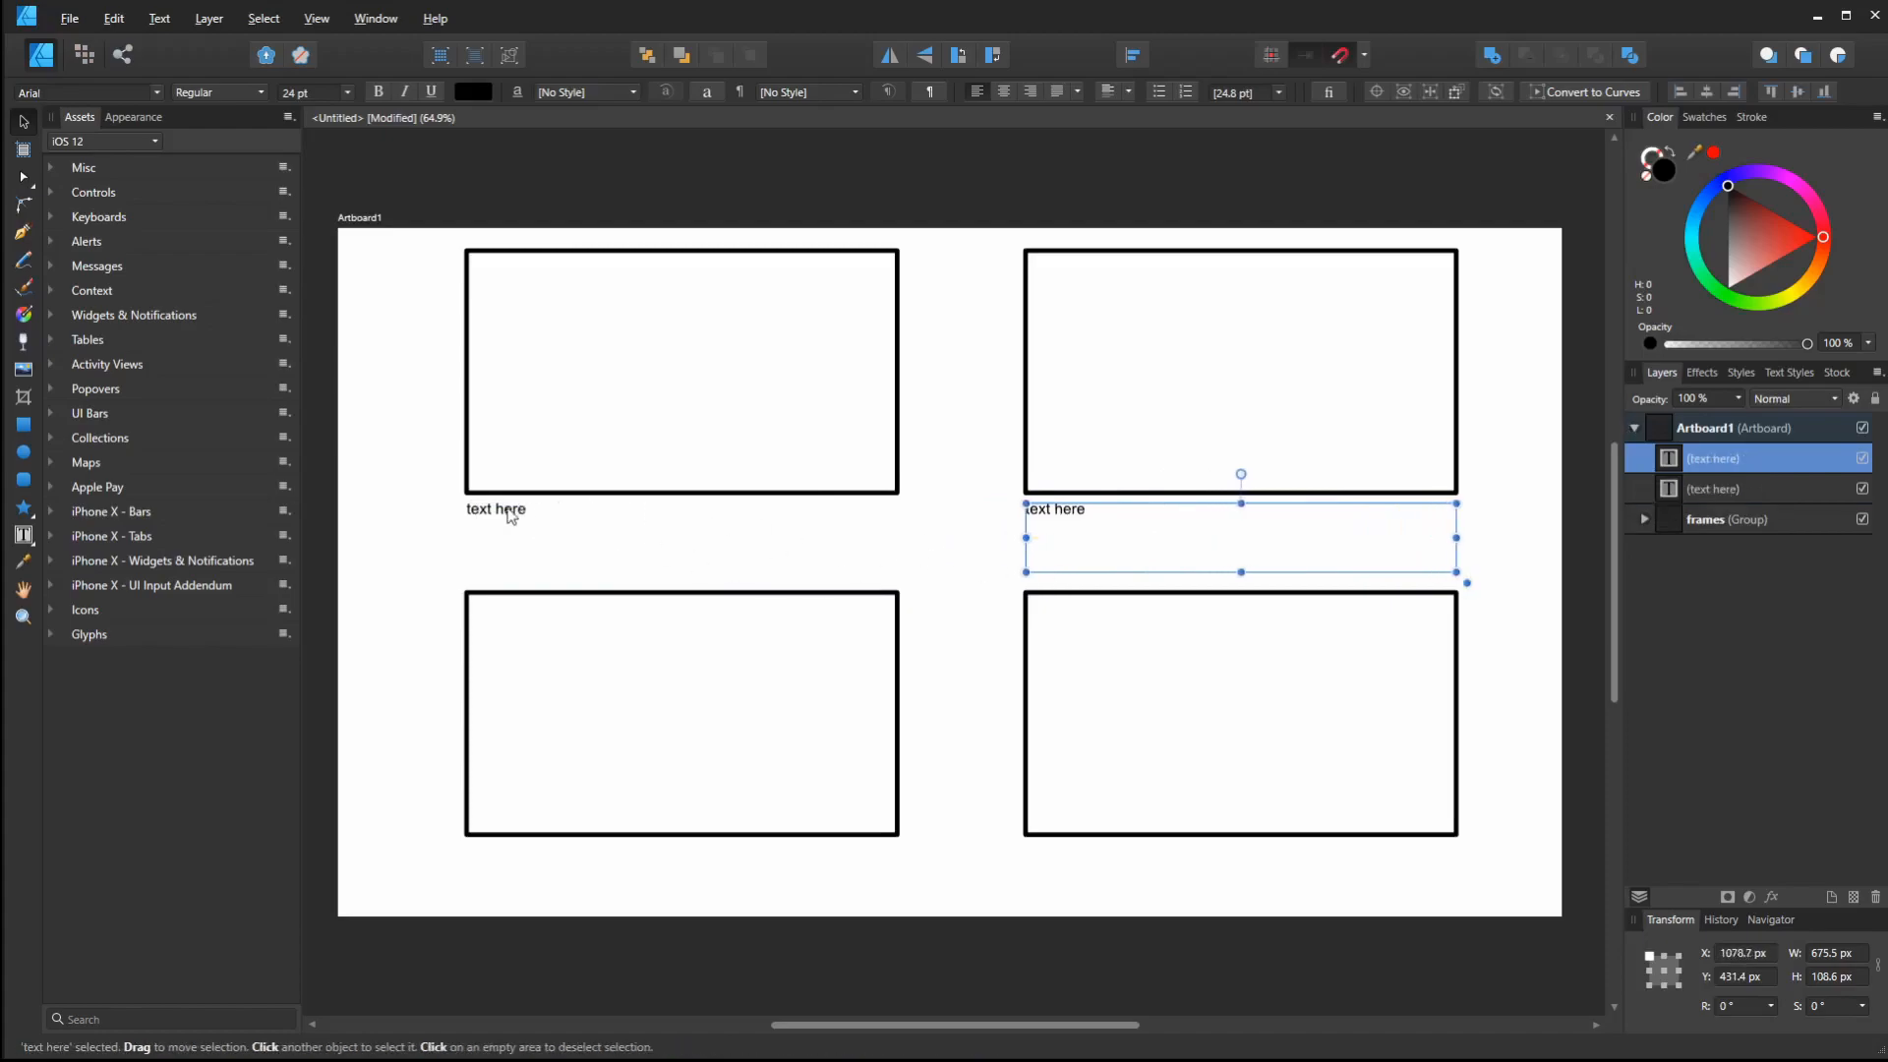
{"action": "left_click", "coordinate": [495, 509]}
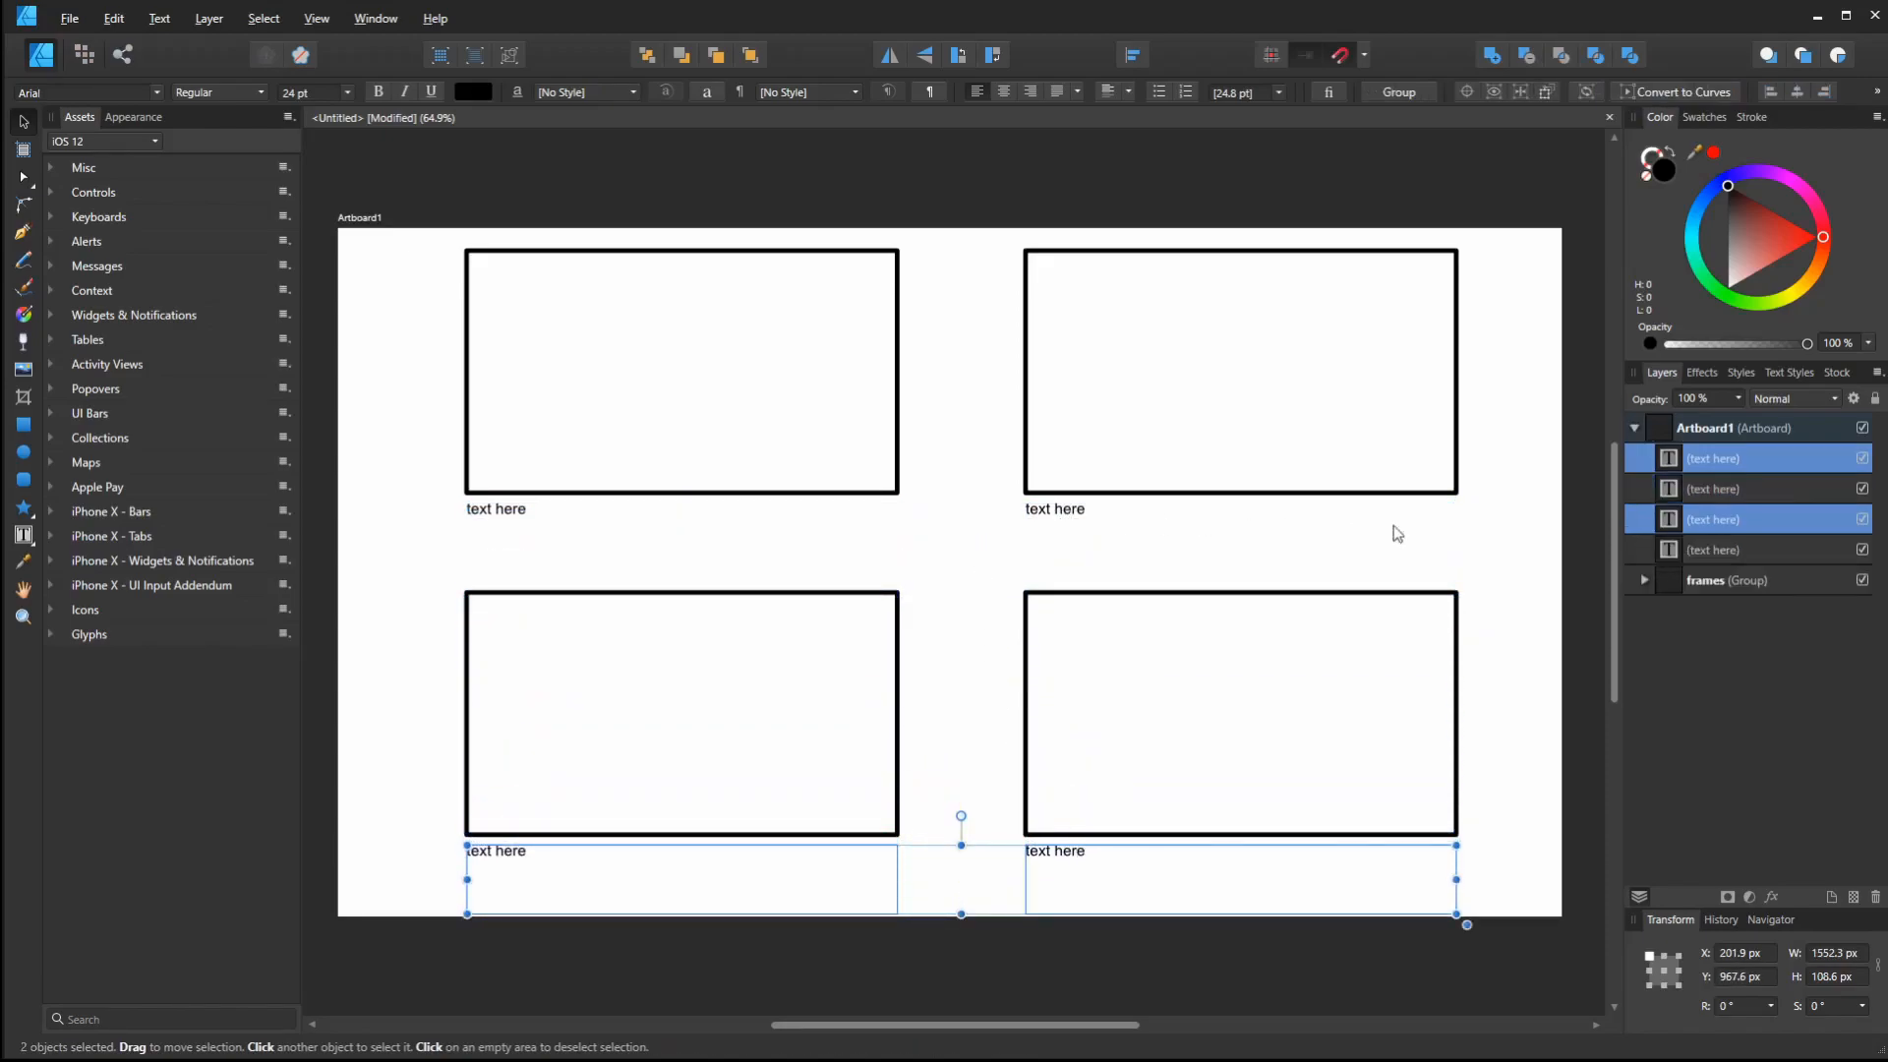
{"action": "left_click", "coordinate": [1101, 497]}
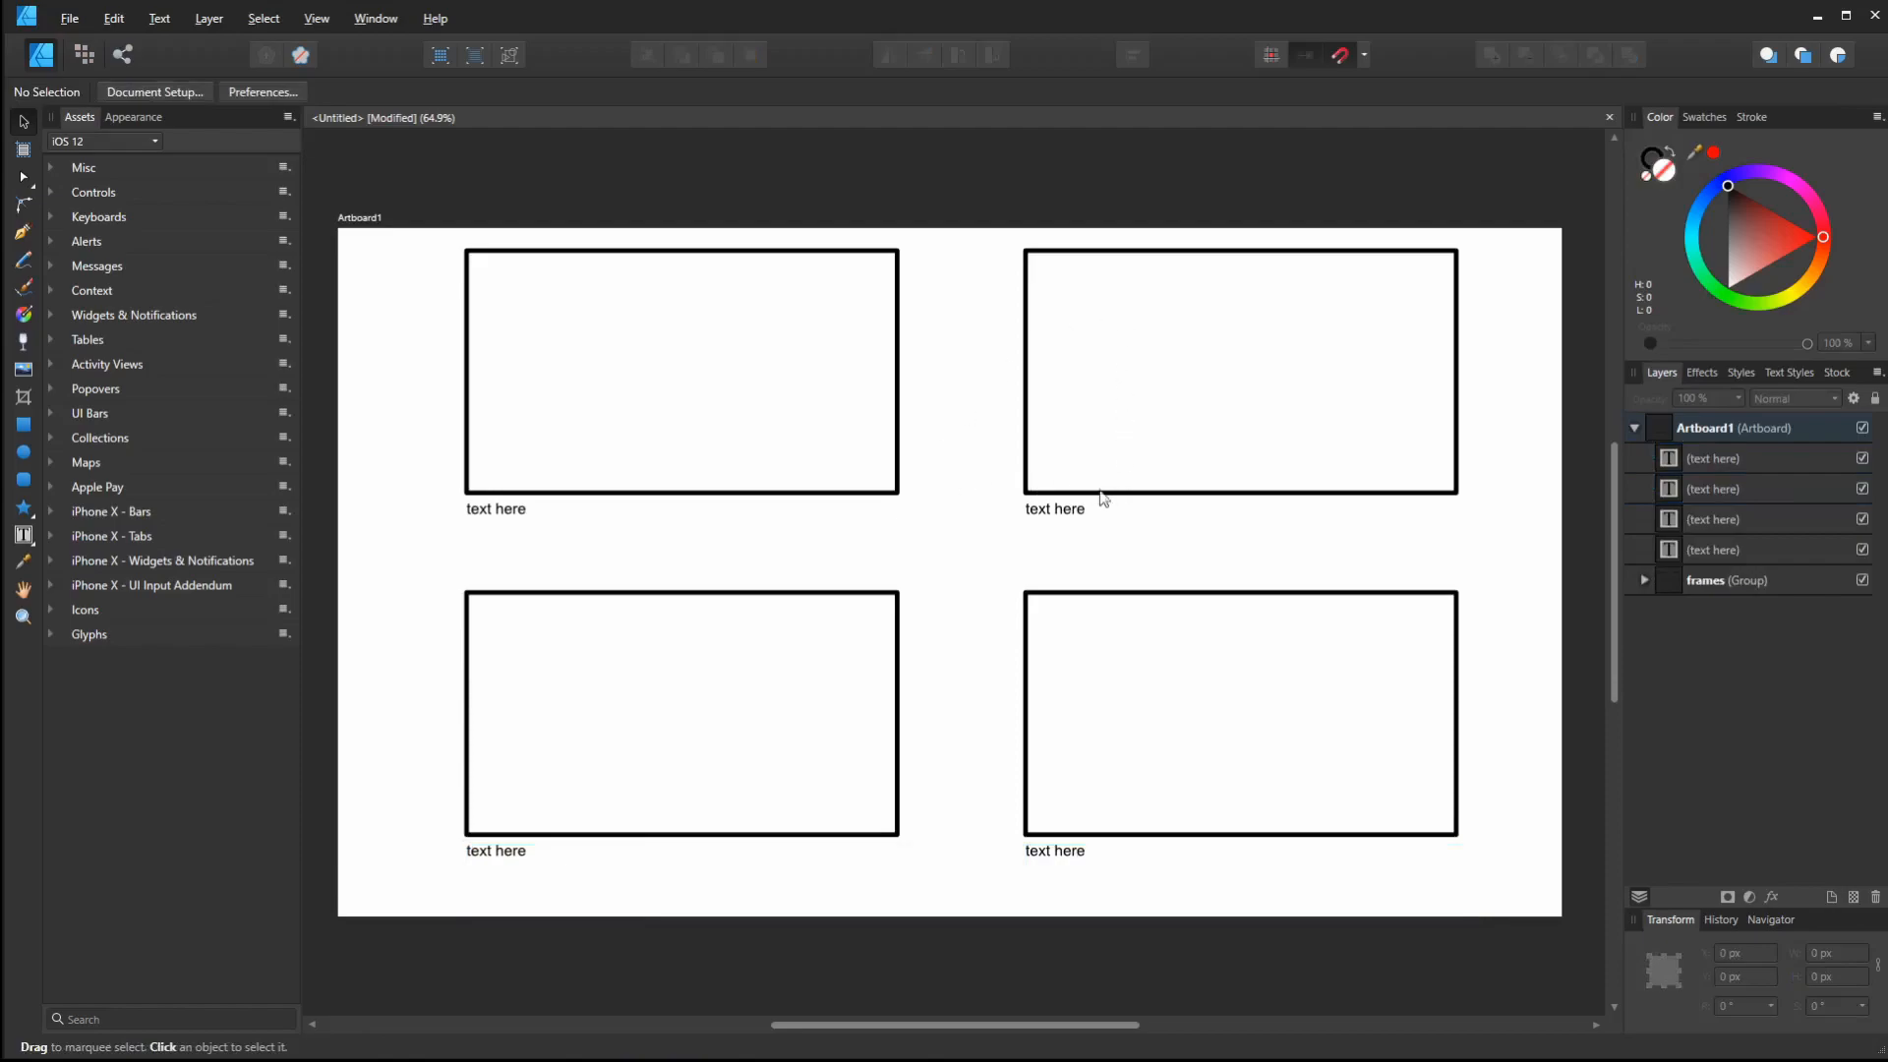
{"action": "mouse_move", "coordinate": [1743, 471]}
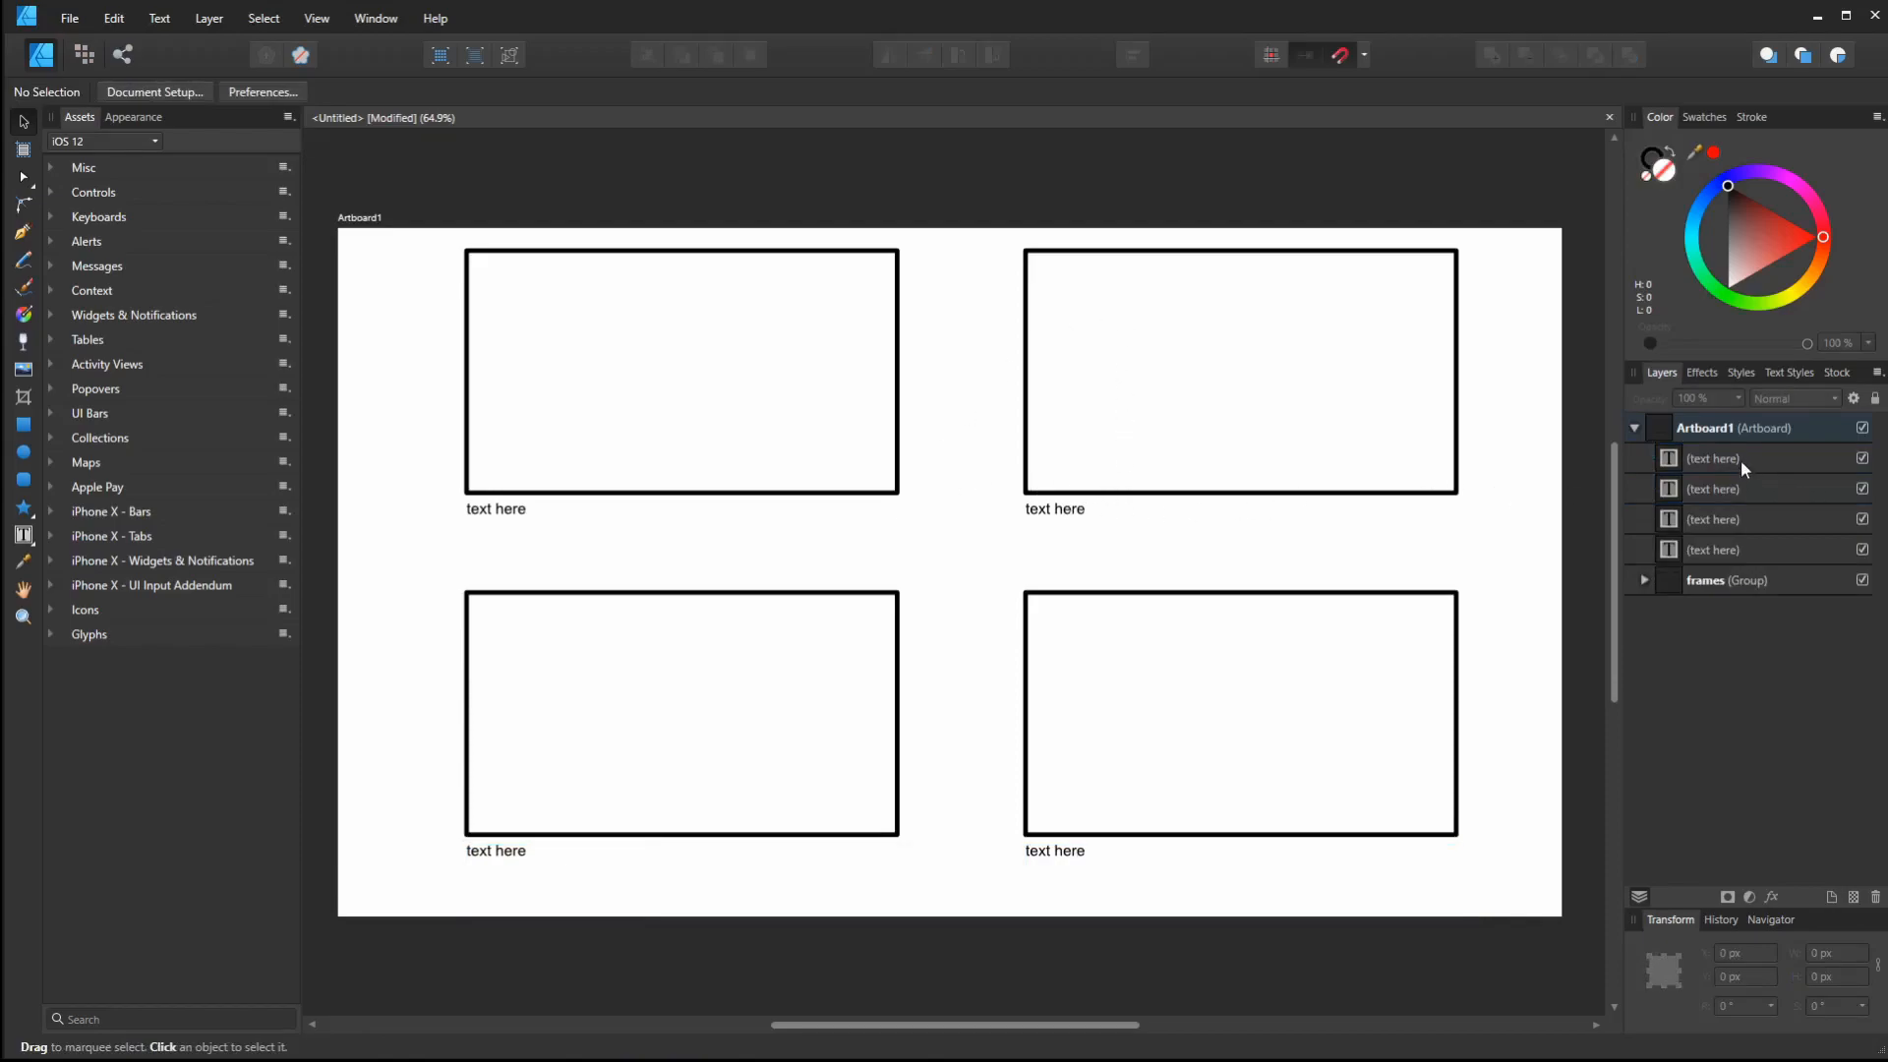
Group the four captions into a layer group named 'text' beside the frames group
{"action": "left_click", "coordinate": [1712, 549]}
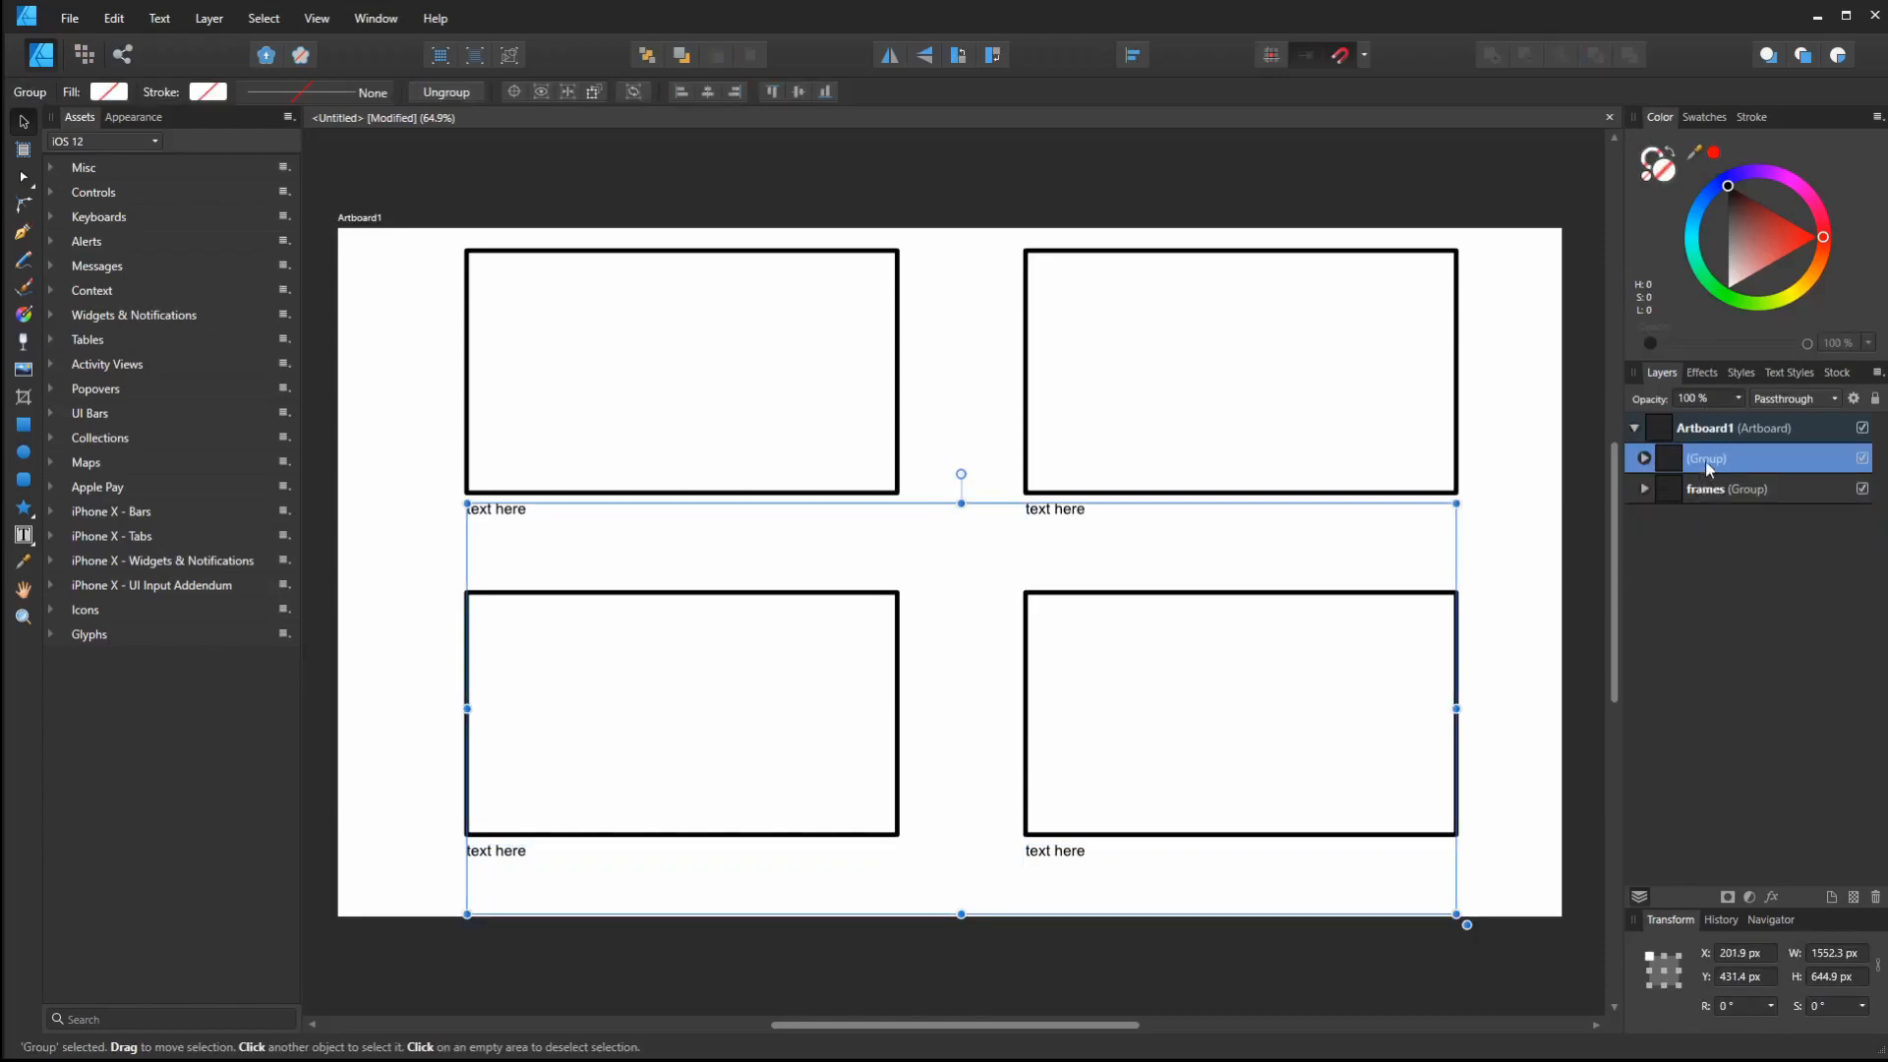
{"action": "double_click", "coordinate": [1706, 457]}
{"action": "type", "text": "text"}
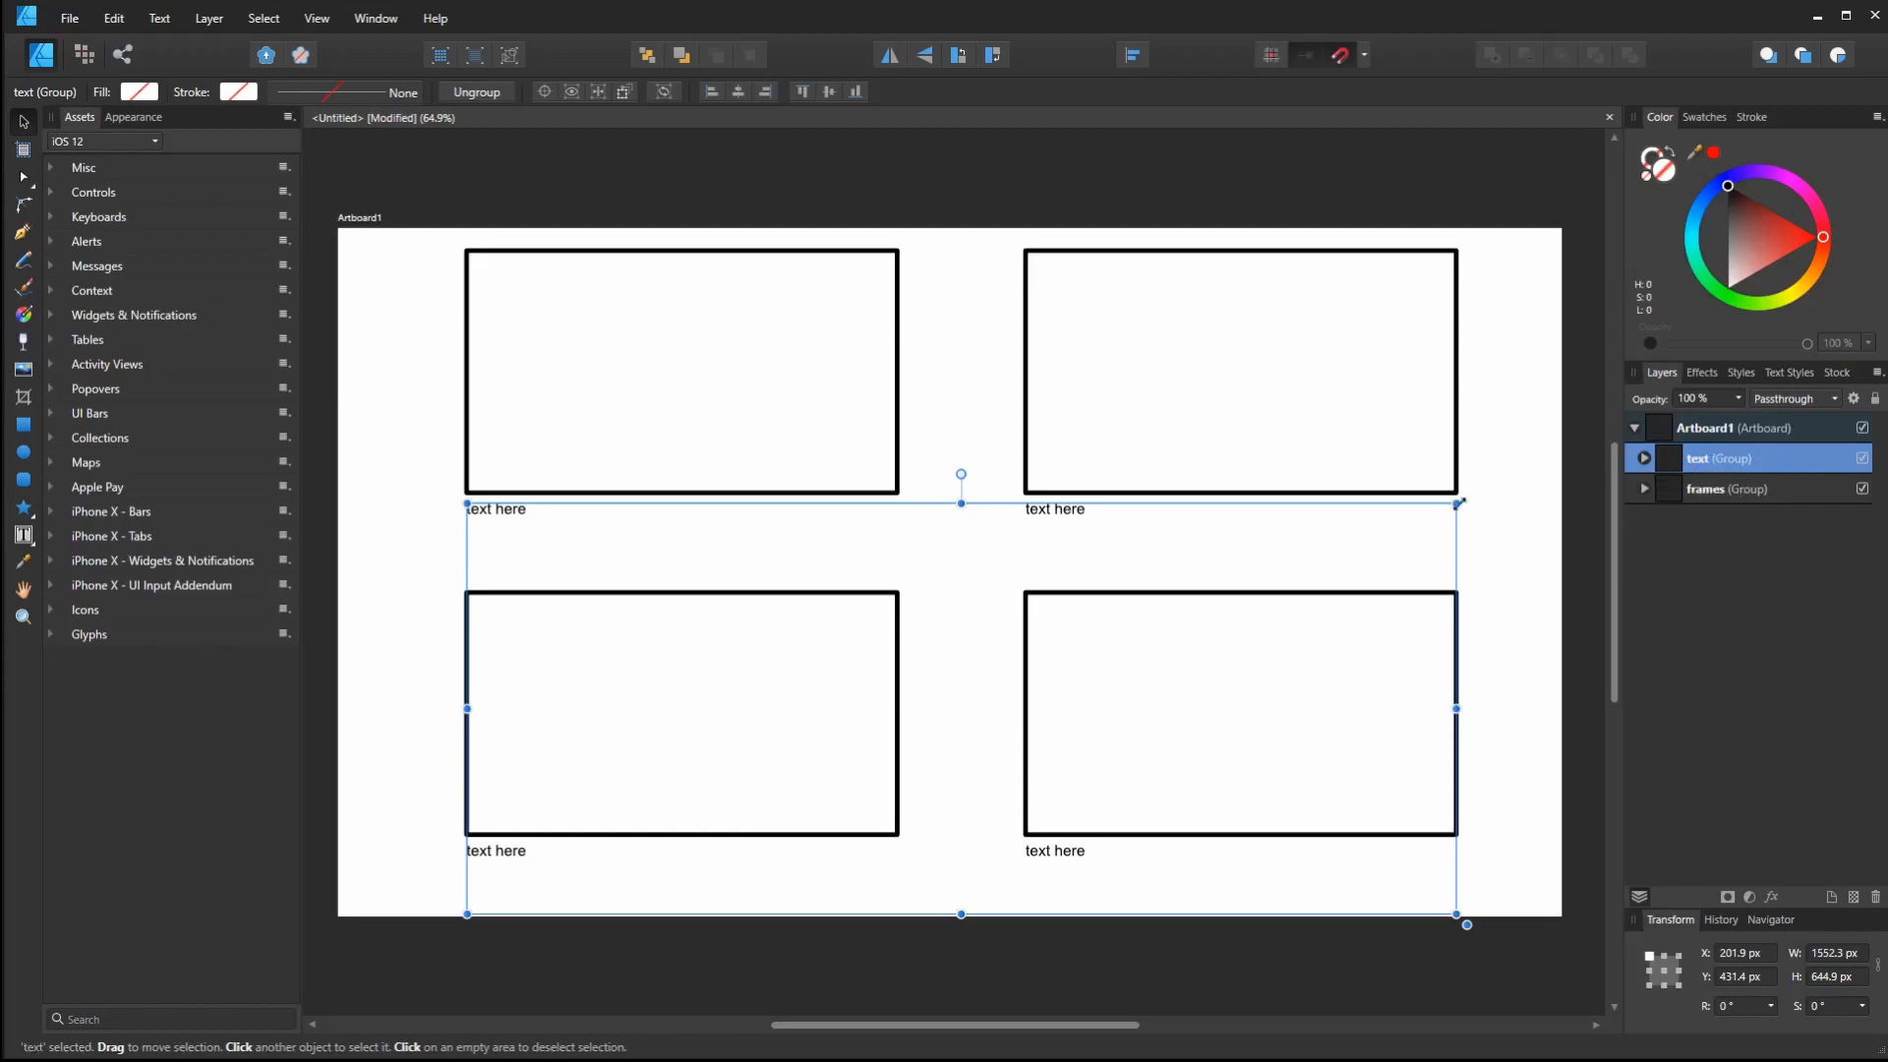
{"action": "mouse_move", "coordinate": [1740, 564]}
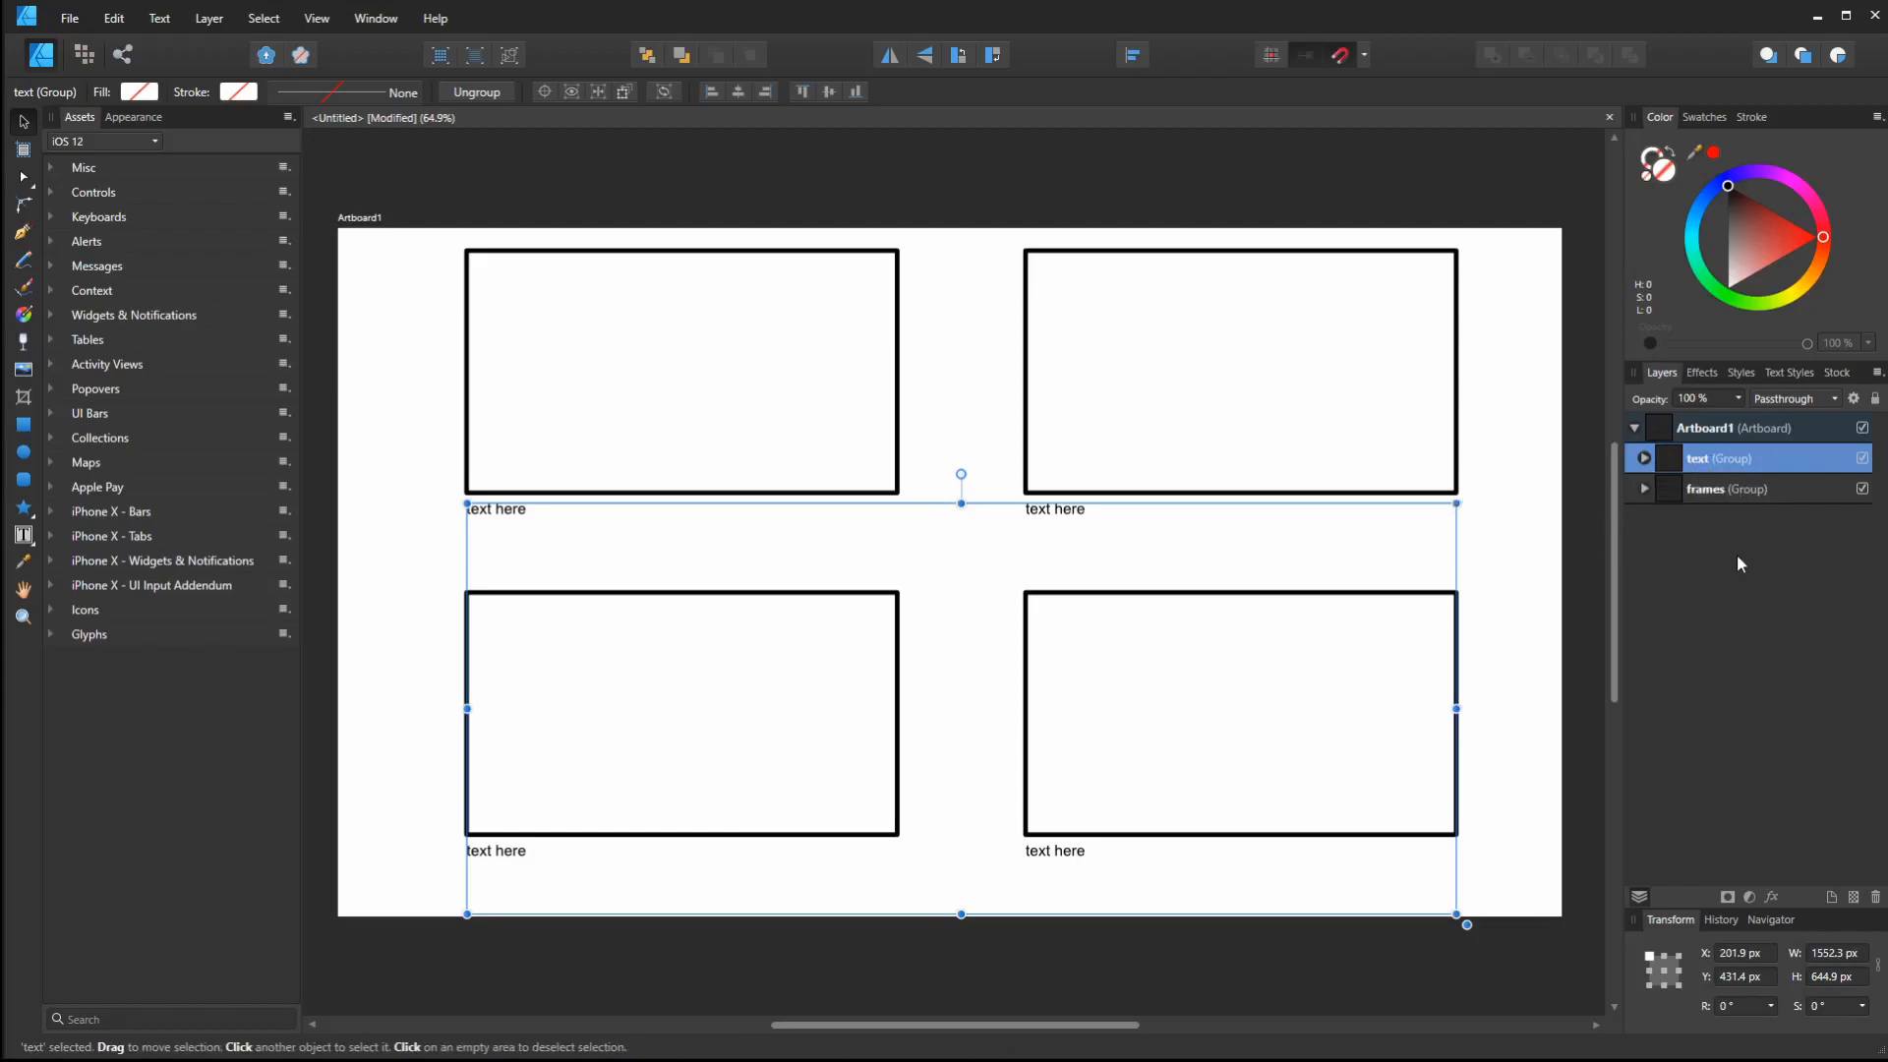
{"action": "left_click", "coordinate": [1728, 488]}
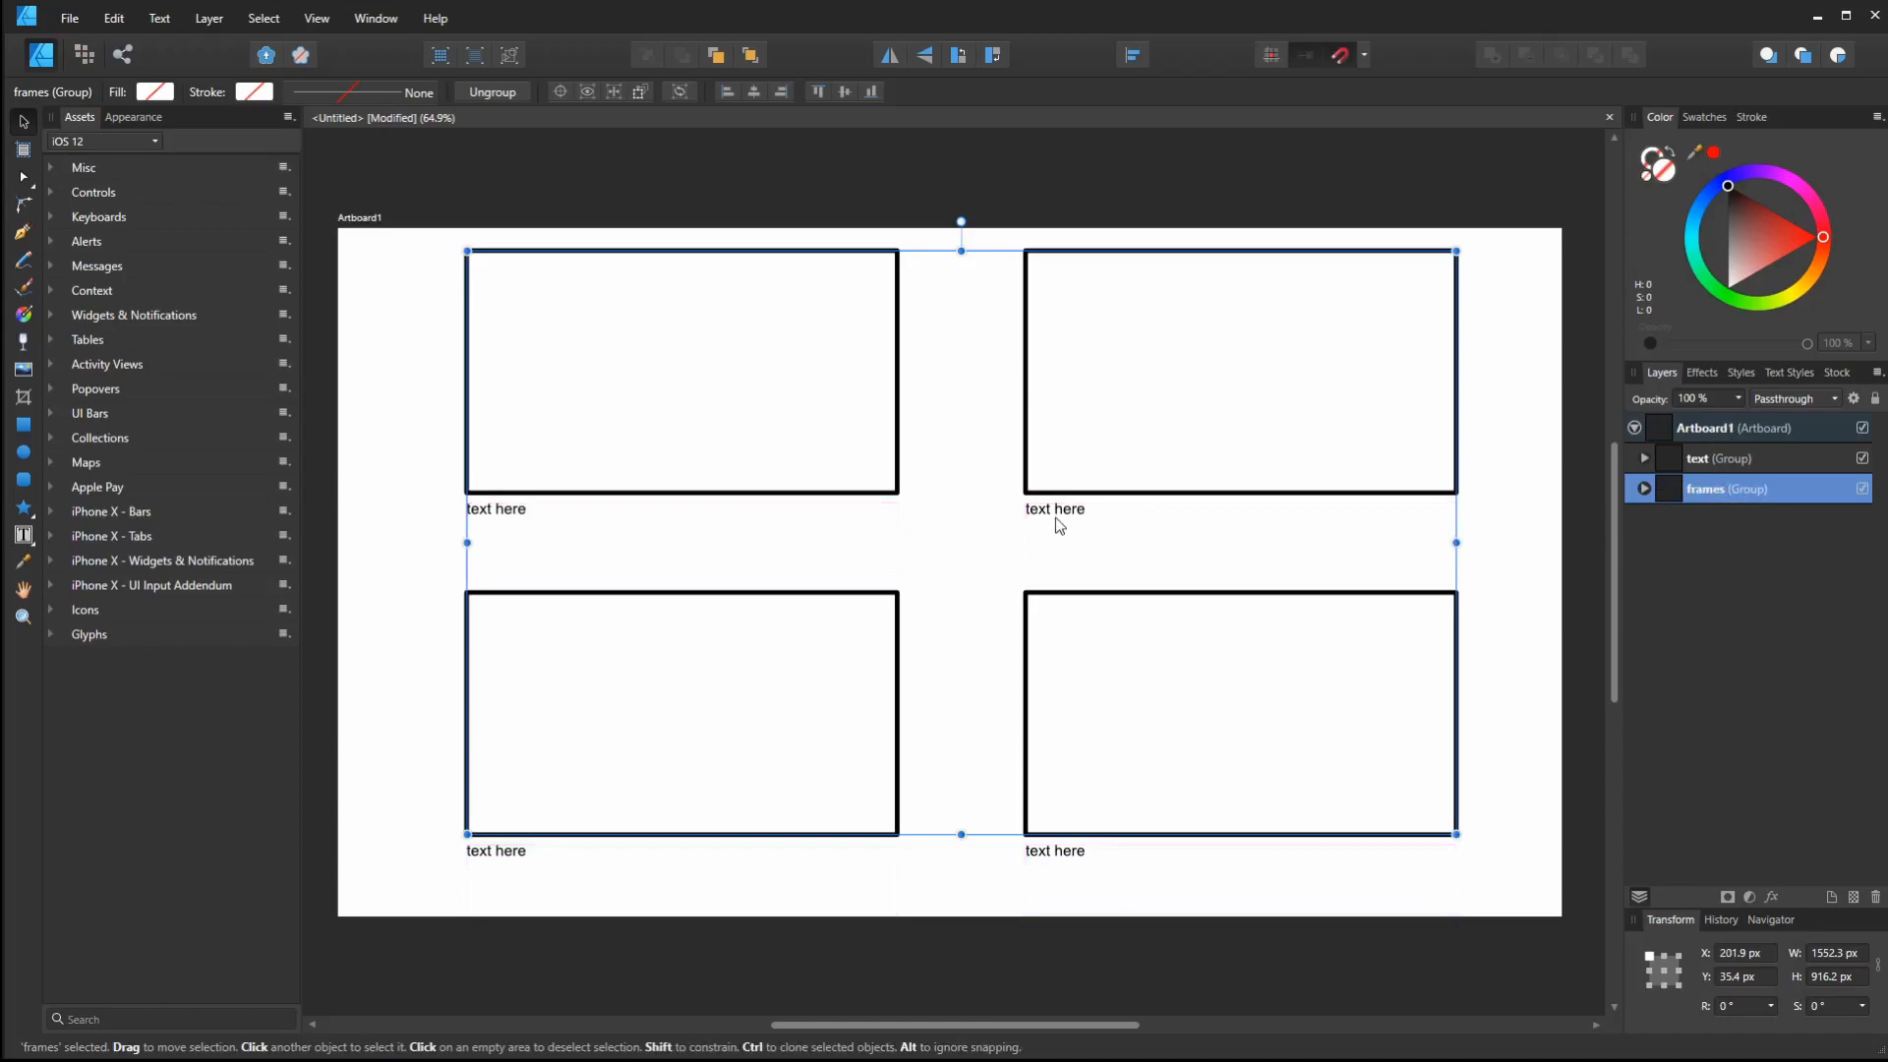
Edit the top-right caption's text, then collapse the text group and deselect
{"action": "left_click", "coordinate": [1722, 459]}
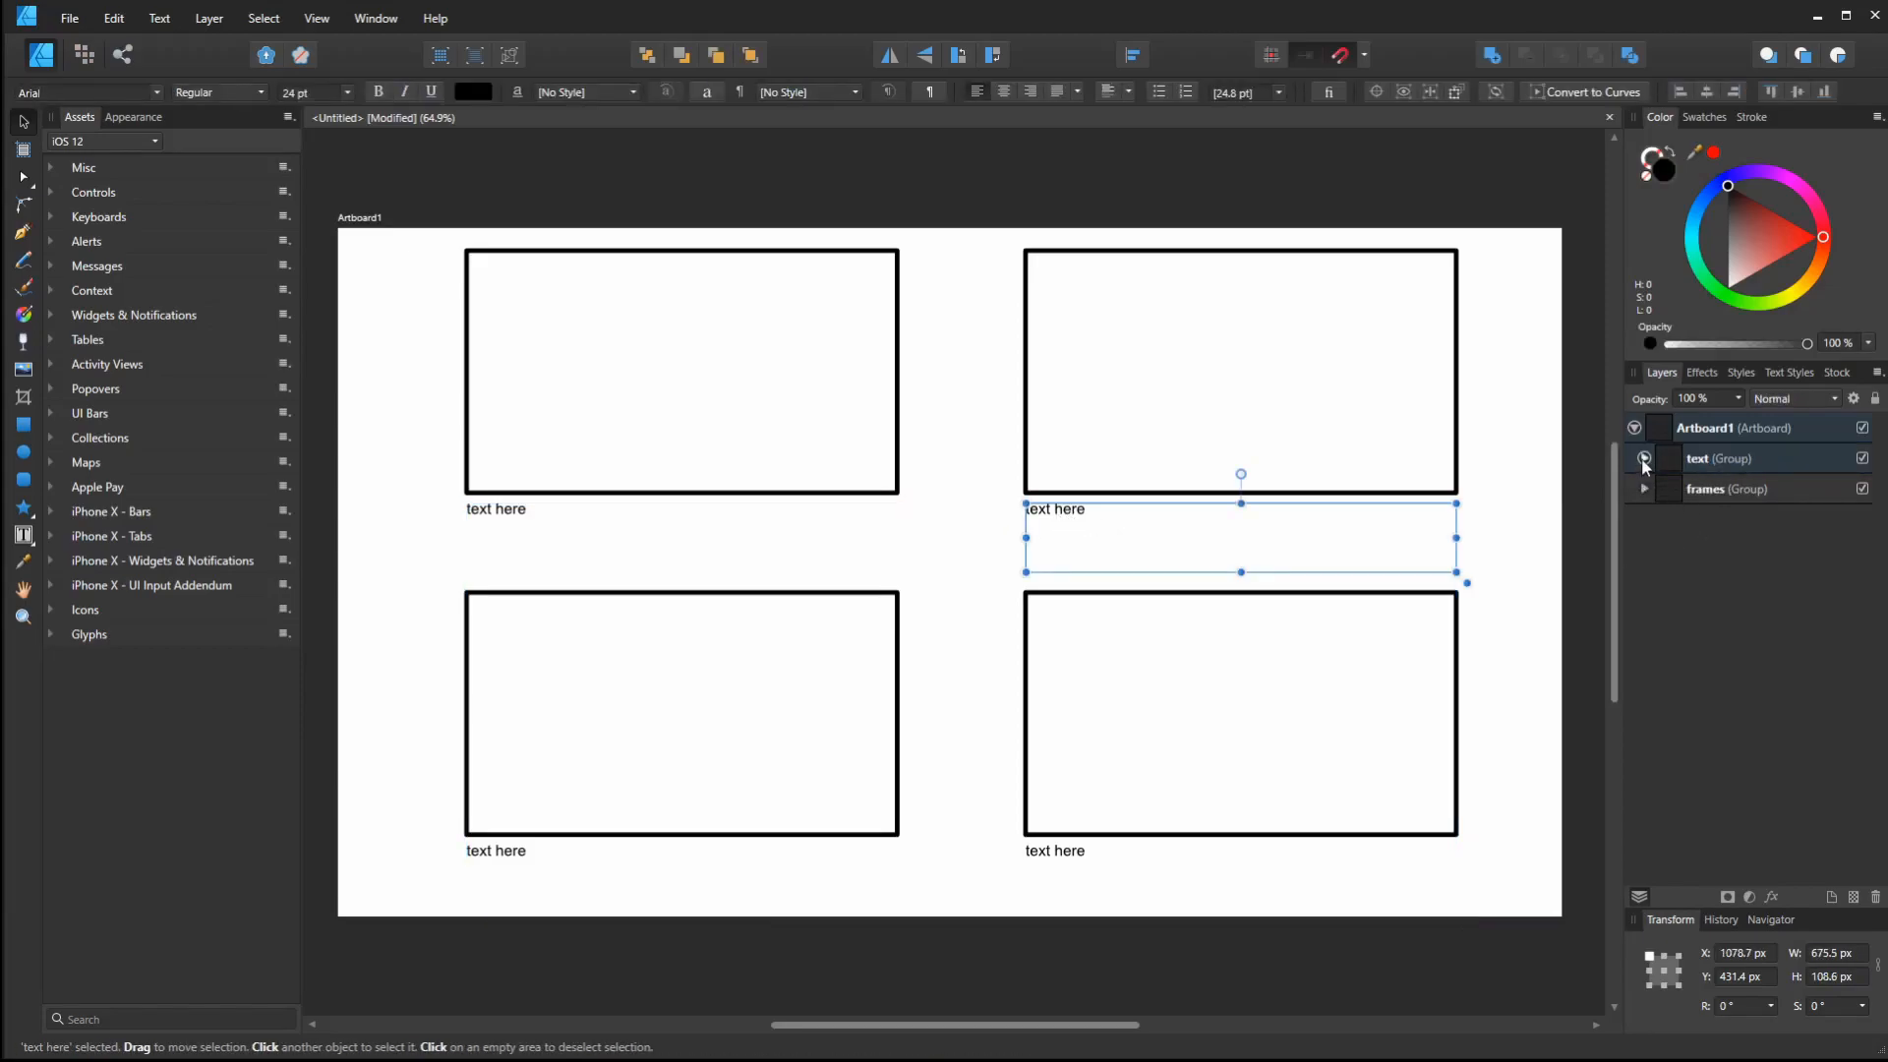
{"action": "left_click", "coordinate": [1642, 459]}
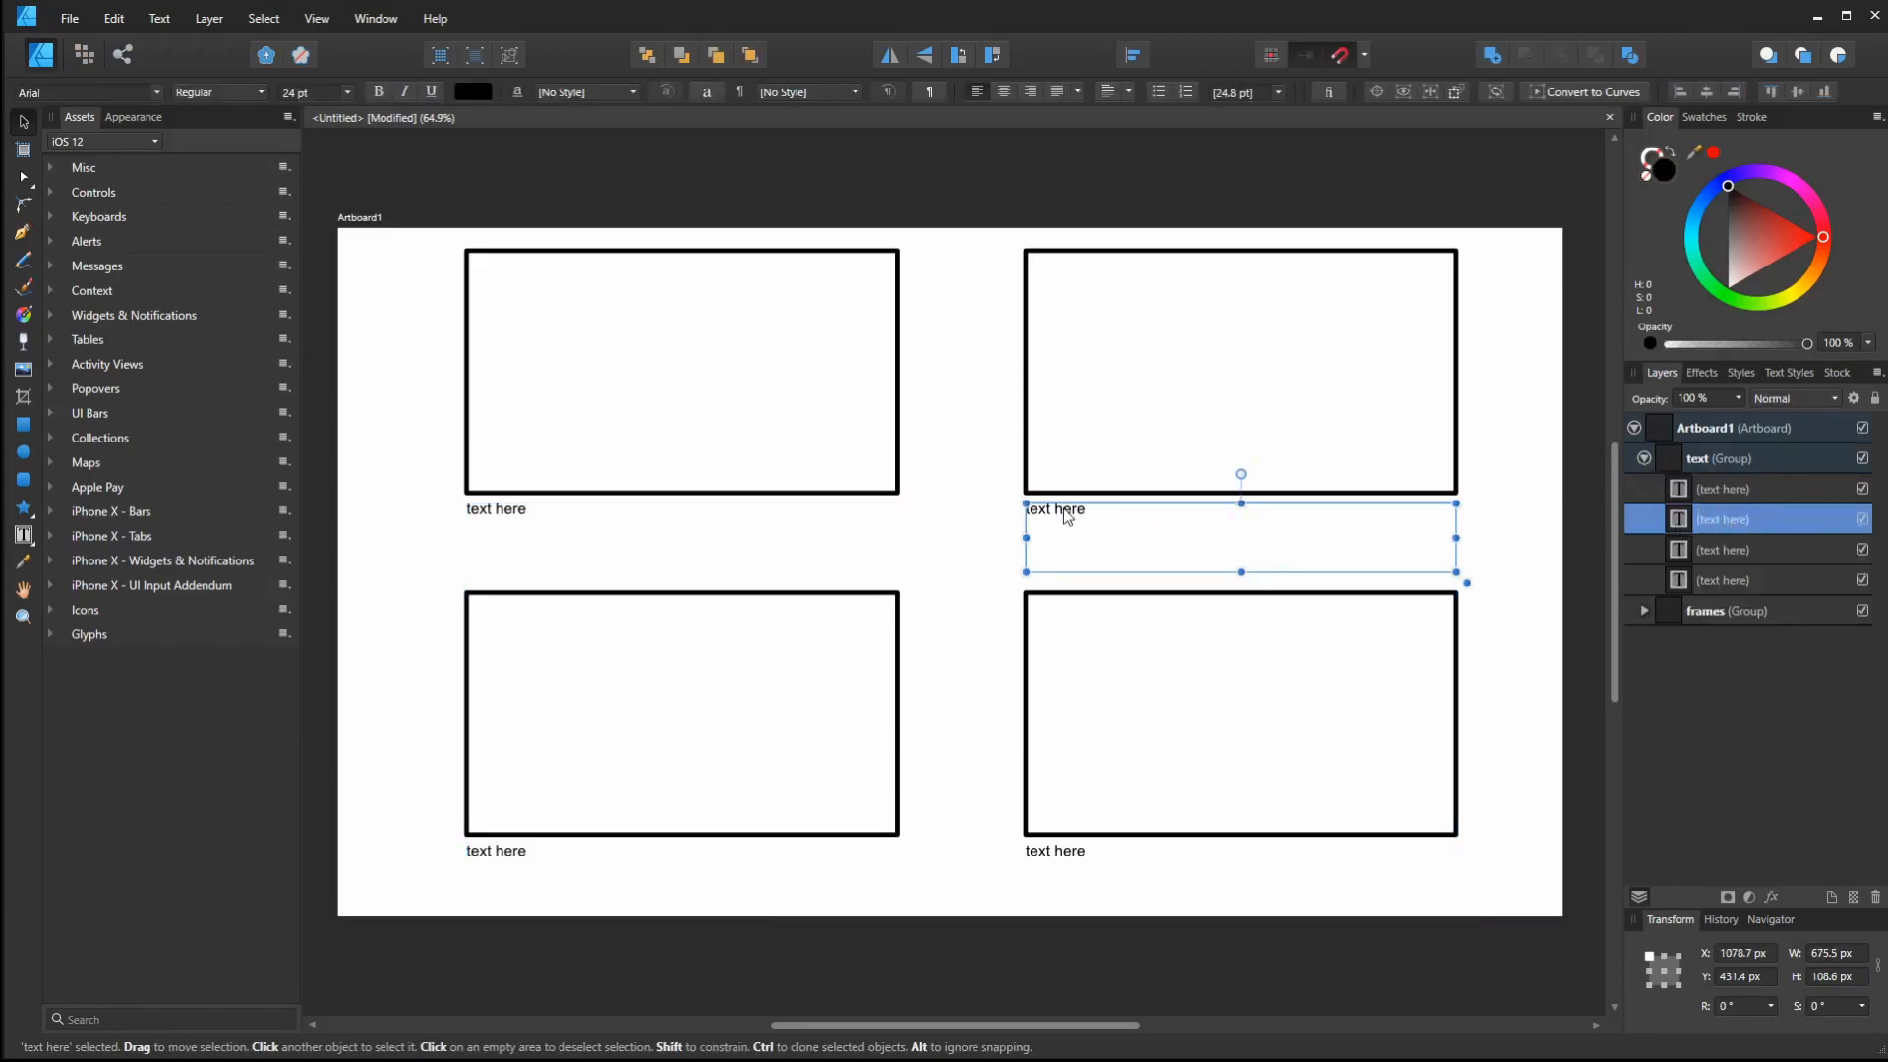
{"action": "double_click", "coordinate": [1054, 509]}
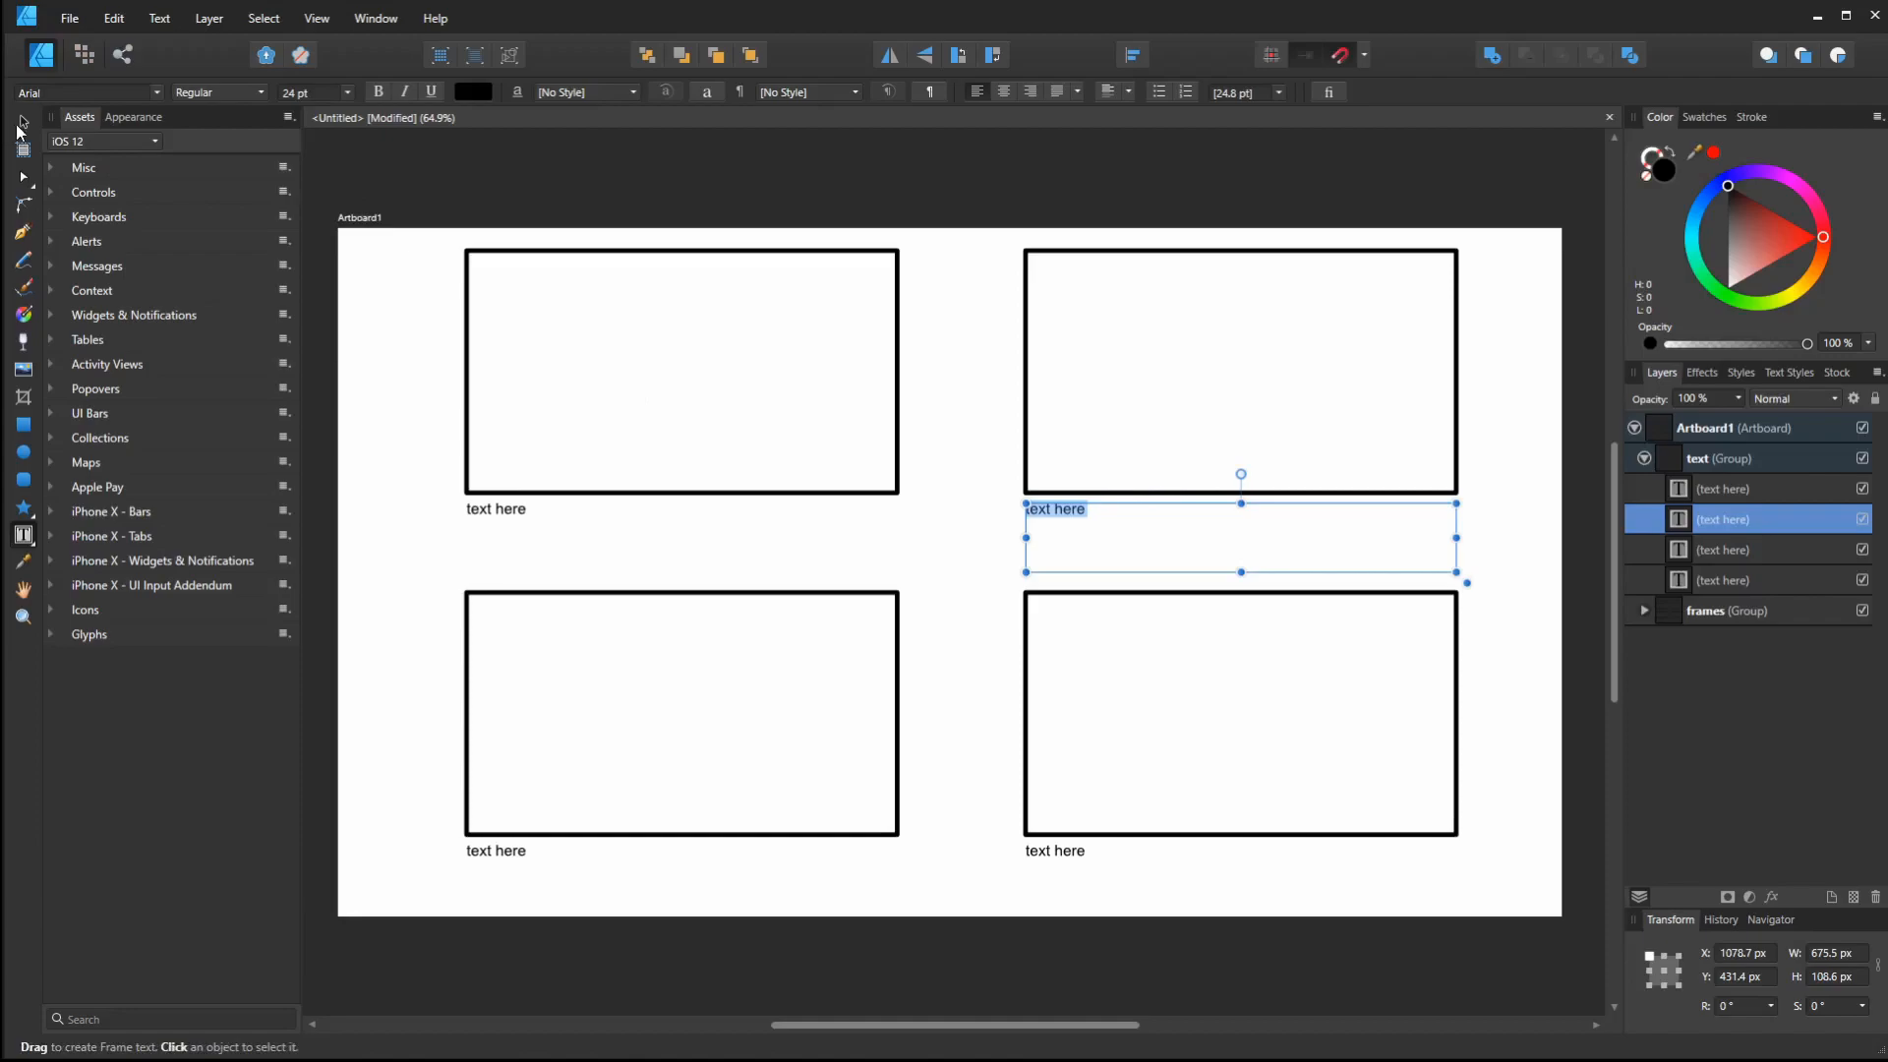
{"action": "left_click", "coordinate": [21, 120]}
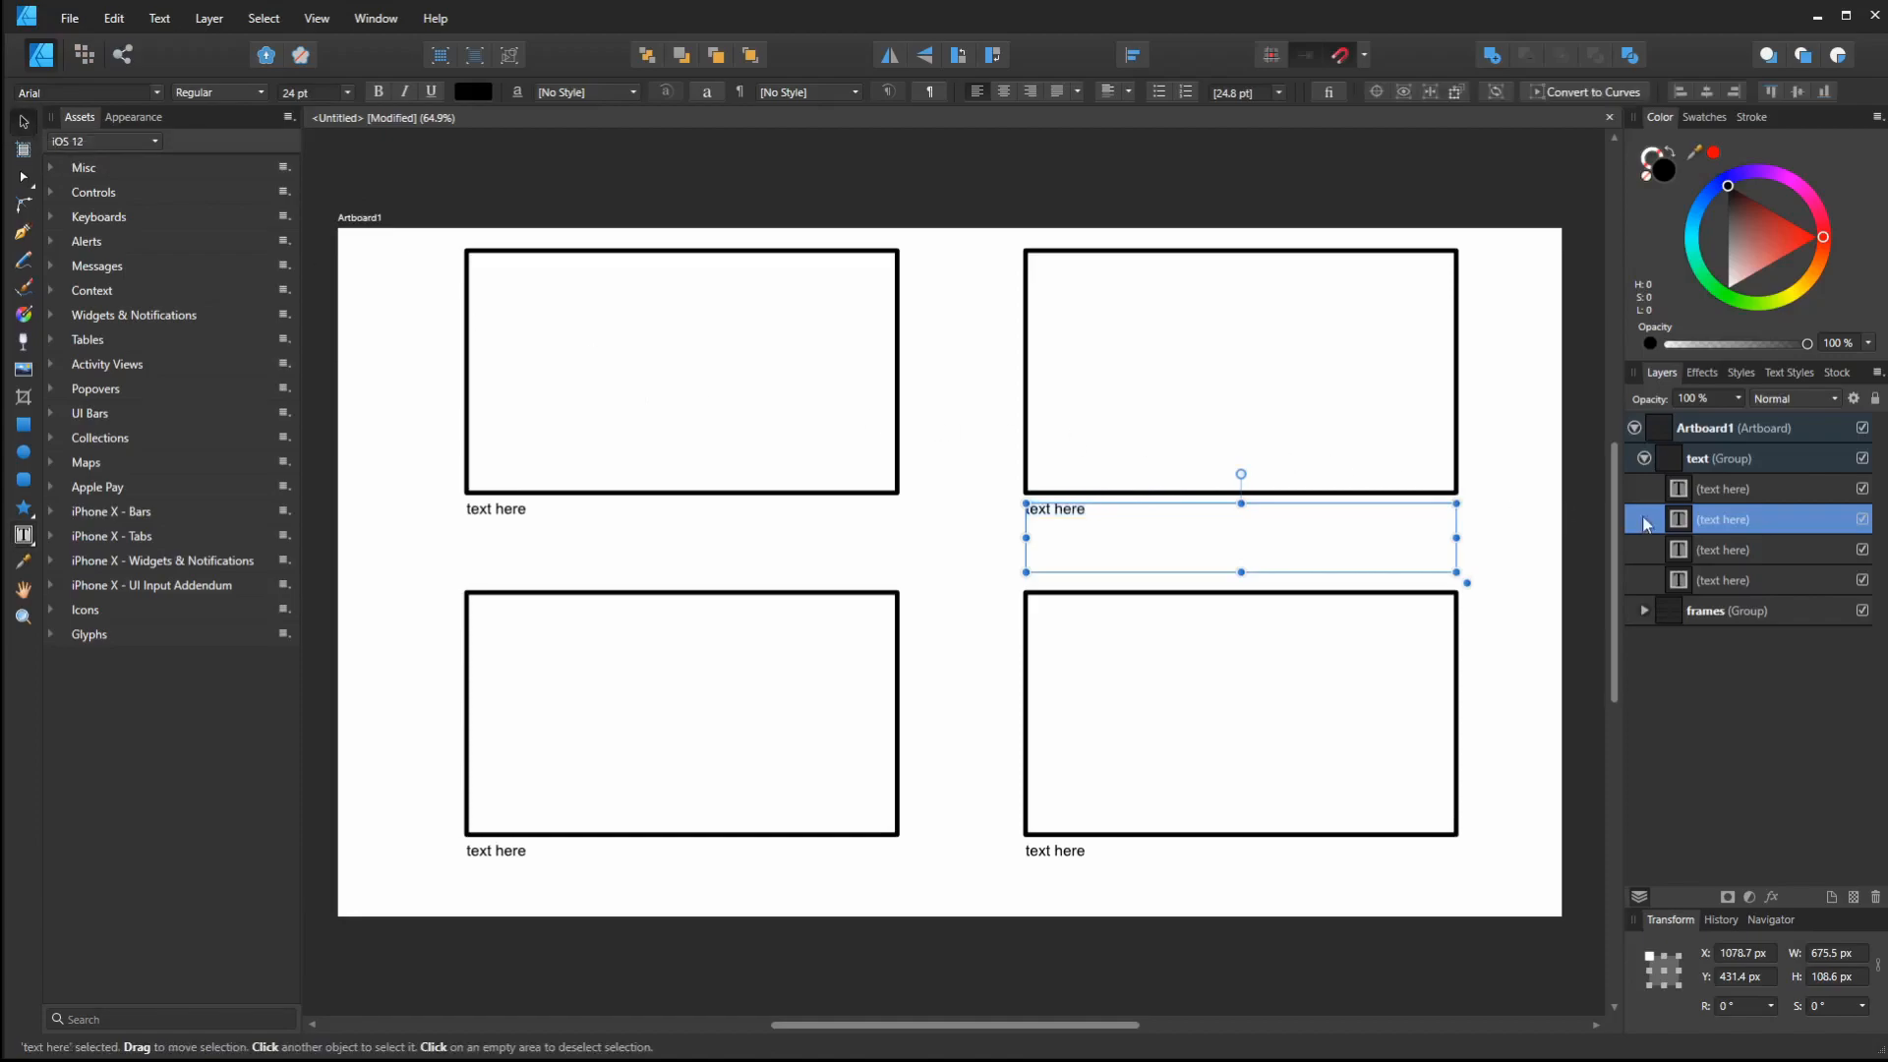
{"action": "left_click", "coordinate": [1720, 459]}
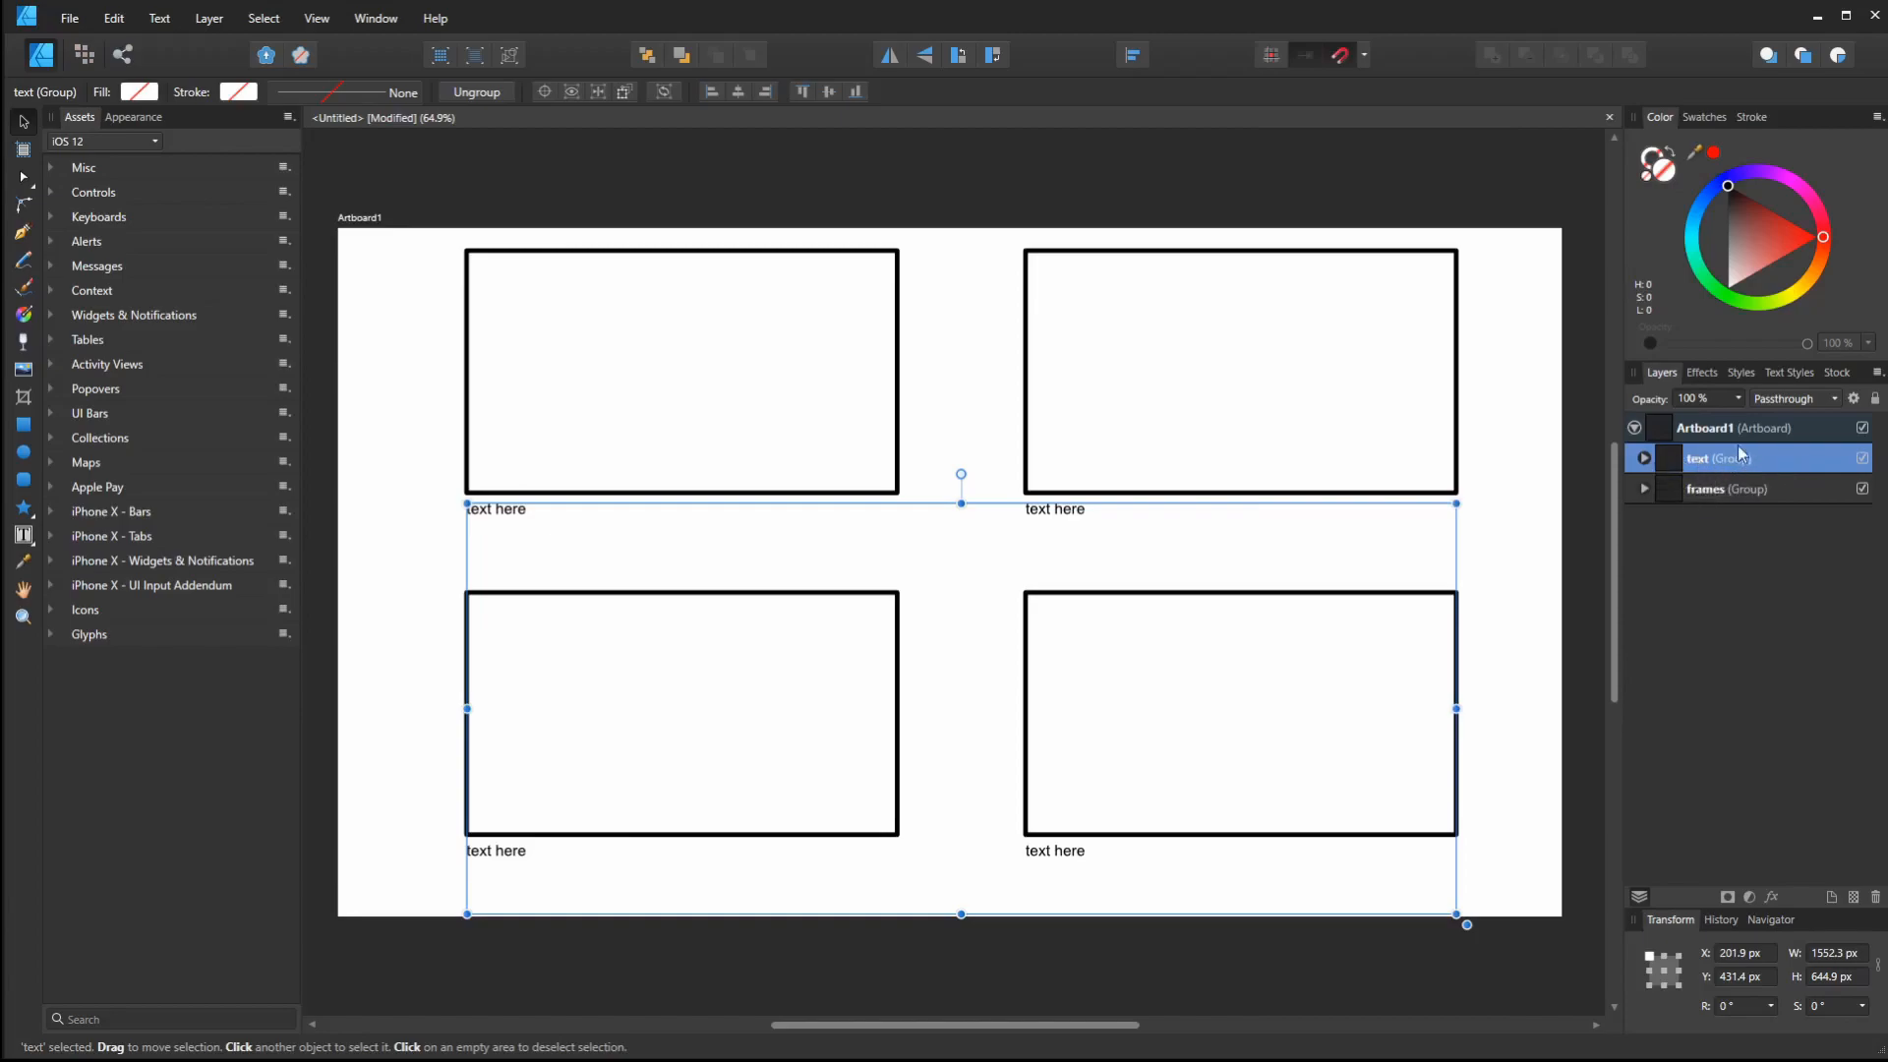
{"action": "left_click", "coordinate": [1643, 458]}
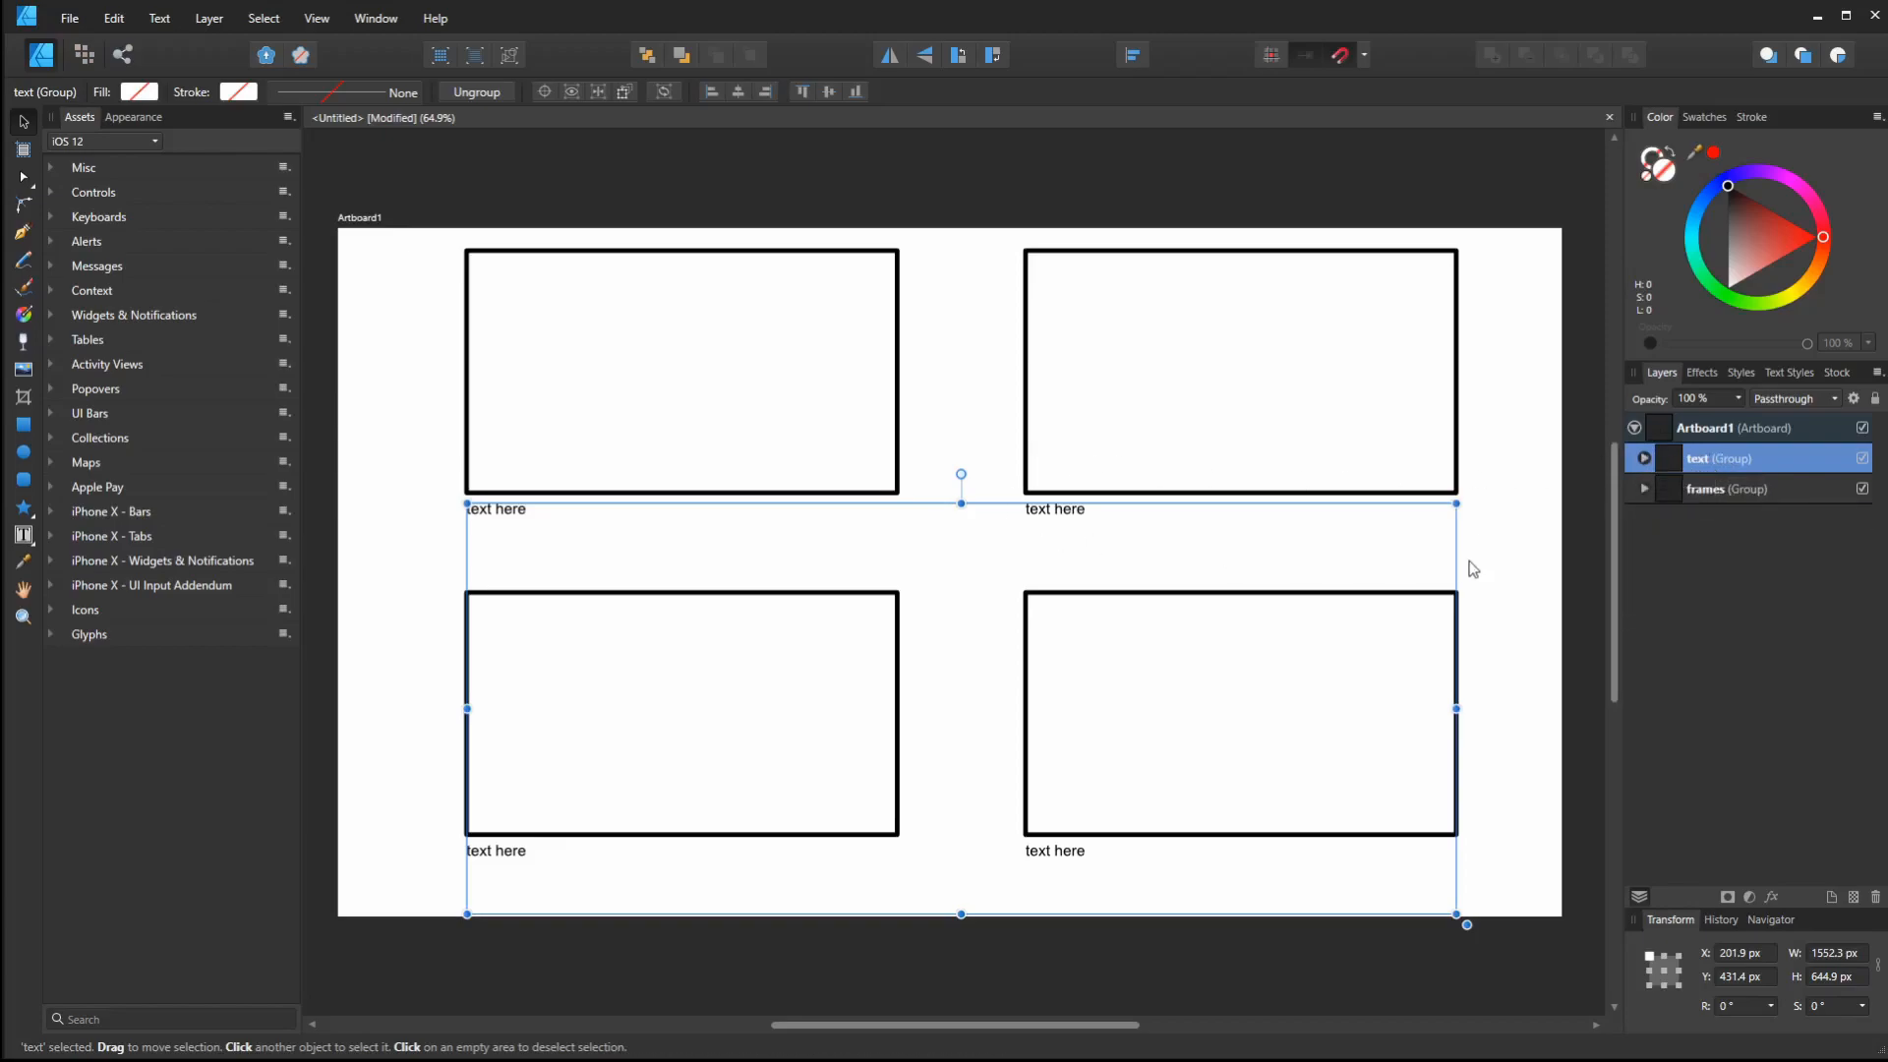
{"action": "left_click", "coordinate": [1060, 560]}
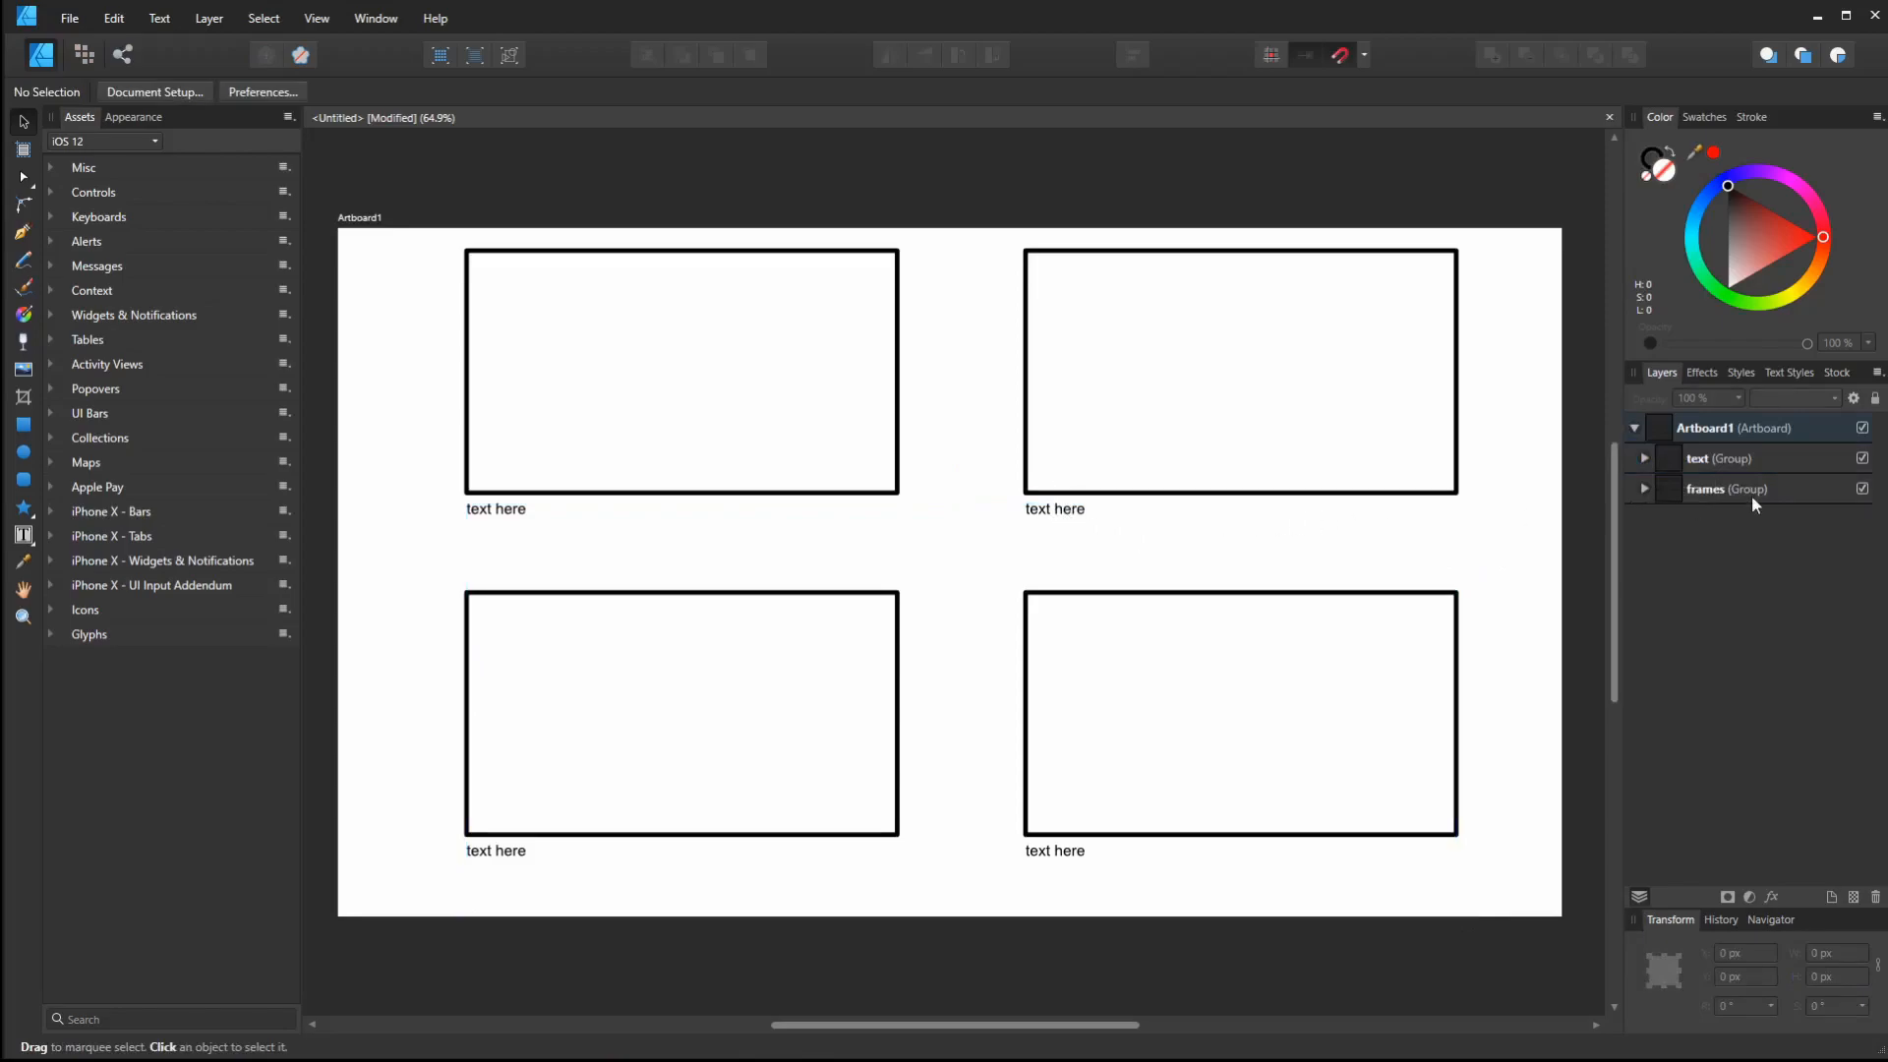
{"action": "mouse_move", "coordinate": [1734, 479]}
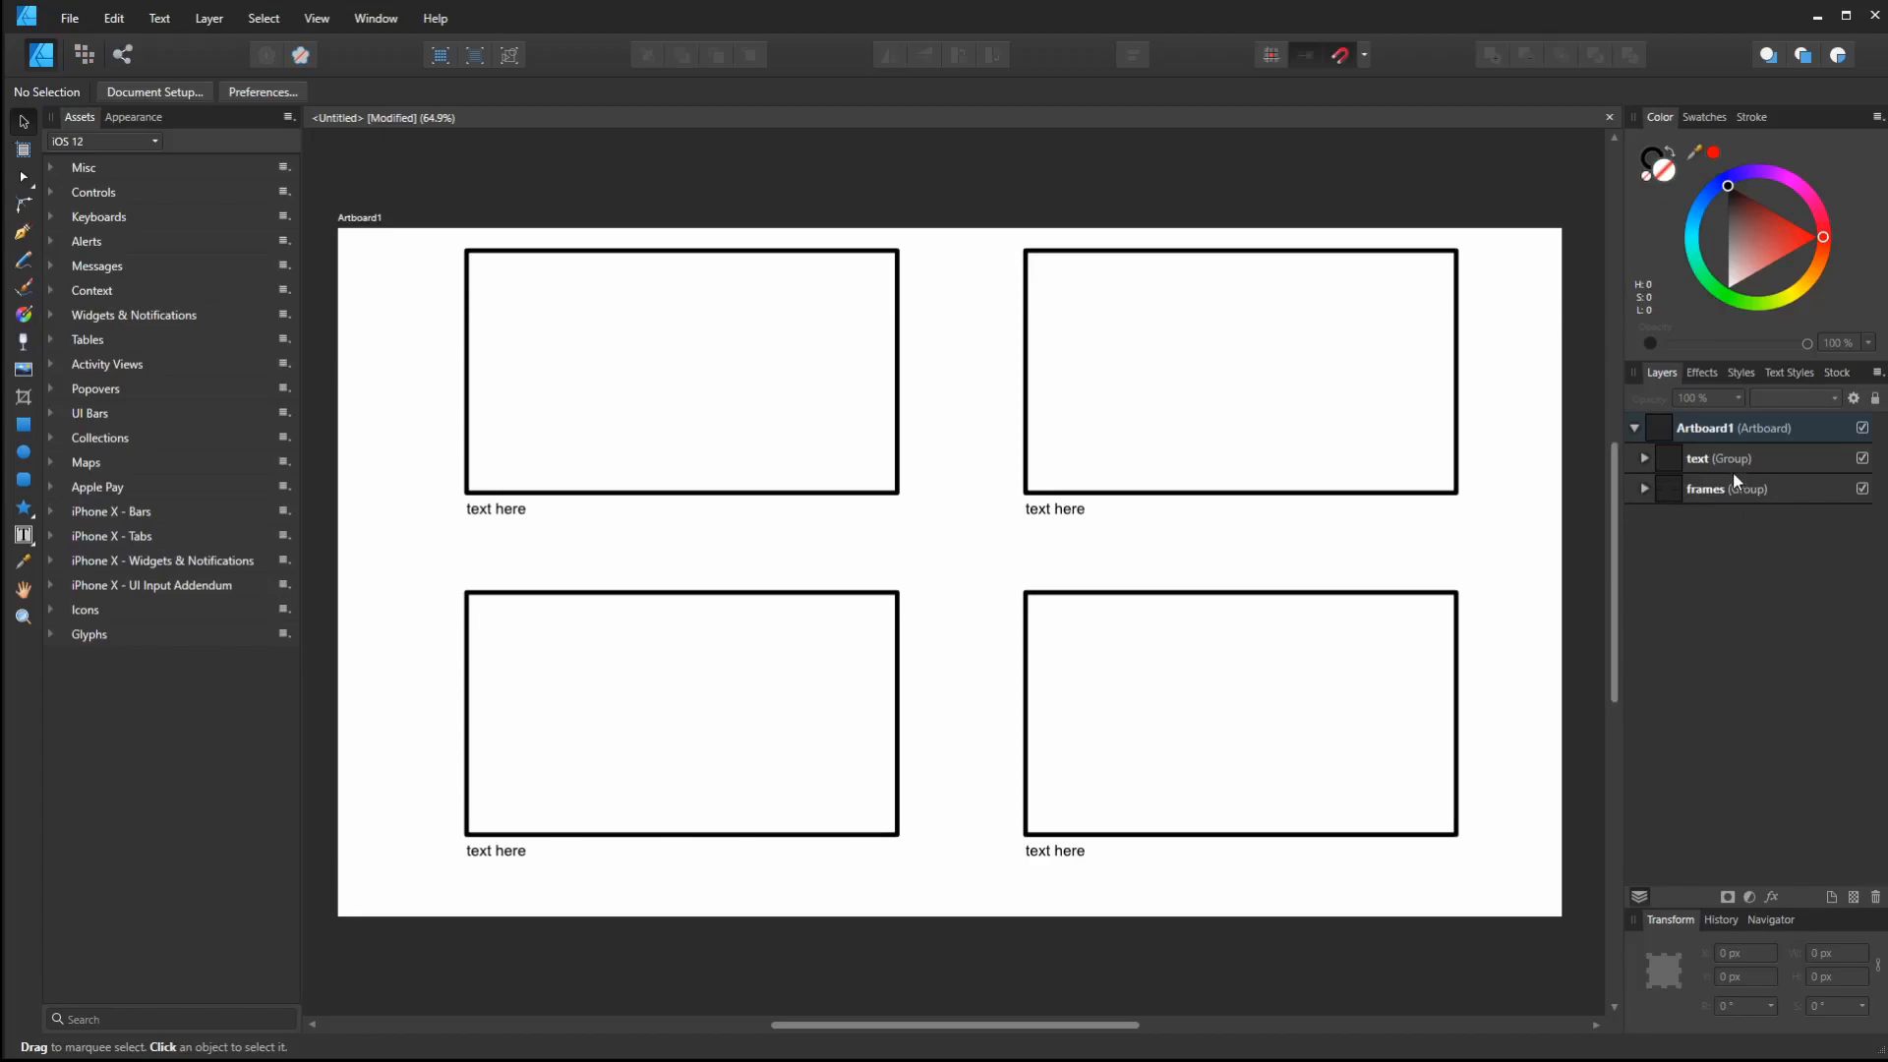
{"action": "mouse_move", "coordinate": [1702, 499]}
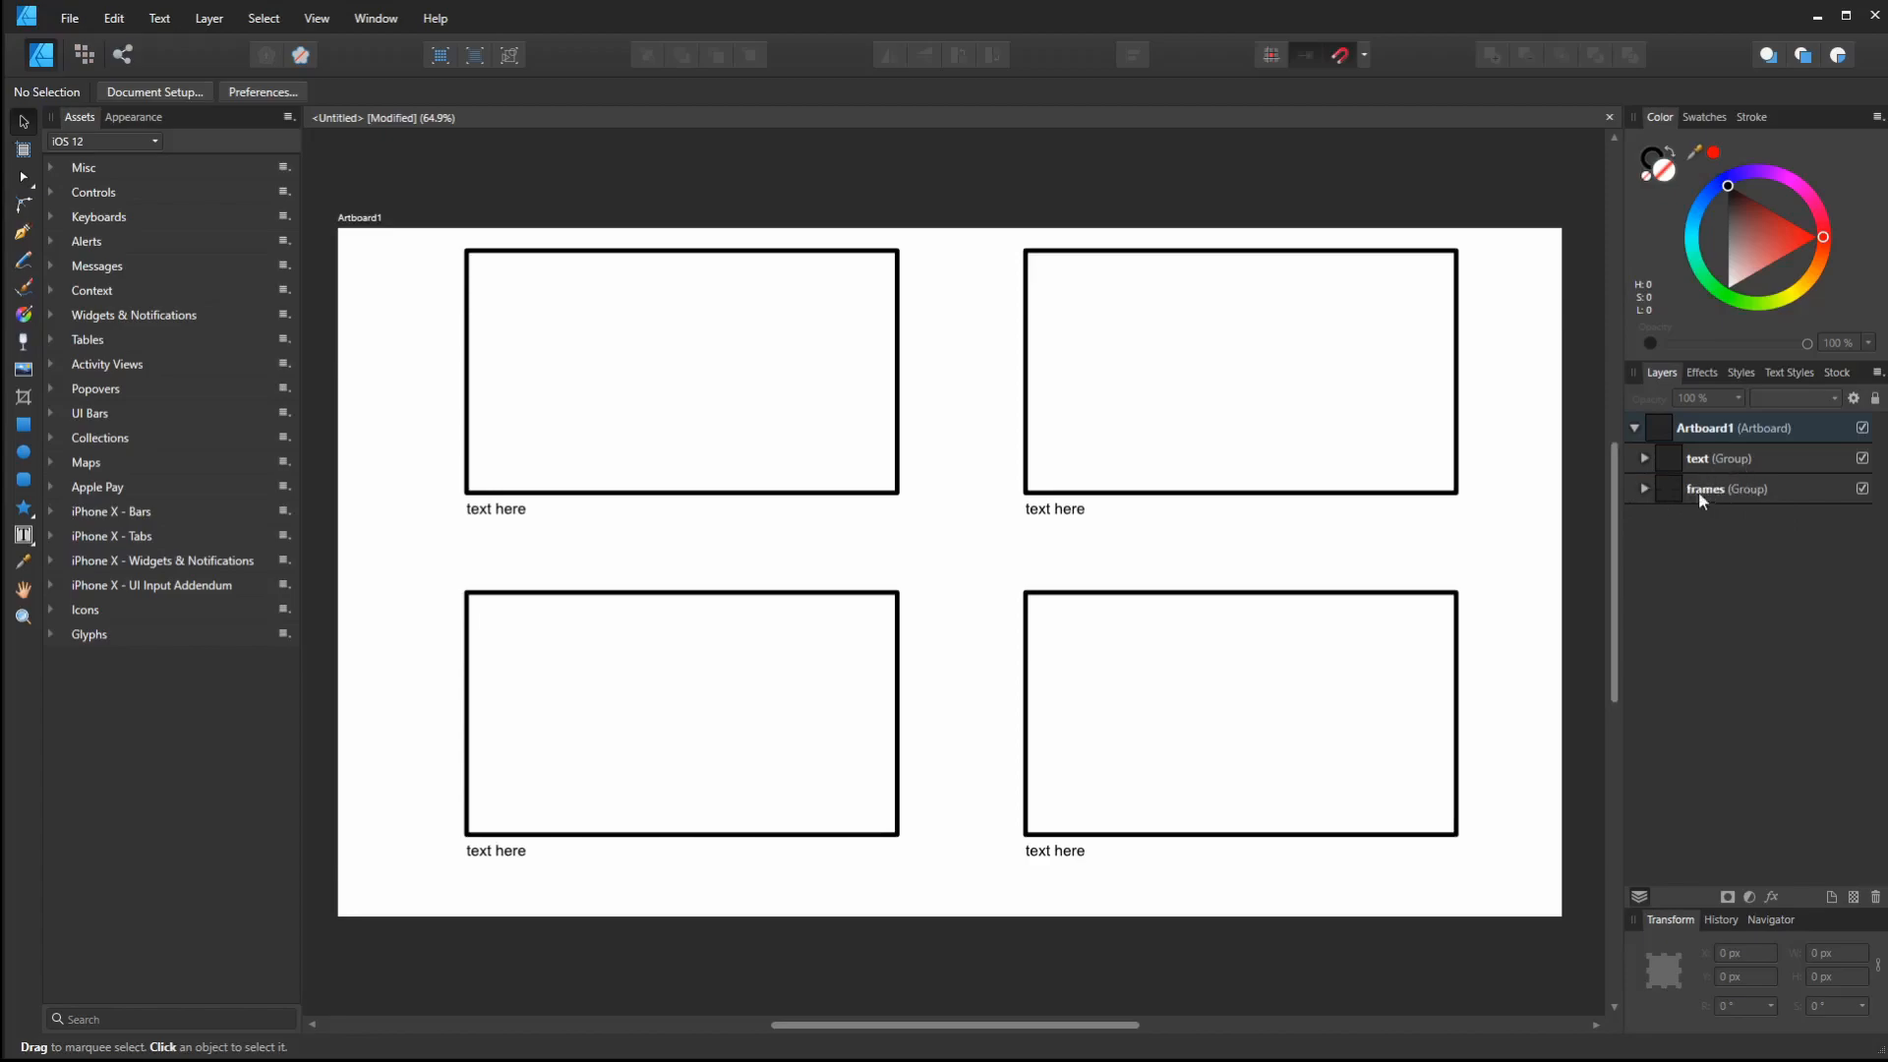
{"action": "mouse_move", "coordinate": [1718, 508]}
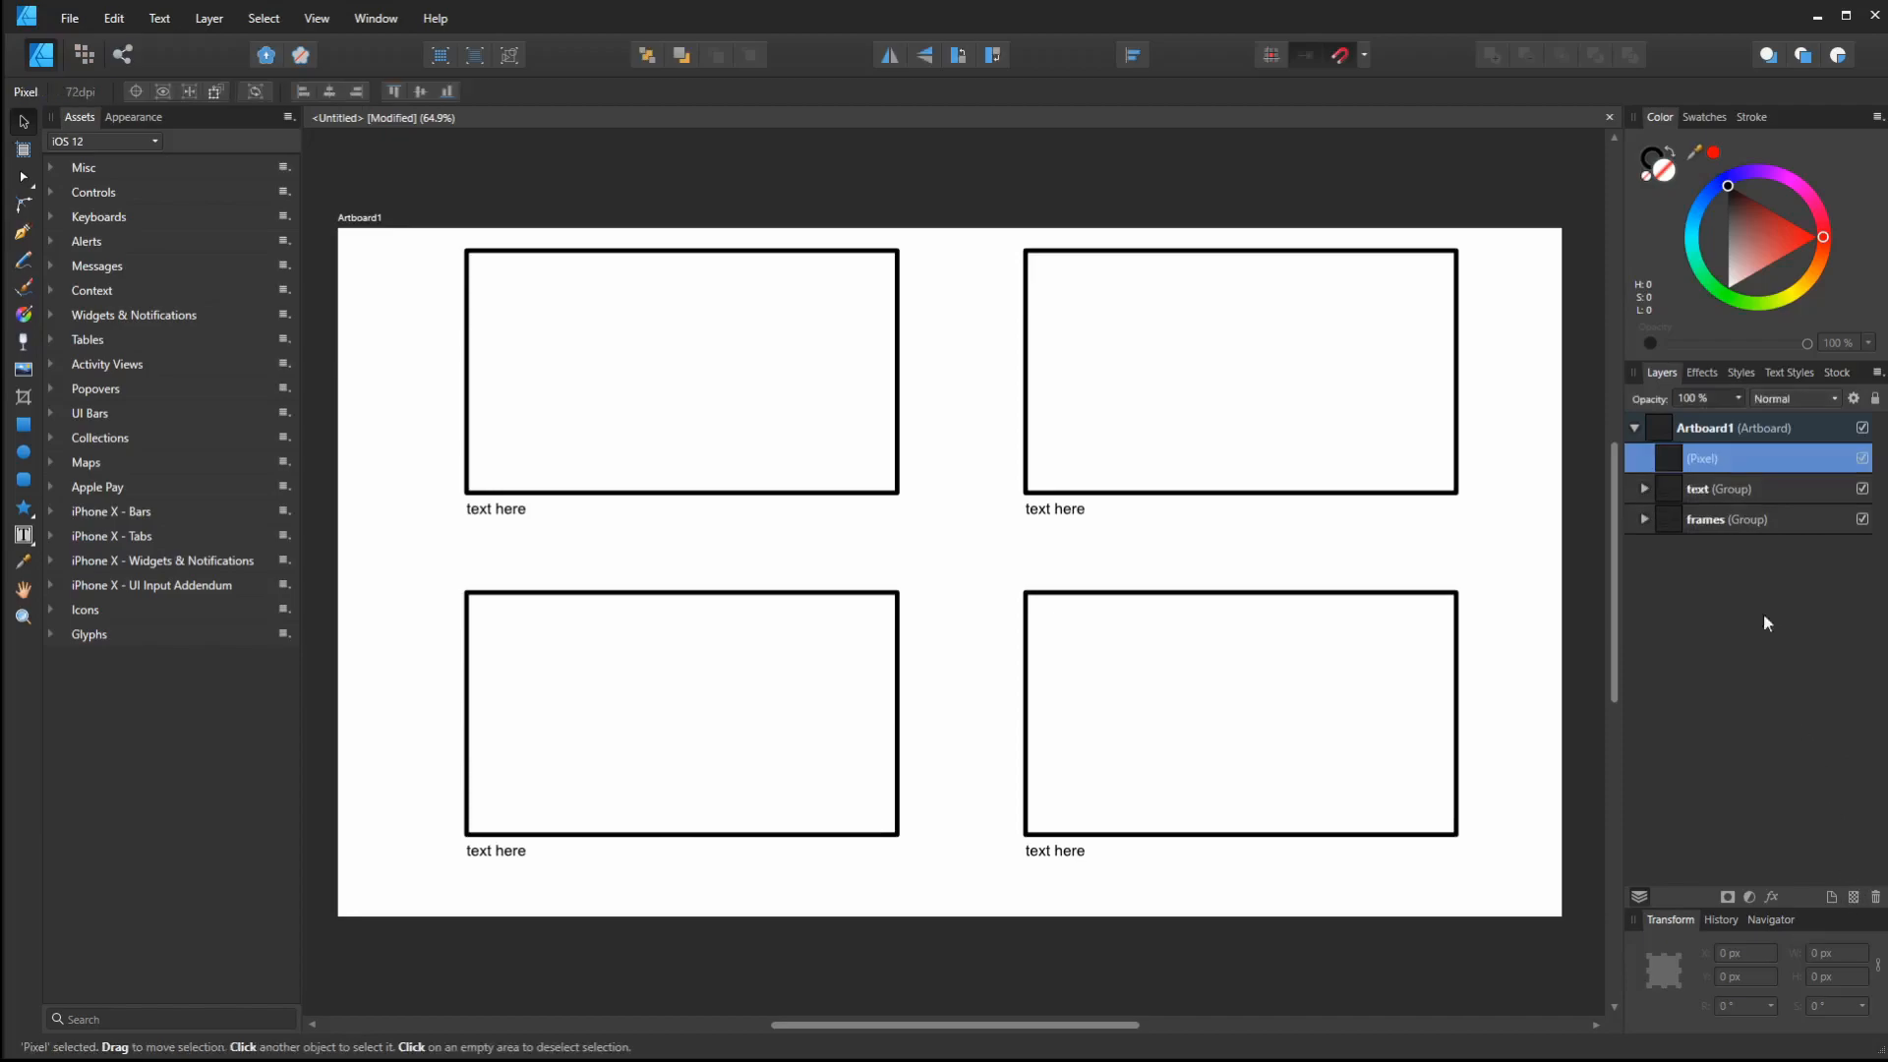
Rename the new pixel layer 'drawings' and place it inside Artboard1
{"action": "double_click", "coordinate": [1734, 457]}
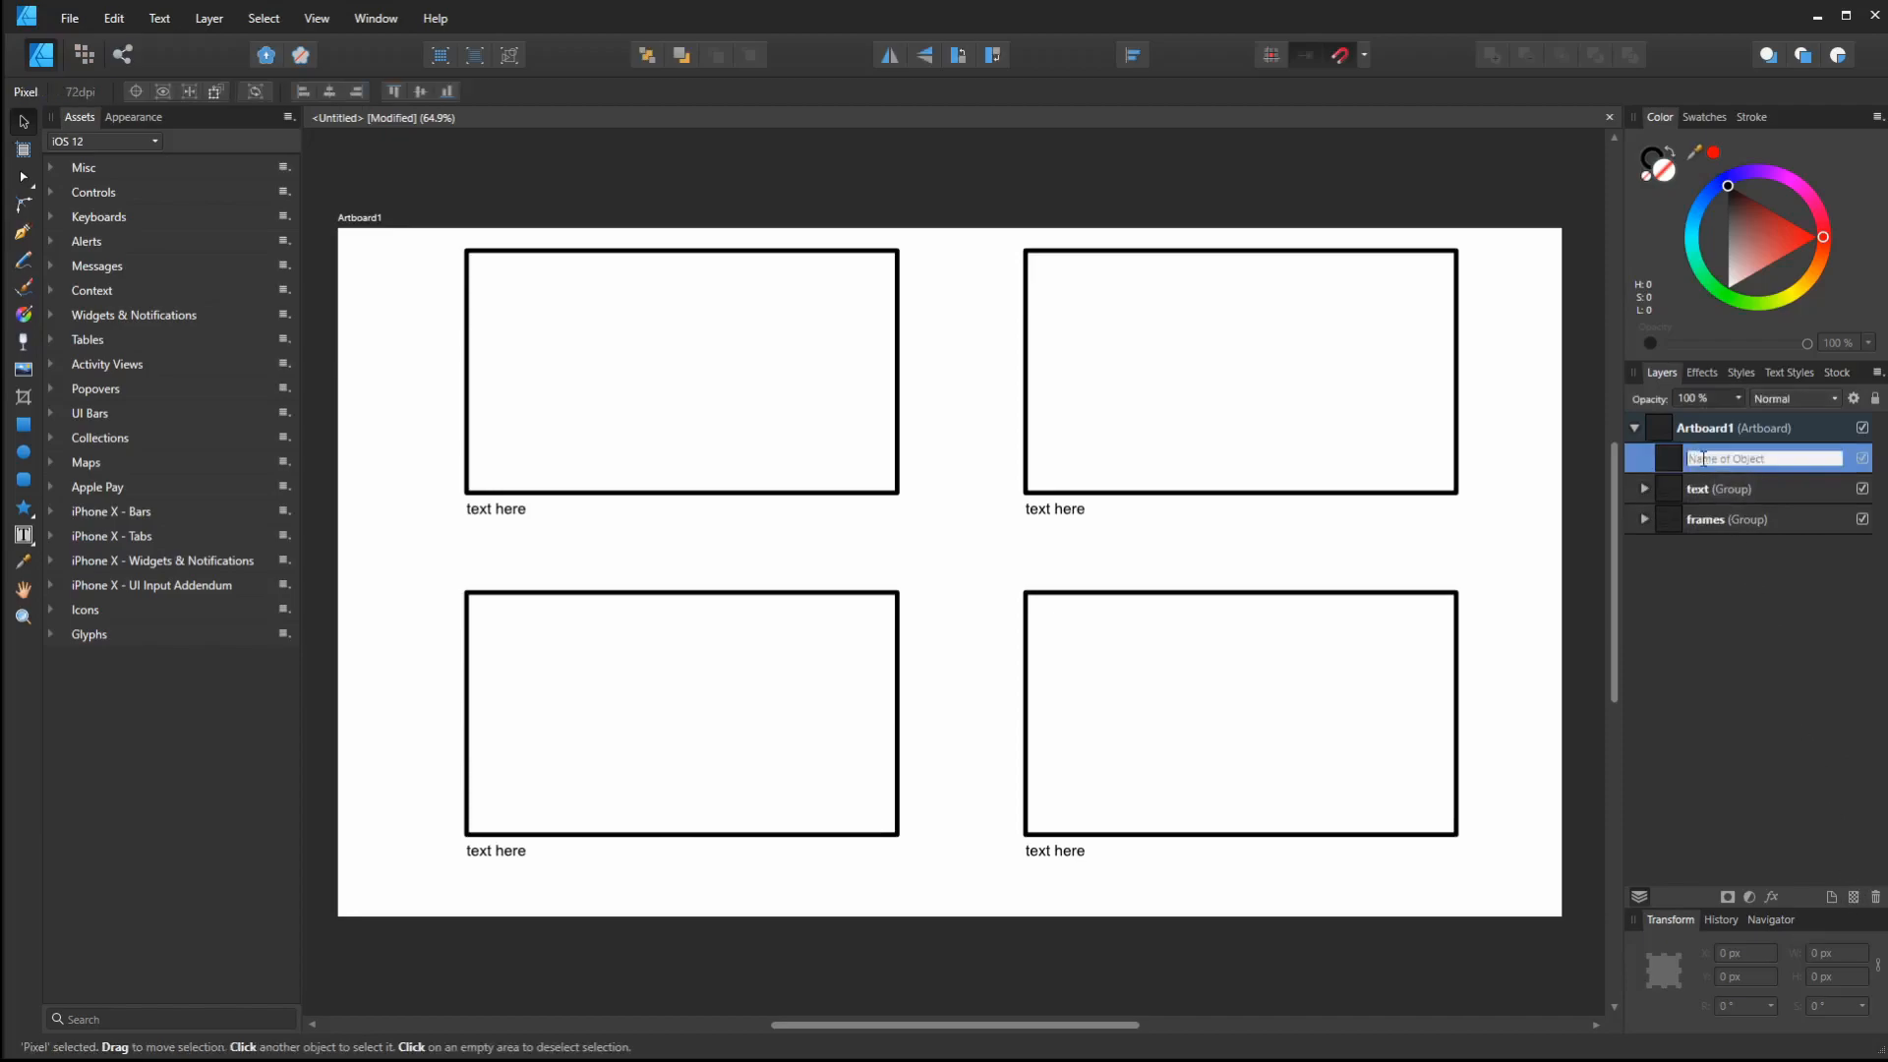
{"action": "type", "text": "cr"}
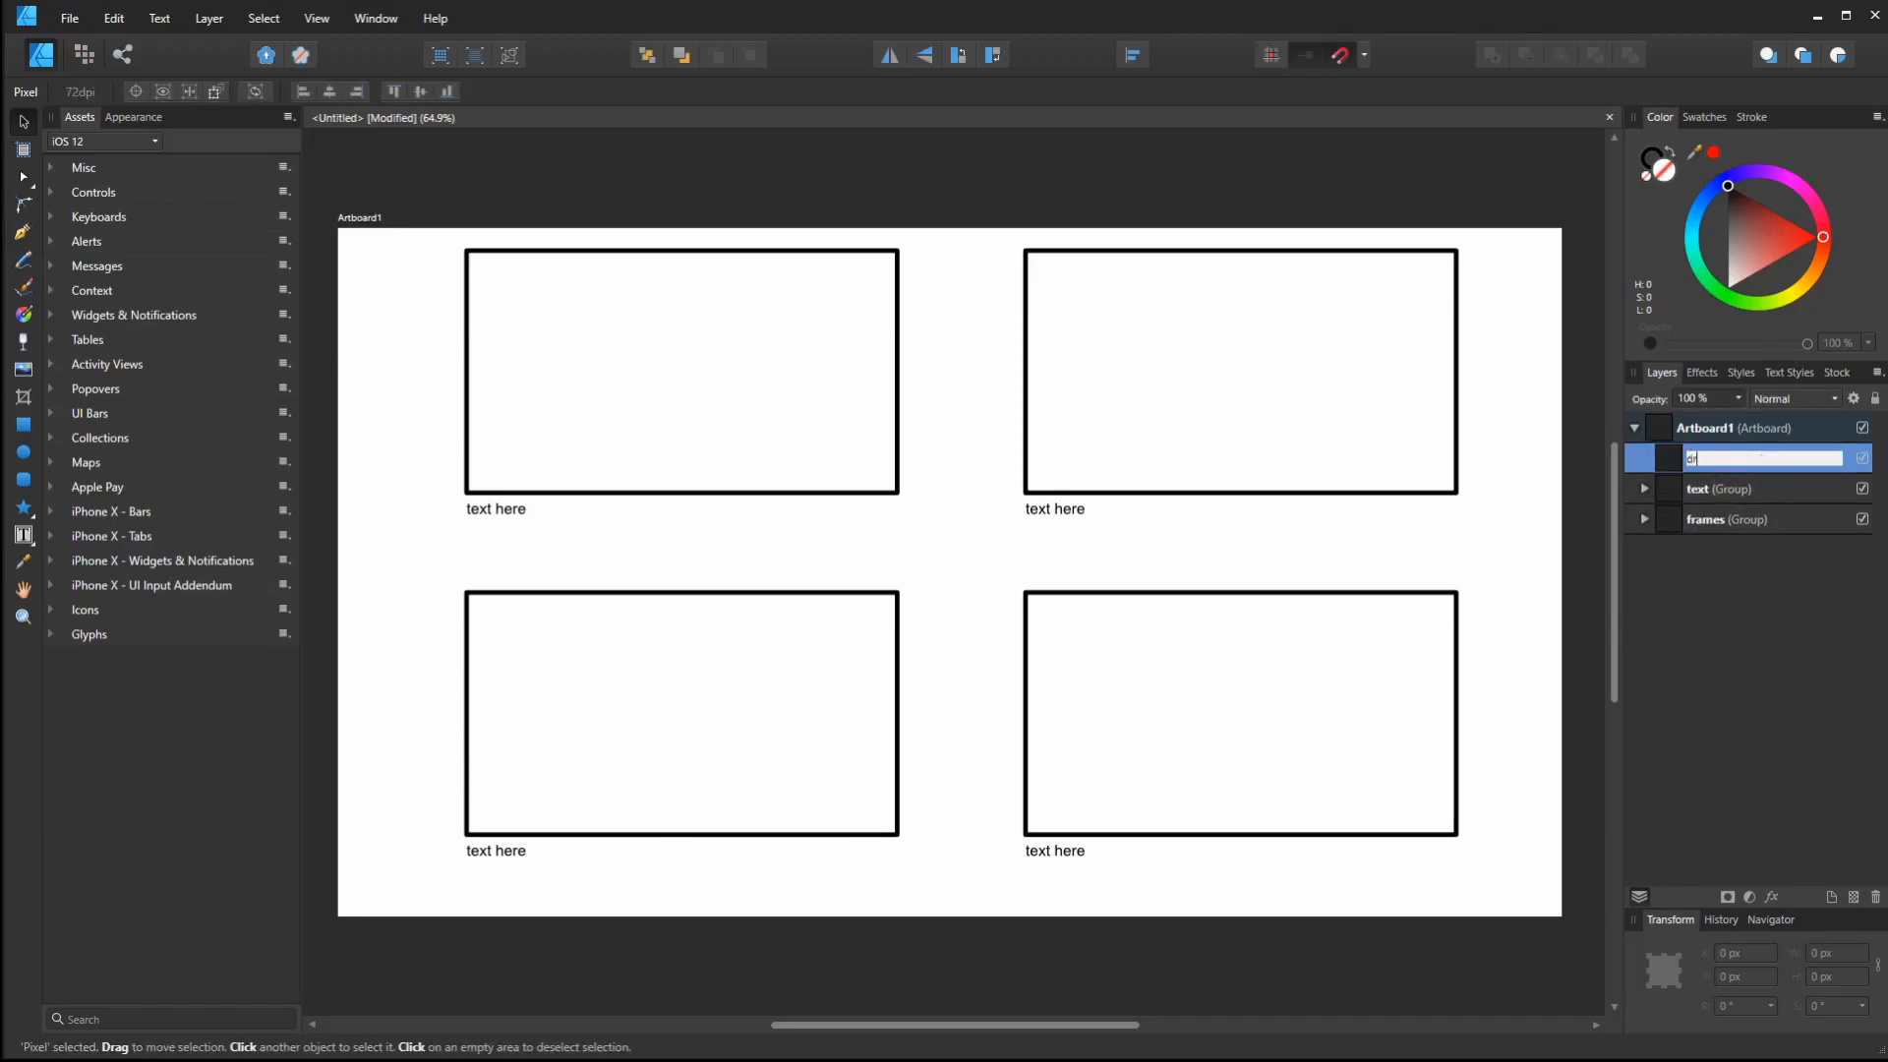
{"action": "type", "text": "drawings"}
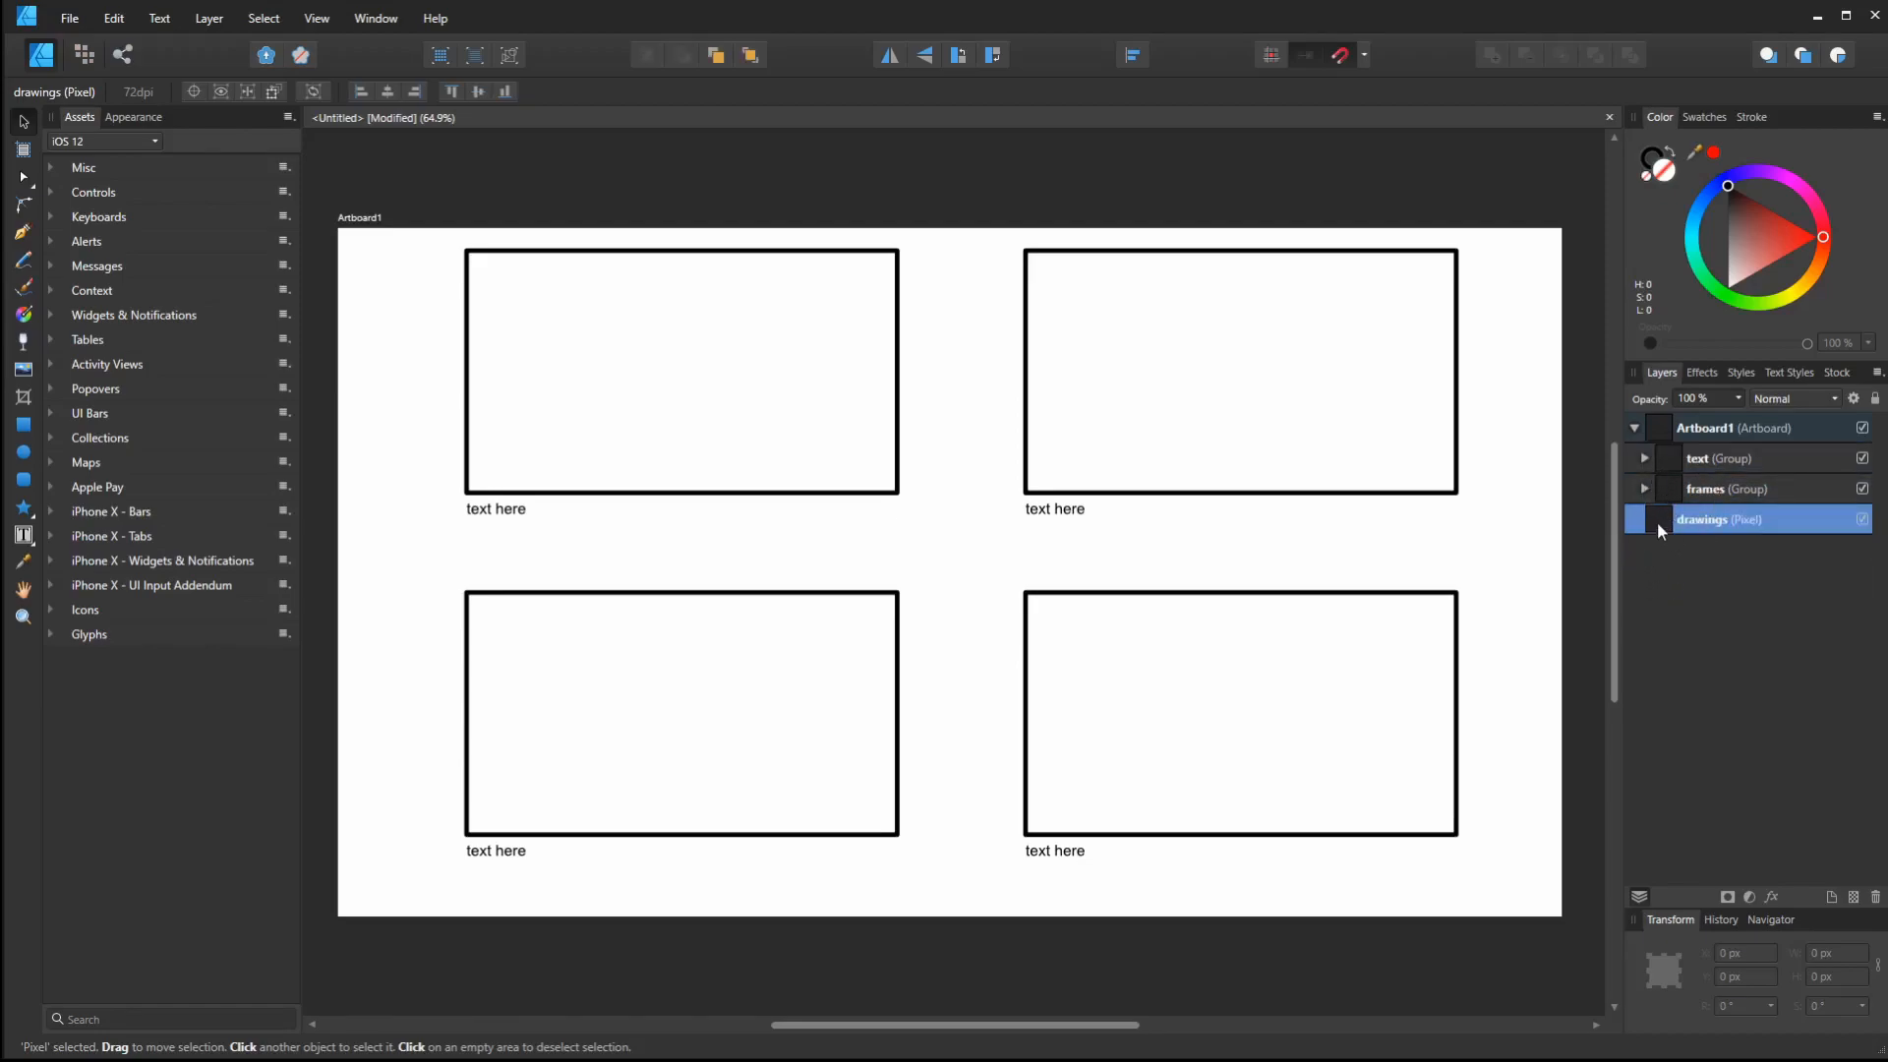
{"action": "left_click", "coordinate": [1634, 428]}
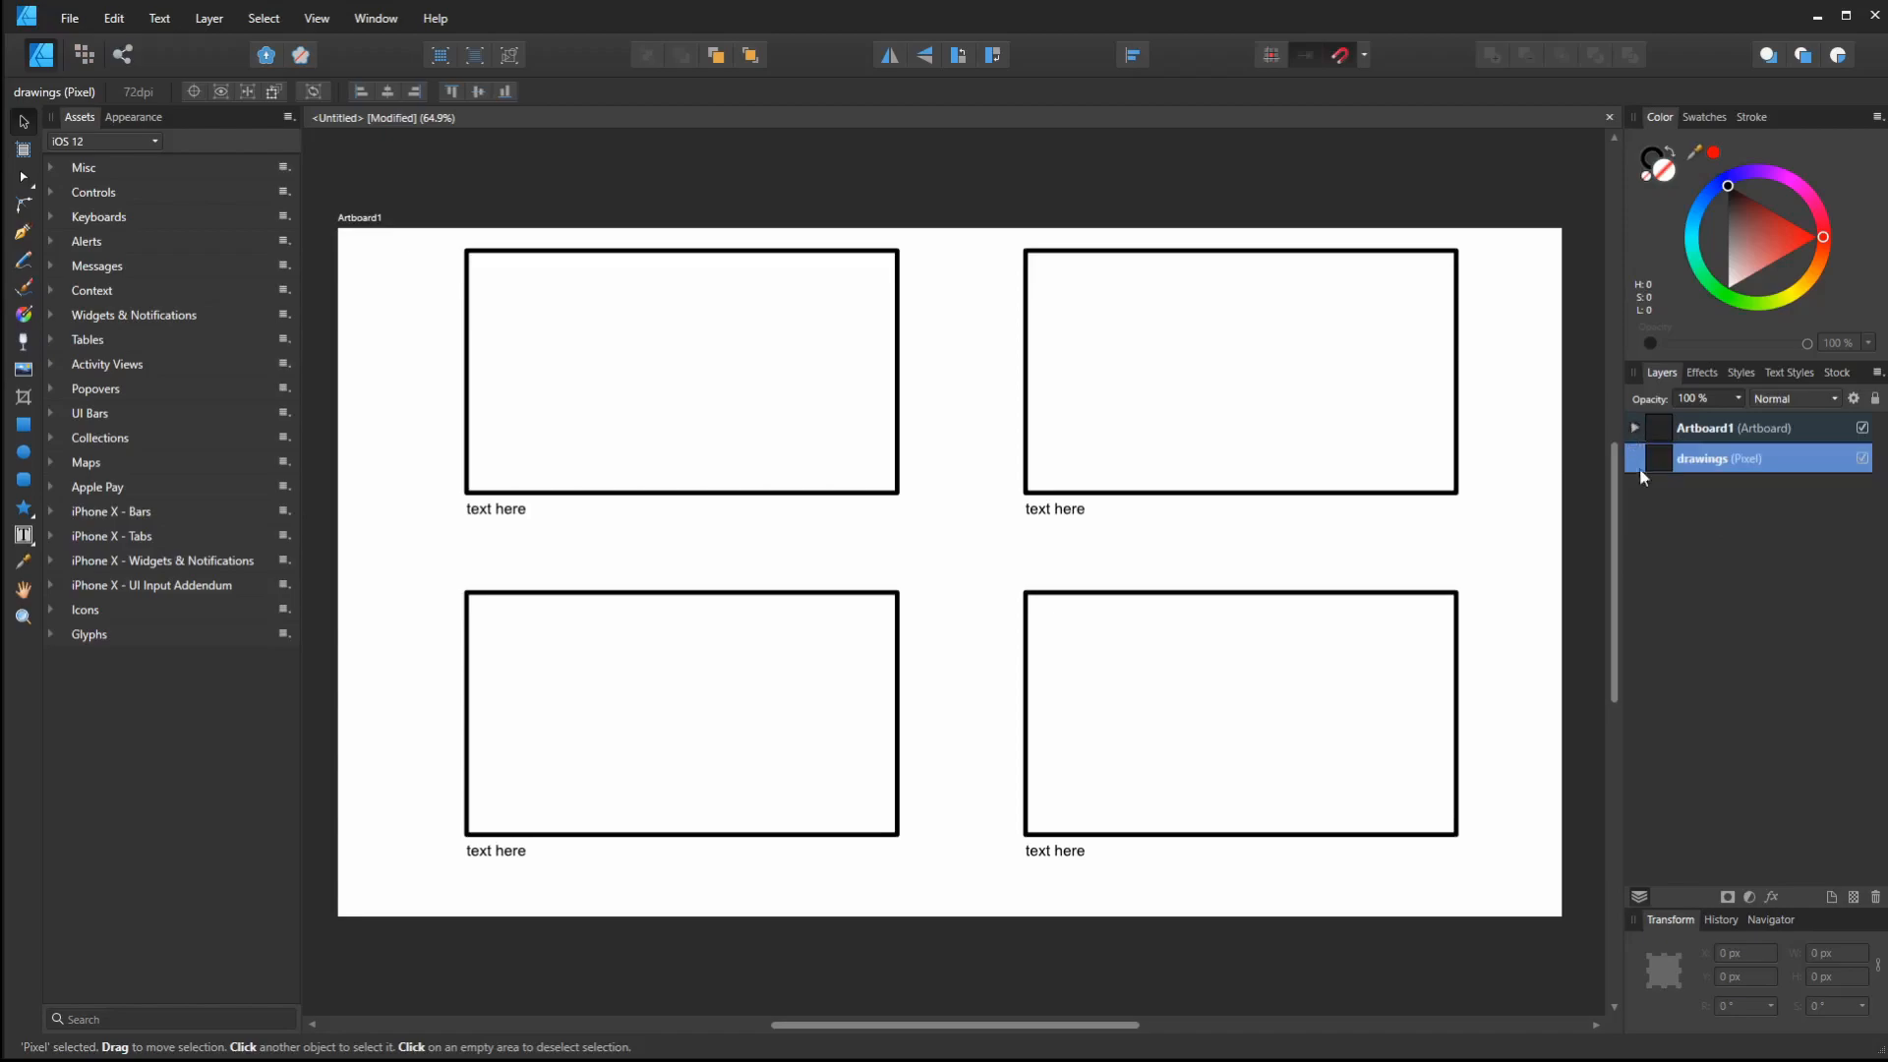
{"action": "mouse_move", "coordinate": [1702, 467]}
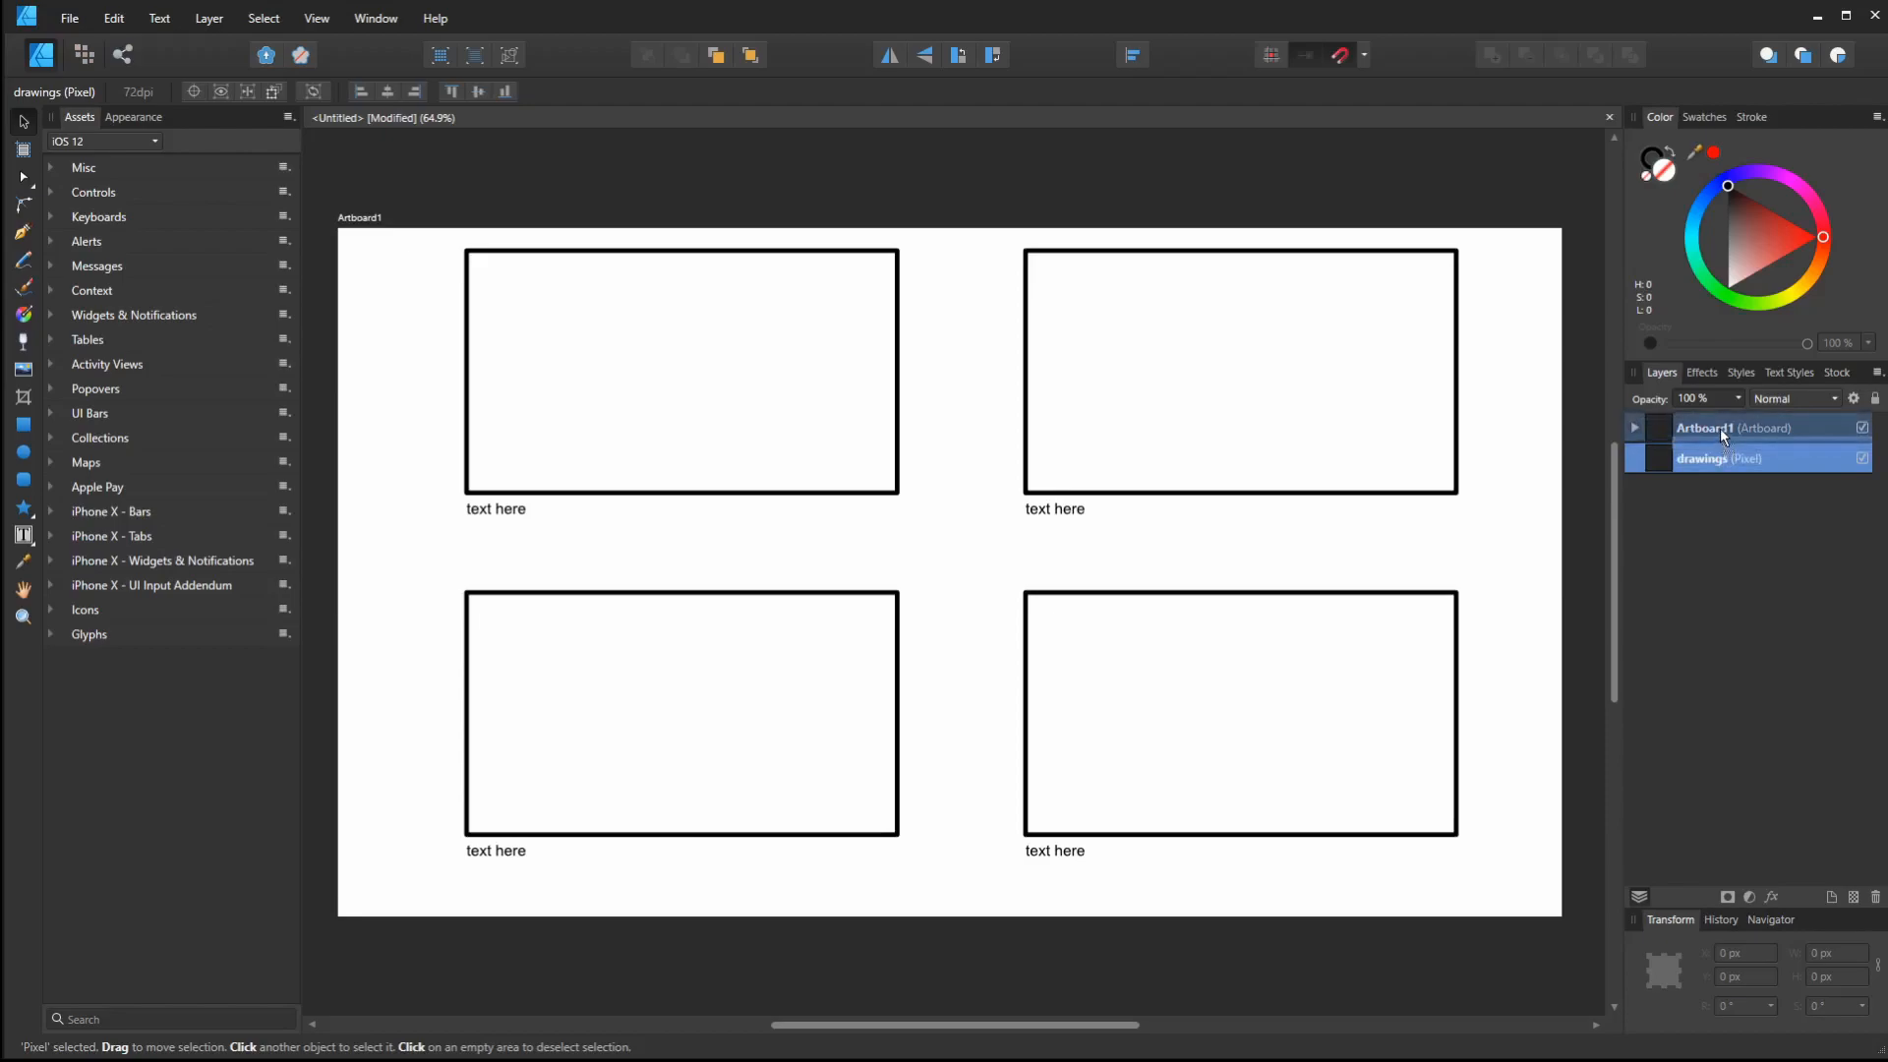
{"action": "left_click", "coordinate": [1635, 428]}
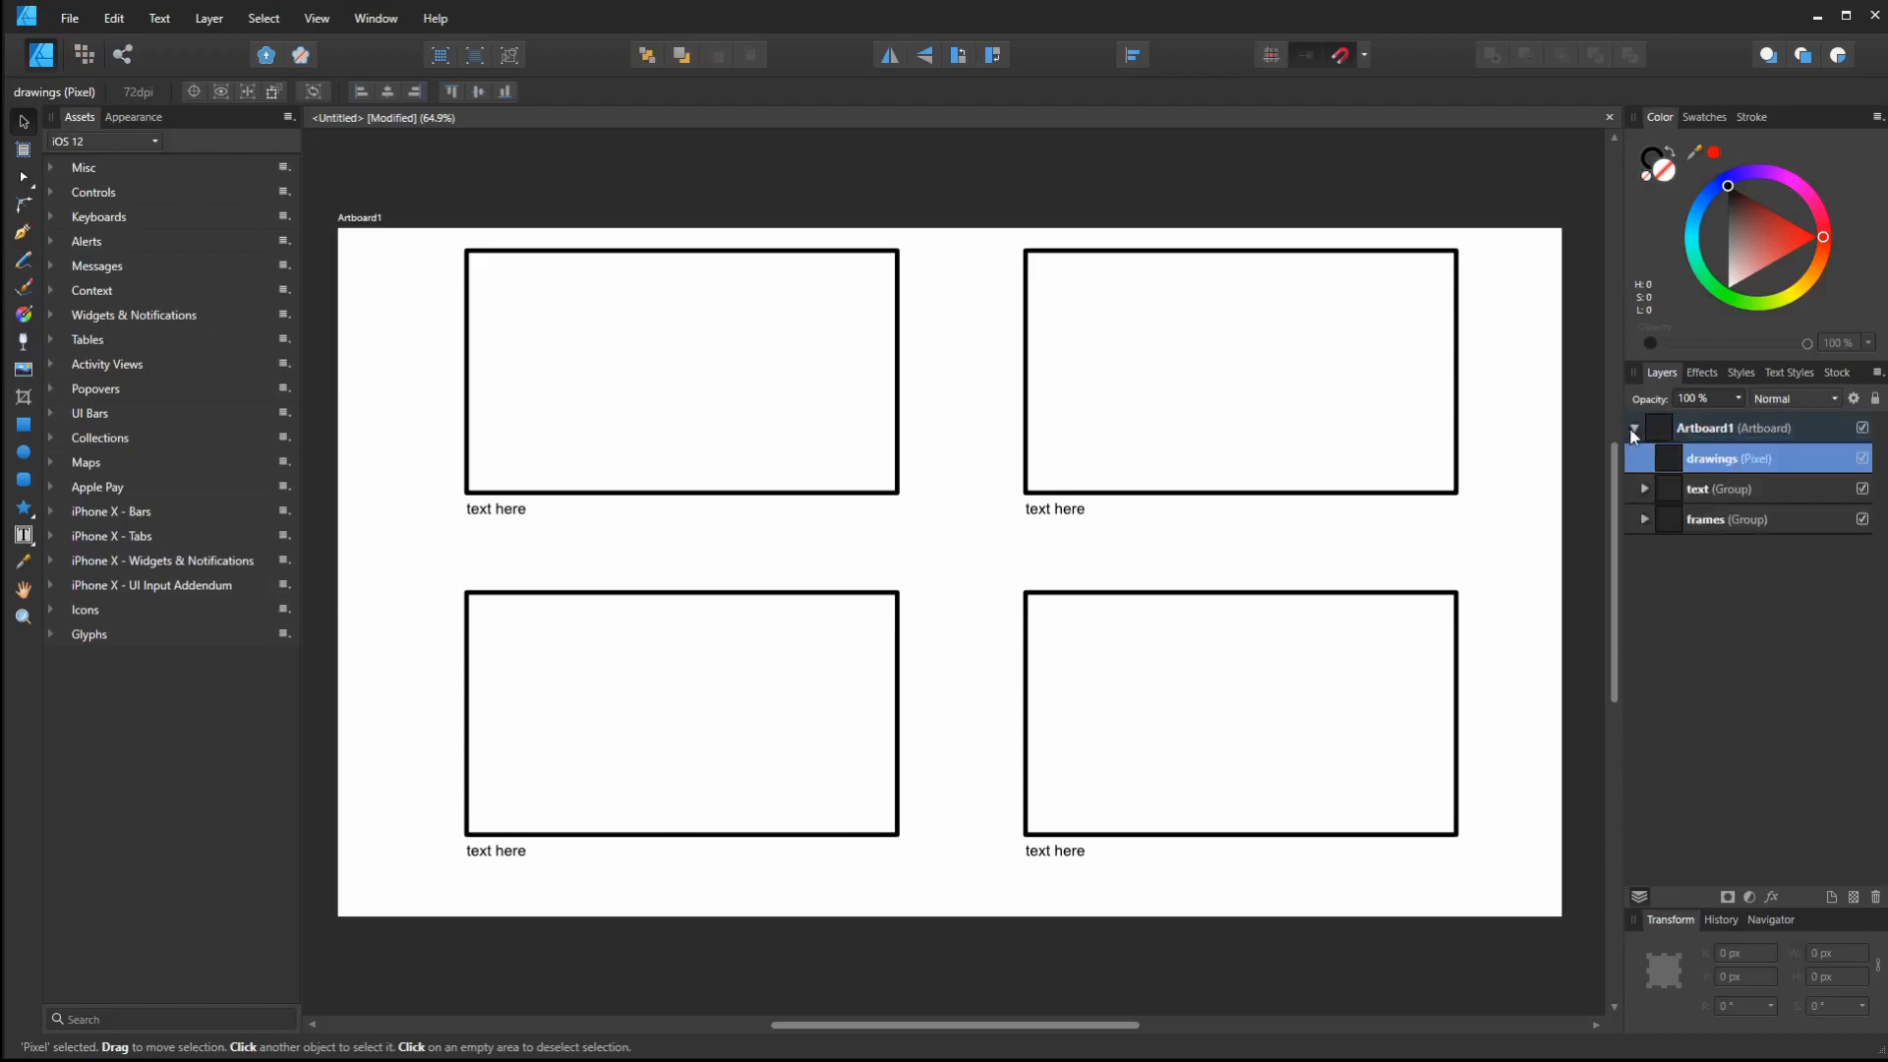
{"action": "left_click", "coordinate": [1633, 428]}
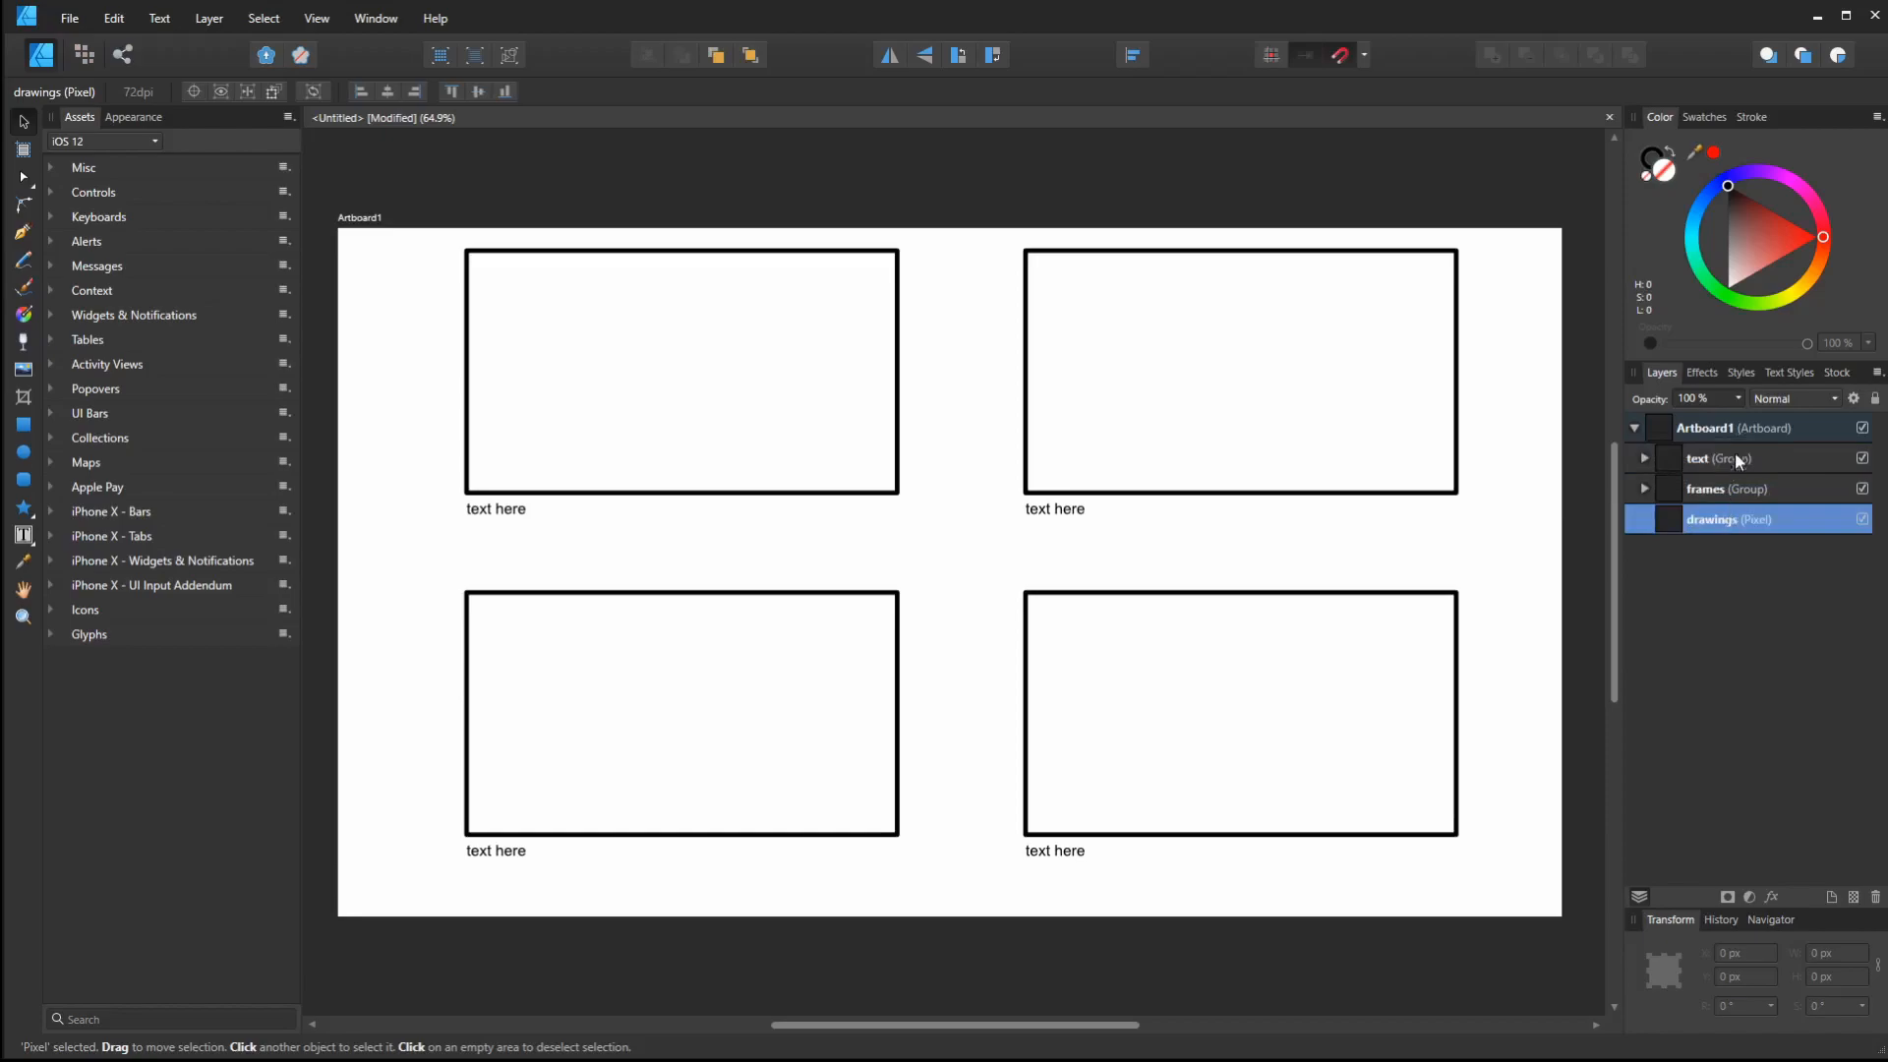
{"action": "mouse_move", "coordinate": [1723, 490]}
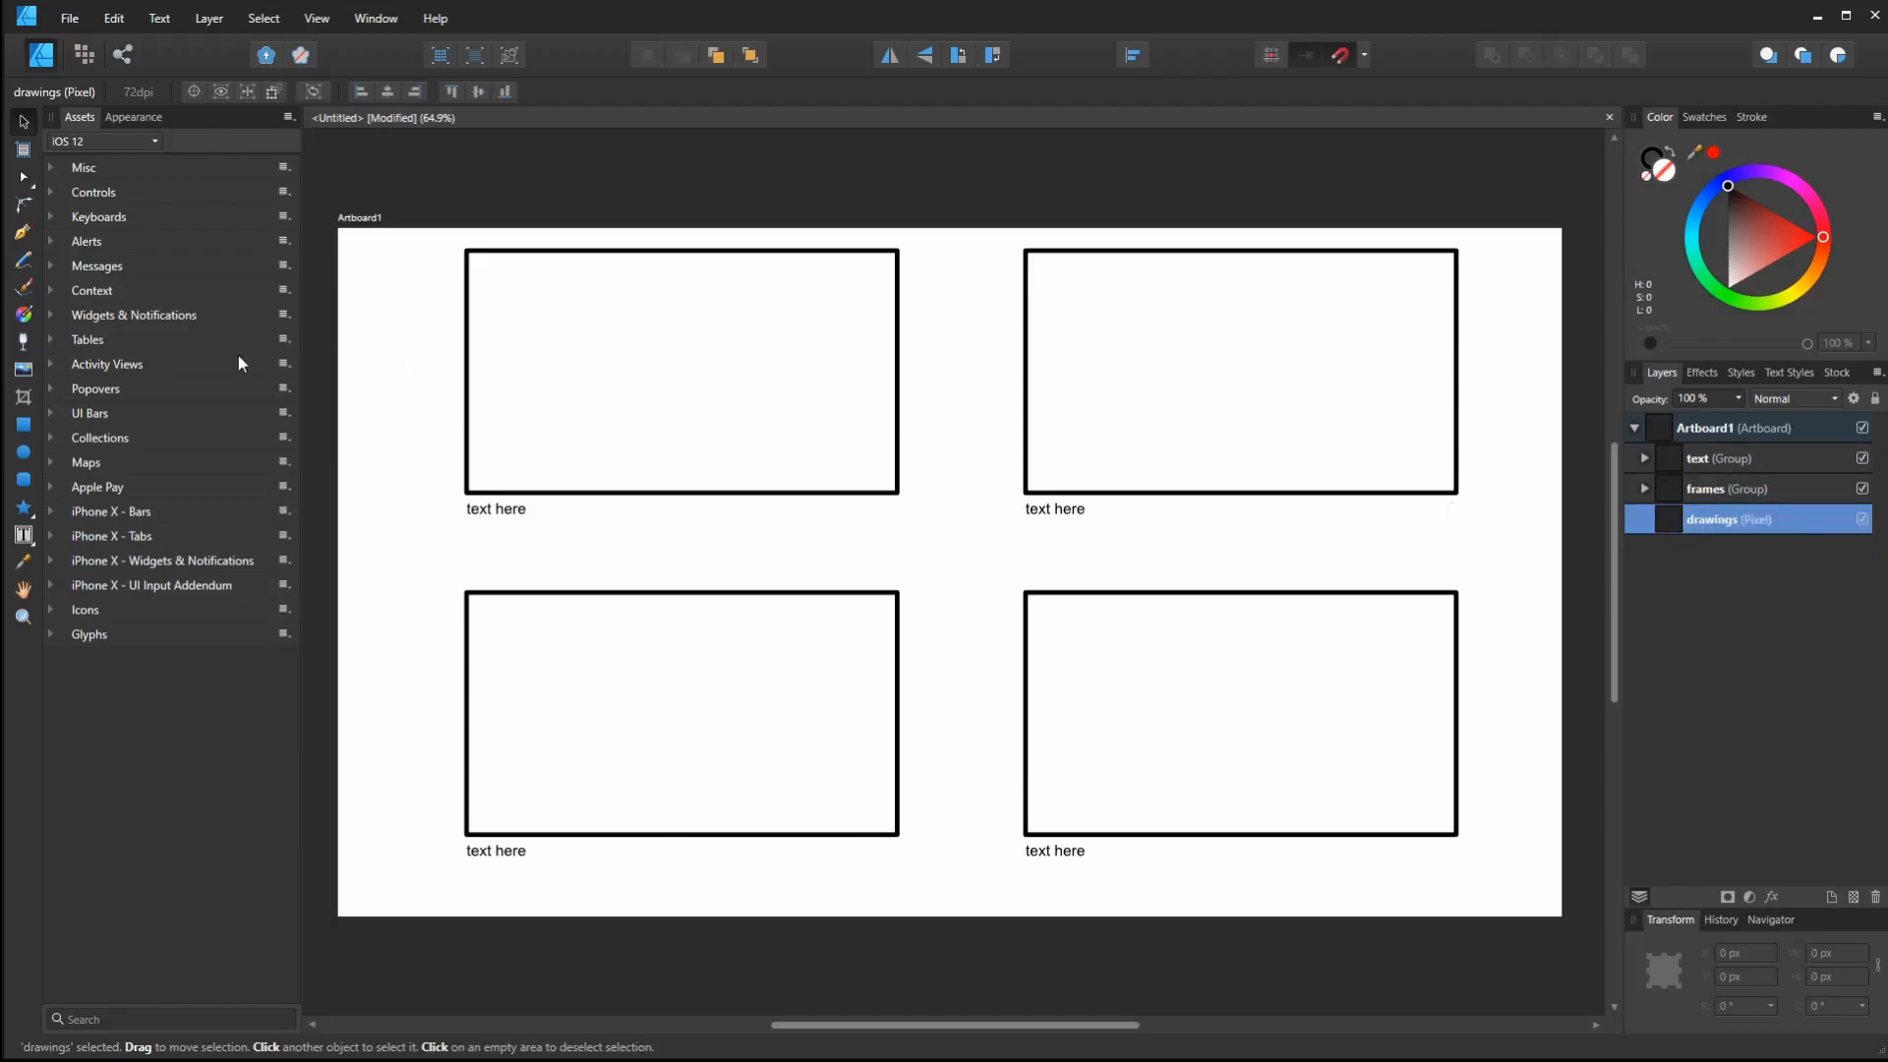
{"action": "mouse_move", "coordinate": [26, 132]}
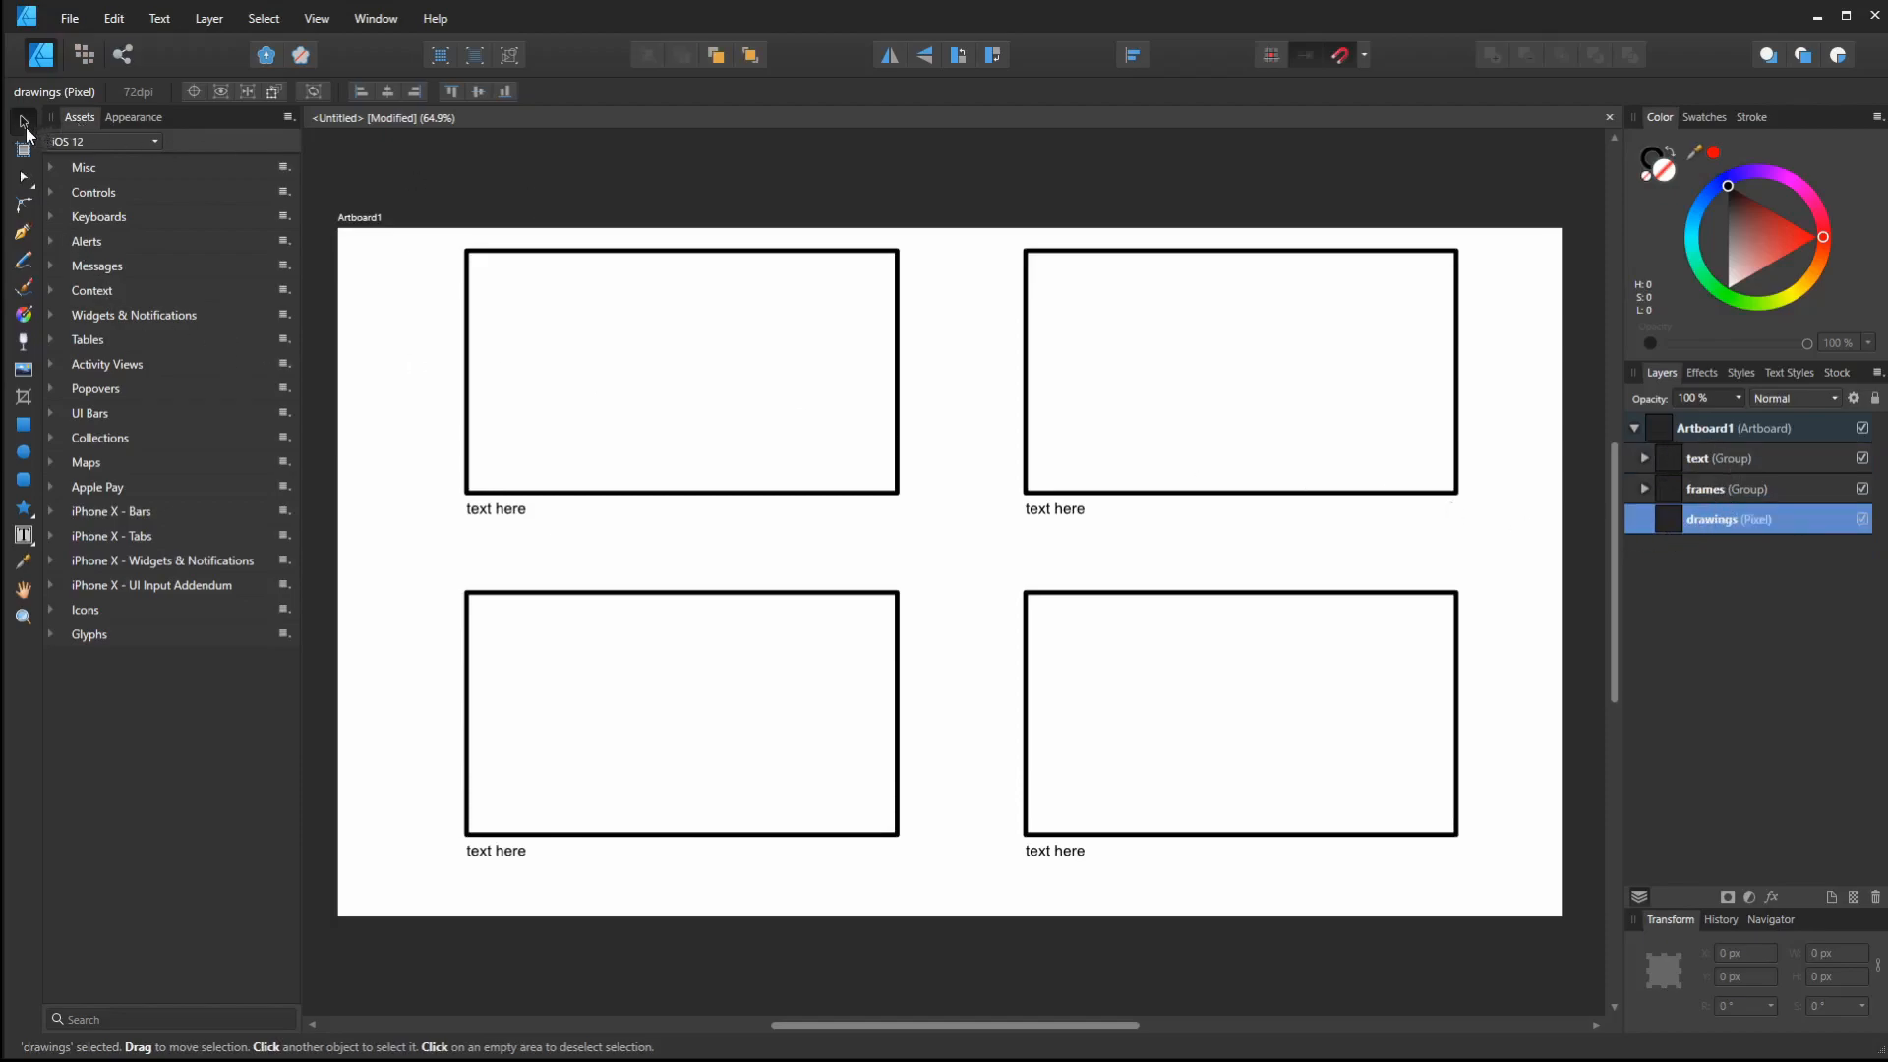
{"action": "mouse_move", "coordinate": [814, 172]}
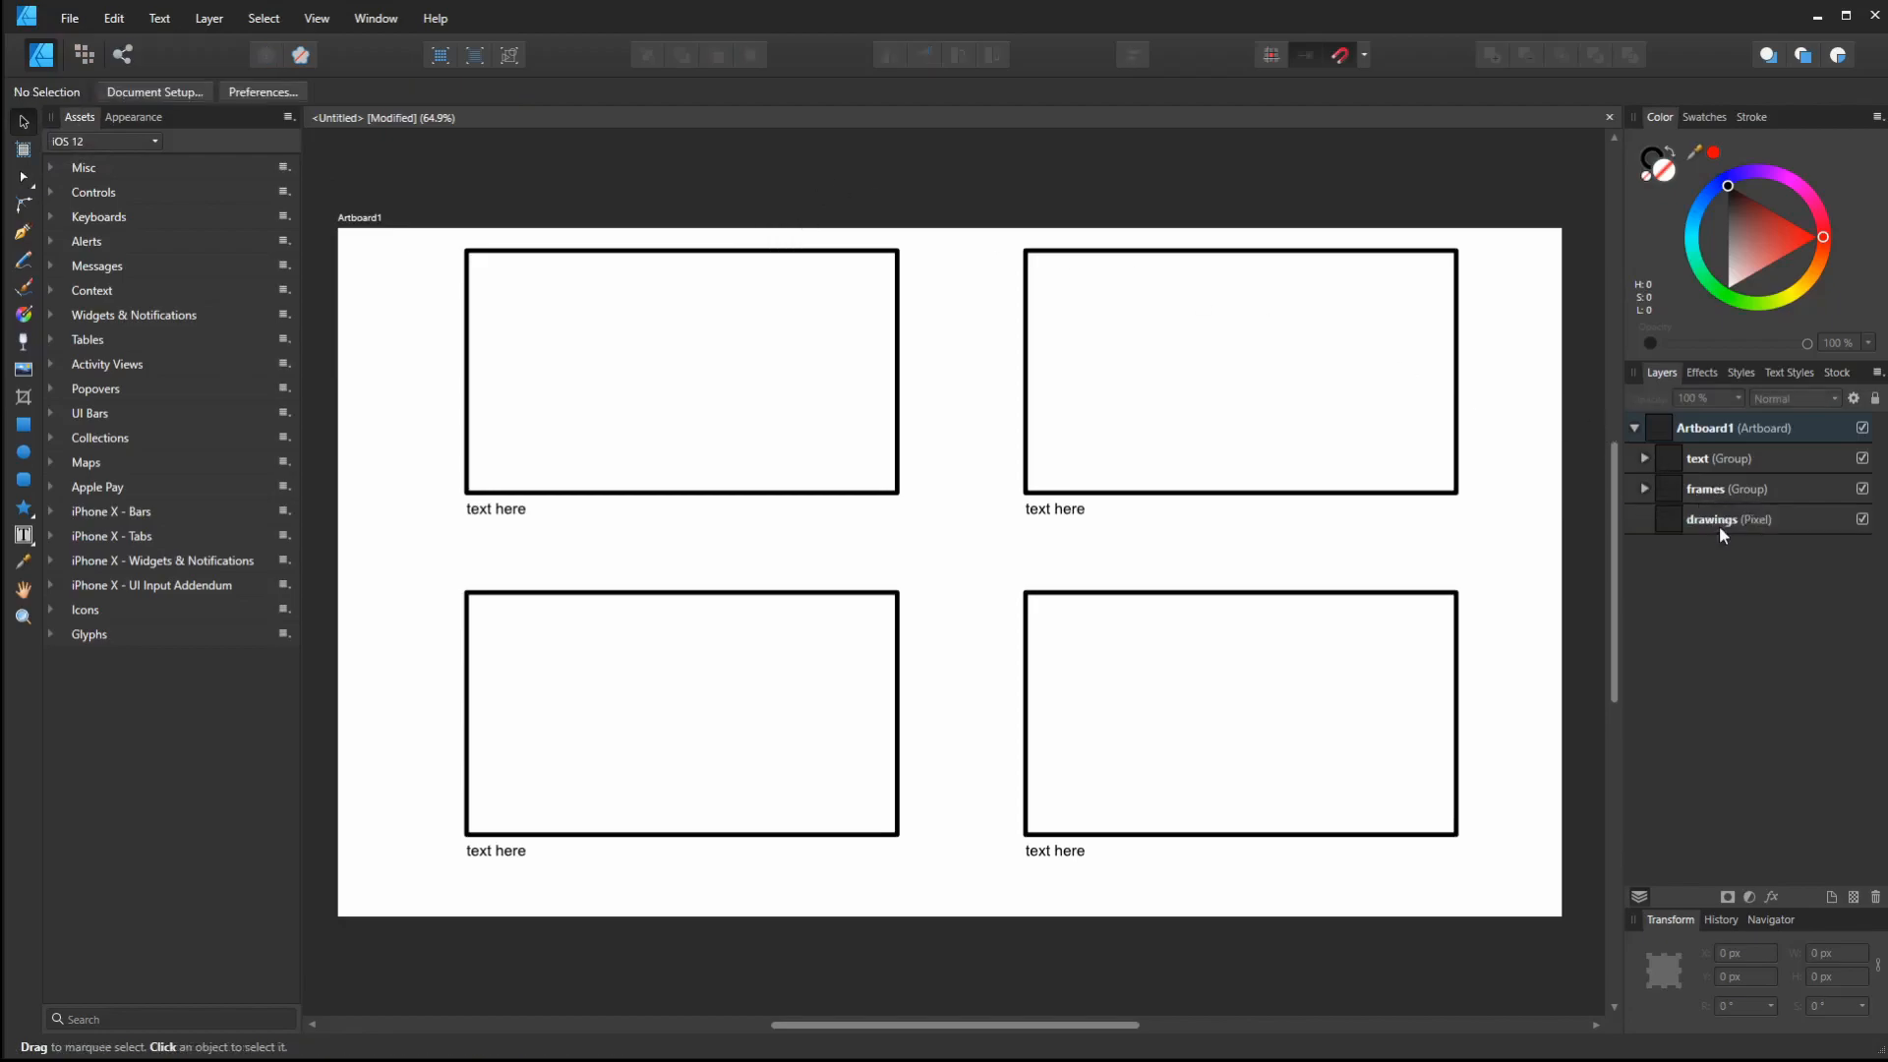
Select the frames group, activate the Selection Brush Tool, and open the group's context menu
{"action": "left_click", "coordinate": [1728, 519]}
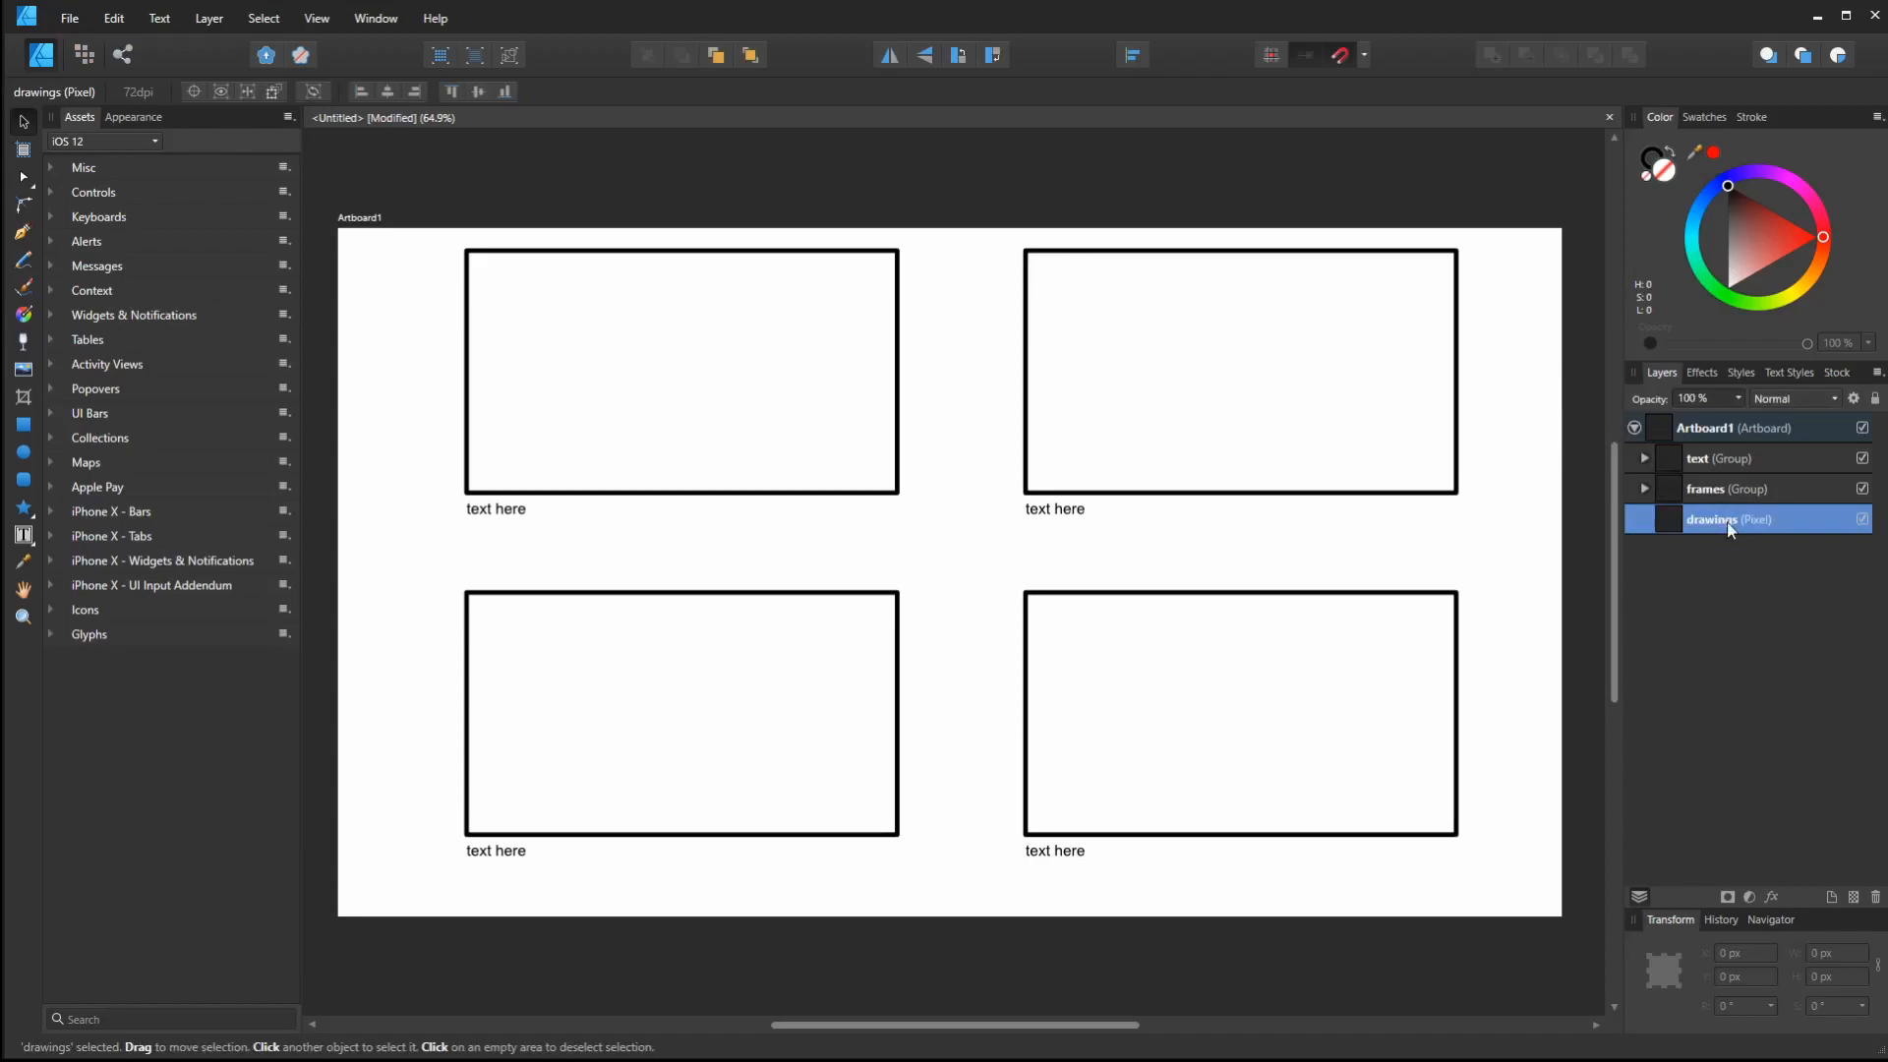
{"action": "mouse_move", "coordinate": [1404, 470]}
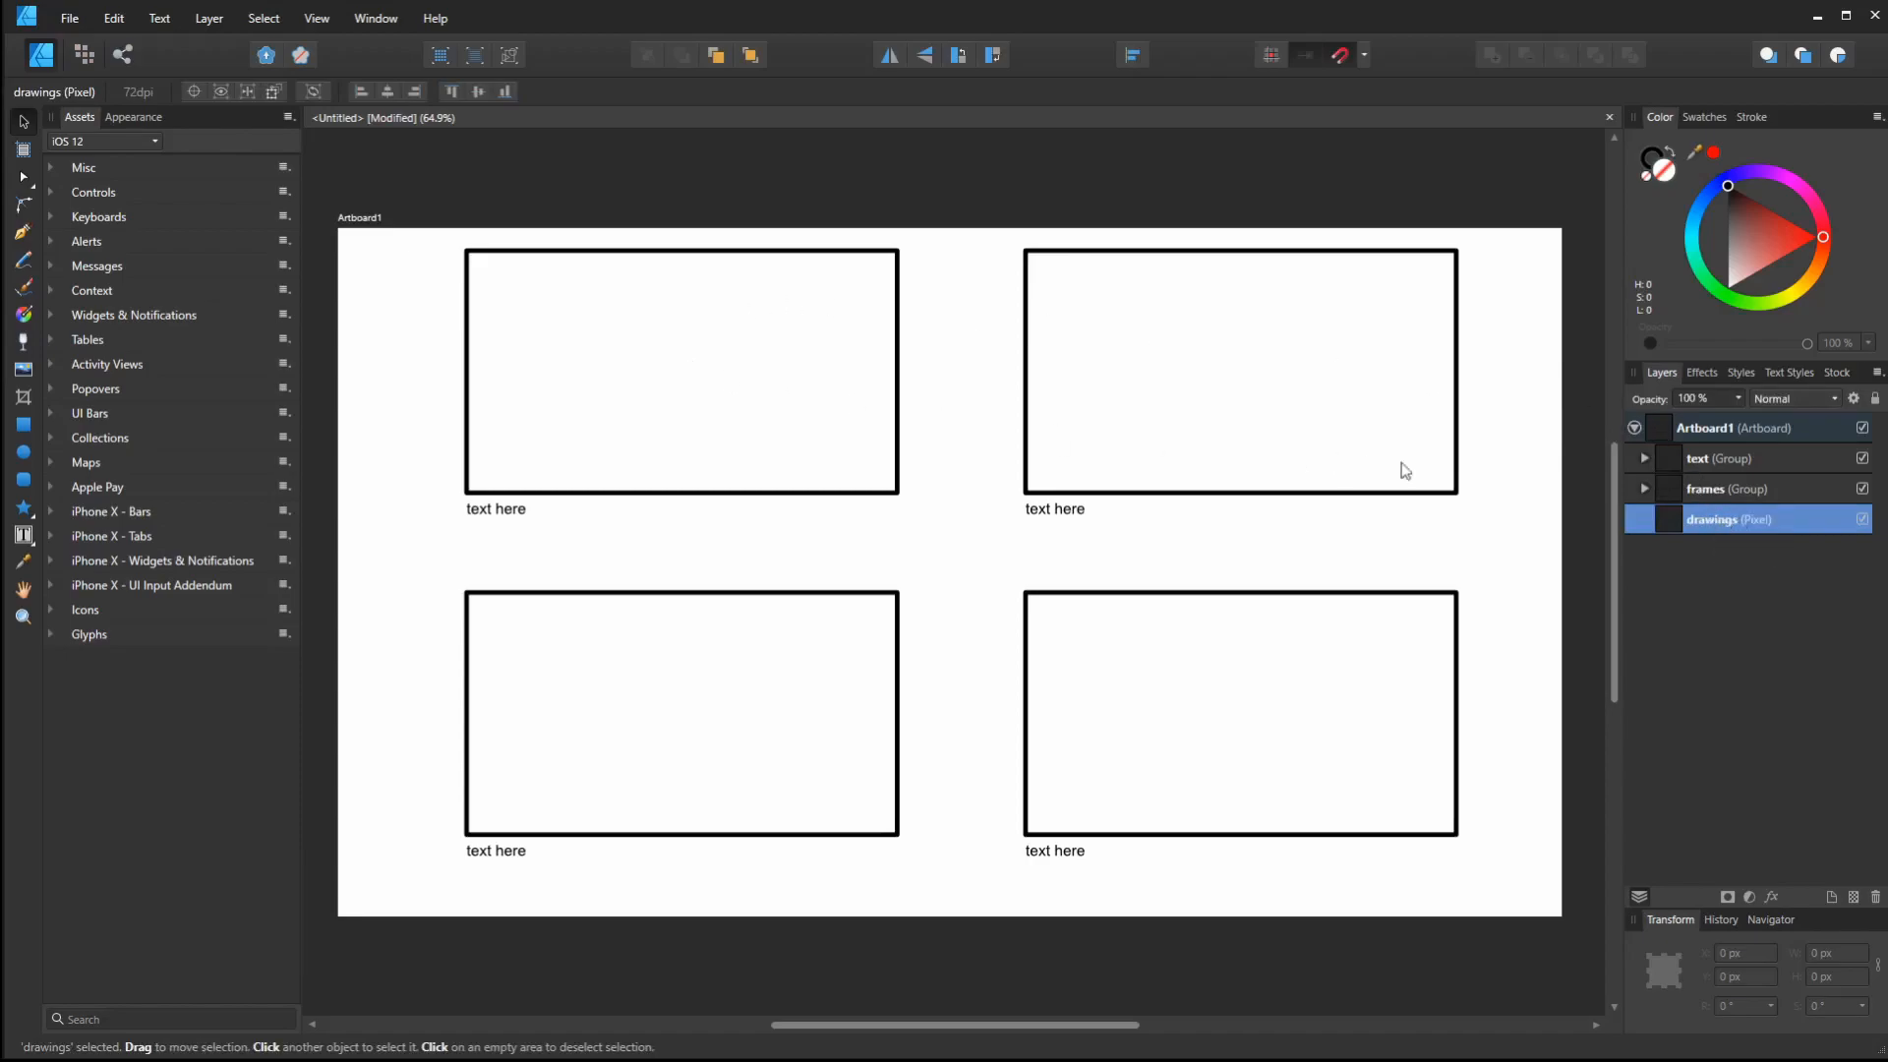
{"action": "left_click", "coordinate": [1727, 488]}
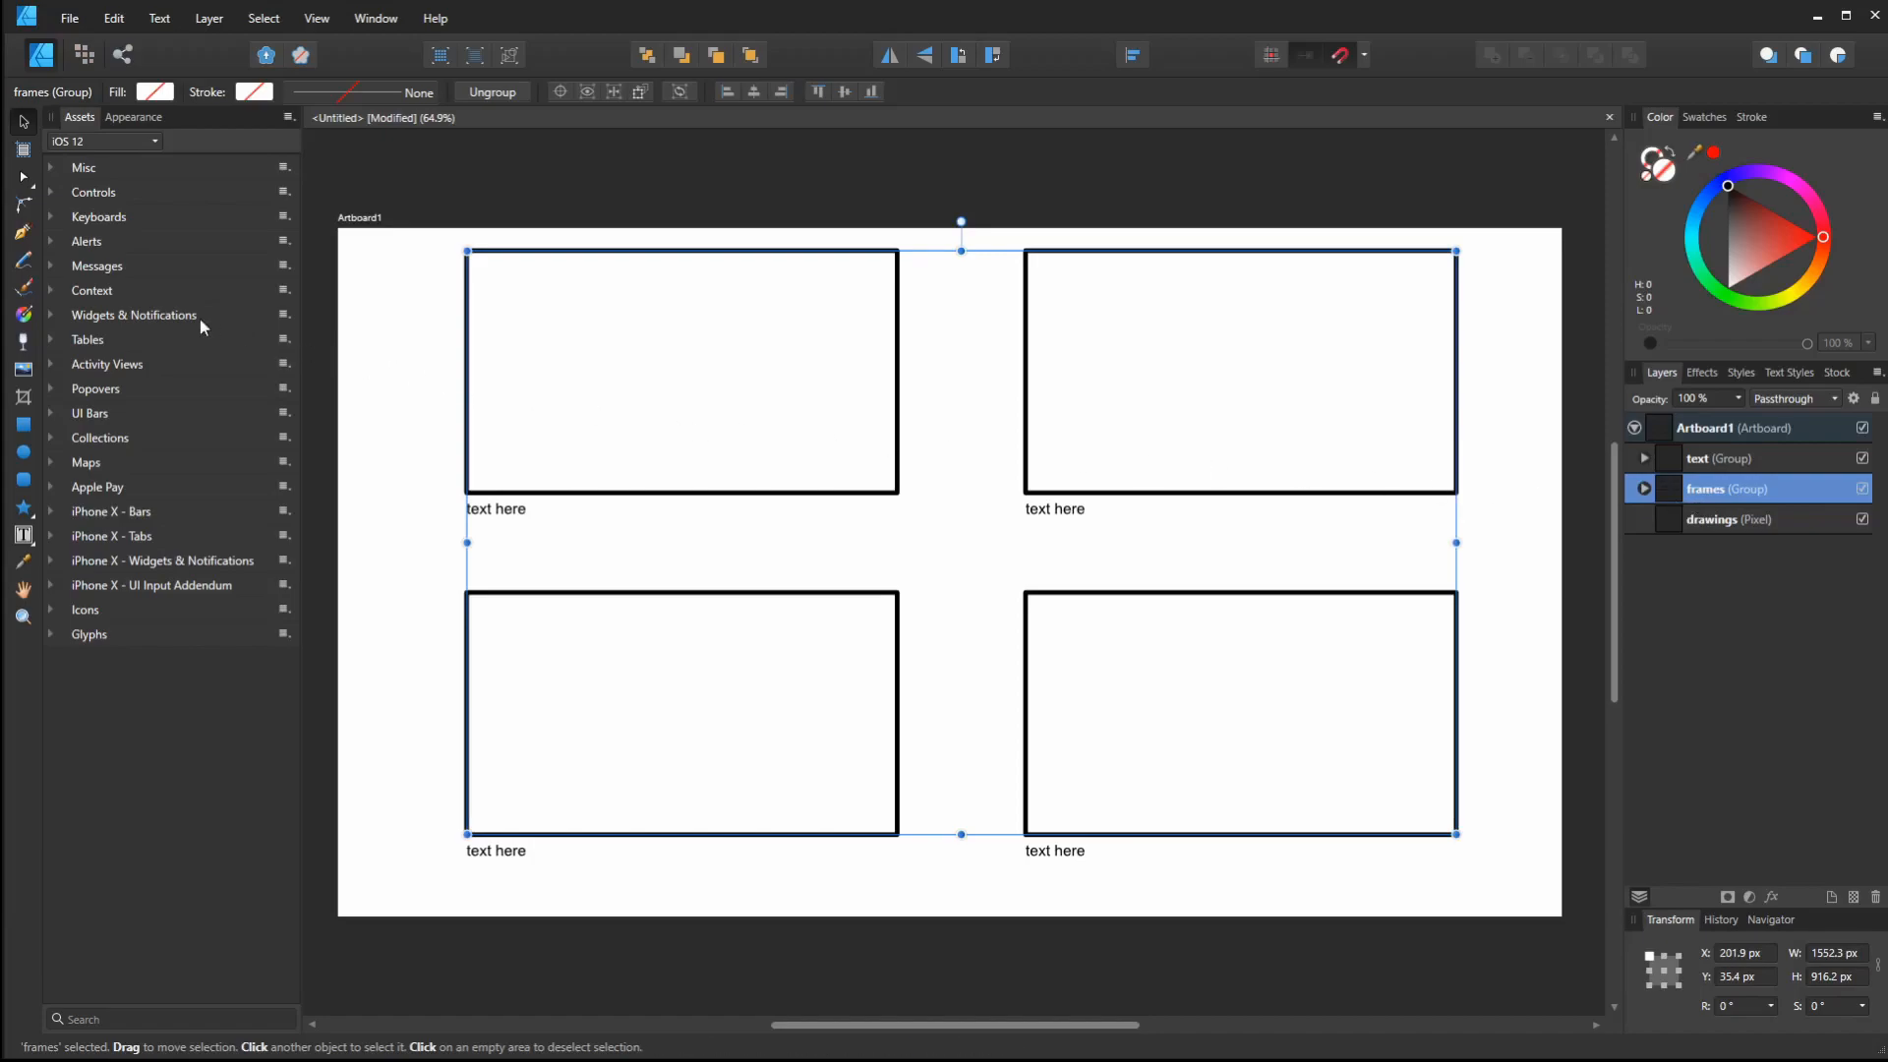
{"action": "mouse_move", "coordinate": [84, 60]}
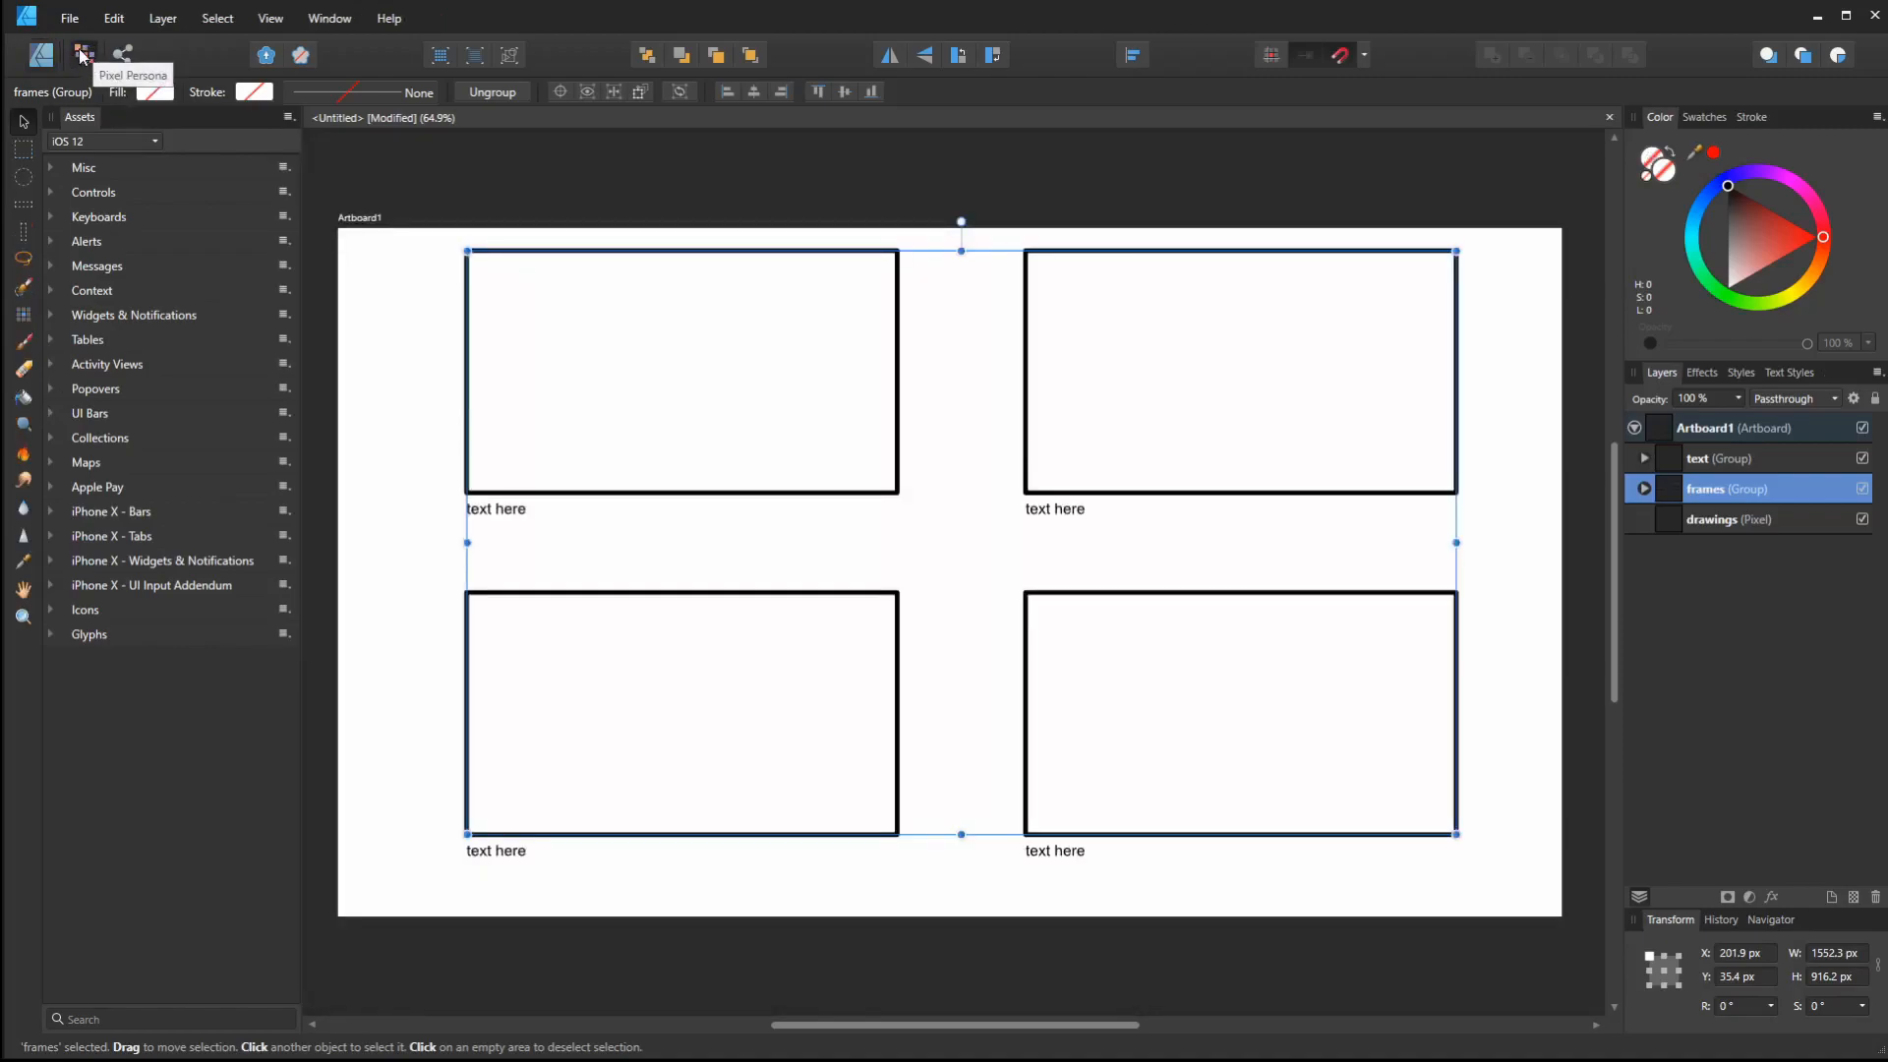
{"action": "mouse_move", "coordinate": [42, 273]}
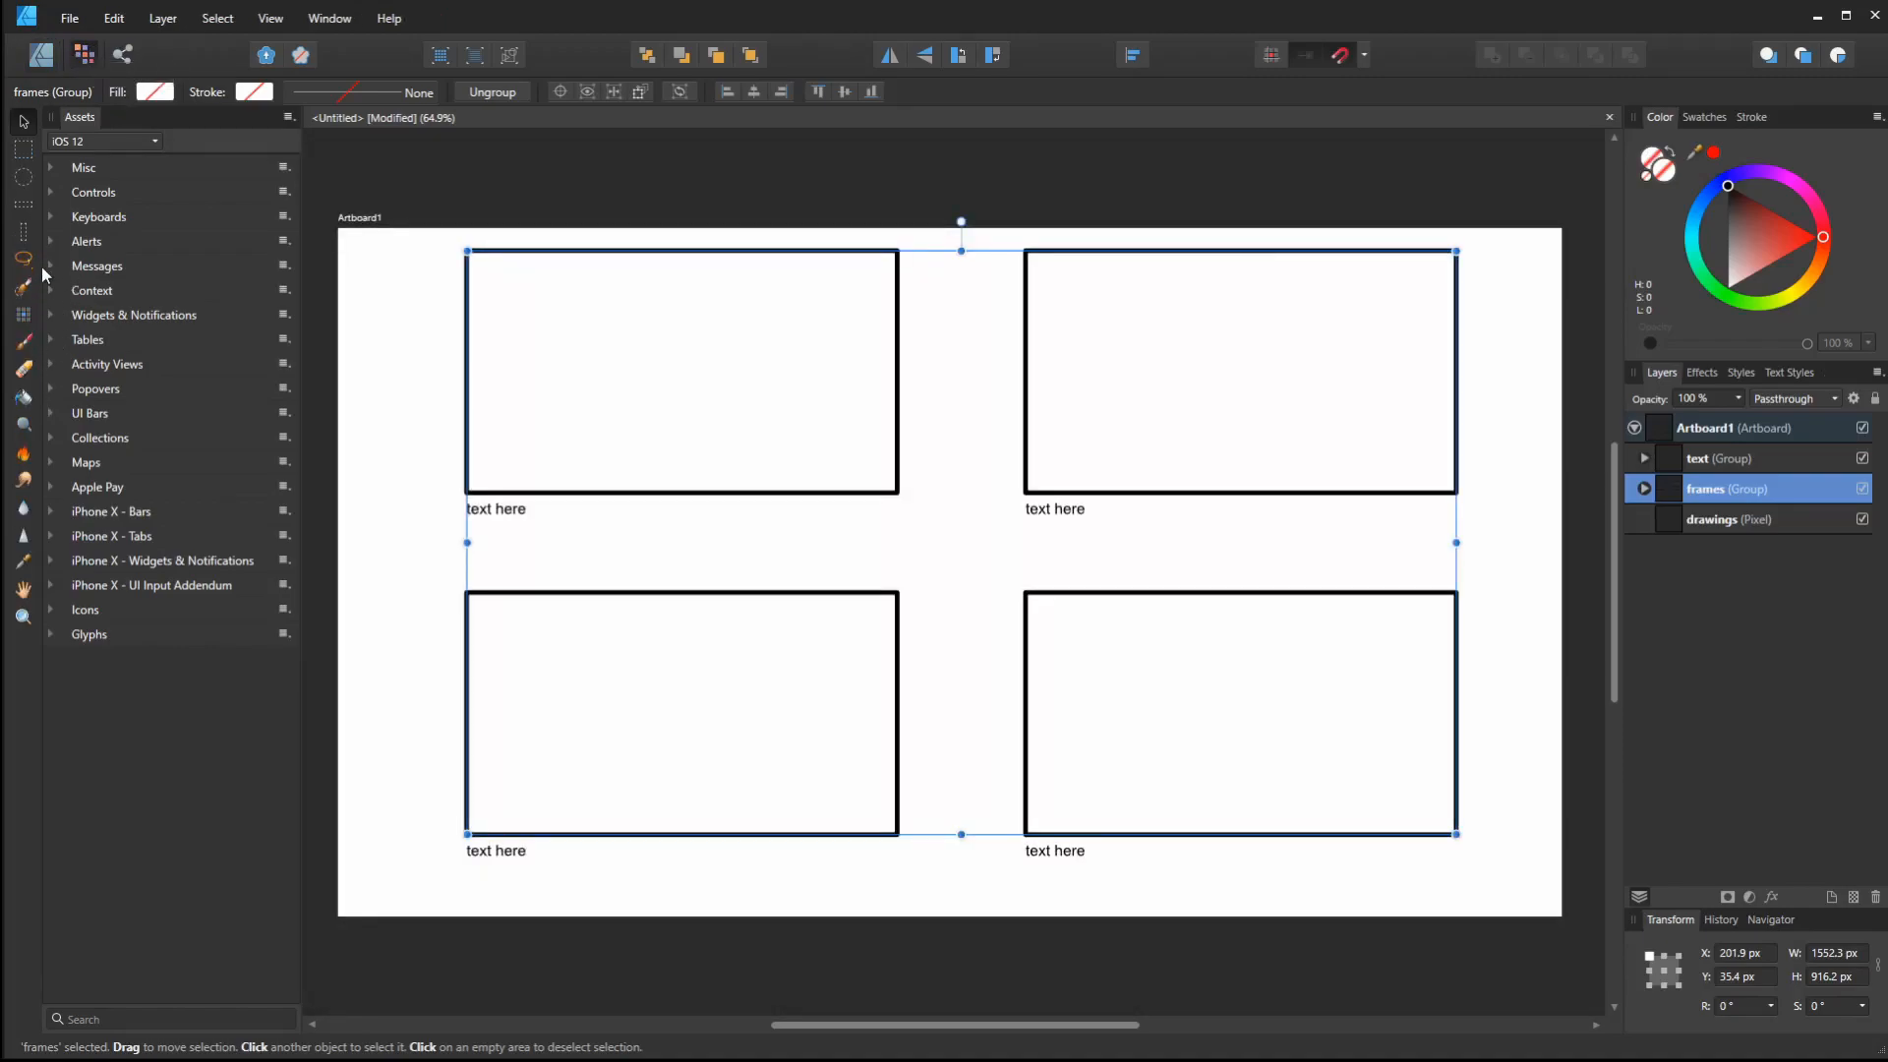
{"action": "left_click", "coordinate": [22, 297]}
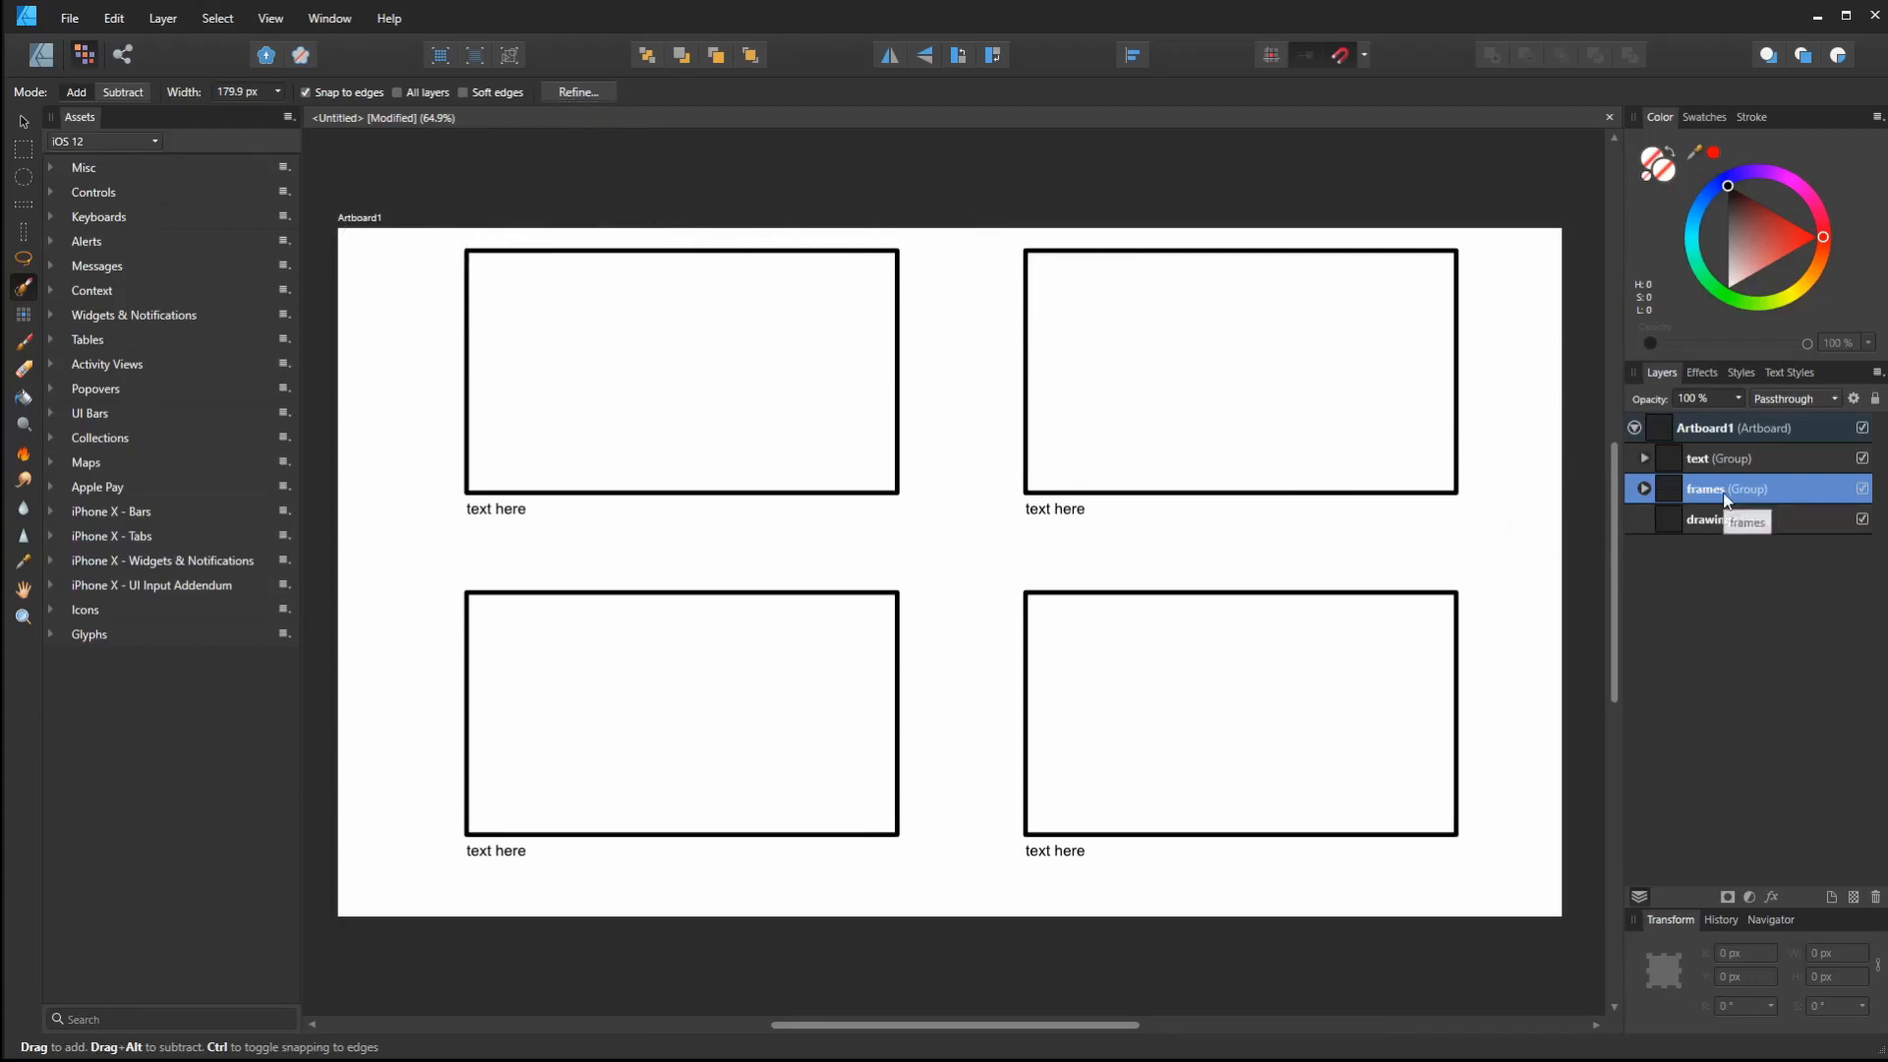
{"action": "right_click", "coordinate": [1728, 488]}
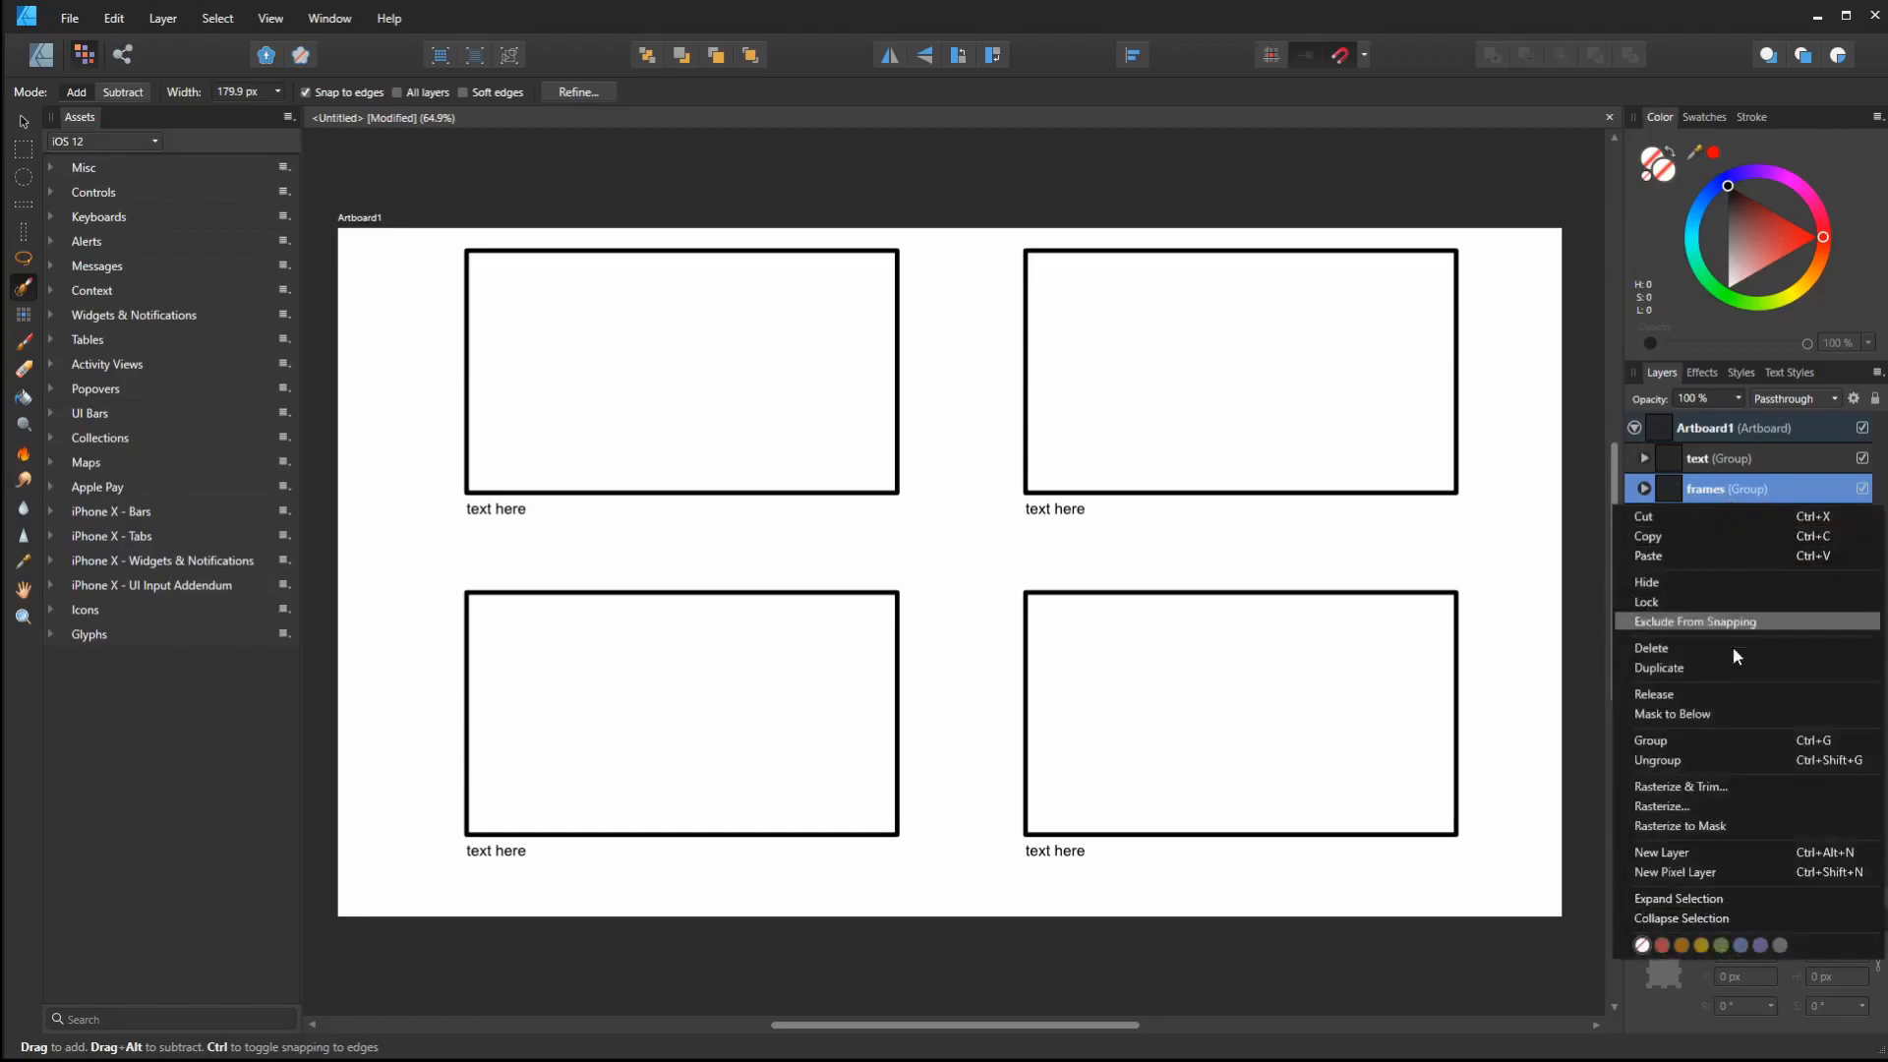
Rasterize the frames group and add a mask to the drawings layer
{"action": "left_click", "coordinate": [1663, 806]}
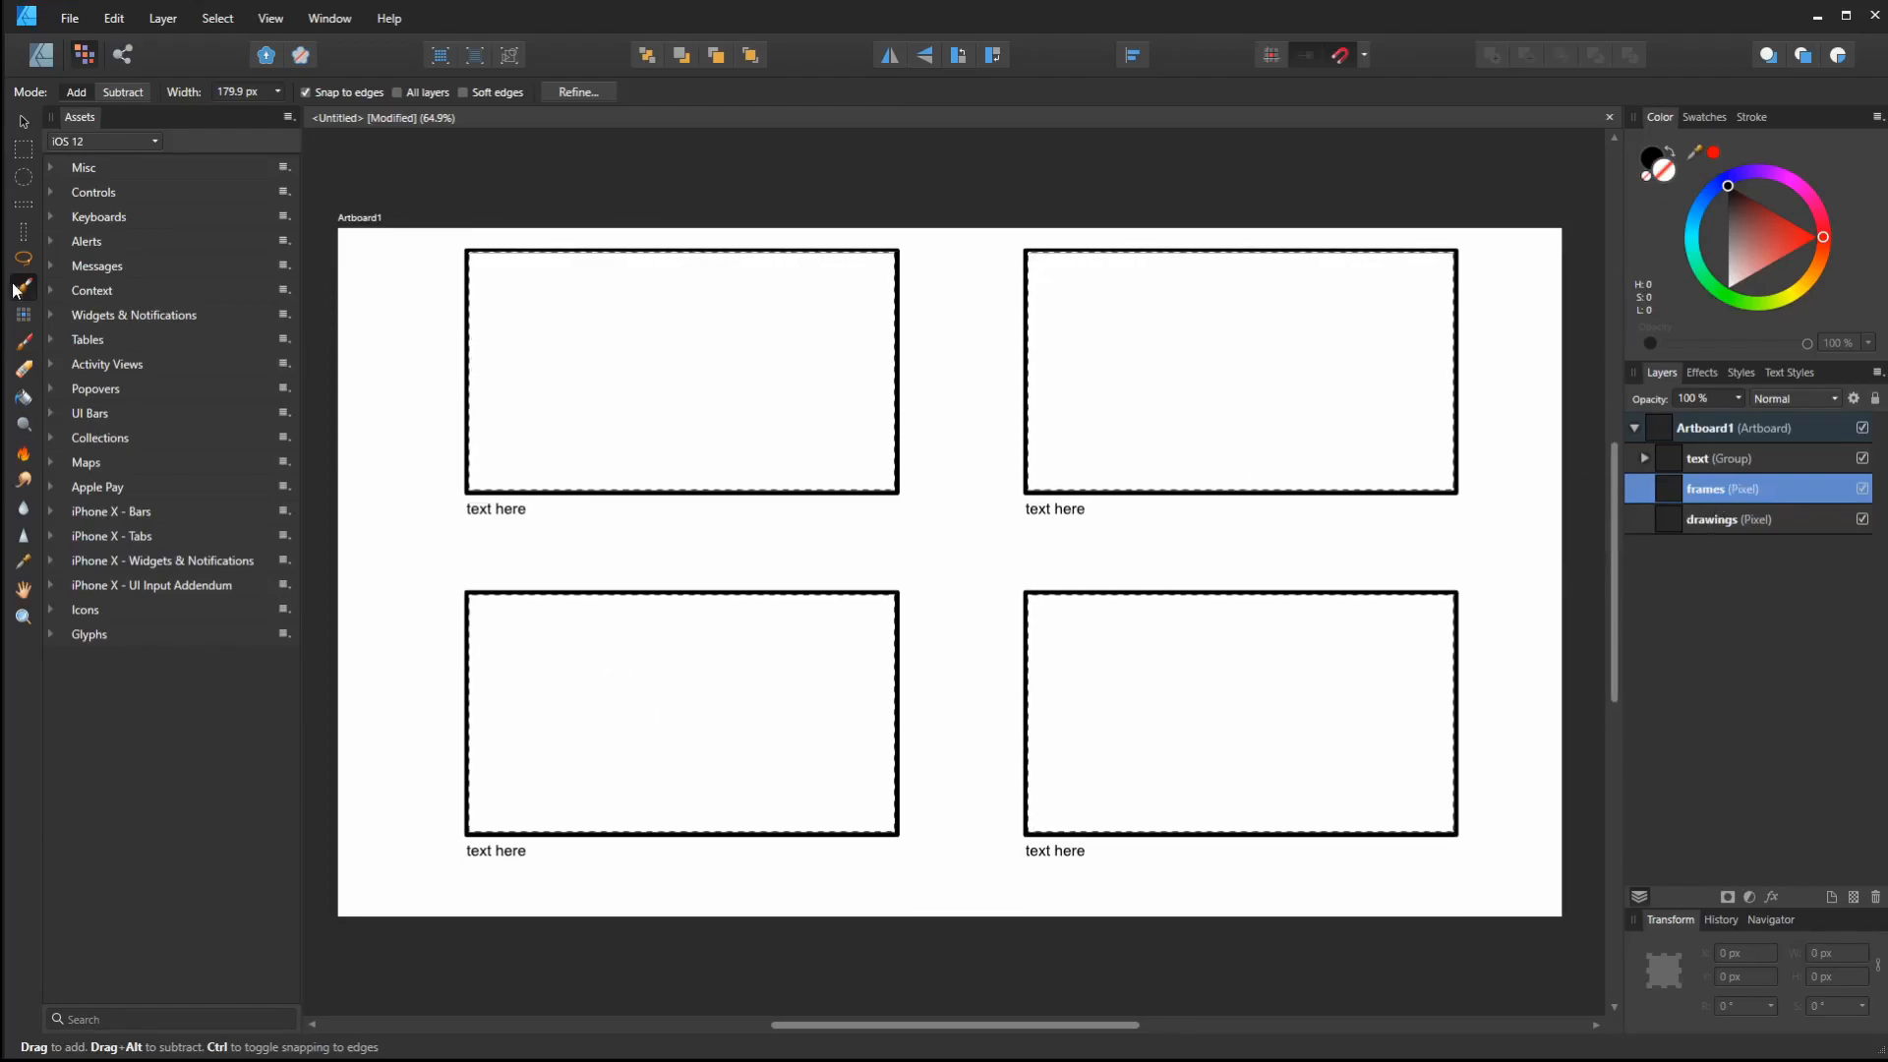
{"action": "left_click_drag", "start_coordinate": [614, 355], "coordinate": [726, 463]}
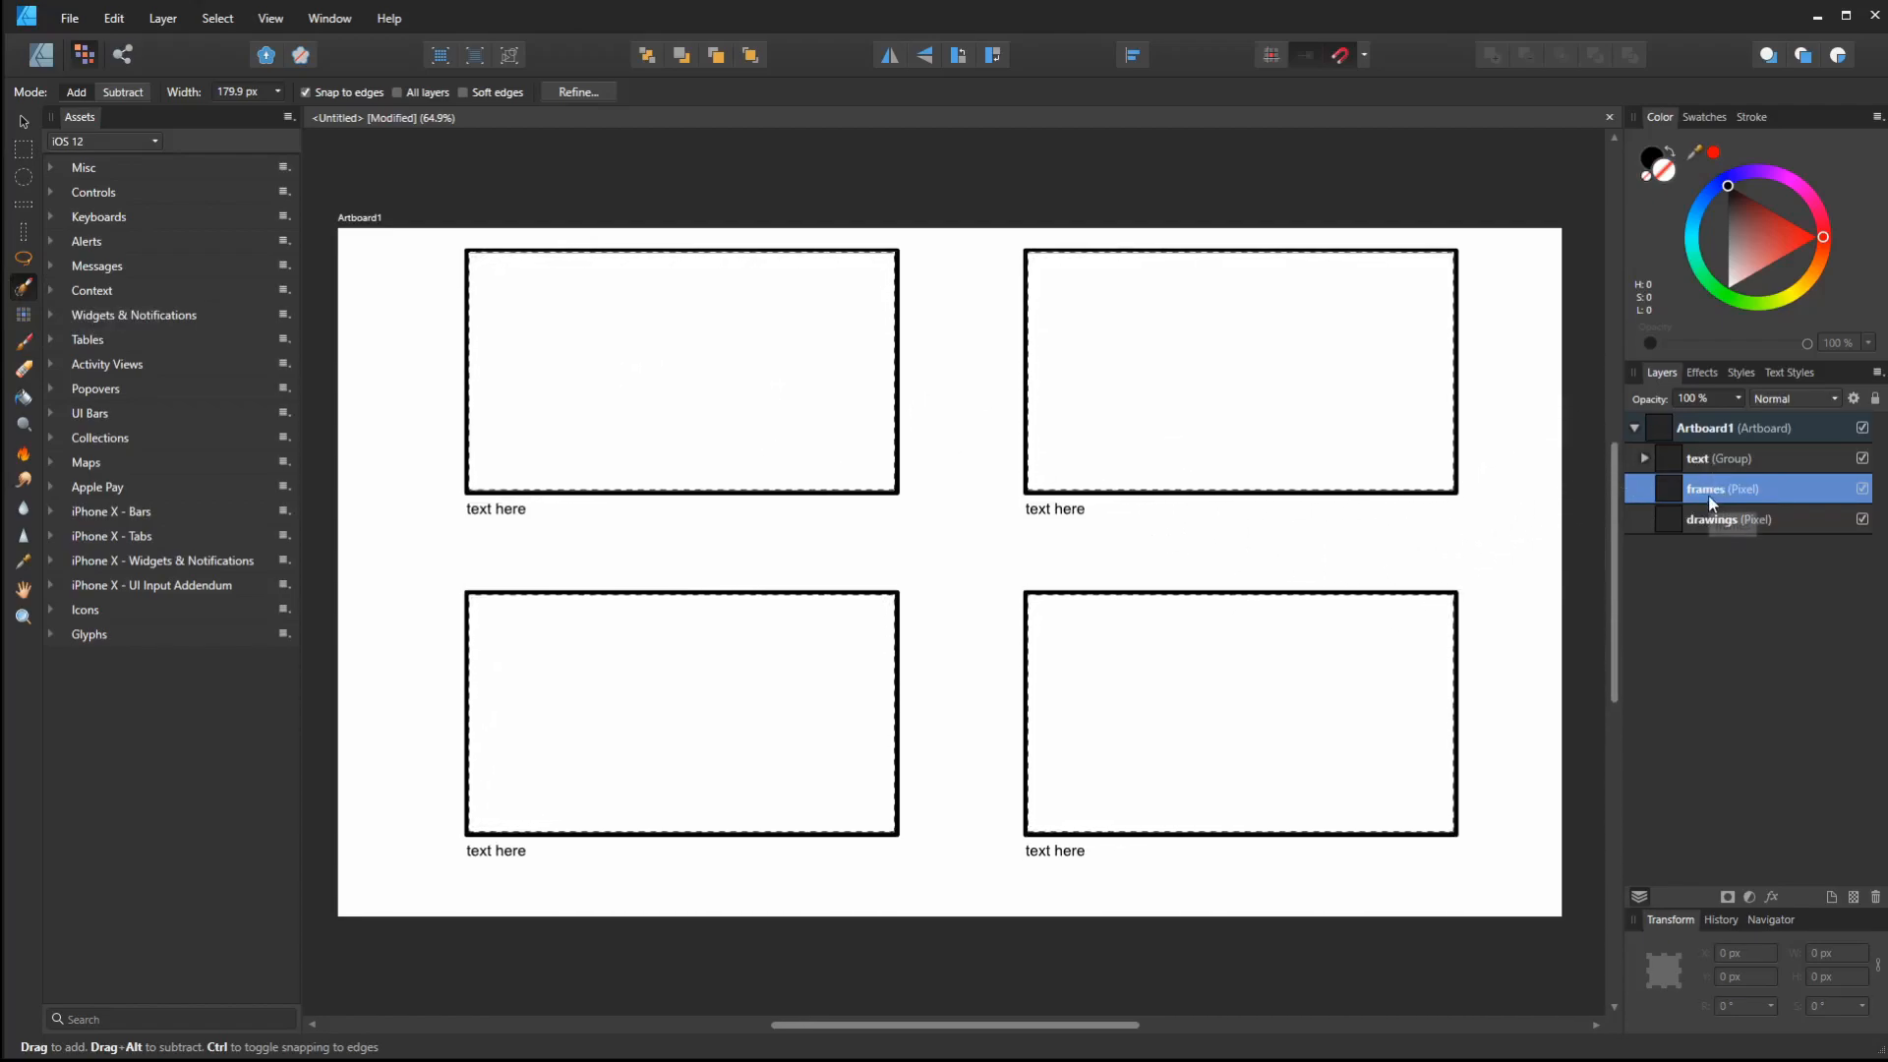
{"action": "left_click", "coordinate": [1727, 519]}
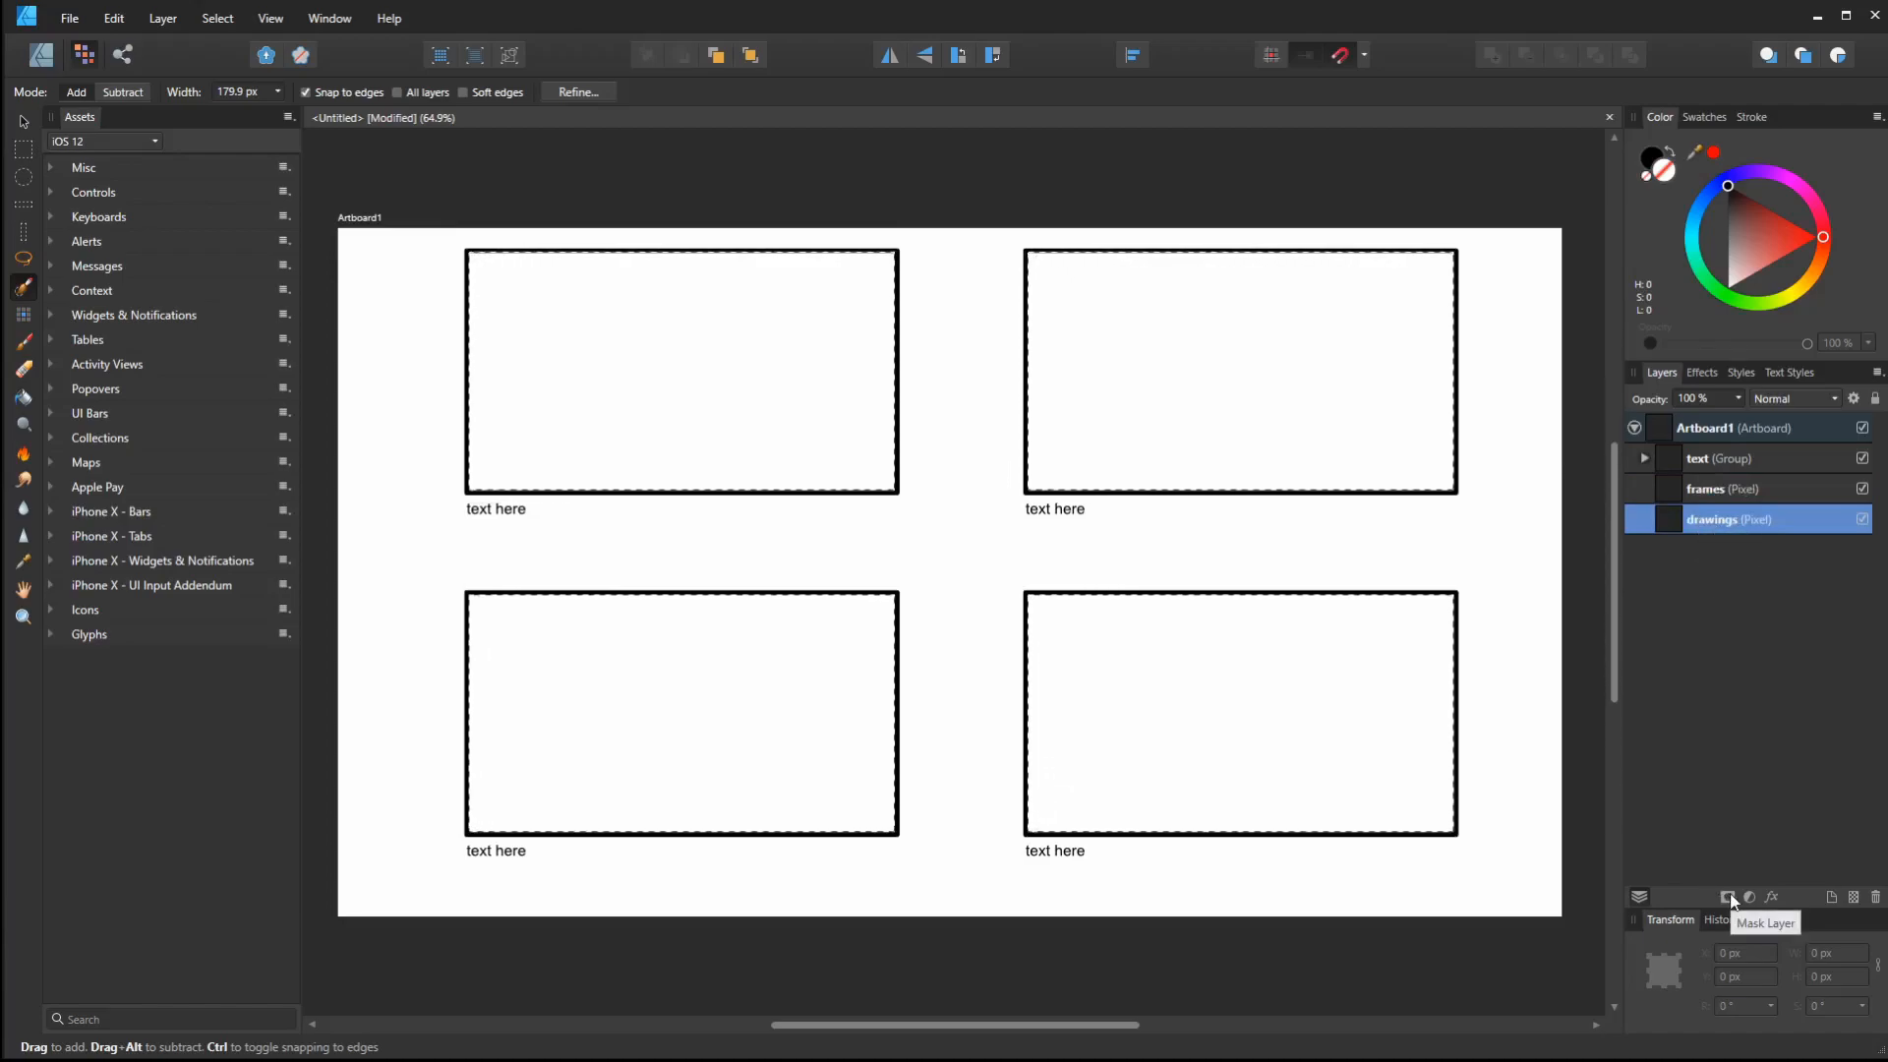
{"action": "left_click", "coordinate": [1727, 896]}
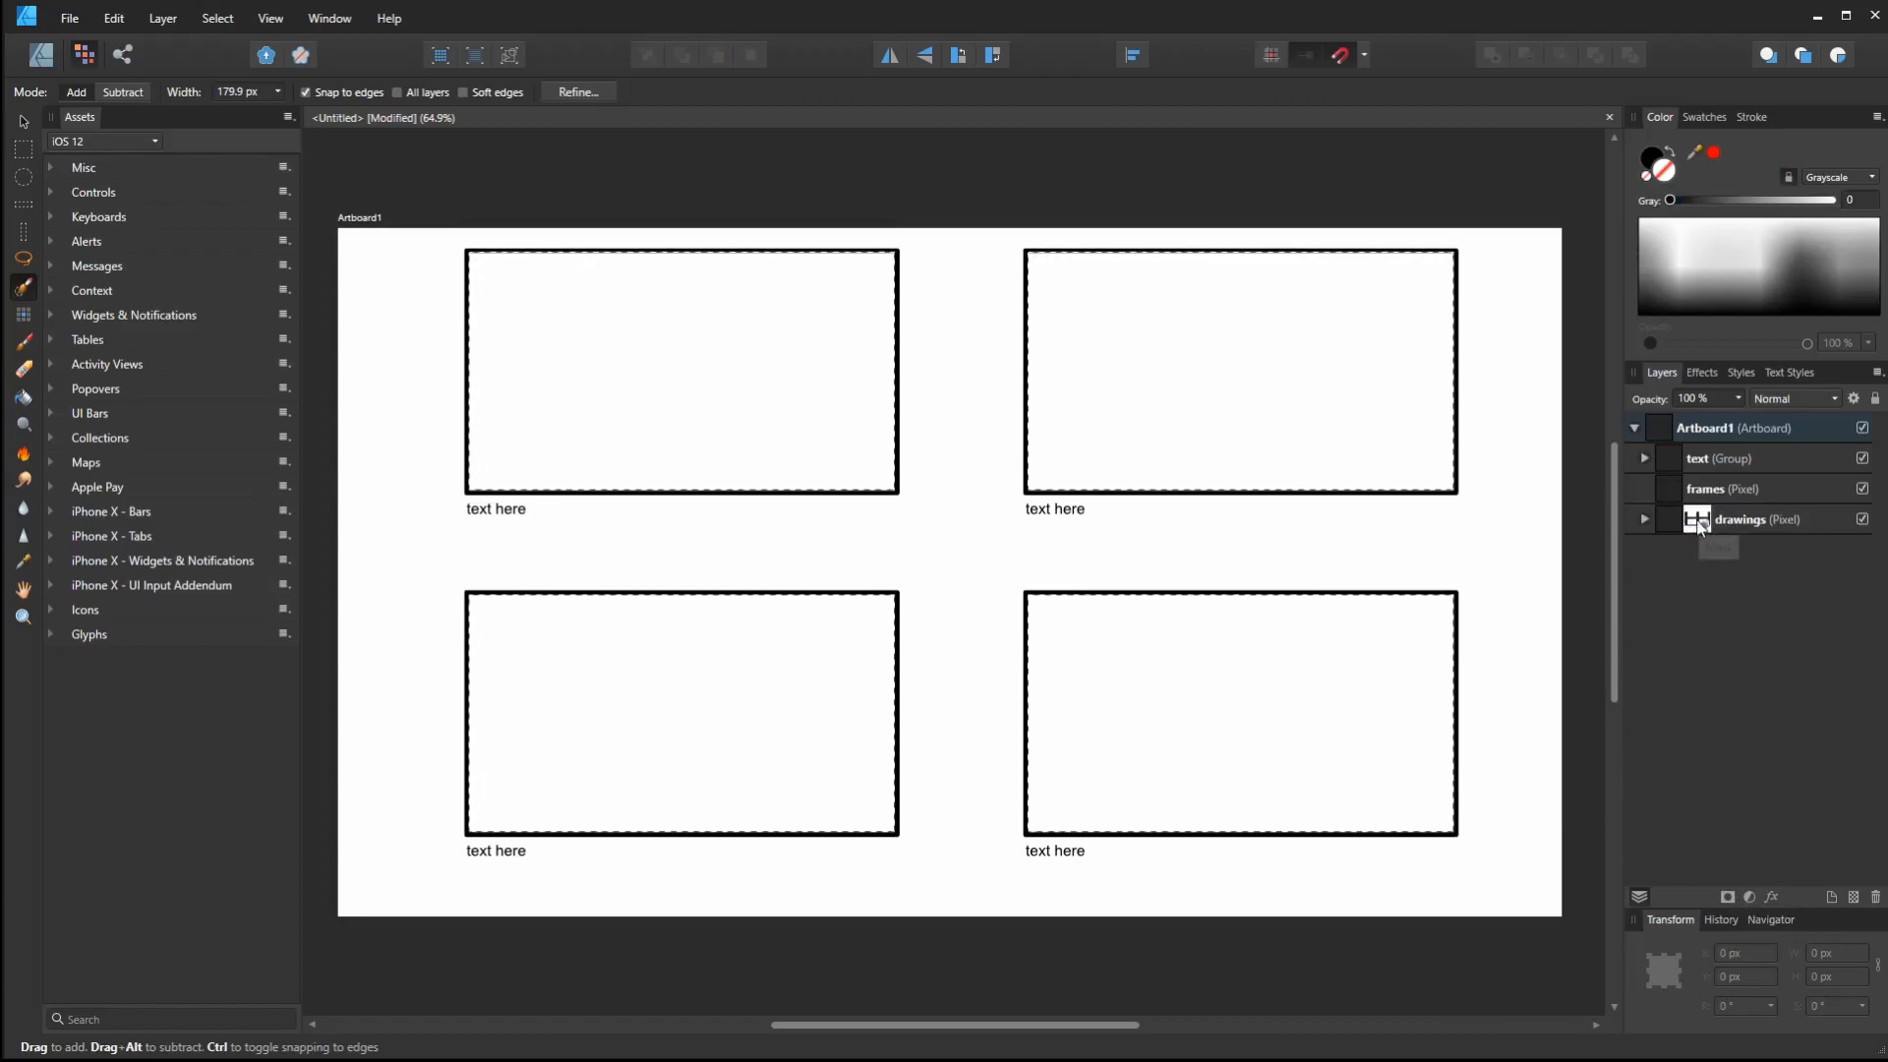
{"action": "mouse_move", "coordinate": [1733, 625]}
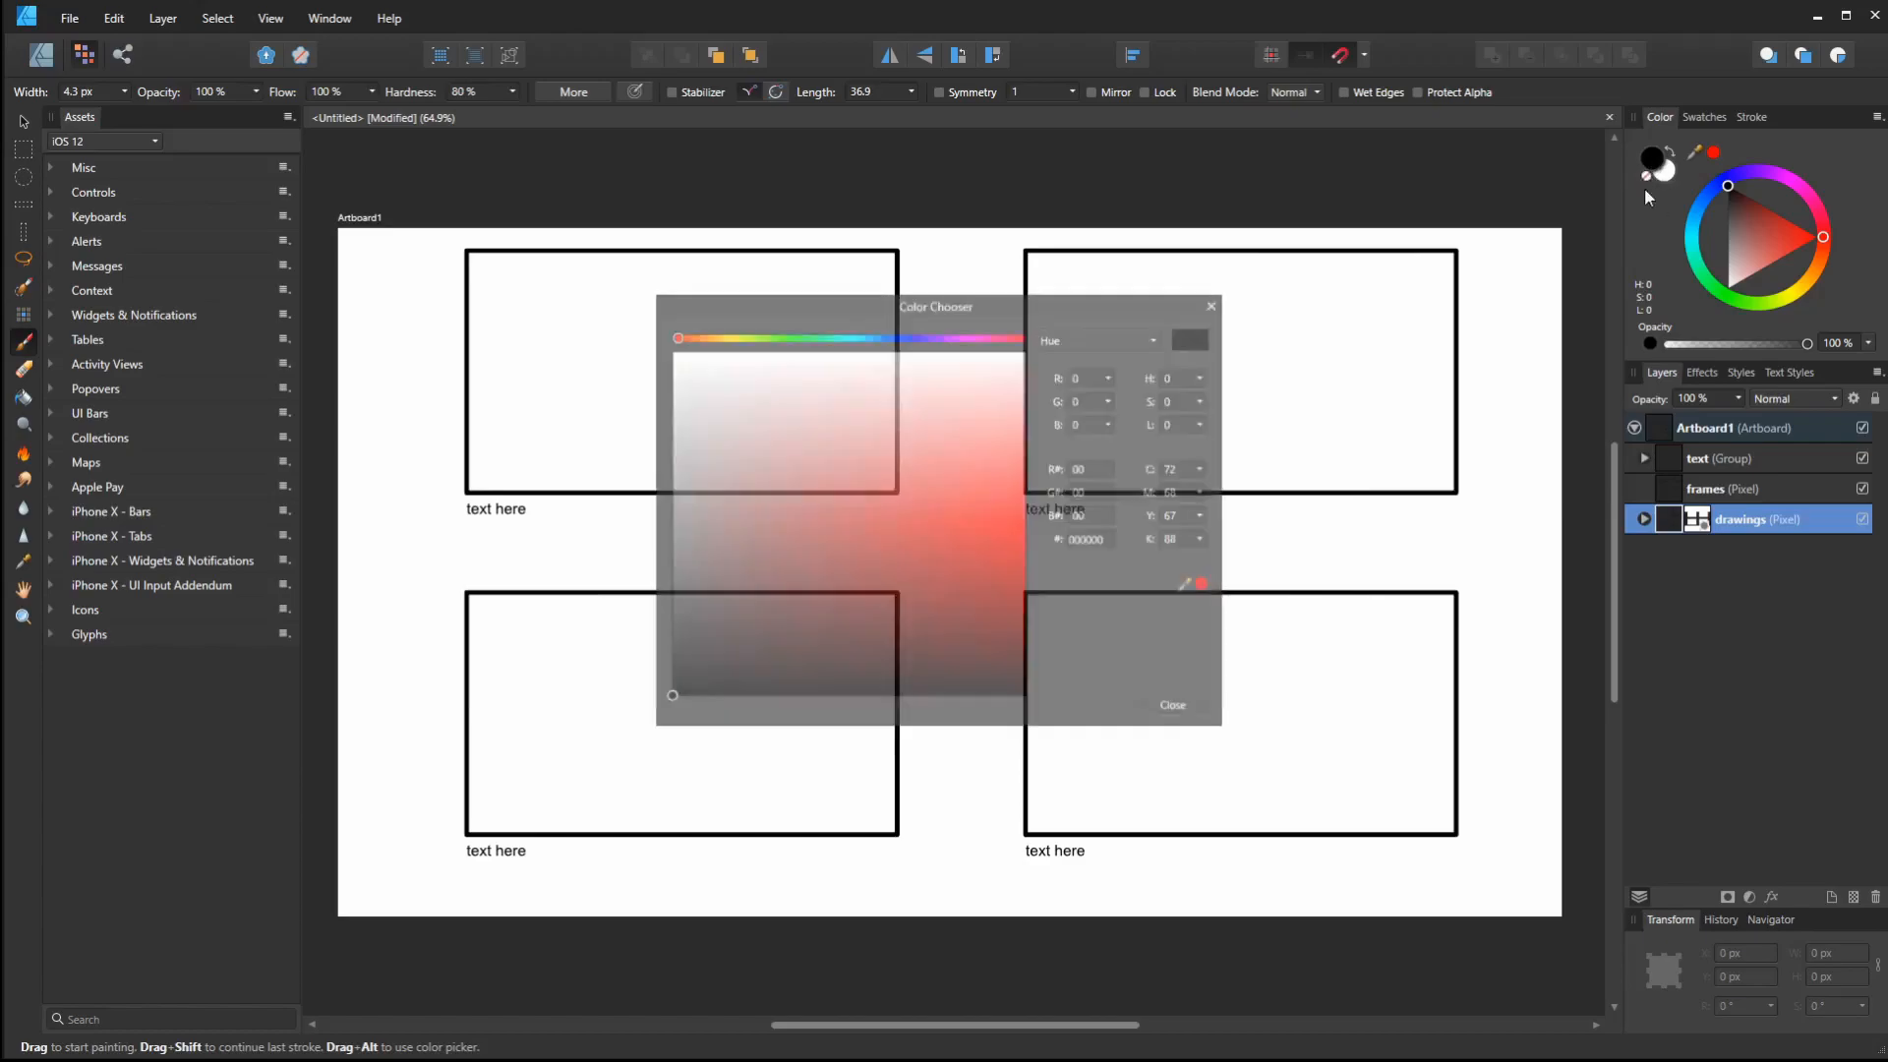
Pick a mid-grey painting colour in the Color Chooser and close it
{"action": "left_click", "coordinate": [985, 452]}
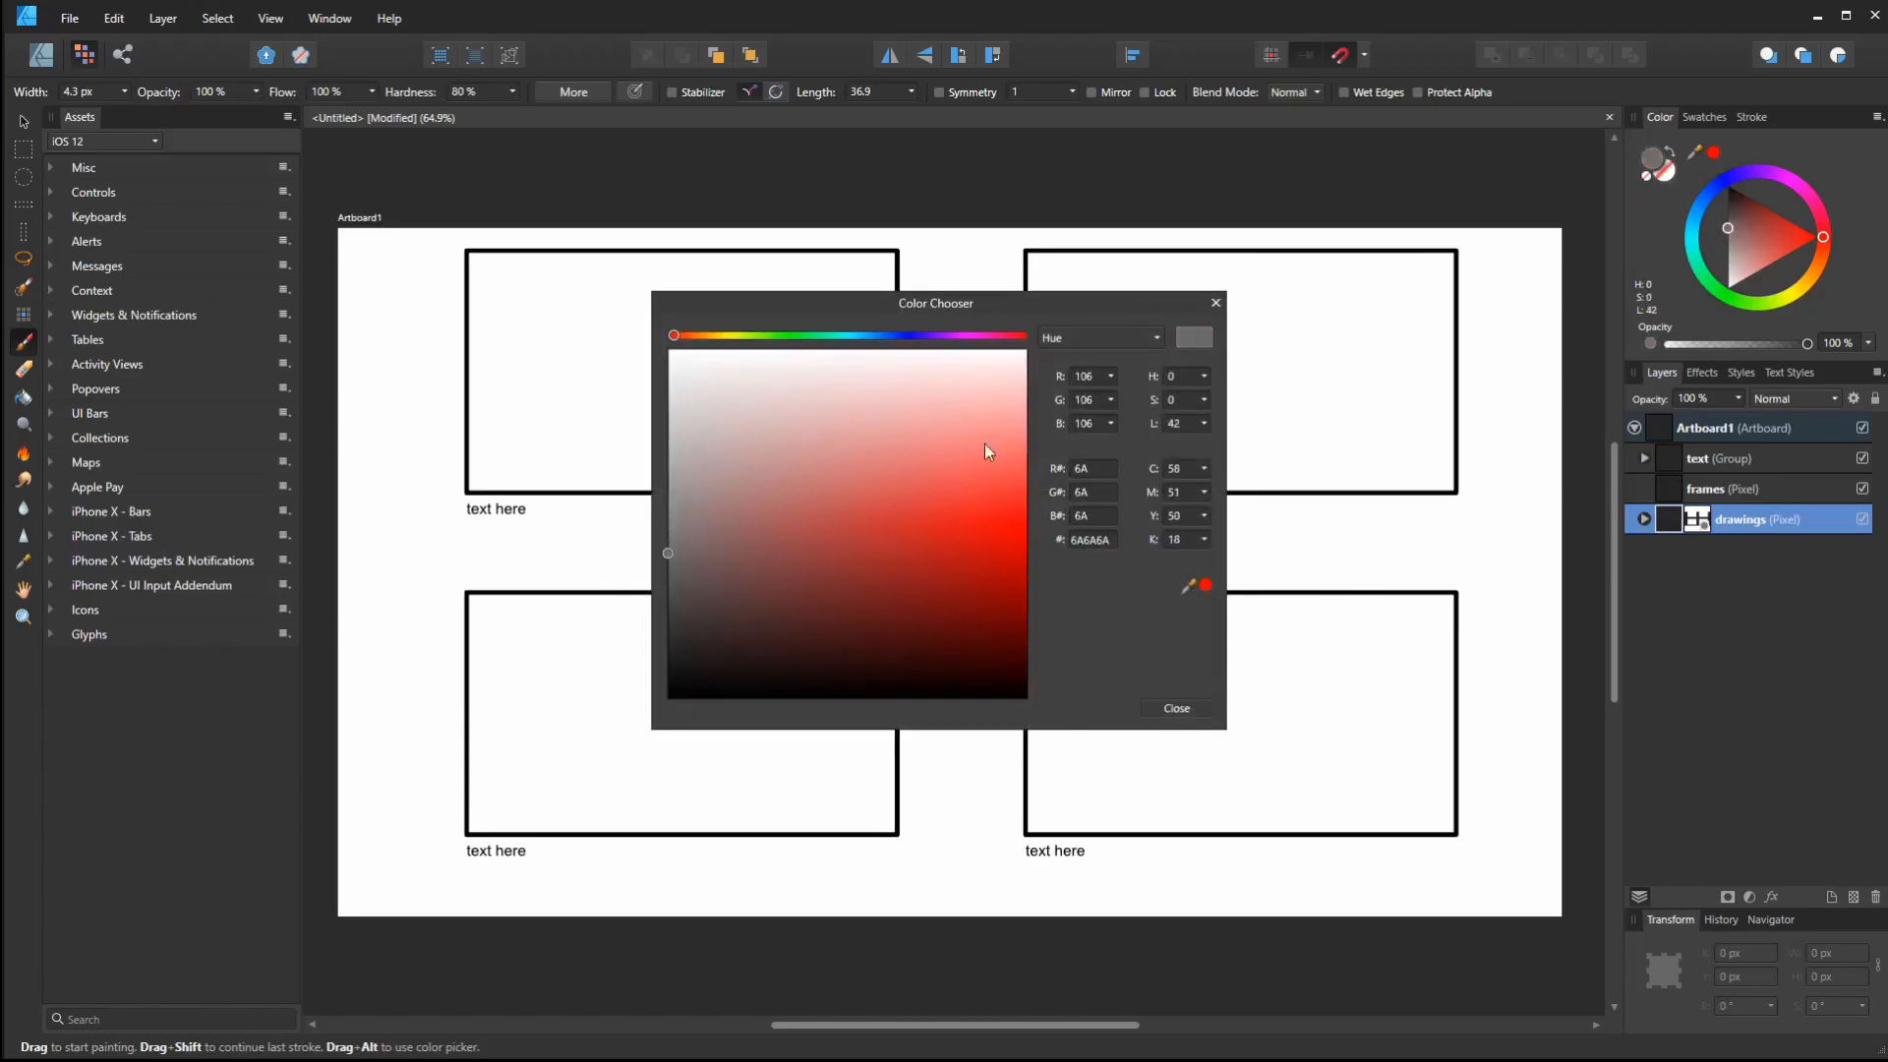
{"action": "left_click", "coordinate": [1174, 708]}
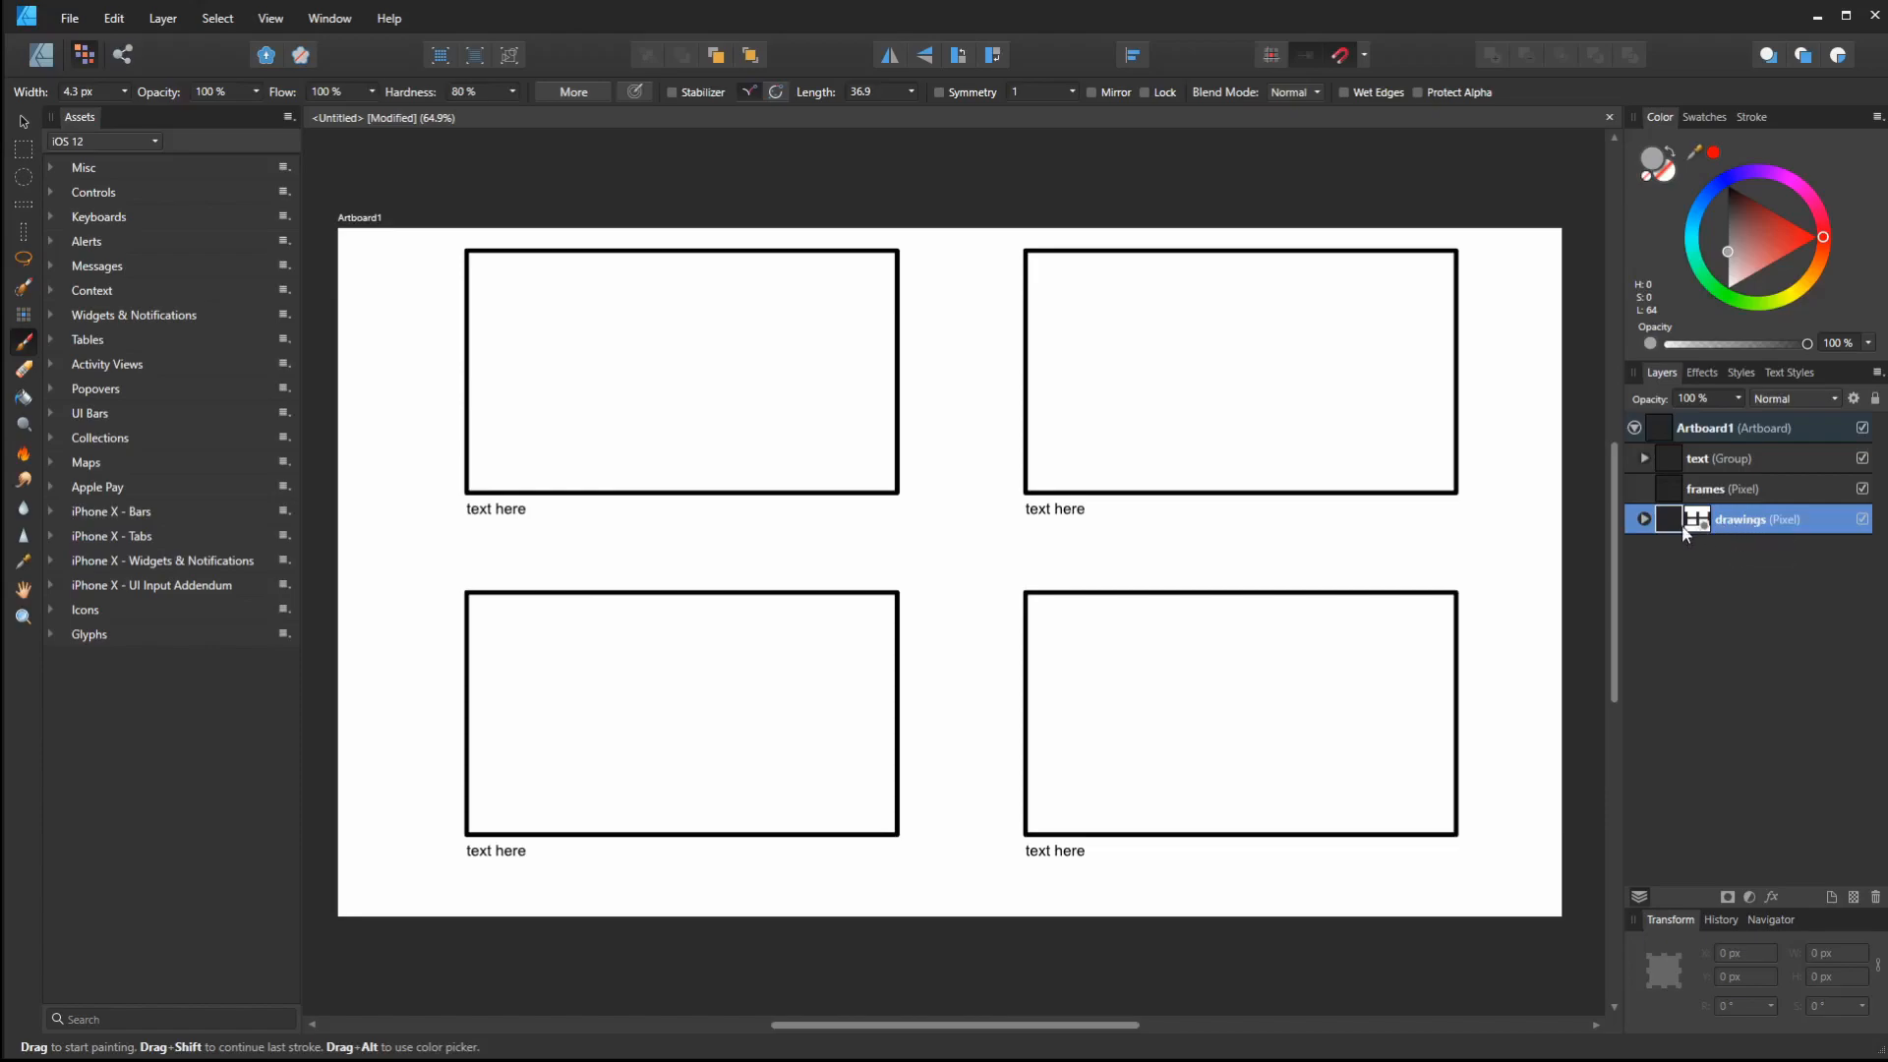
{"action": "mouse_move", "coordinate": [1734, 532]}
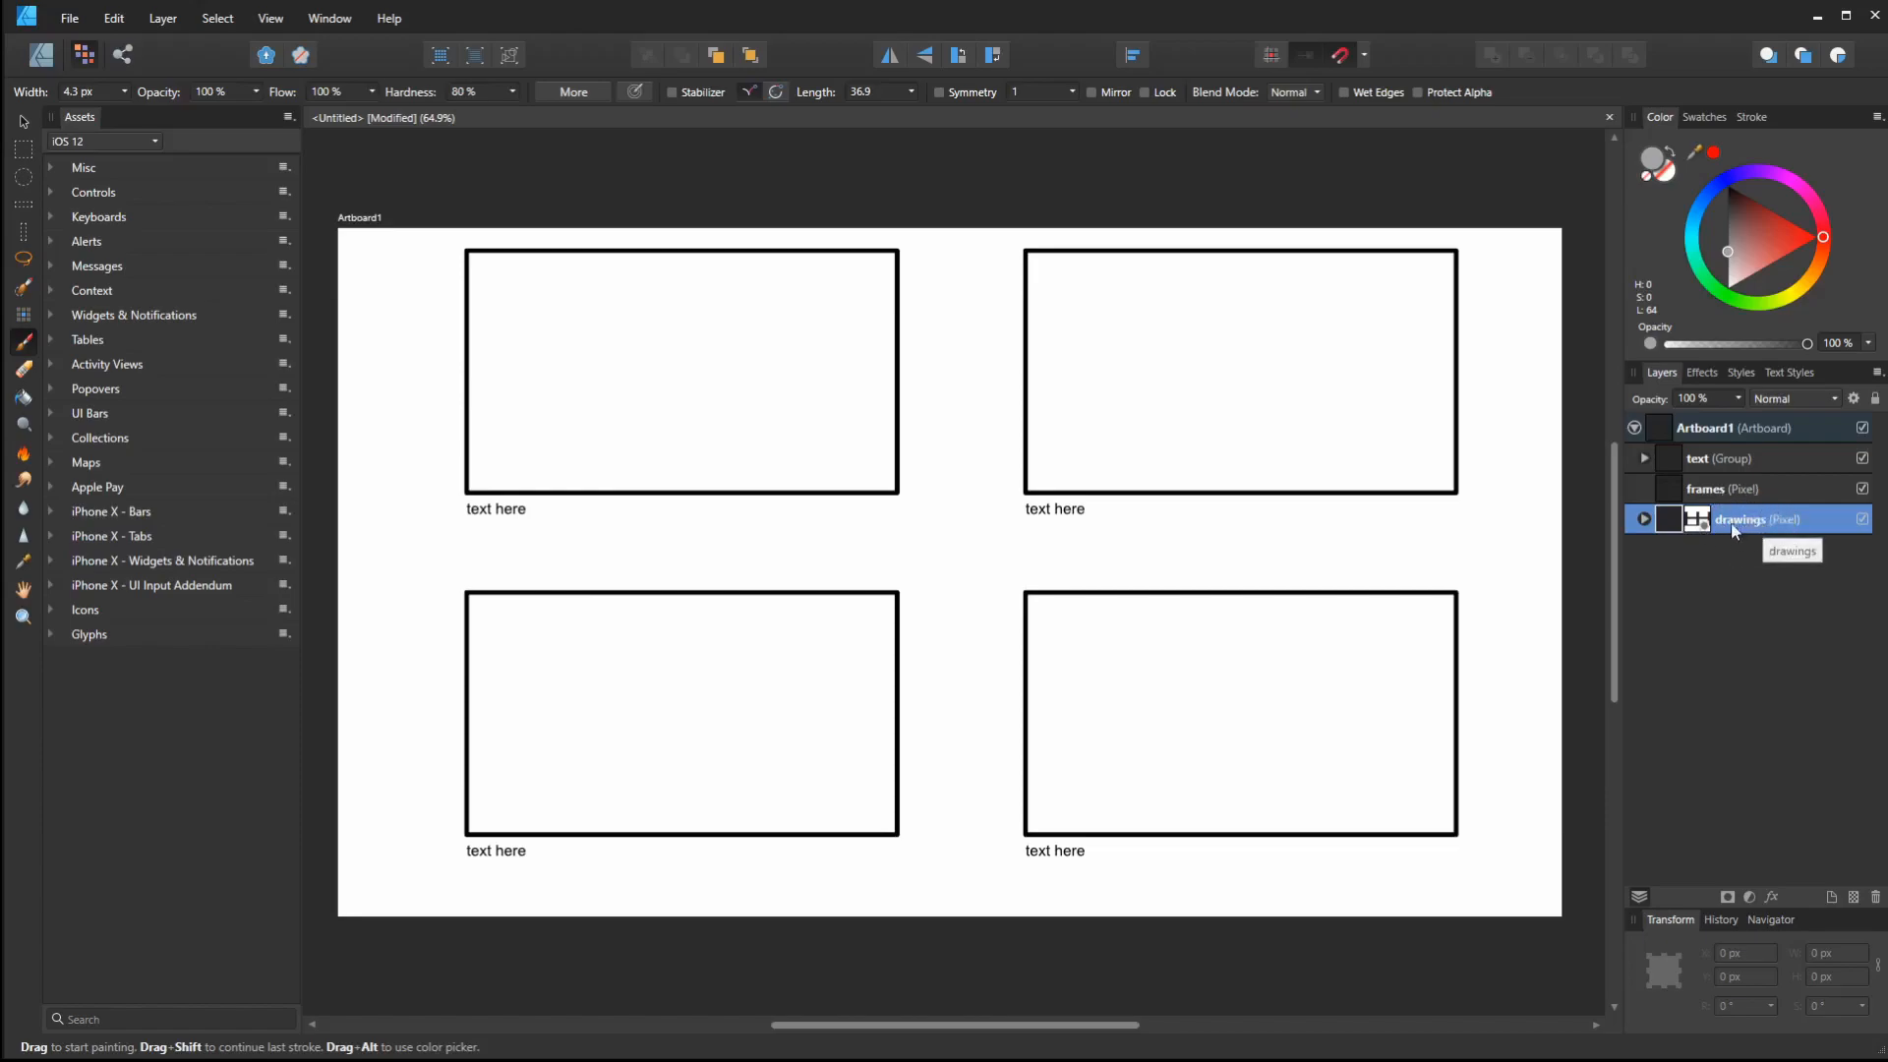
{"action": "mouse_move", "coordinate": [1803, 677]}
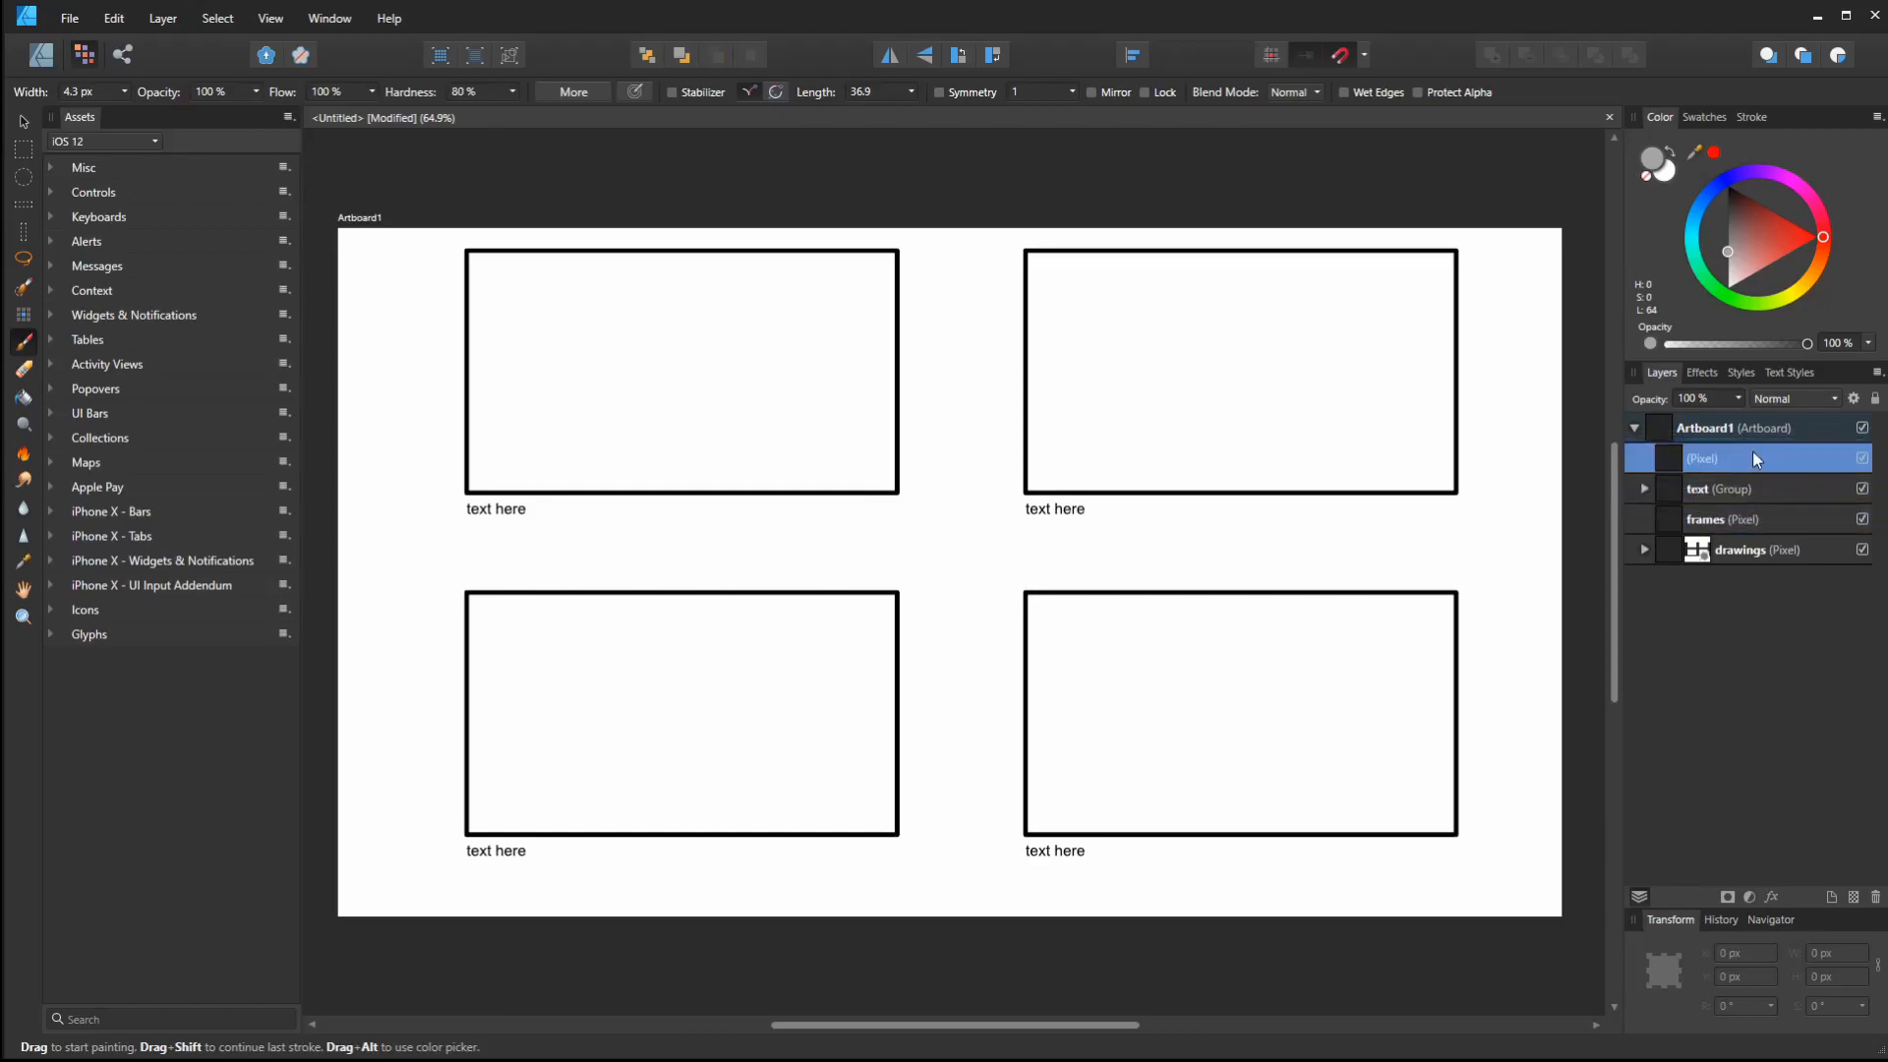
Rename the new top pixel layer to 'notes'
{"action": "double_click", "coordinate": [1753, 458]}
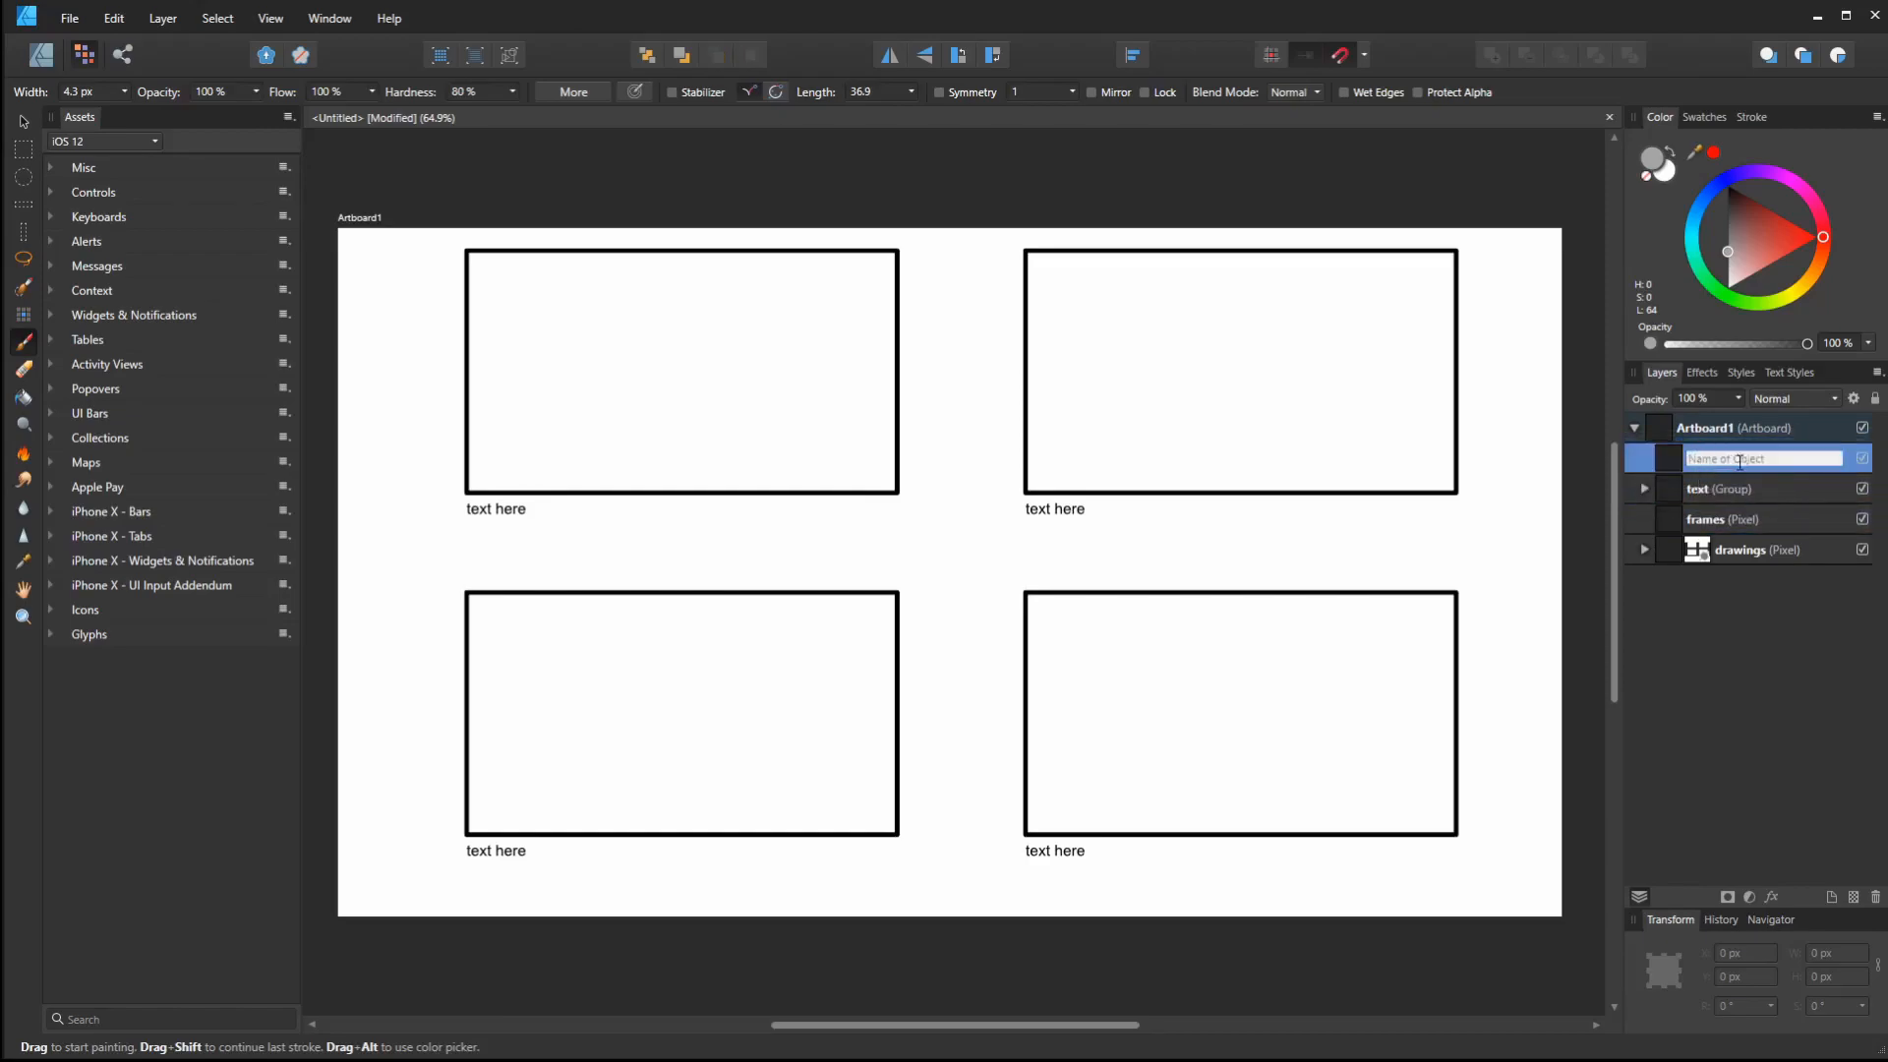
{"action": "type", "text": "nd"}
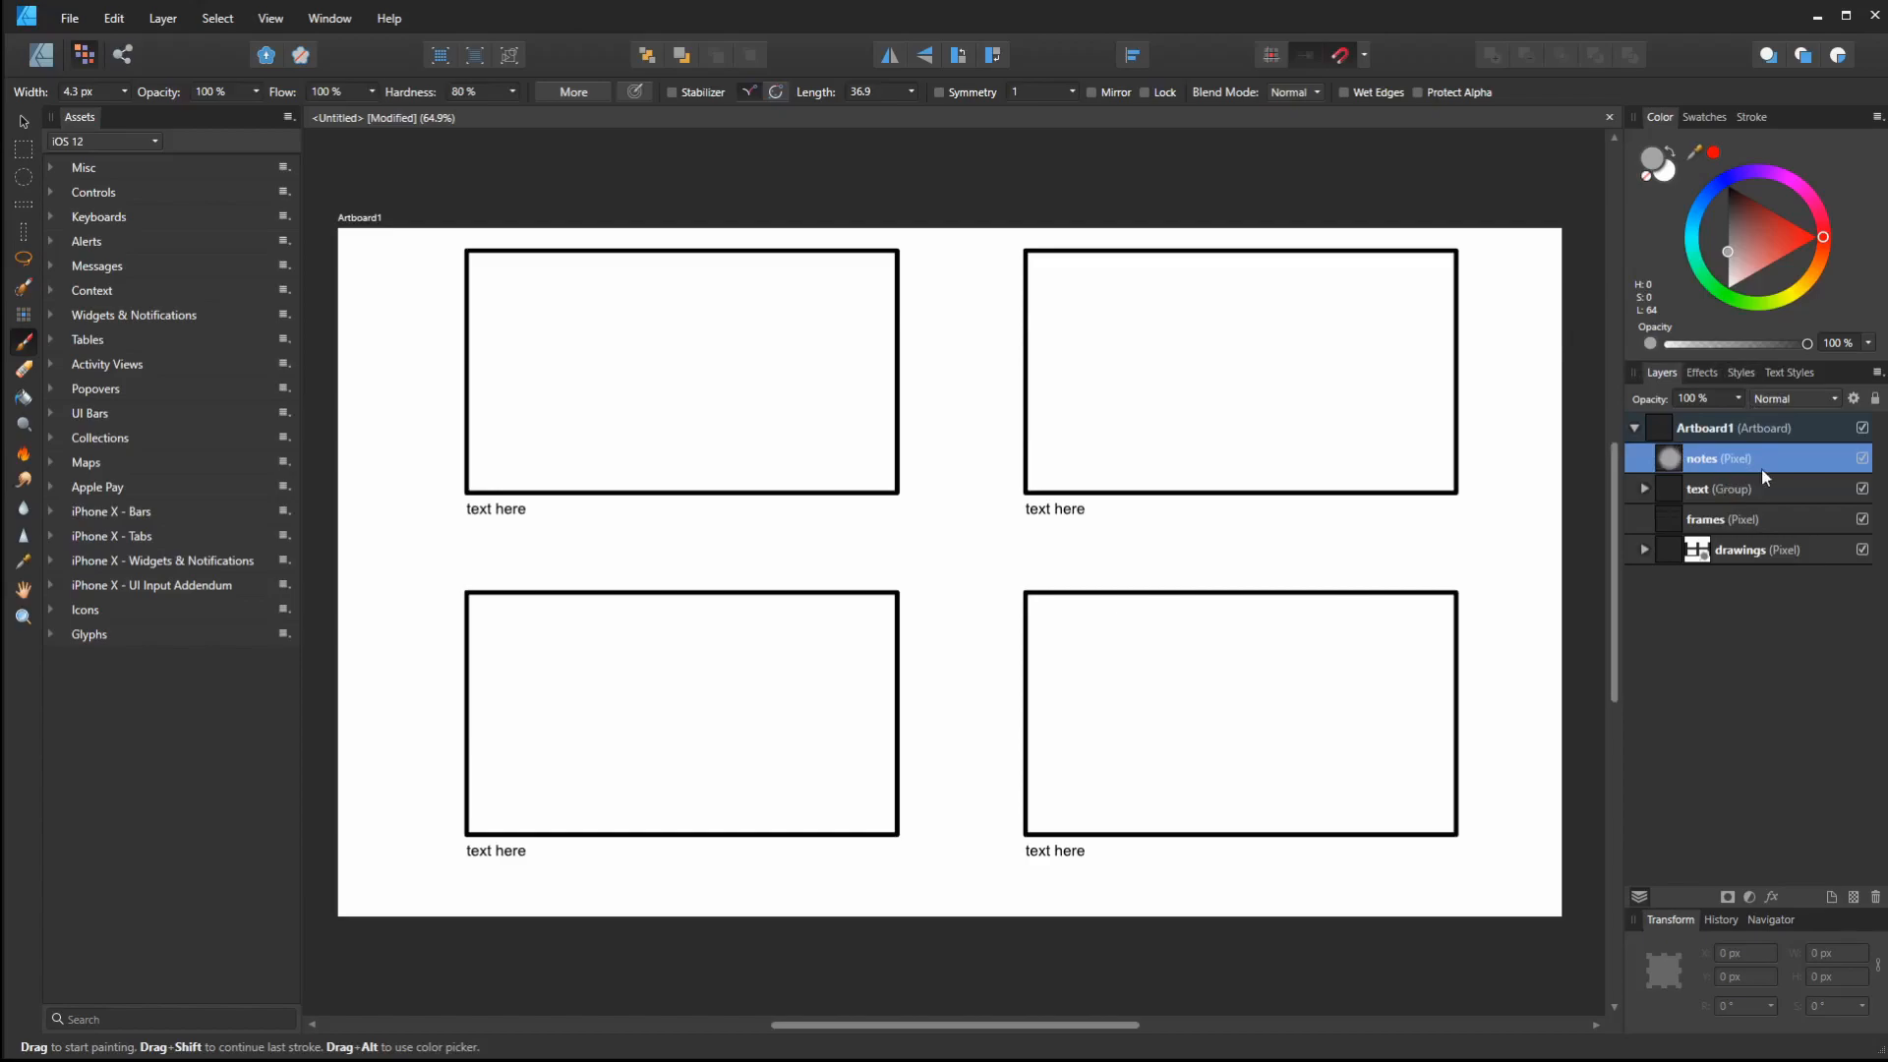
Enable a bright blue Color Overlay effect on the notes layer and undo the test stroke
{"action": "left_click", "coordinate": [1701, 371]}
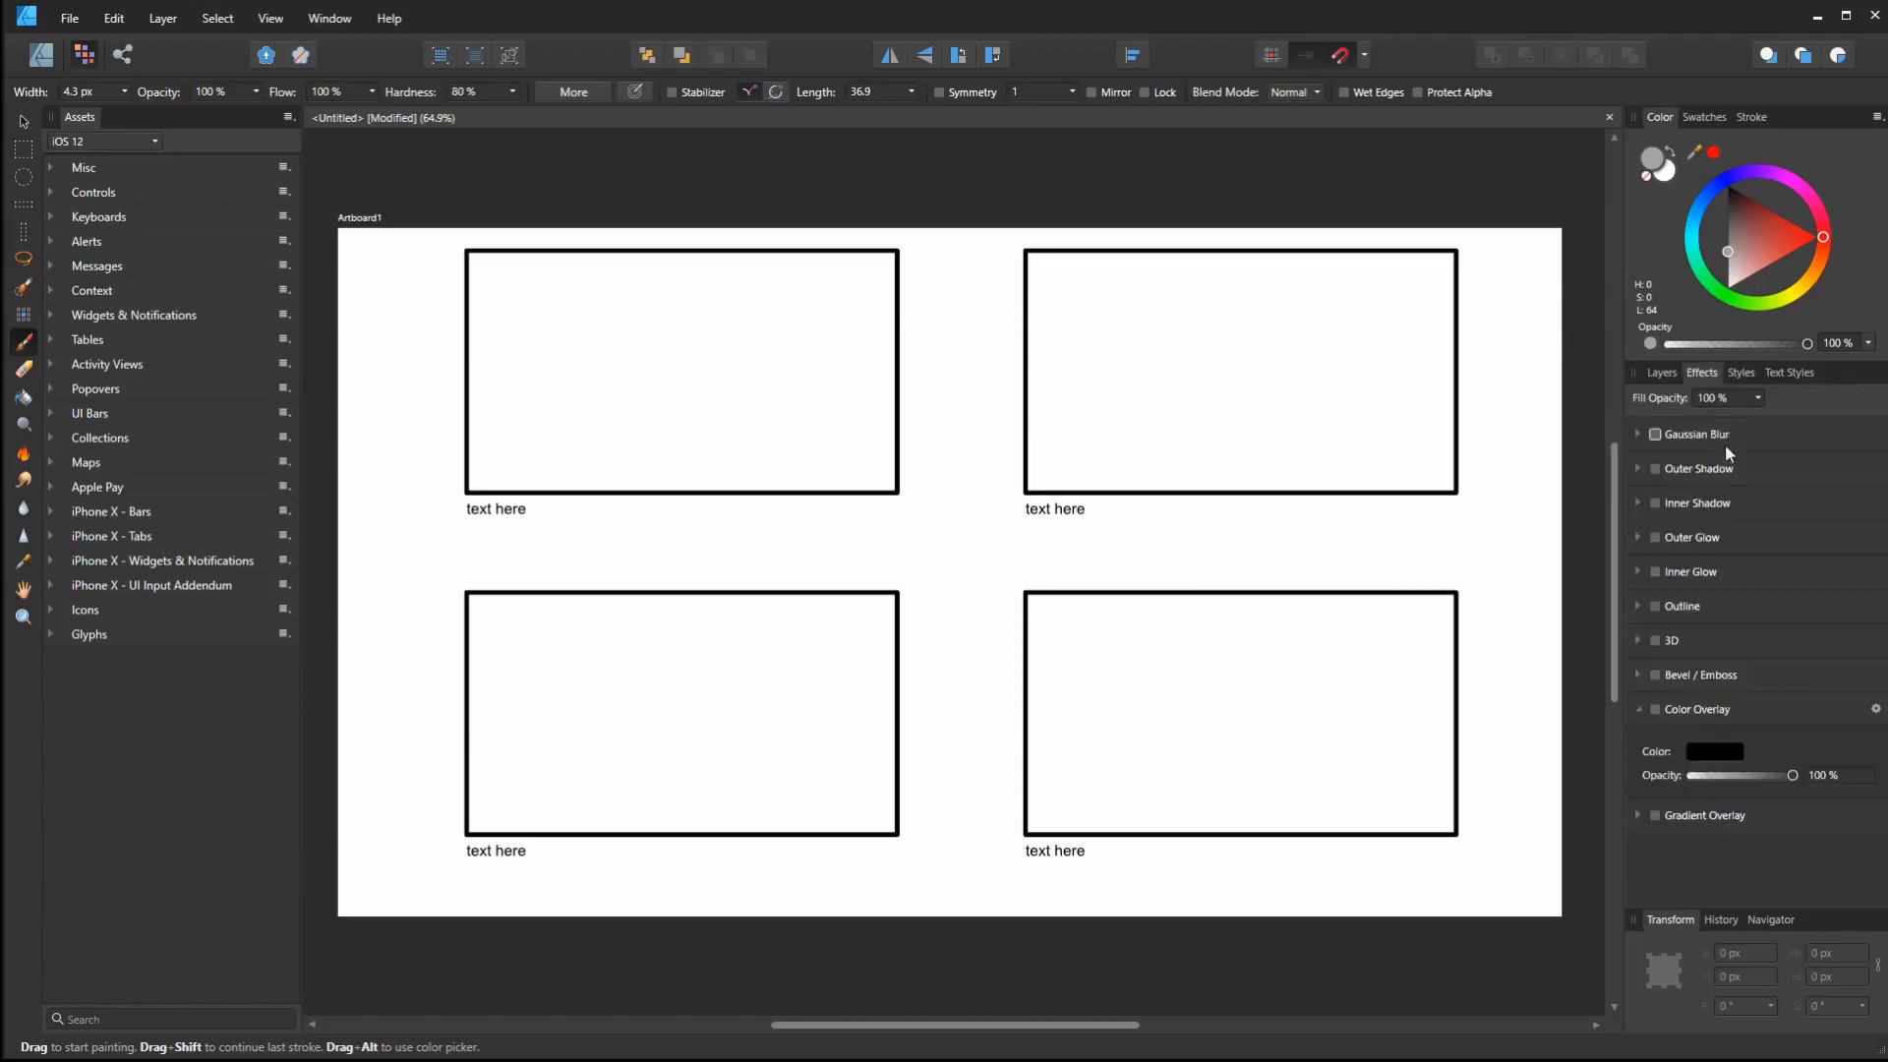
{"action": "left_click", "coordinate": [1639, 708]}
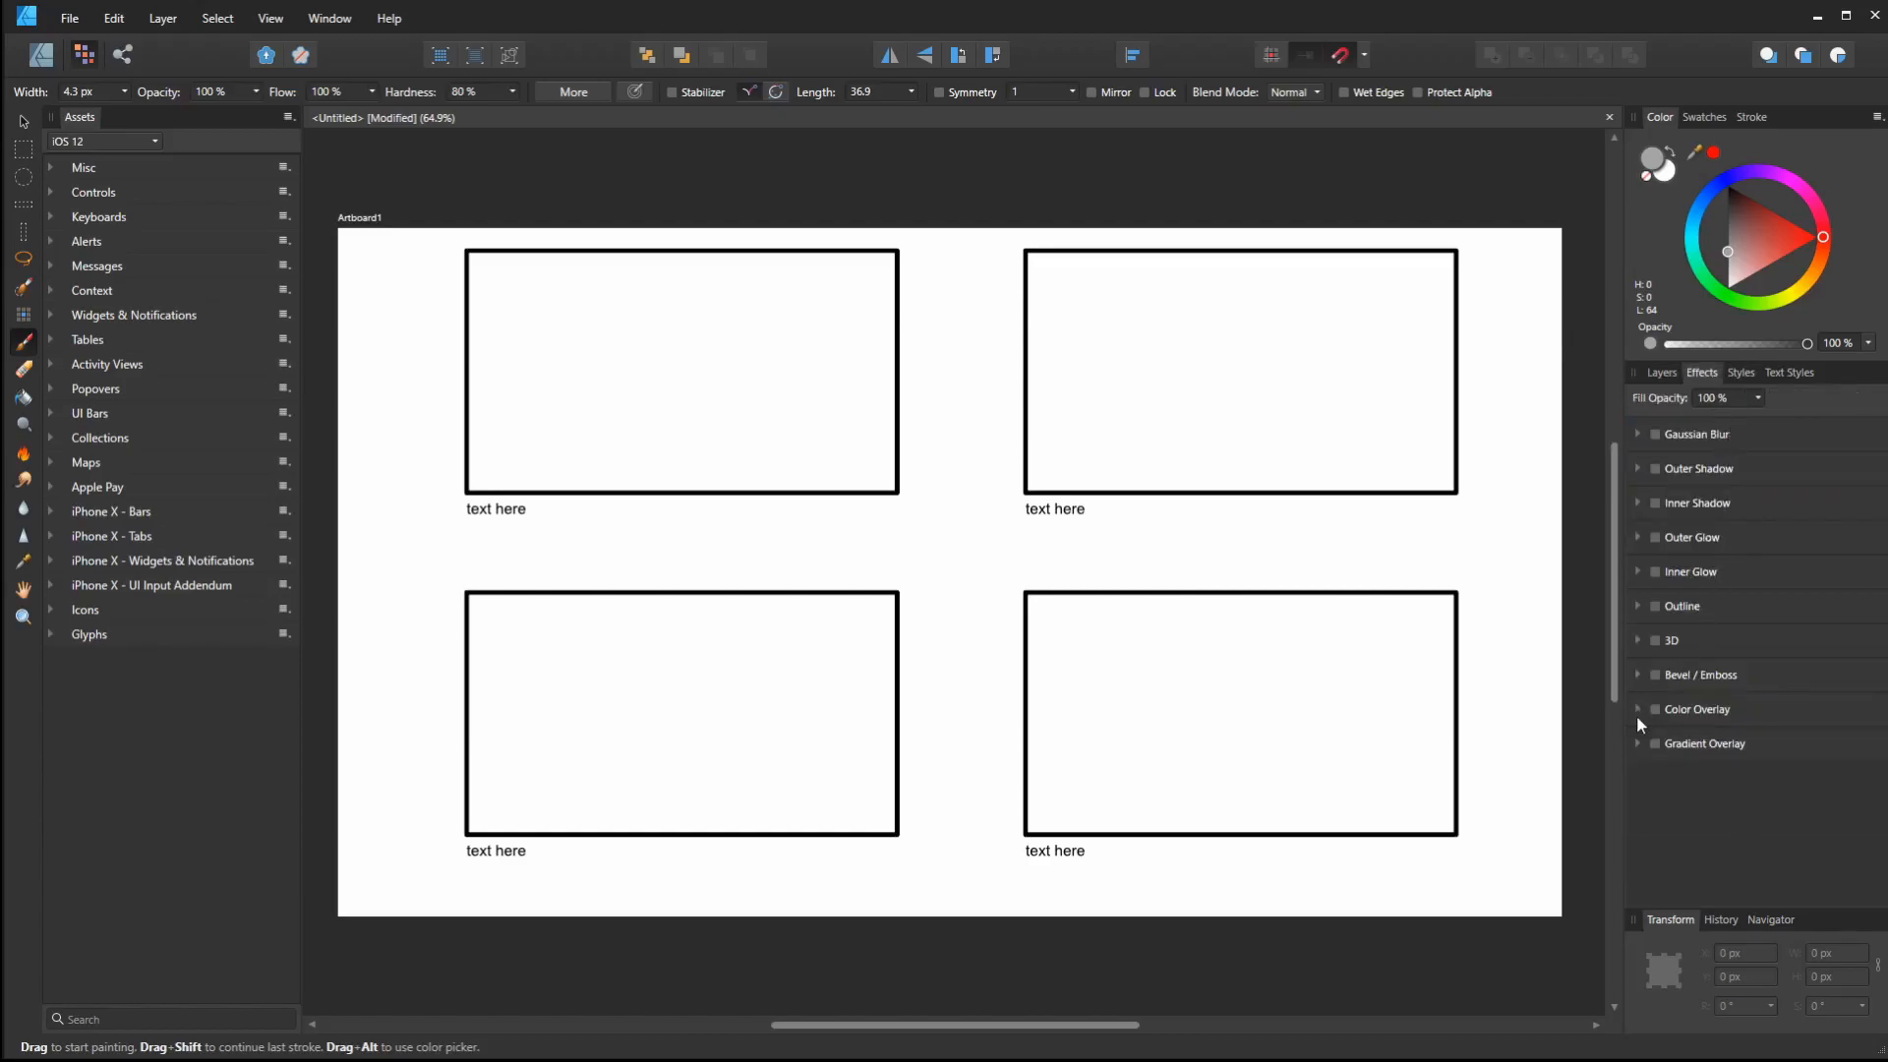
{"action": "left_click", "coordinate": [1654, 709]}
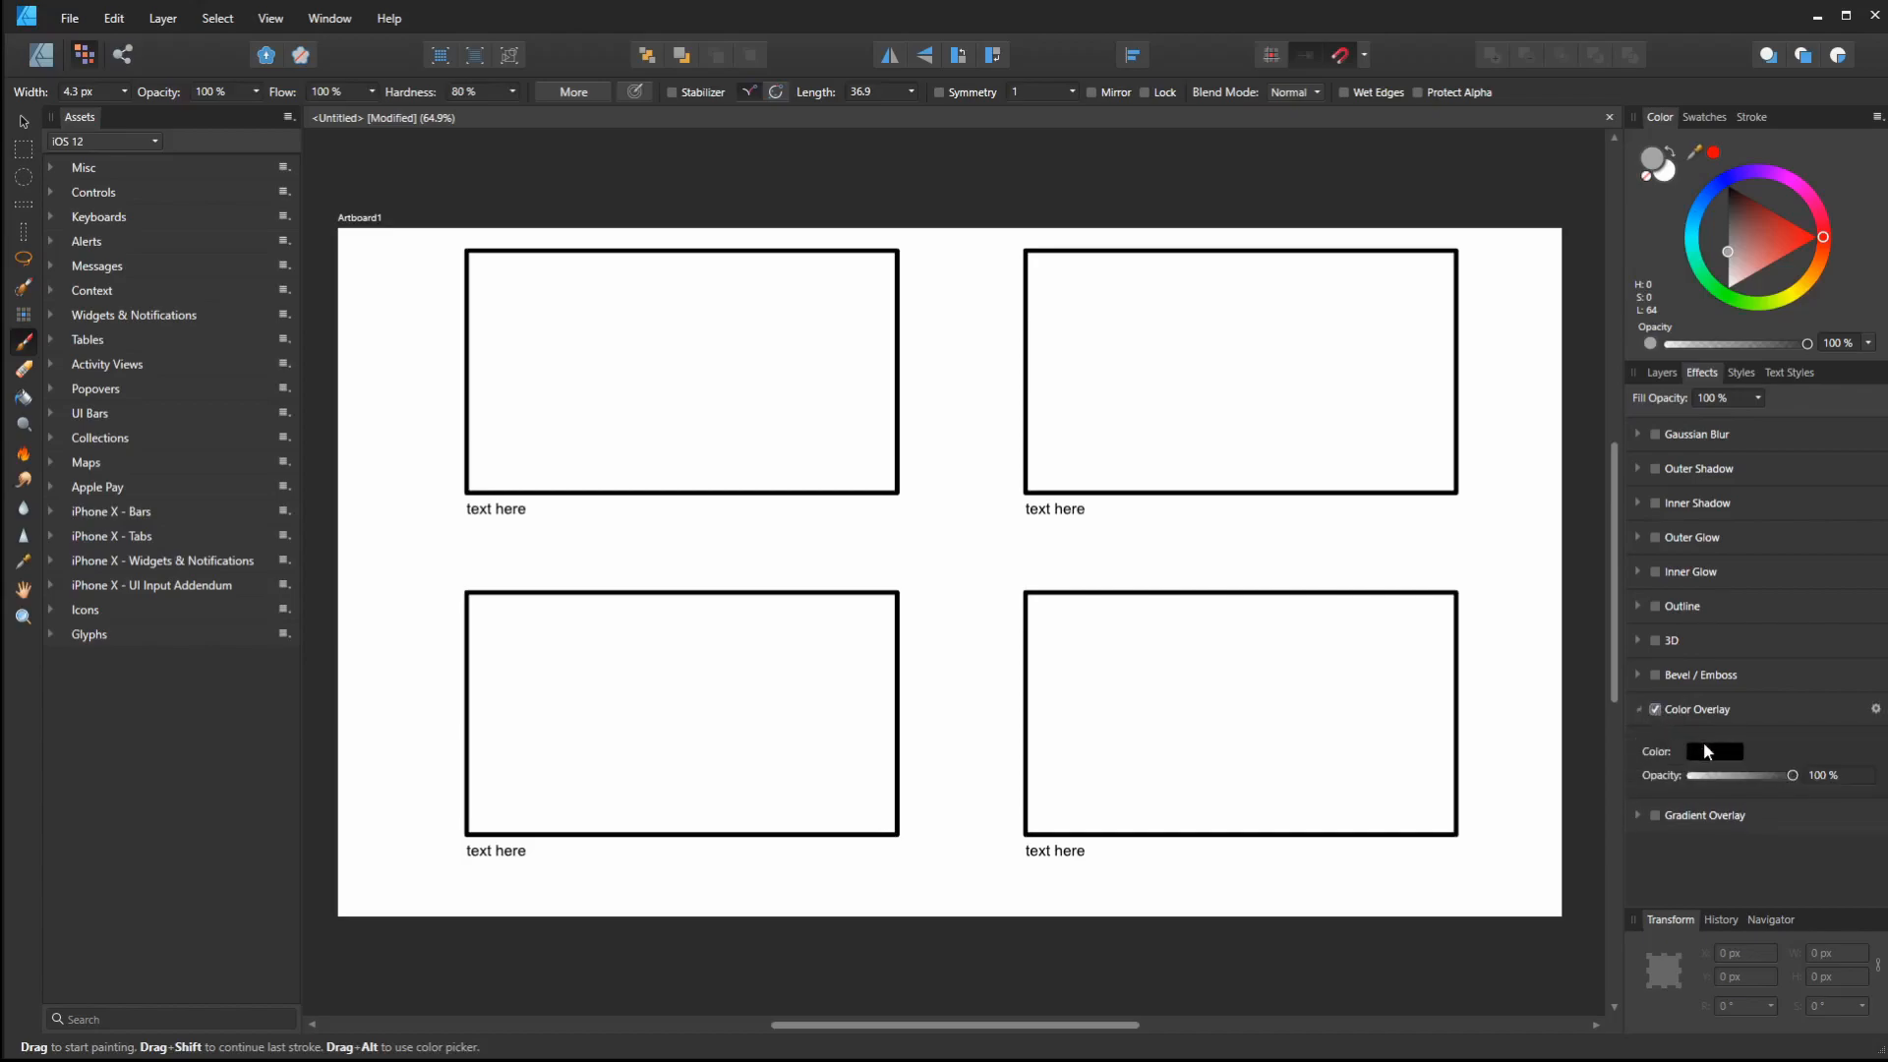
{"action": "left_click", "coordinate": [1715, 752]}
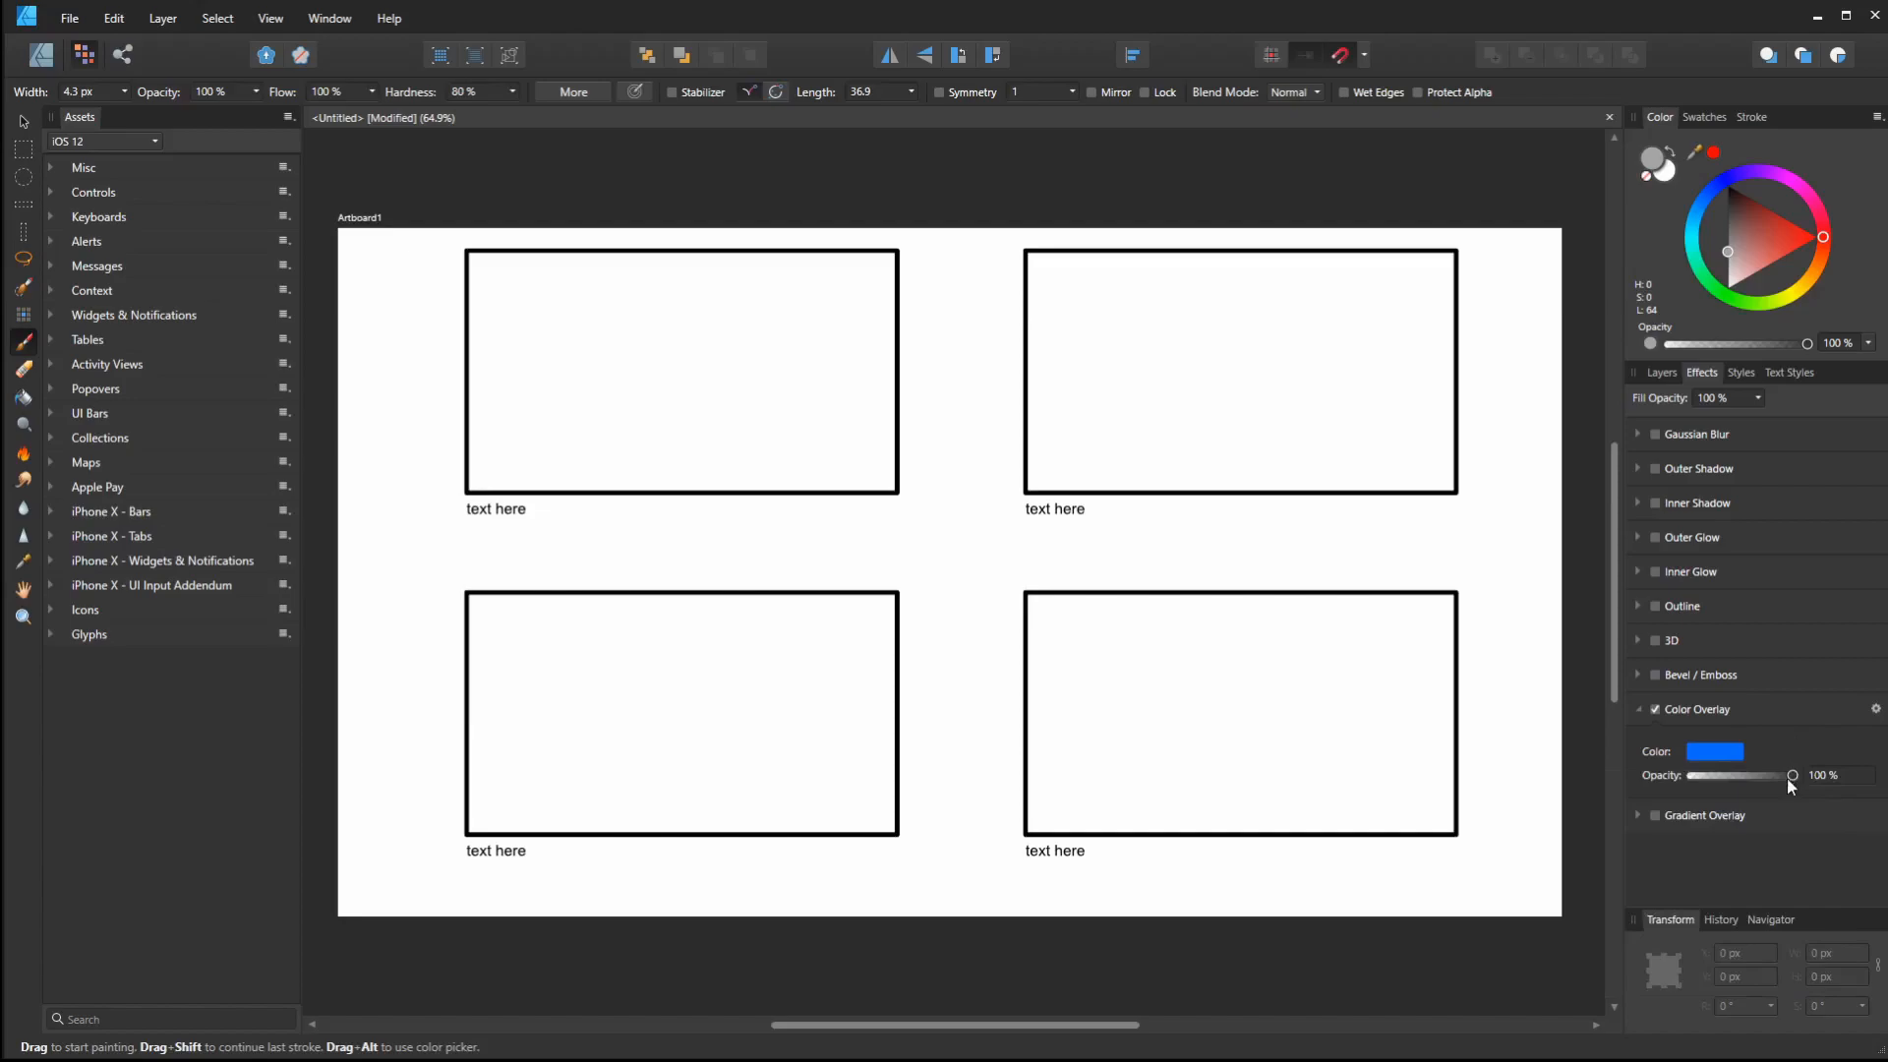
{"action": "left_click", "coordinate": [1716, 752]}
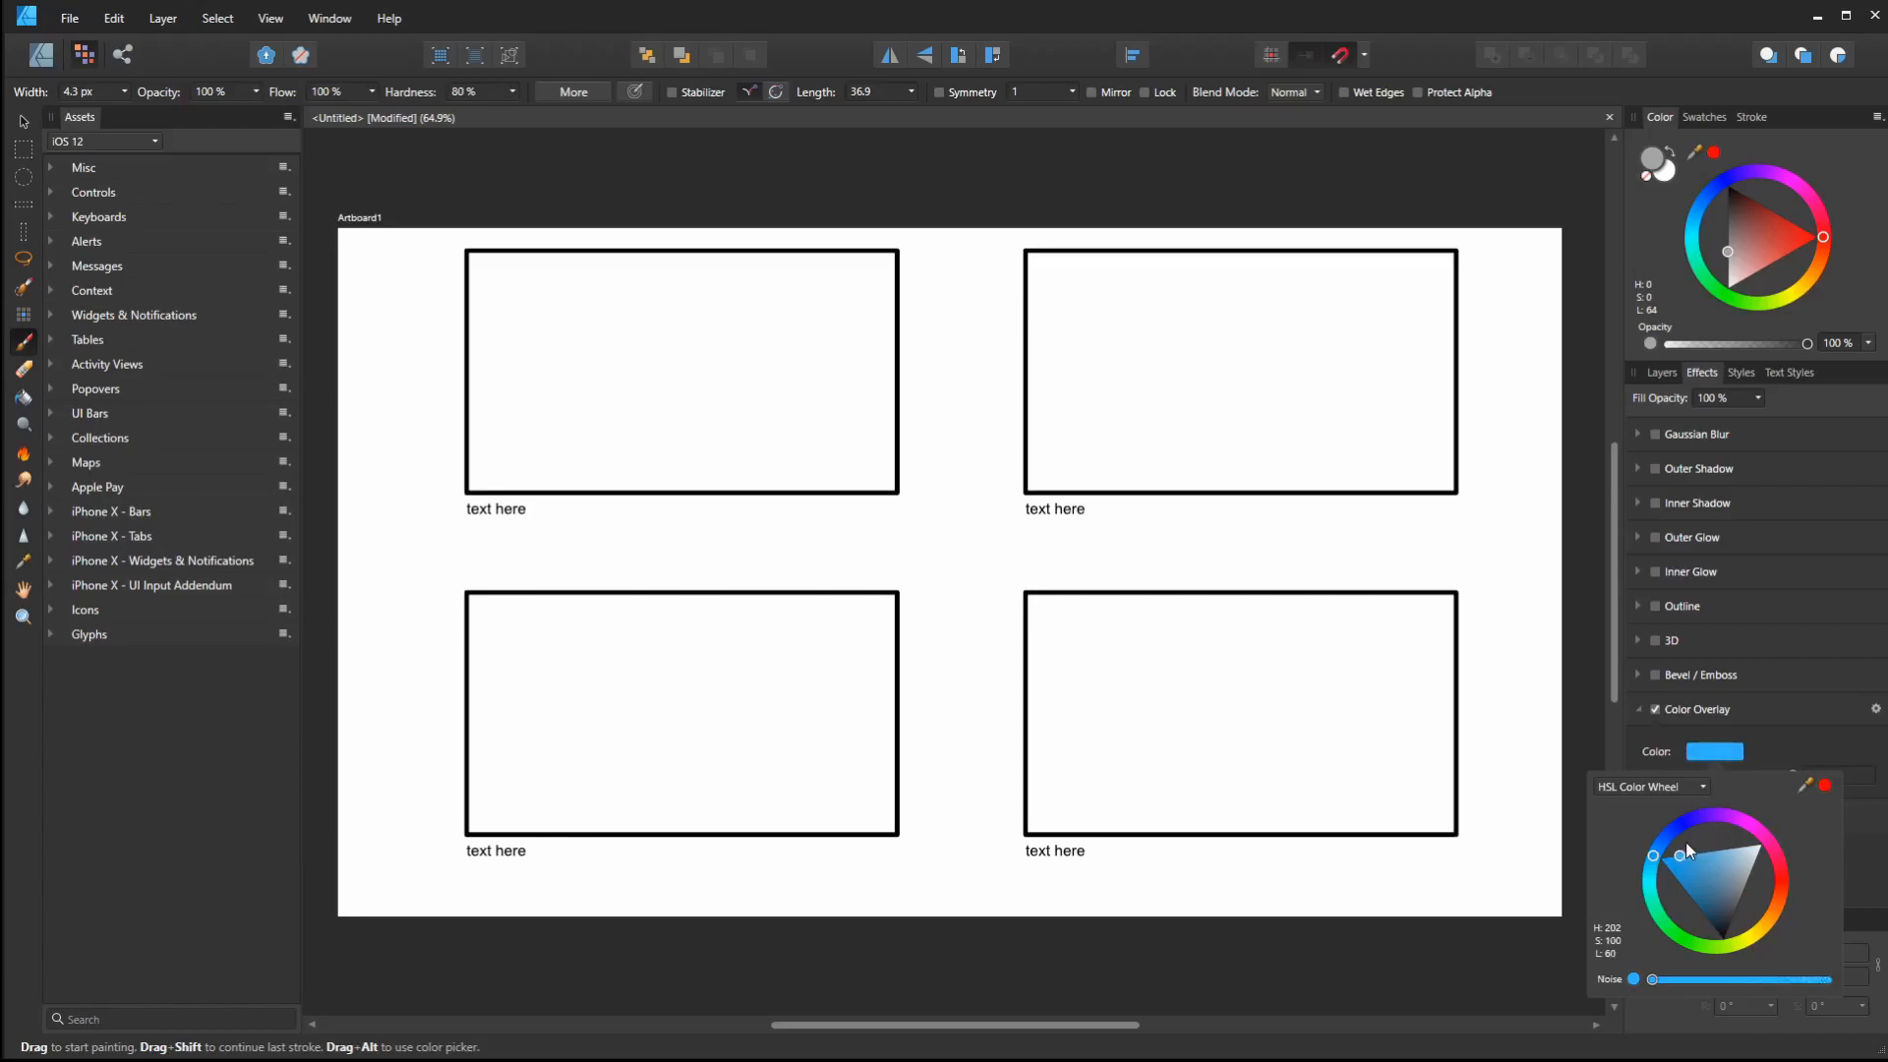
{"action": "left_click", "coordinate": [1653, 708]}
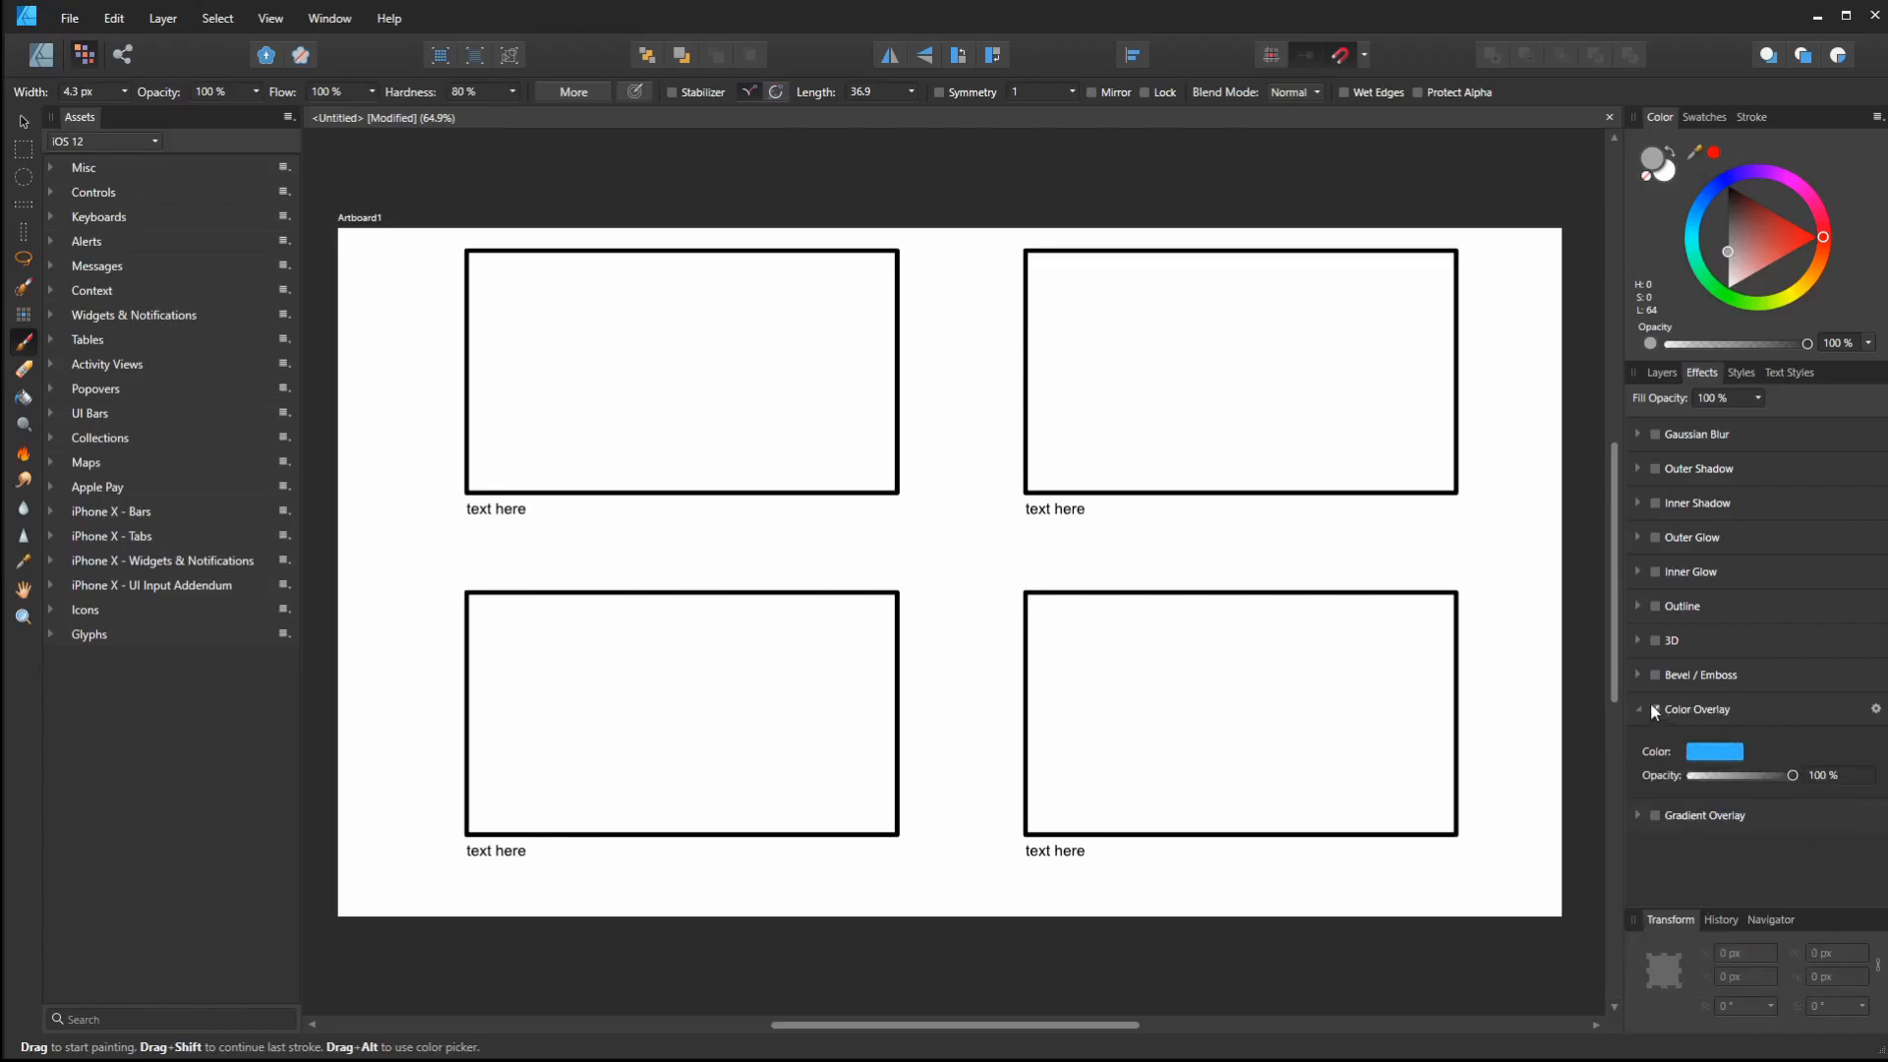
{"action": "left_click", "coordinate": [1638, 709]}
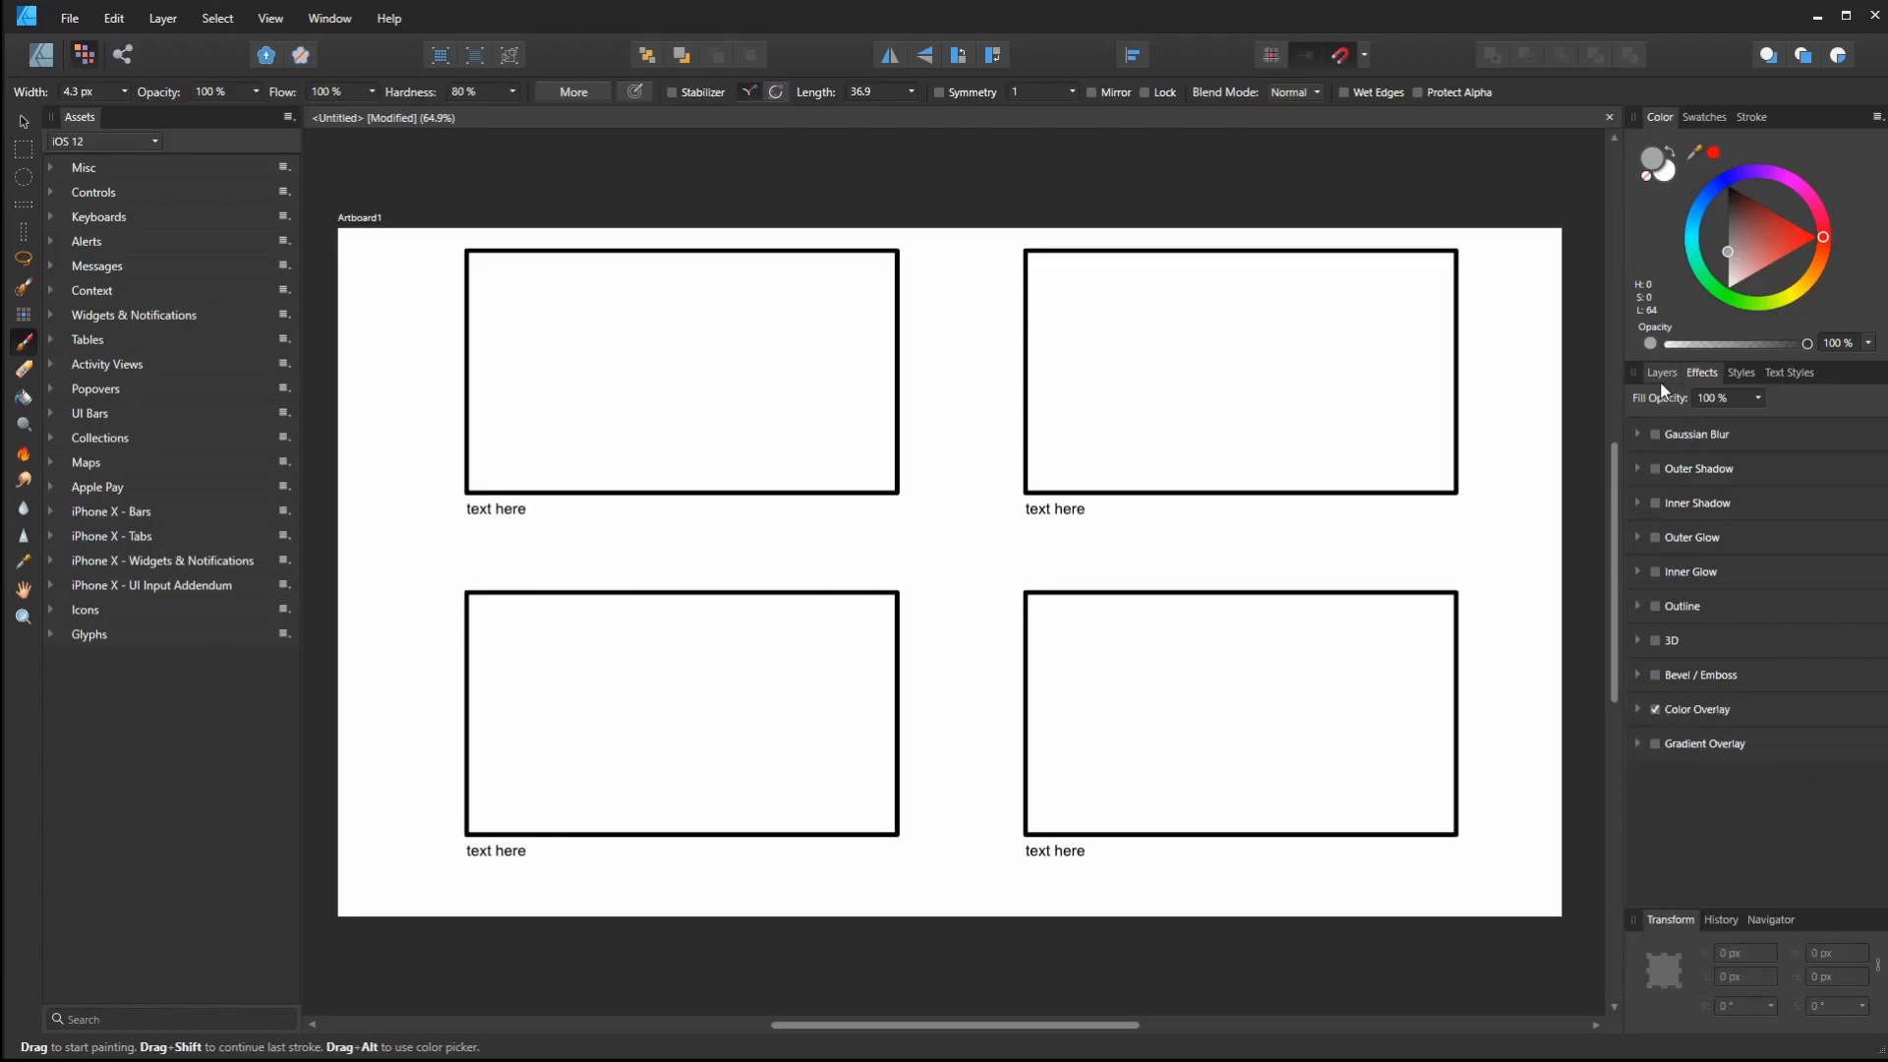
{"action": "left_click", "coordinate": [1661, 371]}
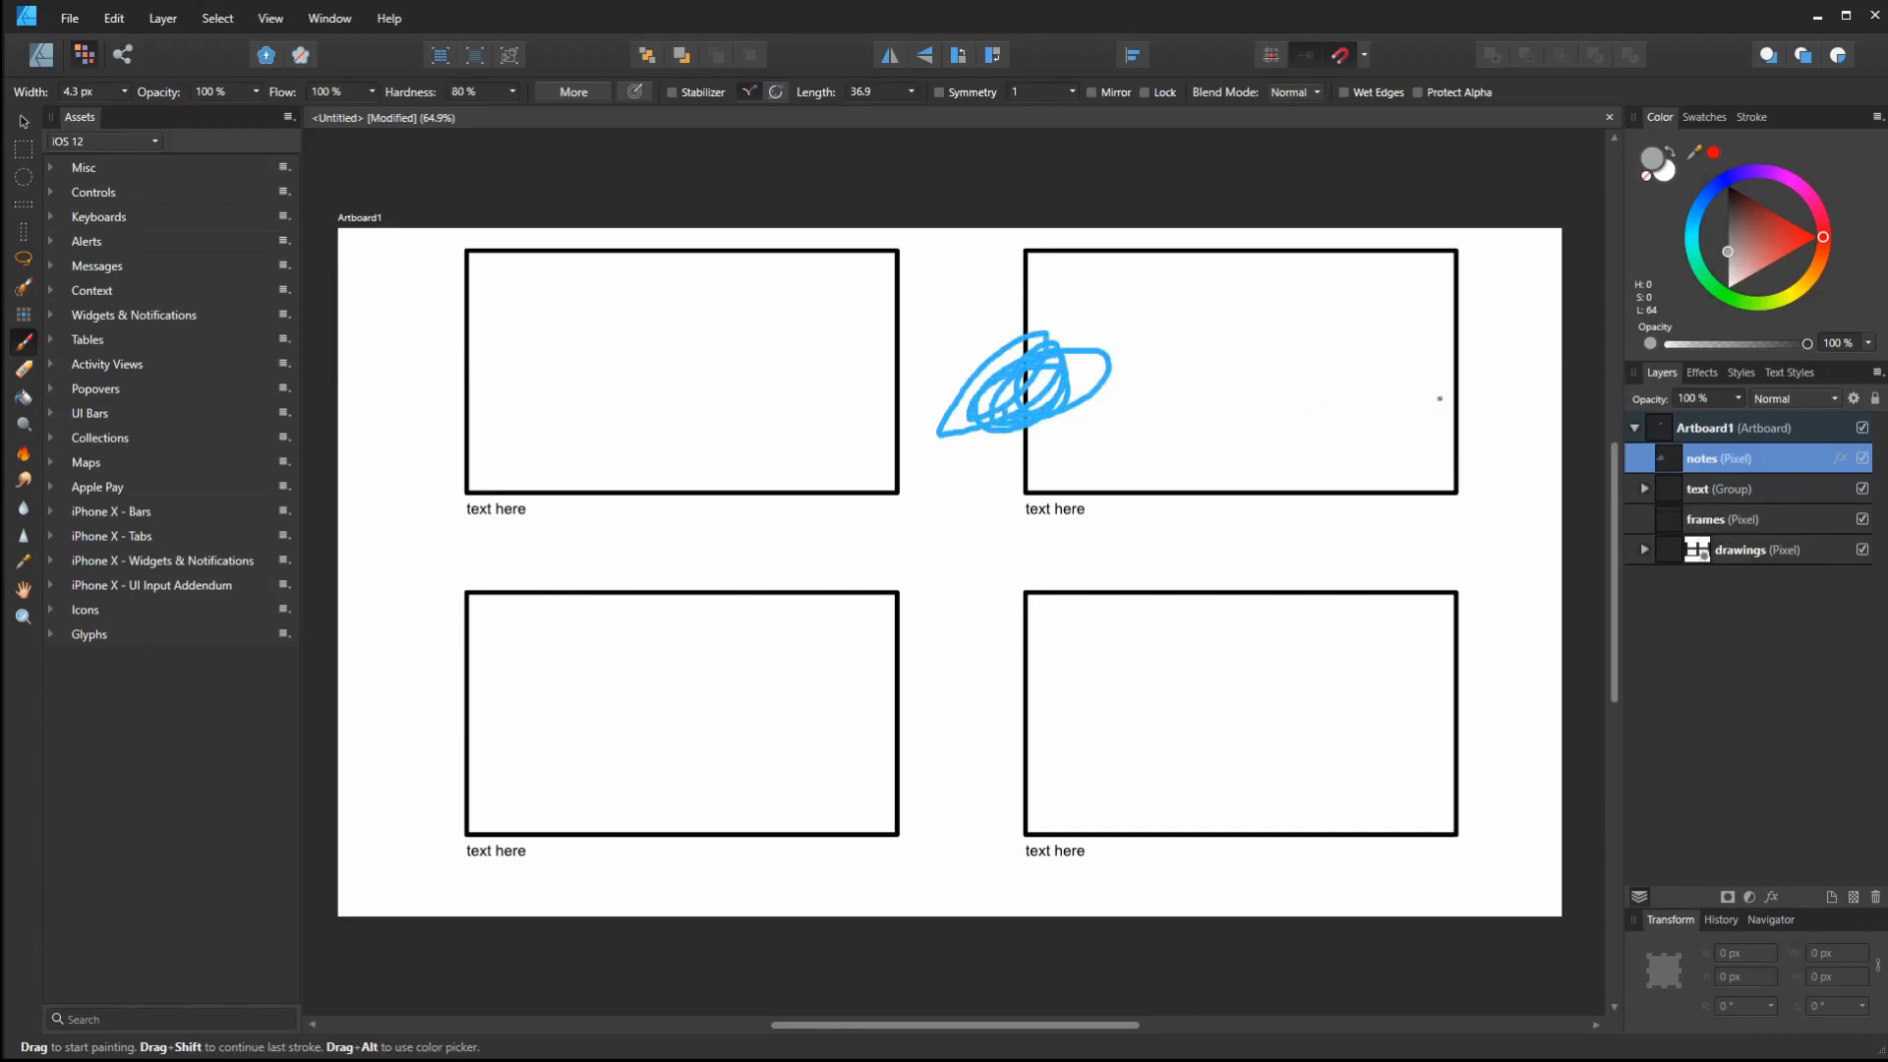
{"action": "key", "text": "ctrl+z"}
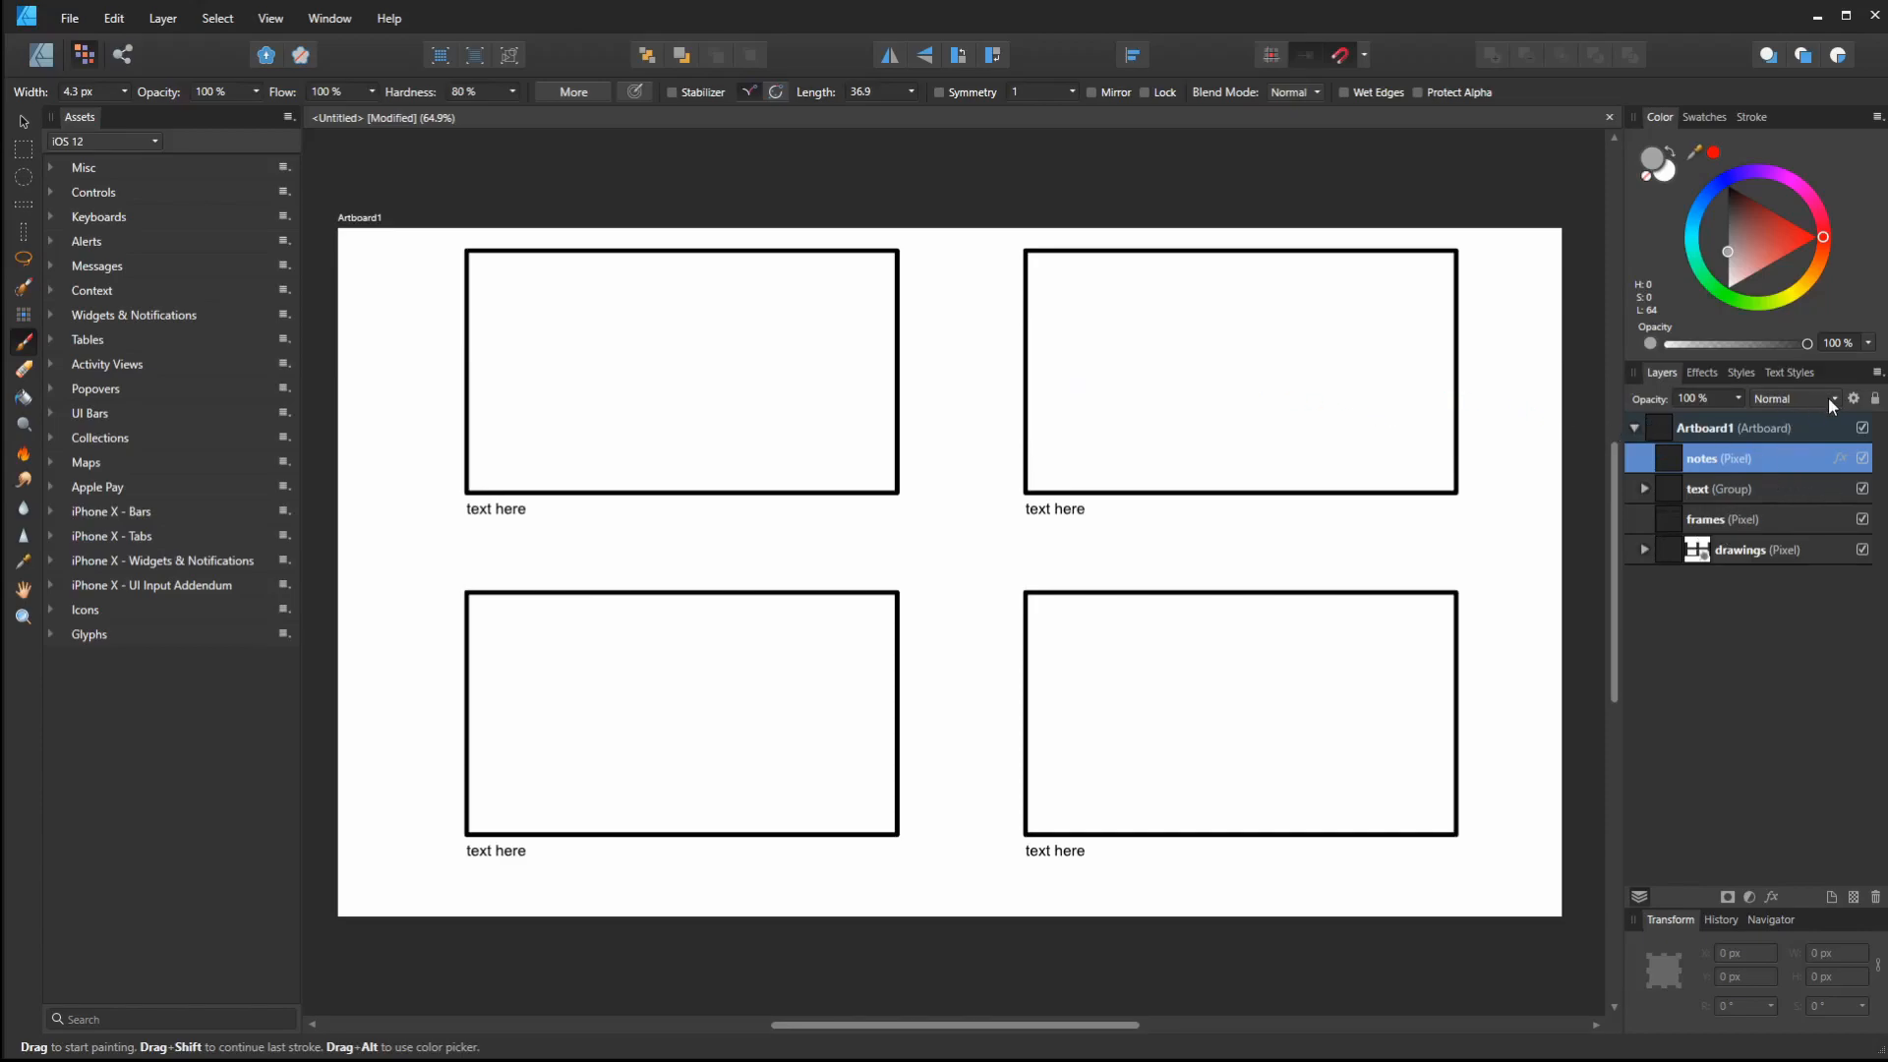
{"action": "mouse_move", "coordinate": [1775, 418]}
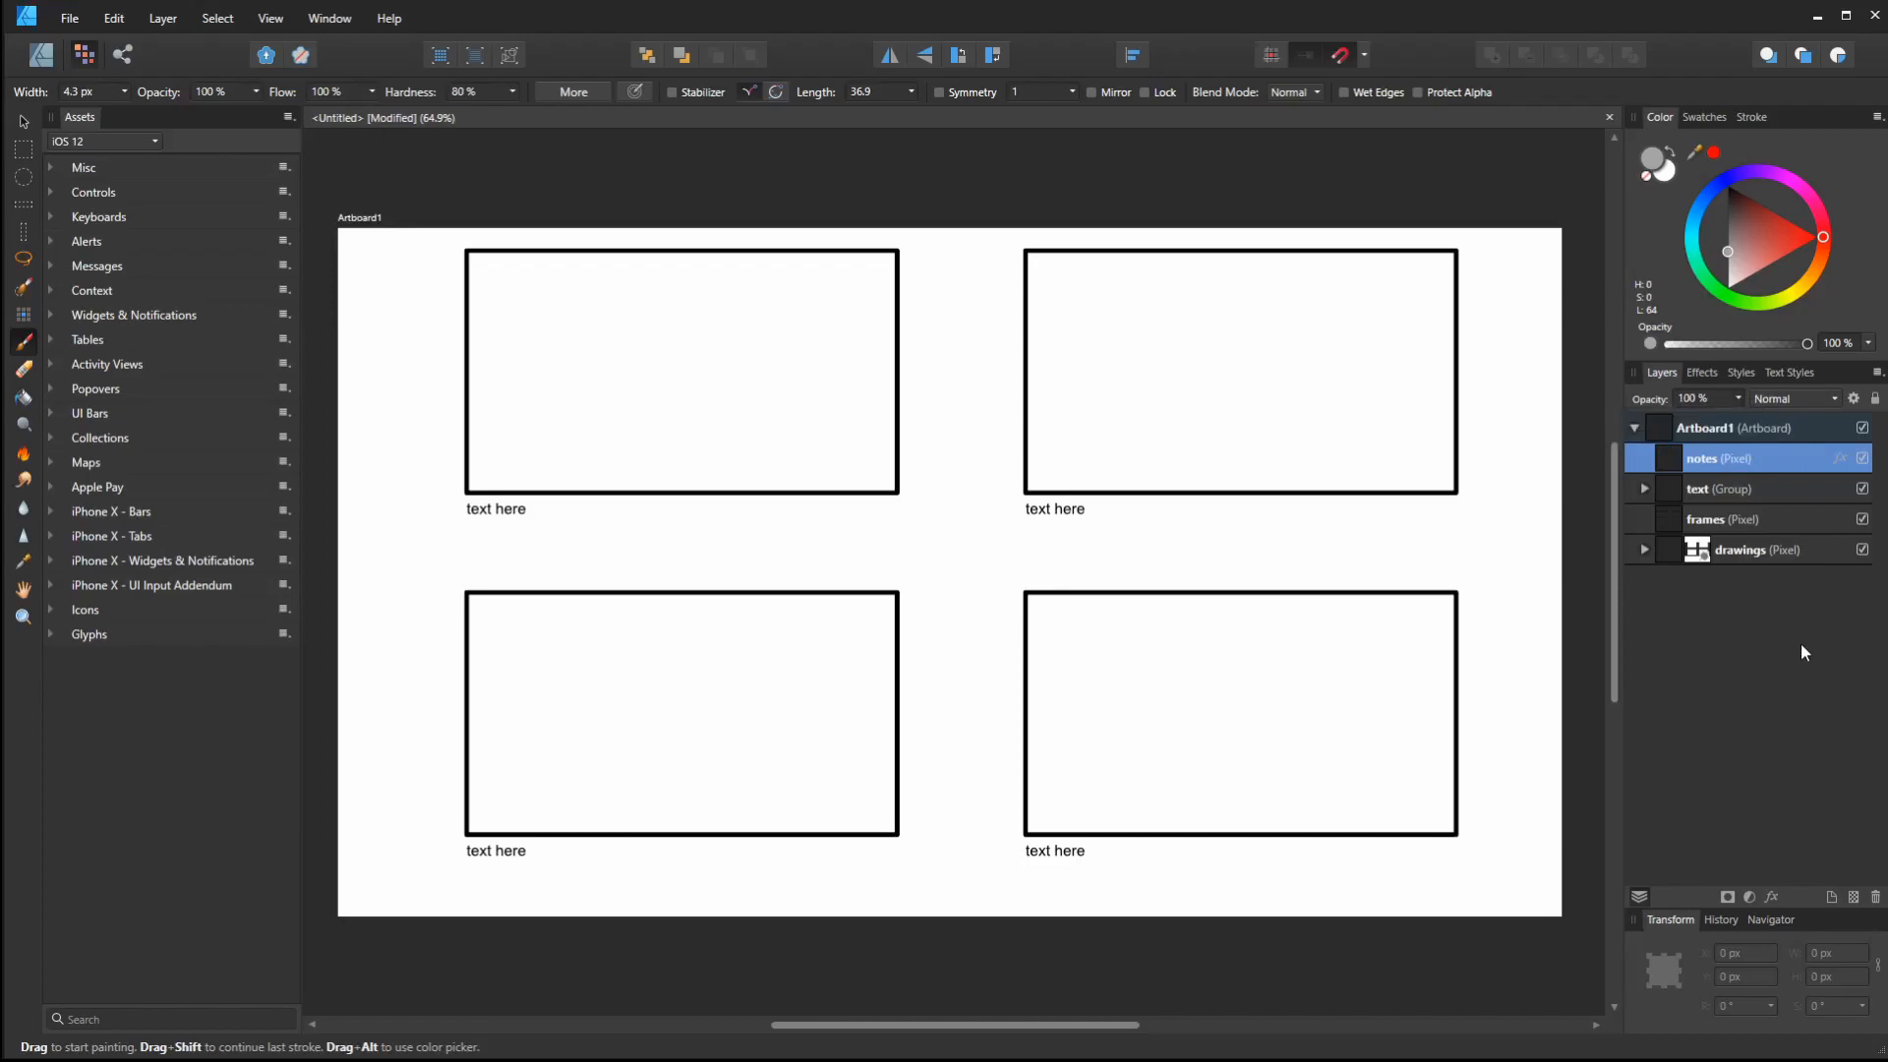
{"action": "mouse_move", "coordinate": [1764, 501]}
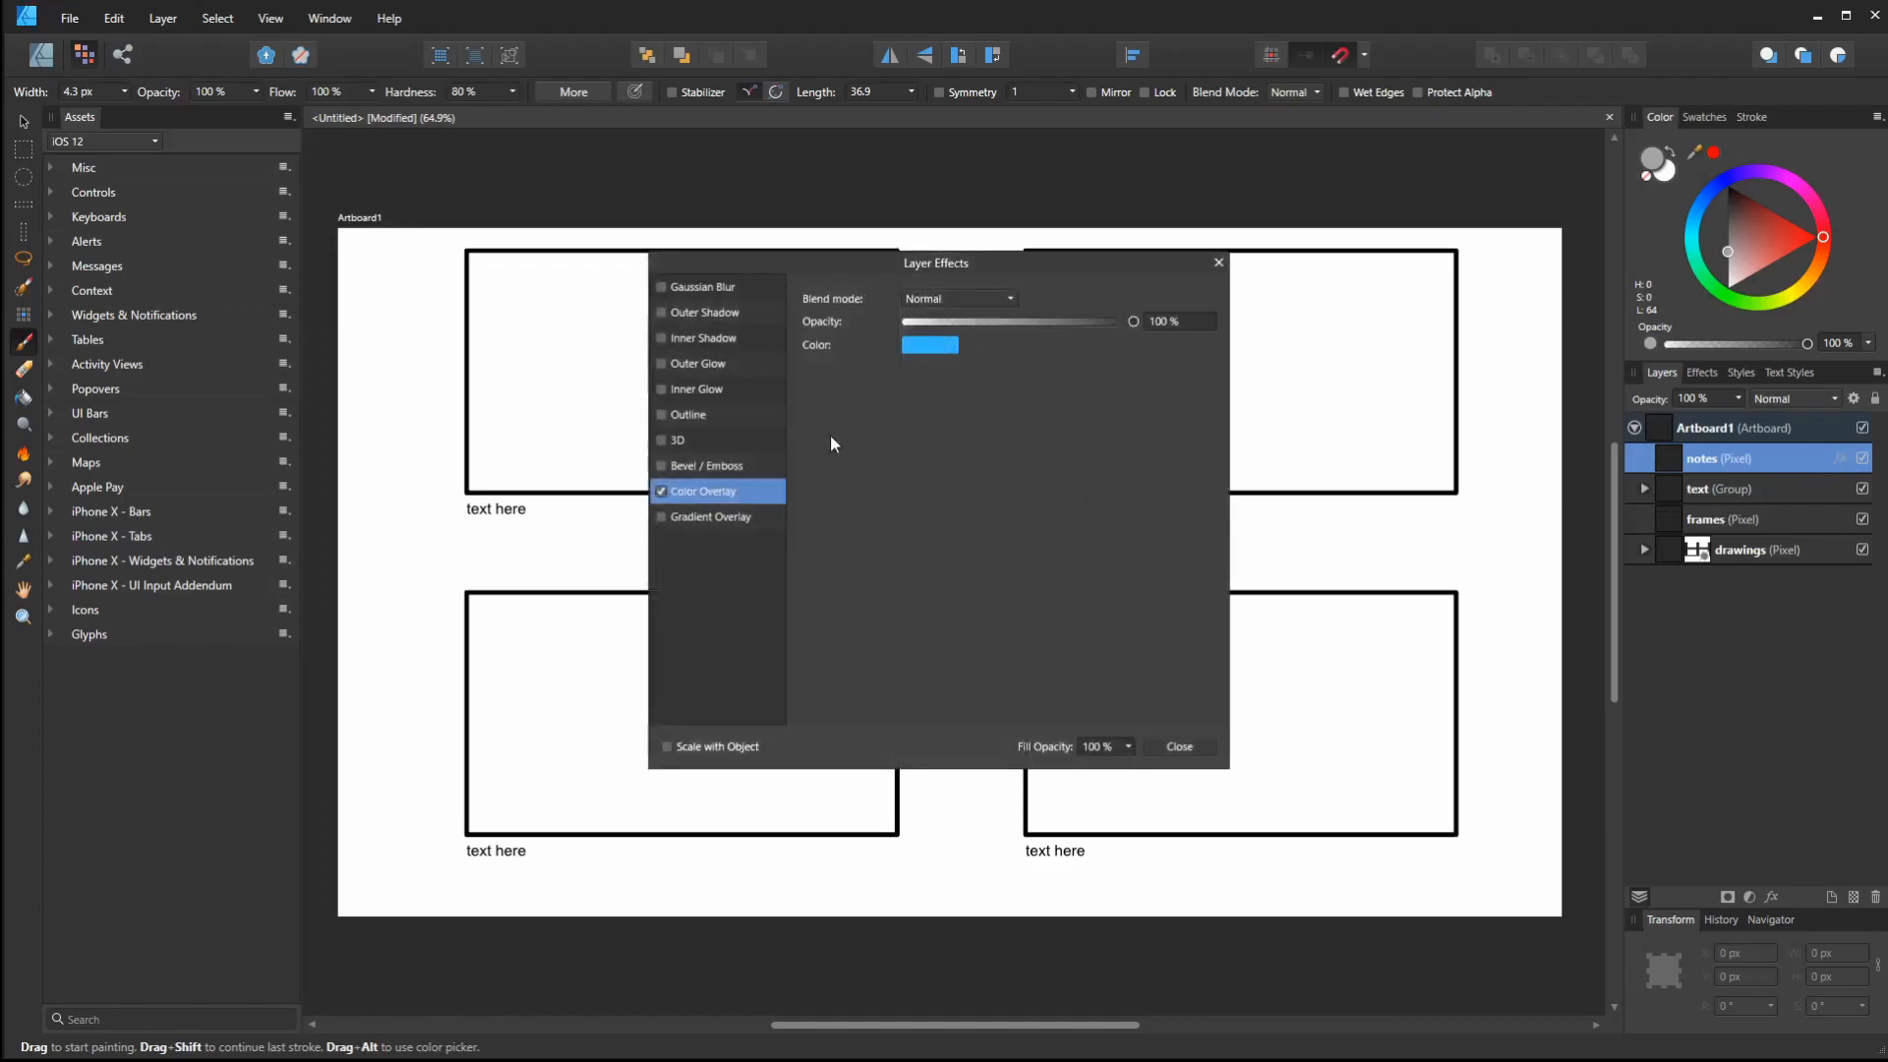
Change the notes overlay to a lighter sky blue and undo the test stroke
{"action": "left_click", "coordinate": [928, 344]}
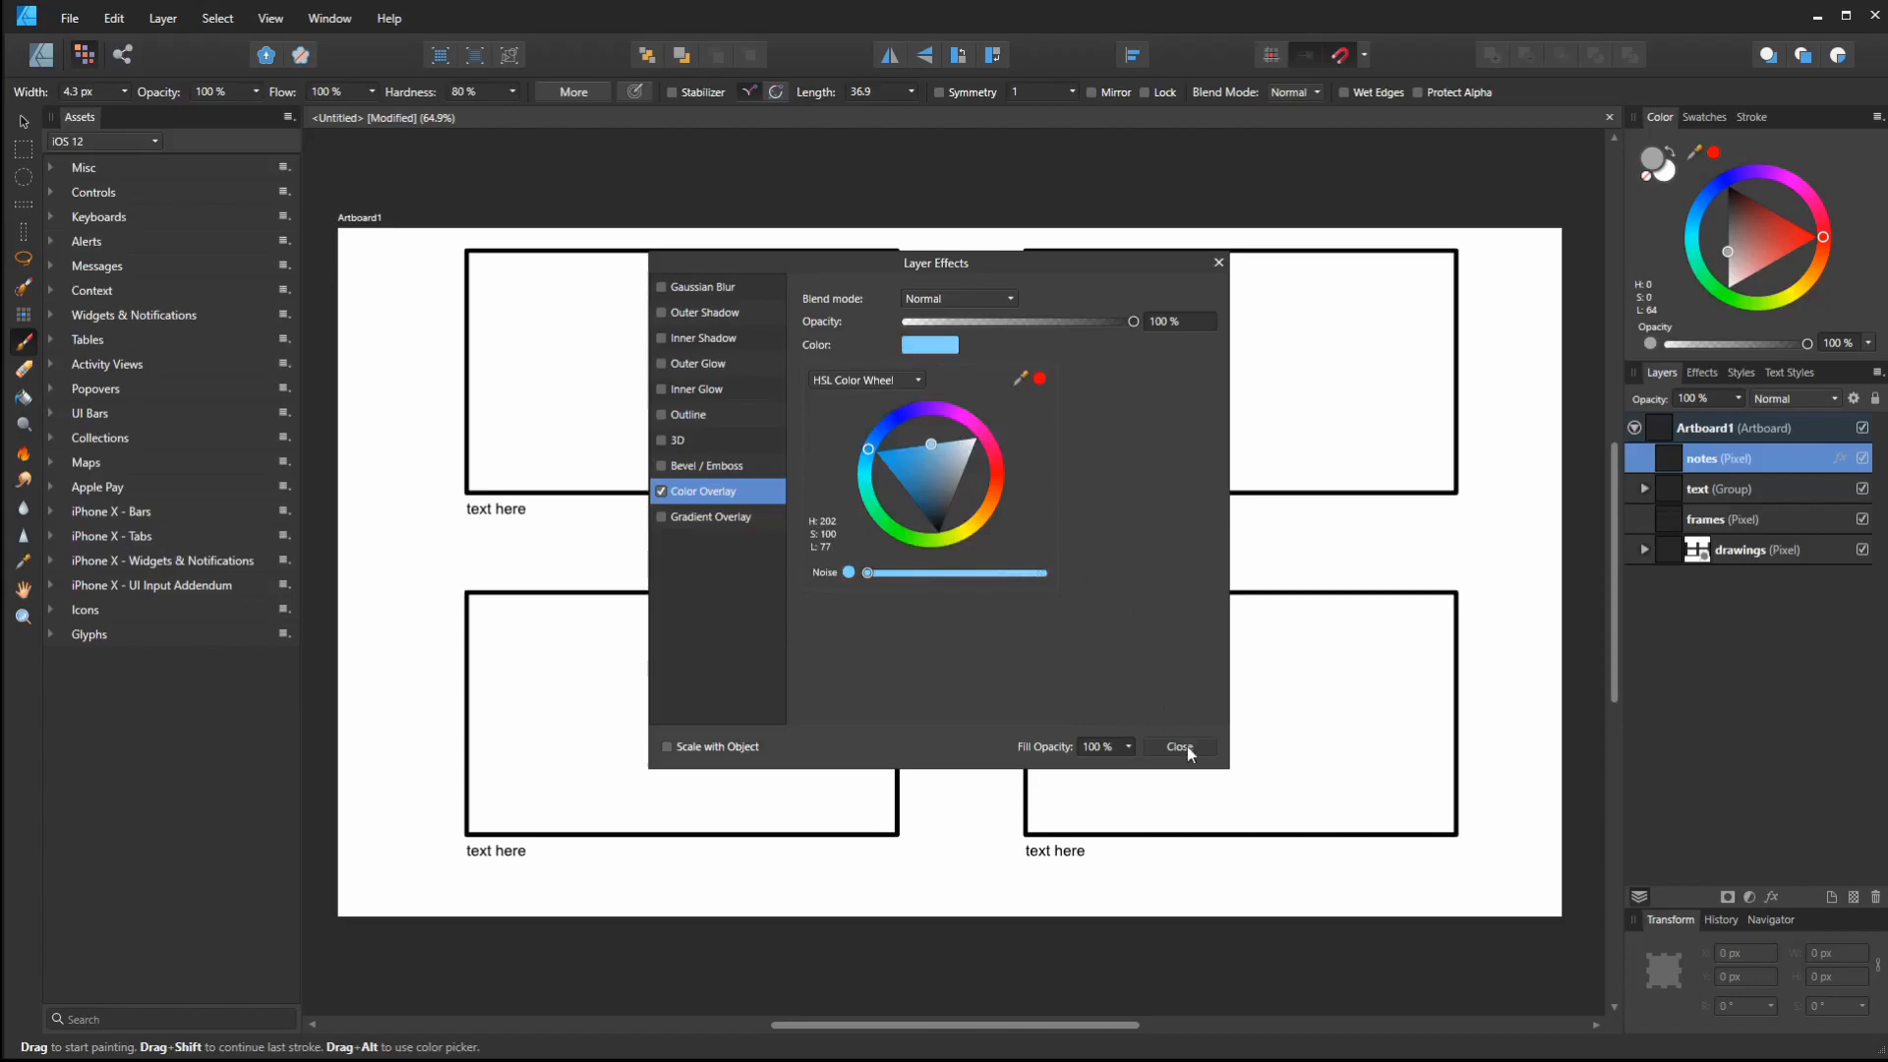
{"action": "left_click", "coordinate": [1179, 746]}
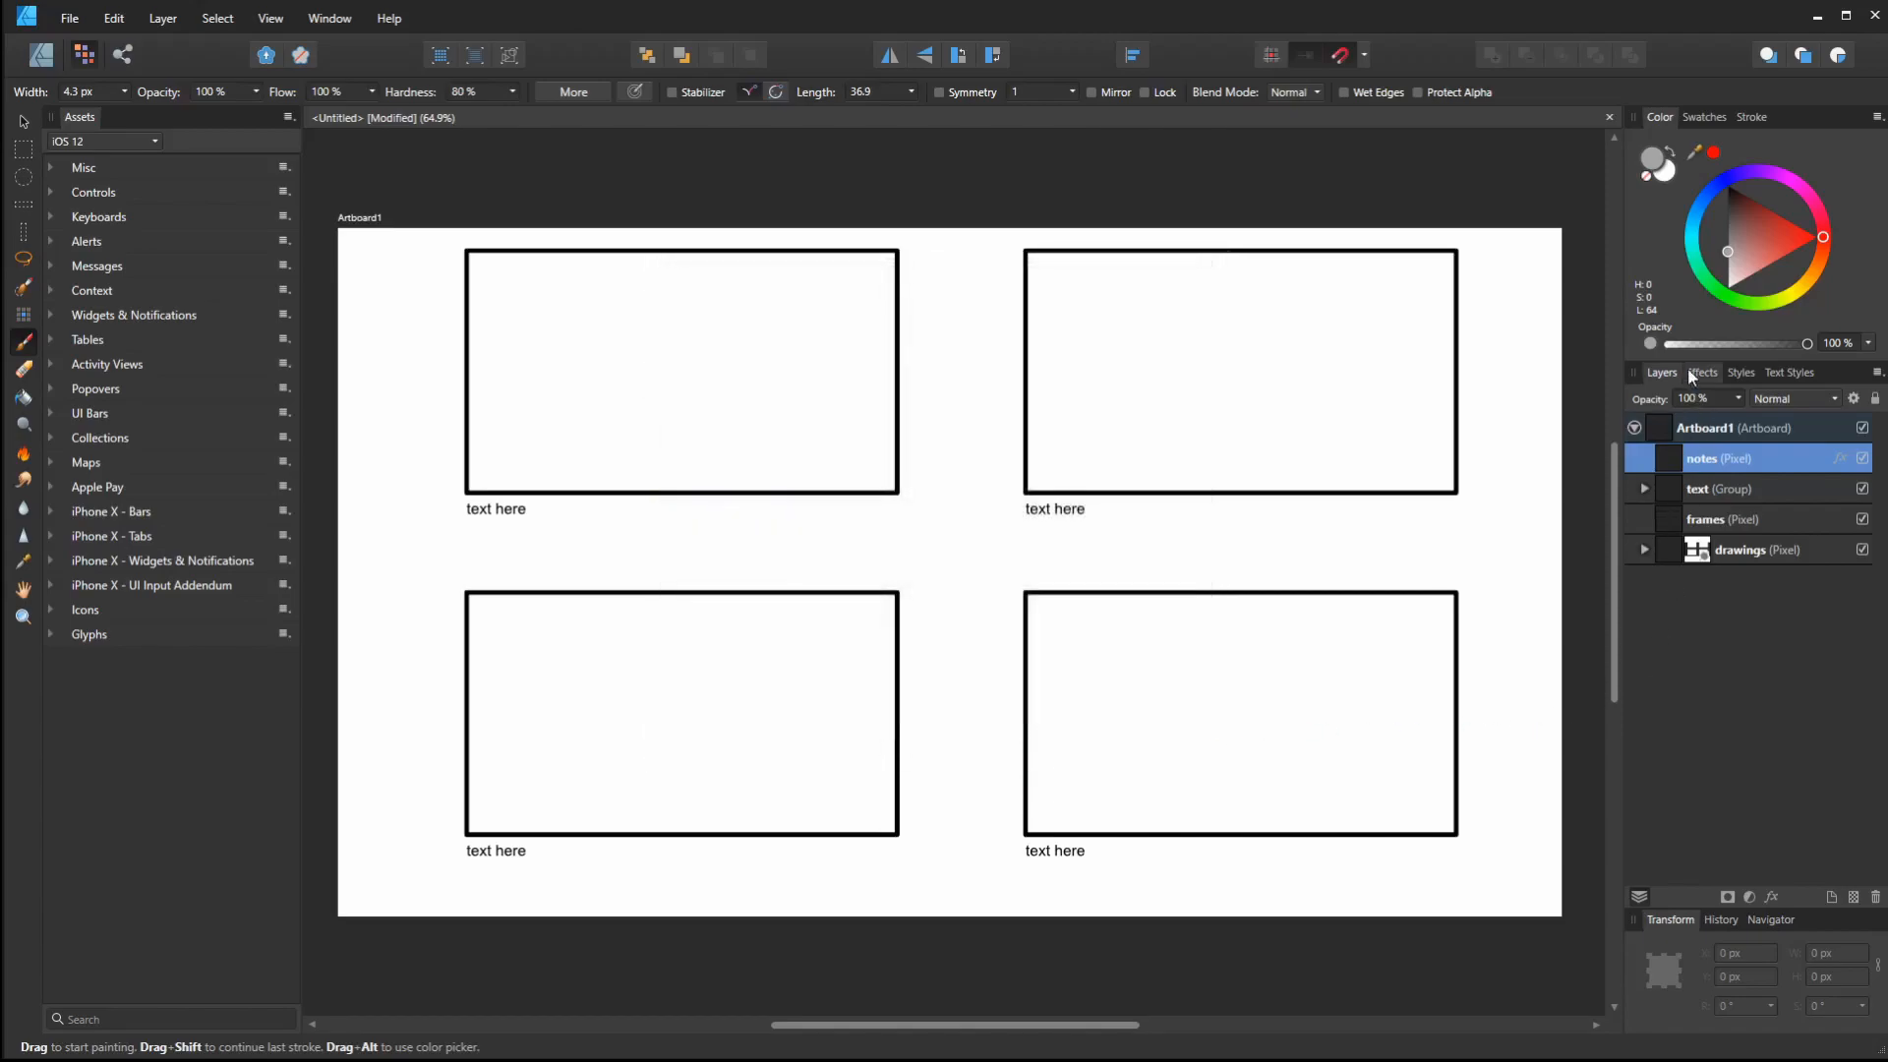
{"action": "mouse_move", "coordinate": [1737, 567]}
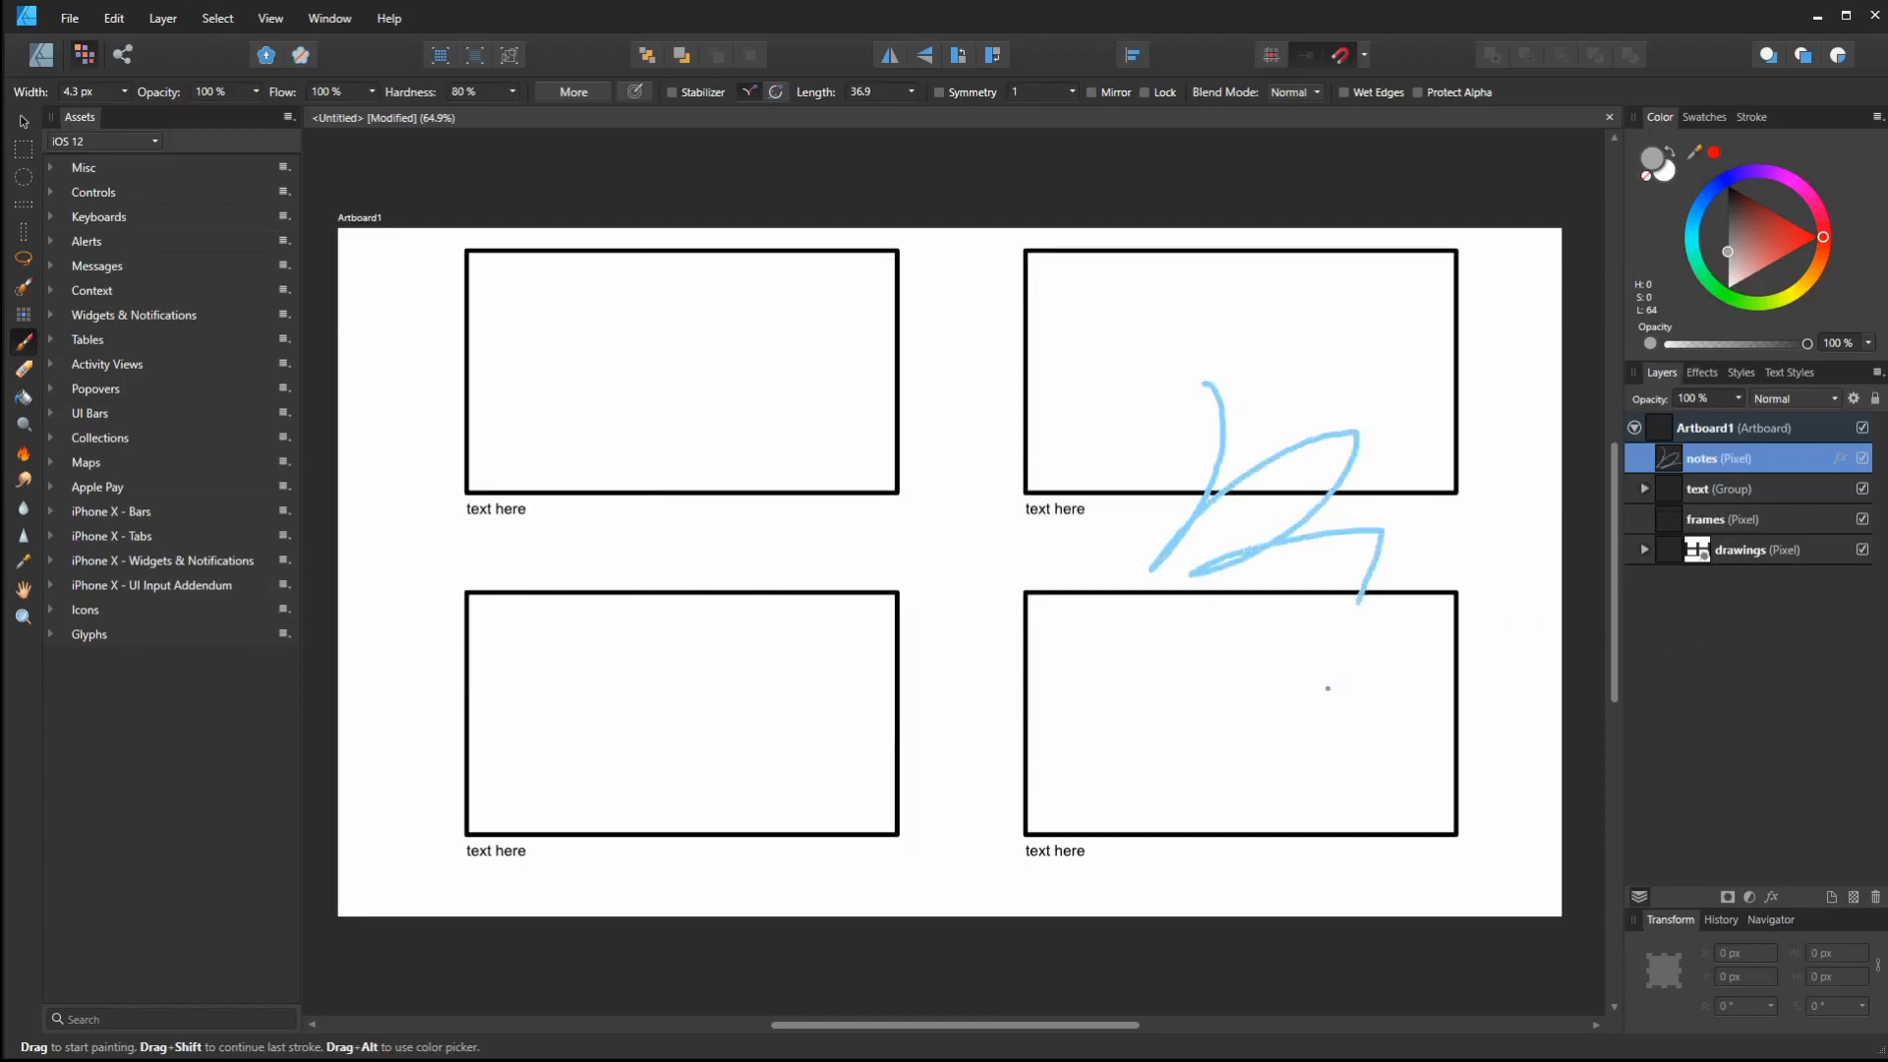
{"action": "key", "text": "ctrl+z"}
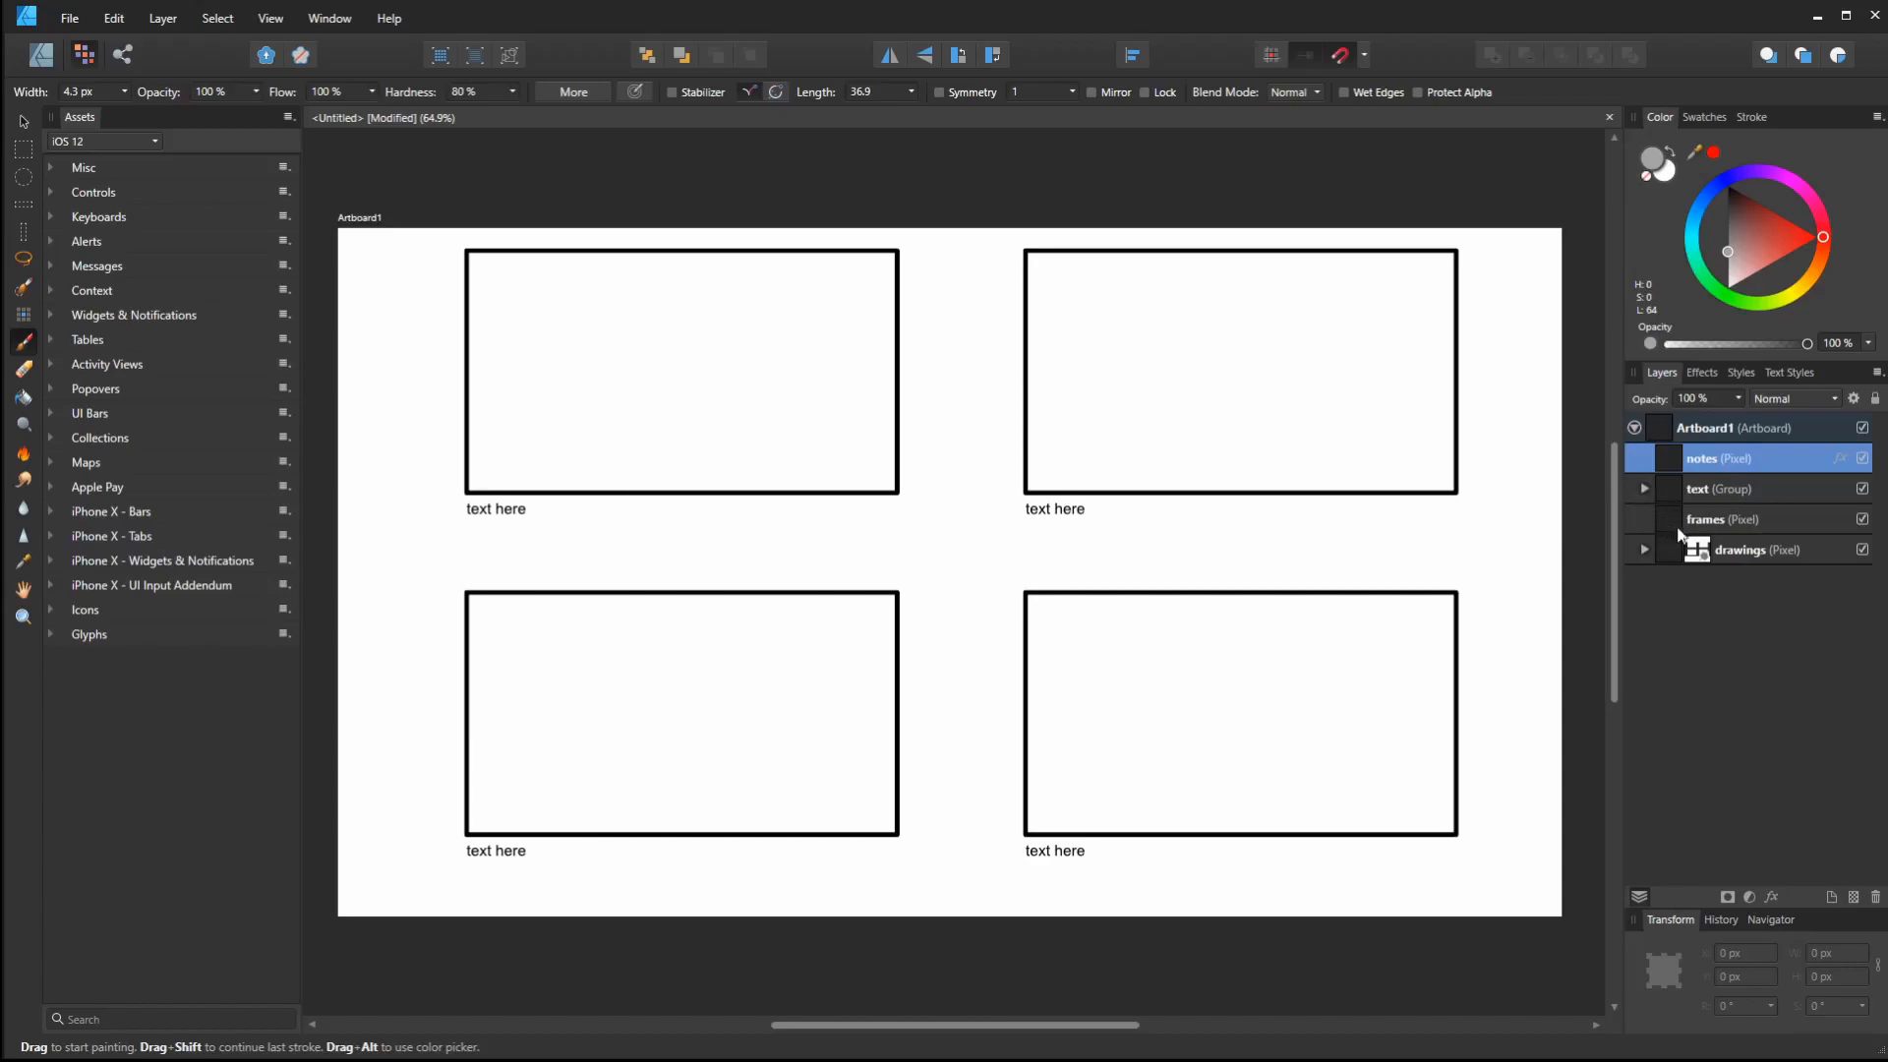
Try the text group's lock, clear the selection, then select the frames pixel layer
{"action": "left_click", "coordinate": [1722, 488]}
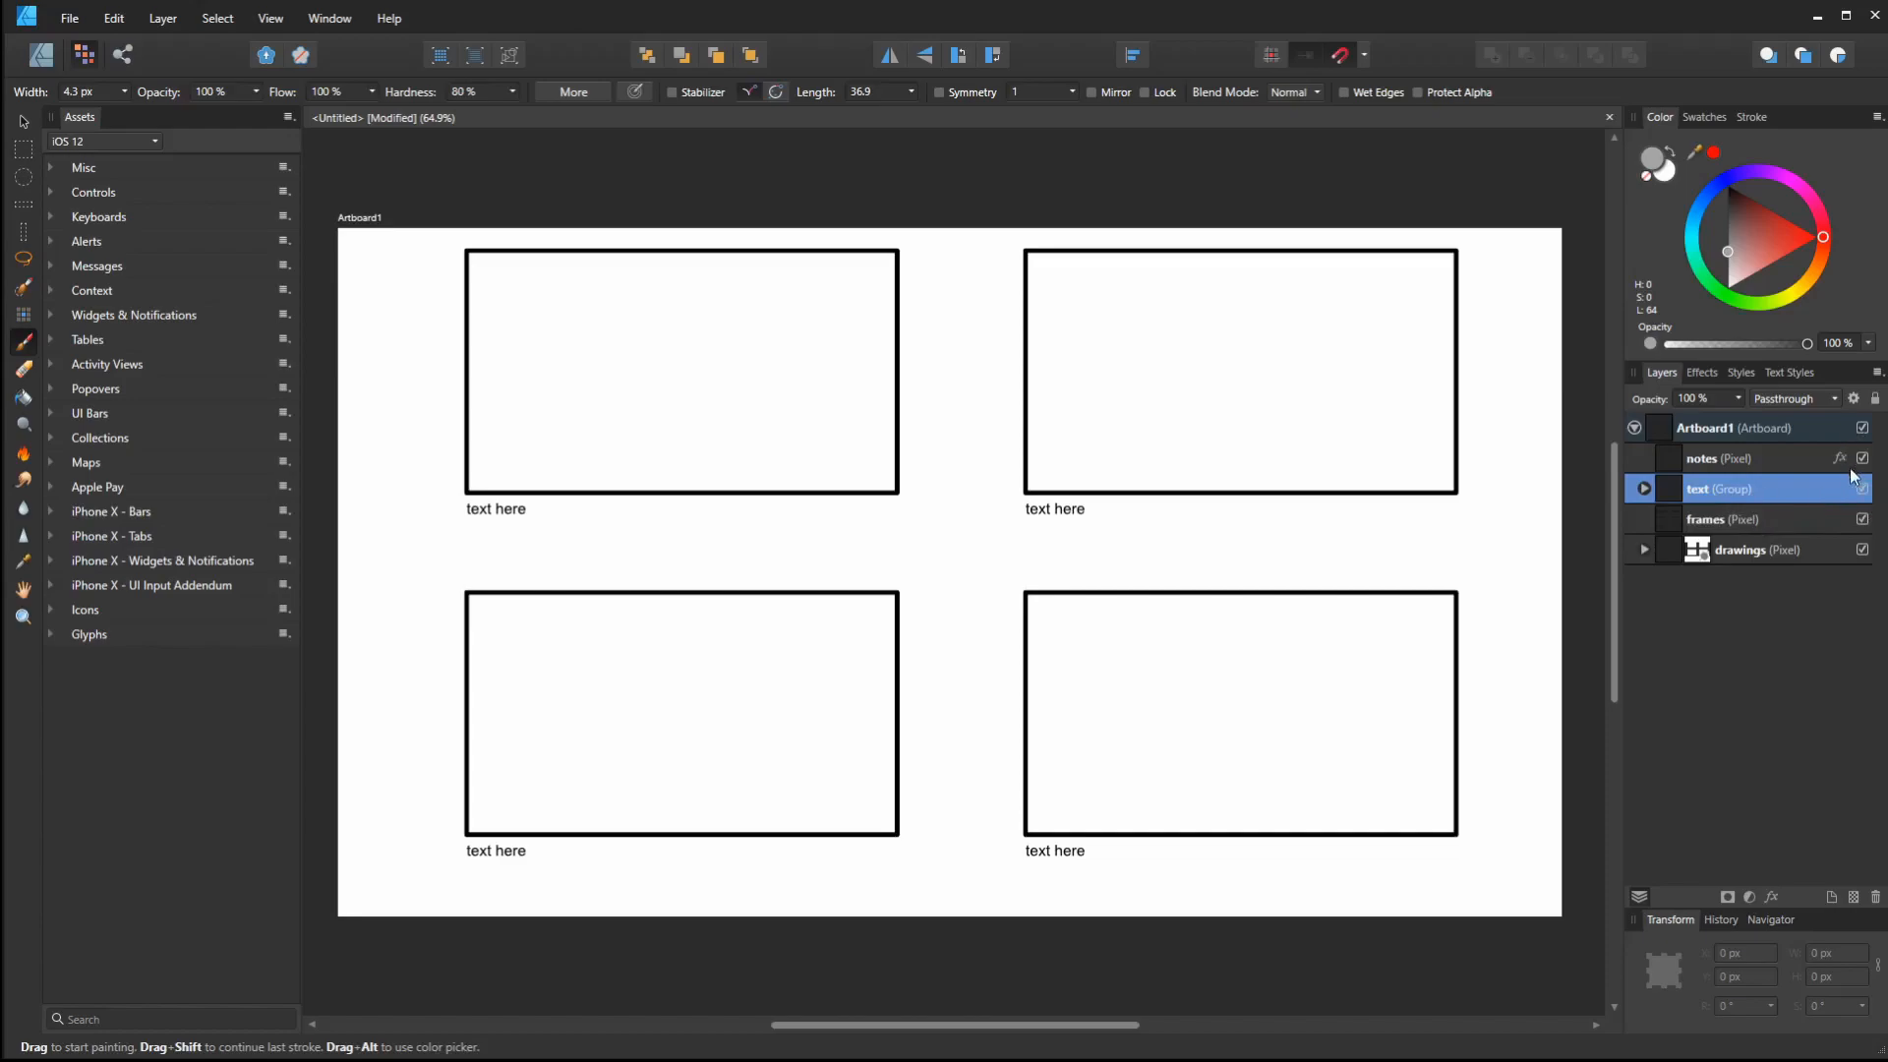
{"action": "mouse_move", "coordinate": [447, 310]}
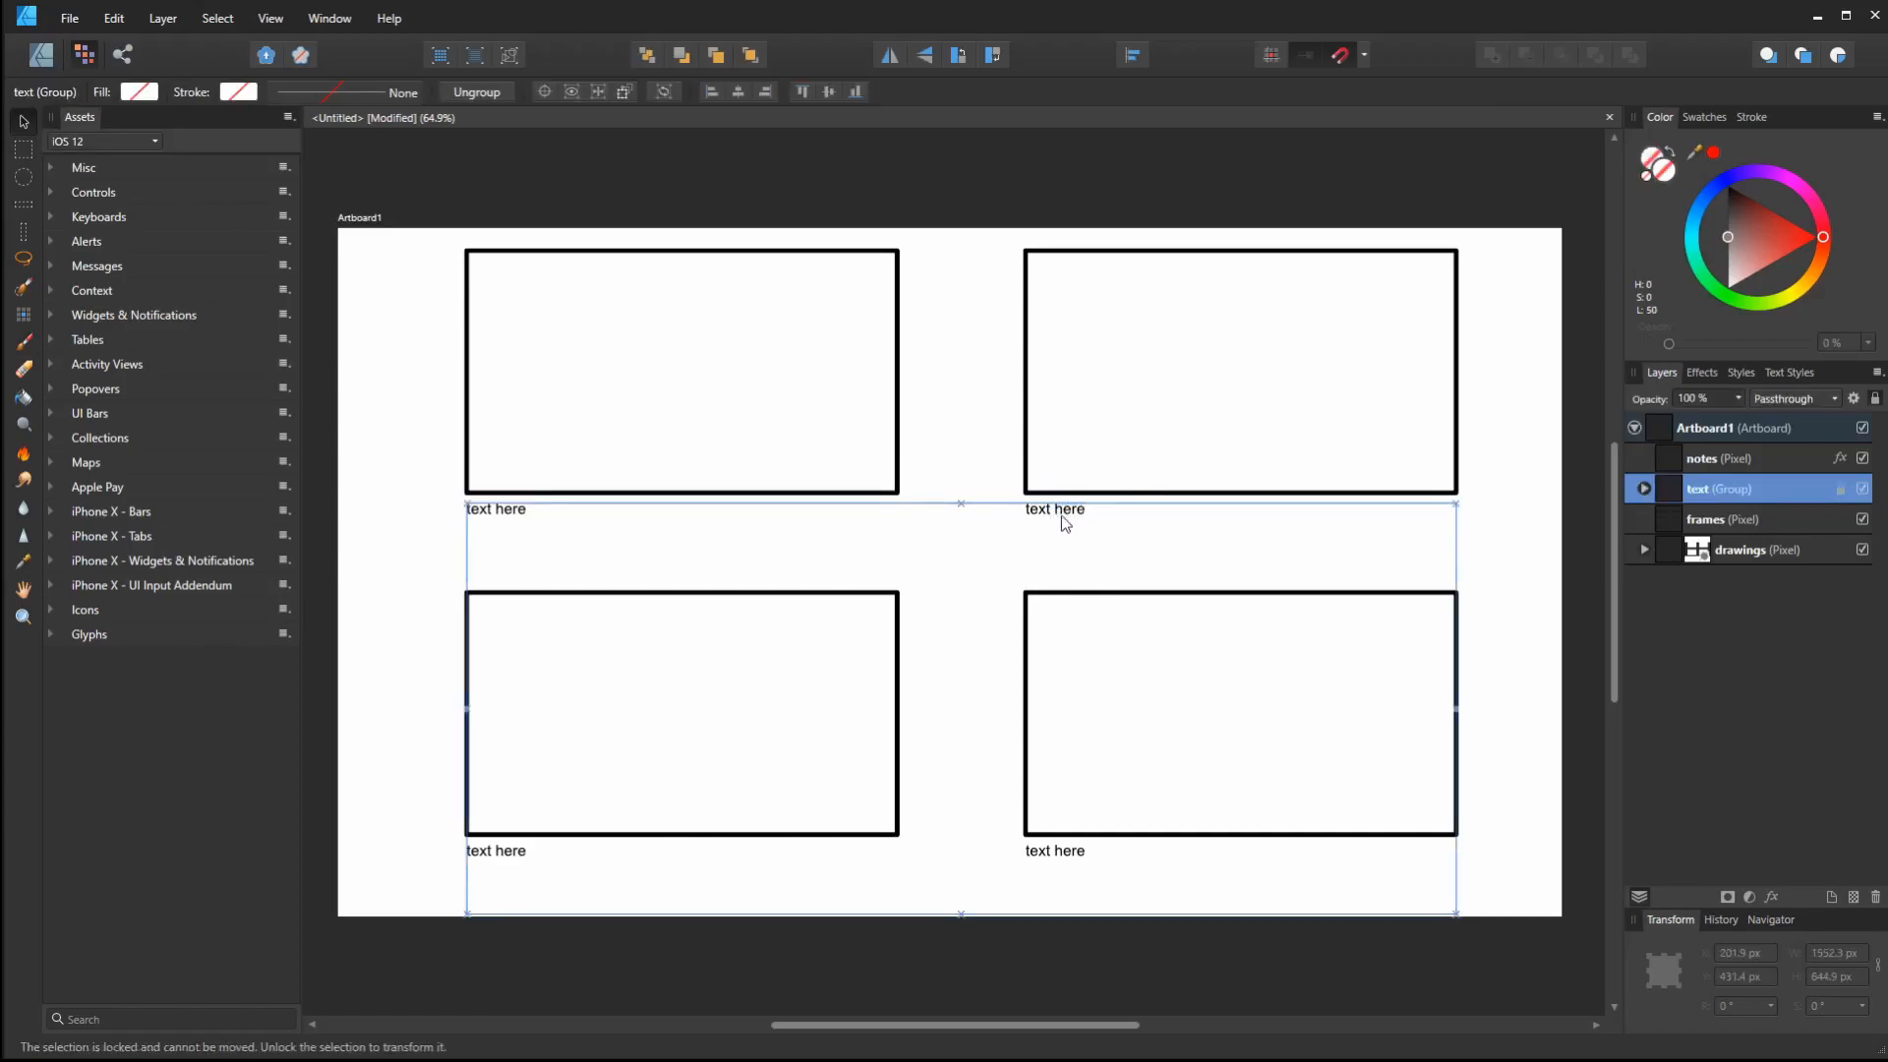
{"action": "left_click", "coordinate": [1134, 519]}
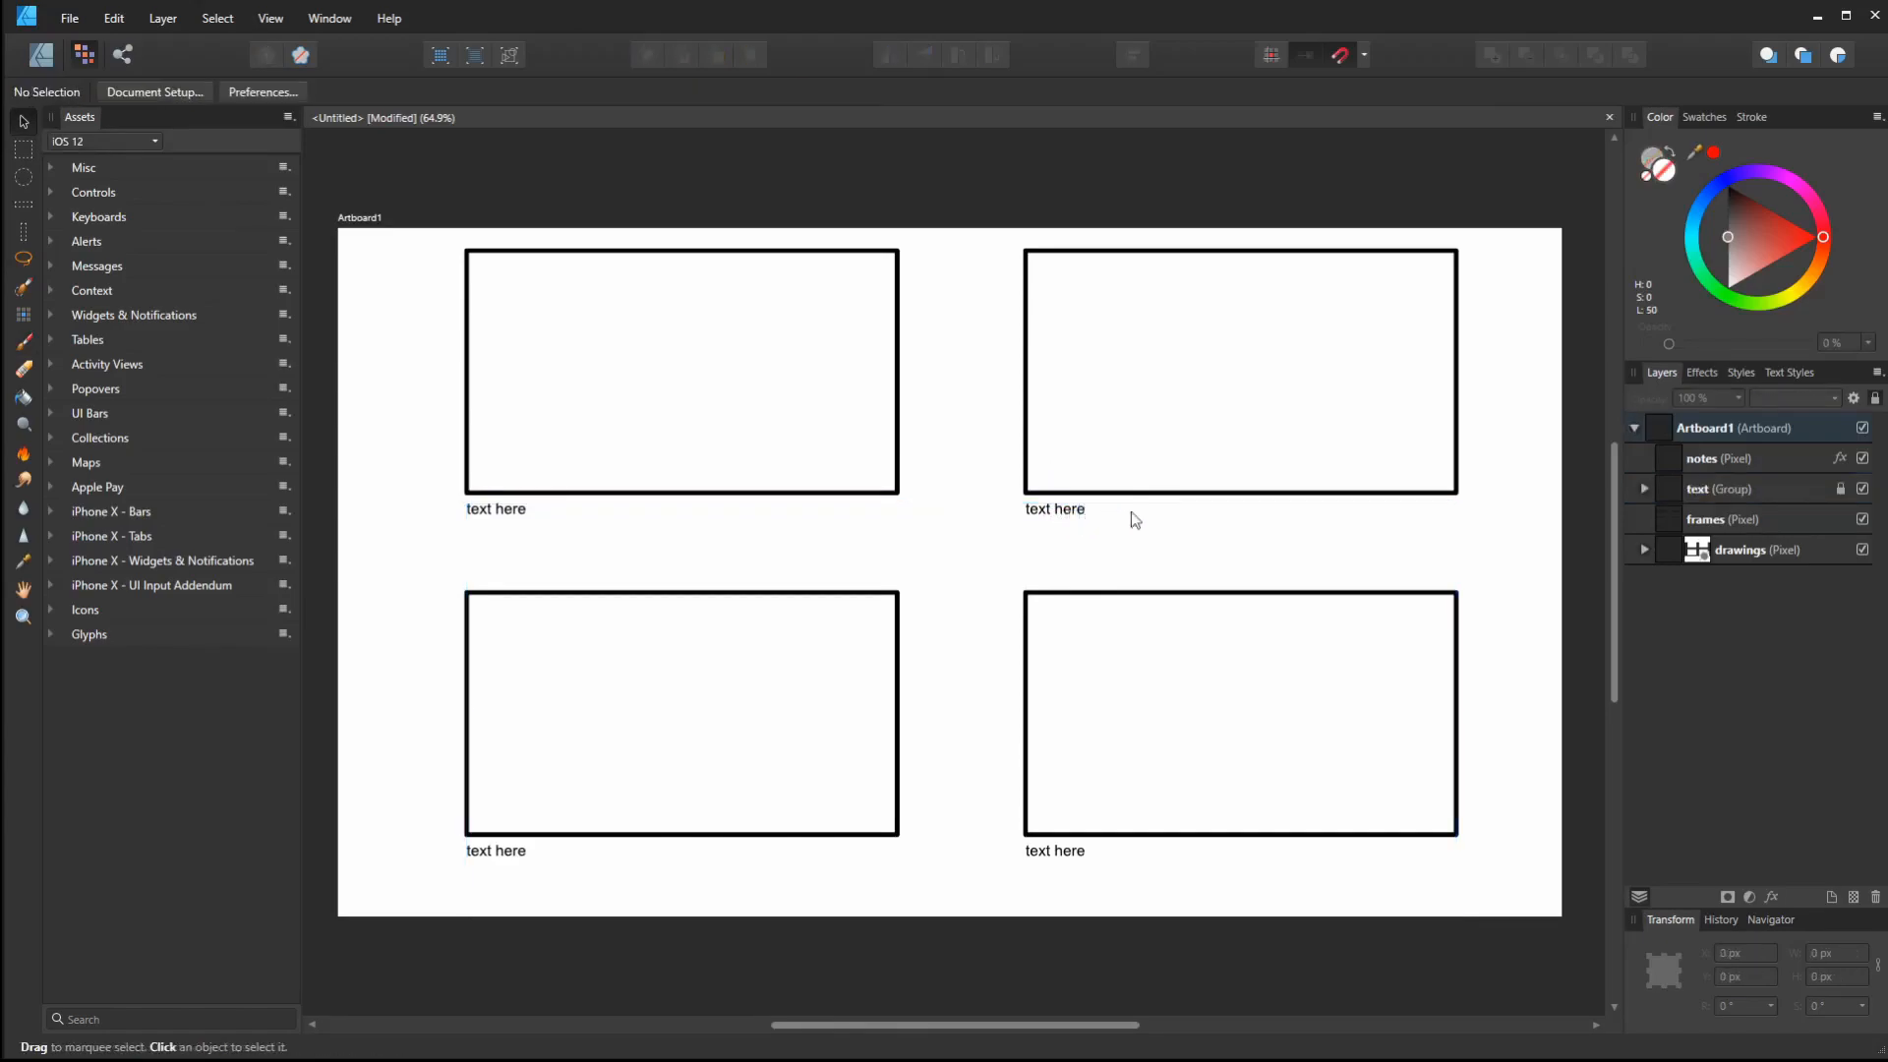
{"action": "mouse_move", "coordinate": [1602, 538]}
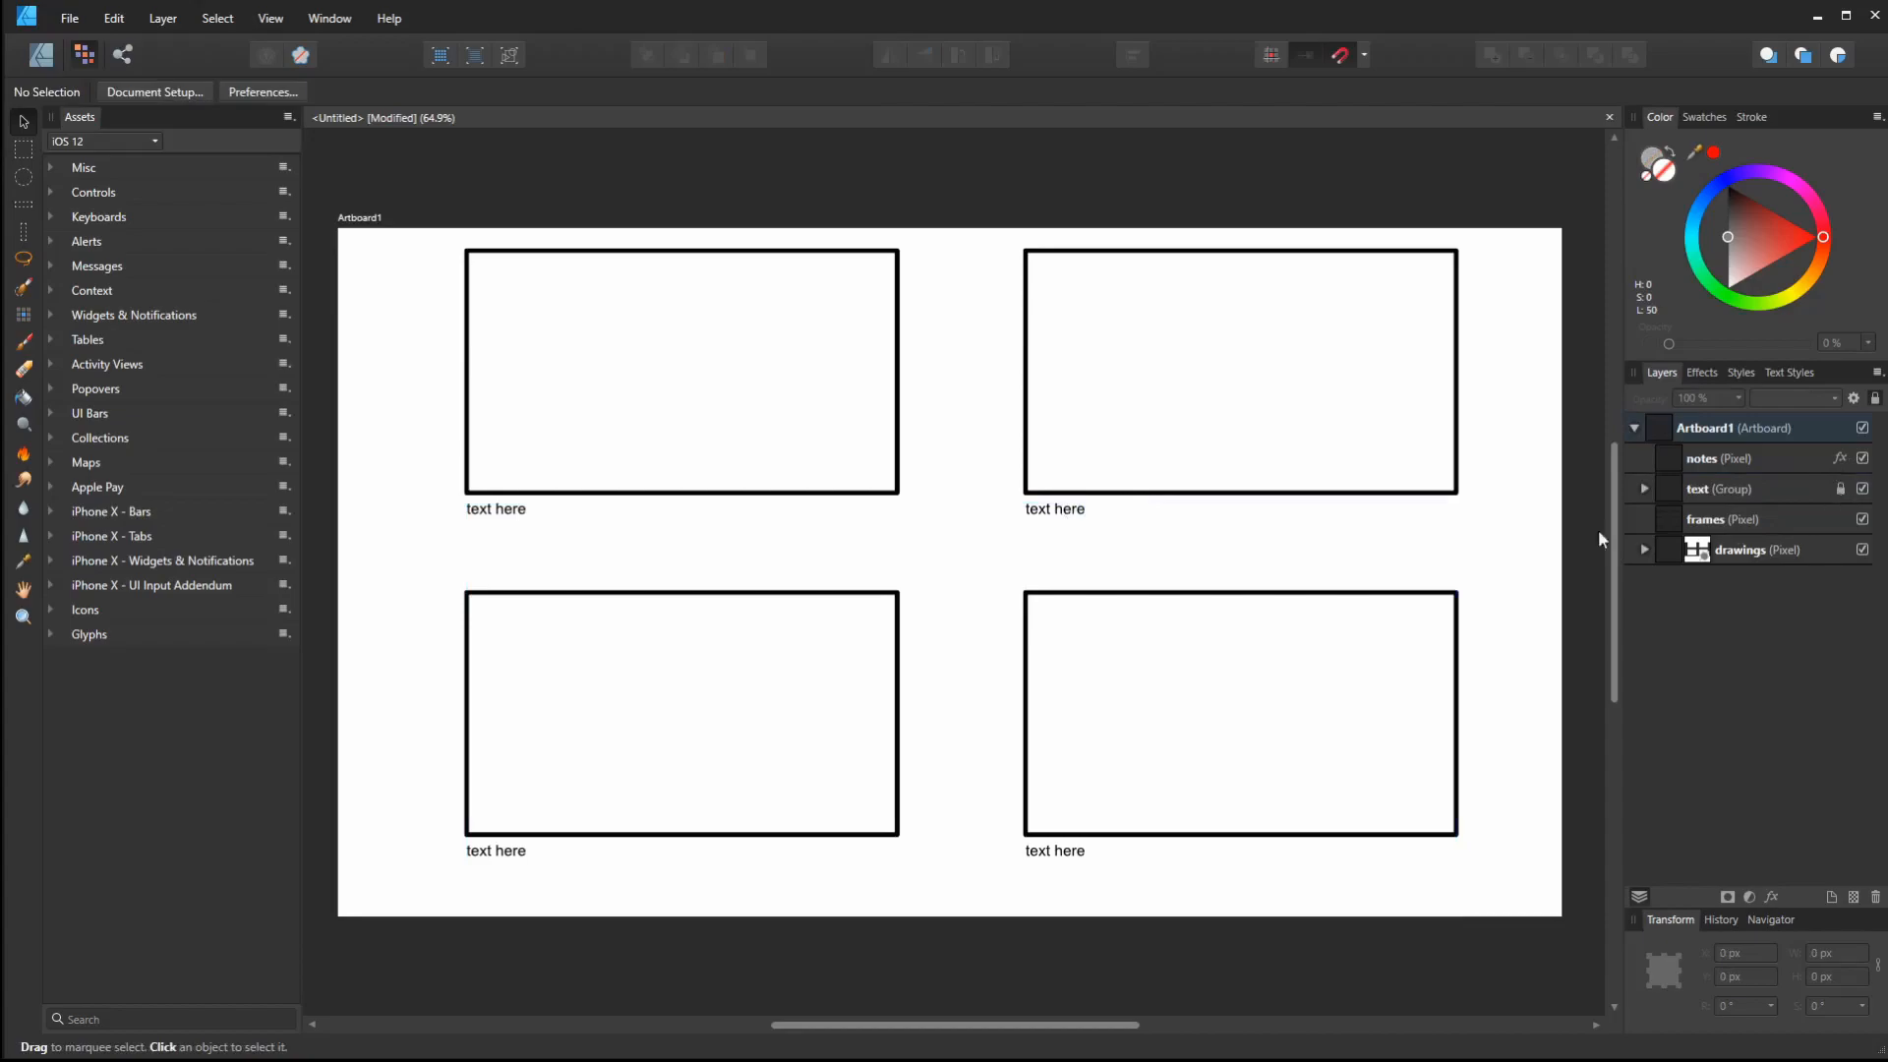
{"action": "mouse_move", "coordinate": [1819, 493]}
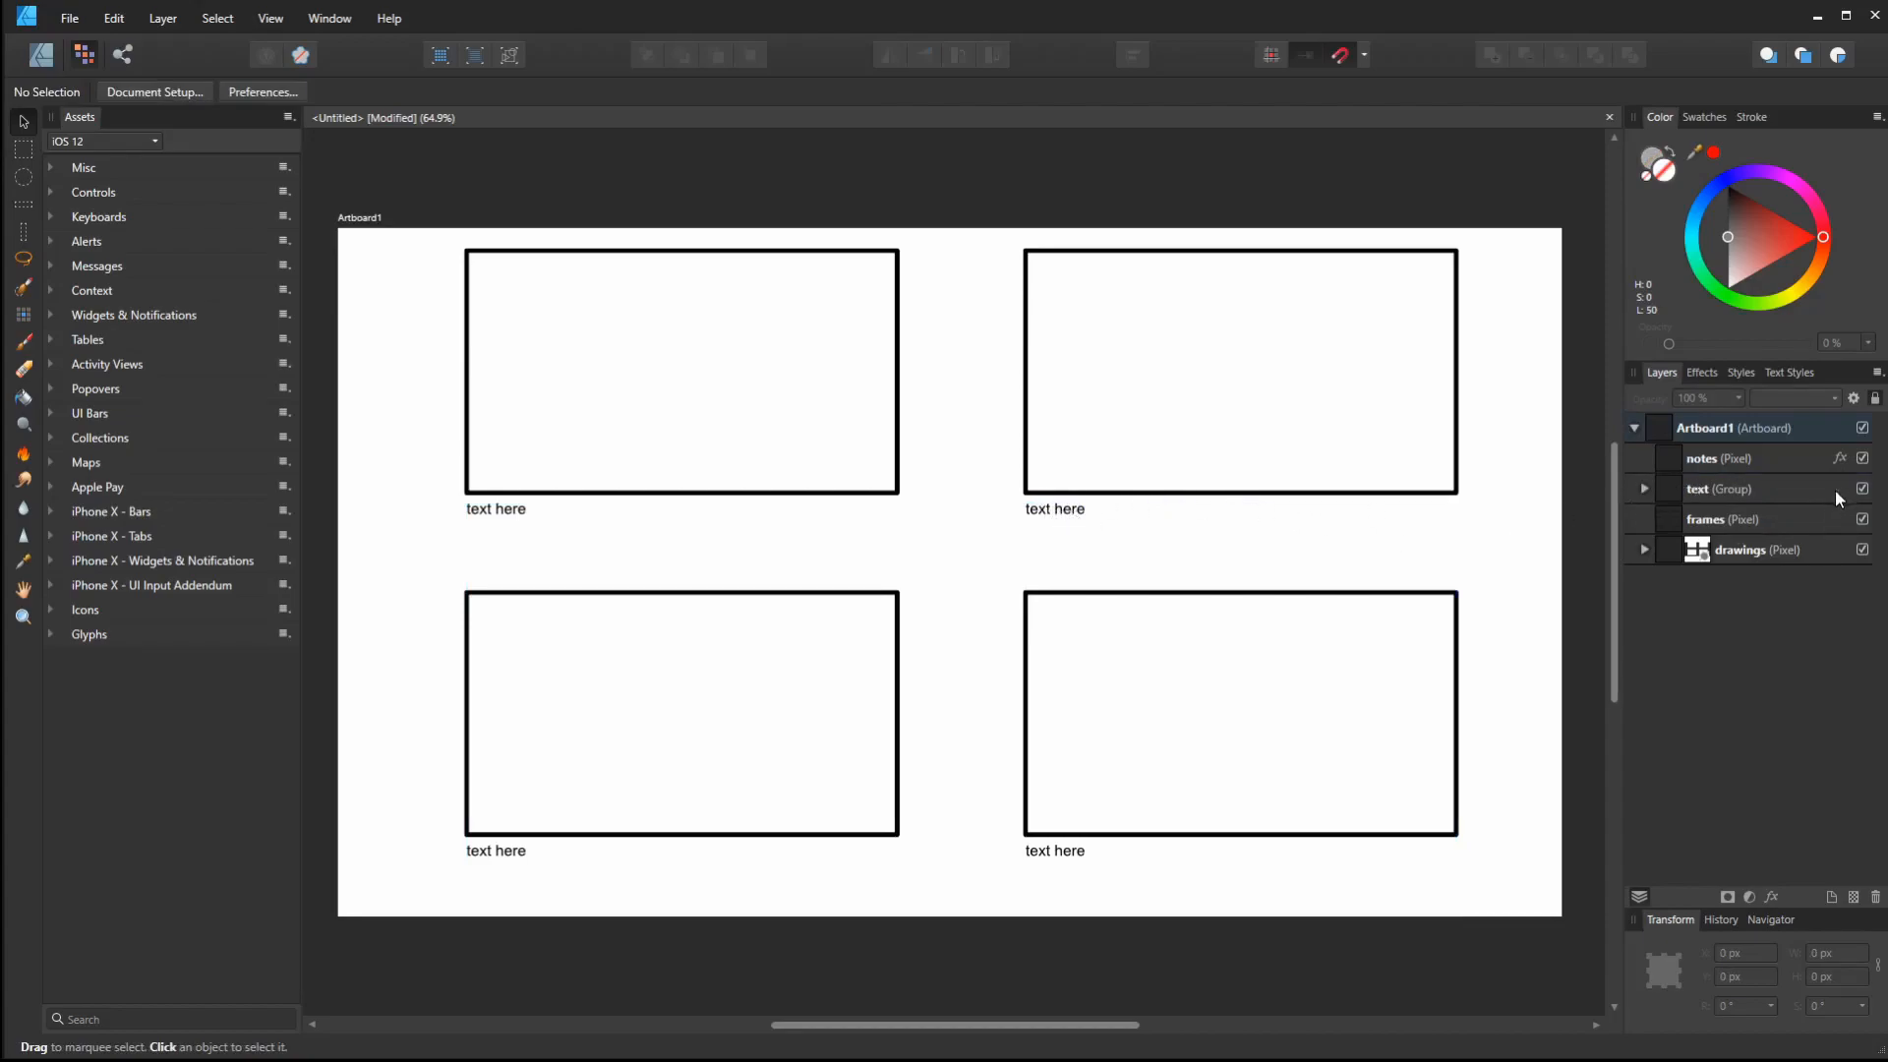
{"action": "left_click", "coordinate": [1724, 519]}
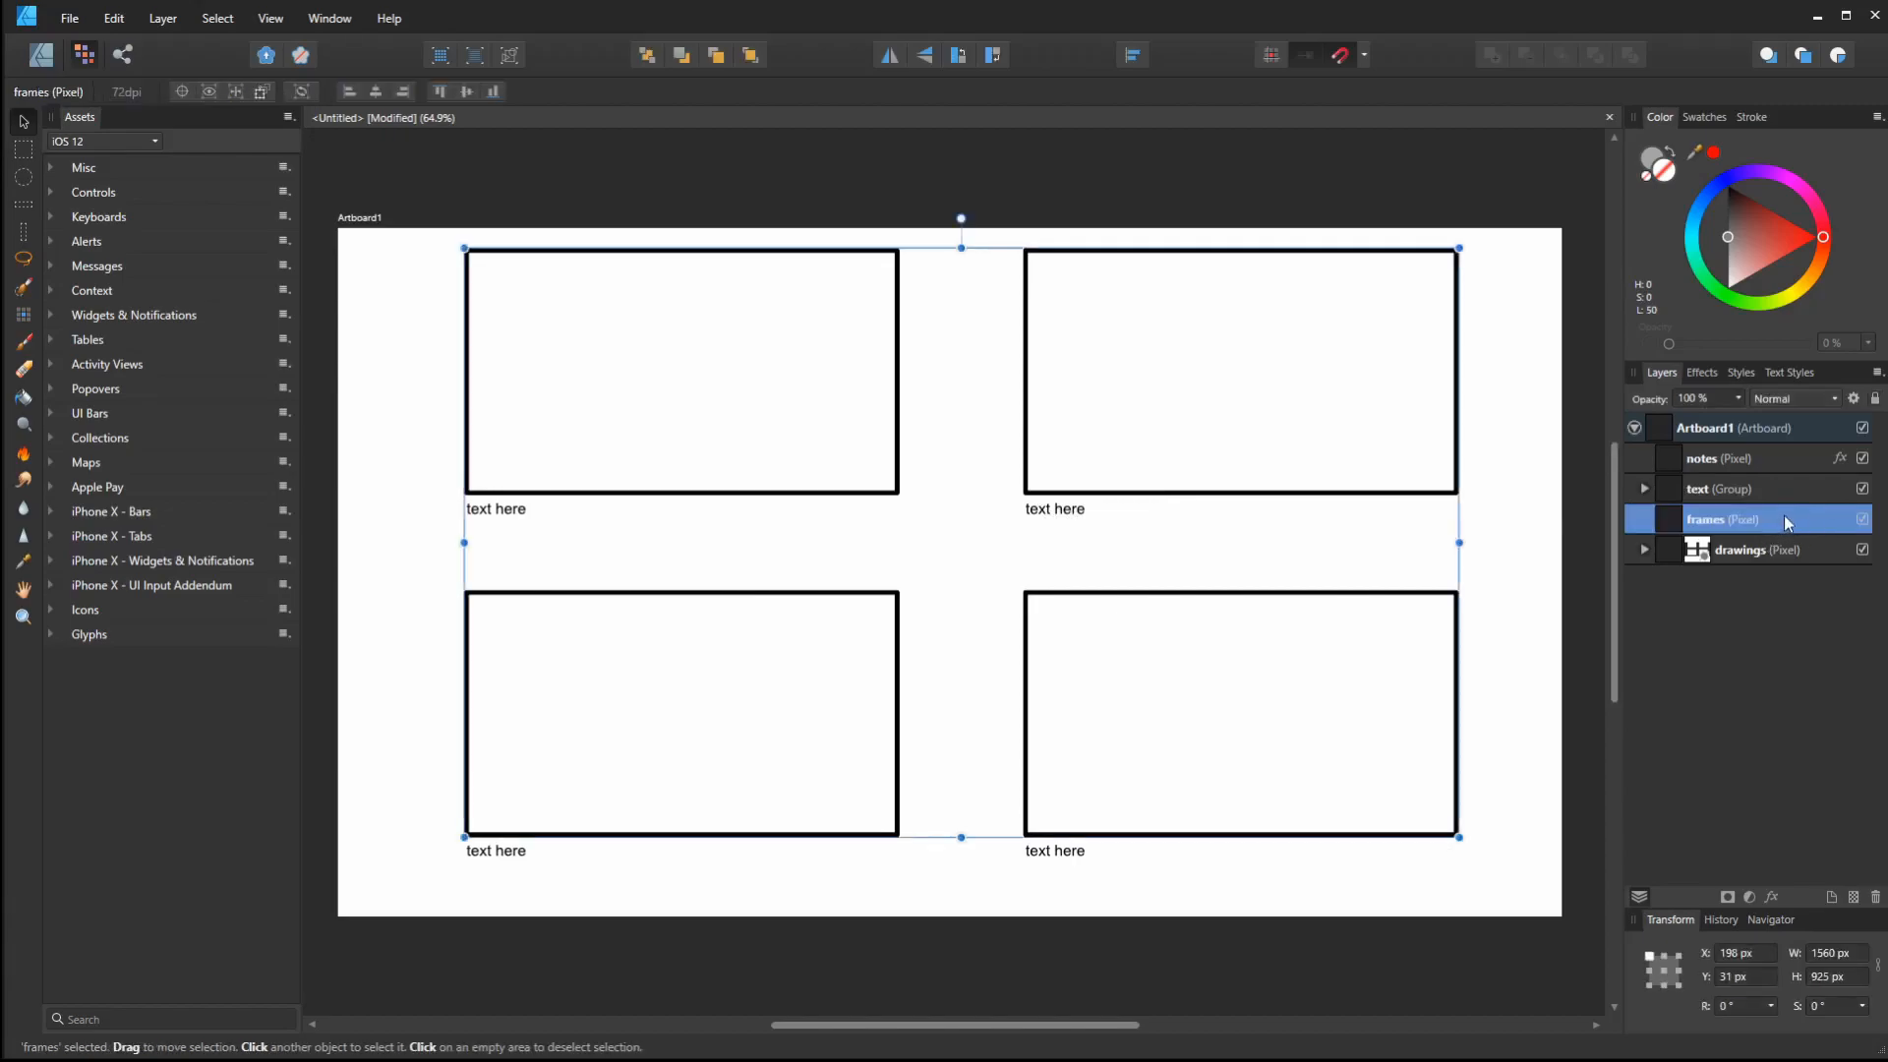
{"action": "mouse_move", "coordinate": [1873, 418]}
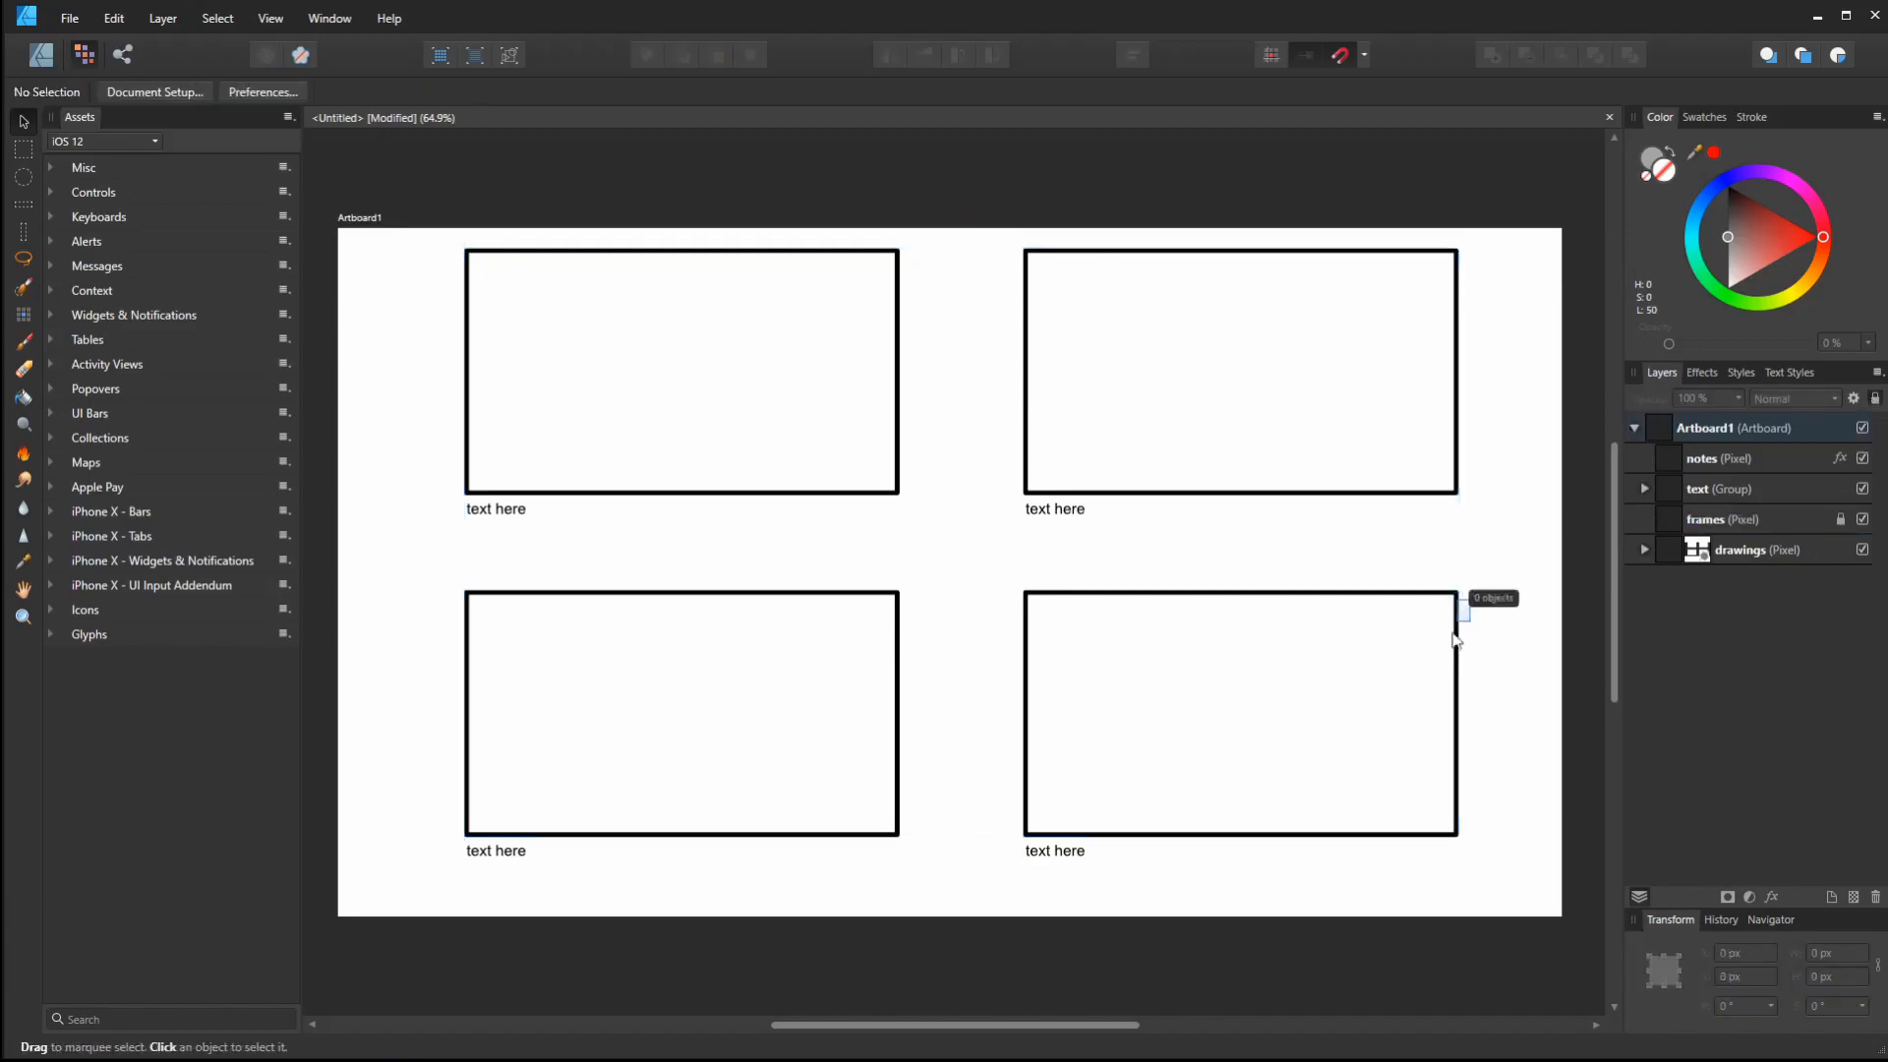
{"action": "mouse_move", "coordinate": [1642, 419]}
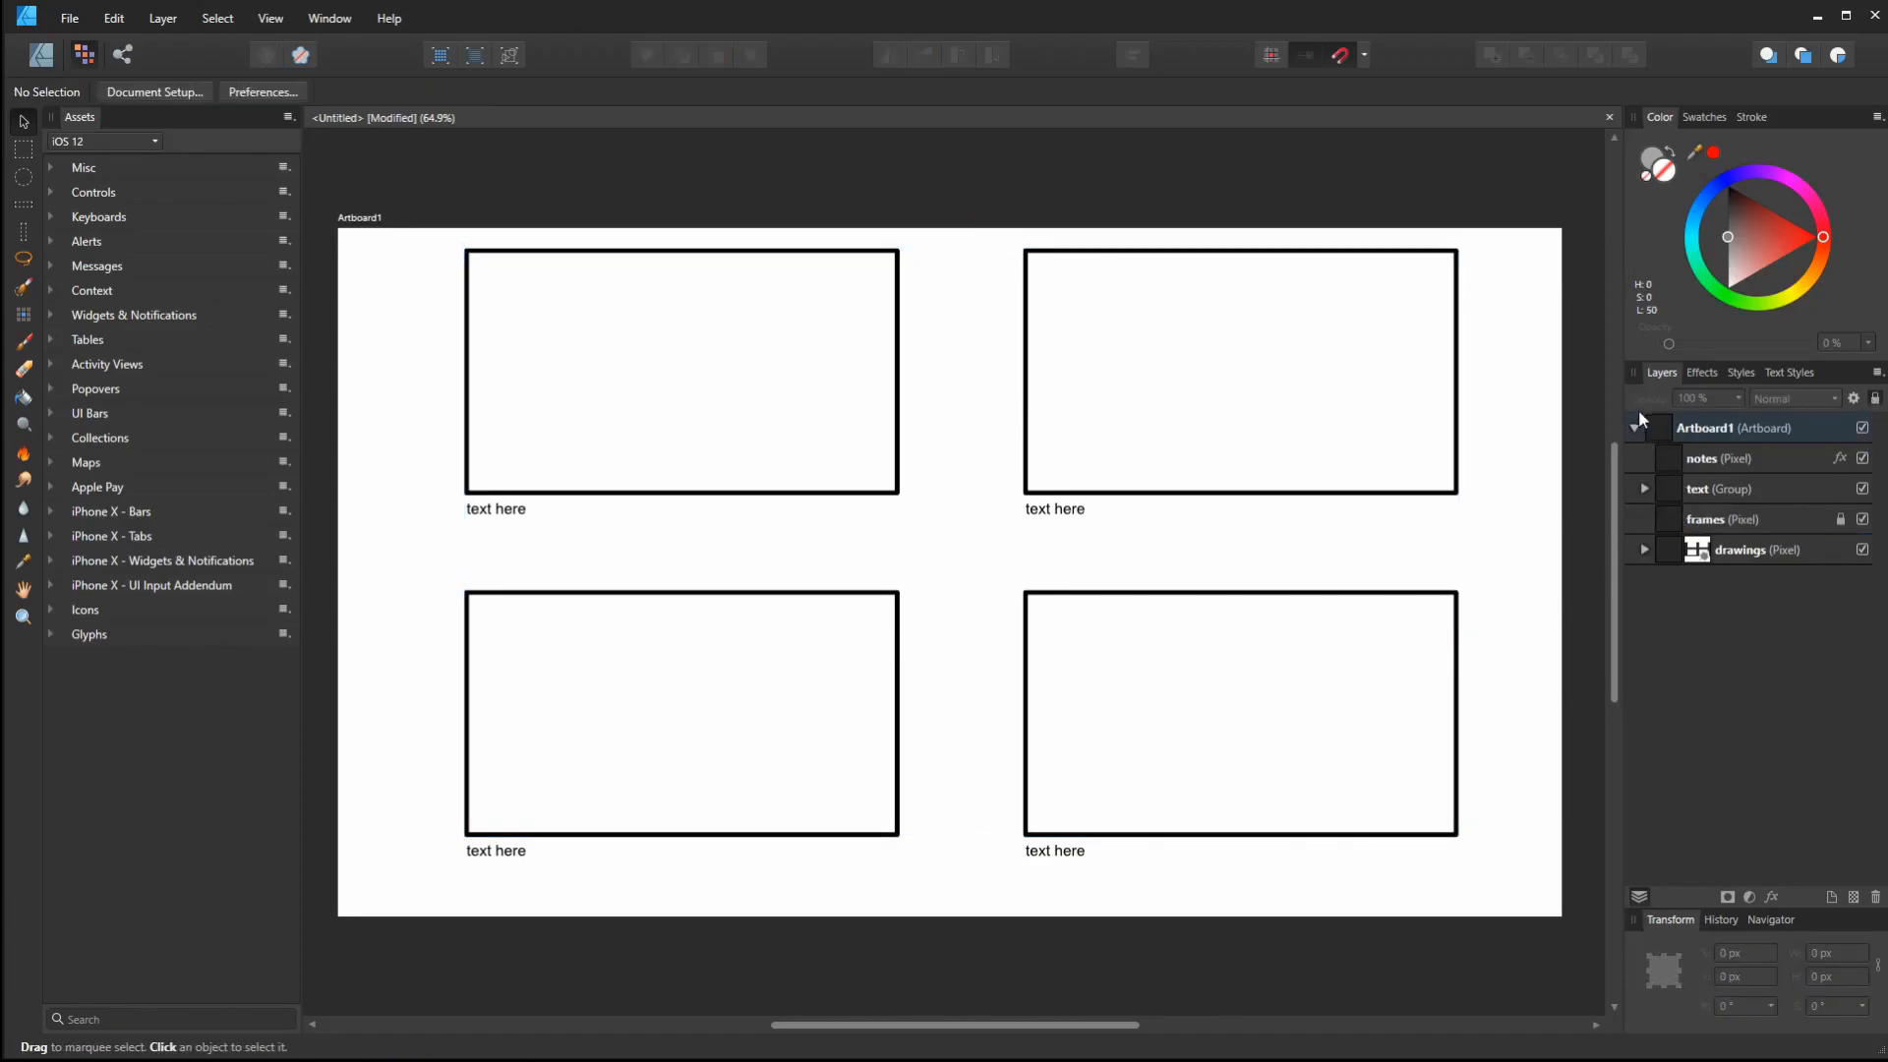
Collapse Artboard1's layers and rename the artboard to '1'
{"action": "left_click", "coordinate": [1635, 428]}
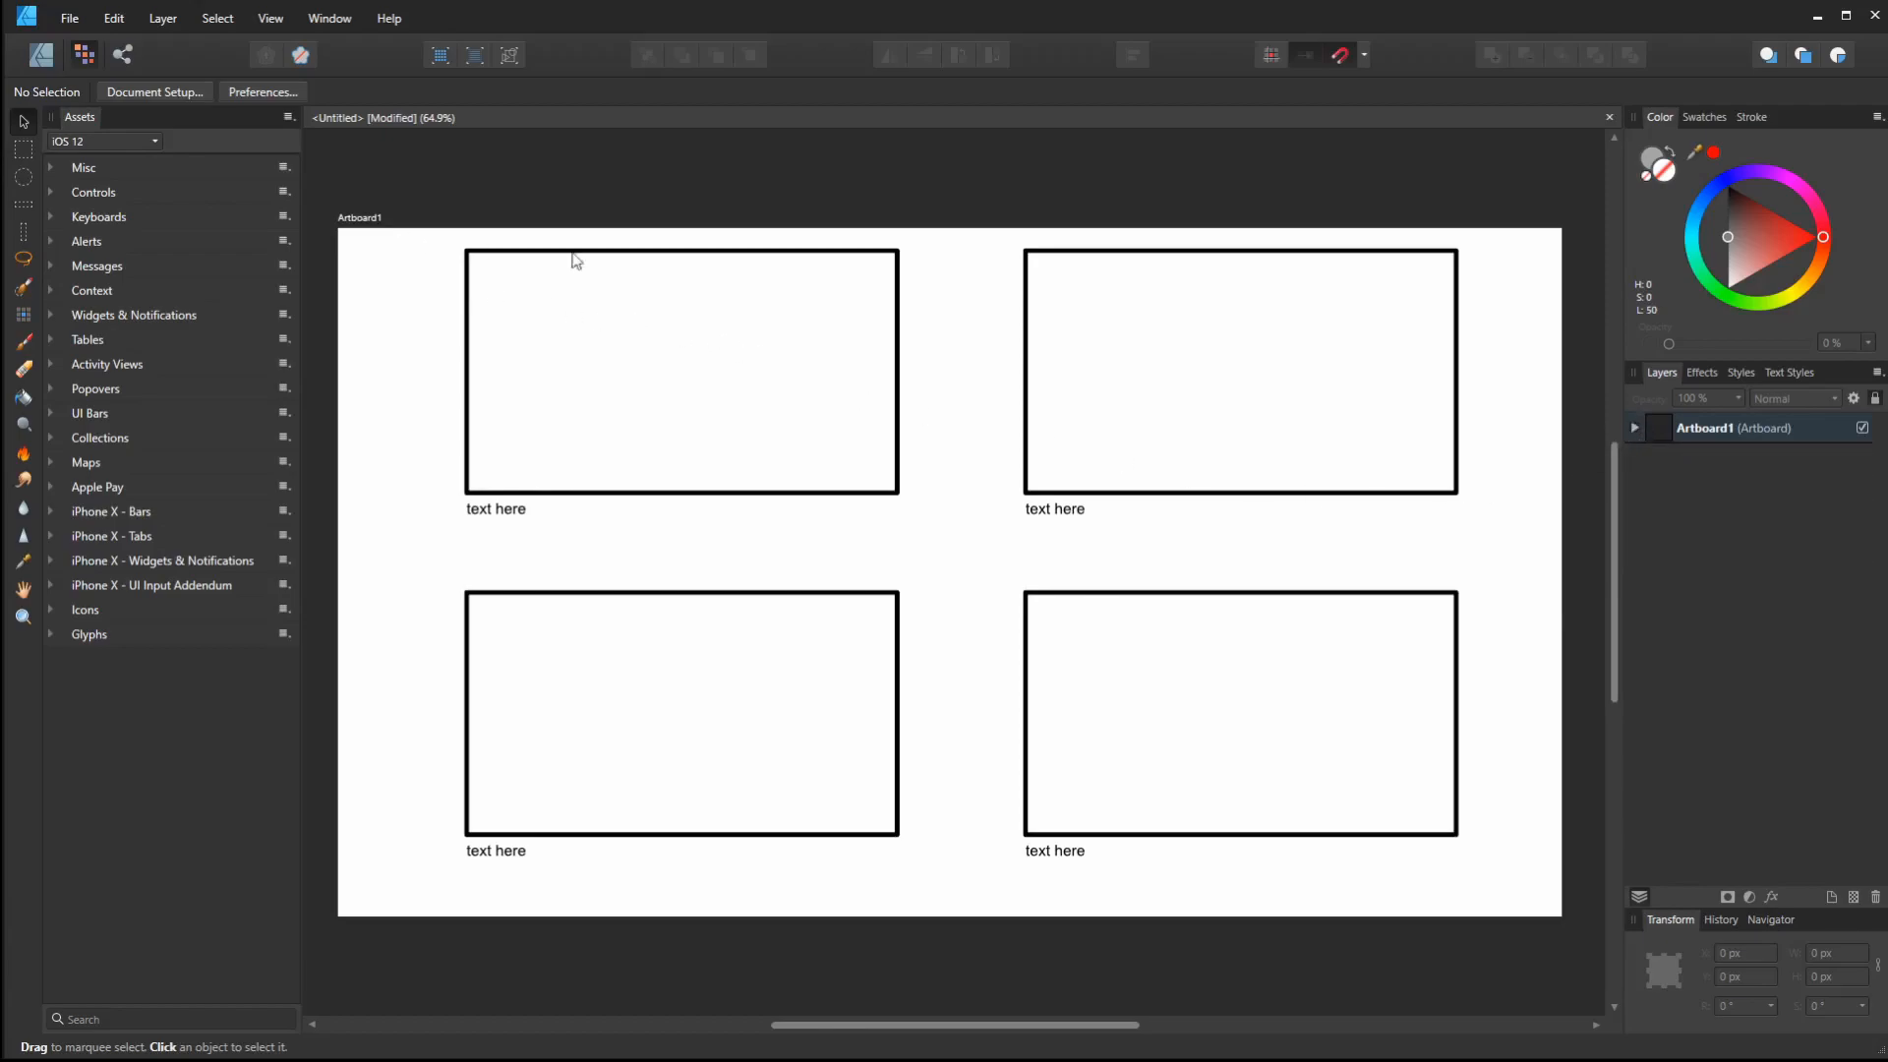
{"action": "double_click", "coordinate": [1734, 428]}
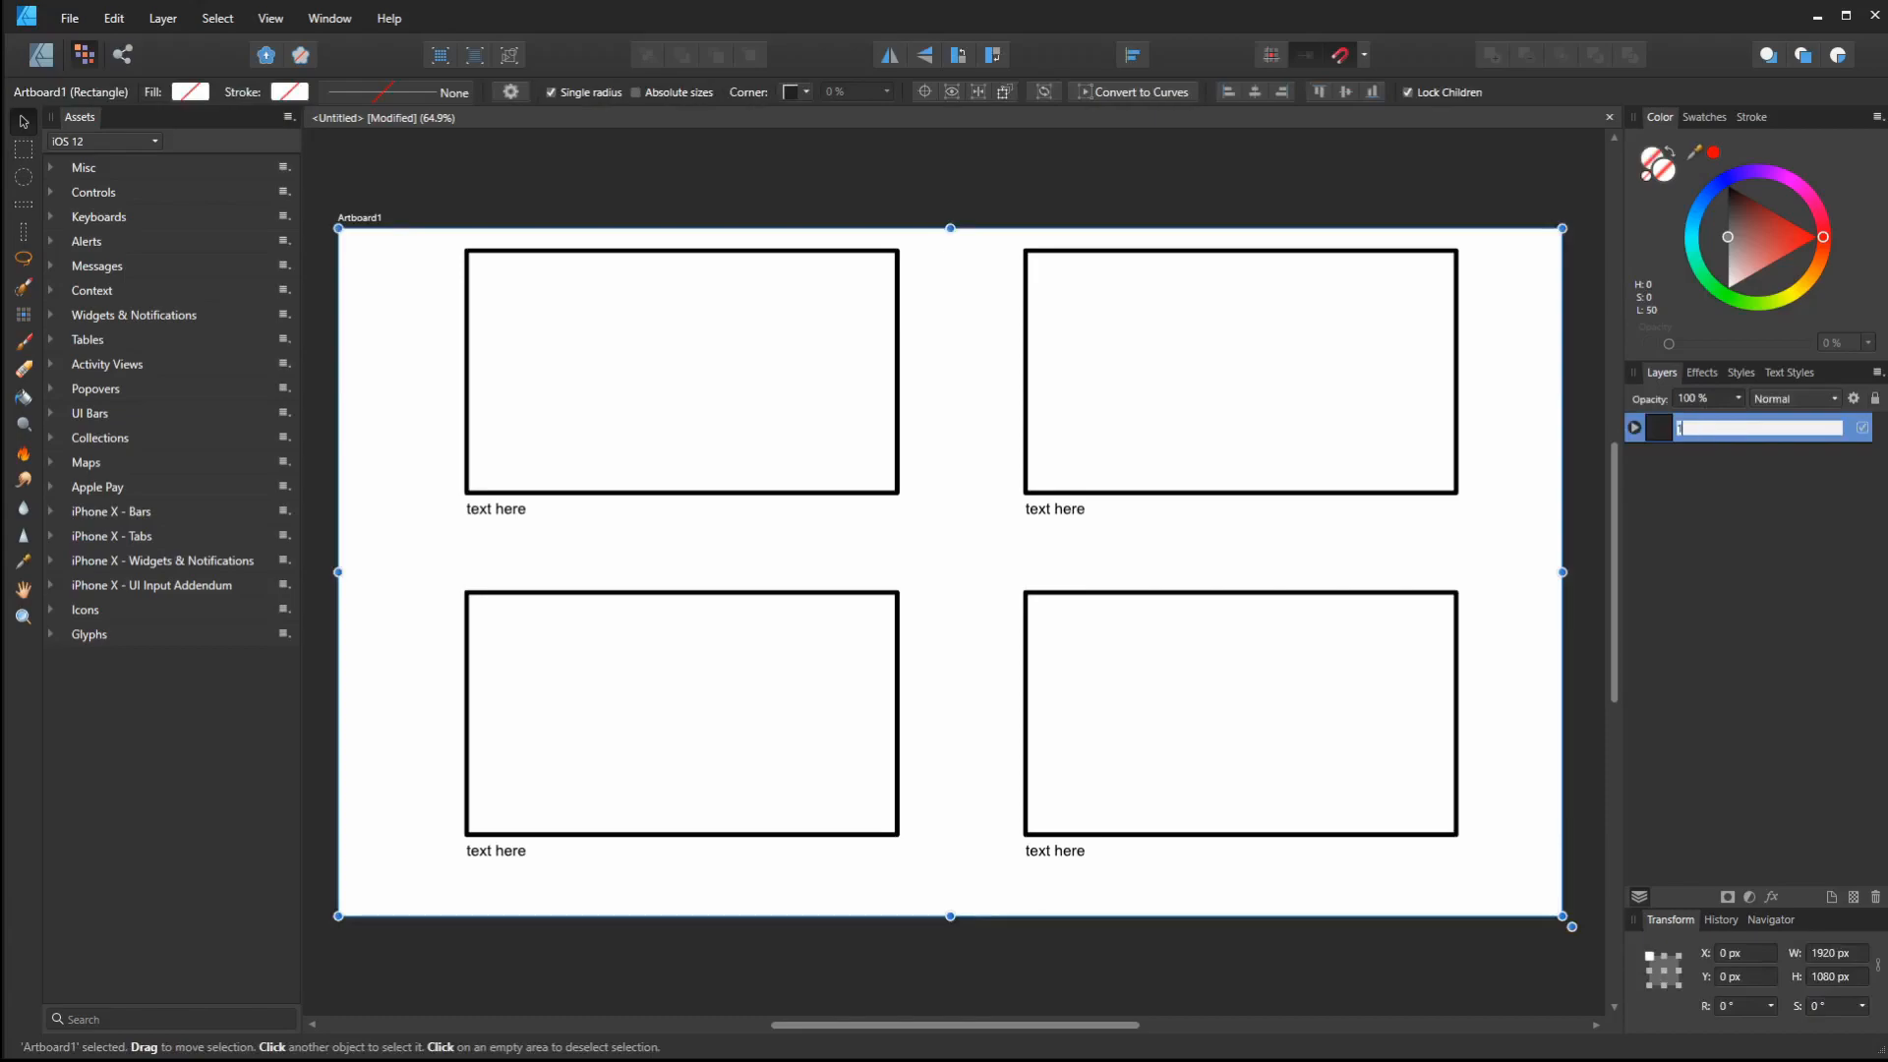
{"action": "left_click", "coordinate": [1583, 204]}
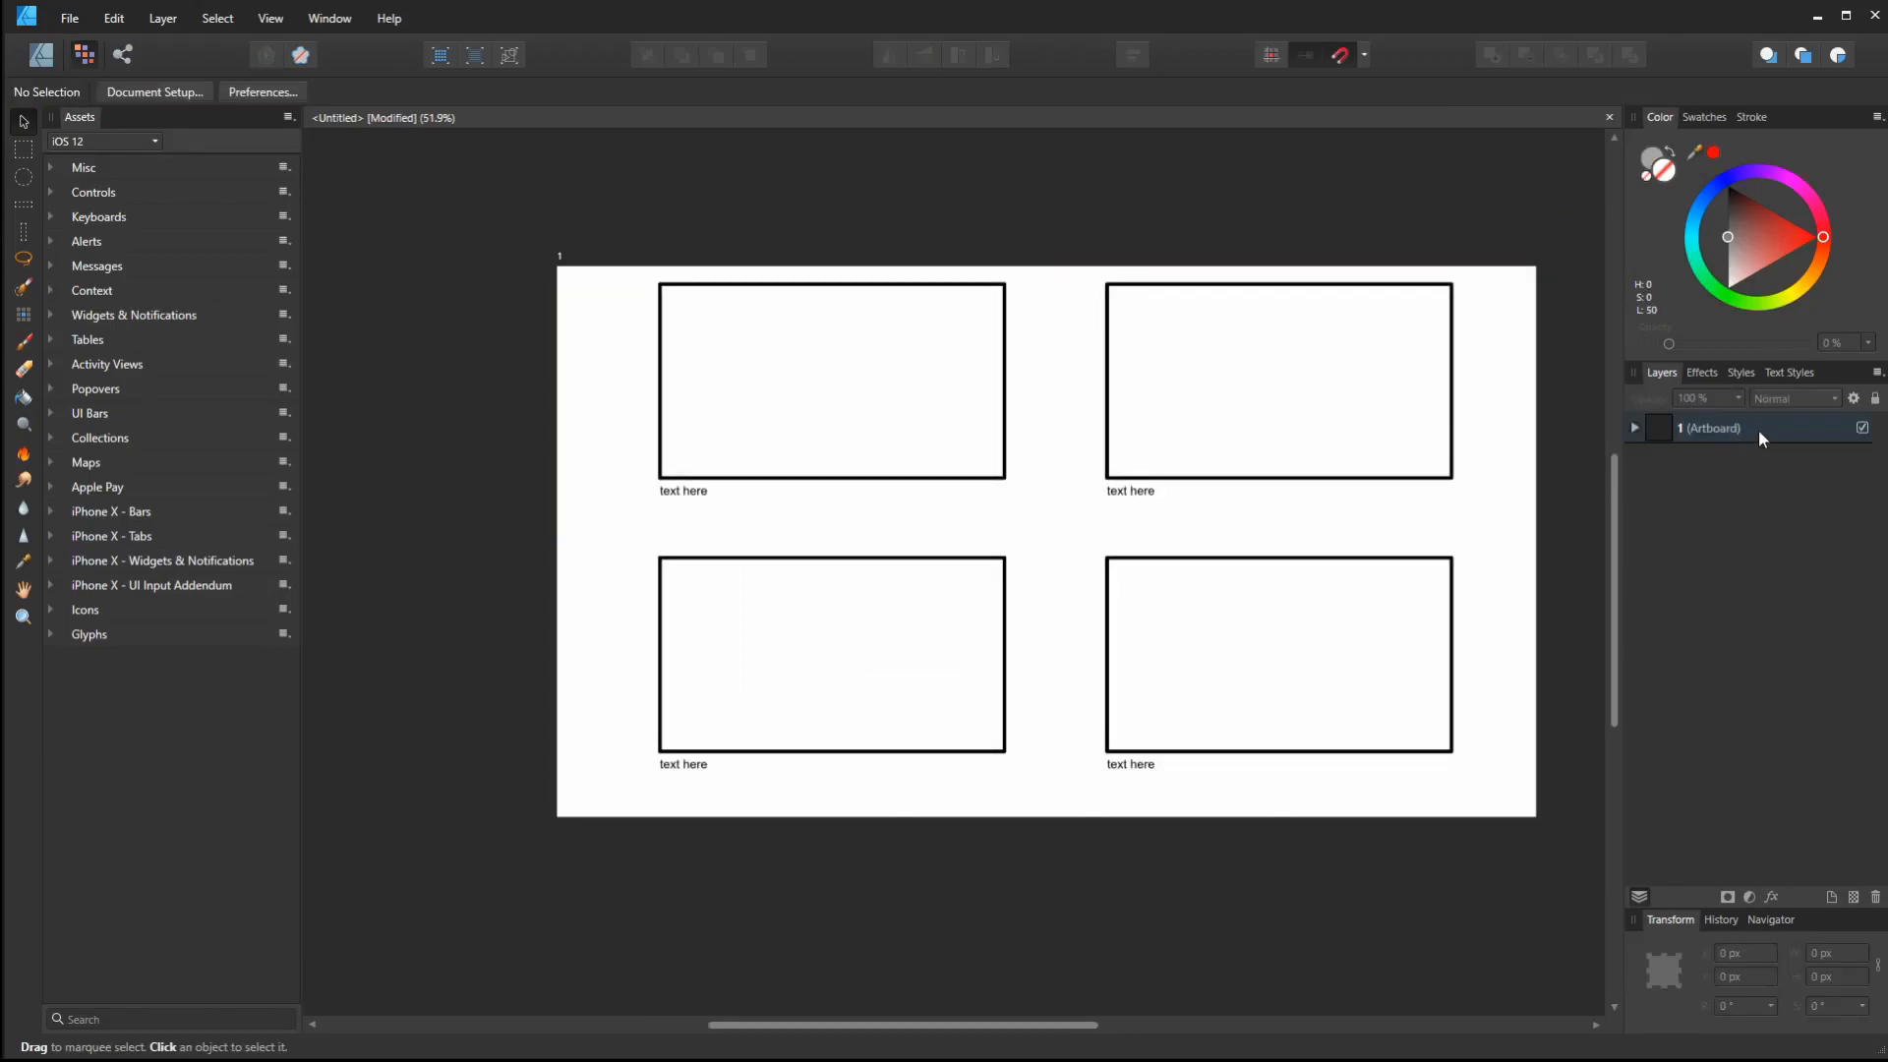
Duplicate artboard 1 and rename the copy to '2'
{"action": "left_click", "coordinate": [1710, 428]}
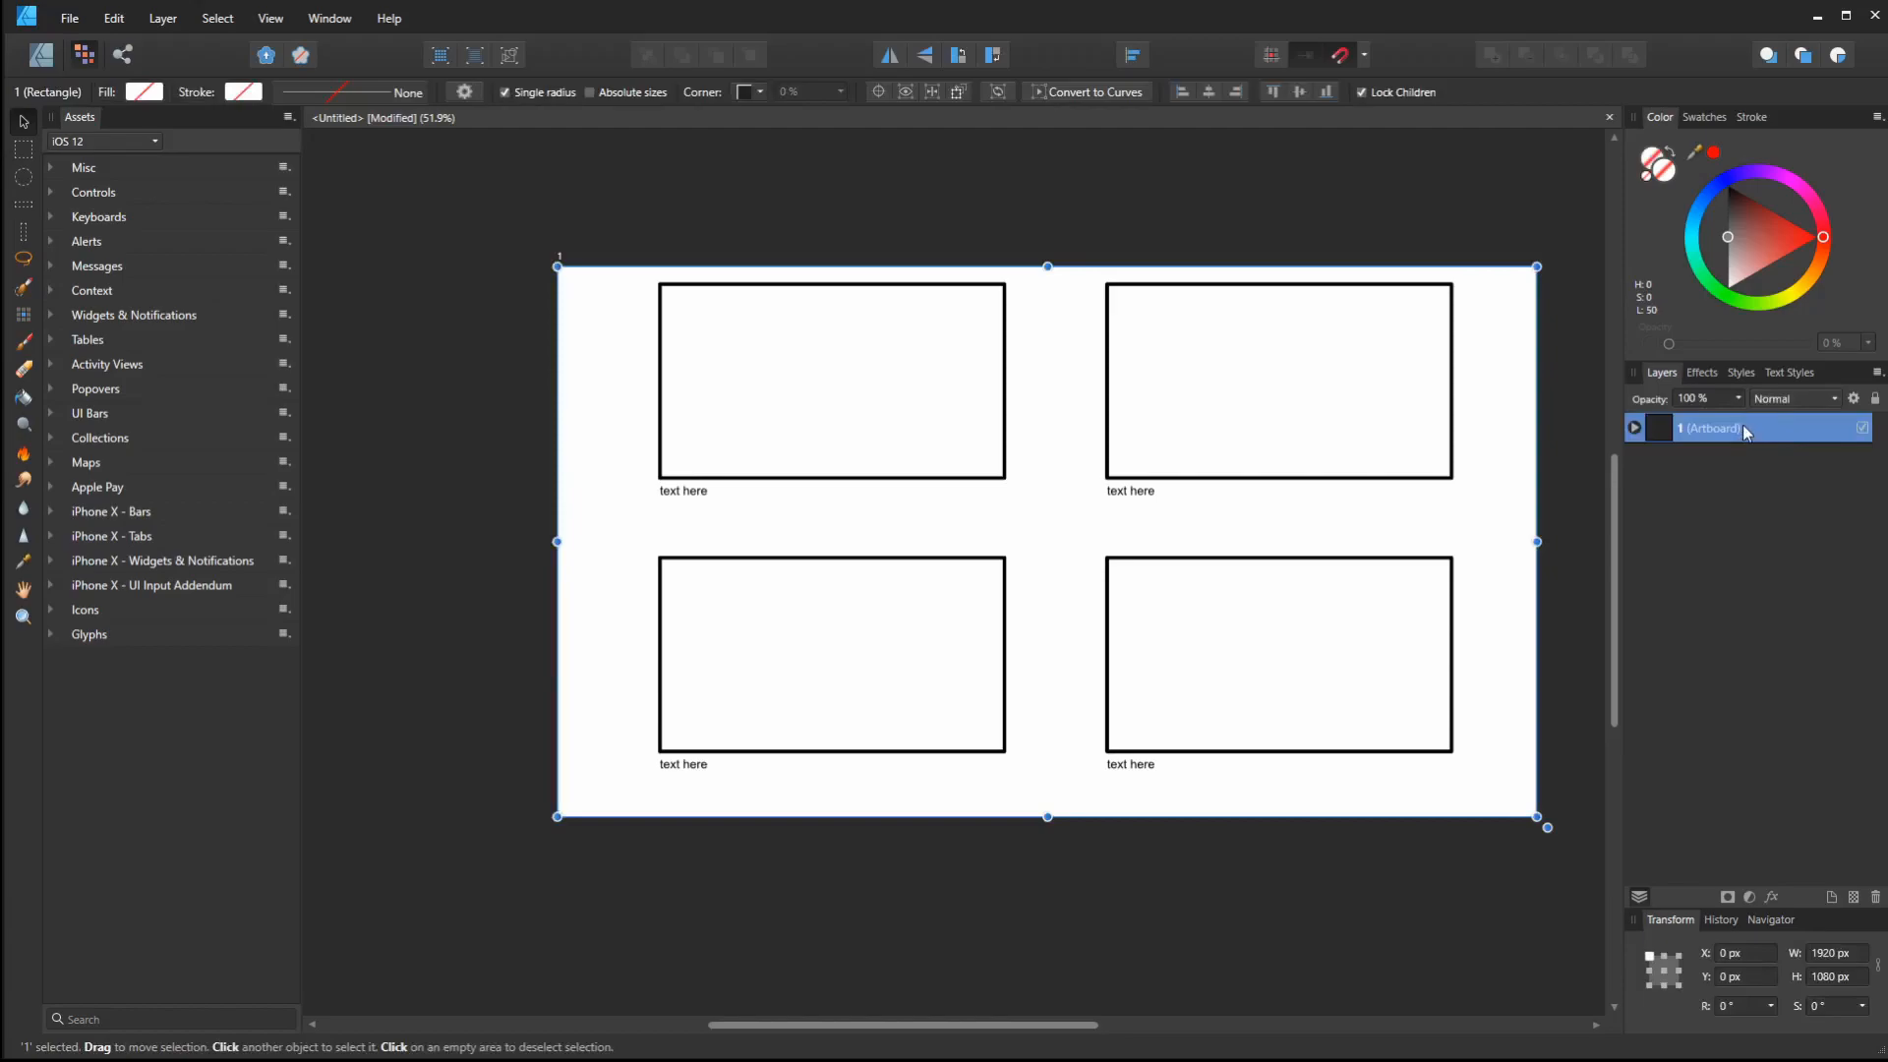
{"action": "right_click", "coordinate": [1711, 428]}
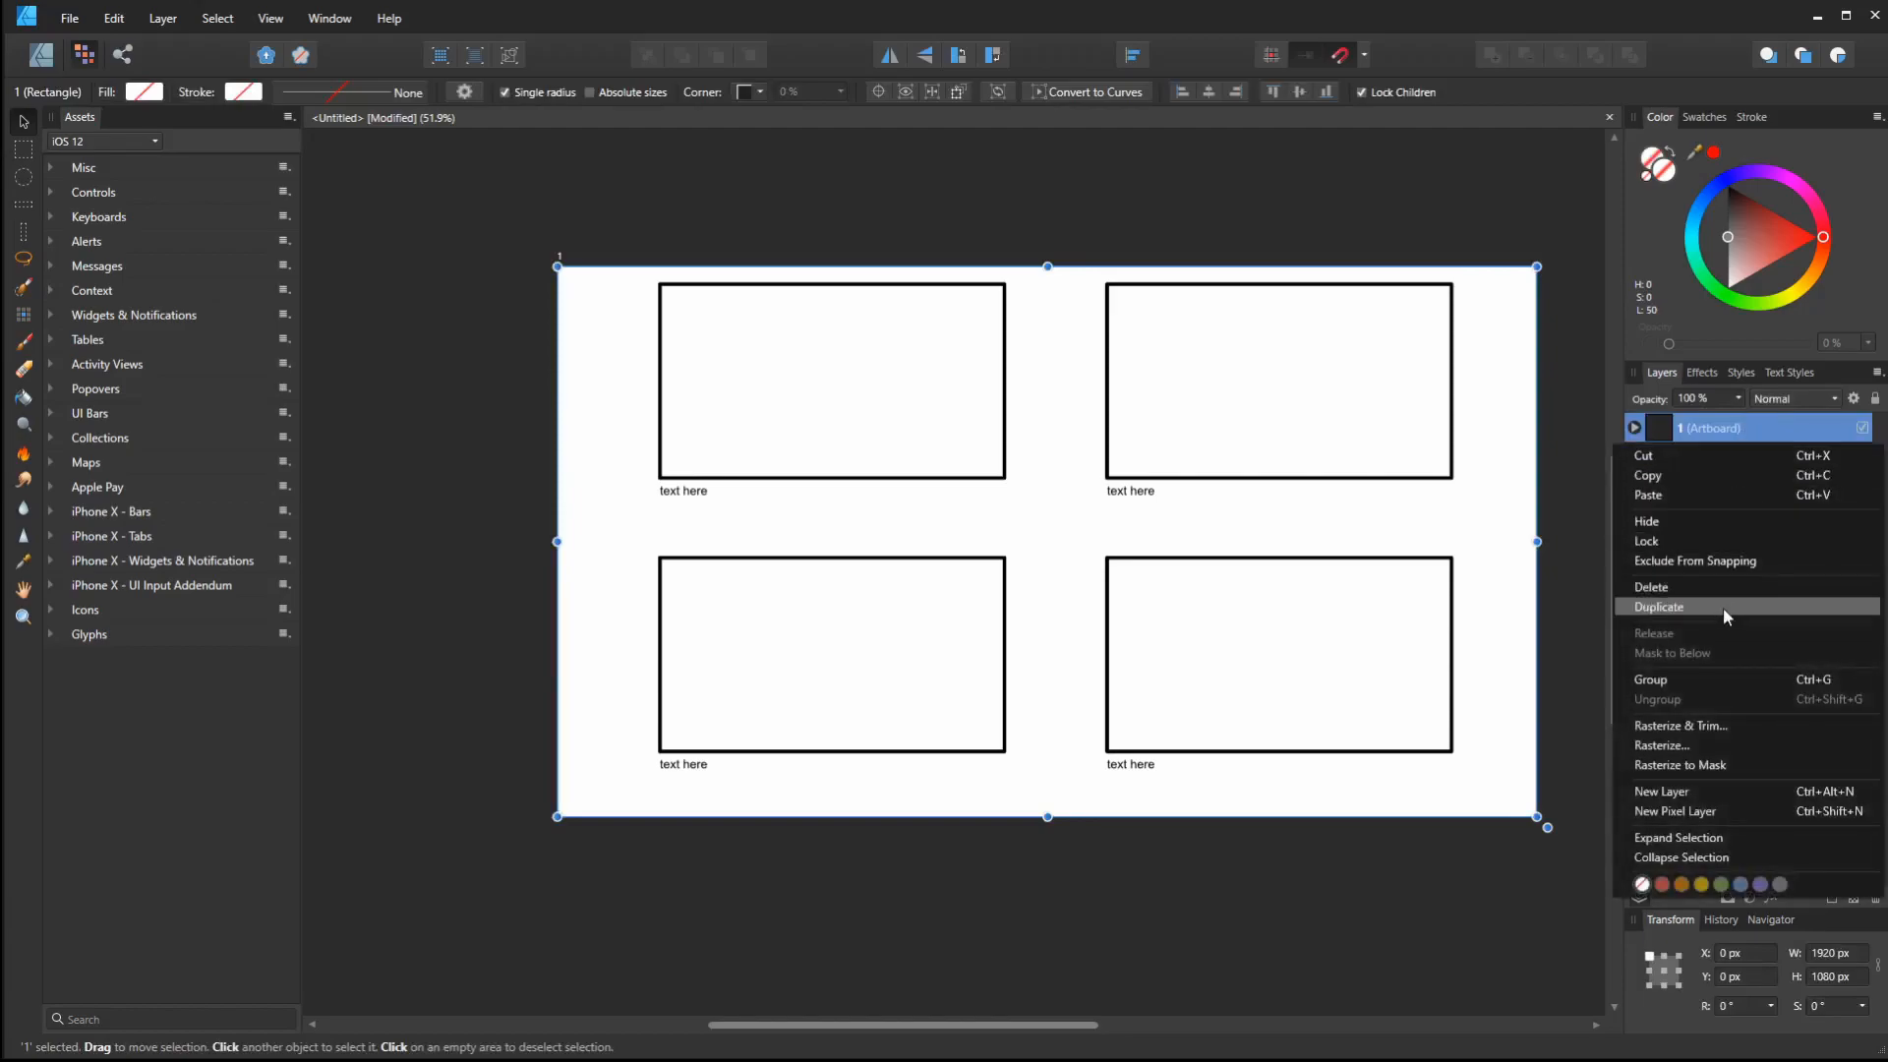
{"action": "left_click", "coordinate": [1659, 606]}
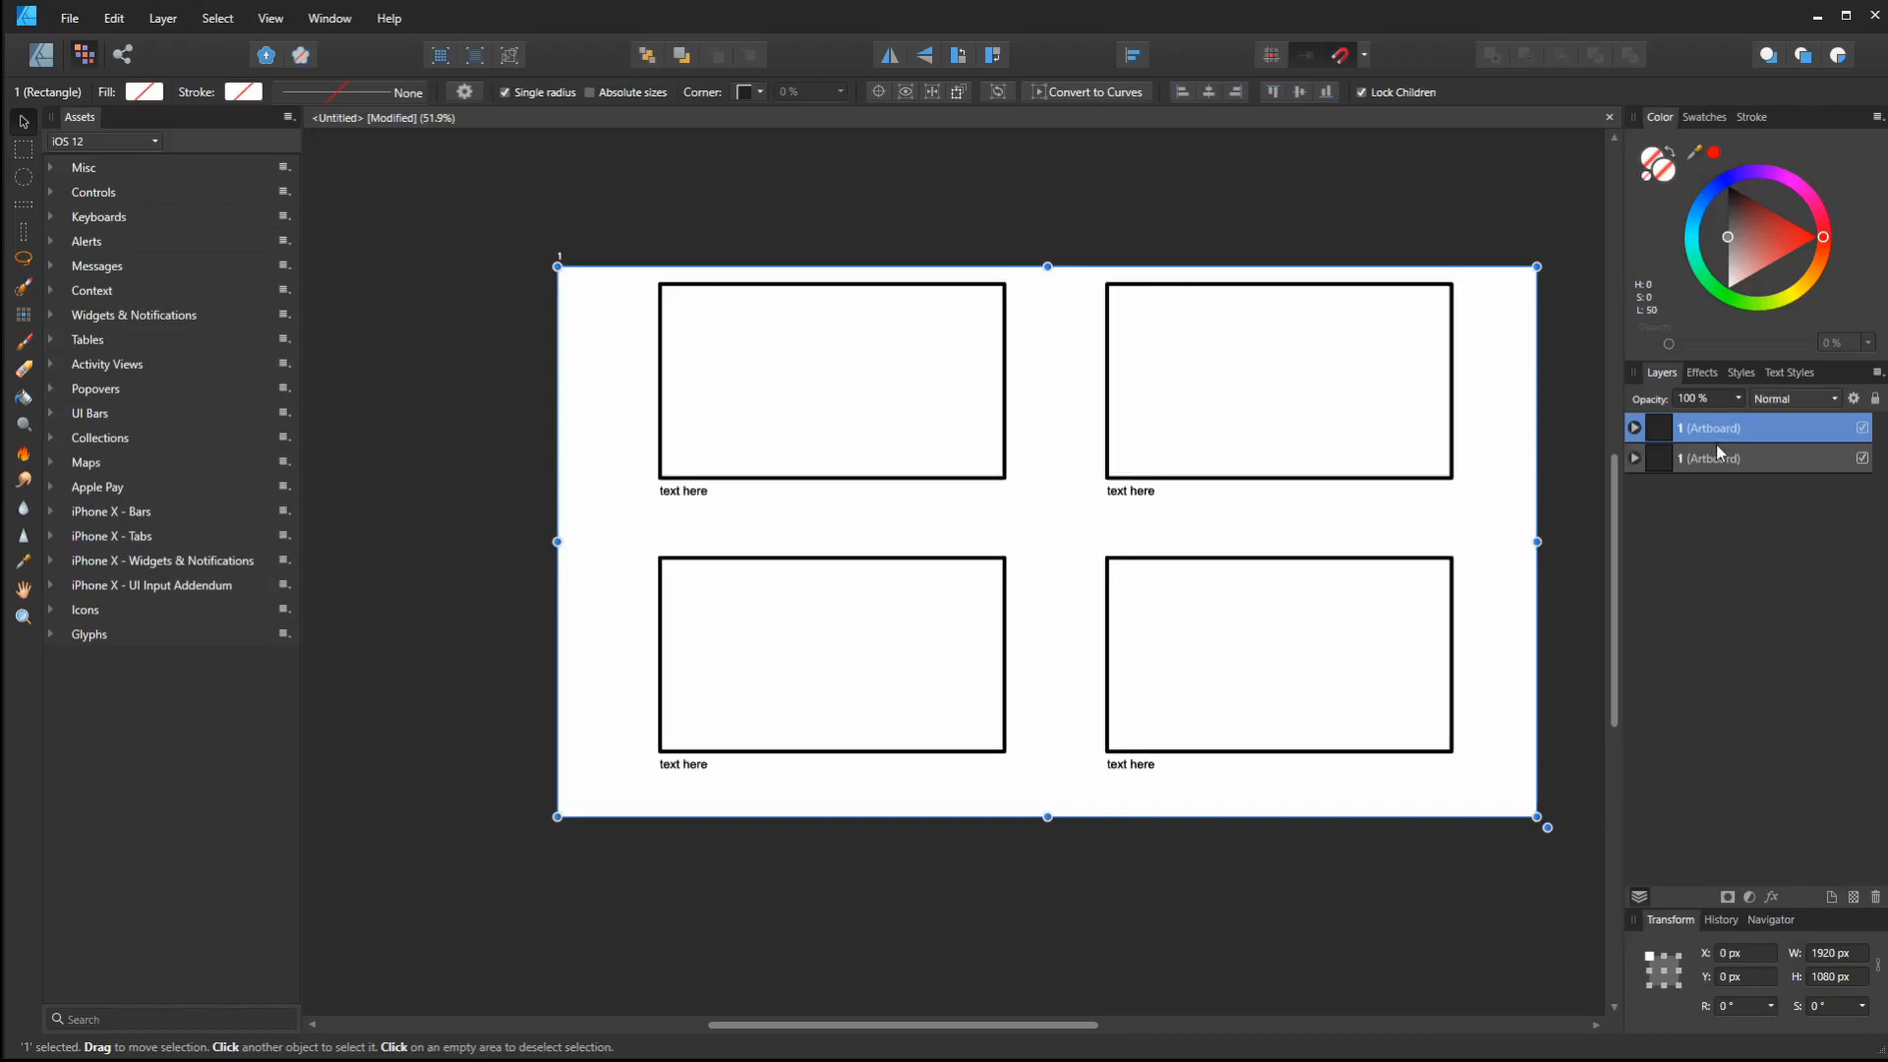
{"action": "left_click", "coordinate": [1711, 458]}
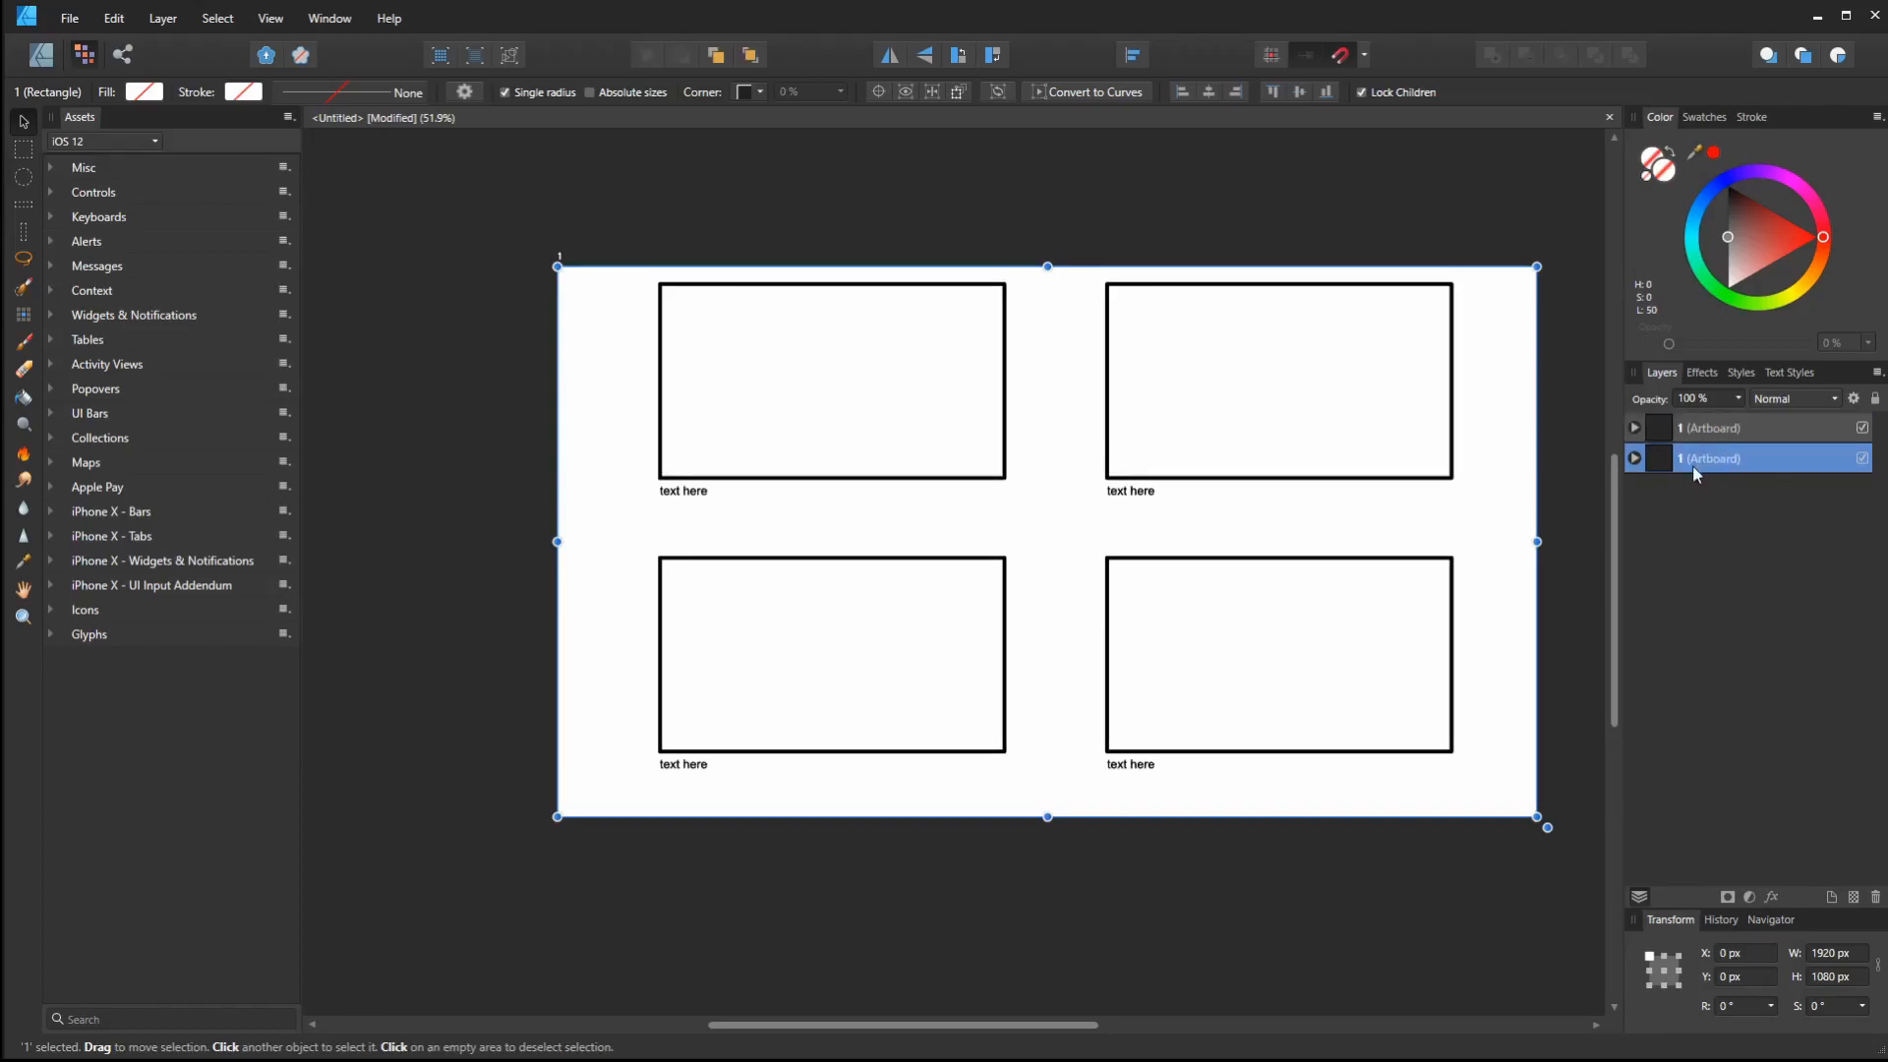
{"action": "left_click", "coordinate": [1711, 428]}
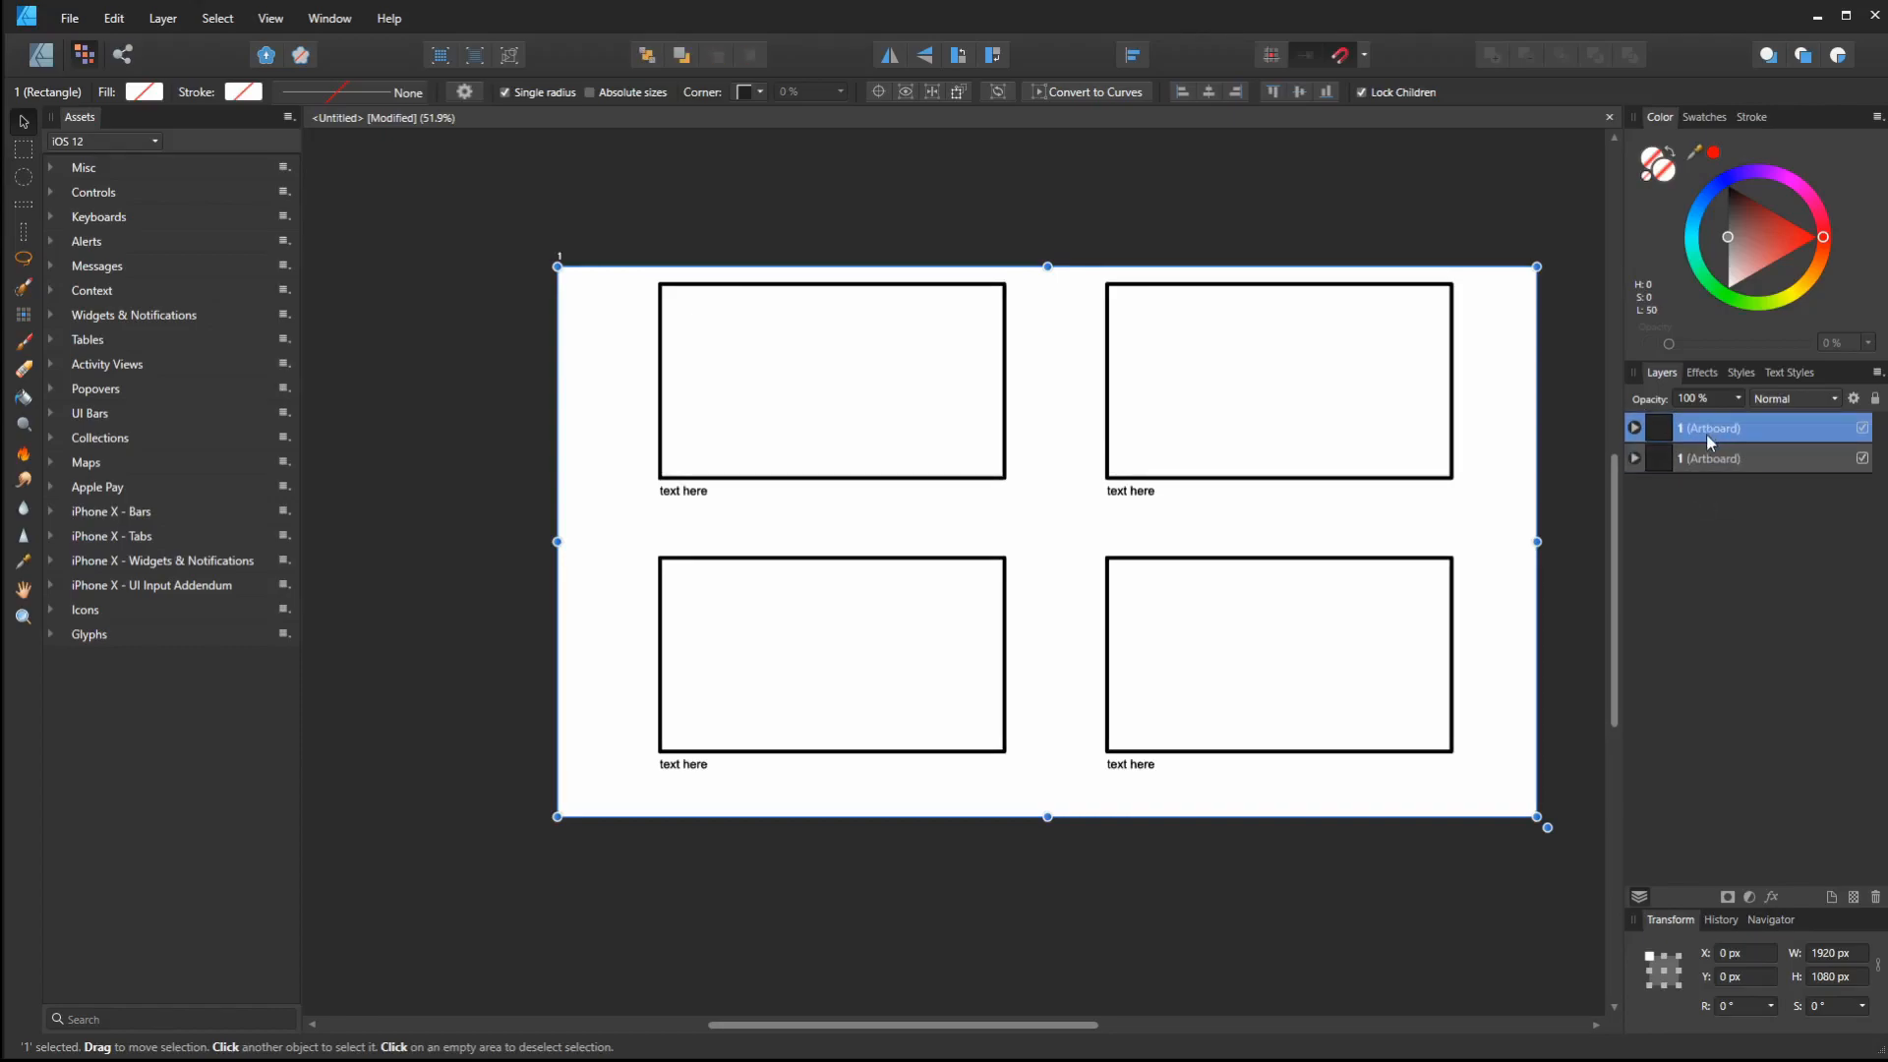
{"action": "double_click", "coordinate": [1711, 428]}
{"action": "type", "text": "2"}
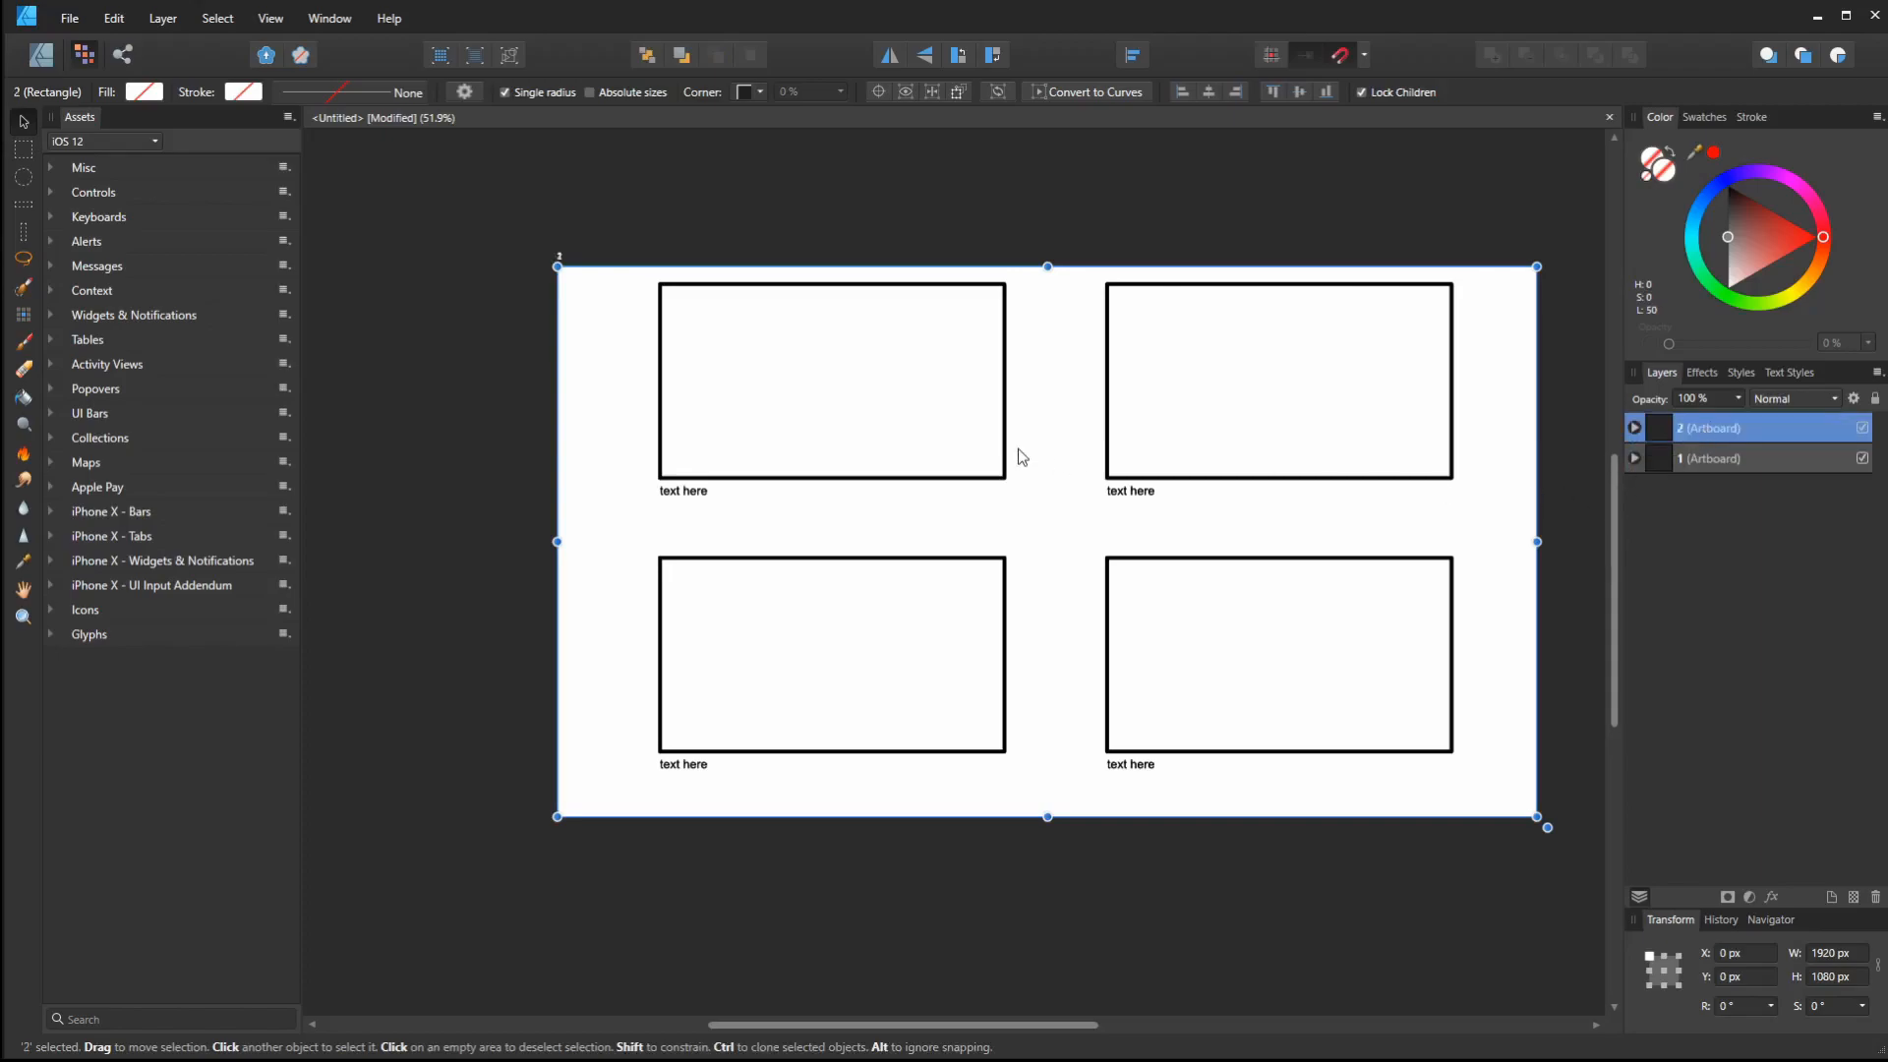
{"action": "mouse_move", "coordinate": [1080, 444]}
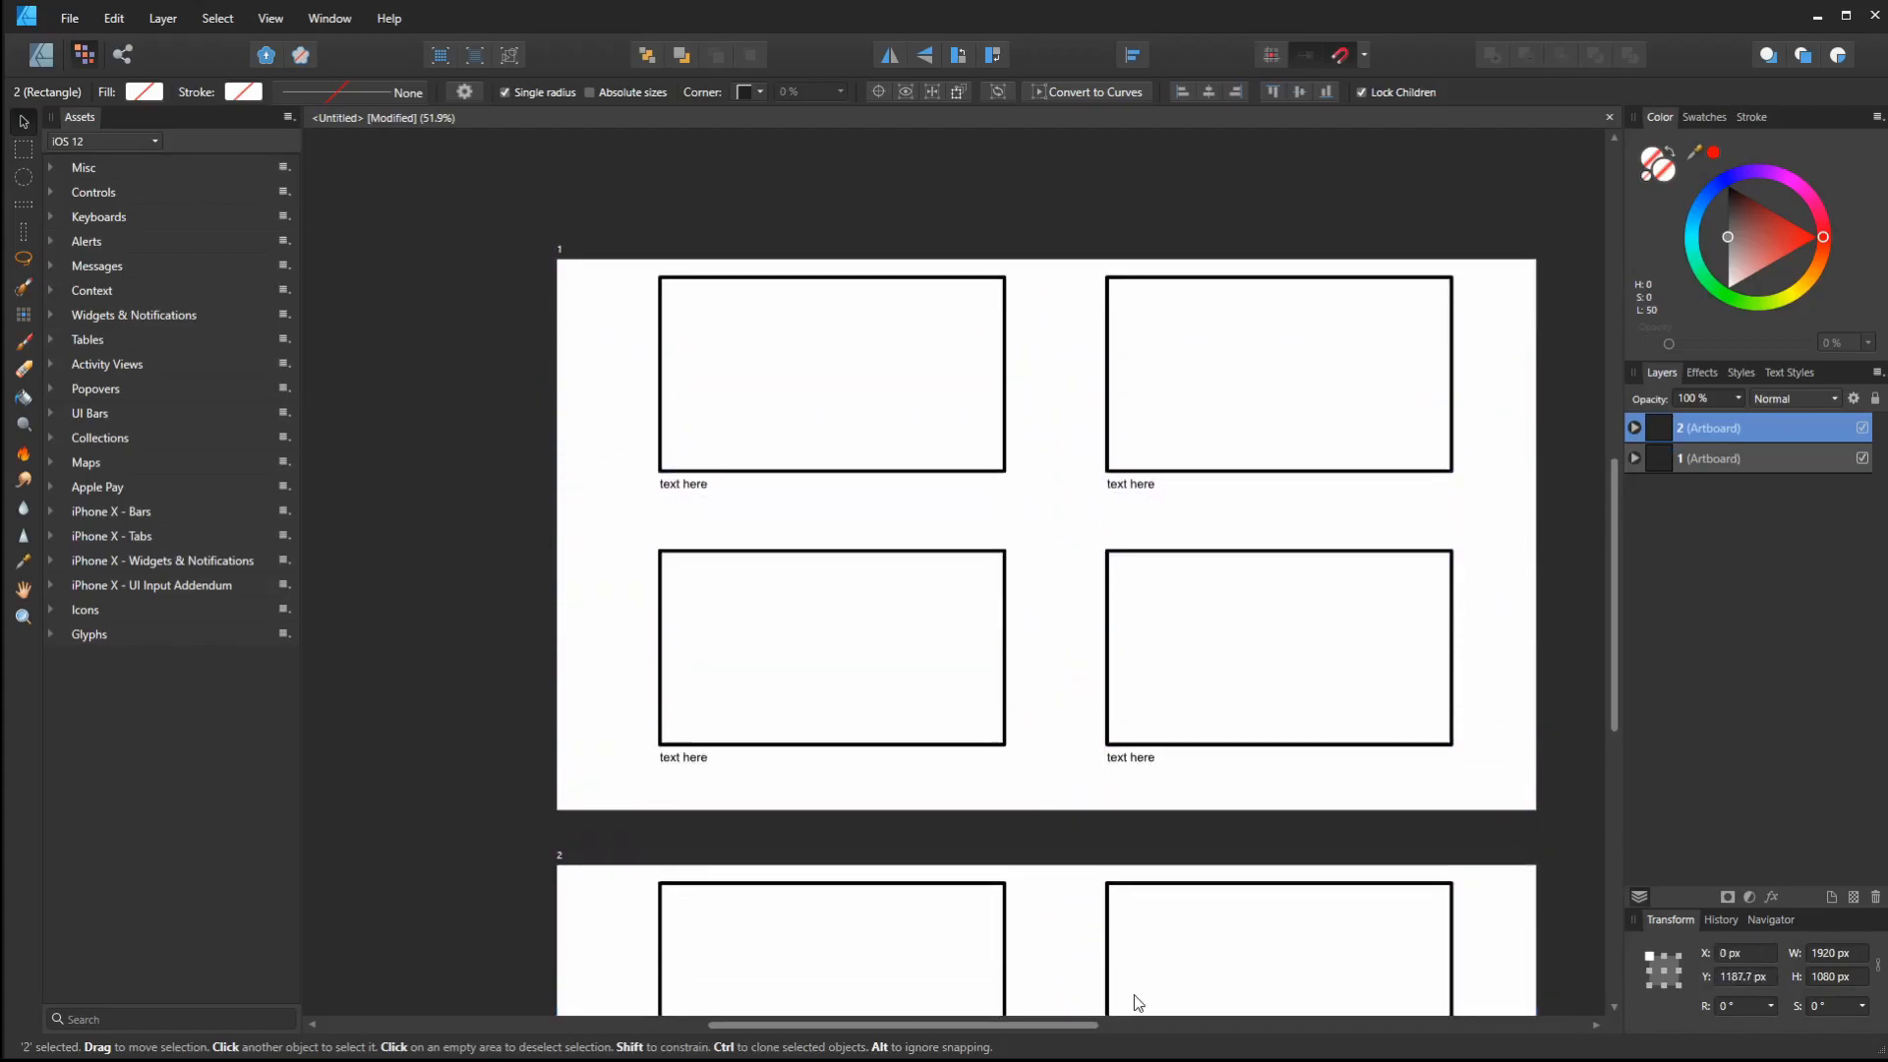
Expand artboards 2 and 1 to compare their layers, then collapse artboard 1
{"action": "scroll", "scroll_direction": "down", "scroll_amount": 3}
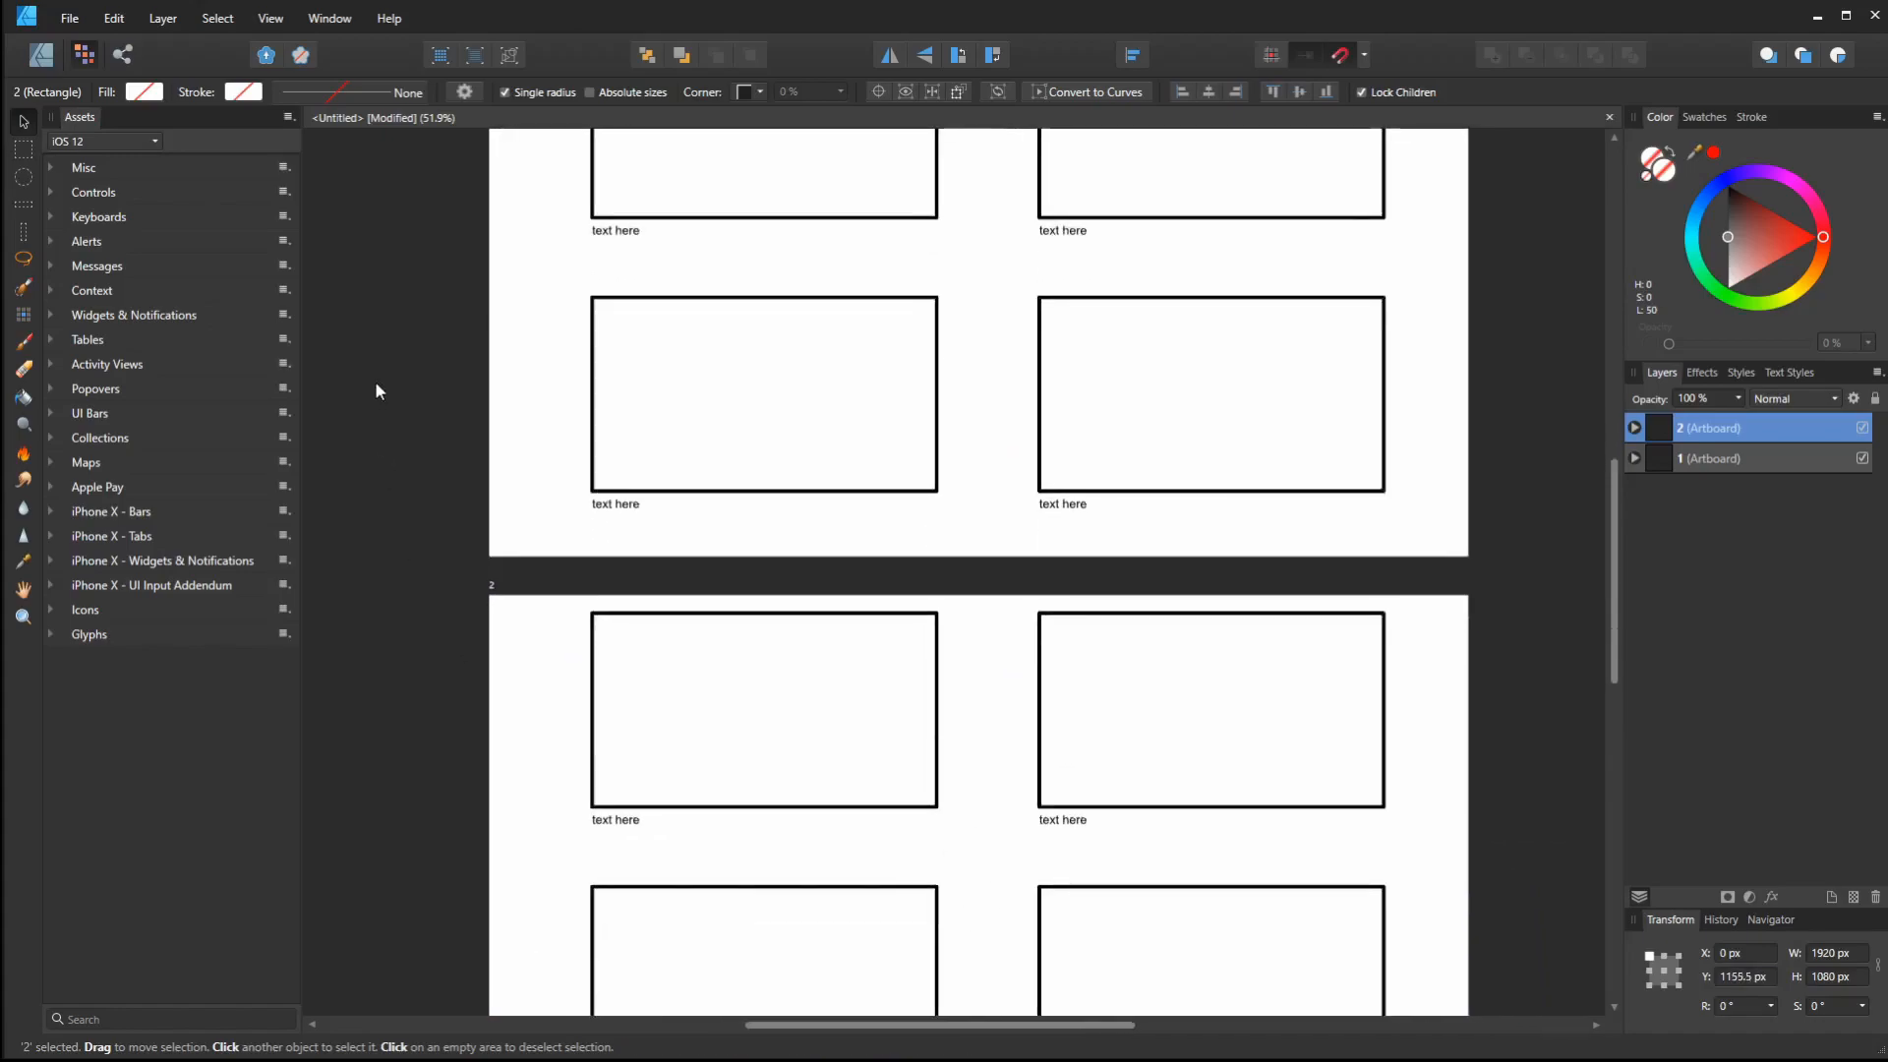
{"action": "left_click", "coordinate": [1634, 428]}
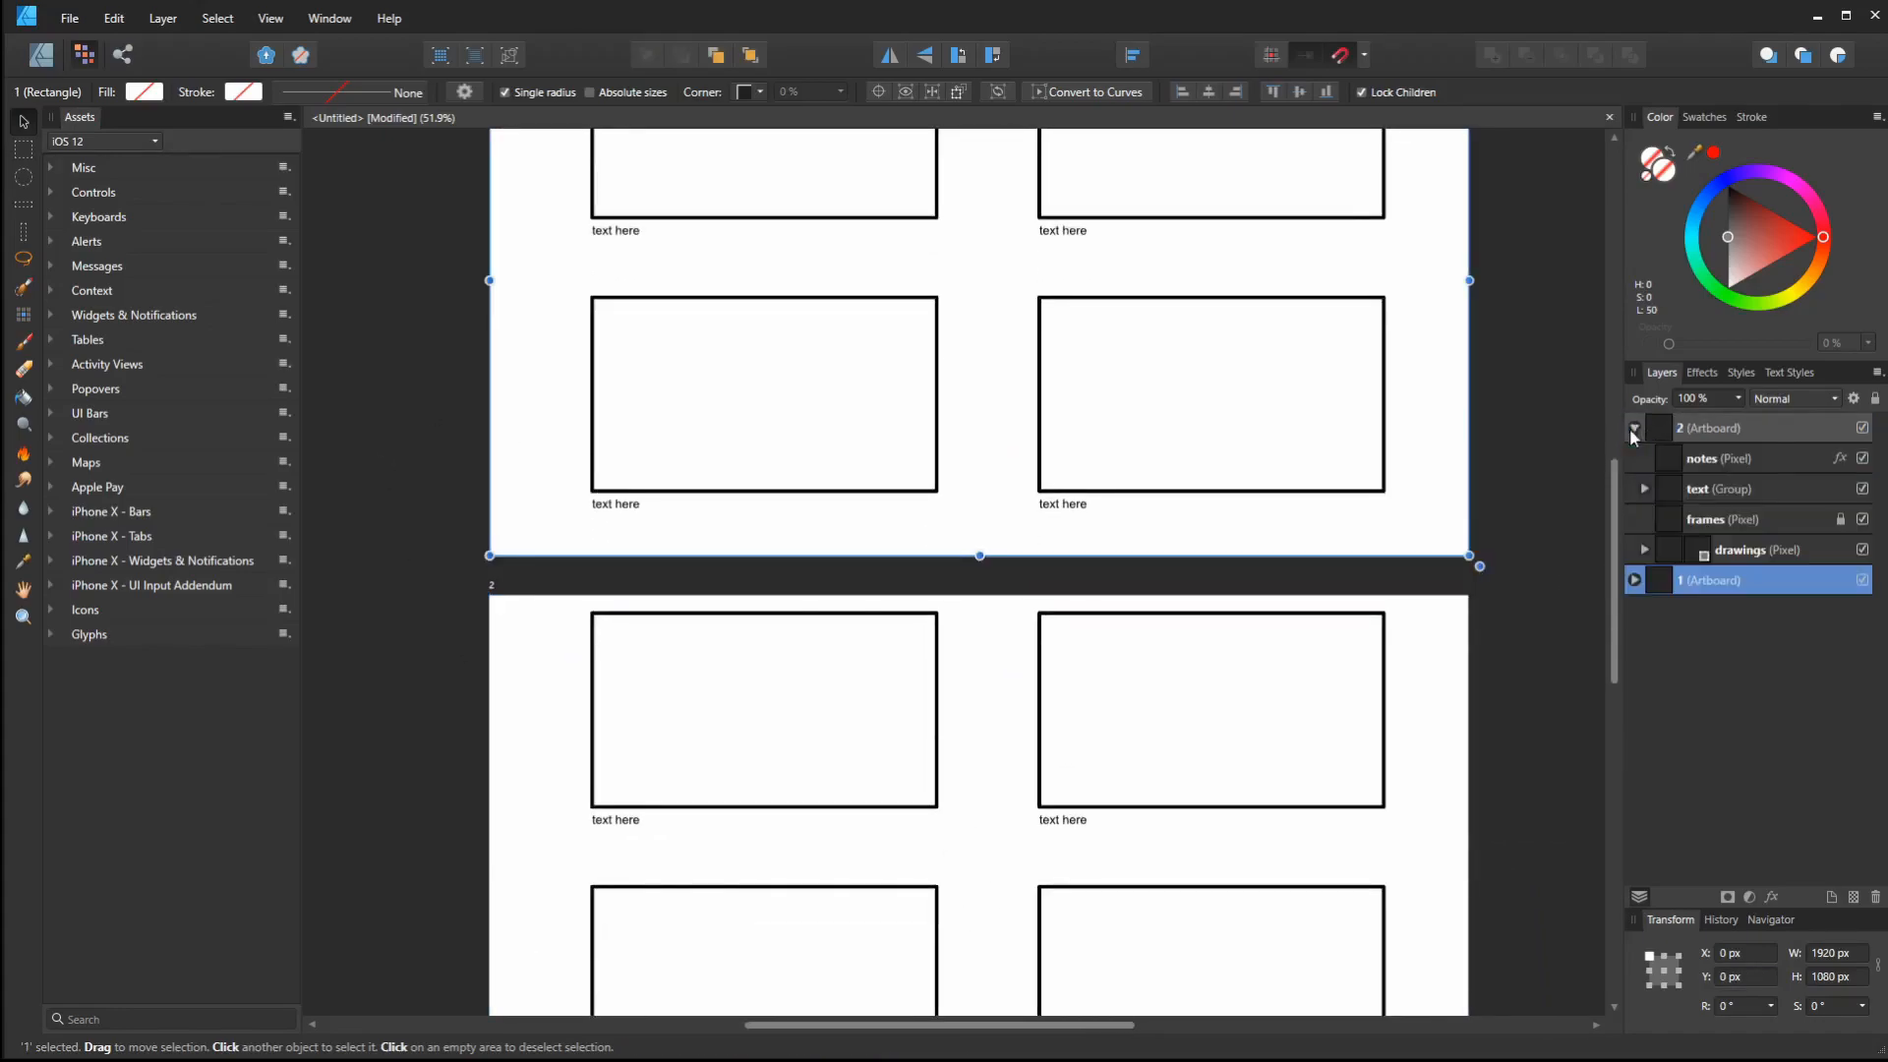
{"action": "left_click", "coordinate": [1635, 579]}
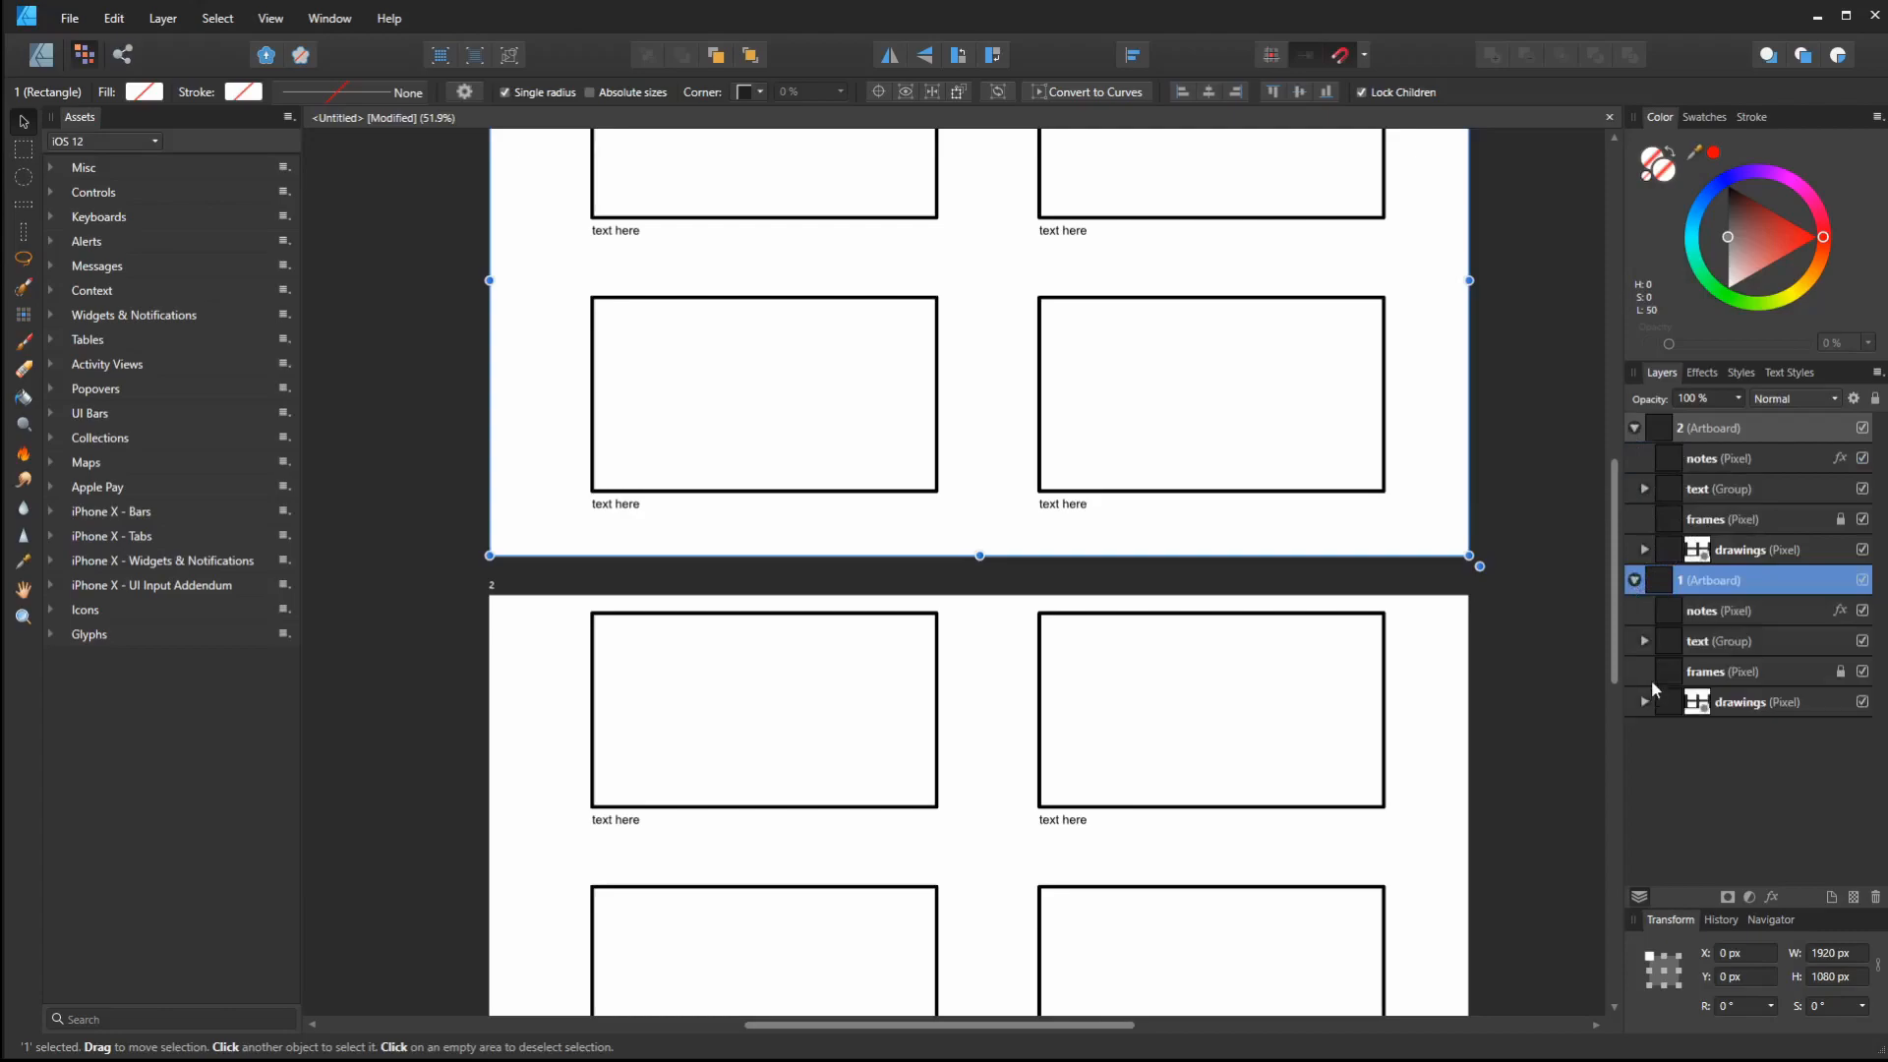
{"action": "left_click", "coordinate": [1643, 581]}
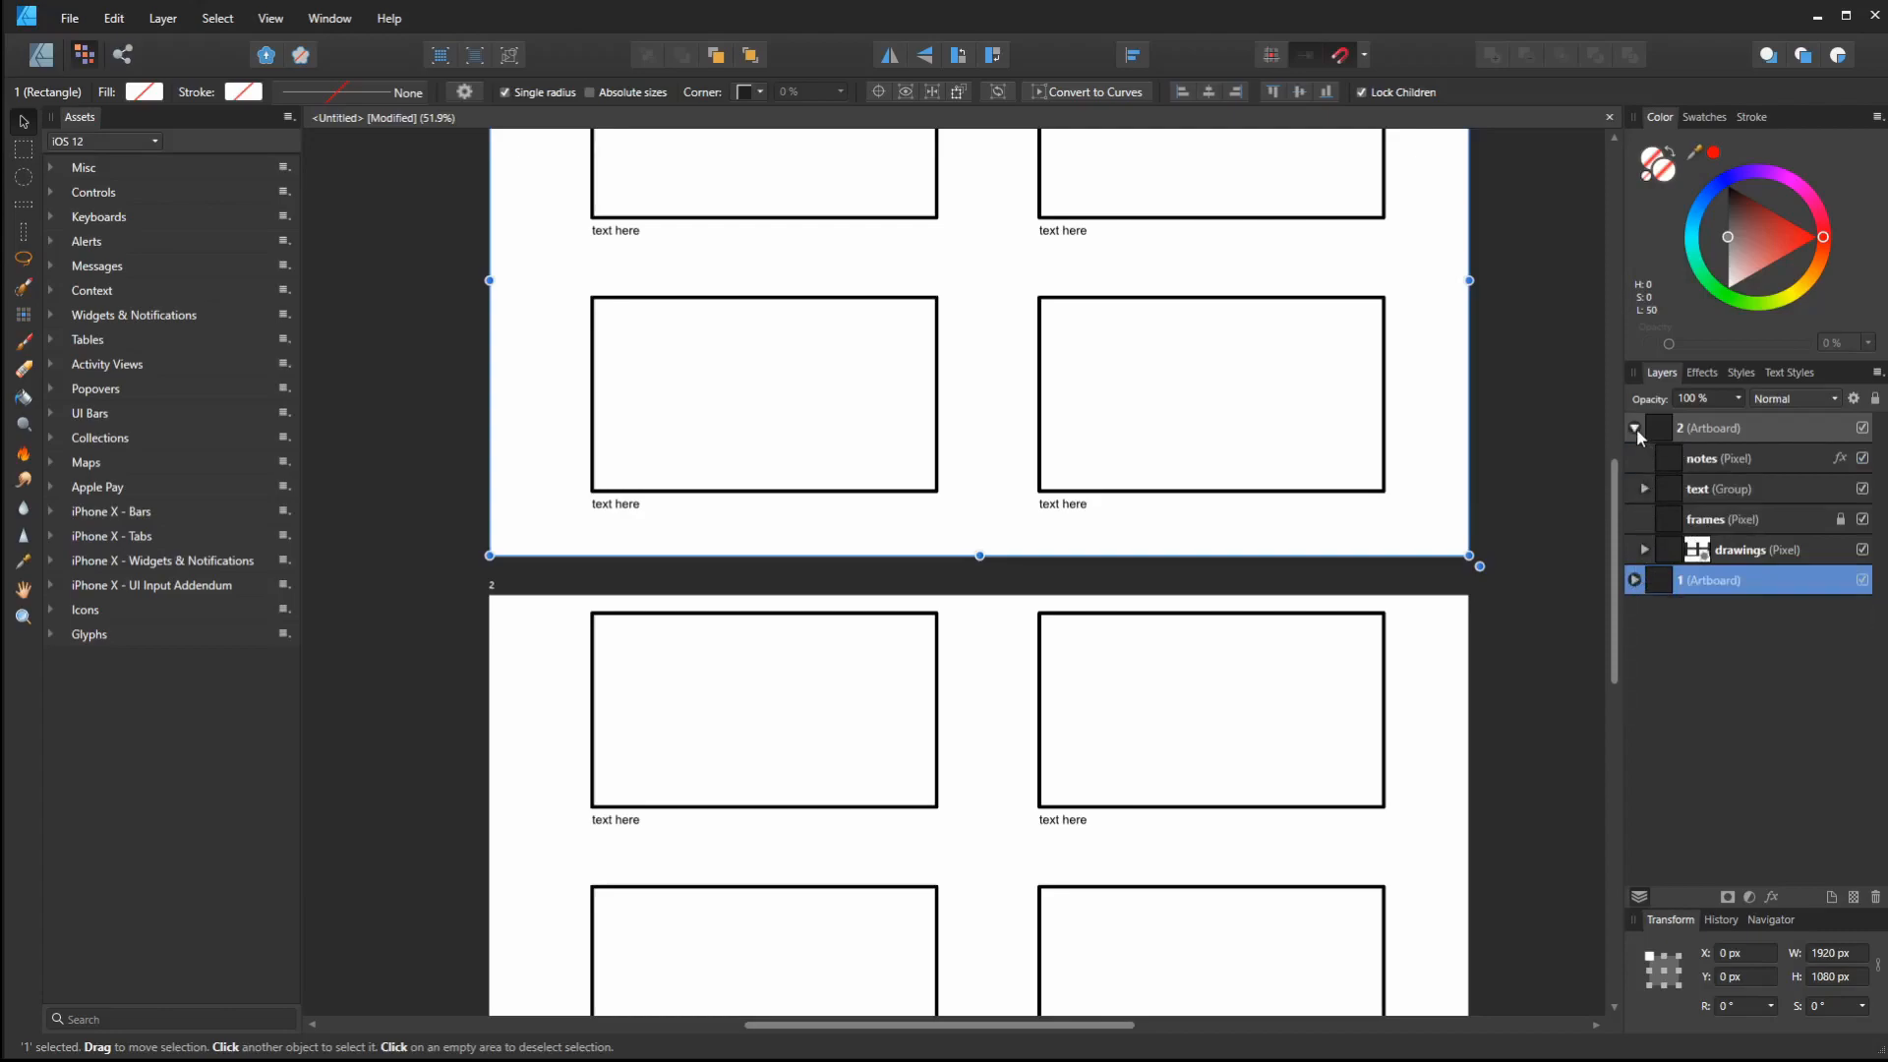
Collapse artboard 2 and name the newest duplicate artboard '3' below it
{"action": "left_click", "coordinate": [1635, 428]}
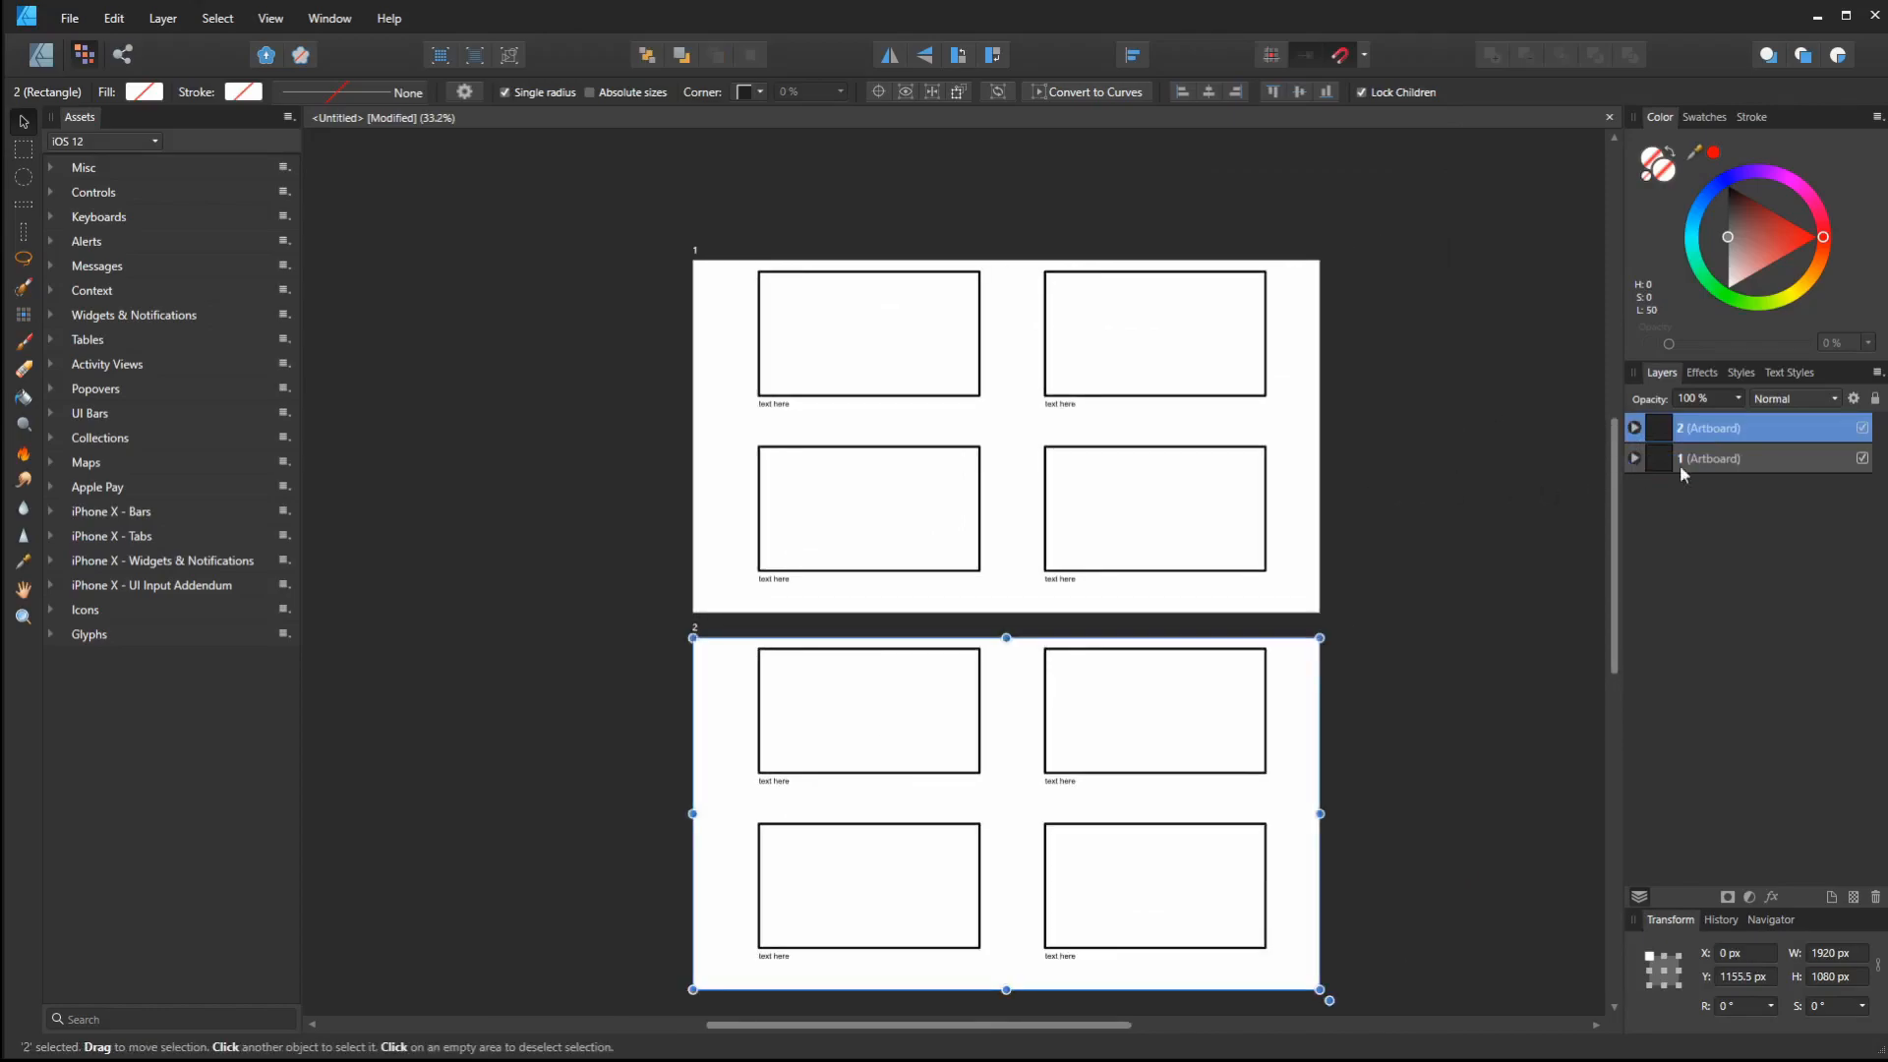
{"action": "mouse_move", "coordinate": [1712, 492]}
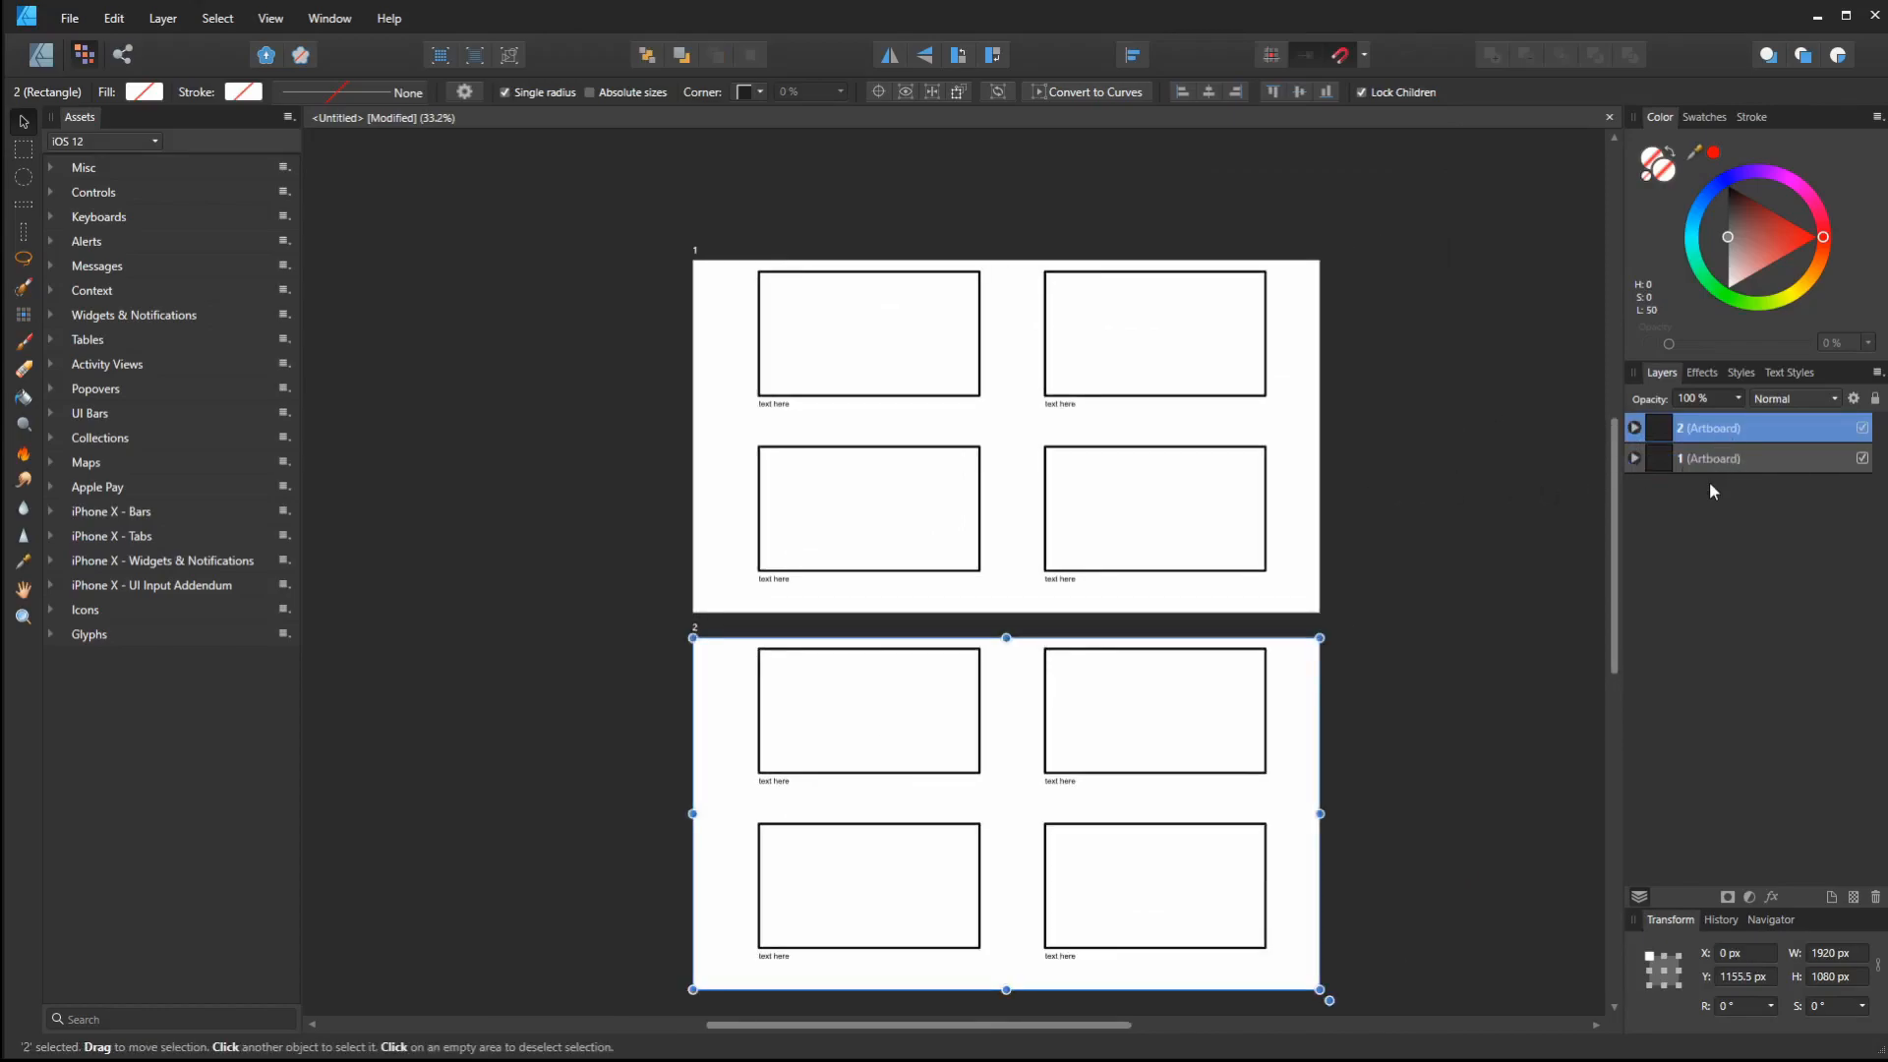
{"action": "double_click", "coordinate": [1710, 428]}
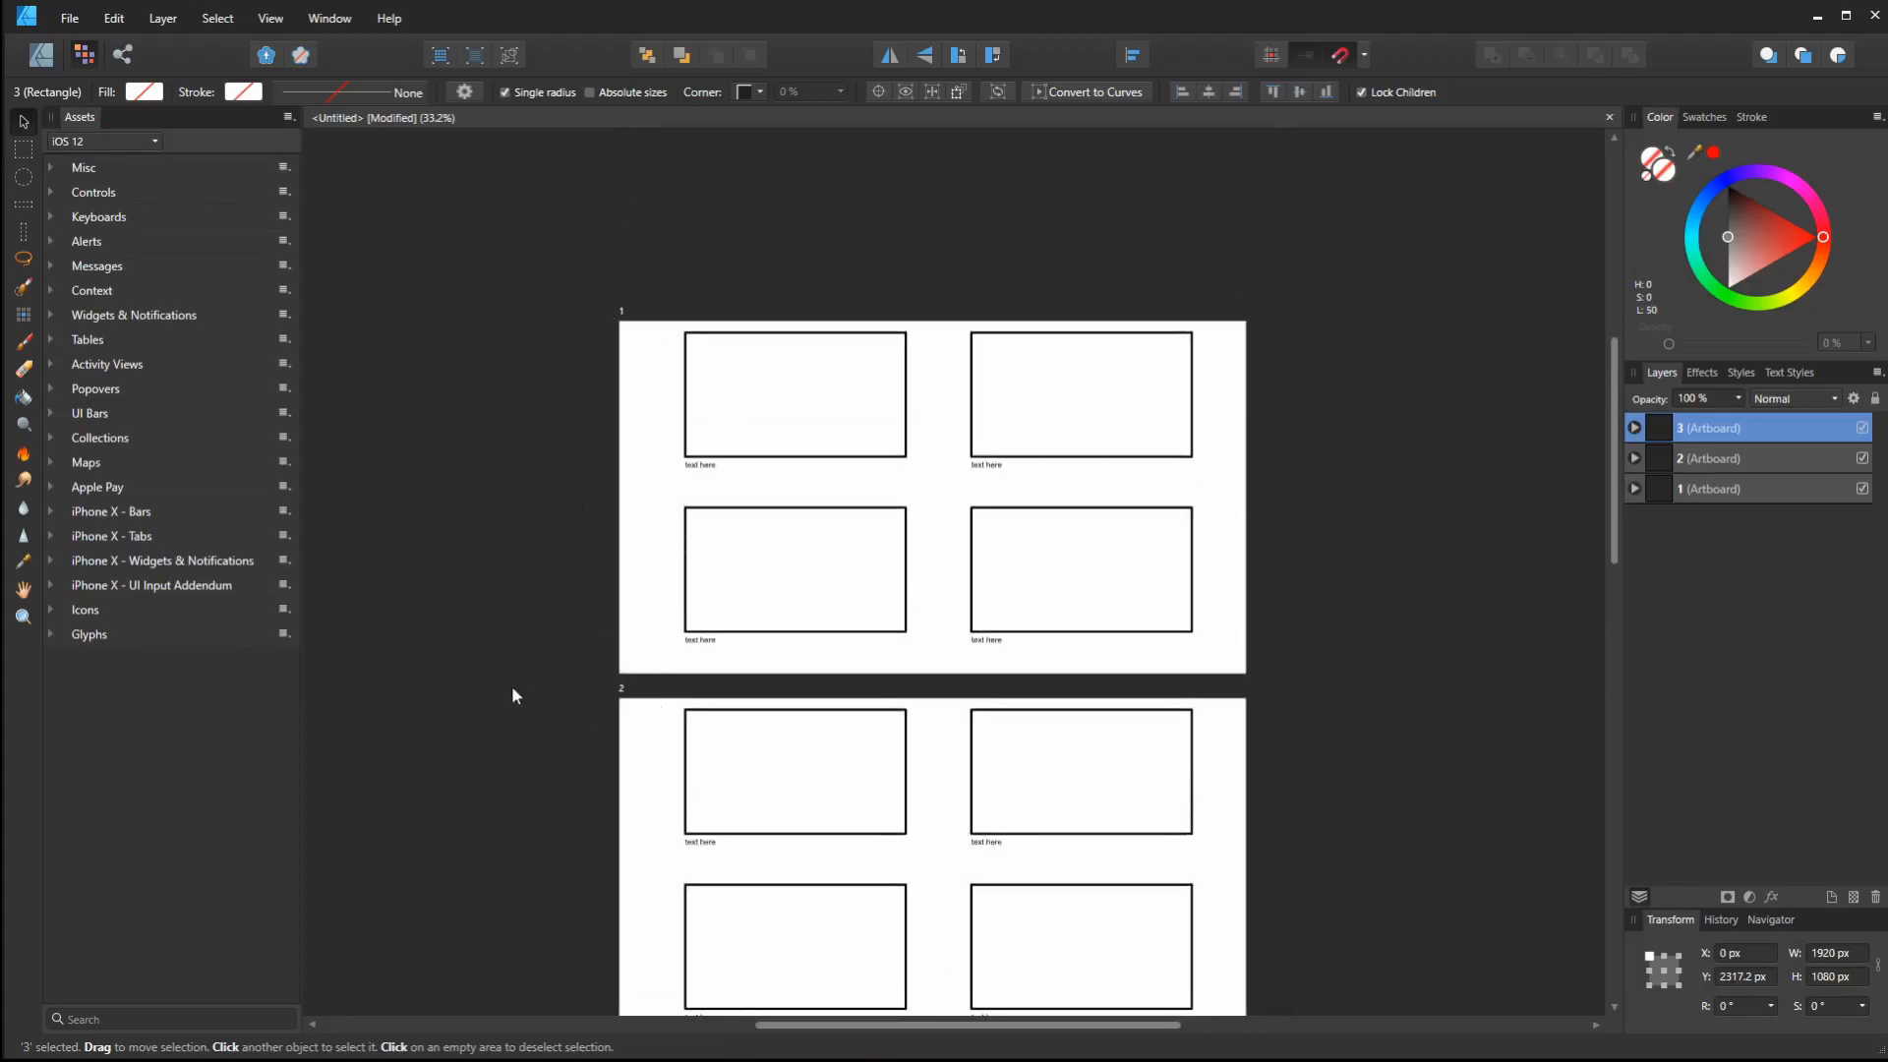
{"action": "scroll", "scroll_direction": "down", "scroll_amount": 3}
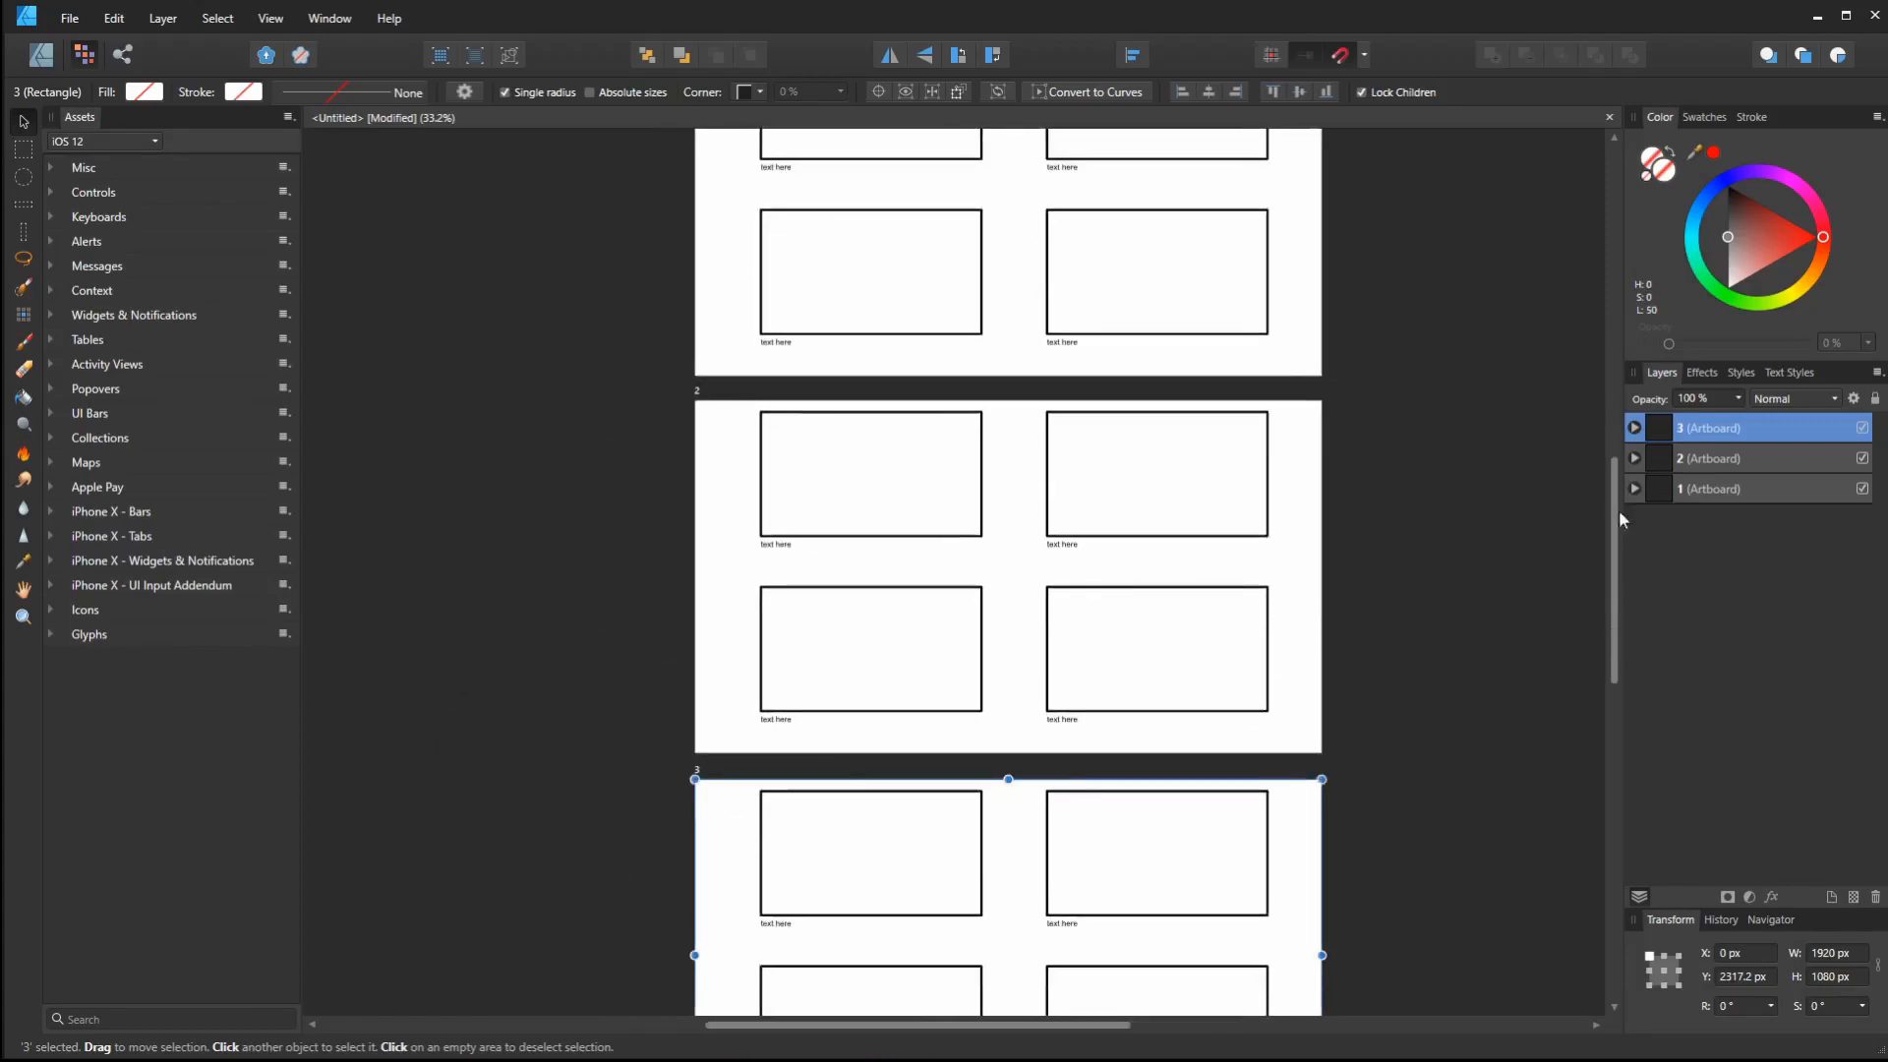
{"action": "mouse_move", "coordinate": [1509, 516]}
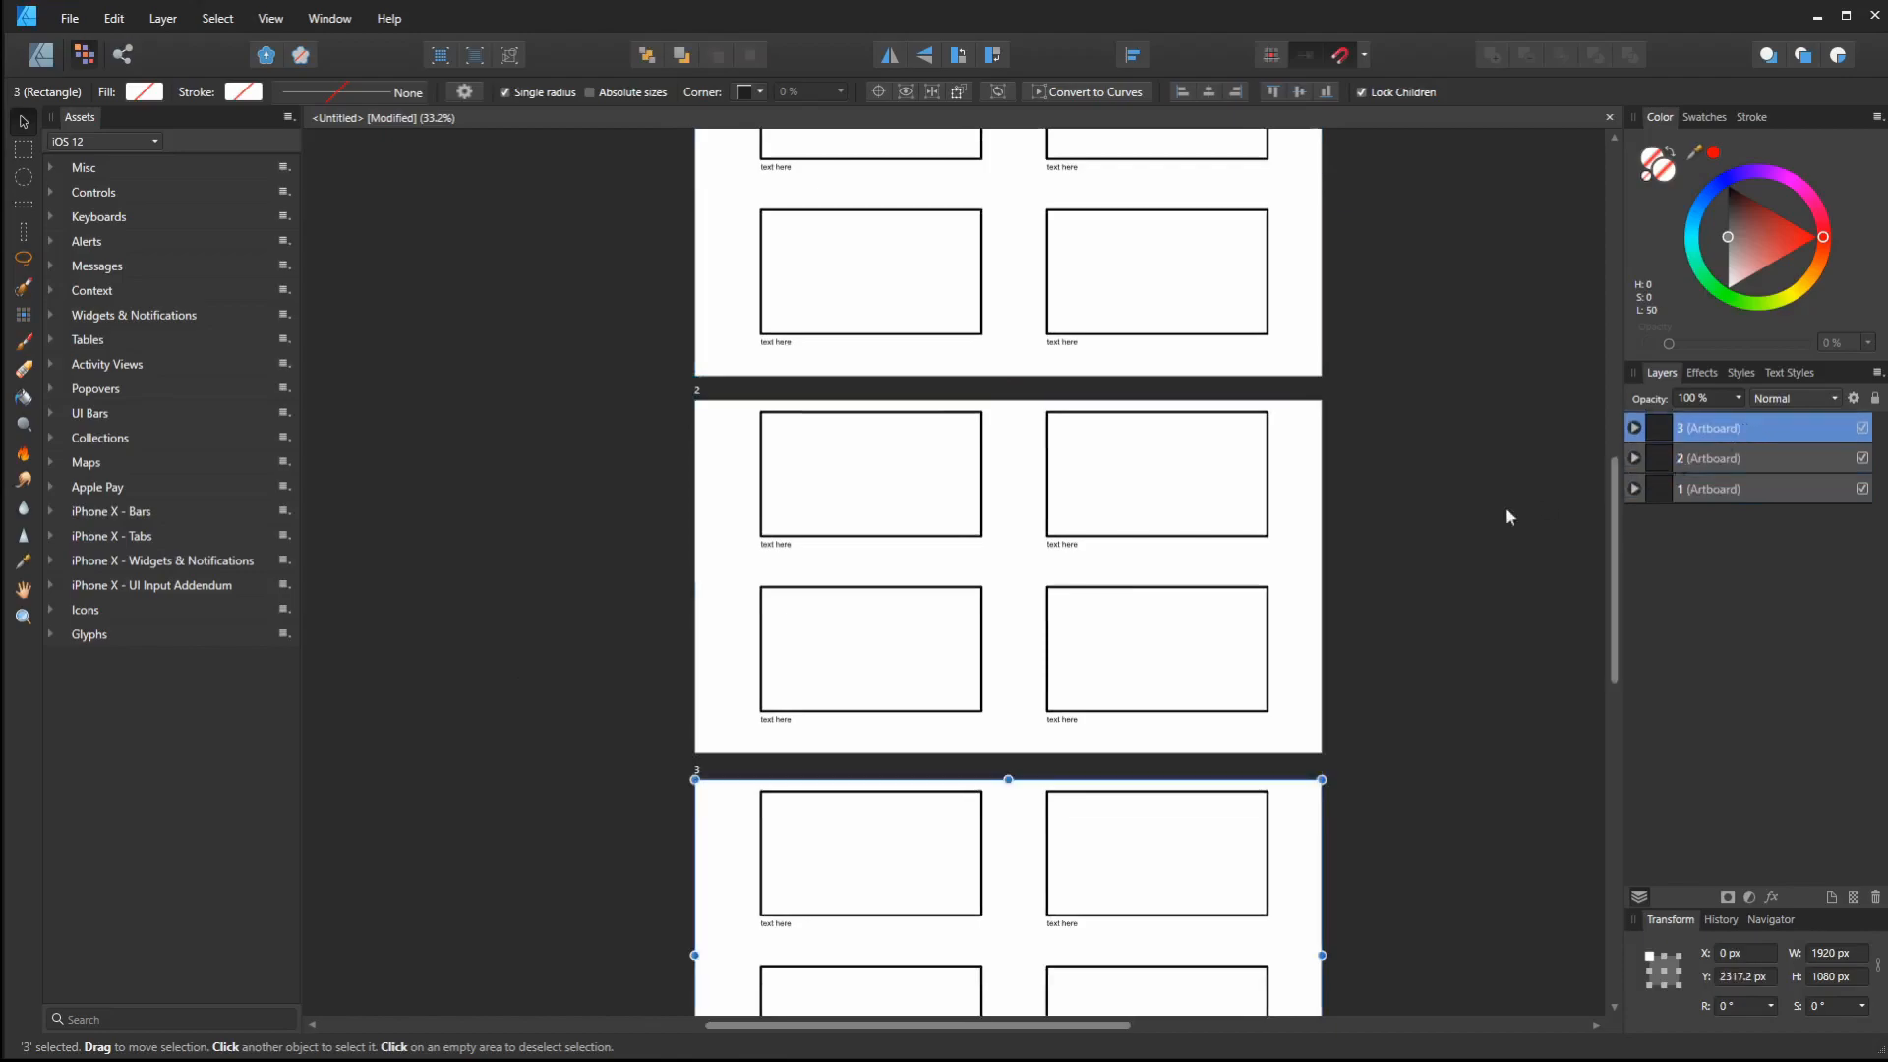
{"action": "scroll", "scroll_direction": "down", "scroll_amount": 3}
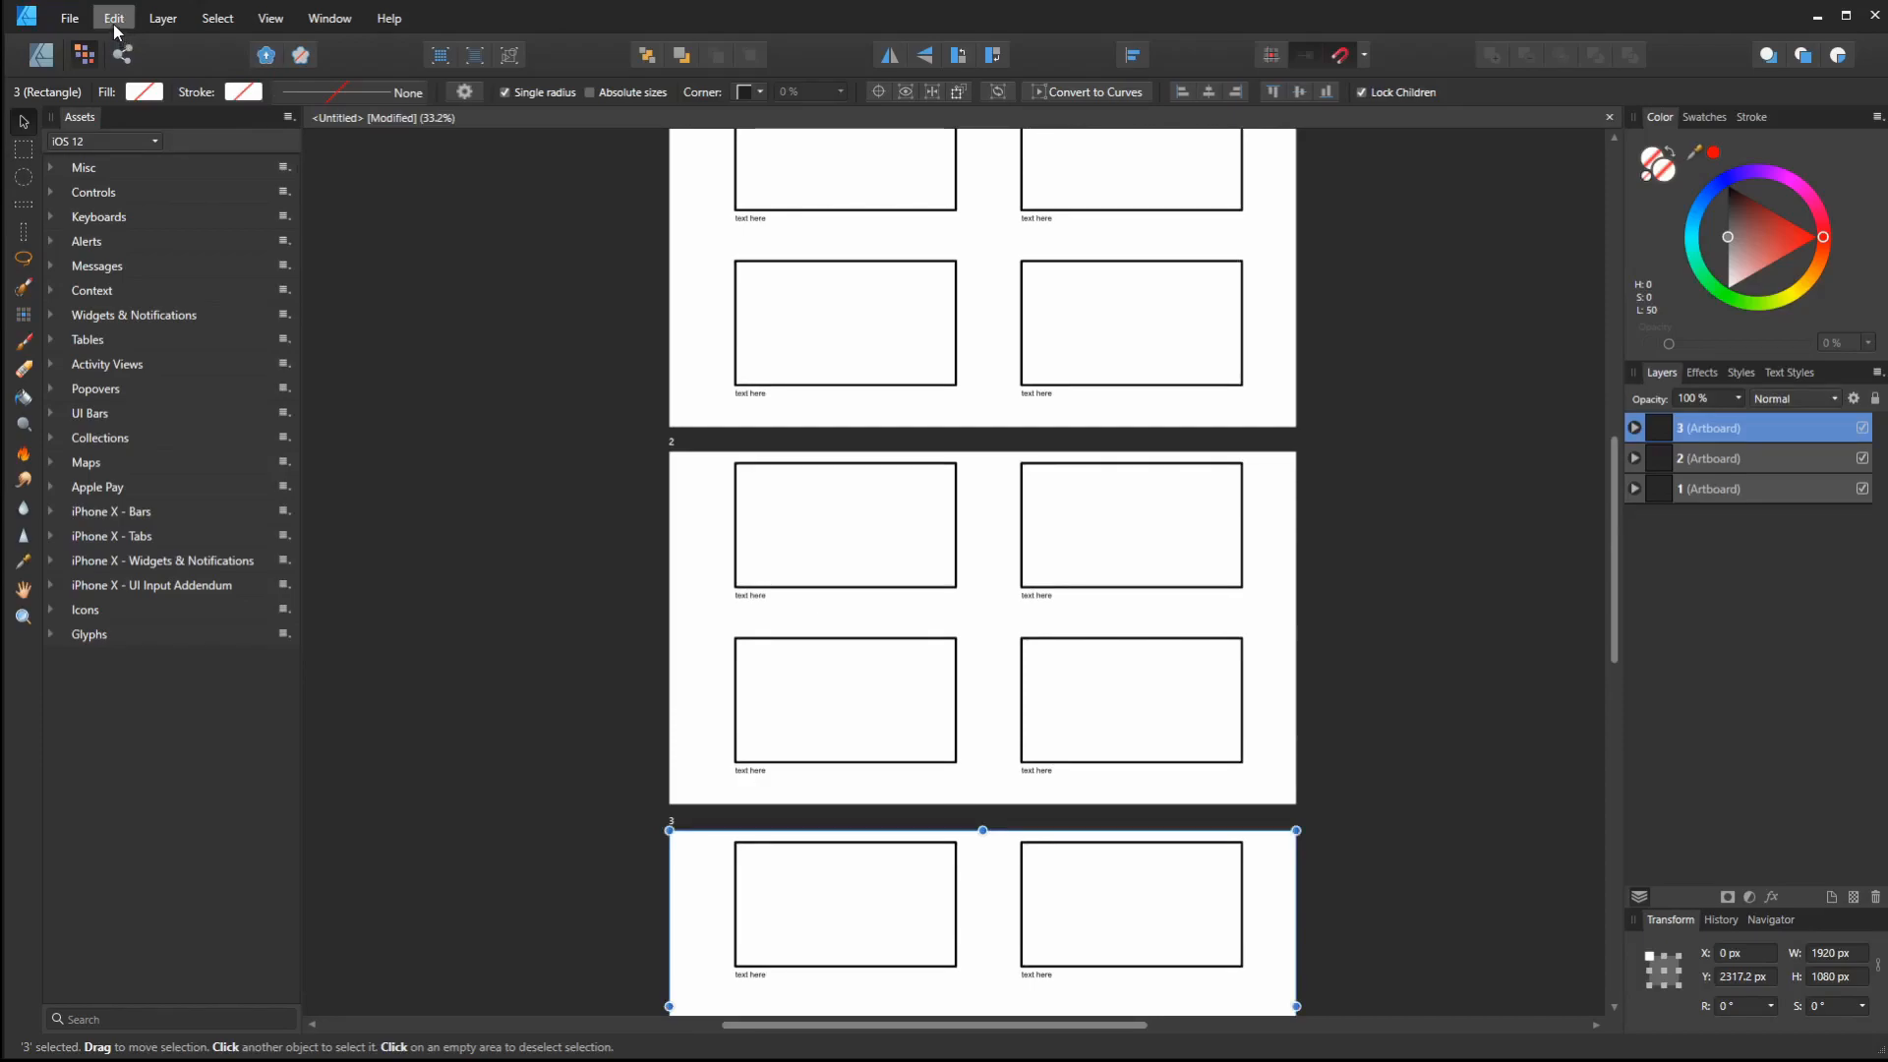
{"action": "mouse_move", "coordinate": [237, 286]}
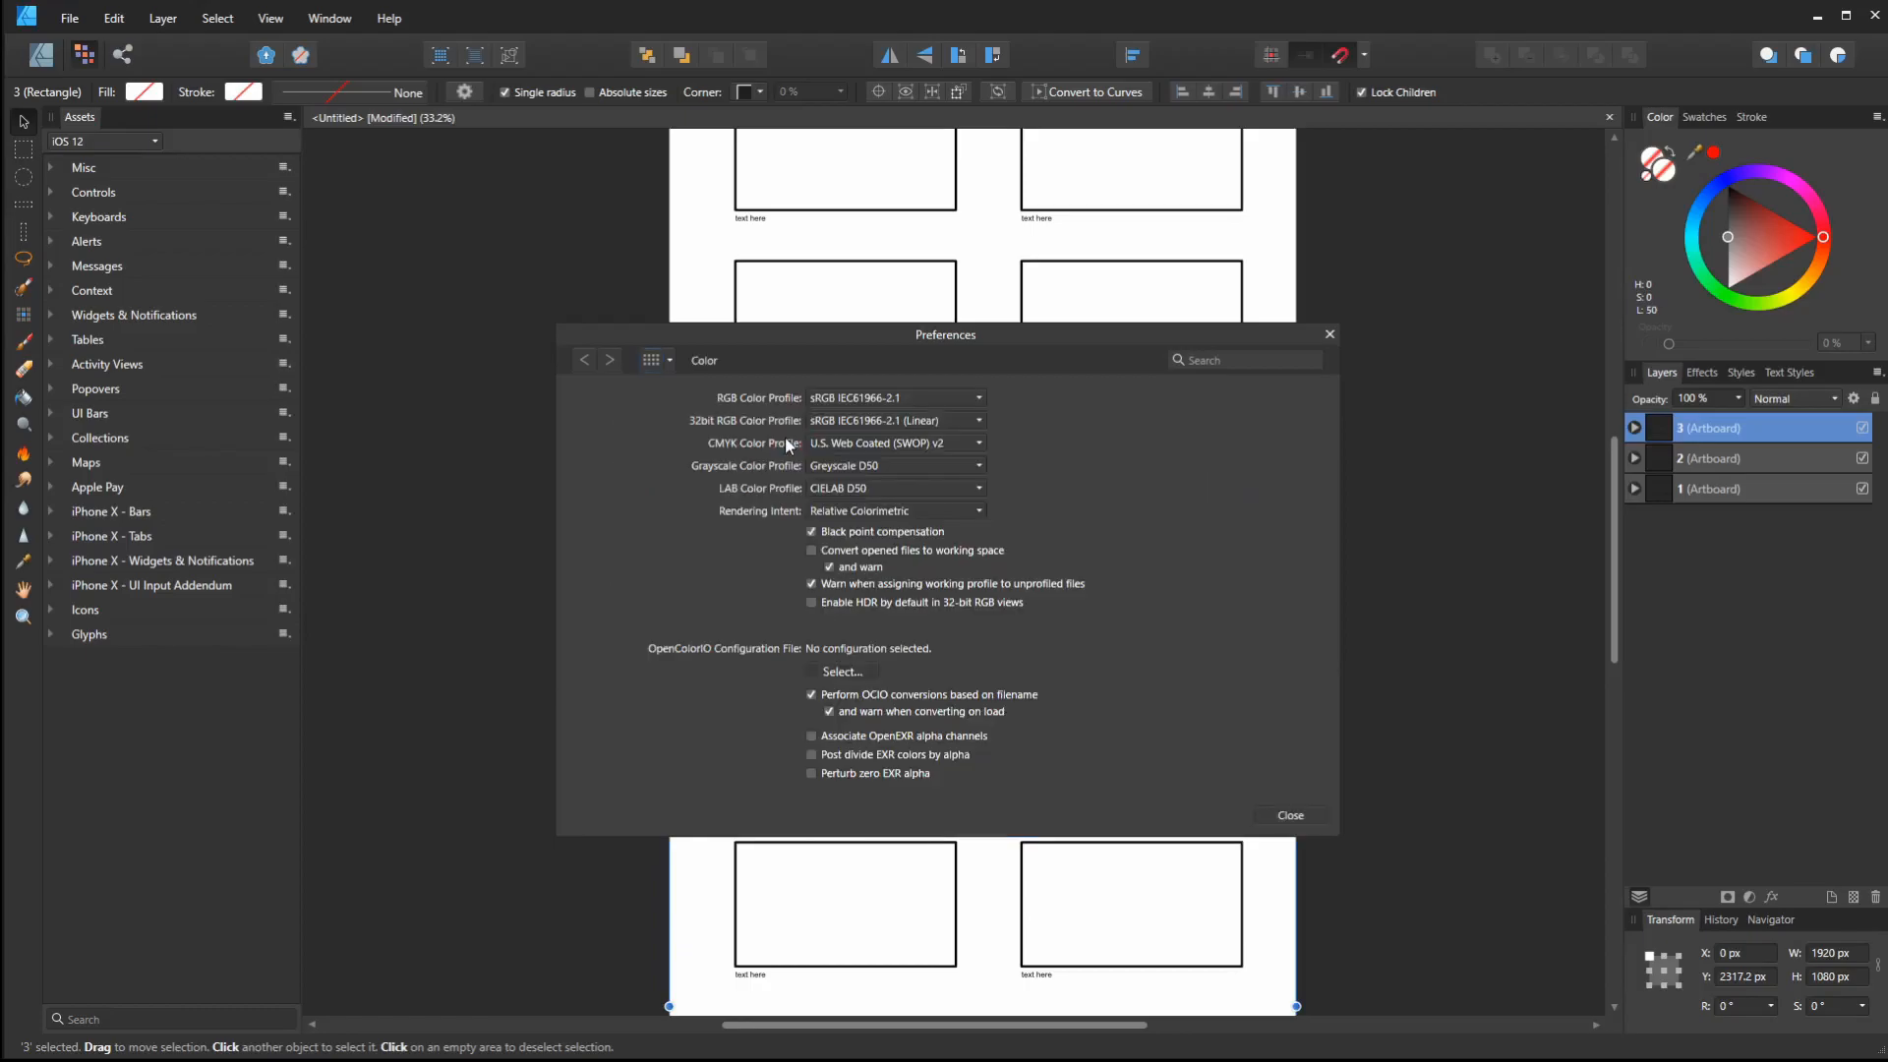
{"action": "mouse_move", "coordinate": [682, 372]}
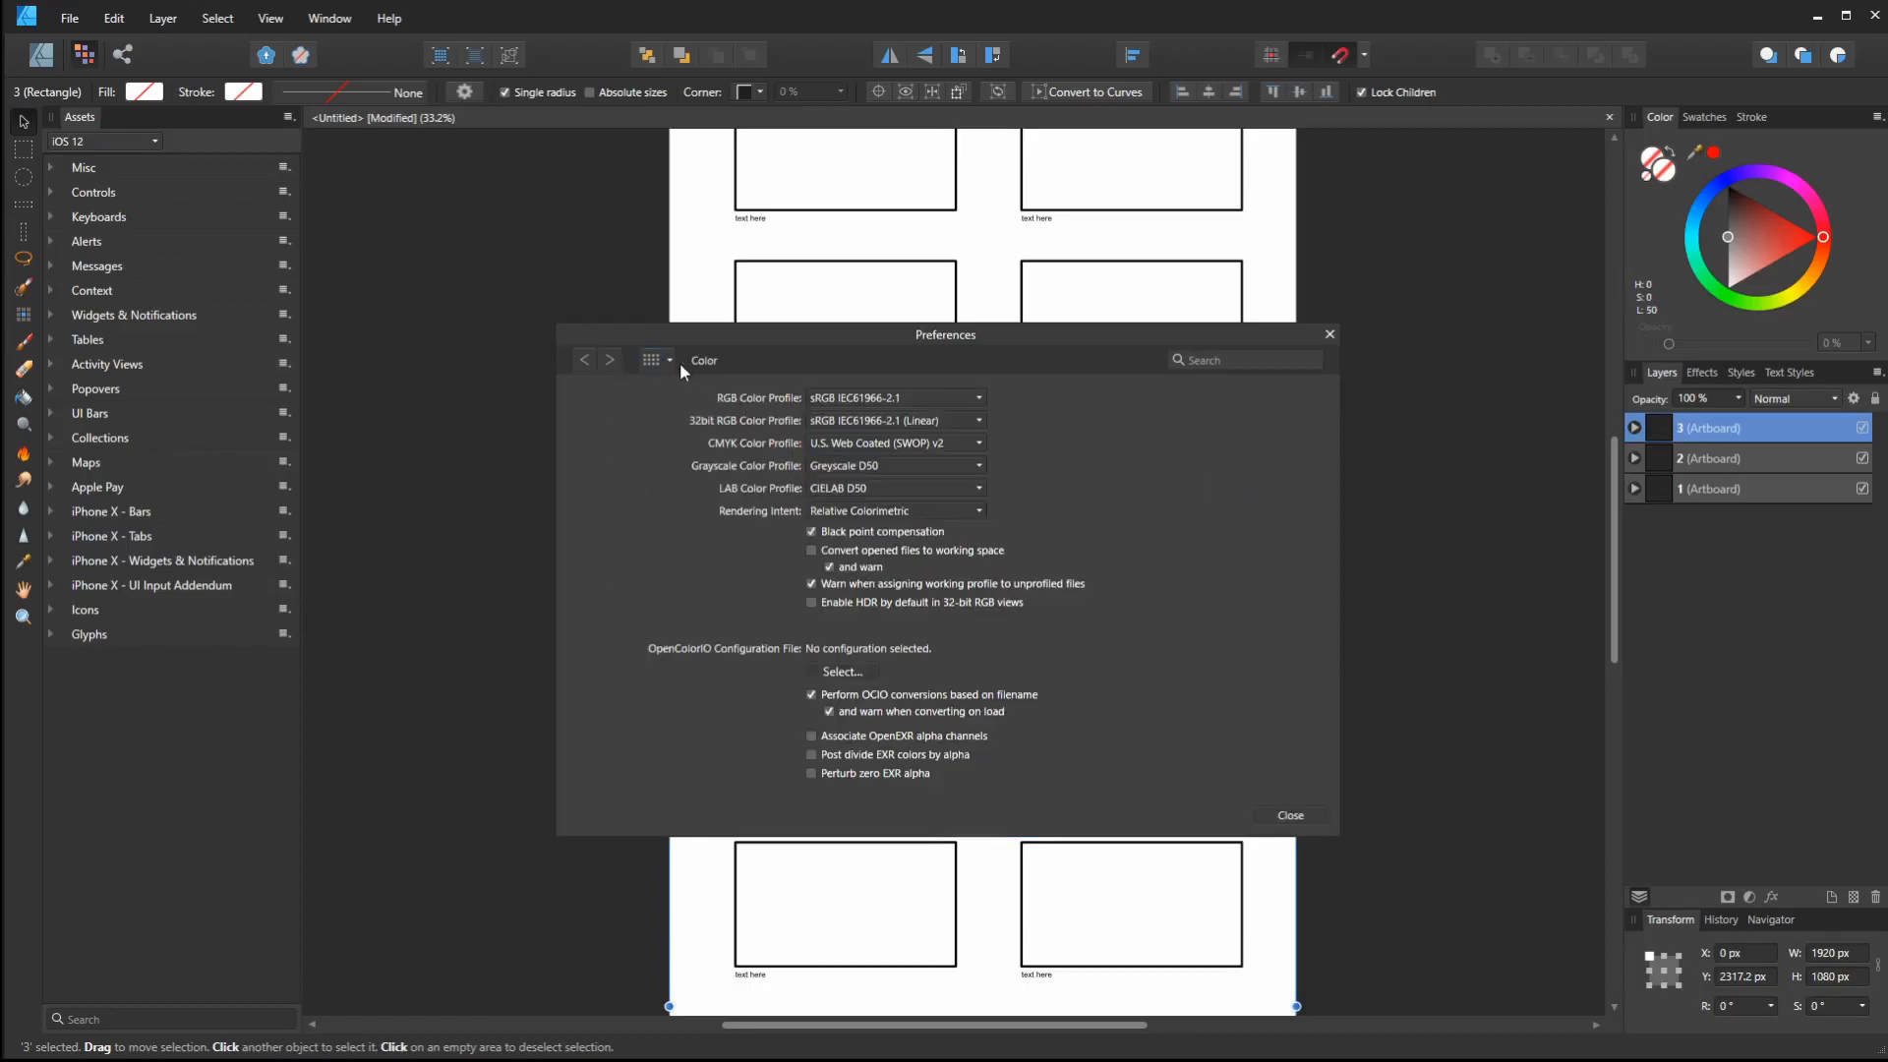
{"action": "left_click", "coordinate": [661, 359]}
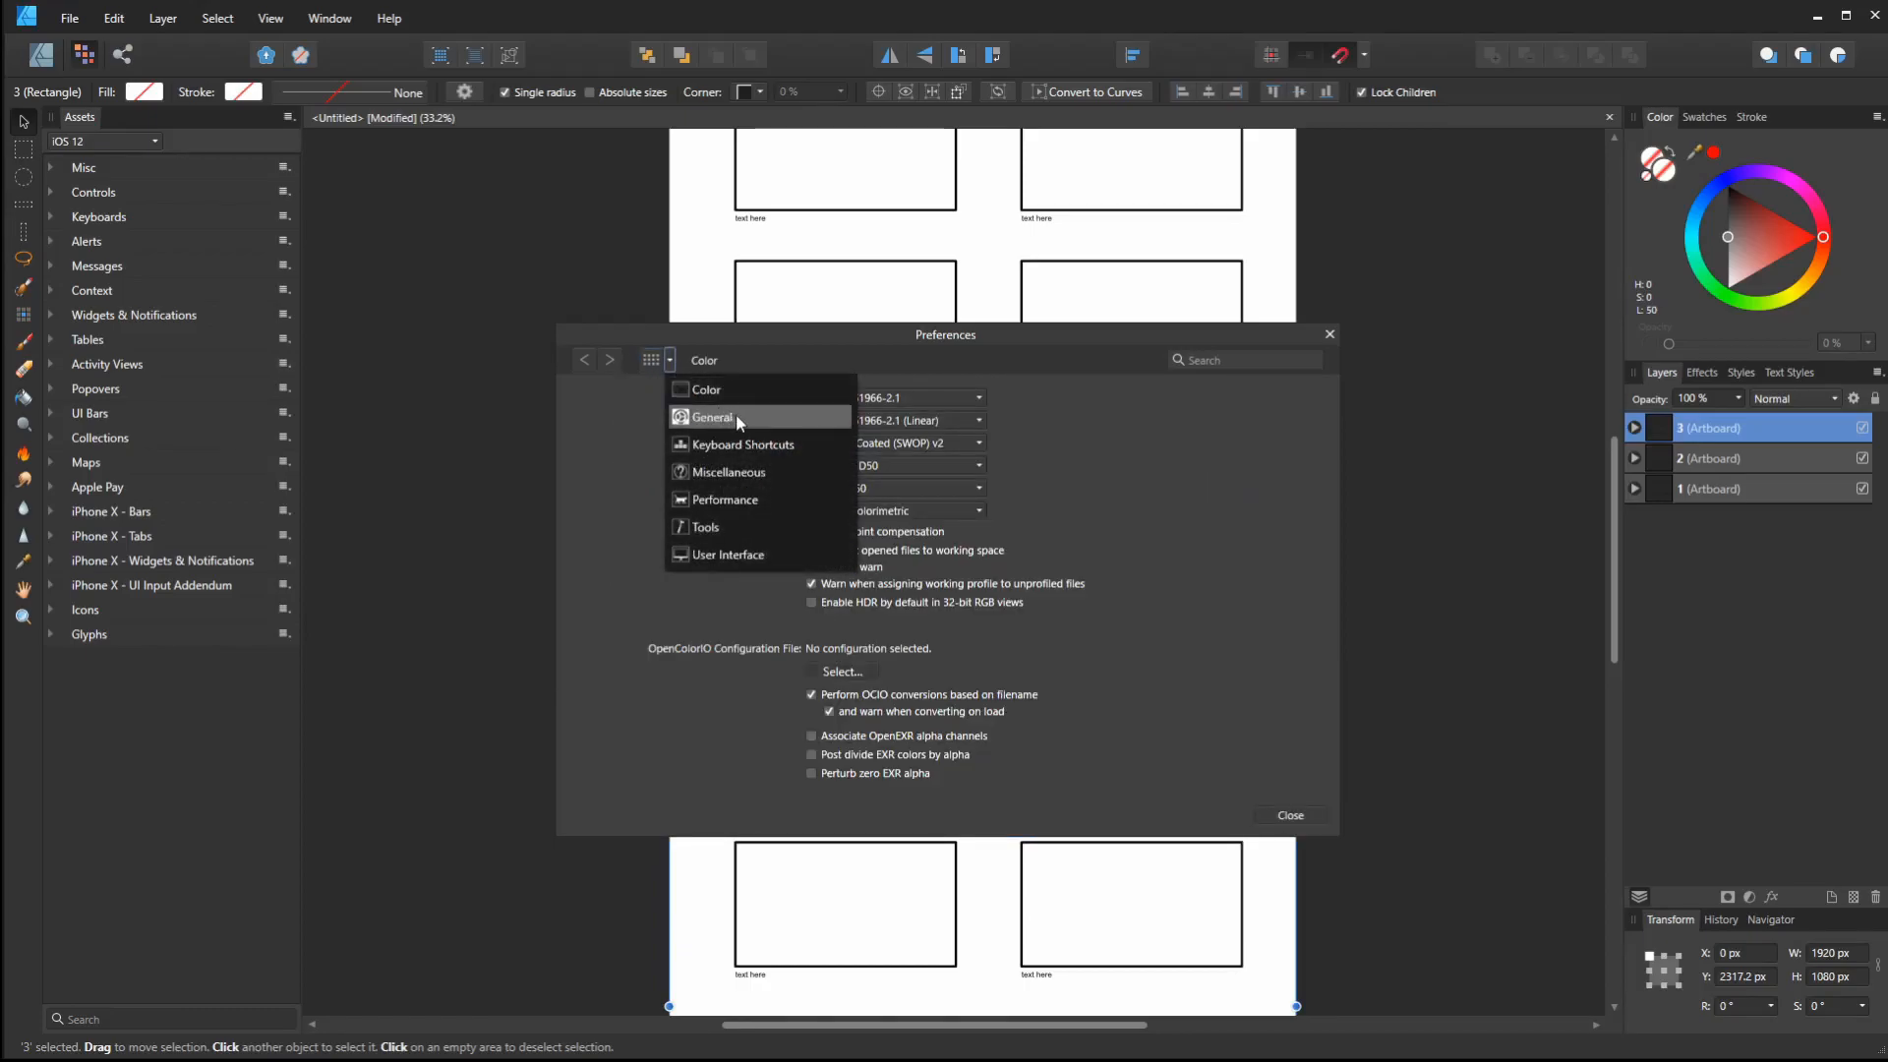
{"action": "mouse_move", "coordinate": [728, 553]}
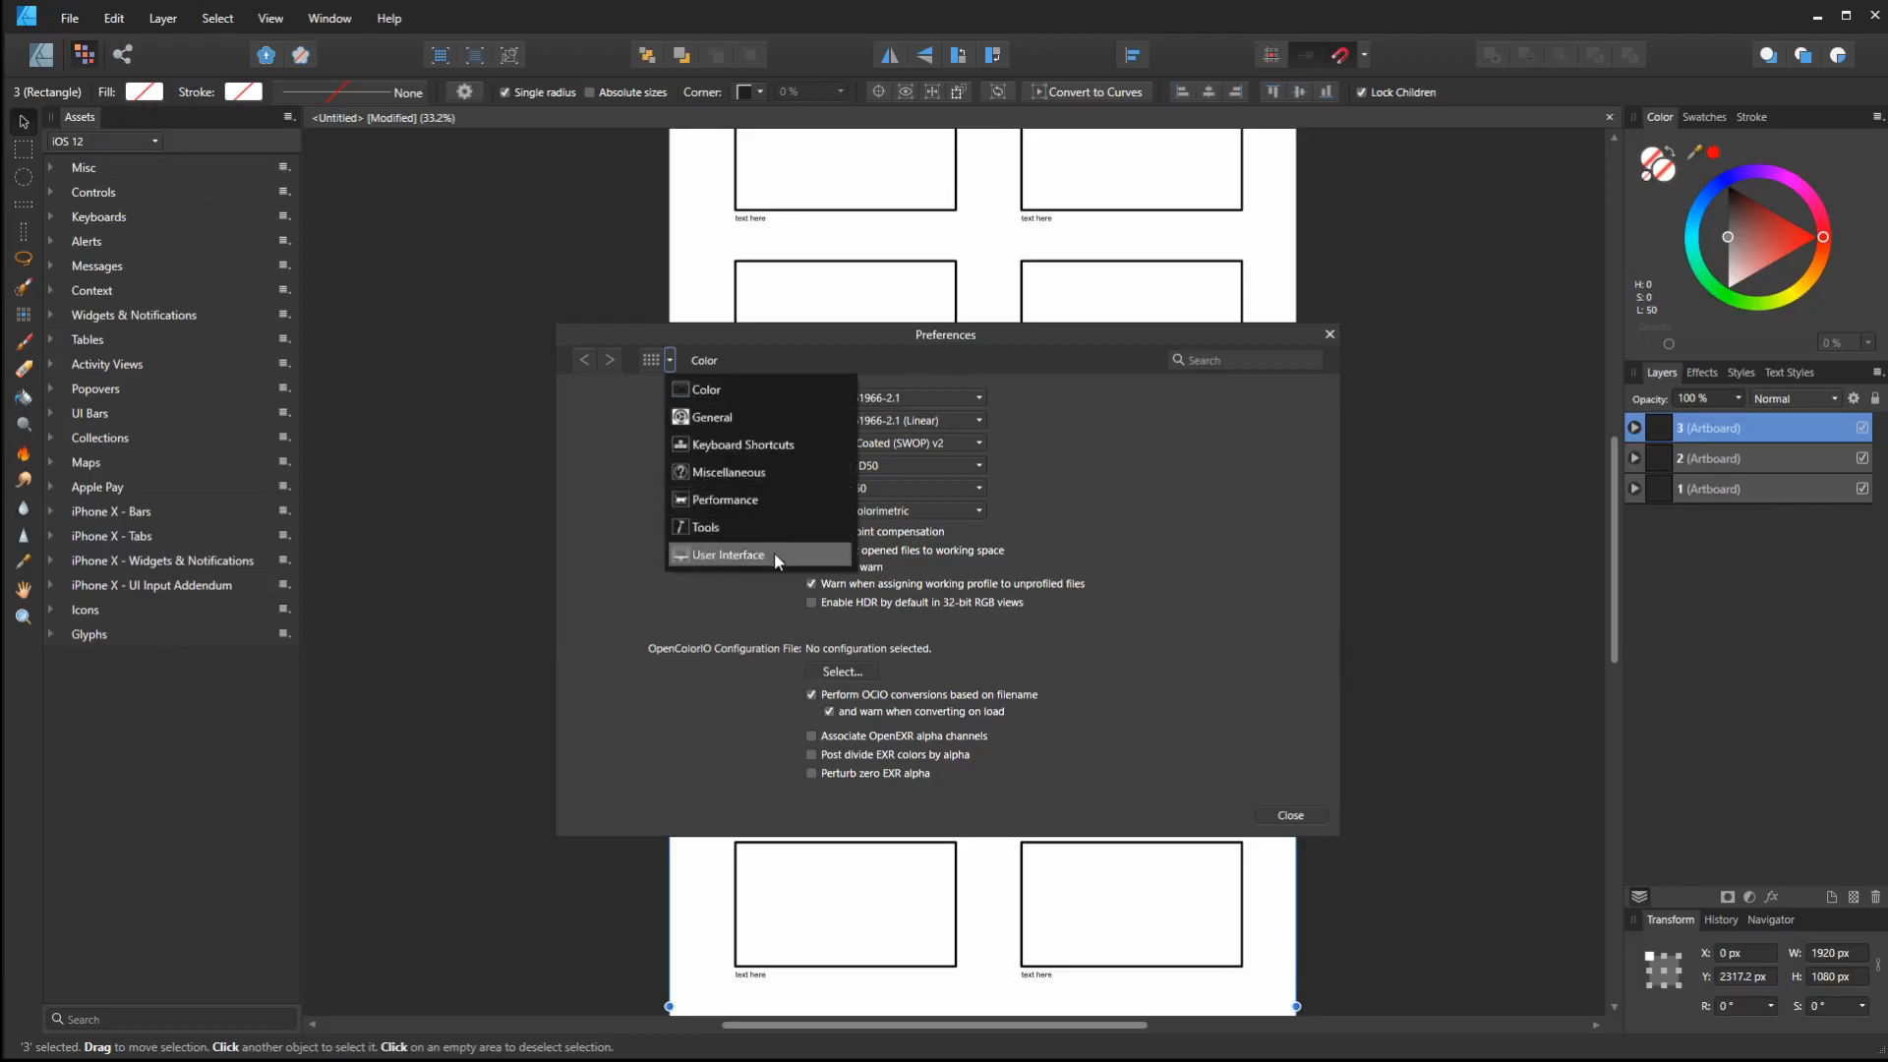
{"action": "left_click", "coordinate": [730, 555]}
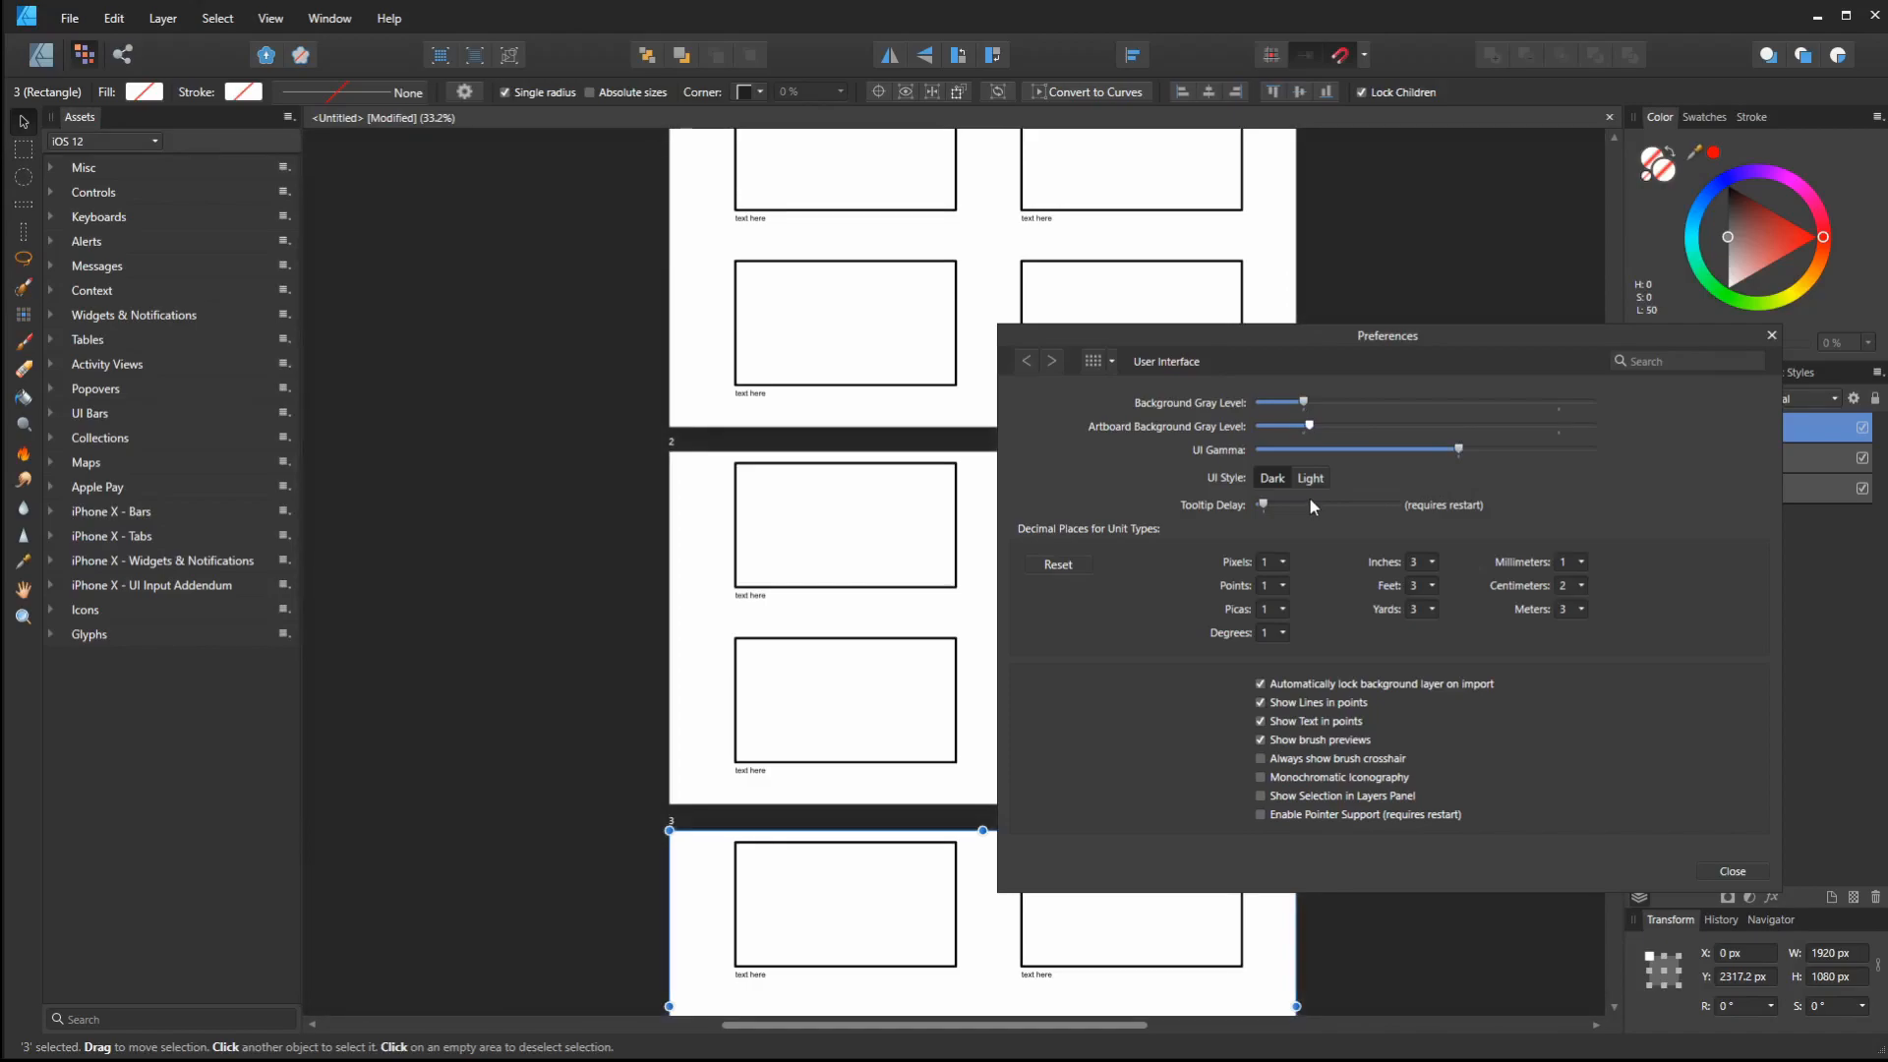
{"action": "mouse_move", "coordinate": [704, 257]}
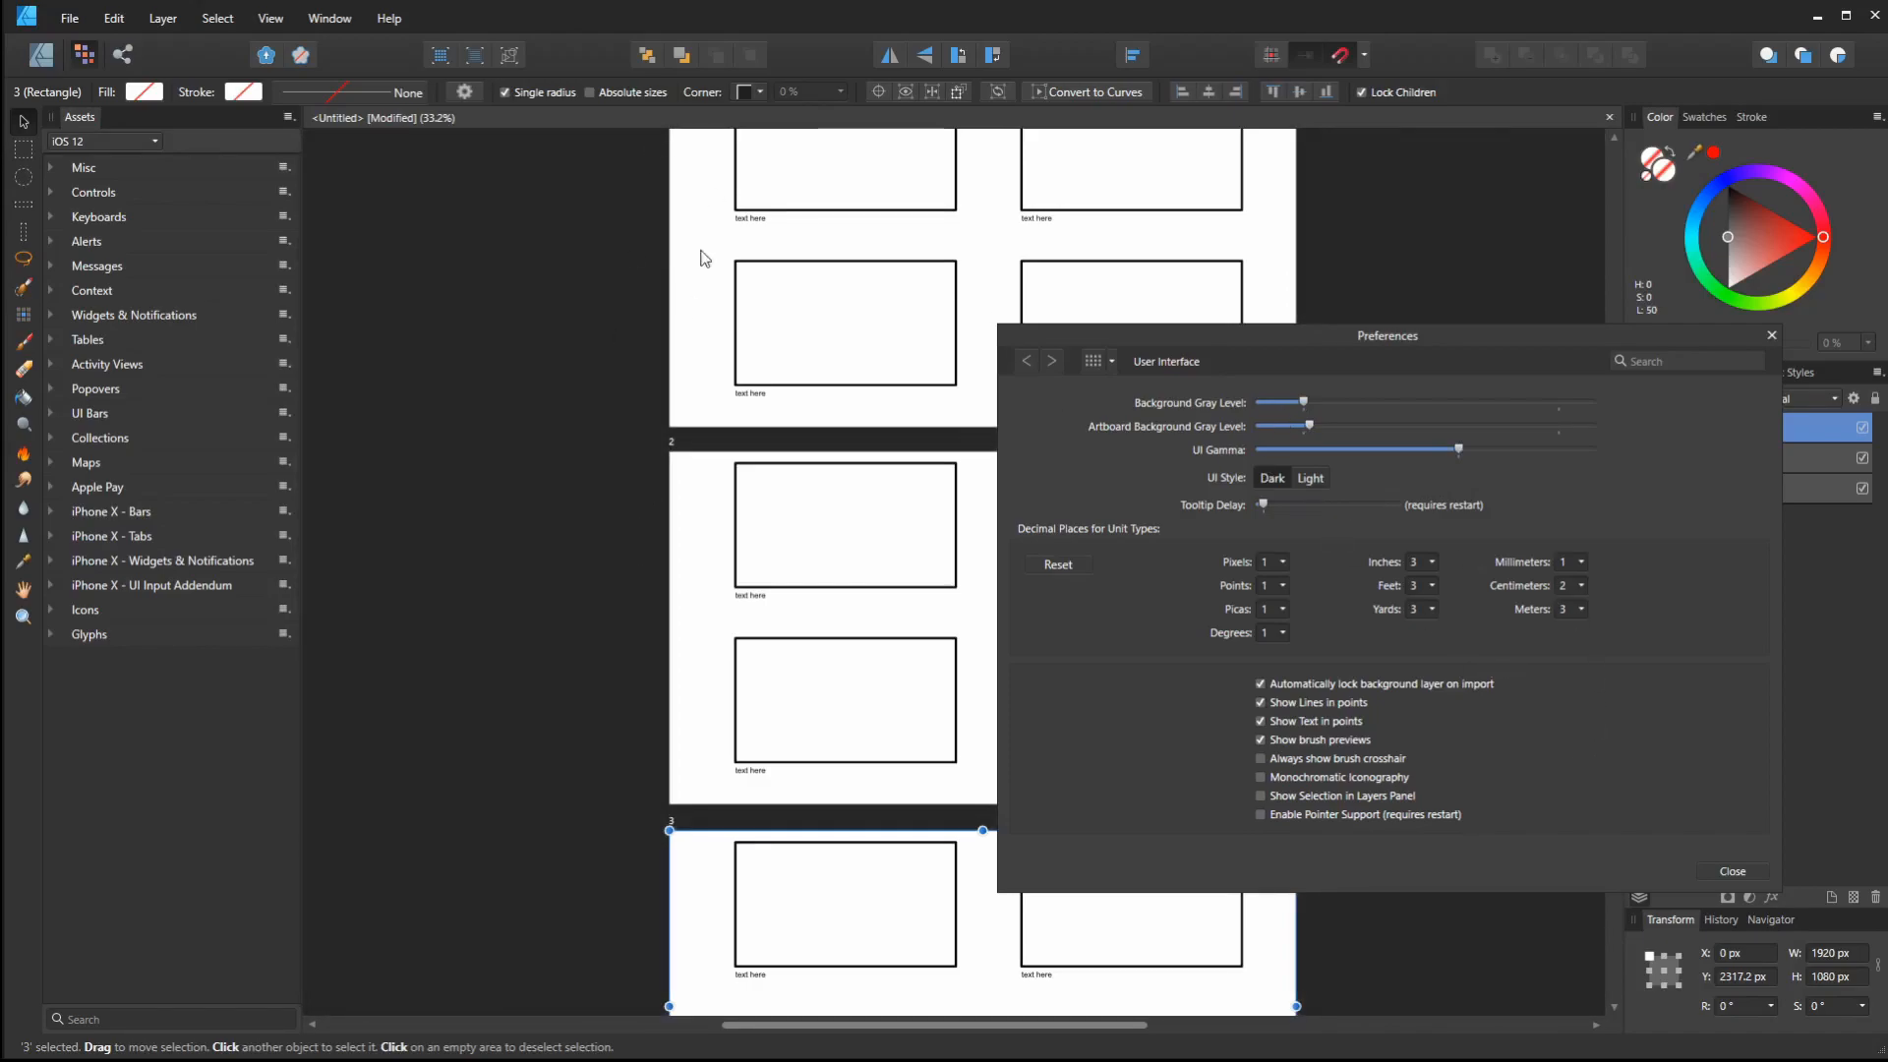
{"action": "mouse_move", "coordinate": [1749, 912]}
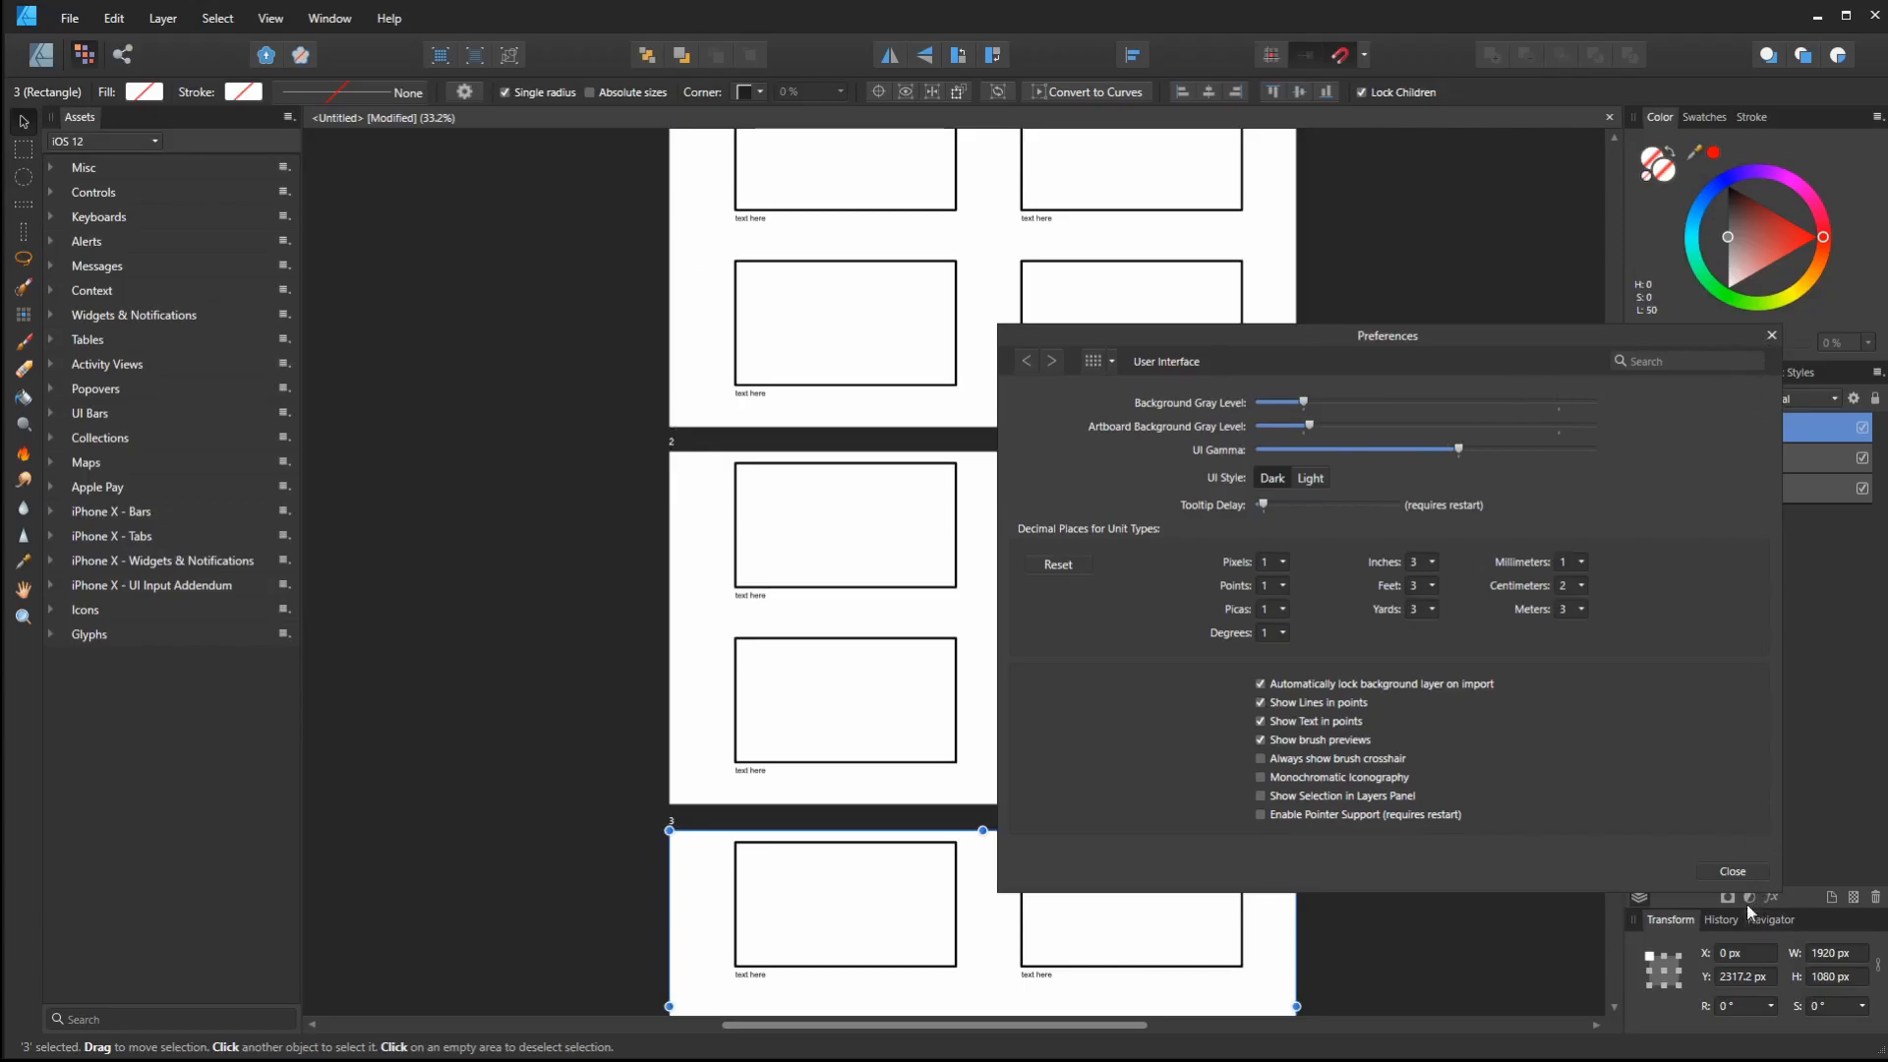
{"action": "left_click", "coordinate": [1731, 871]}
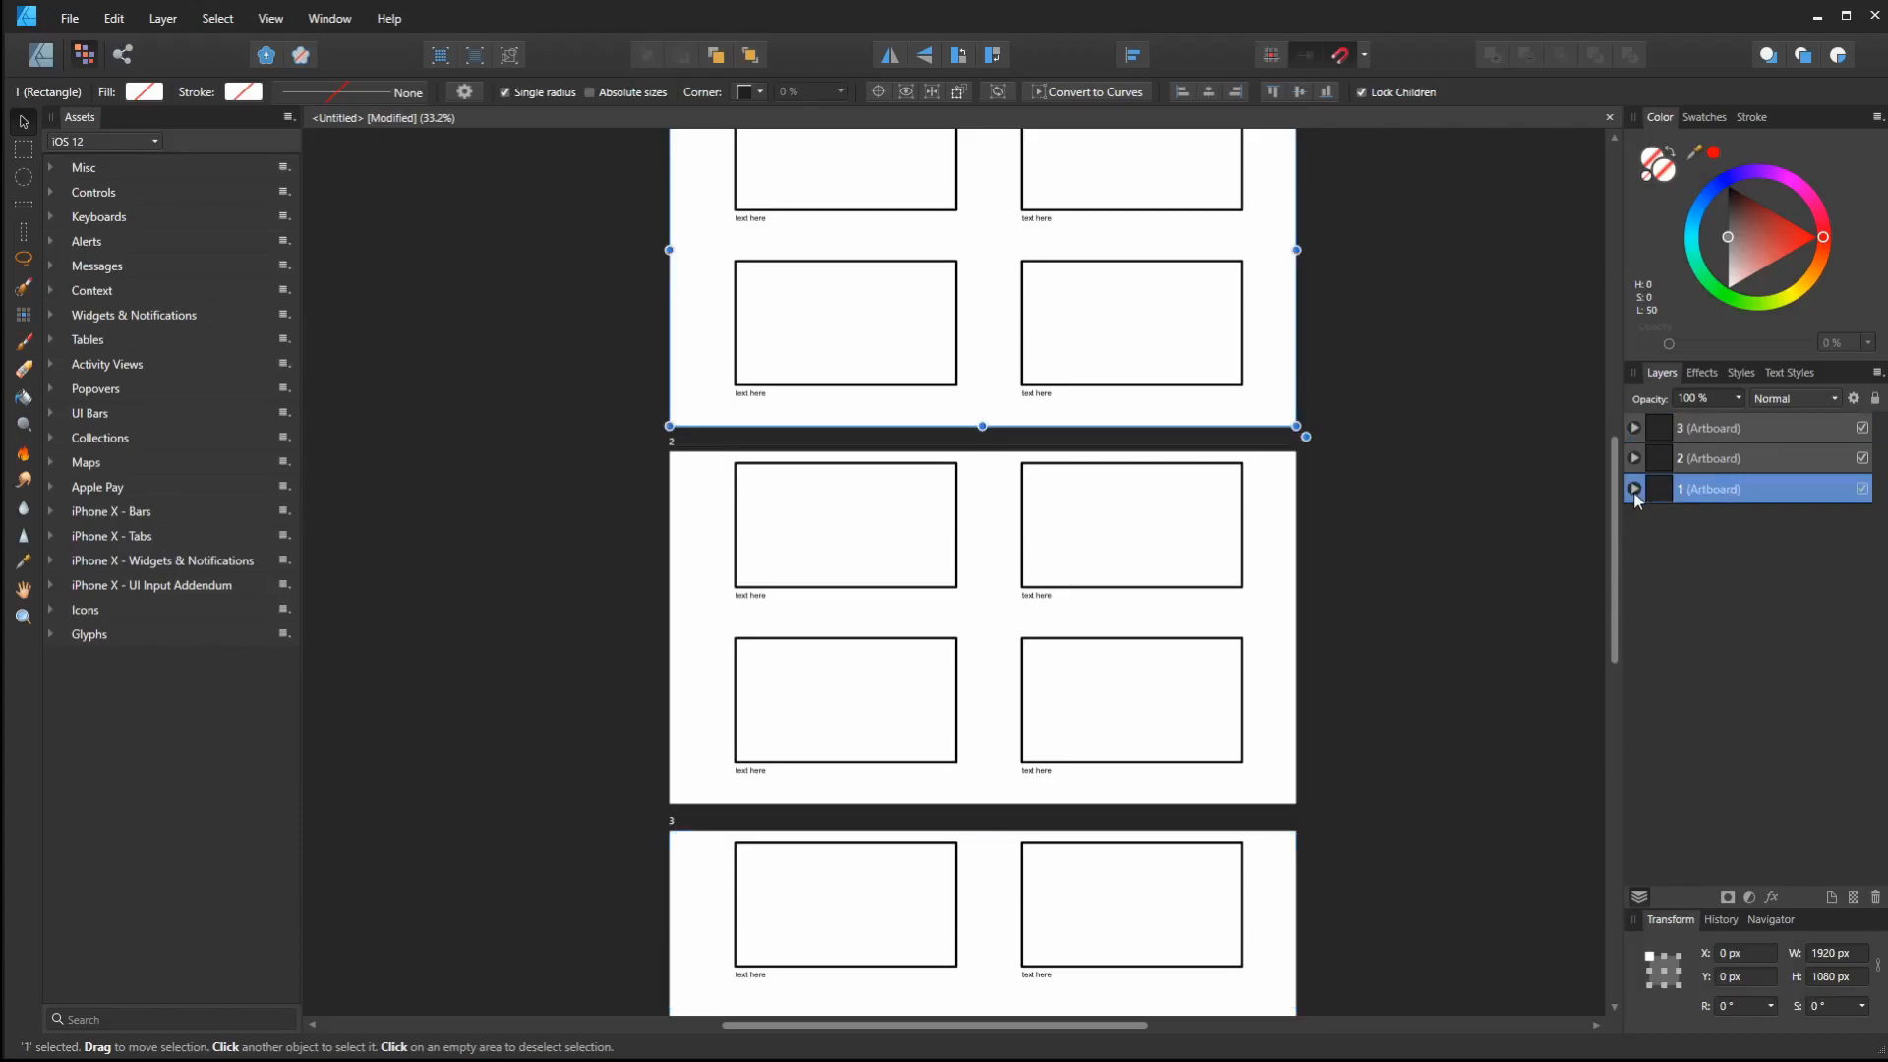
Expand artboard 1's layers, select its notes layer, and expand the next artboard
{"action": "left_click", "coordinate": [1634, 489]}
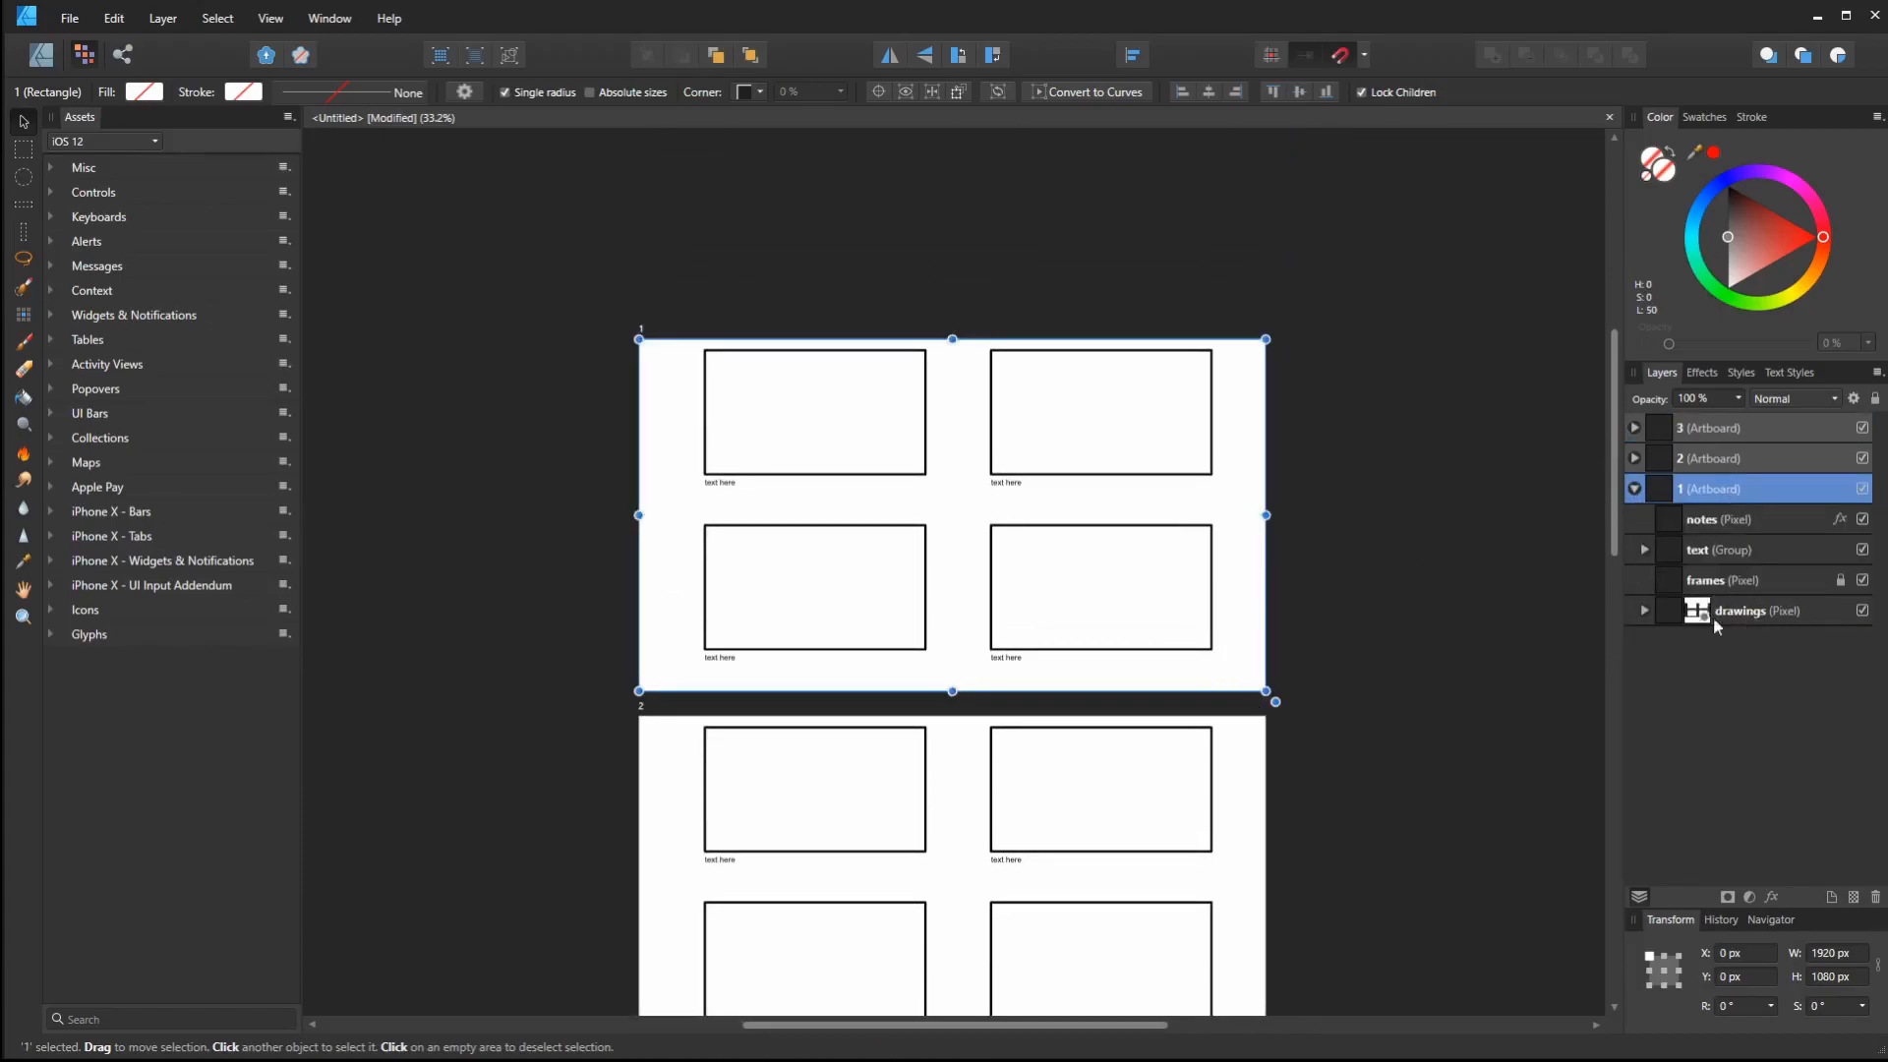
{"action": "left_click", "coordinate": [1740, 611]}
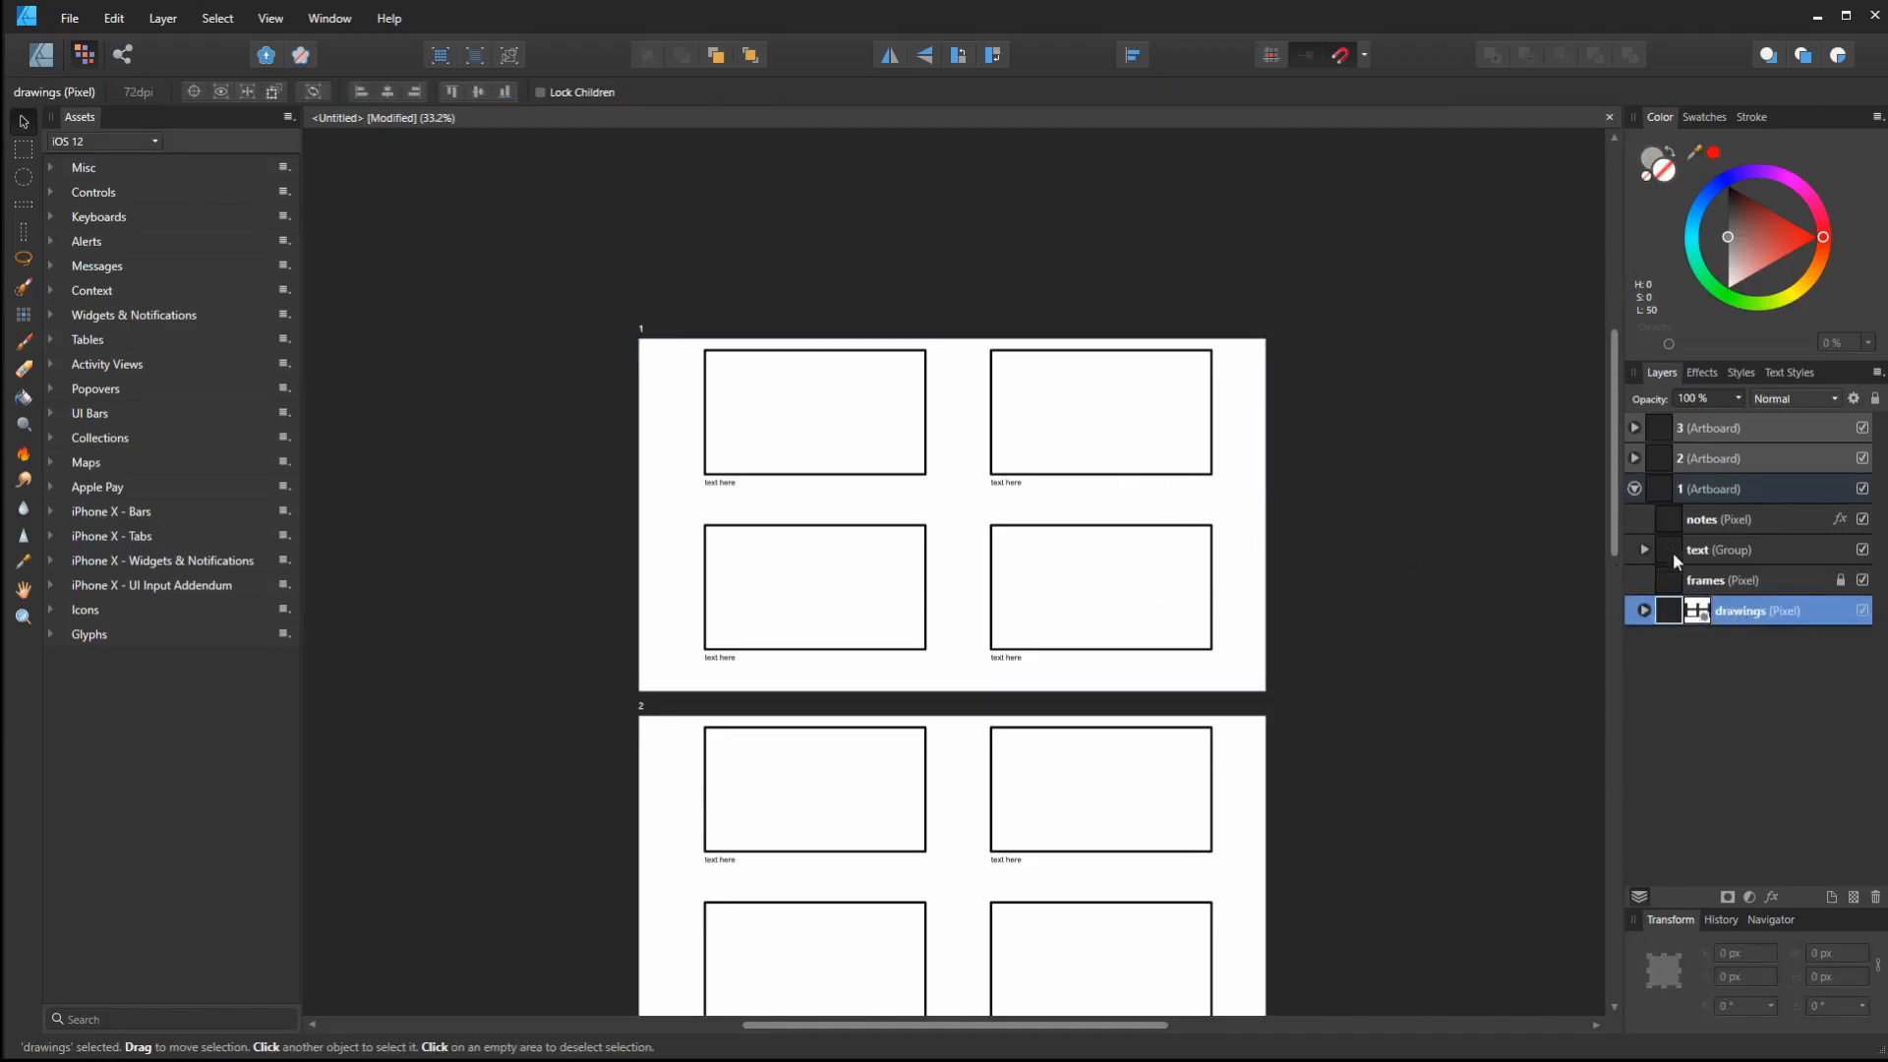
{"action": "left_click", "coordinate": [1722, 519]}
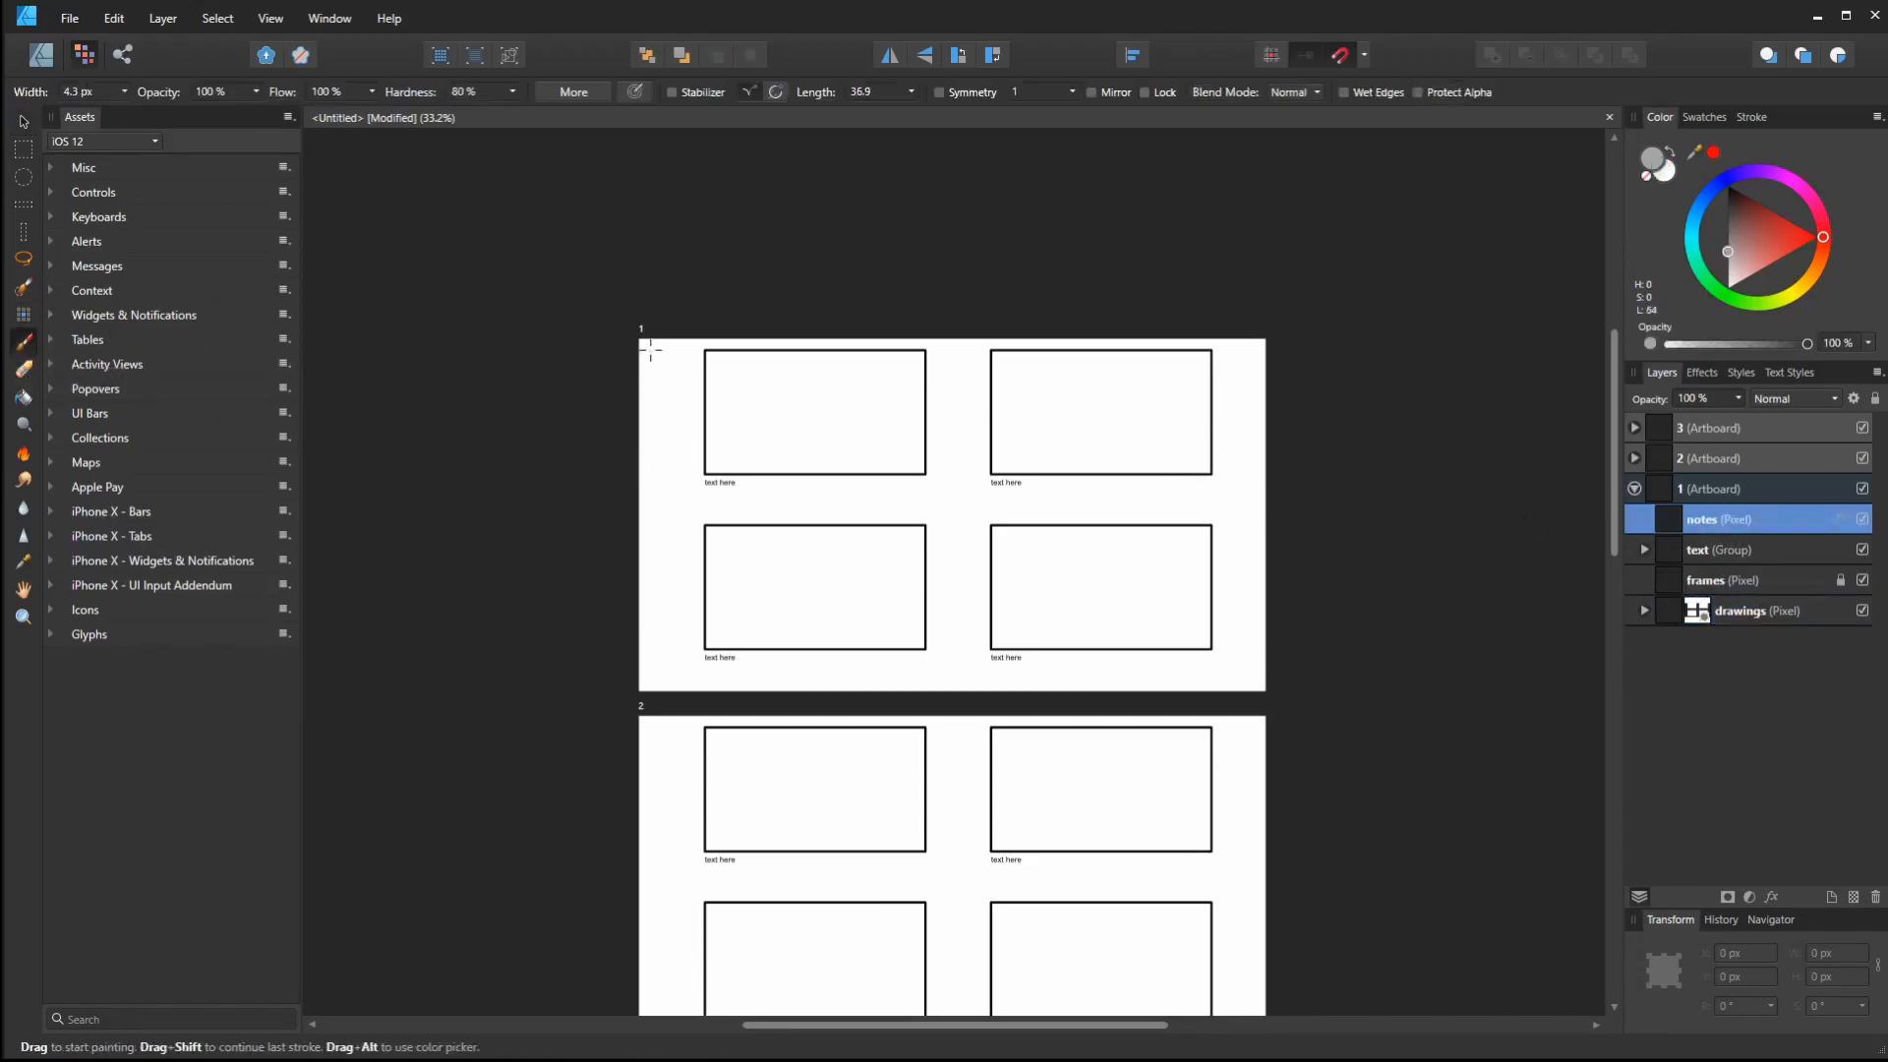
{"action": "scroll", "scroll_direction": "down", "scroll_amount": 3}
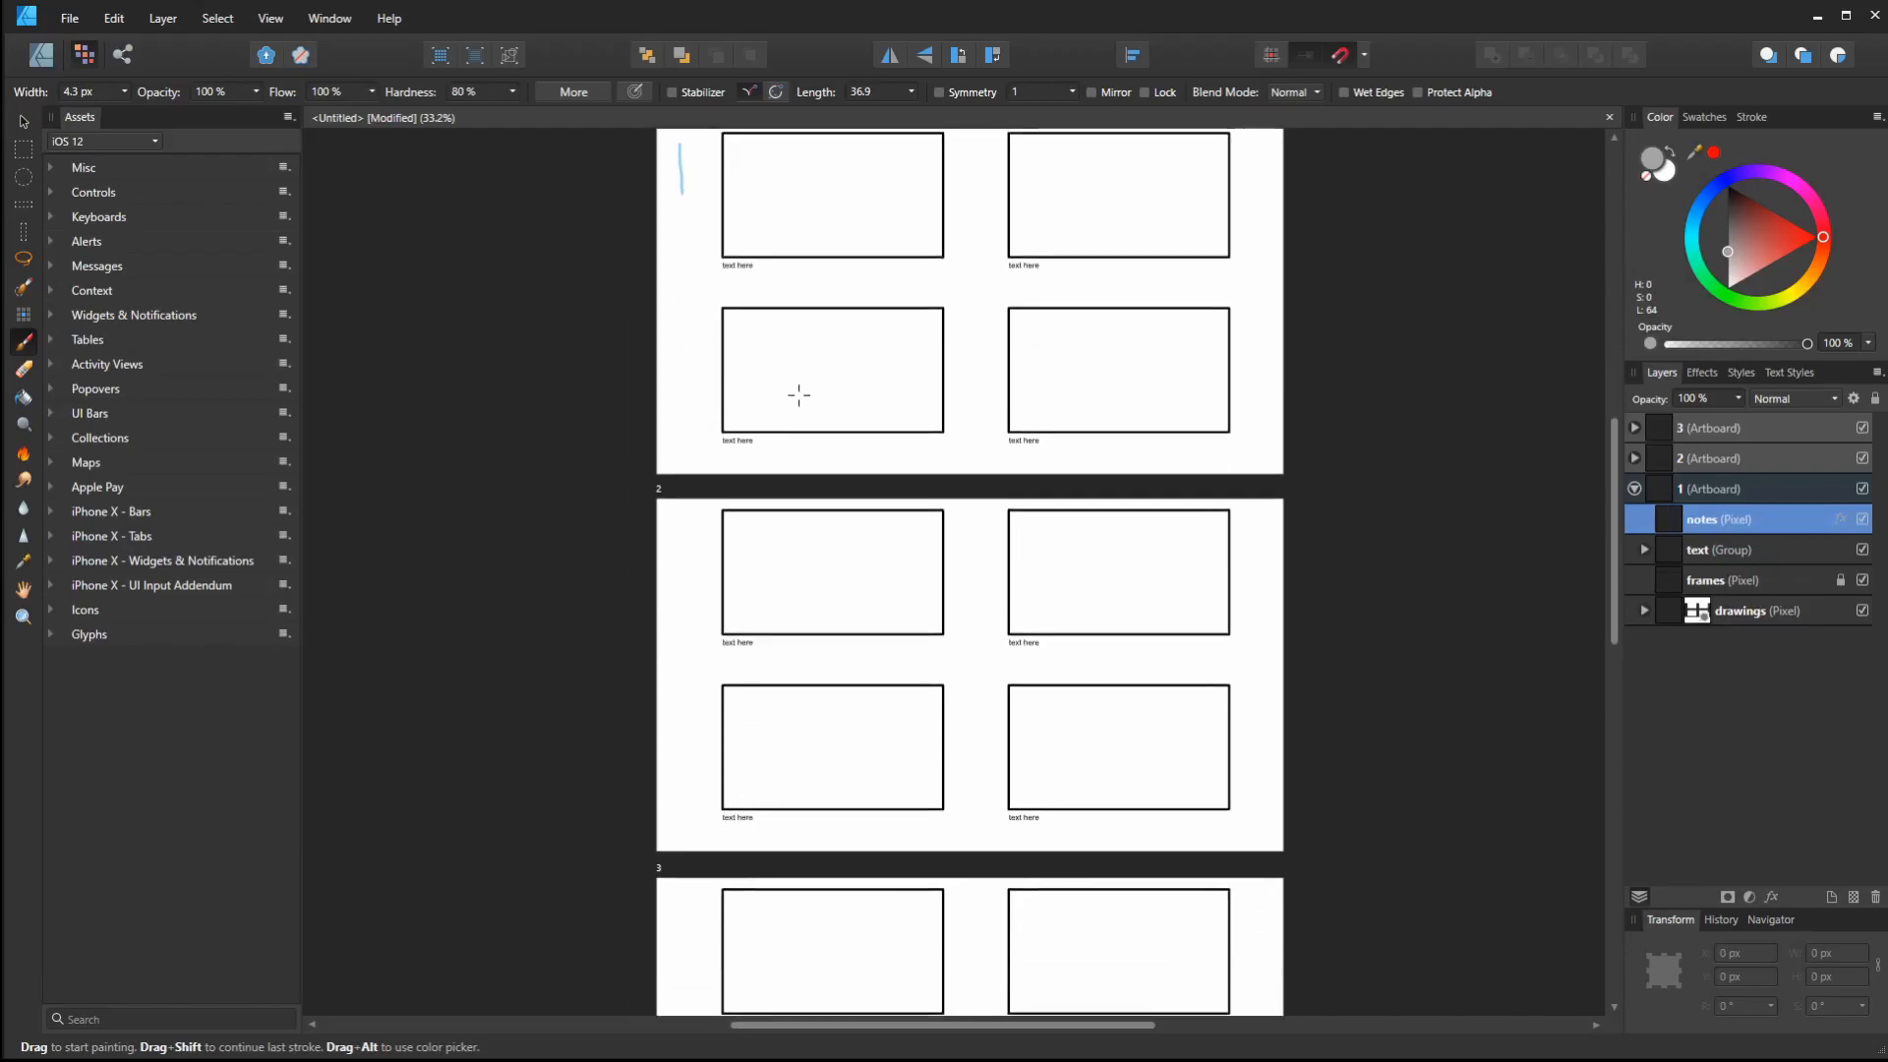
{"action": "left_click", "coordinate": [1634, 459]}
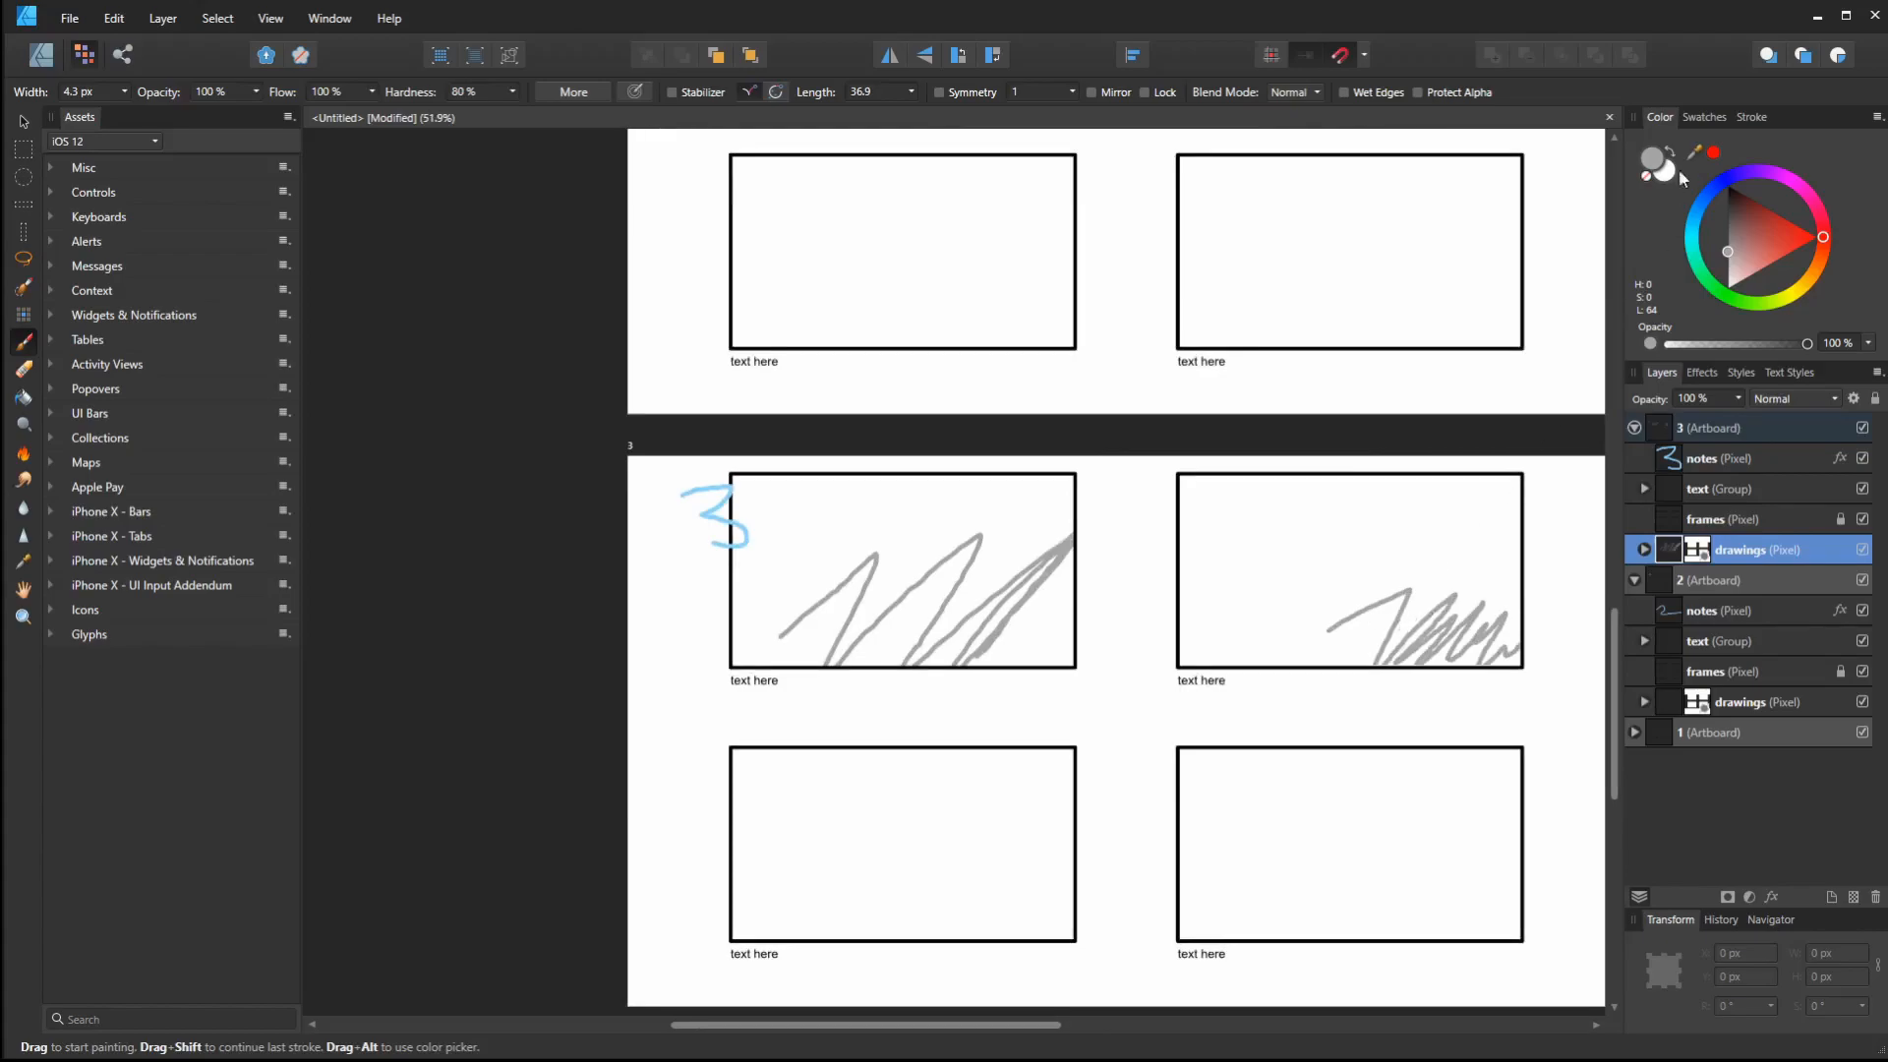
{"action": "mouse_move", "coordinate": [1689, 467]}
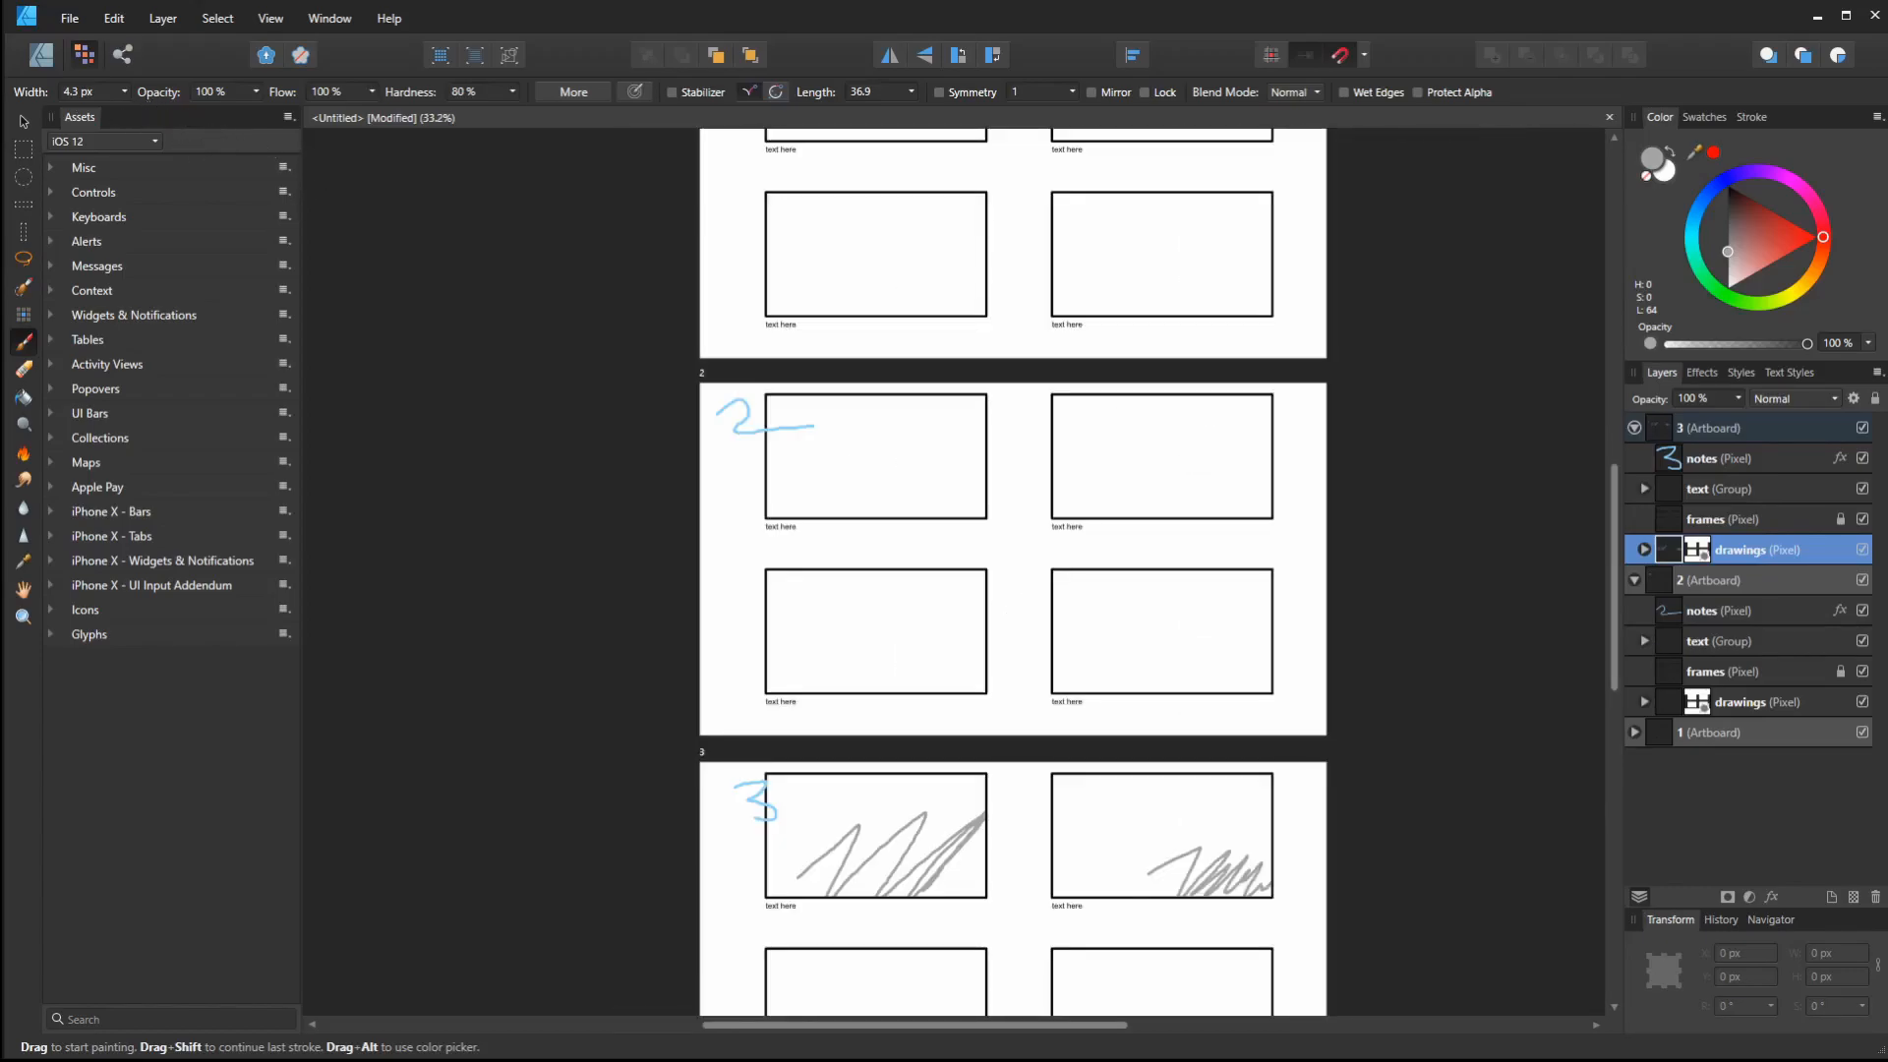
Export the whole document as PDF with the 'PDF (digital - small size)' preset
{"action": "left_click", "coordinate": [69, 16]}
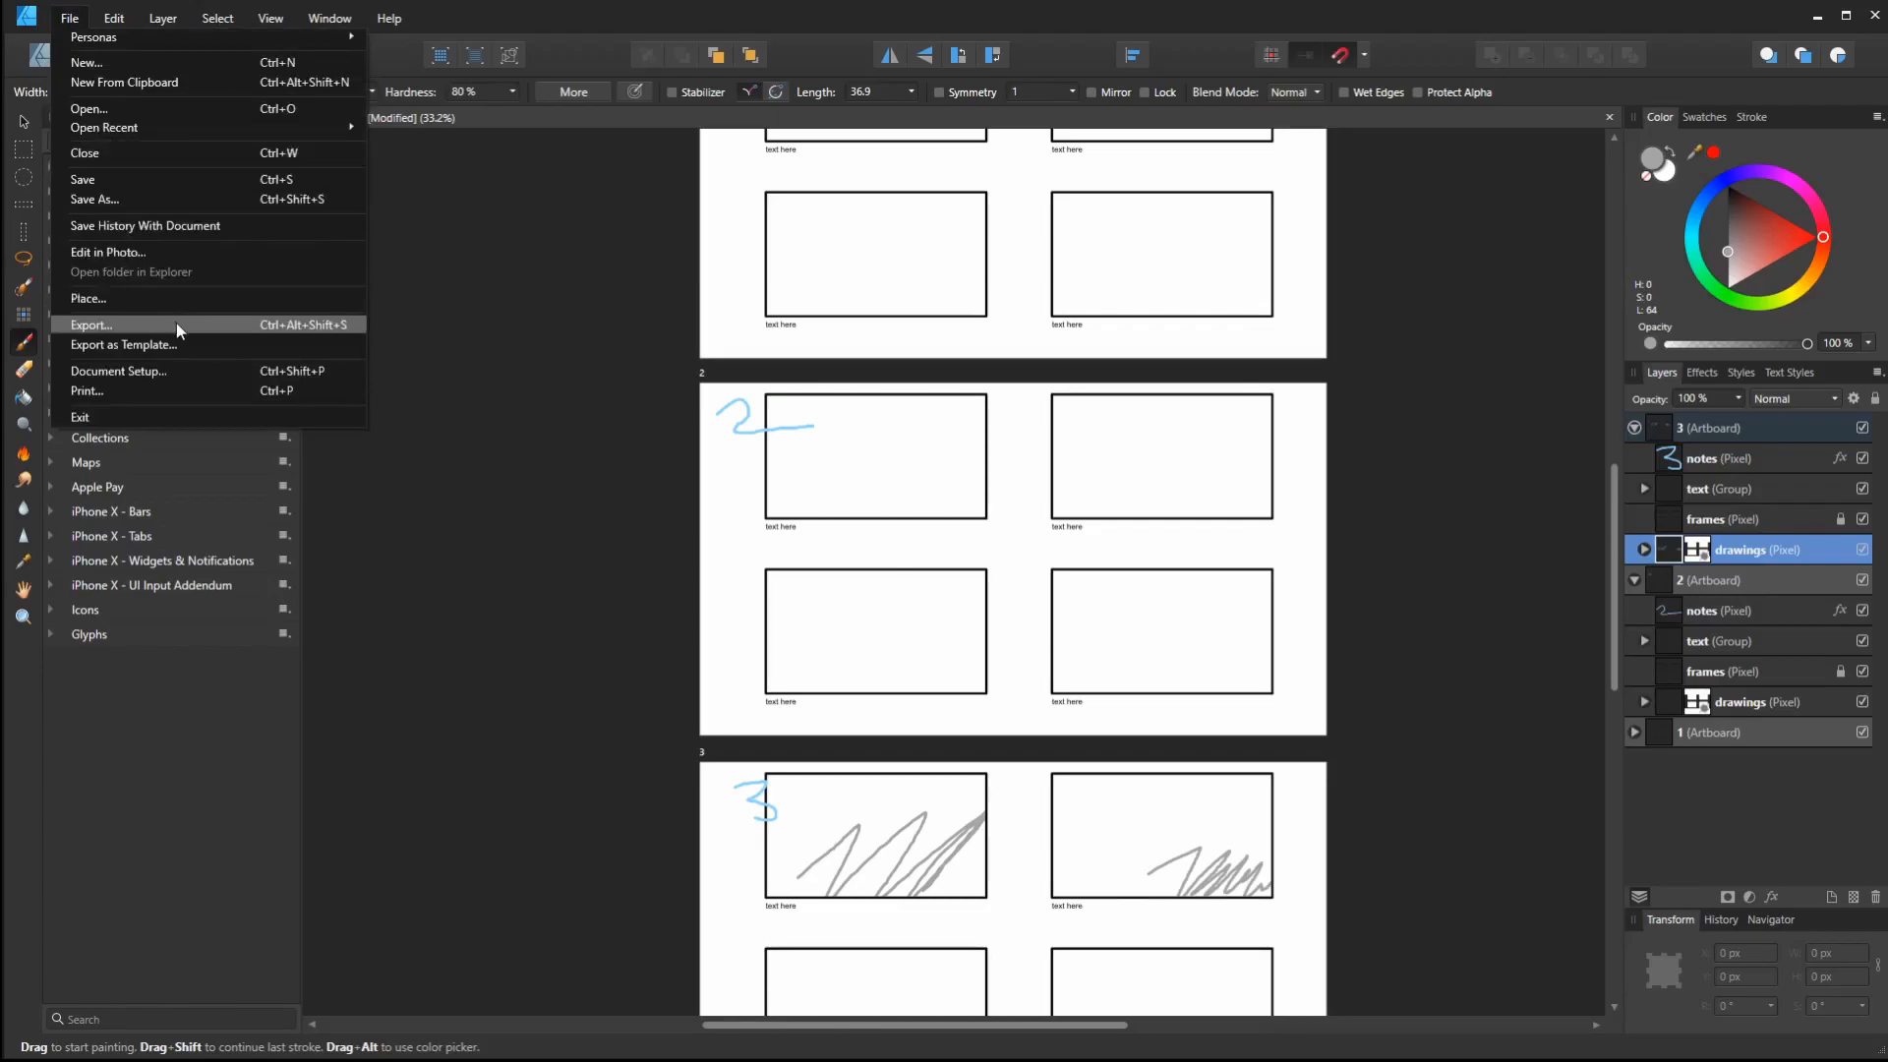
{"action": "left_click", "coordinate": [92, 325]}
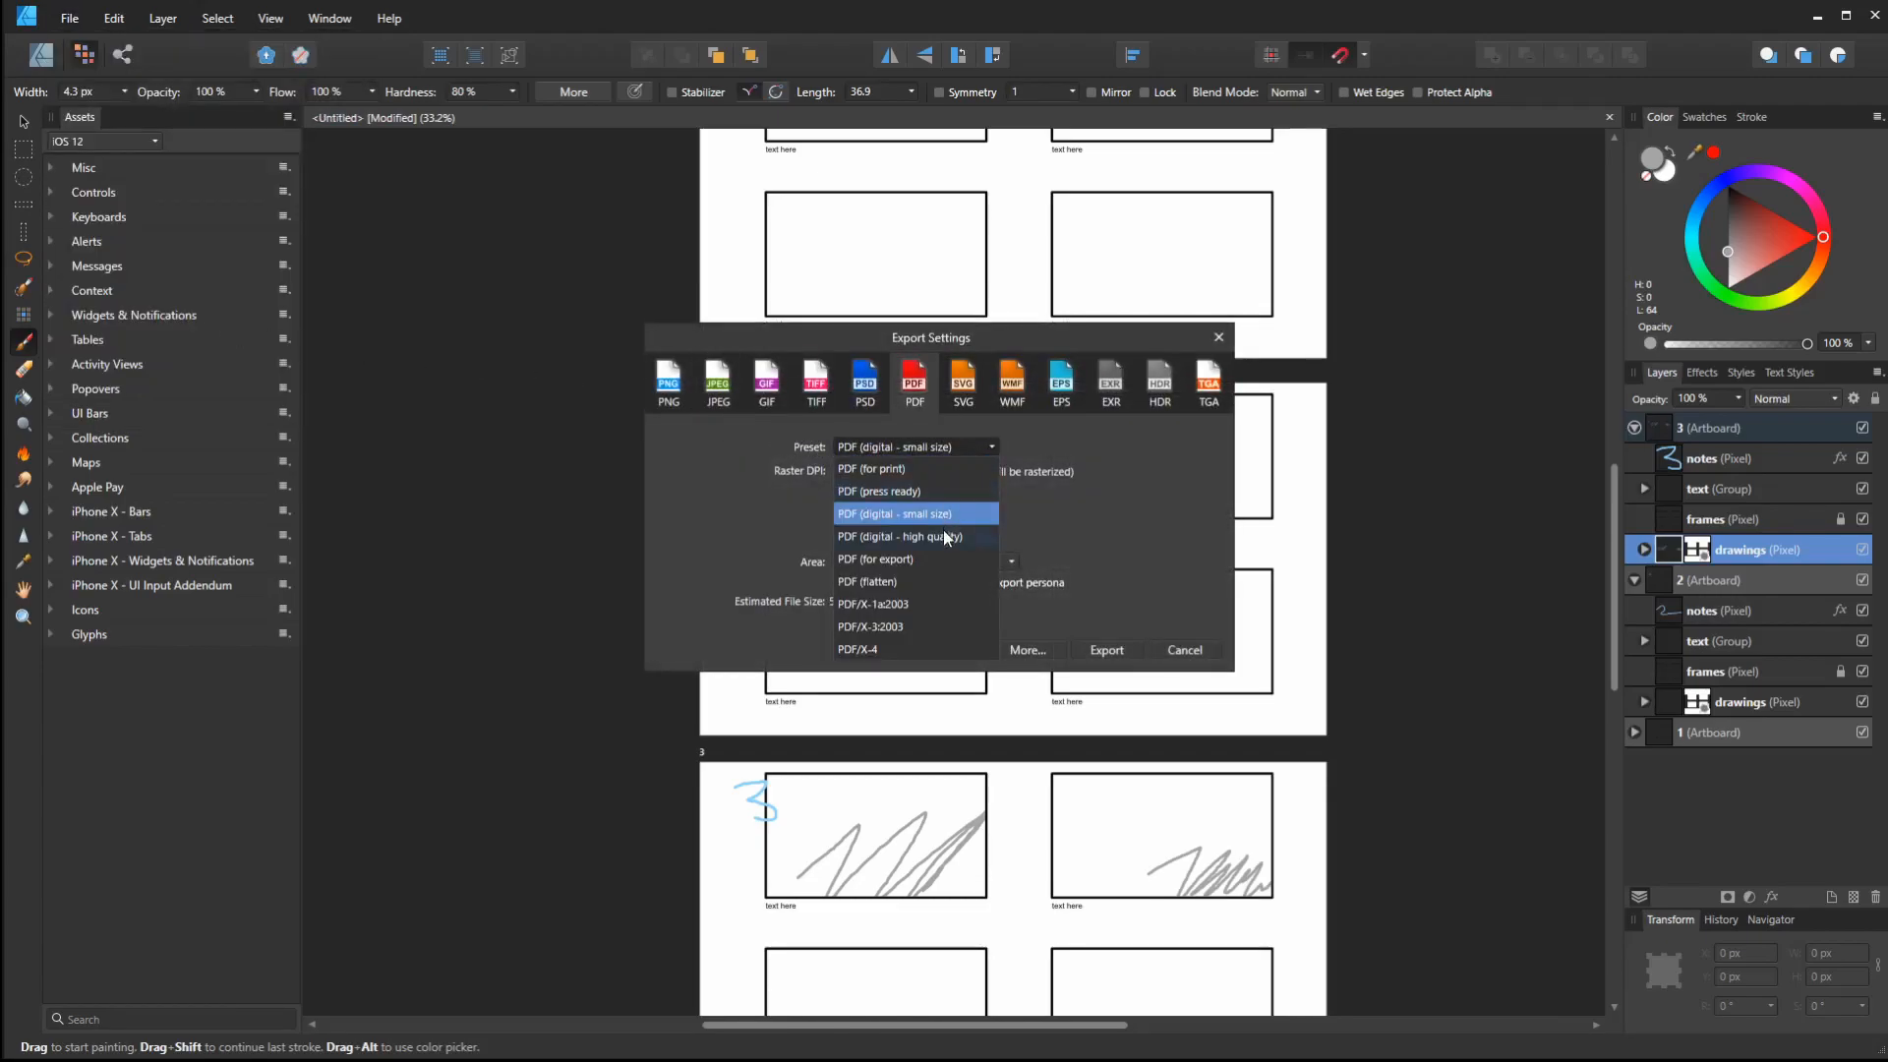
{"action": "mouse_move", "coordinate": [997, 506]}
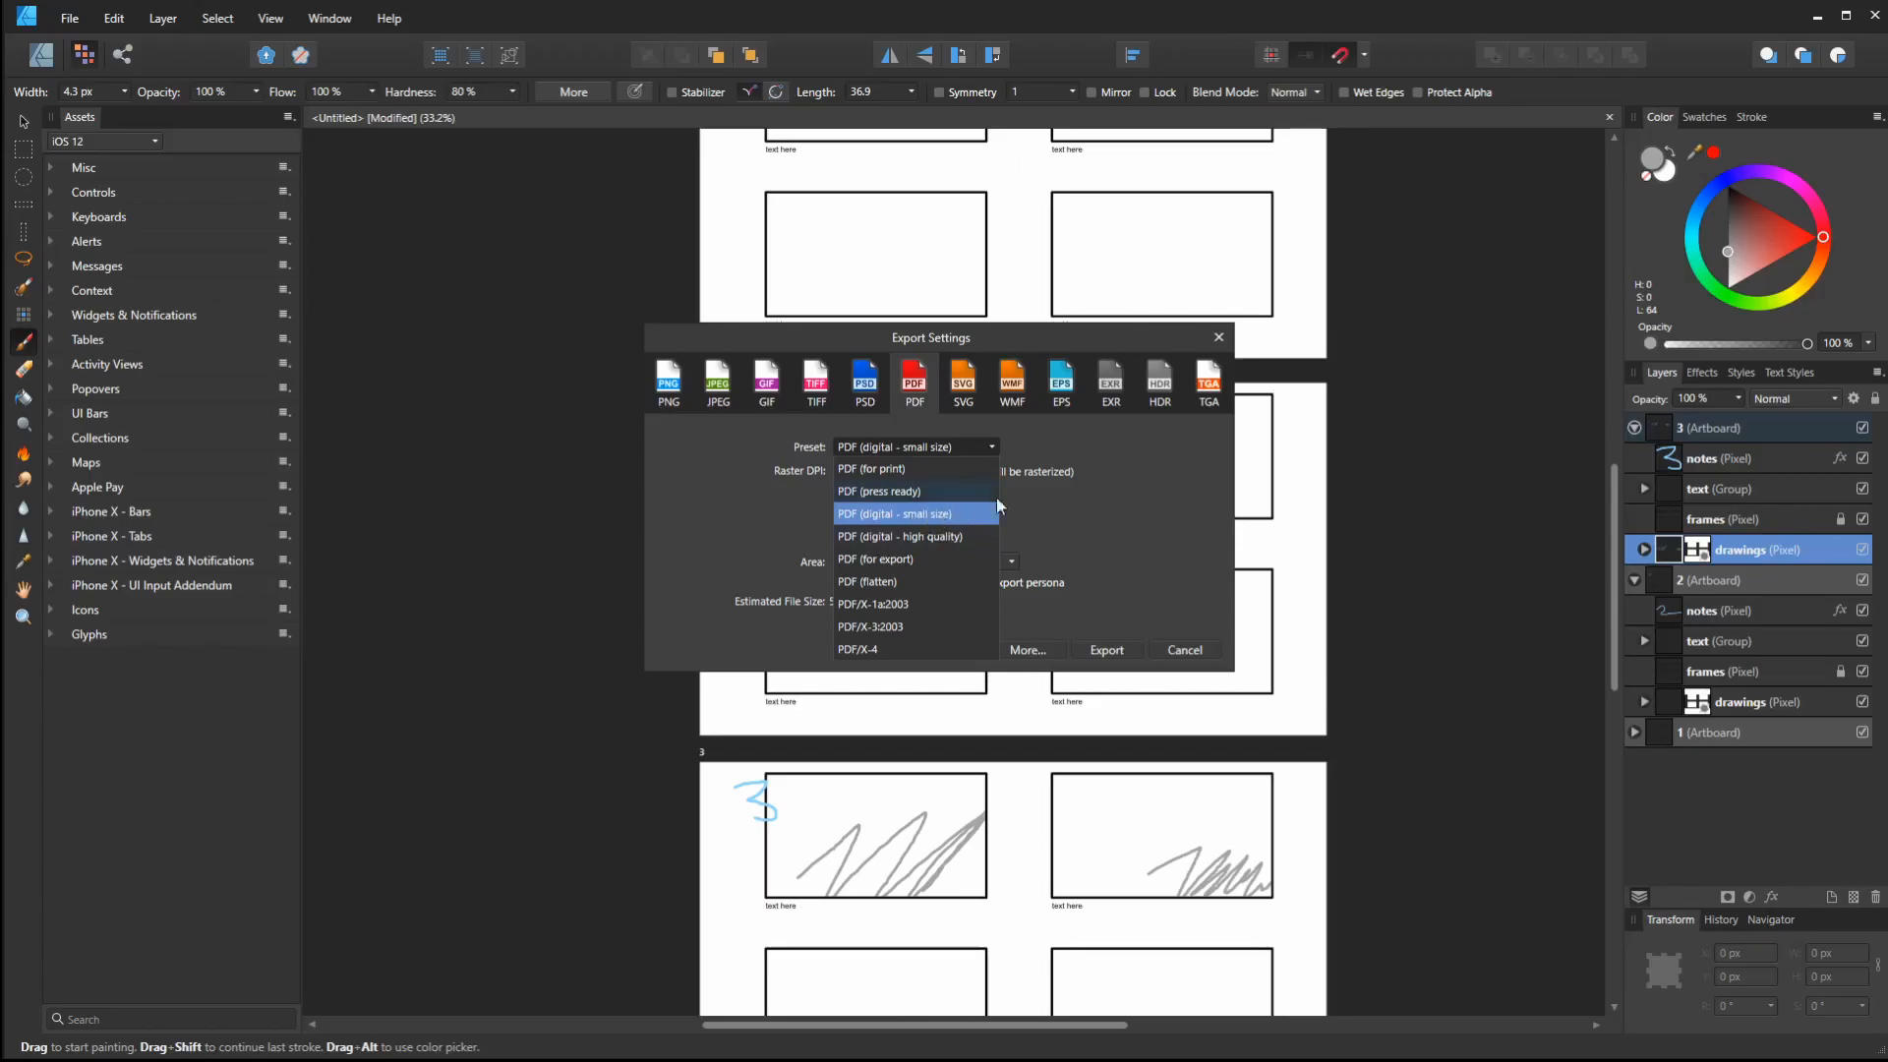
{"action": "left_click", "coordinate": [913, 514]}
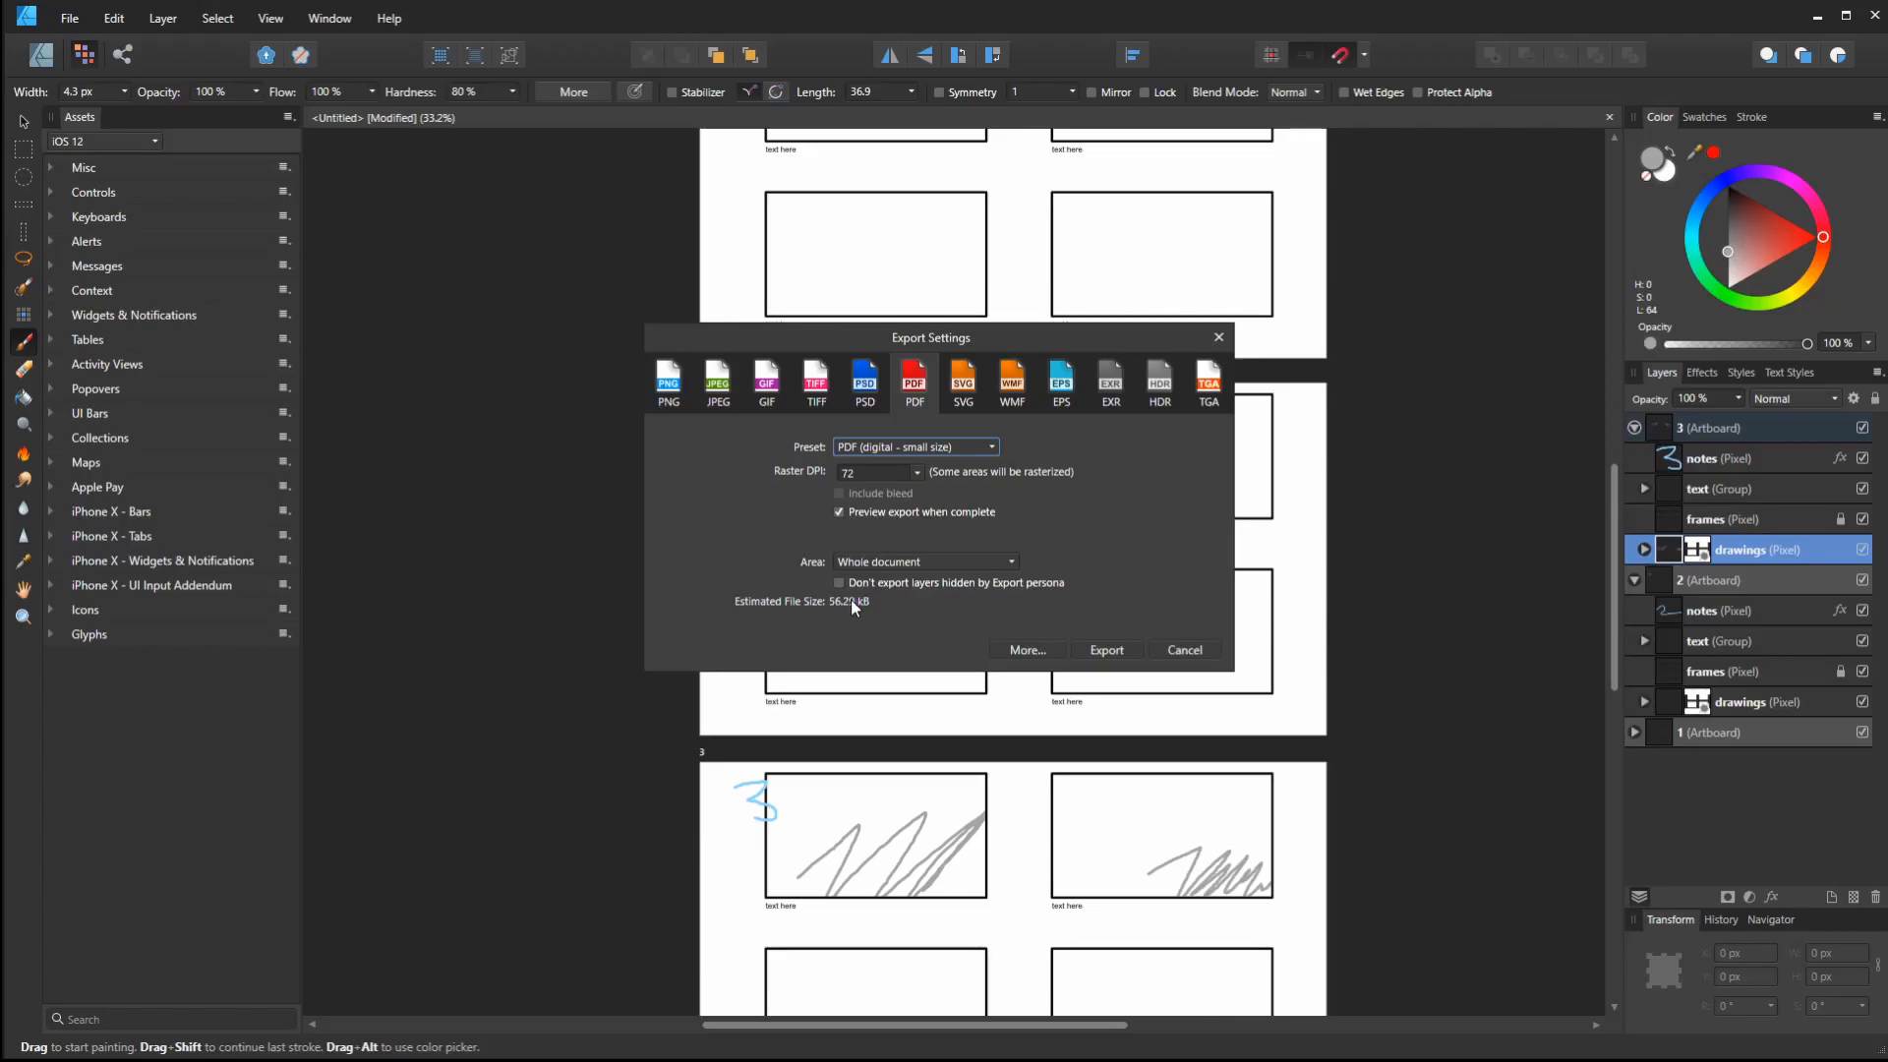
{"action": "mouse_move", "coordinate": [839, 608]}
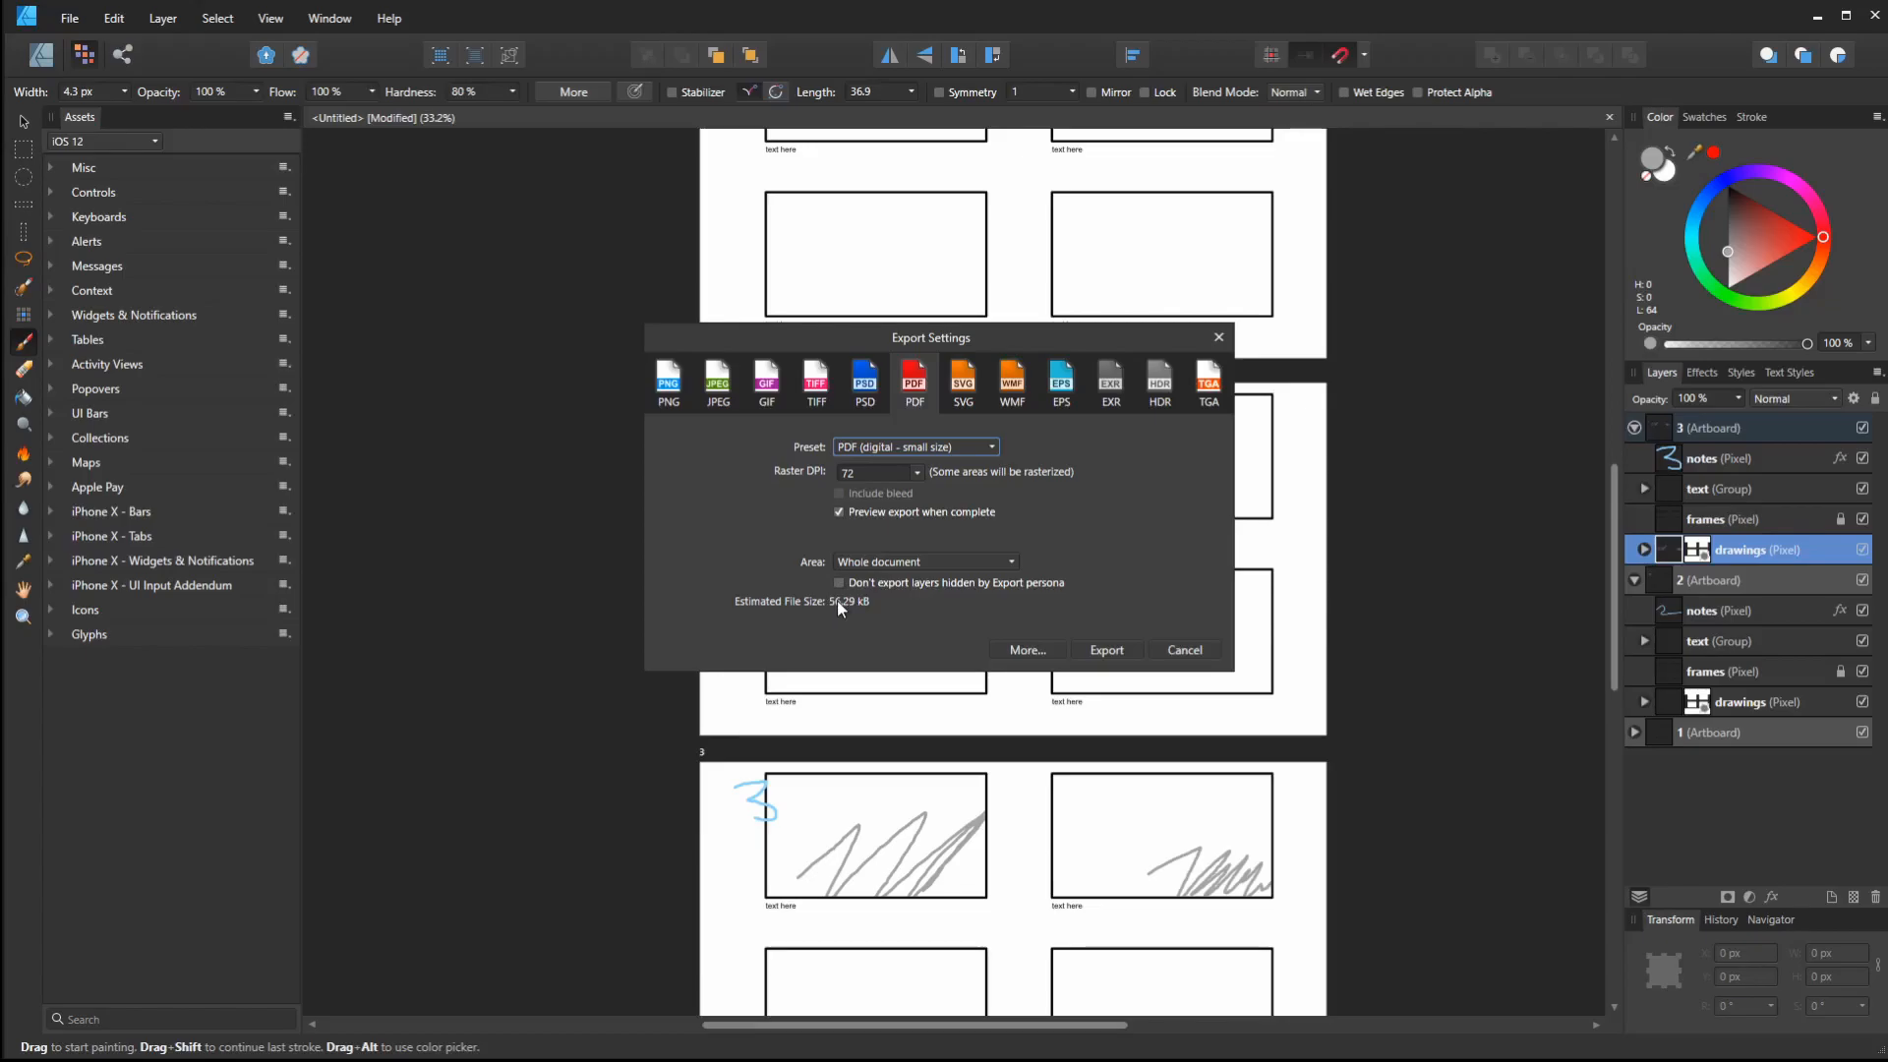
{"action": "mouse_move", "coordinate": [957, 524]}
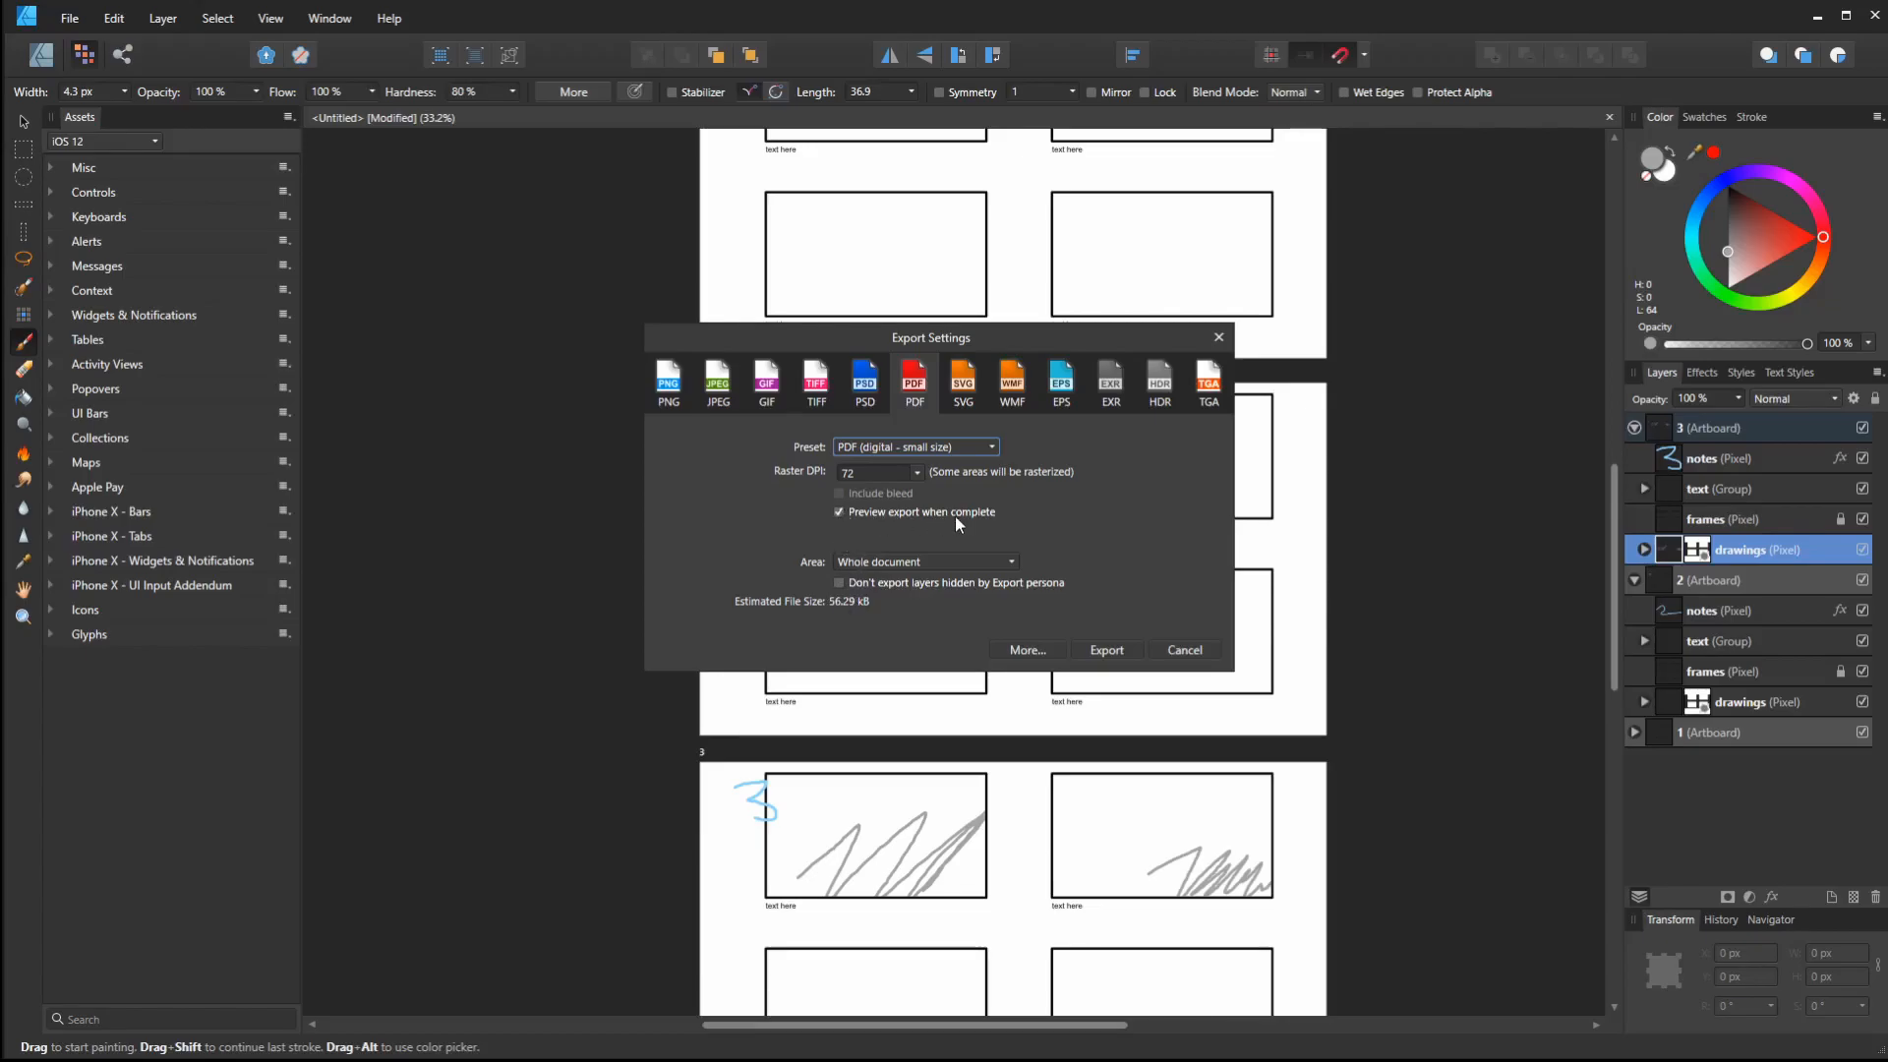
{"action": "mouse_move", "coordinate": [987, 556]}
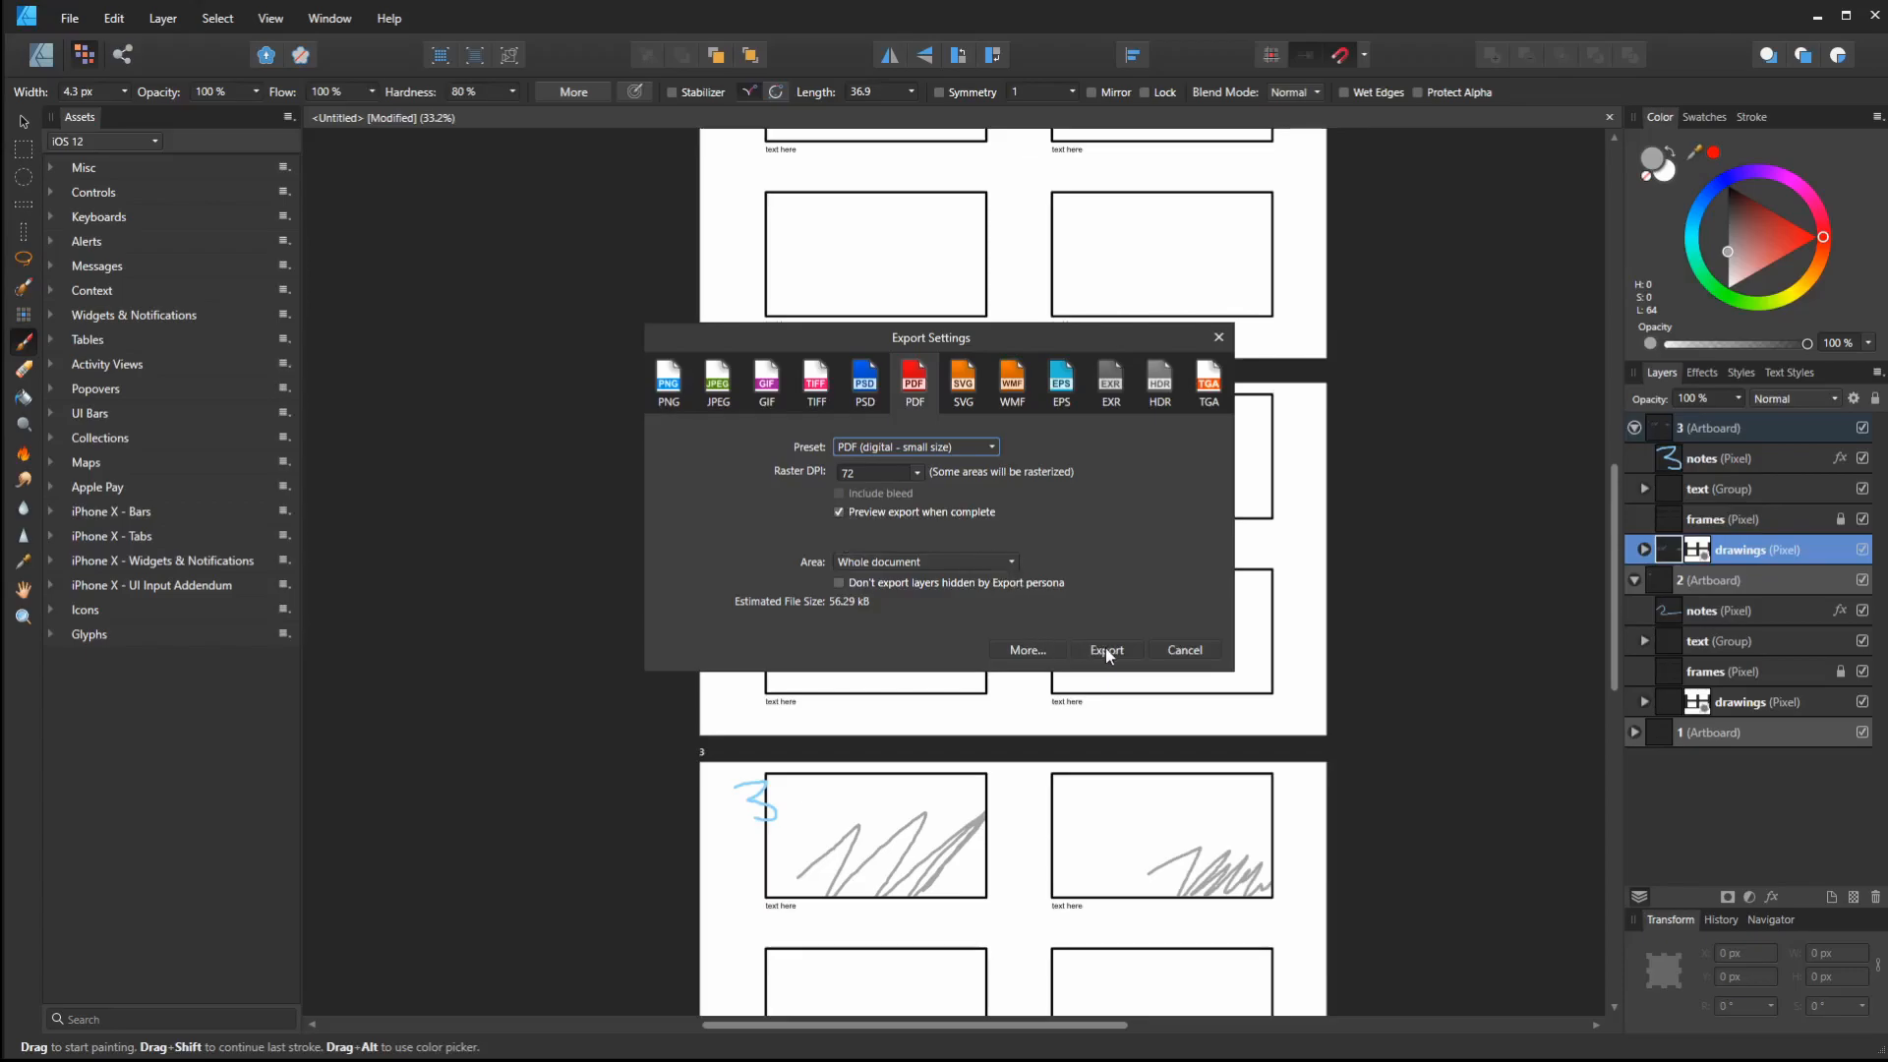
{"action": "left_click", "coordinate": [1105, 650]}
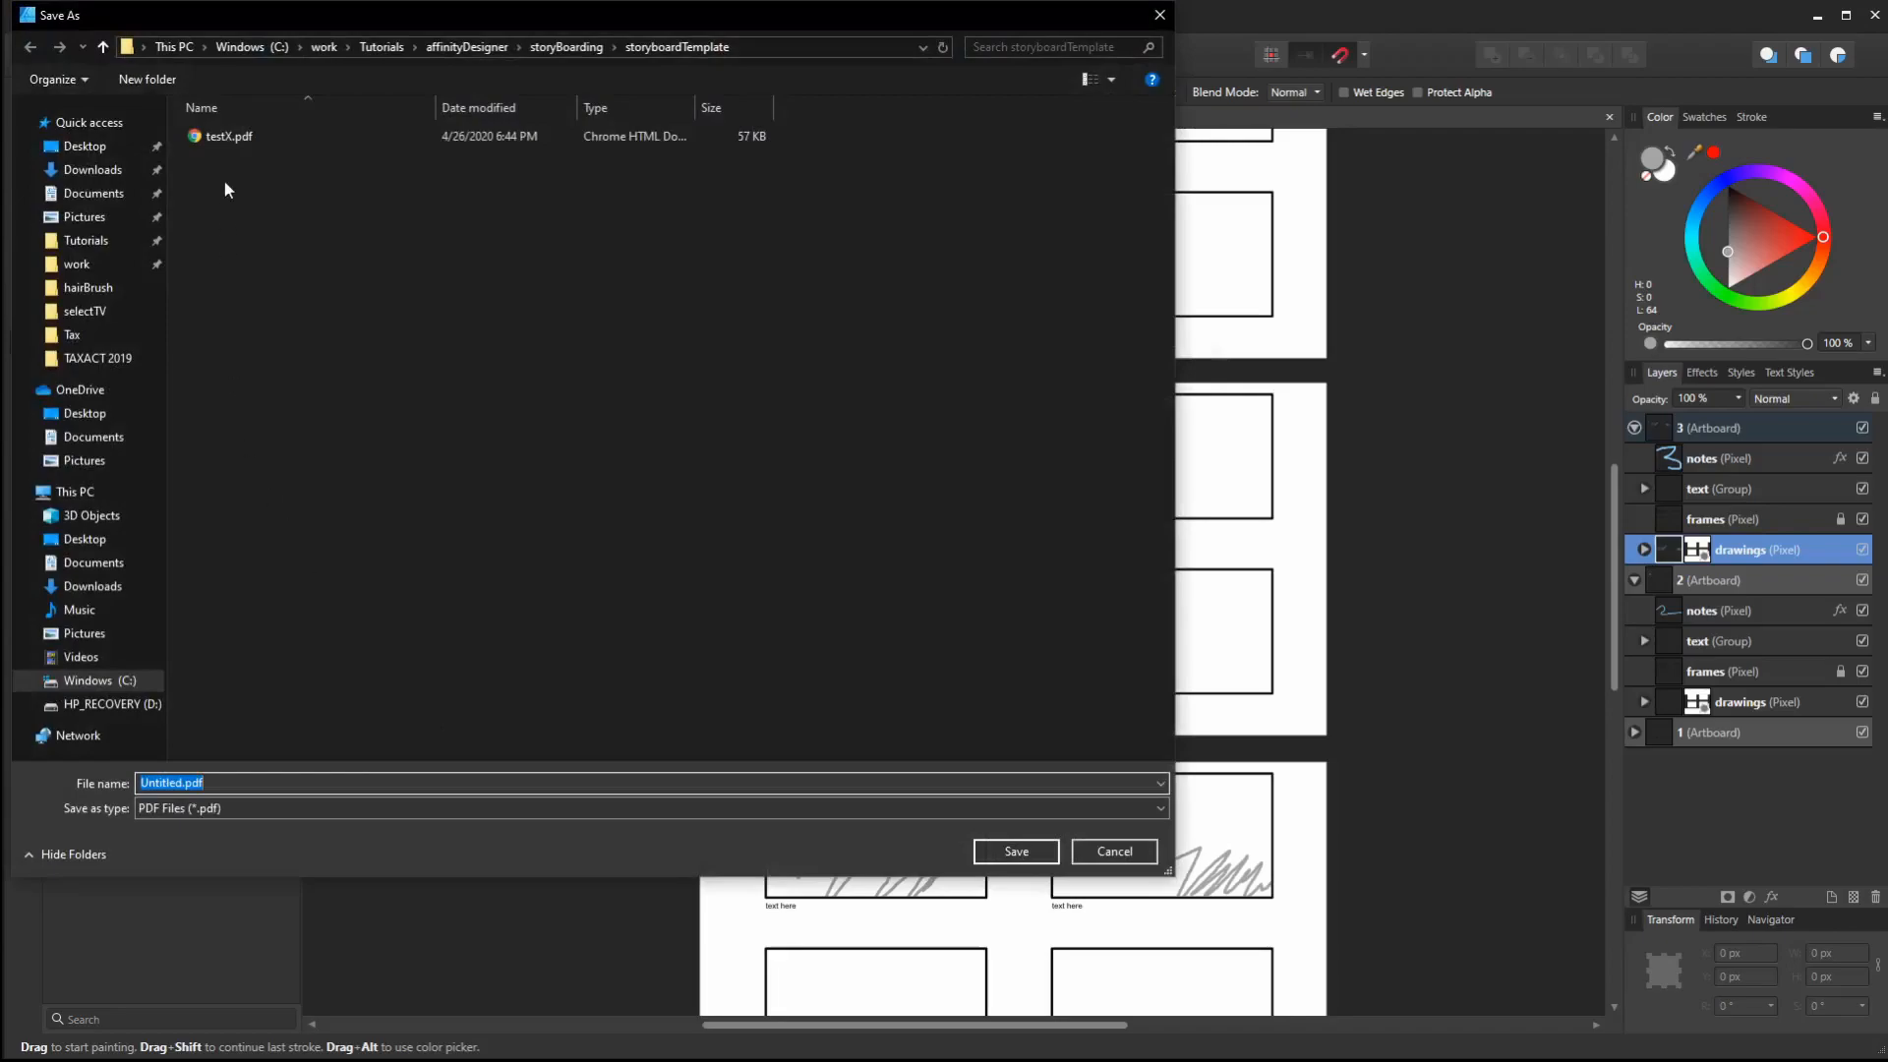
Name the exported file test2.pdf and save it
{"action": "left_click", "coordinate": [228, 135]}
{"action": "type", "text": "est2"}
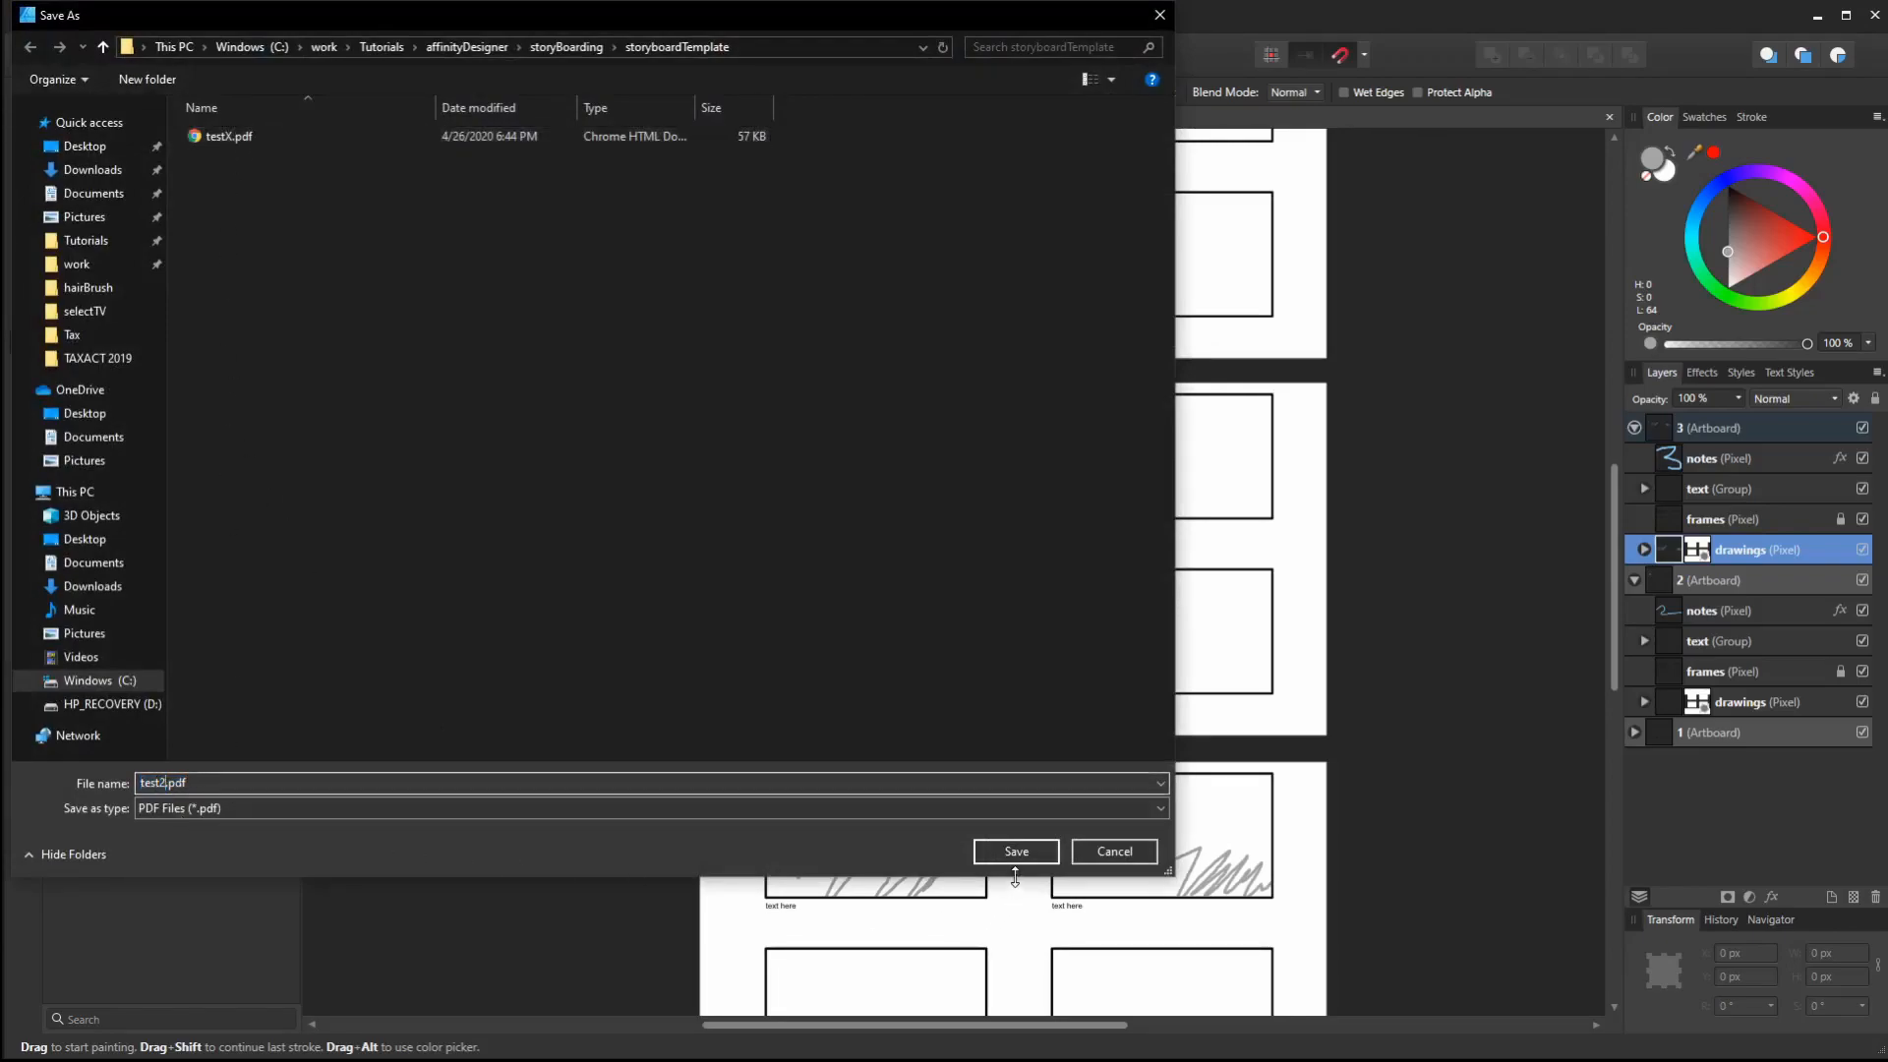
{"action": "left_click", "coordinate": [1015, 851]}
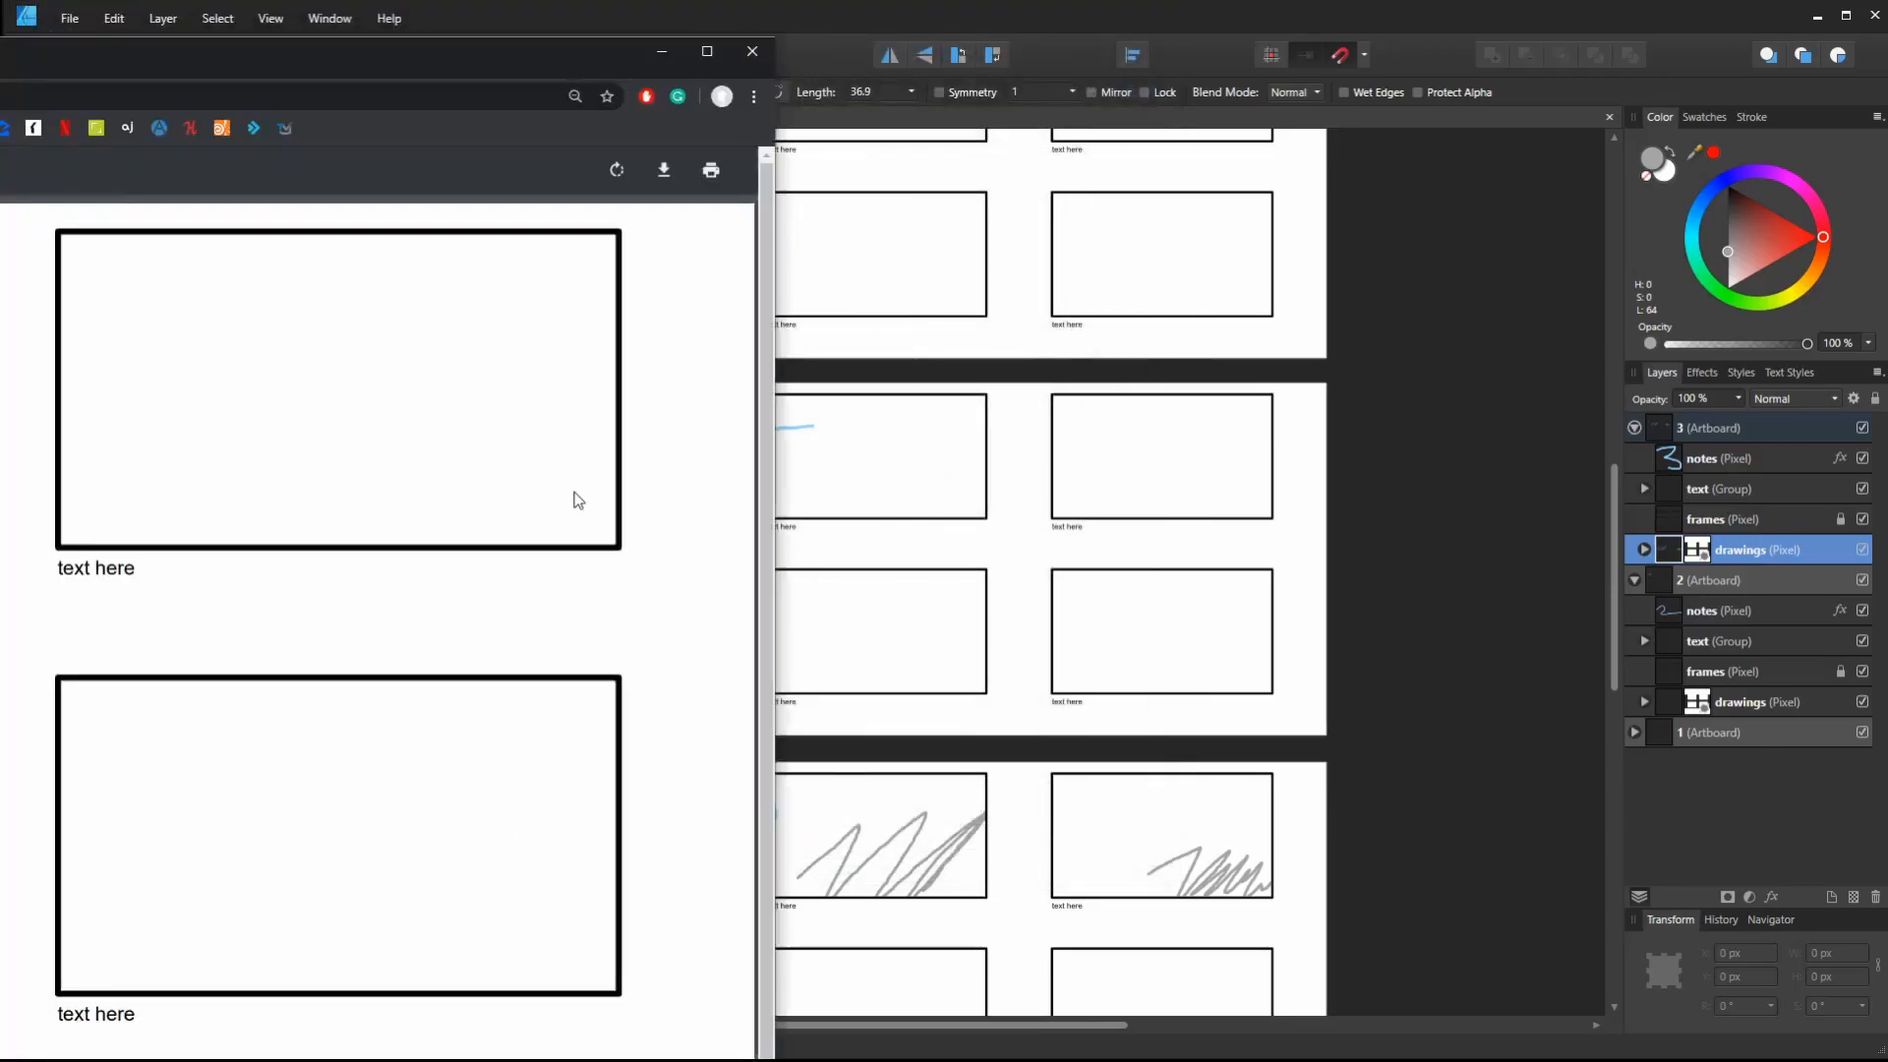
Scroll through test2.pdf's pages, then collapse artboard 2's layers in Affinity Designer
{"action": "scroll", "scroll_direction": "down", "scroll_amount": 3}
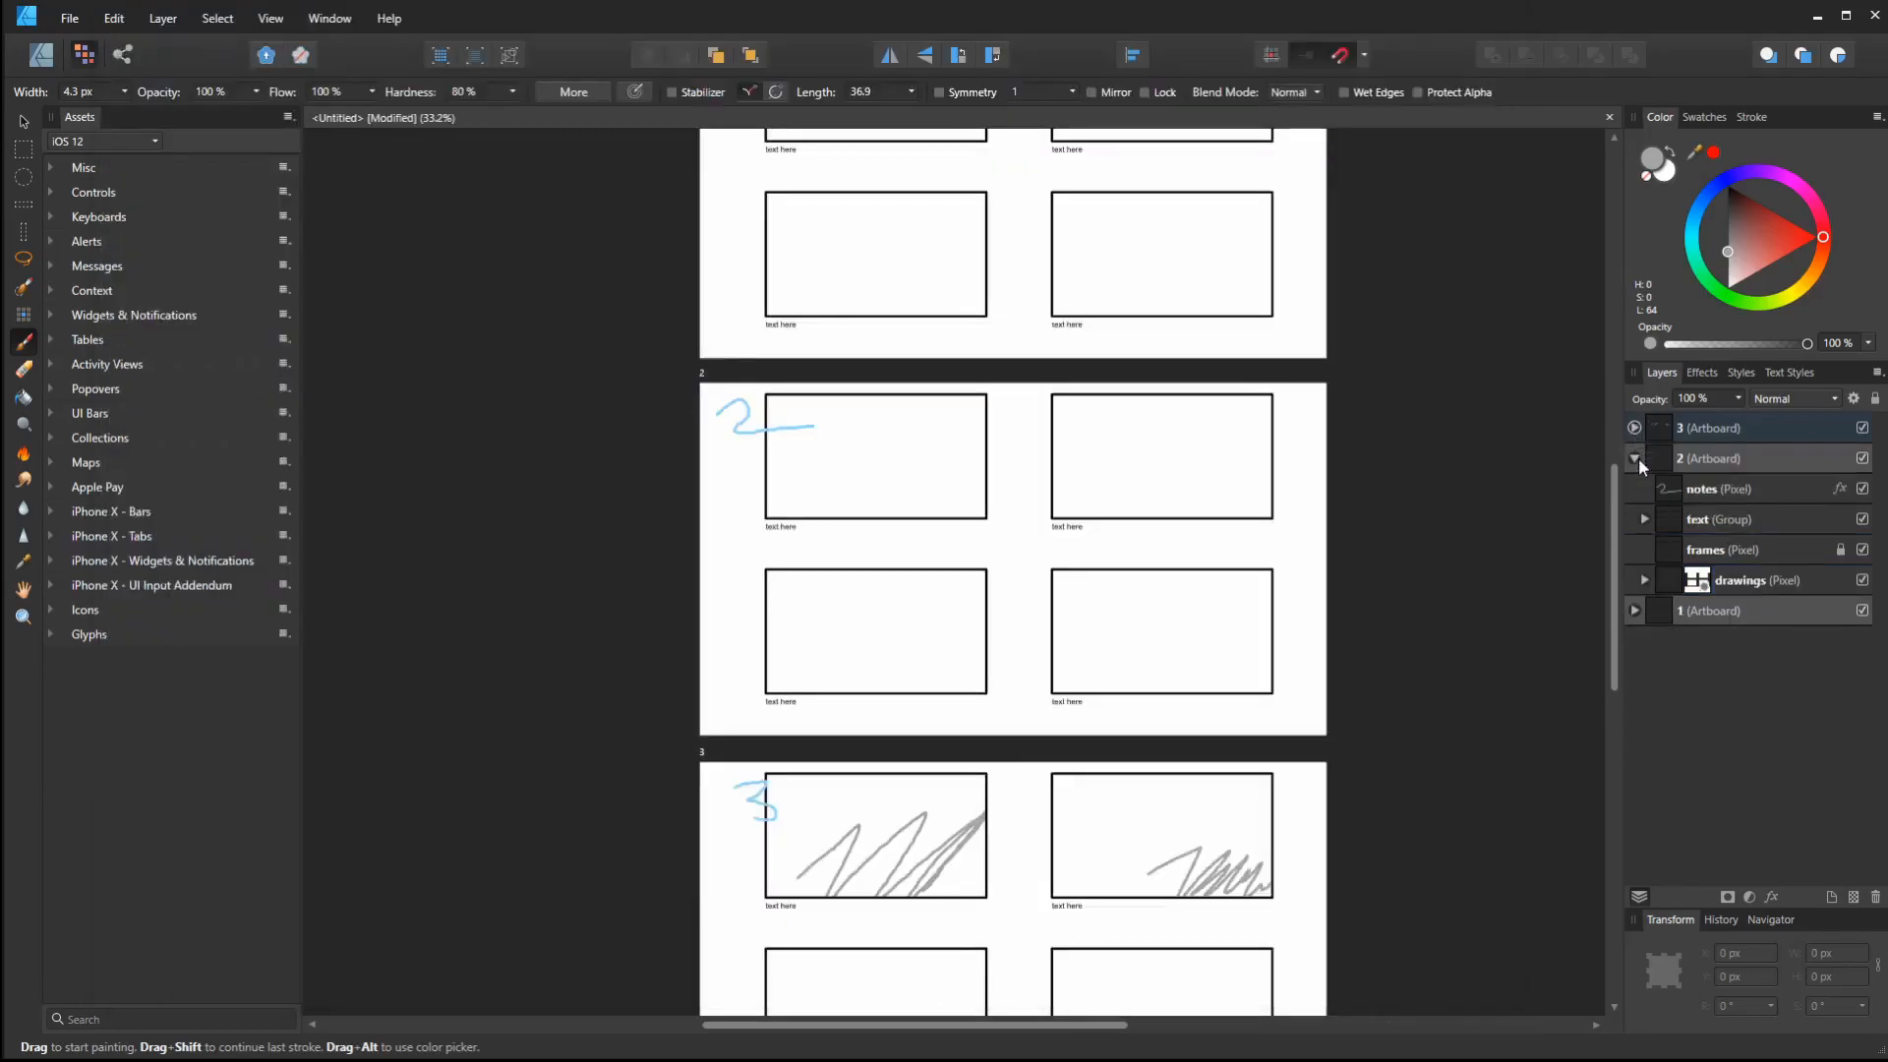
{"action": "left_click", "coordinate": [1632, 459]}
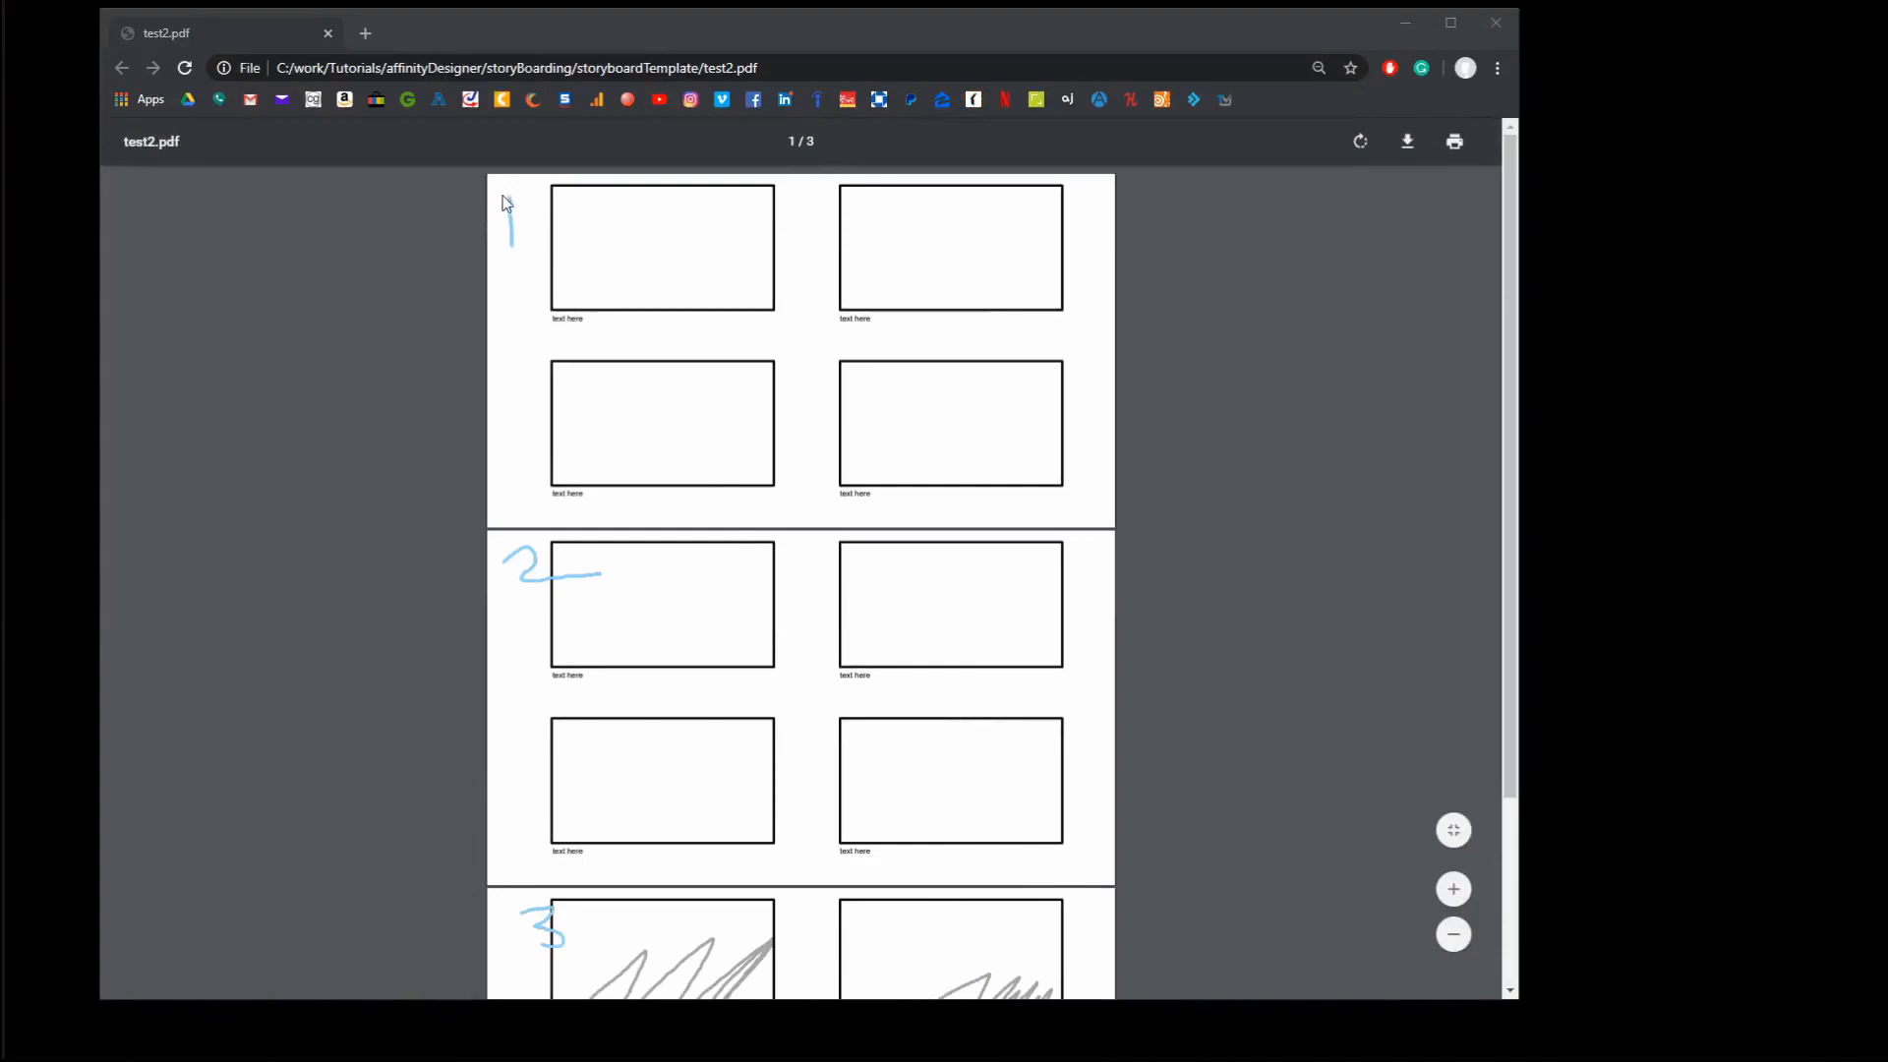
{"action": "mouse_move", "coordinate": [839, 444]}
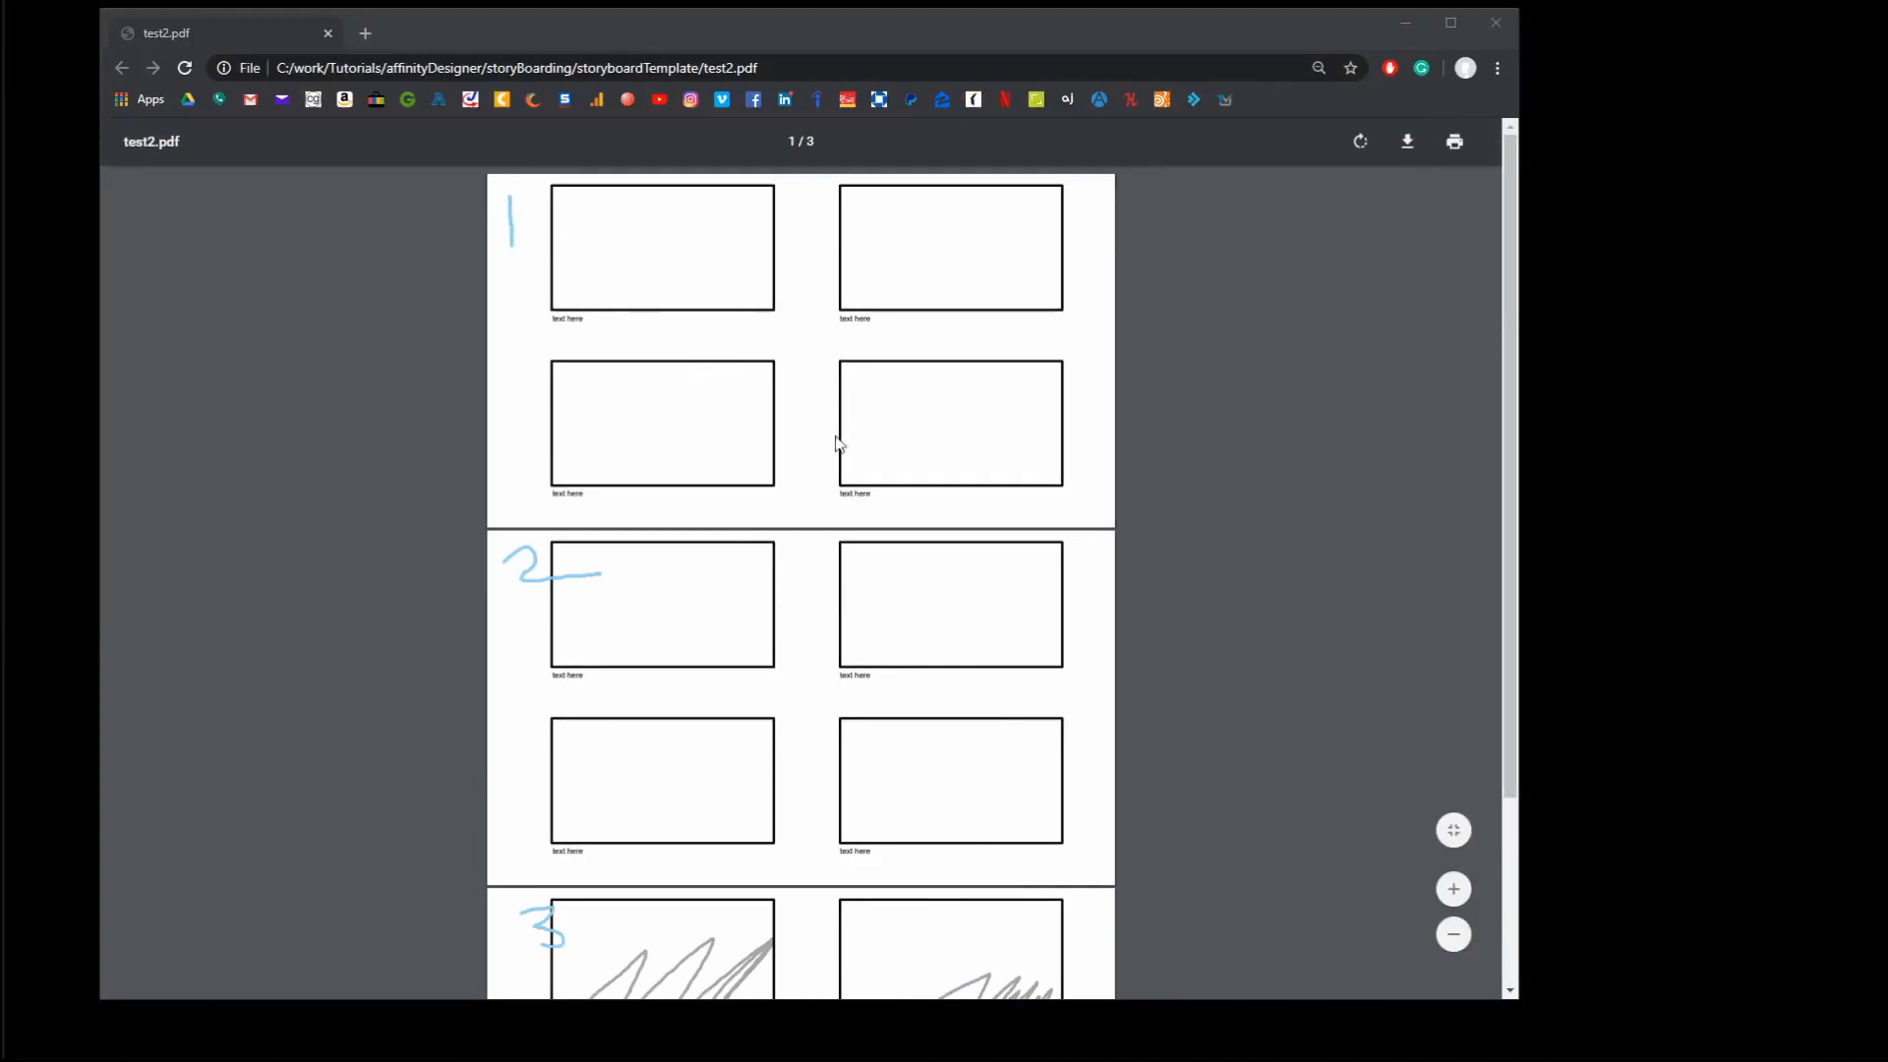
{"action": "mouse_move", "coordinate": [825, 530]}
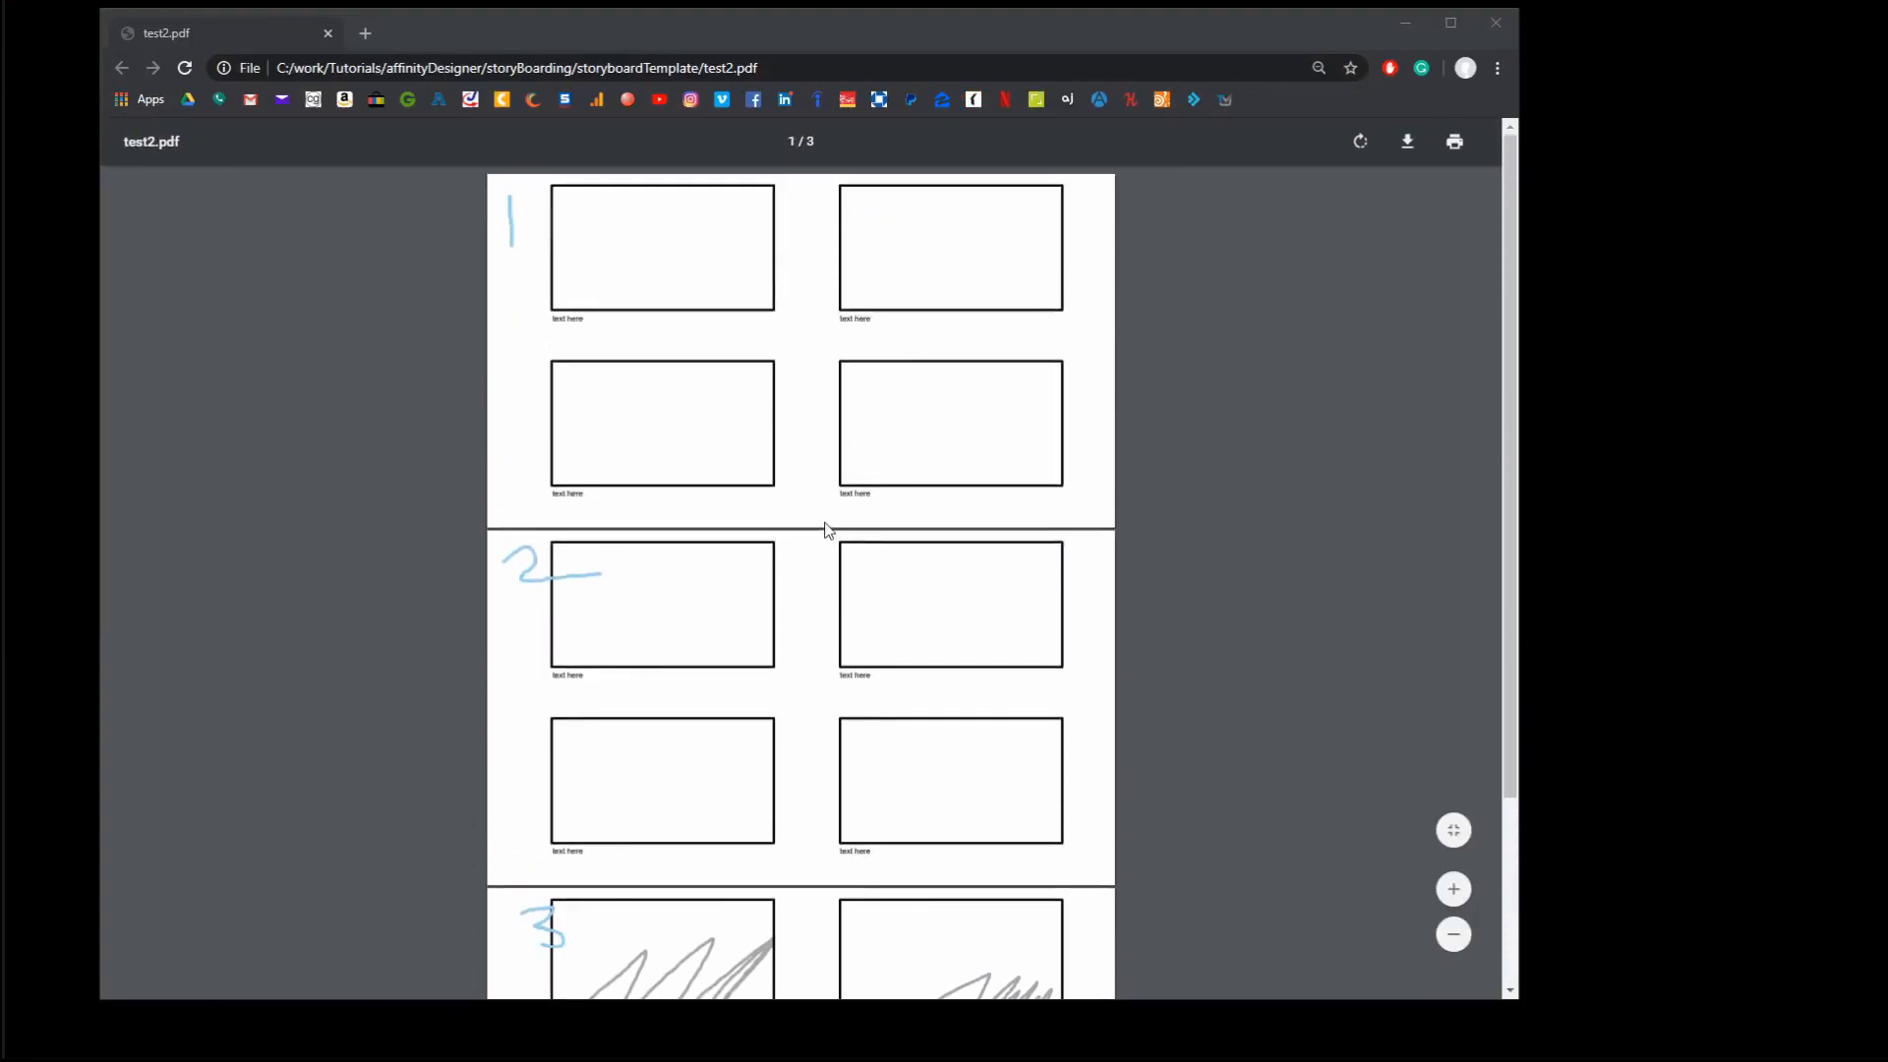
{"action": "mouse_move", "coordinate": [623, 249]}
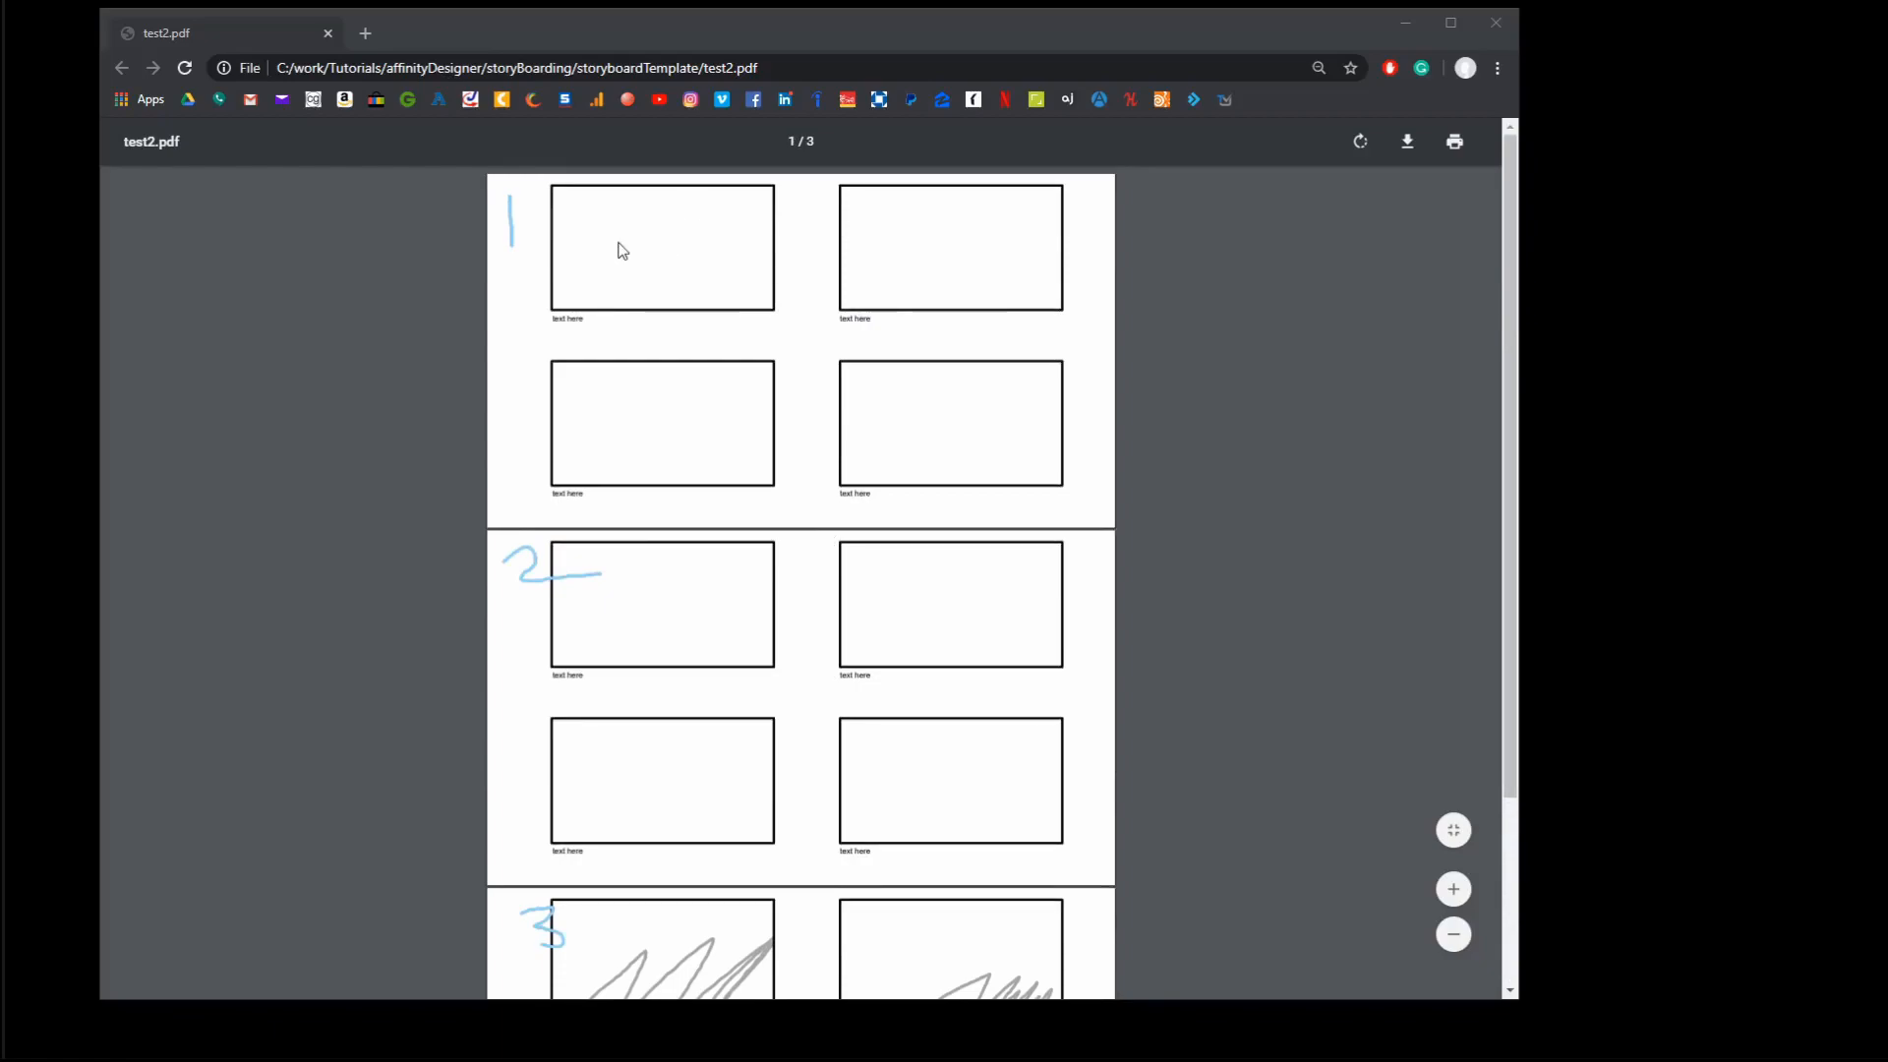
{"action": "mouse_move", "coordinate": [699, 362]}
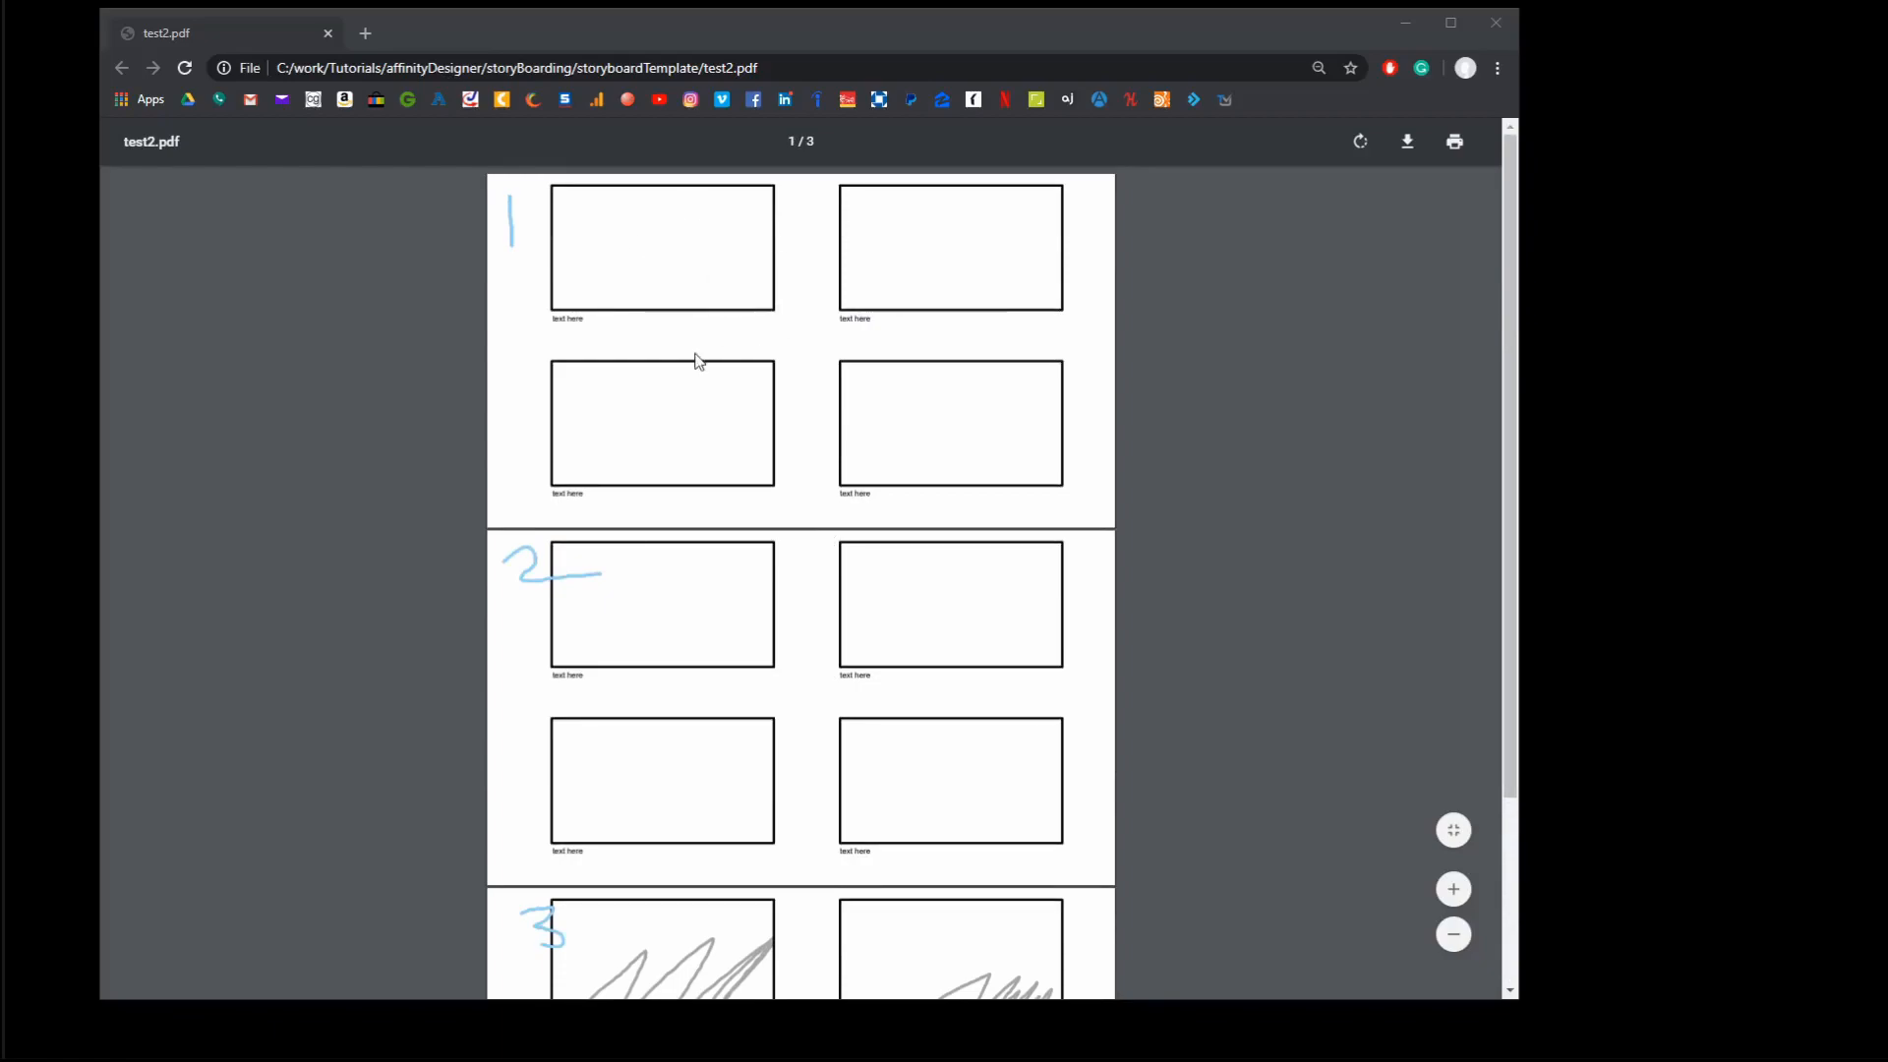
{"action": "mouse_move", "coordinate": [927, 141]}
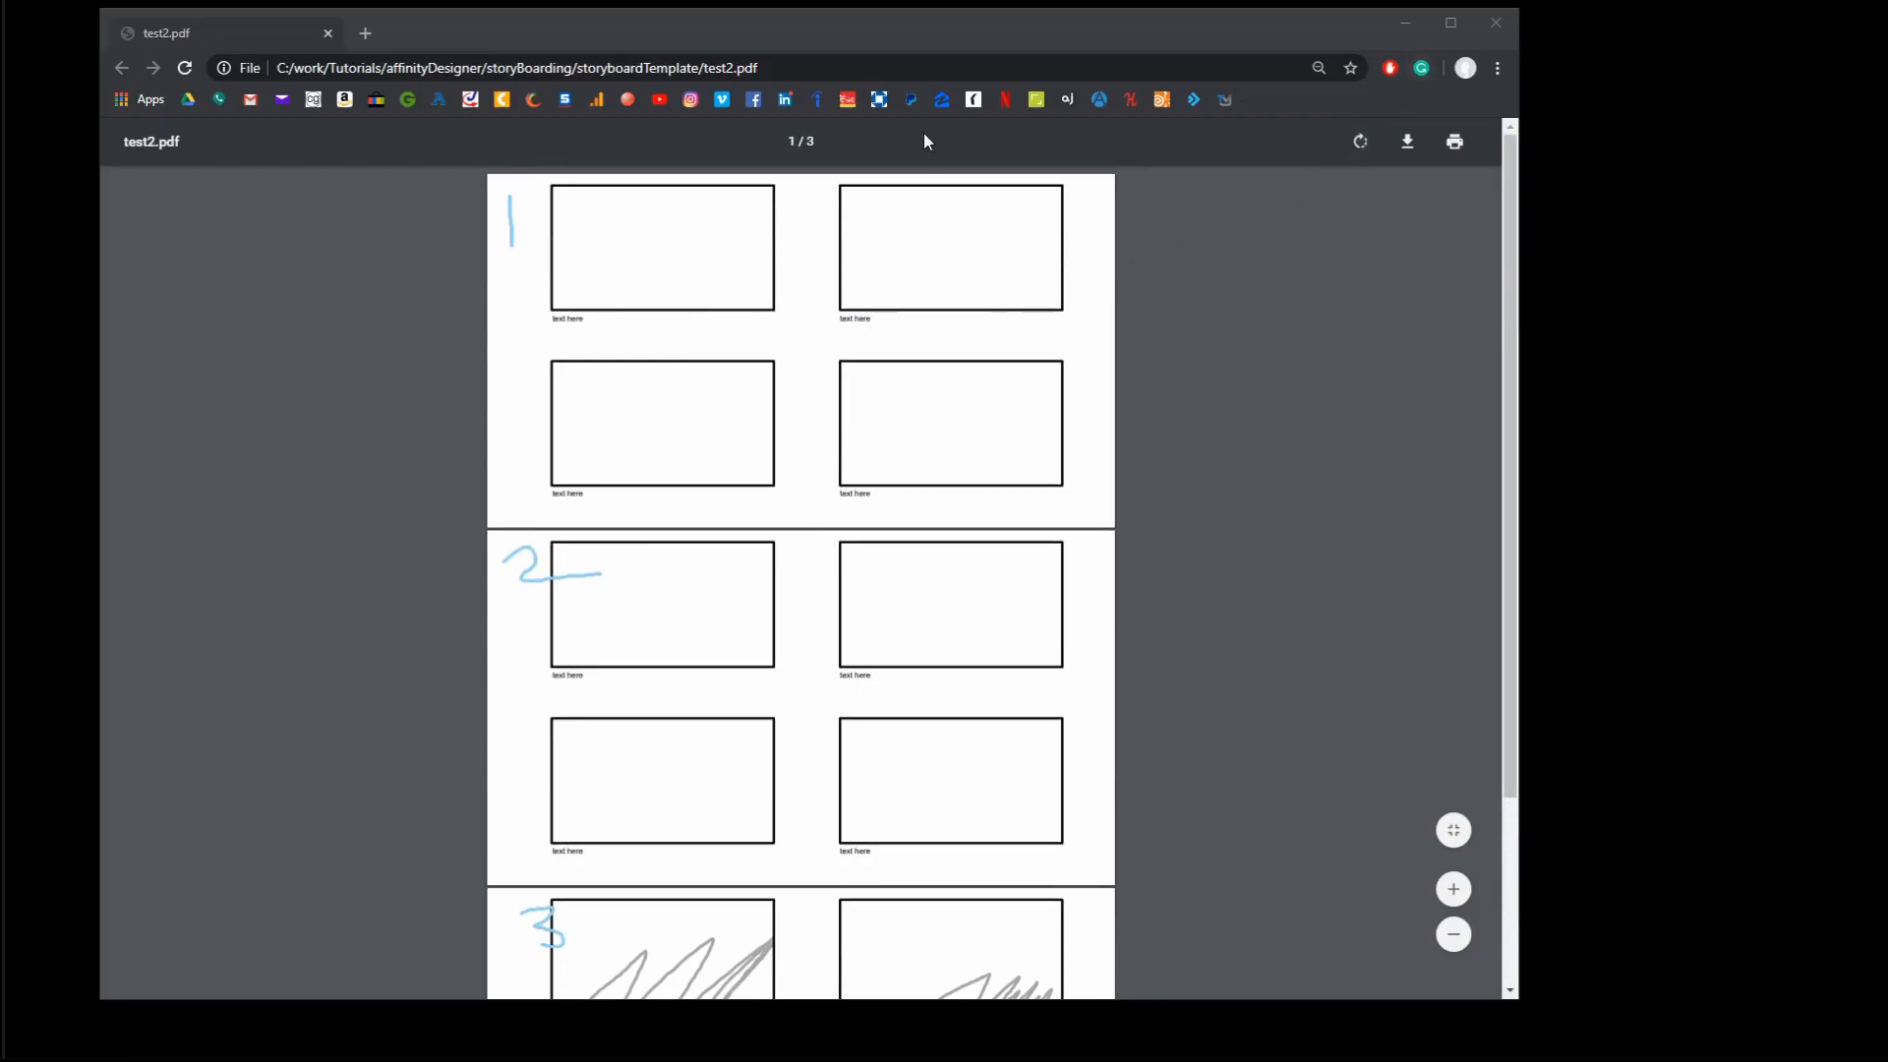
{"action": "mouse_move", "coordinate": [889, 436]}
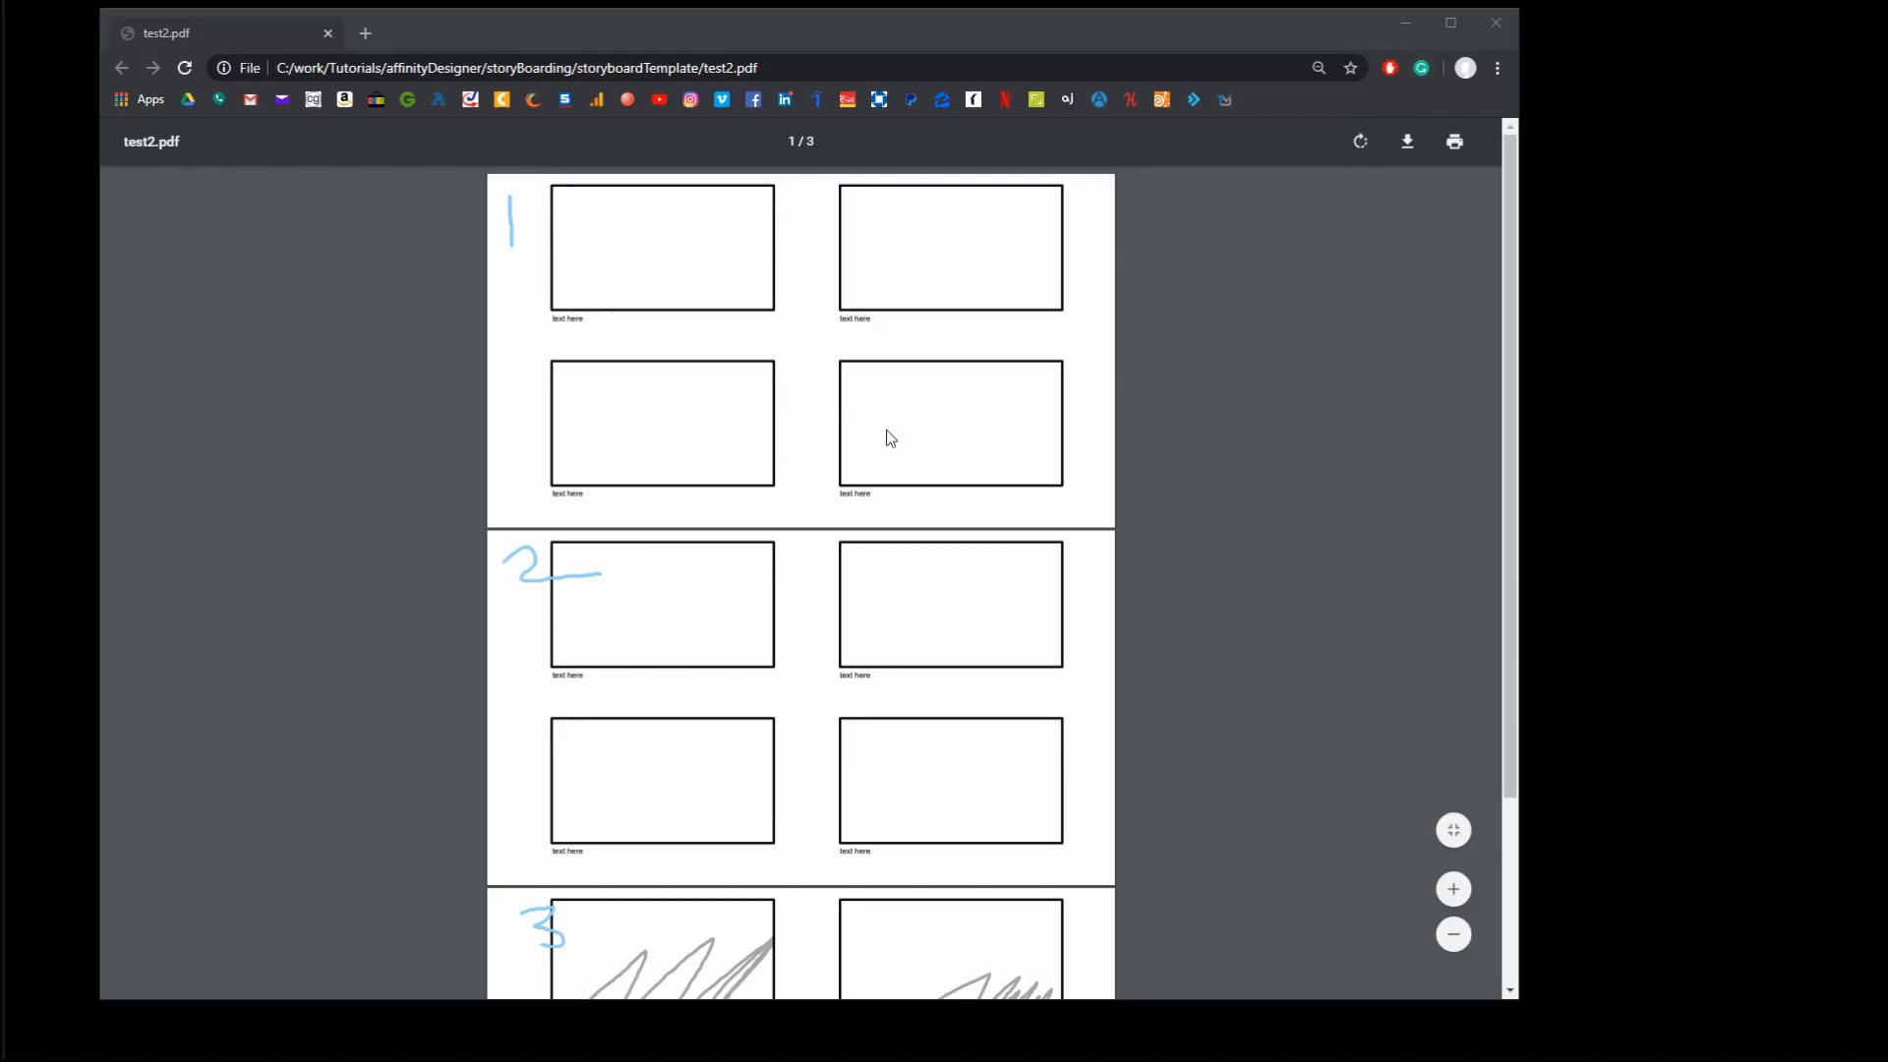